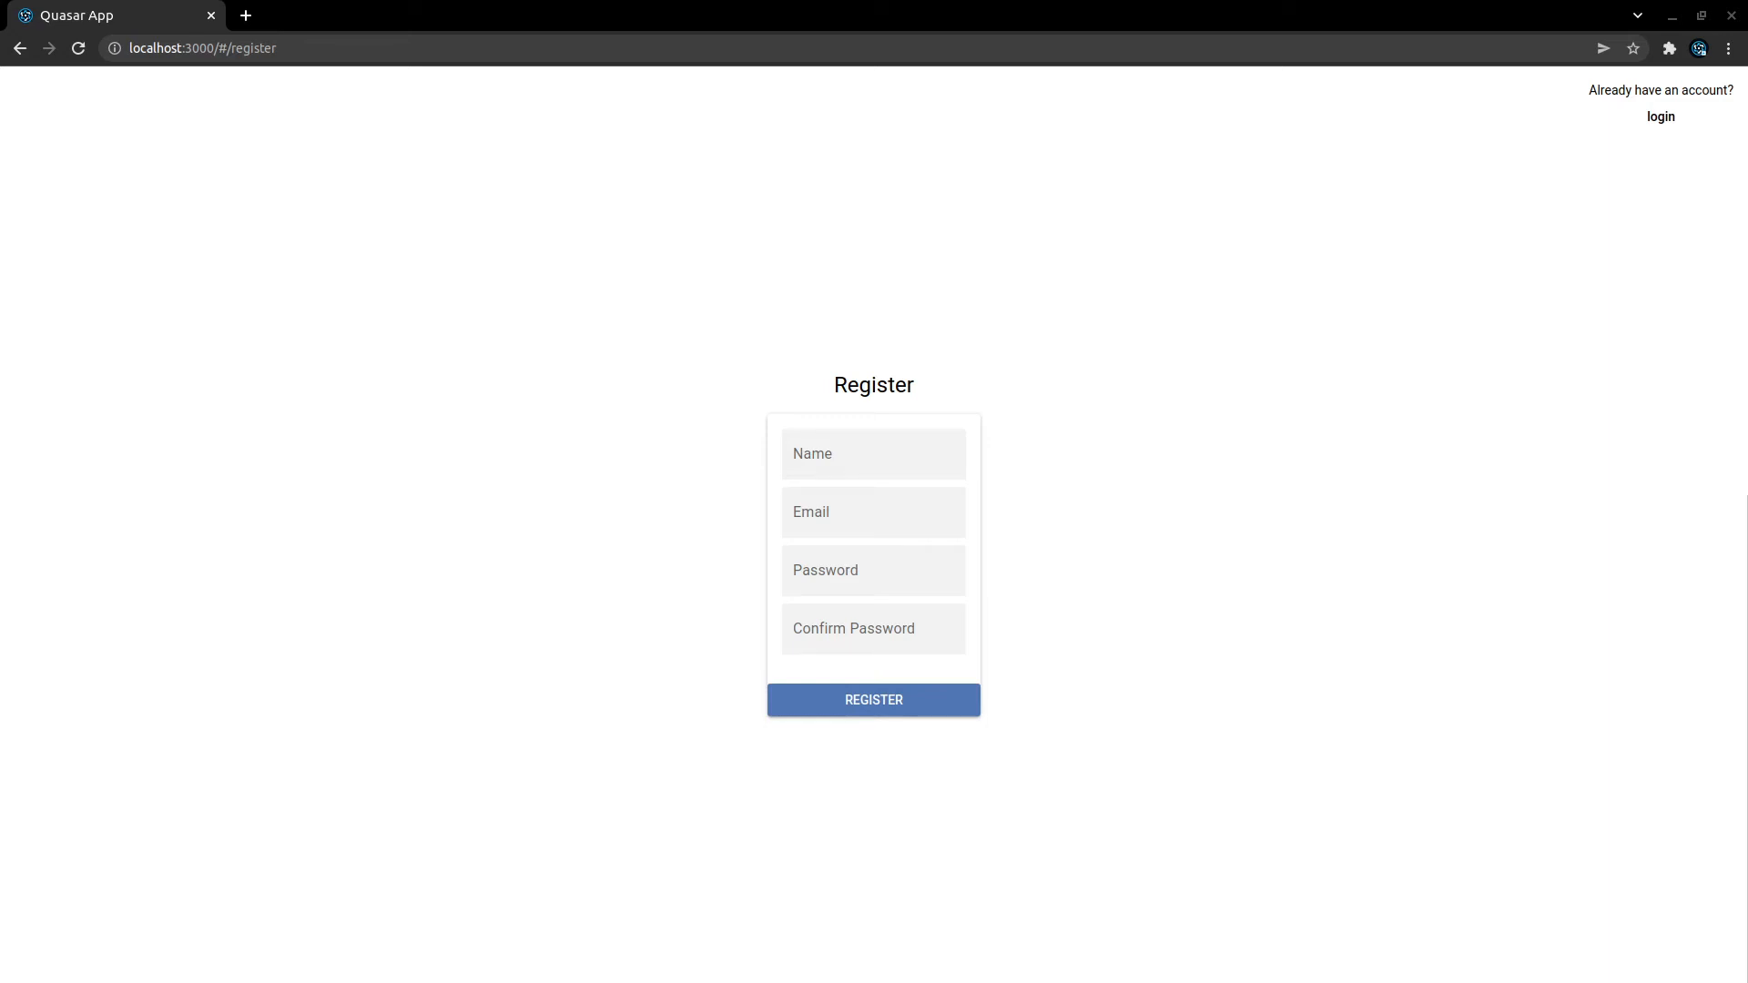
pyautogui.moveTo(1431, 446)
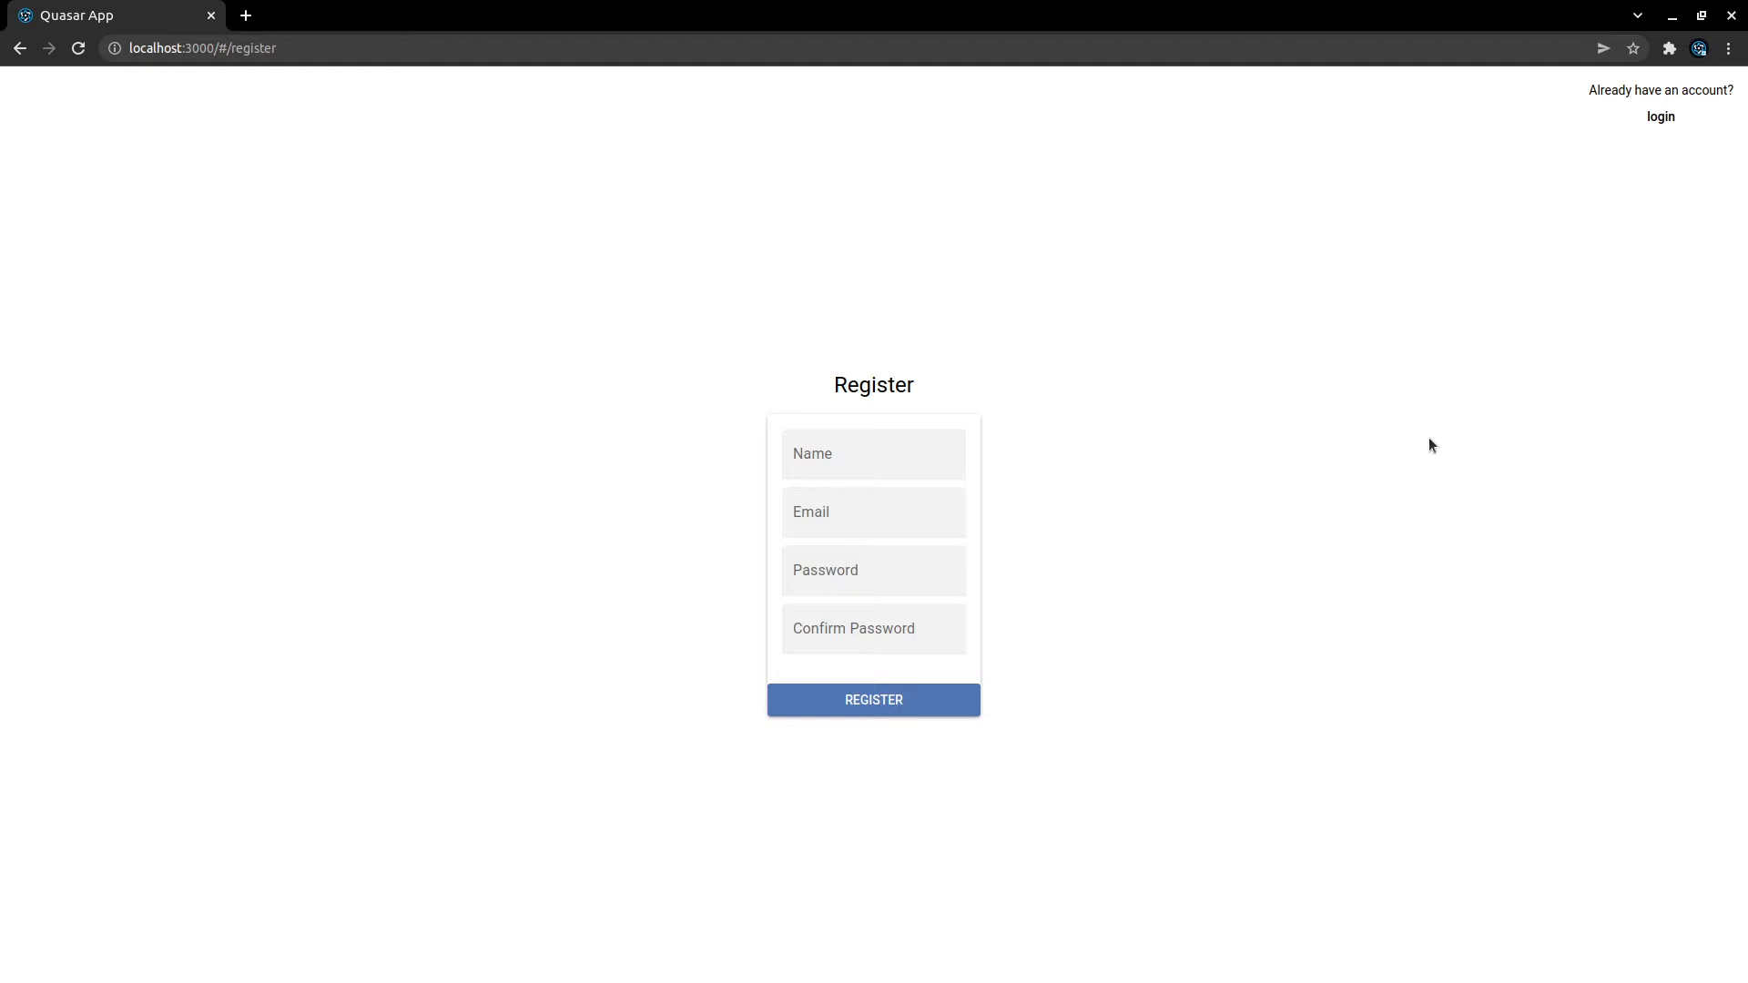
pyautogui.moveTo(1126, 615)
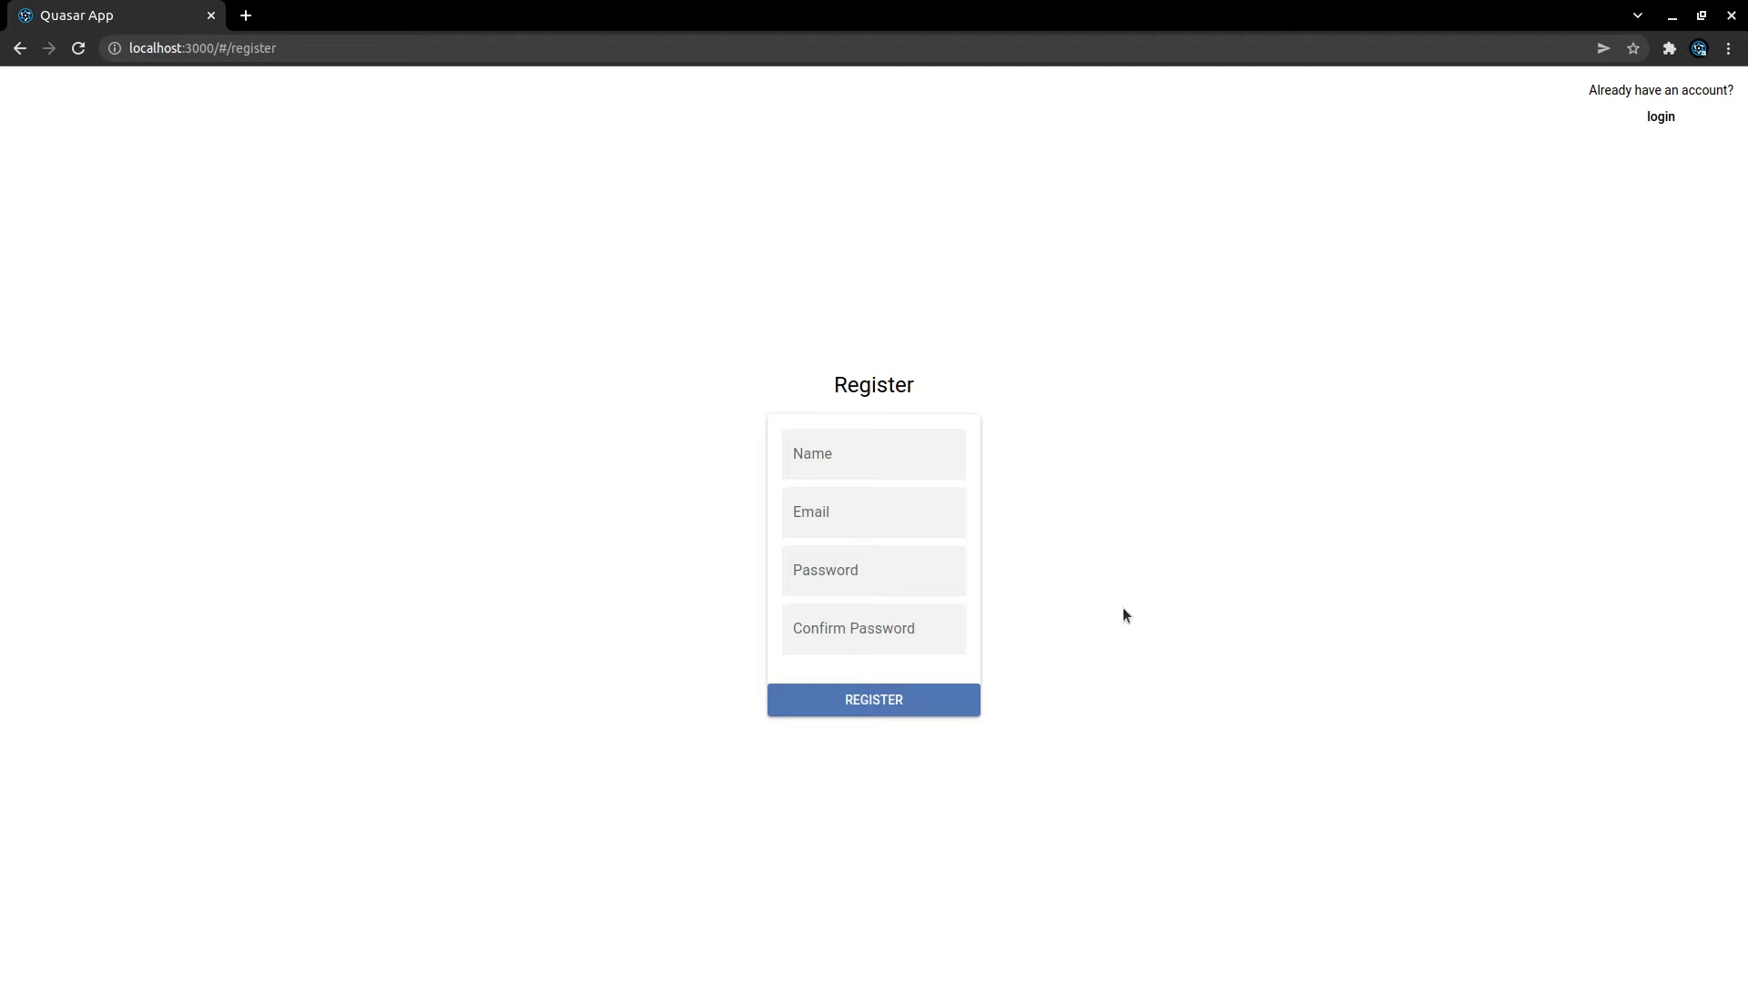
pyautogui.moveTo(182, 9)
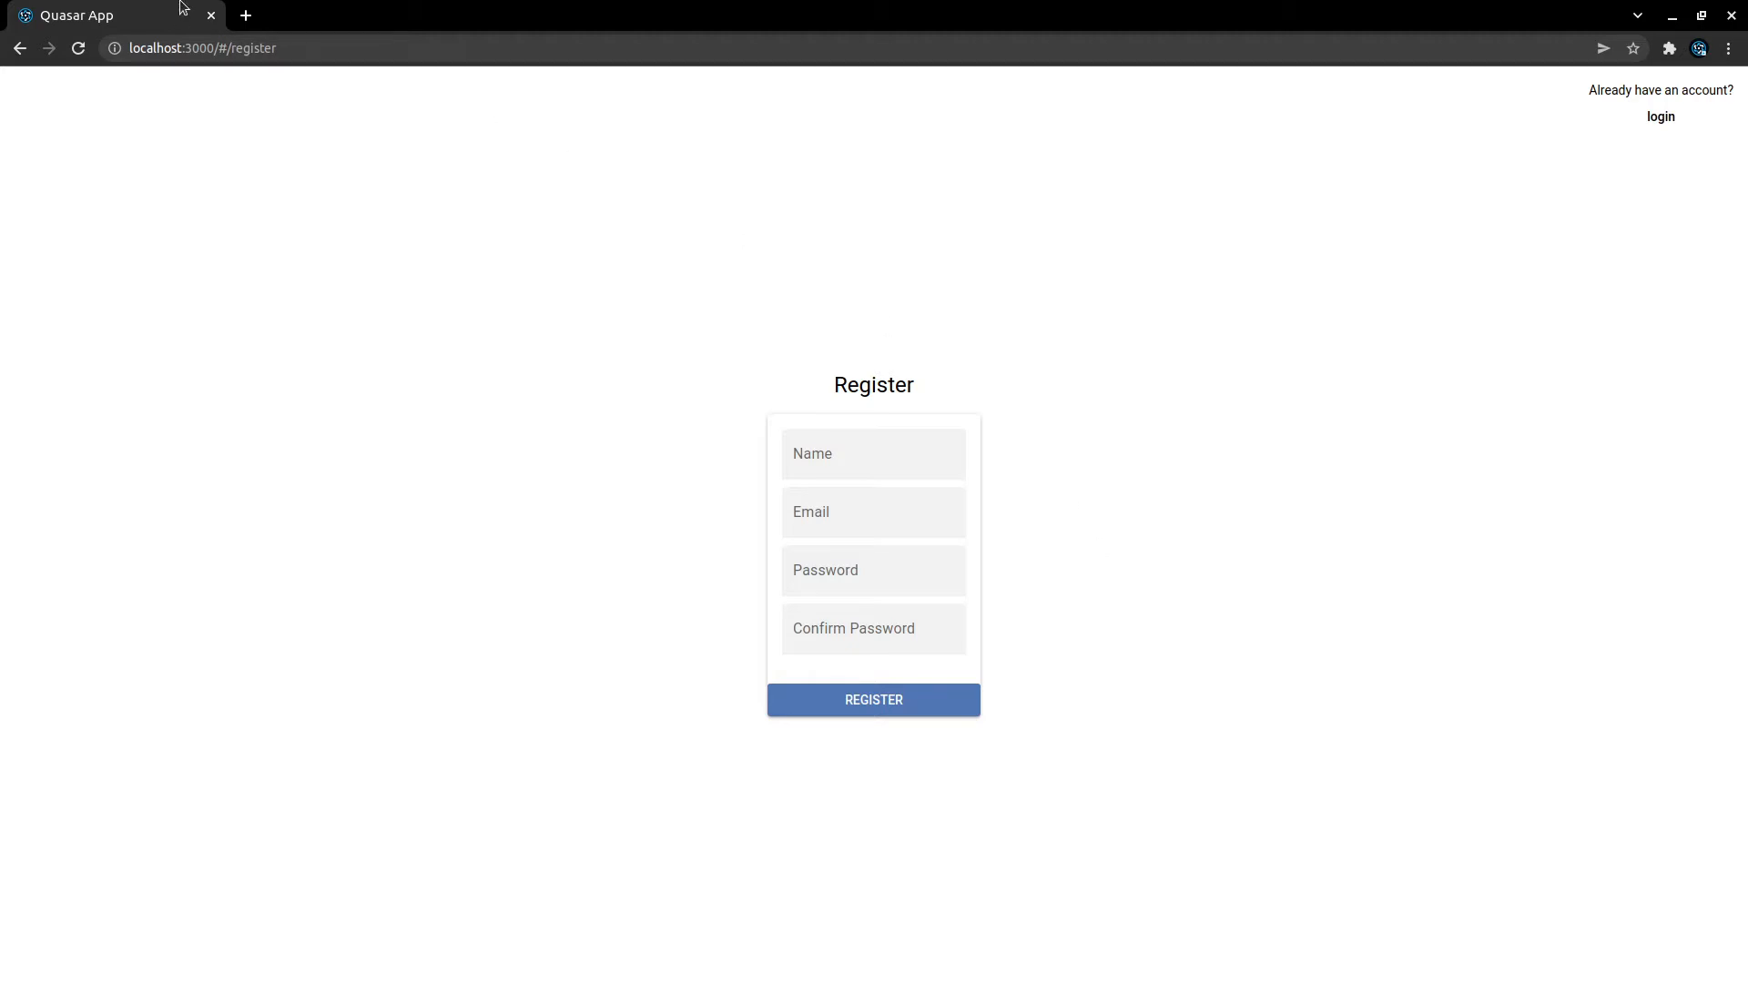
pyautogui.moveTo(917, 318)
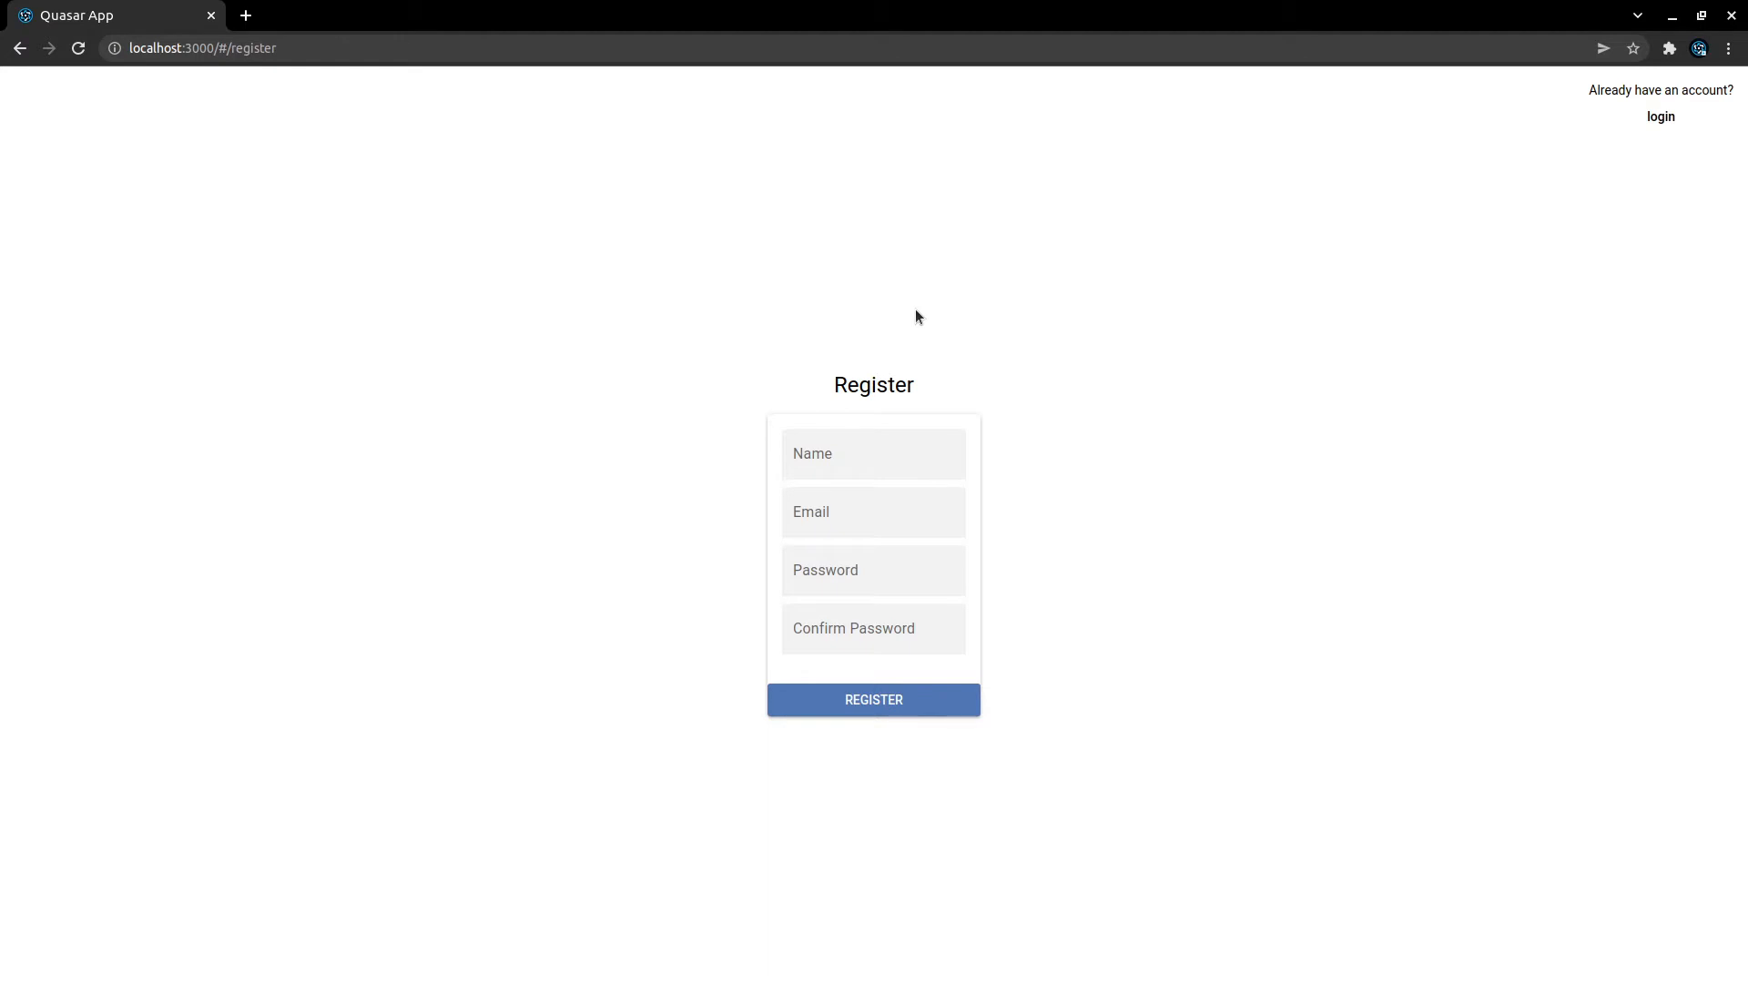
pyautogui.moveTo(879, 381)
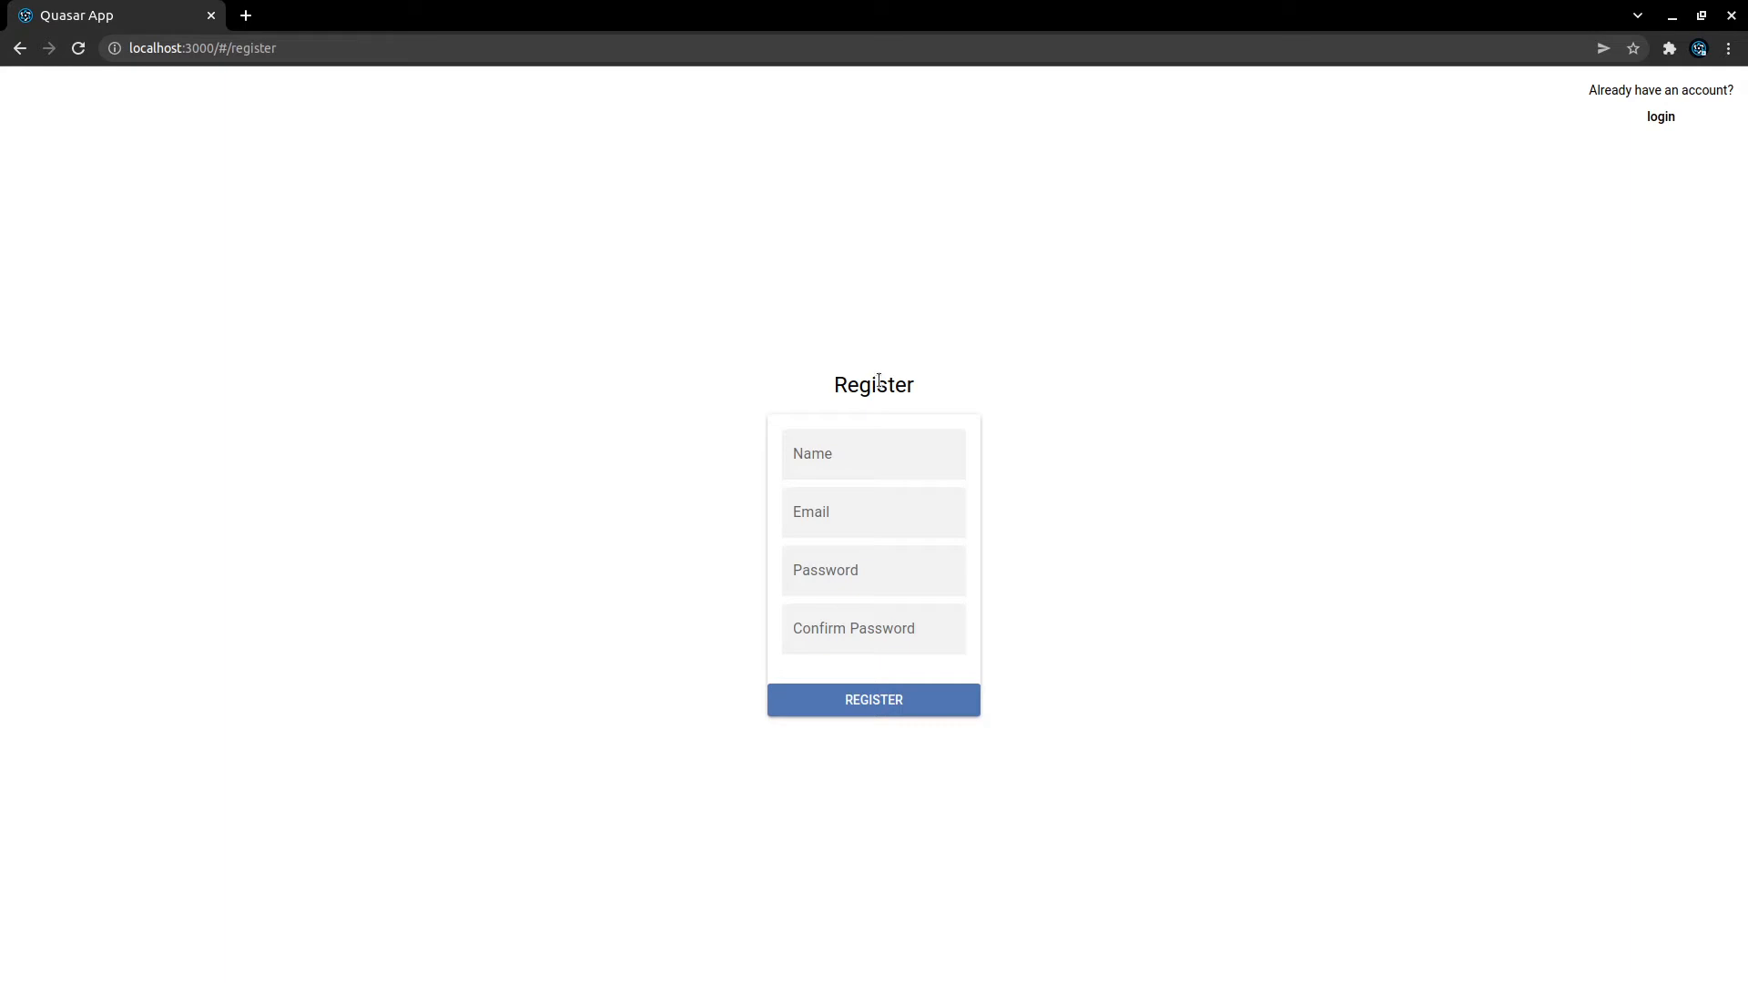
pyautogui.moveTo(1122, 477)
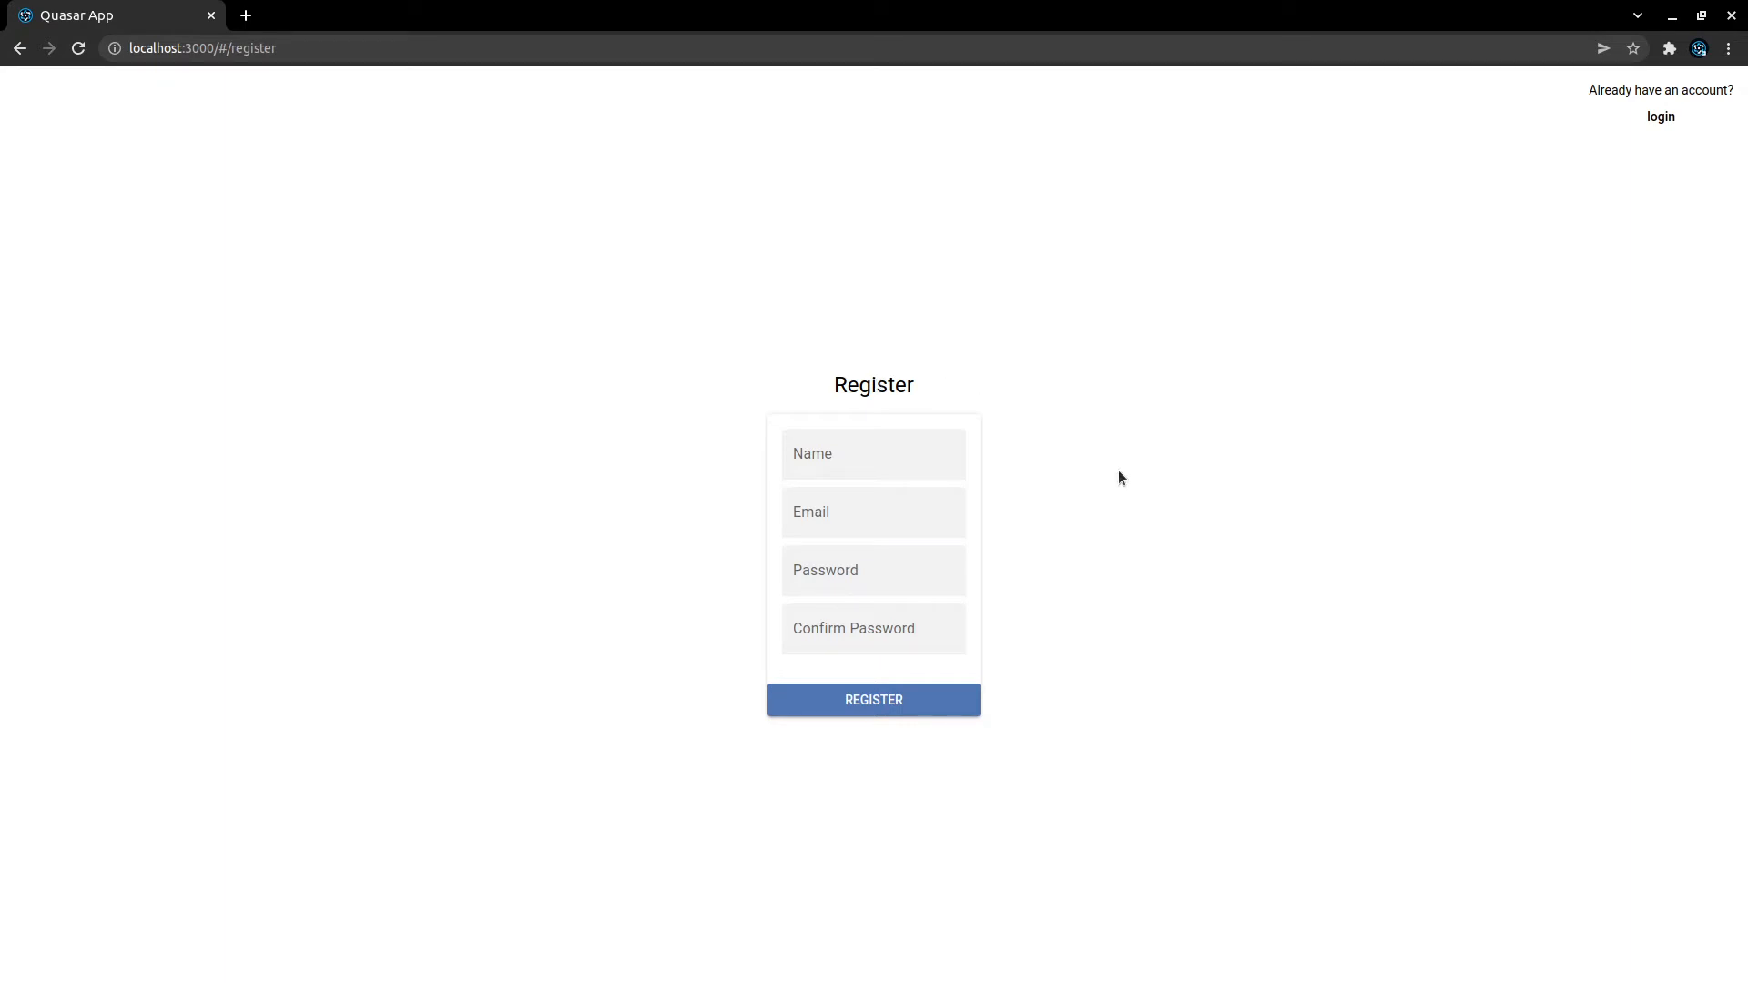
pyautogui.moveTo(1132, 514)
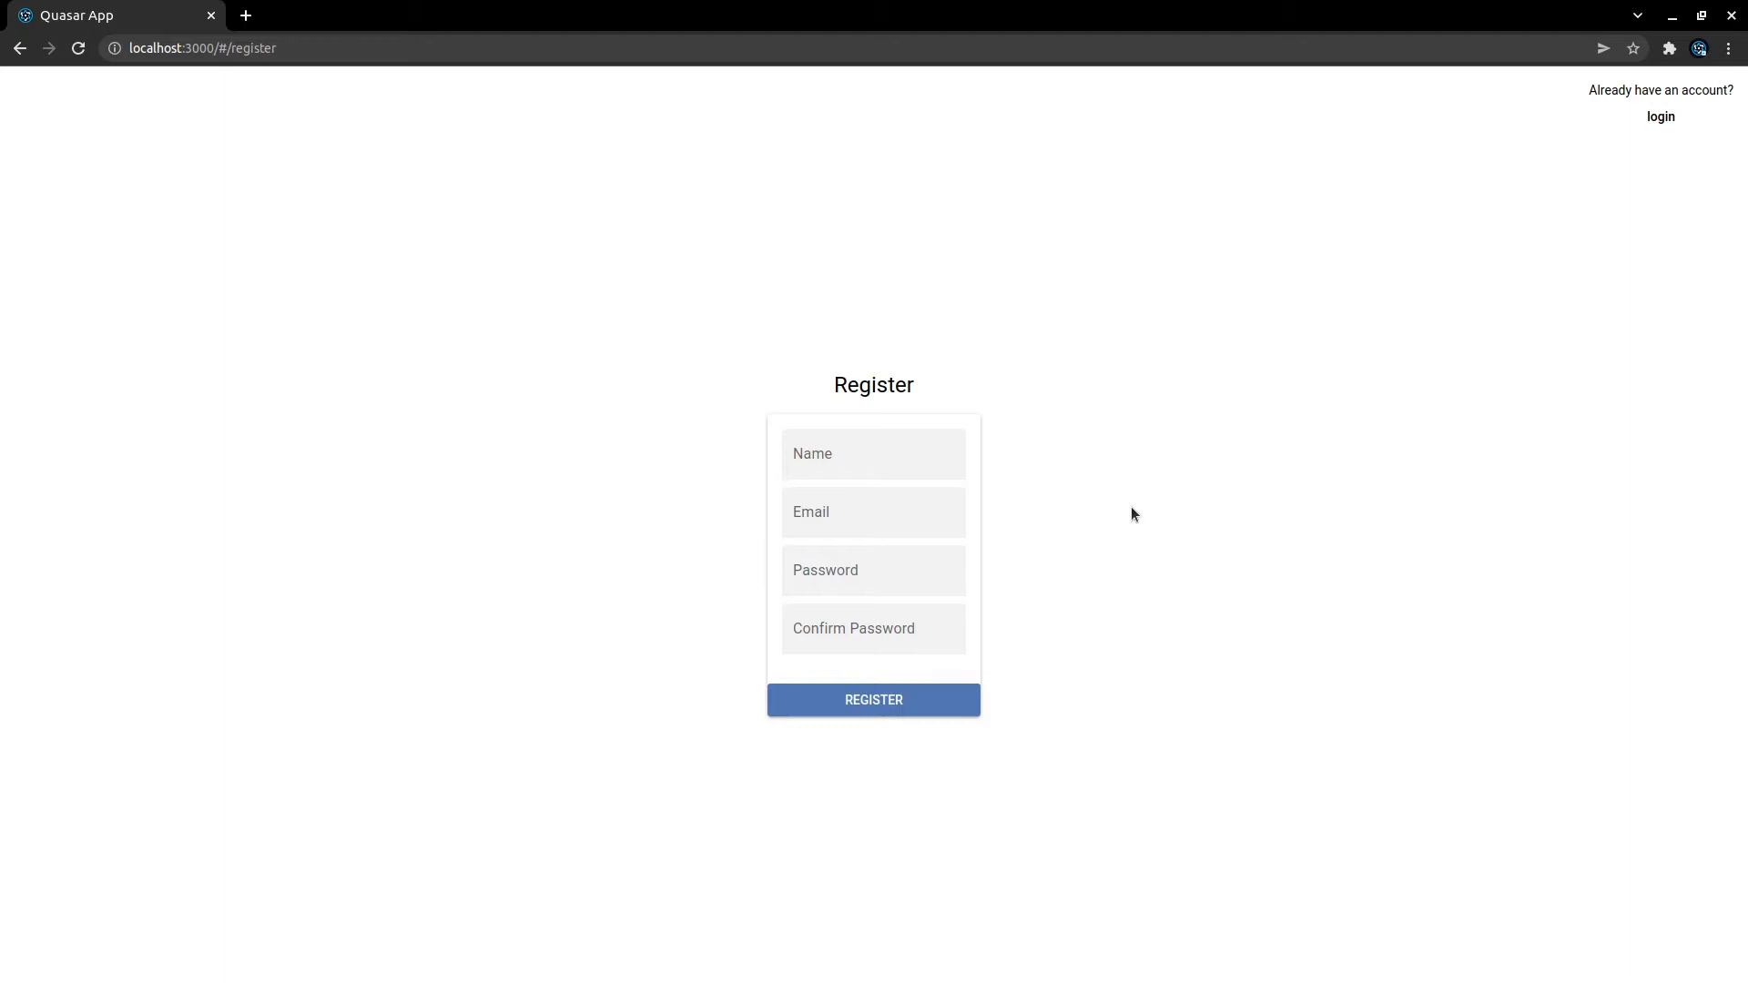
pyautogui.moveTo(1260, 452)
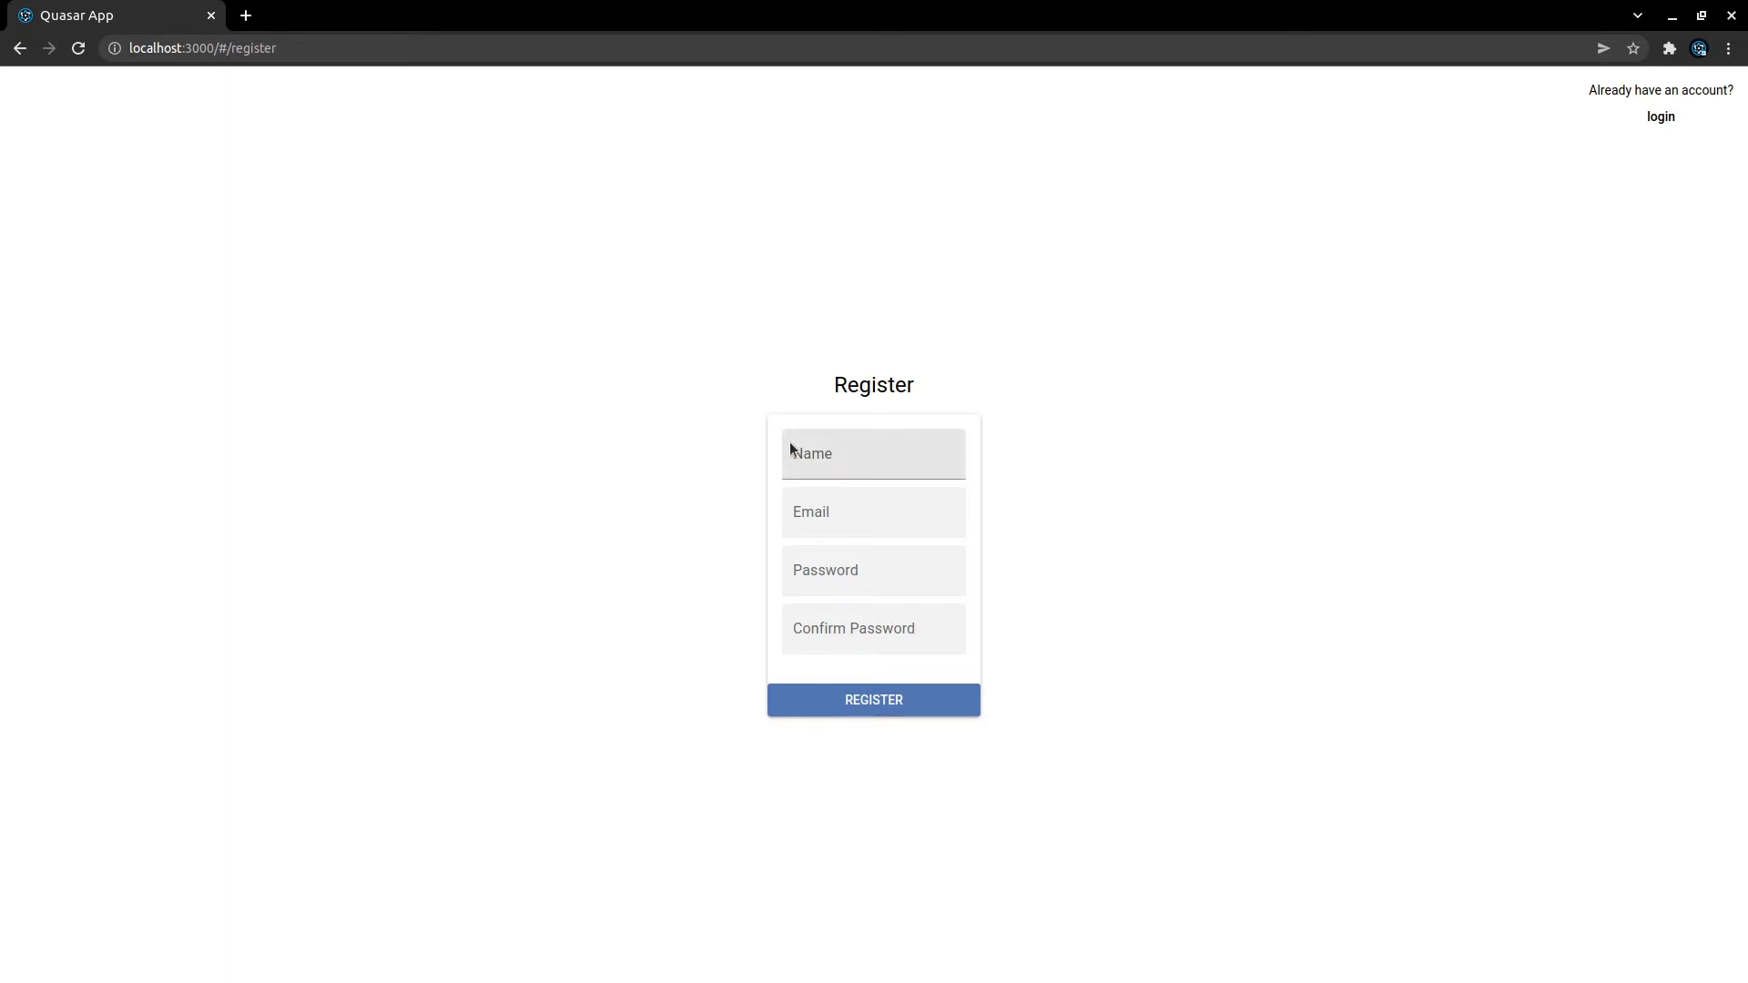
# Sign in with email and password to reach the Quasar Sanctum dashboard.
pyautogui.click(1660, 116)
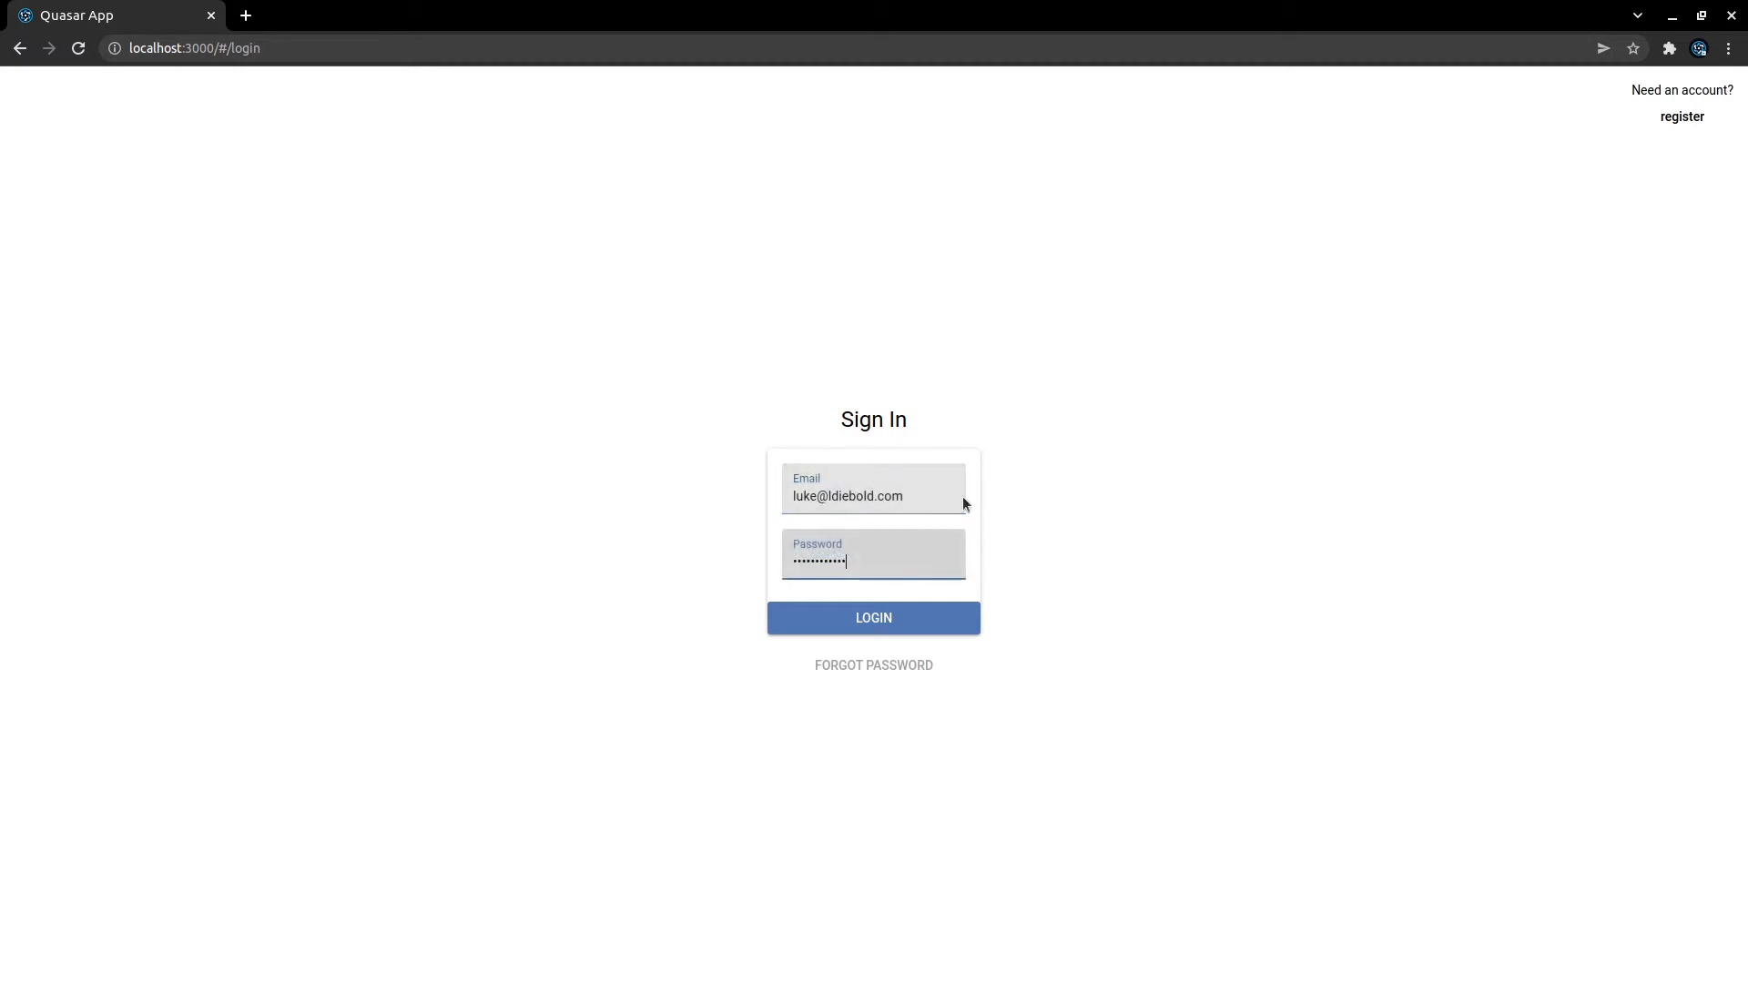
pyautogui.doubleClick(819, 561)
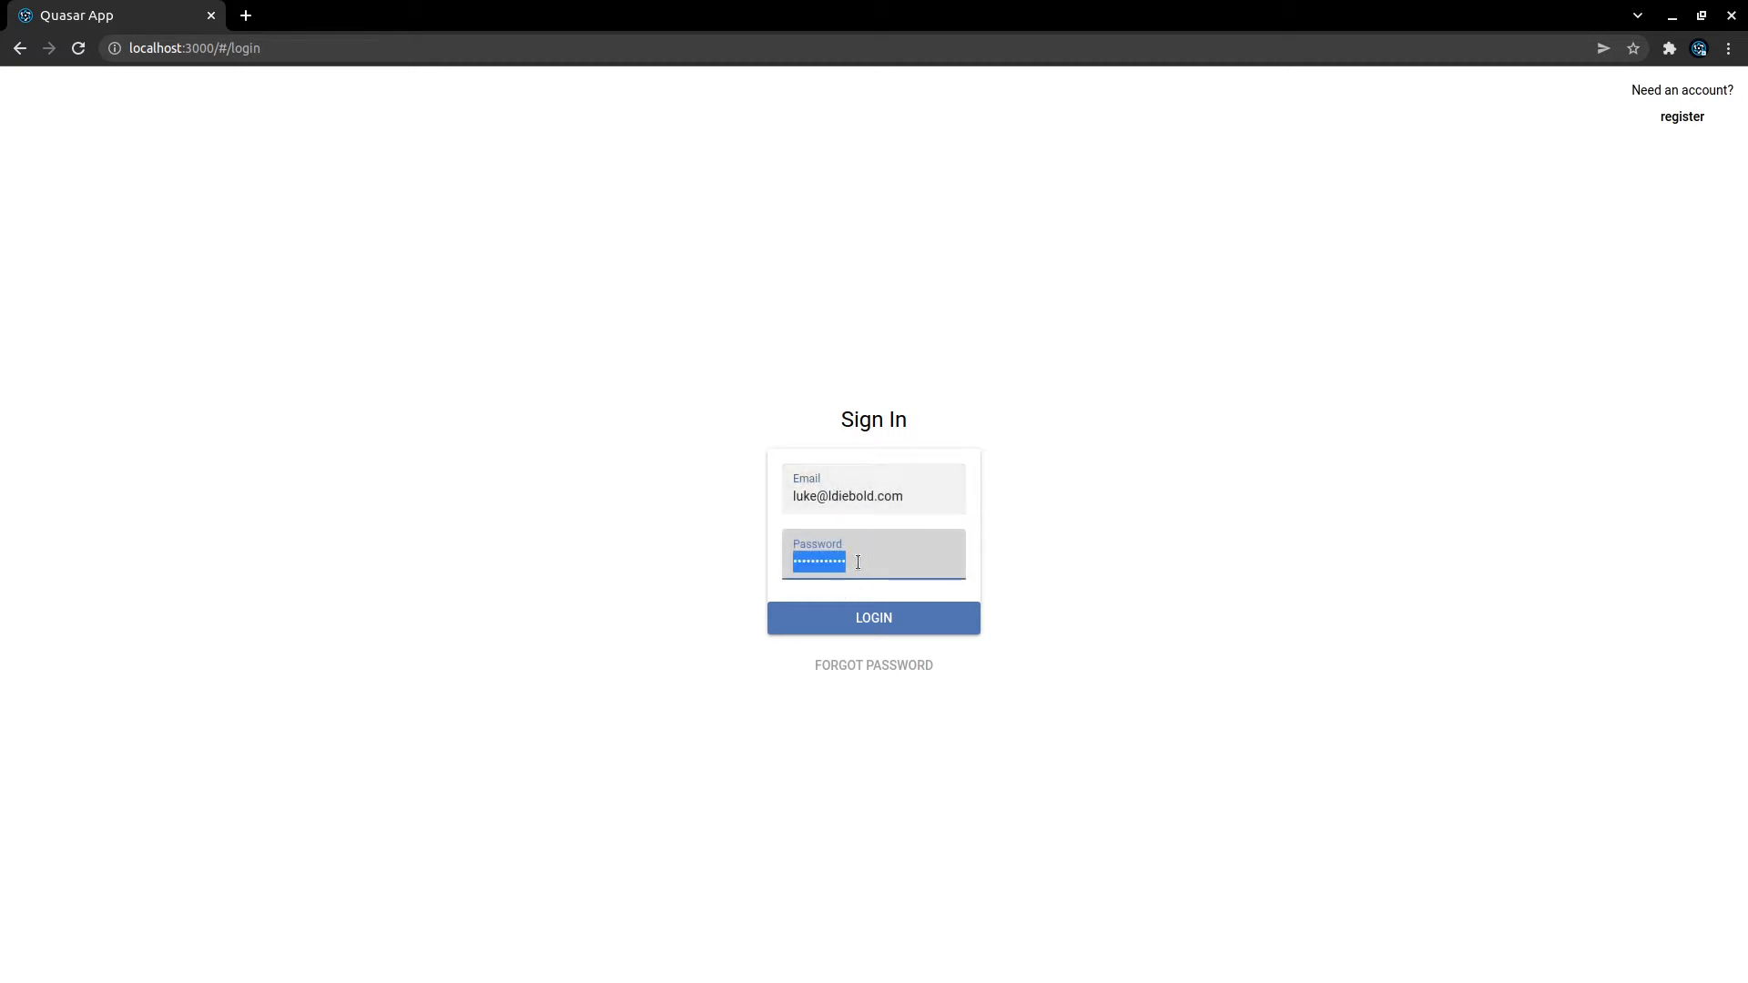
pyautogui.click(873, 617)
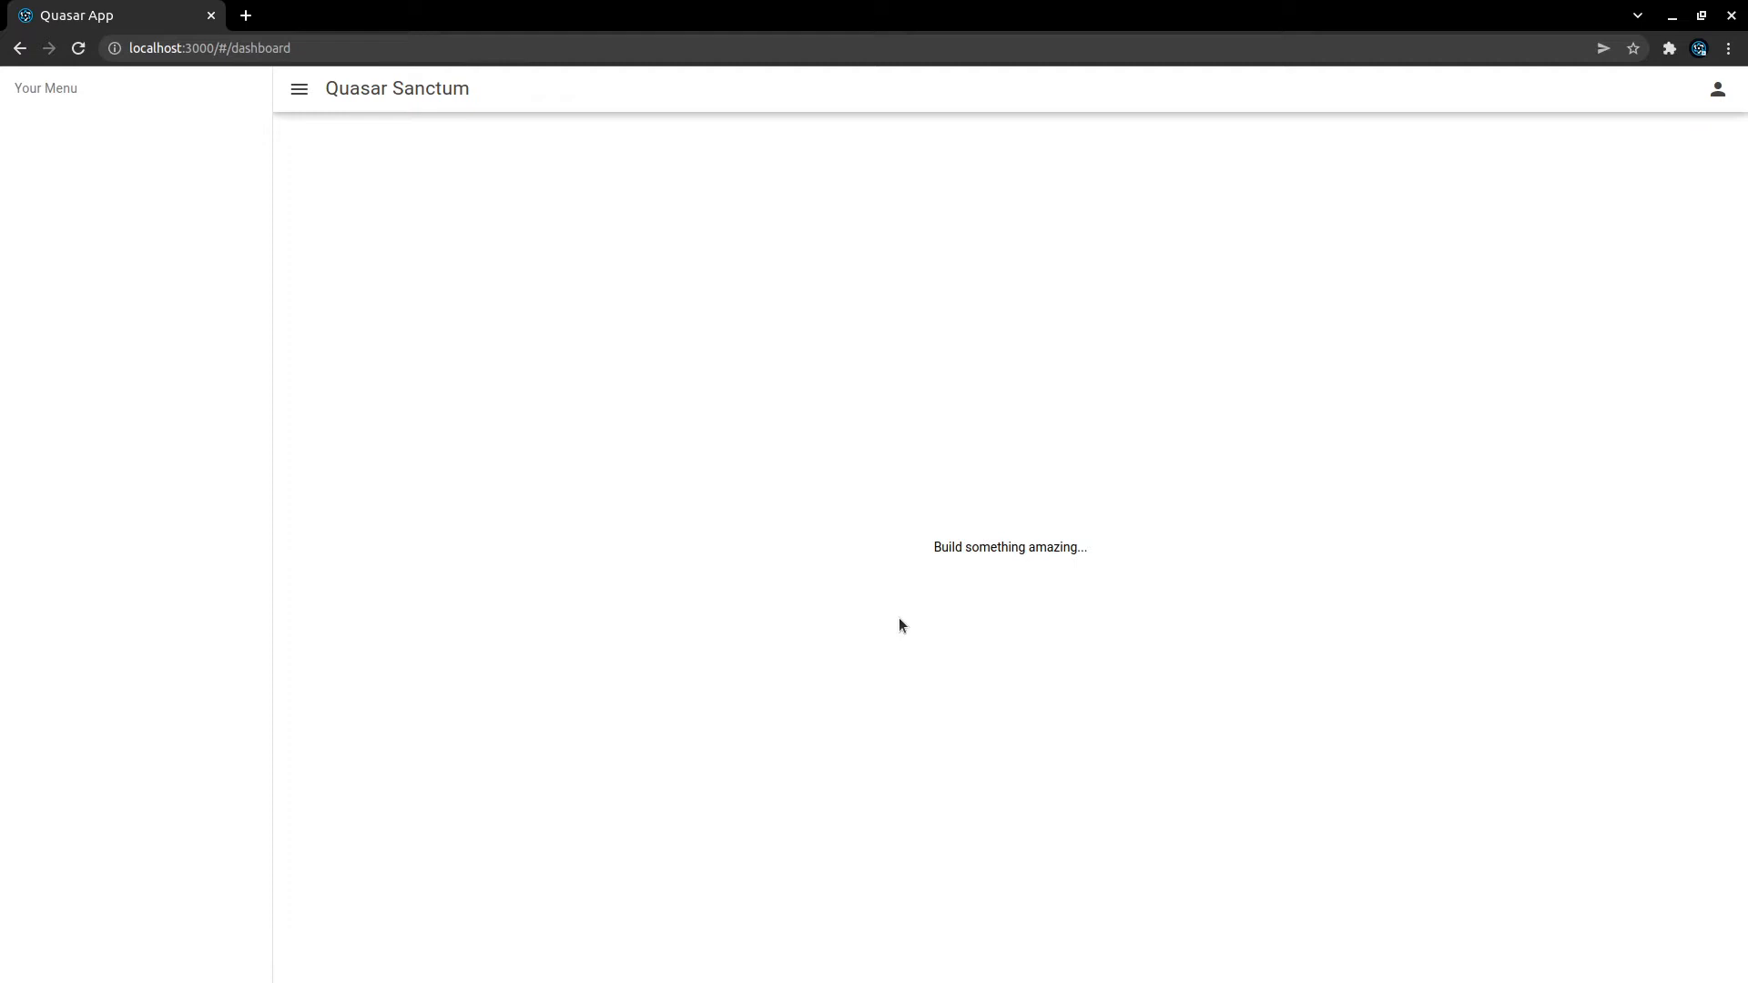
pyautogui.moveTo(672, 248)
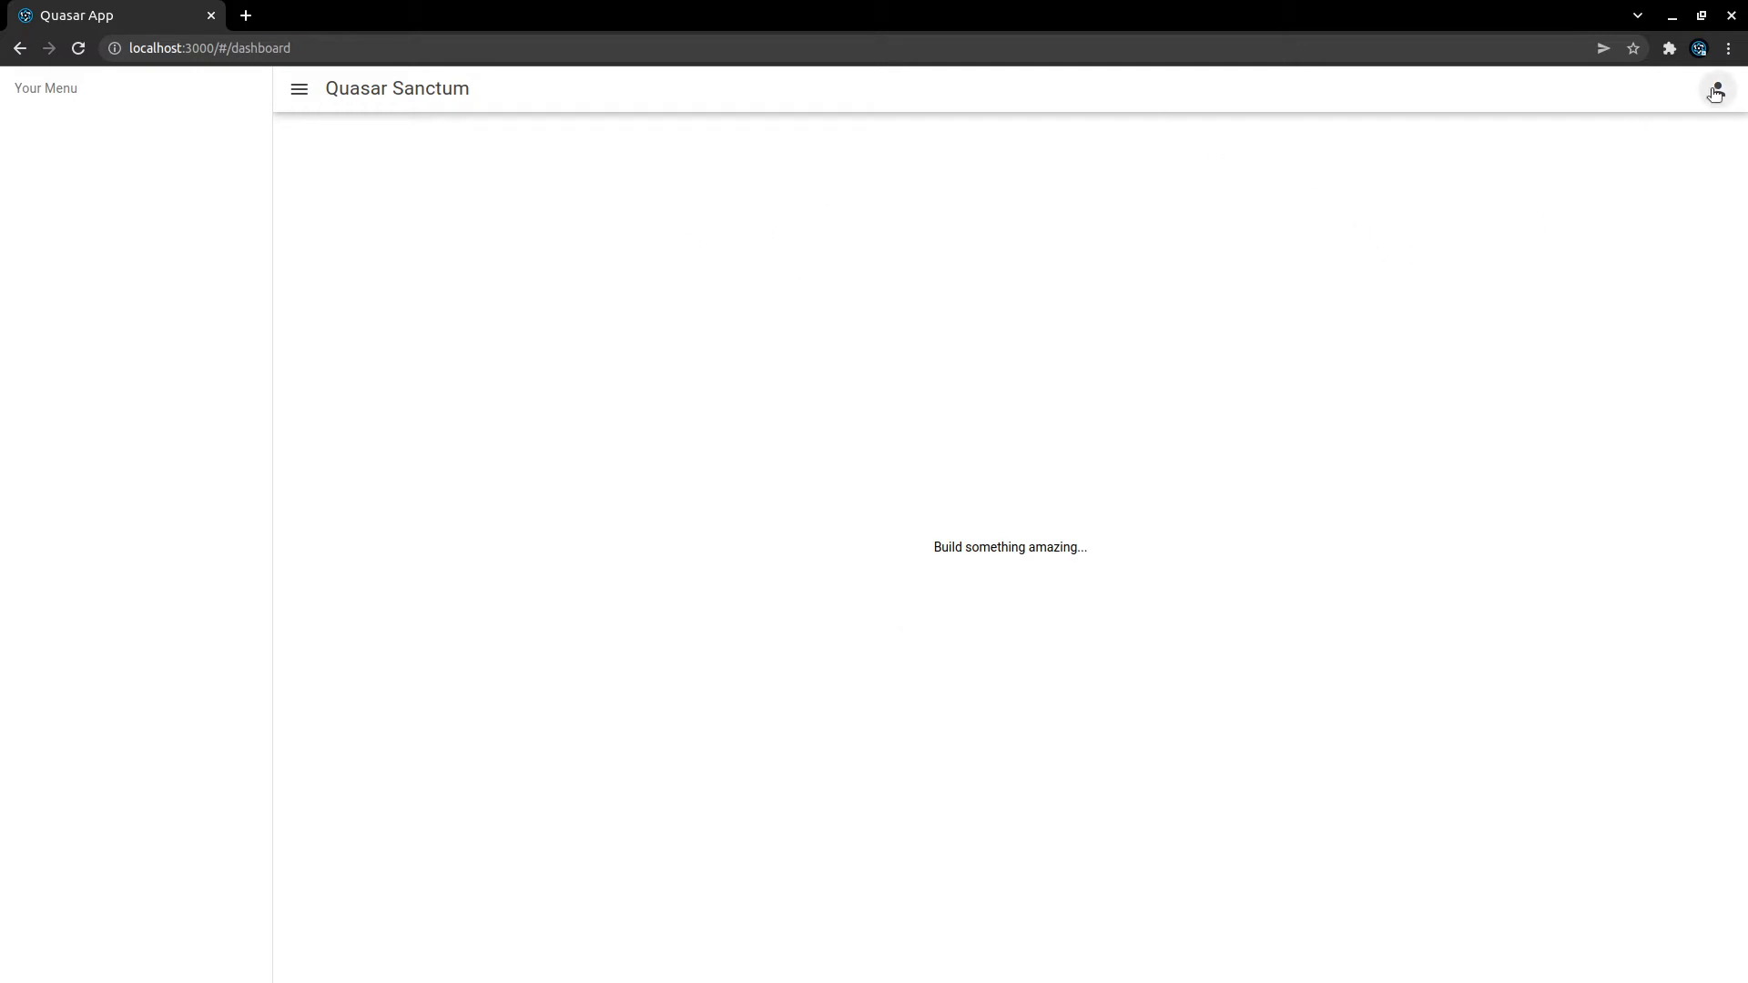
# Update the password through the user menu's Change Password dialog with current, new and confirmation.
pyautogui.click(1715, 91)
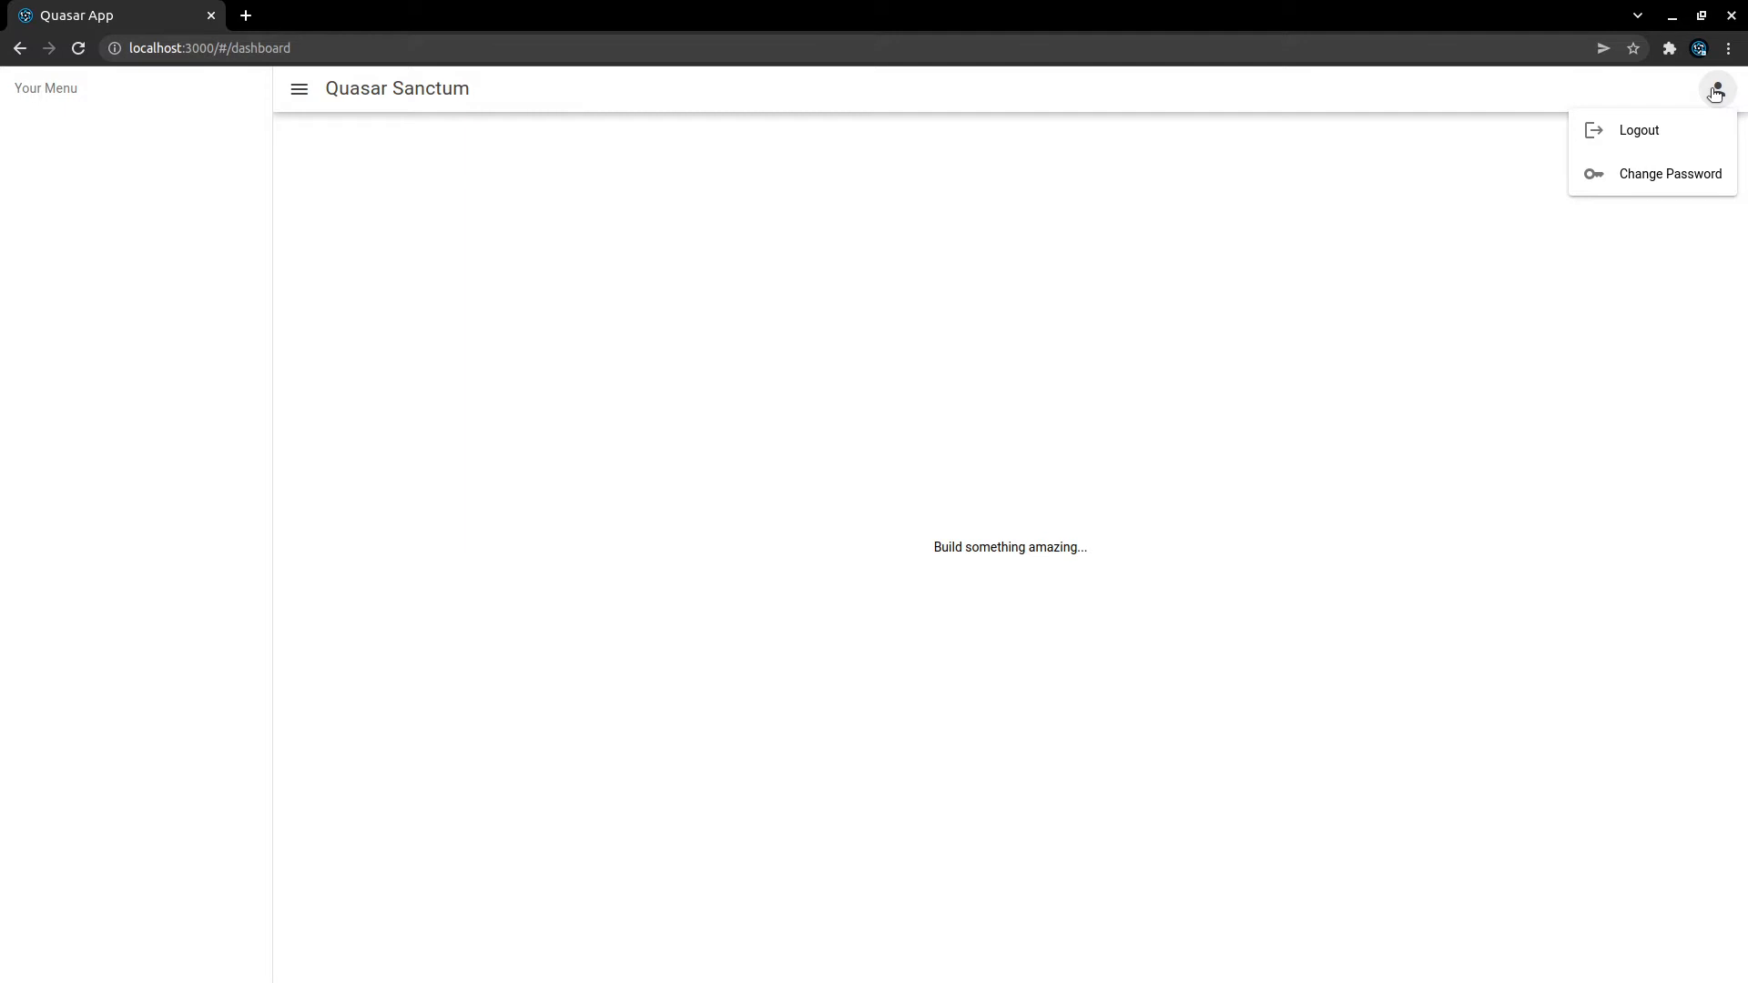
pyautogui.moveTo(1662, 174)
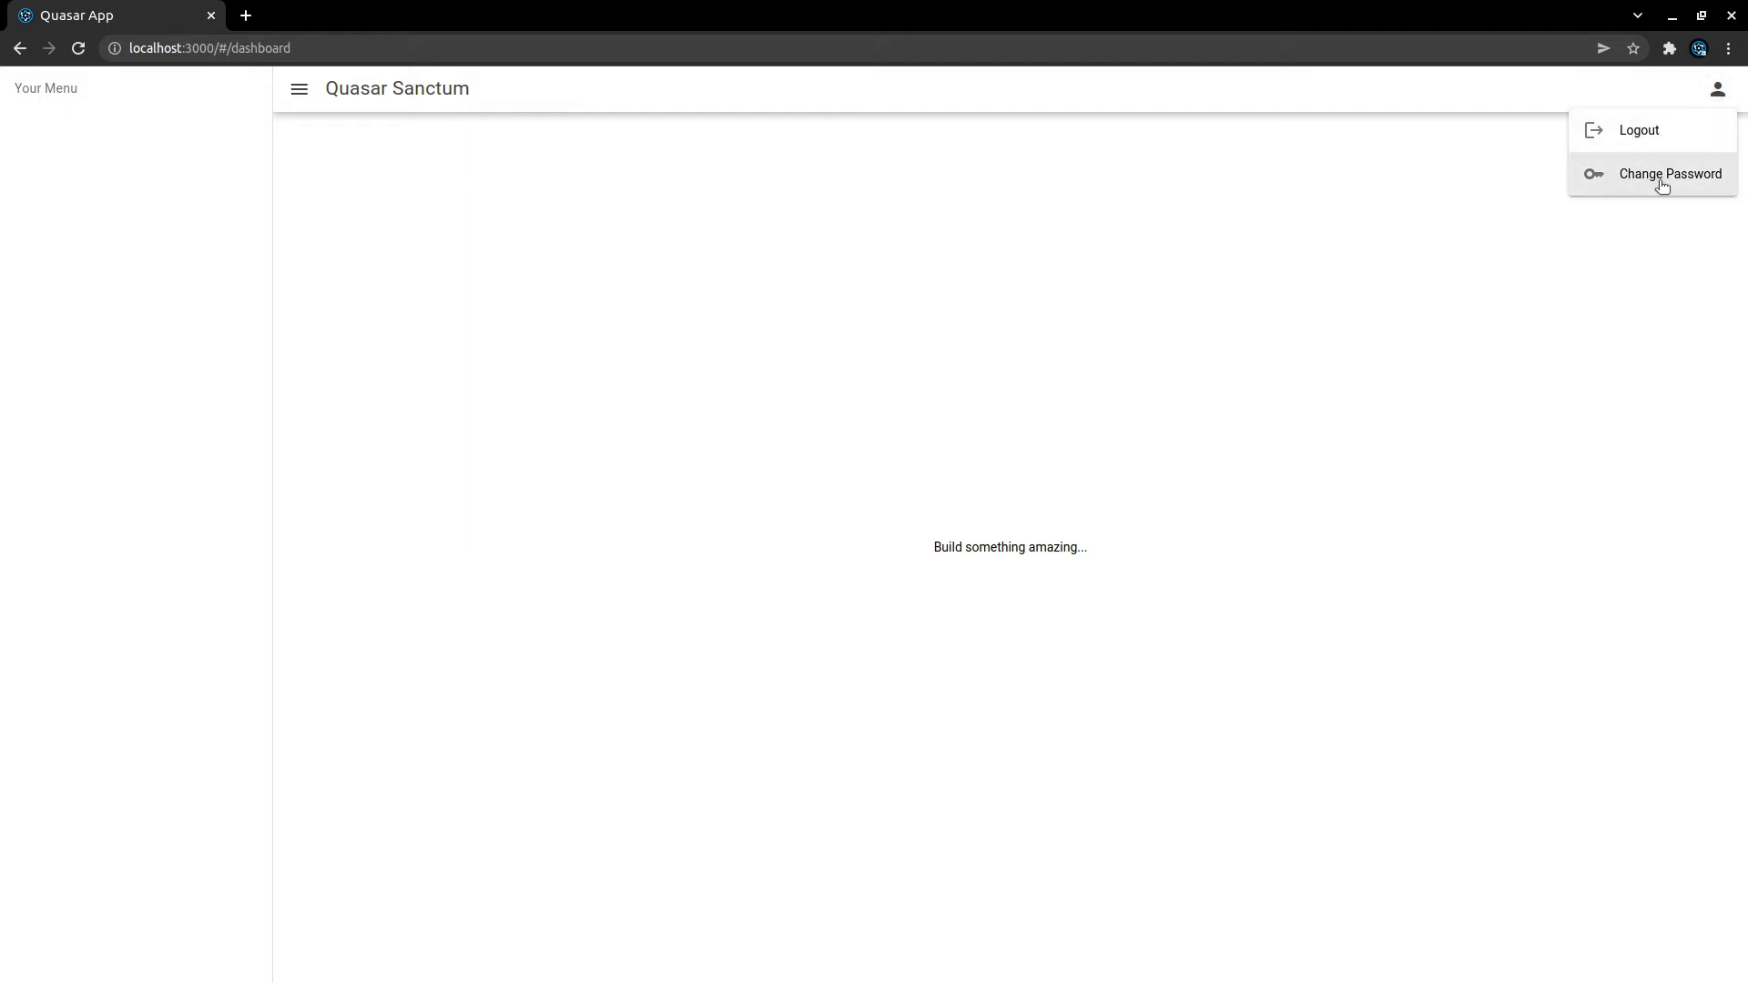
pyautogui.click(1668, 174)
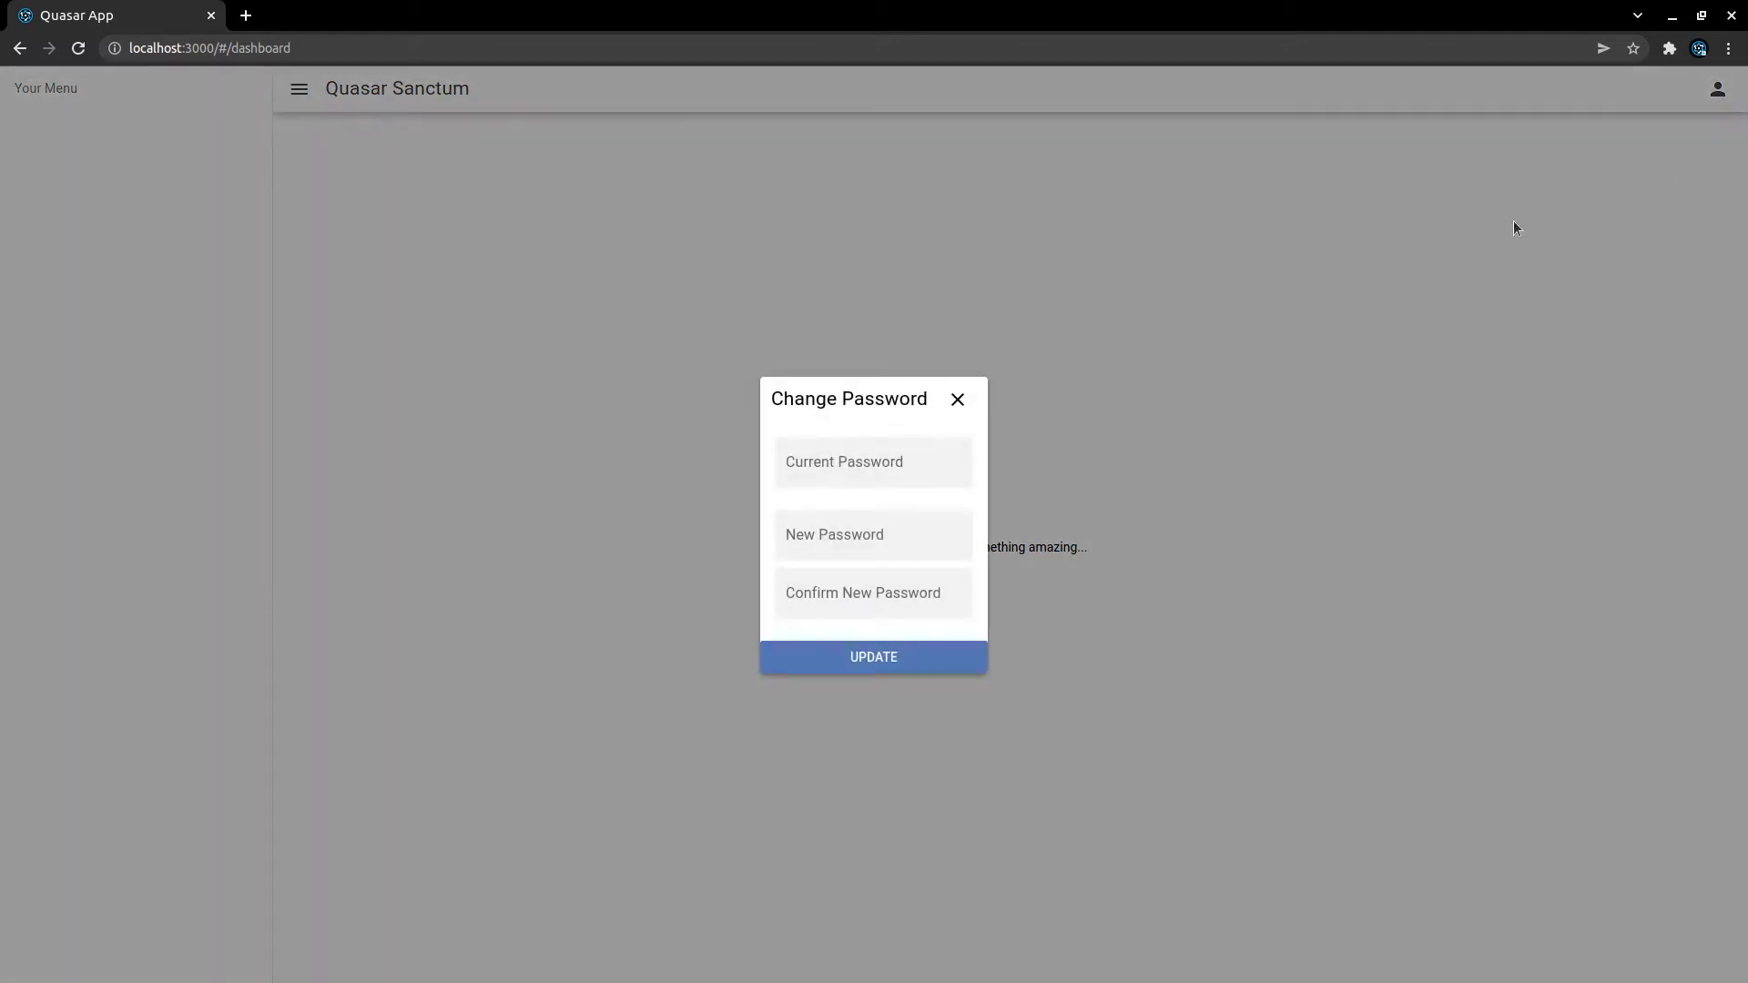
pyautogui.click(873, 461)
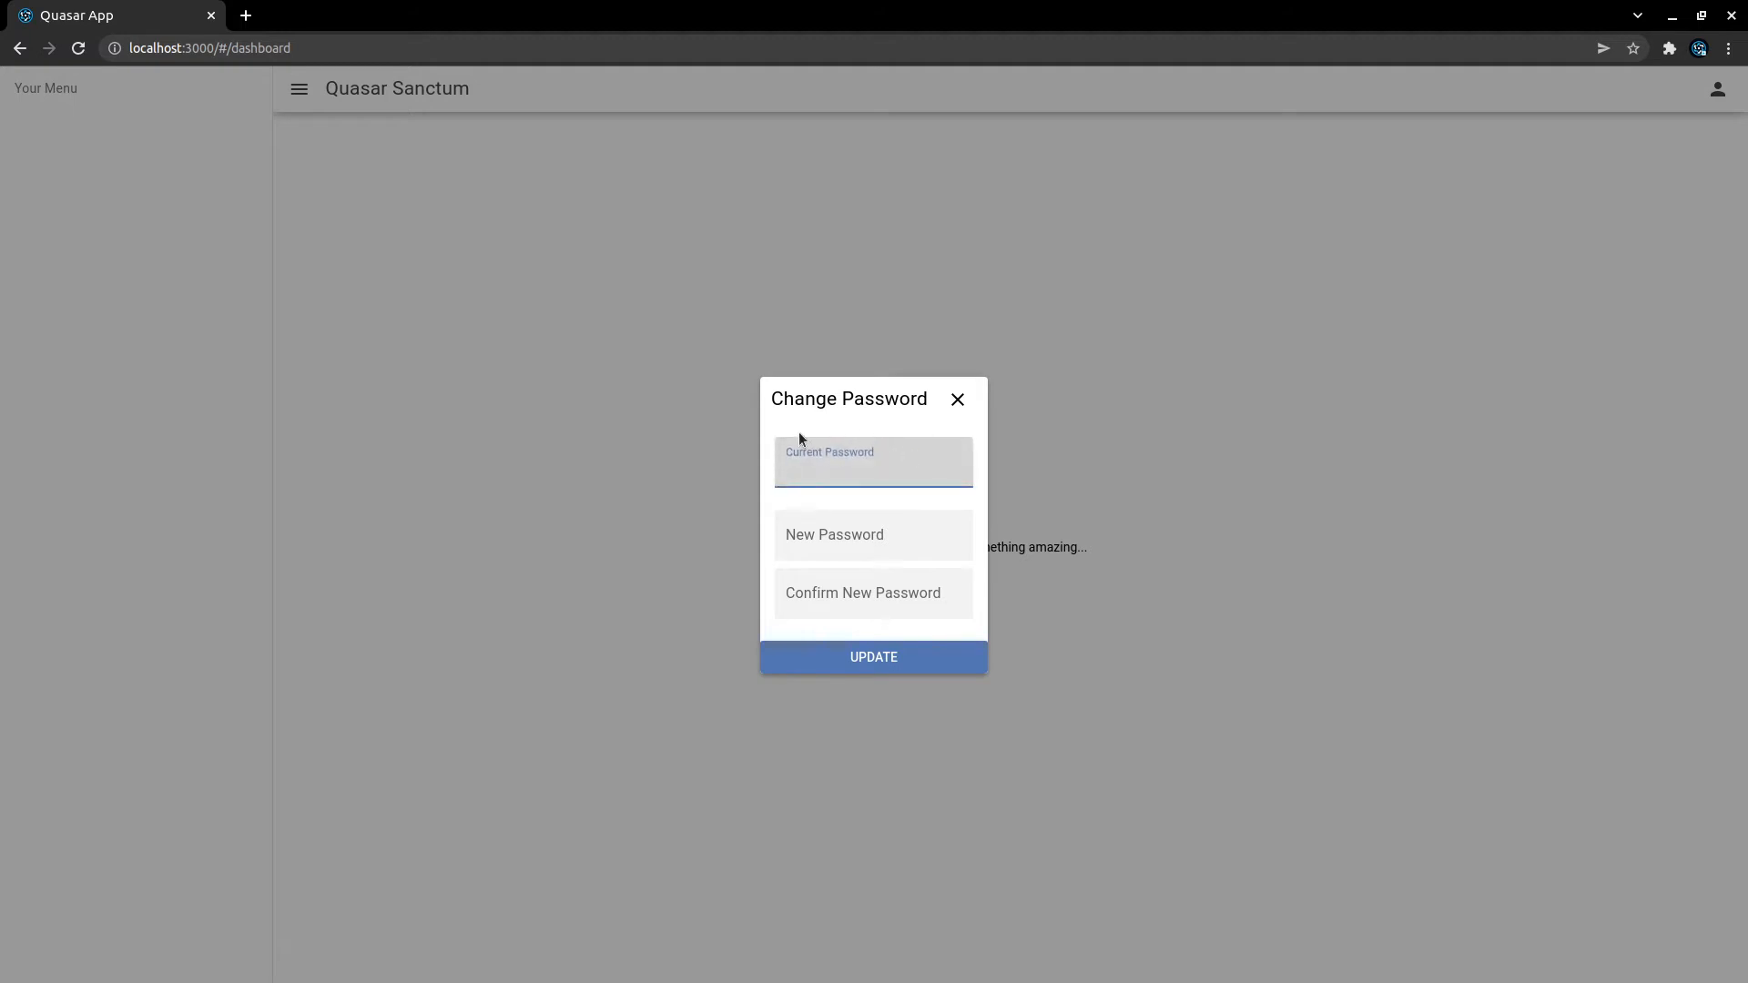
pyautogui.click(873, 468)
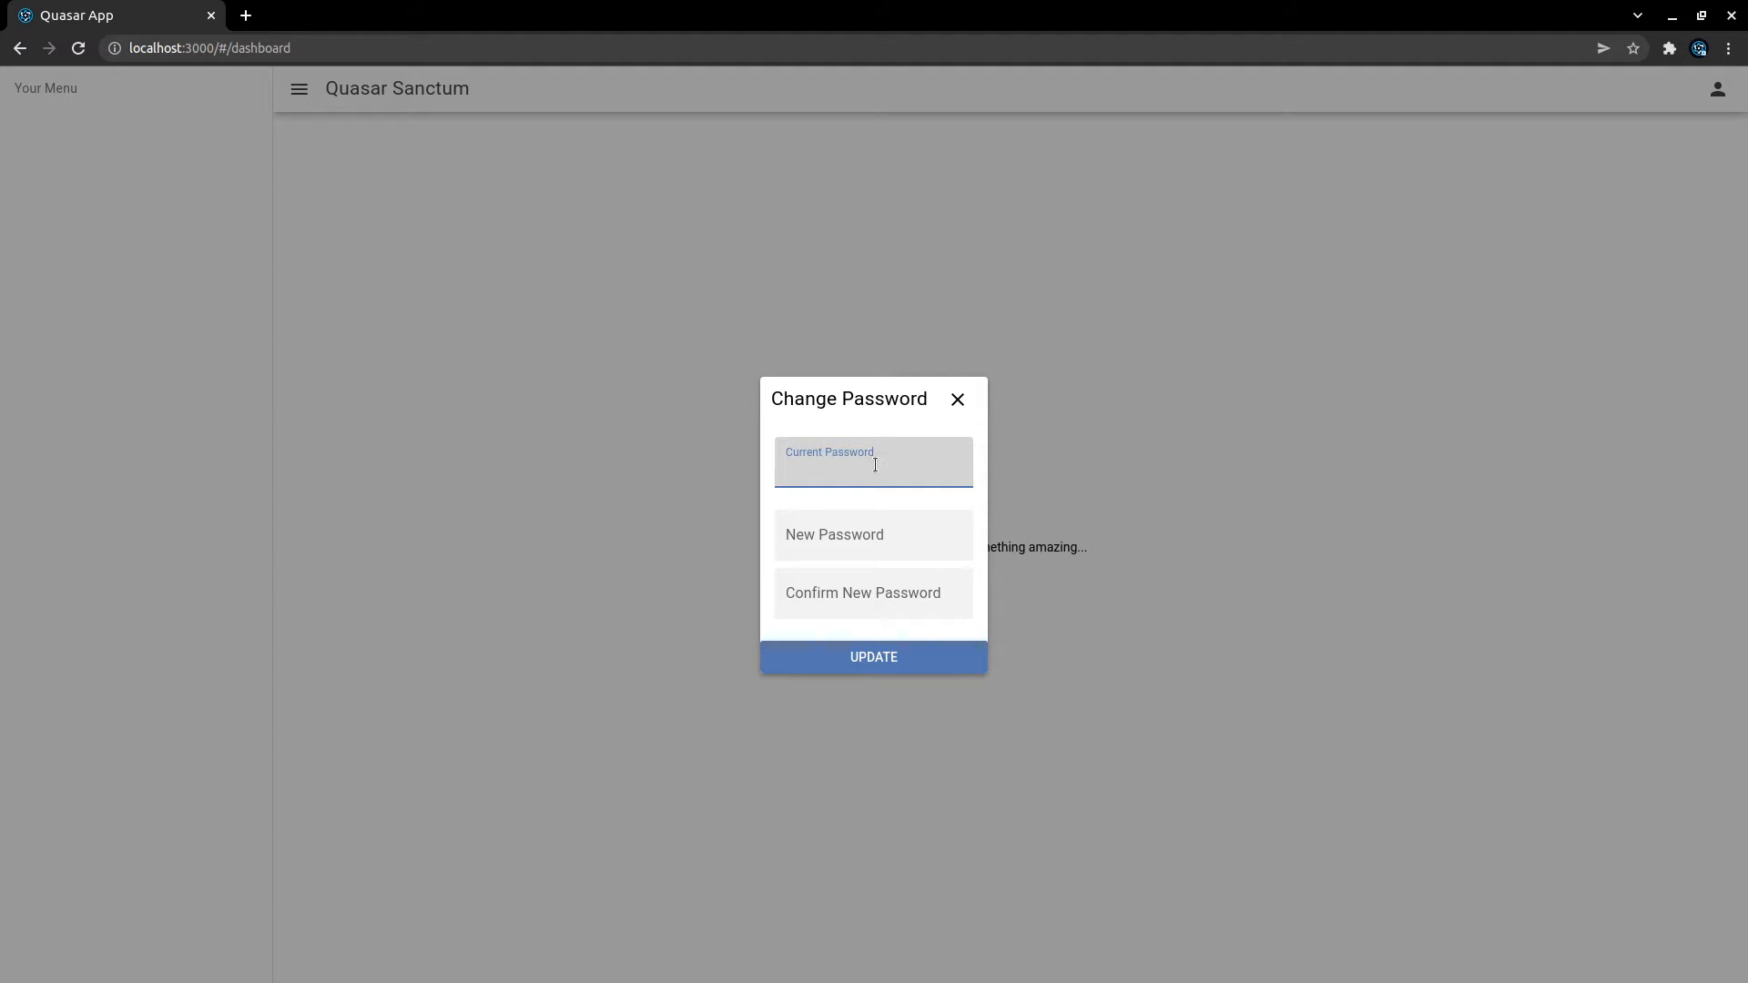
pyautogui.write('•')
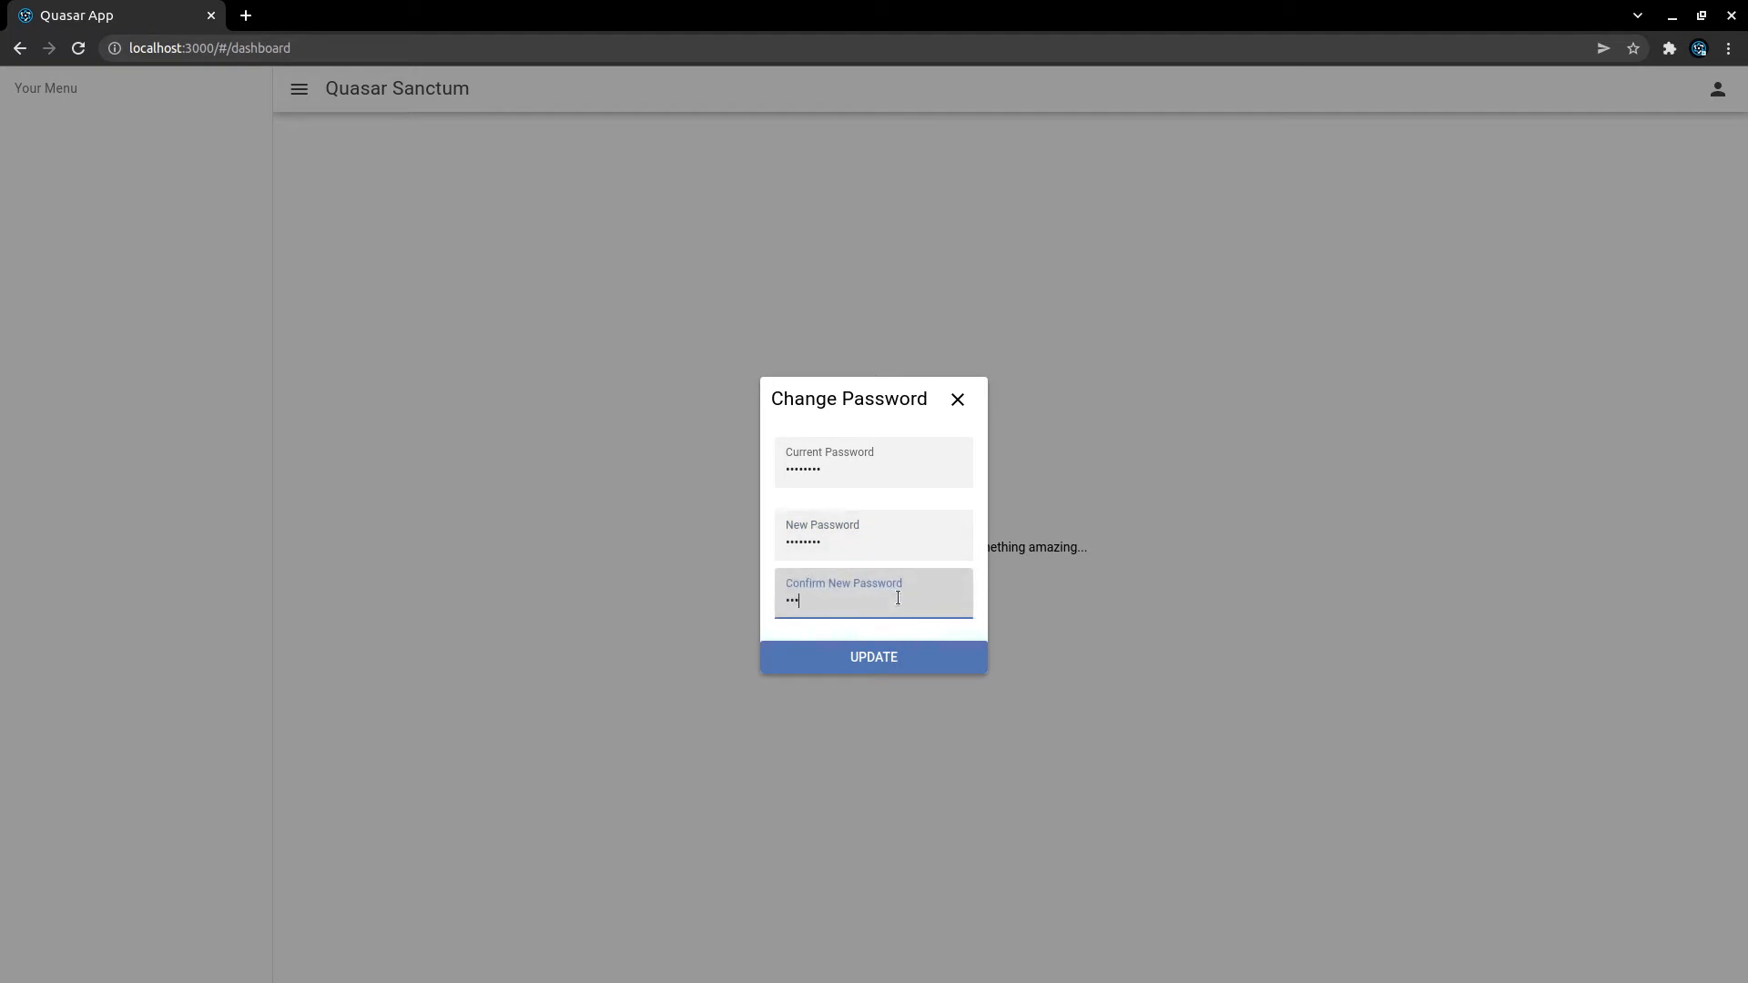
pyautogui.click(873, 657)
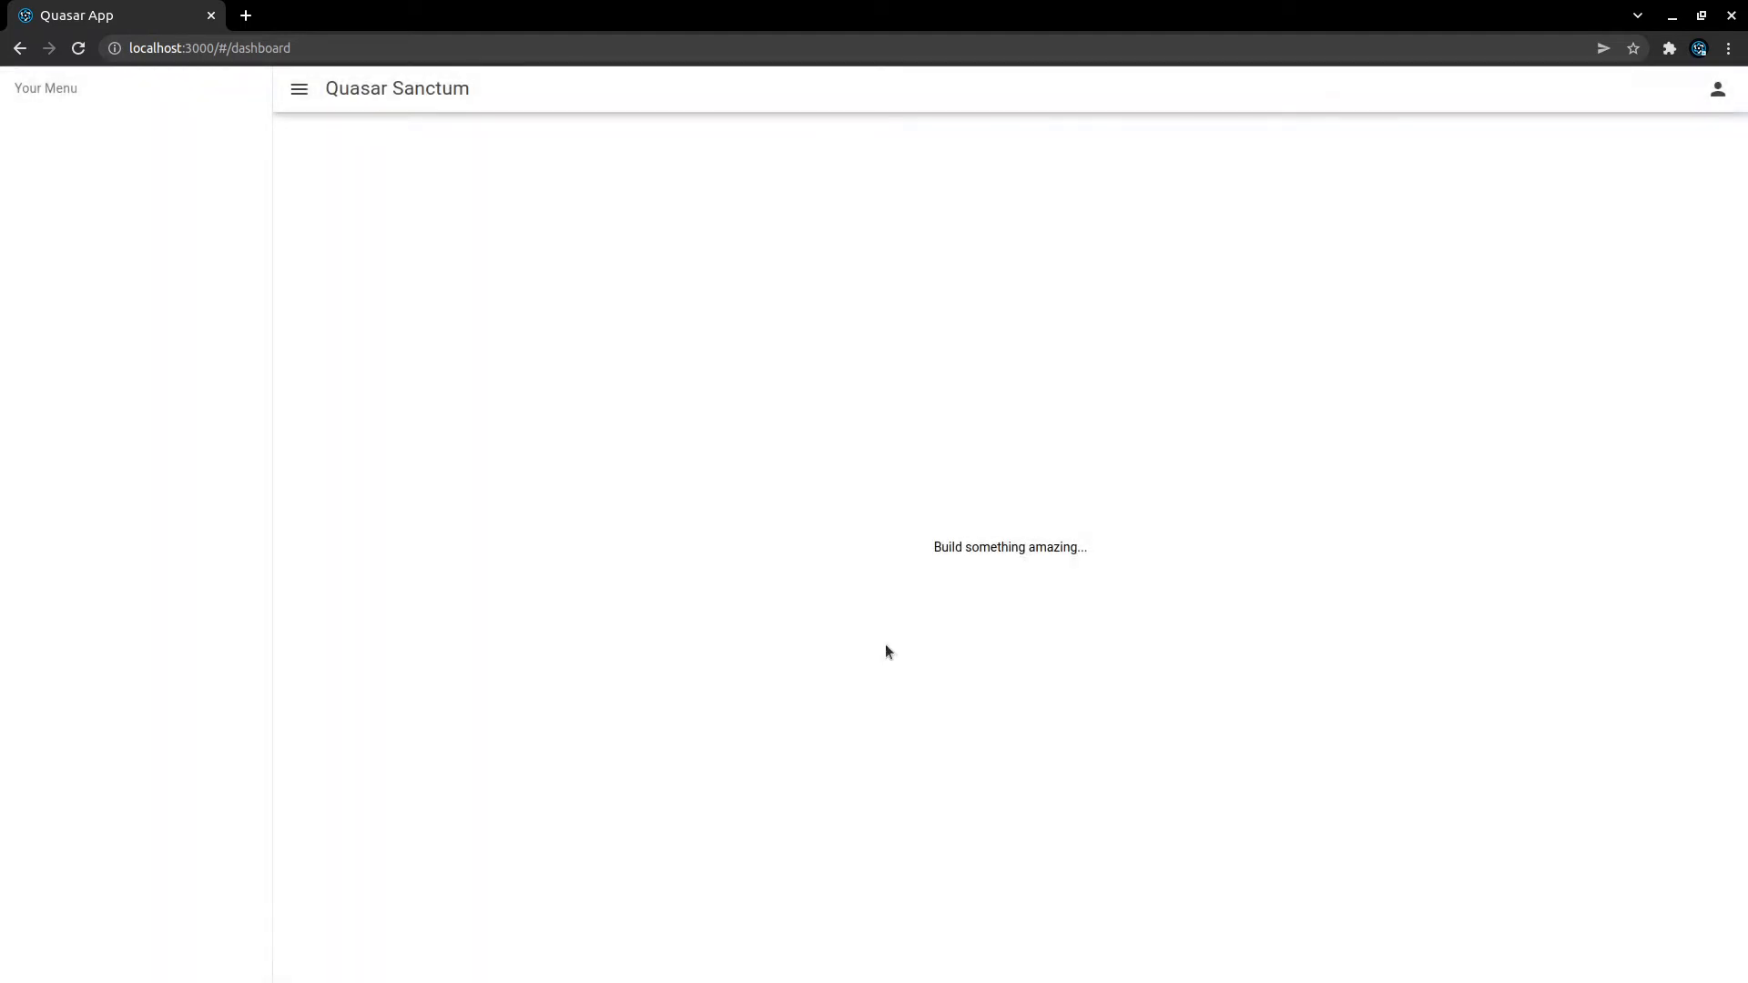
pyautogui.moveTo(1683, 127)
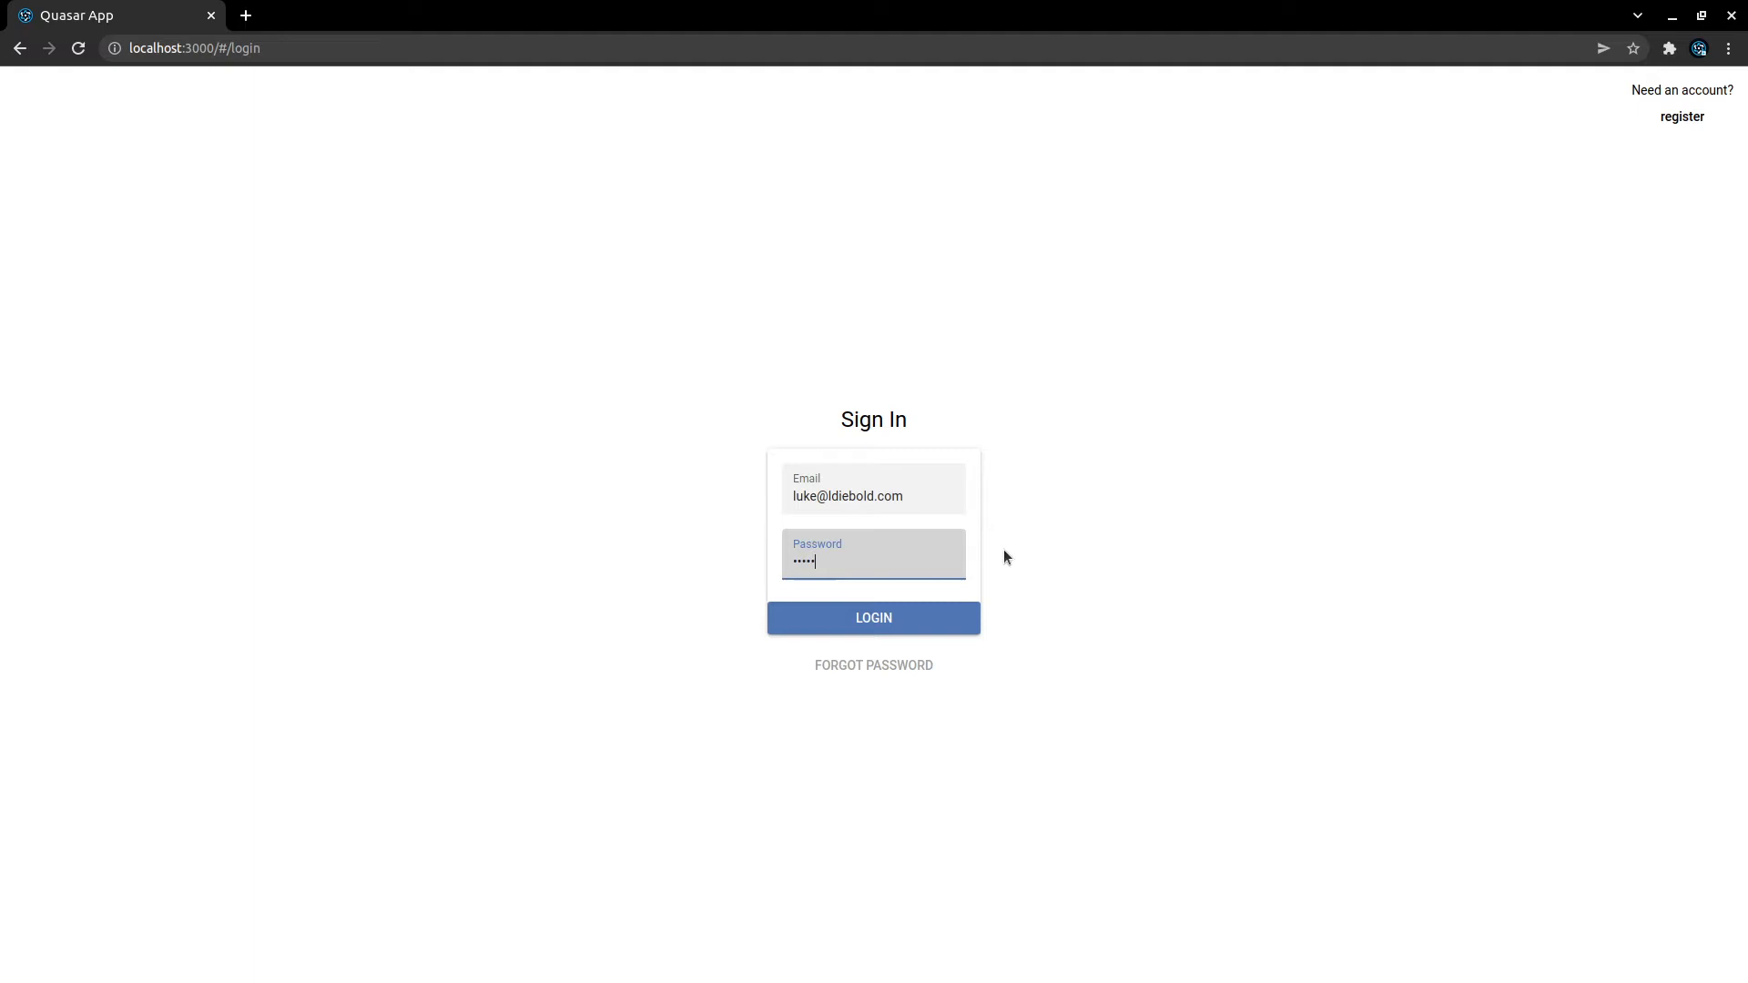
# Sign back in with the updated password, then open and close Change Password.
pyautogui.click(873, 617)
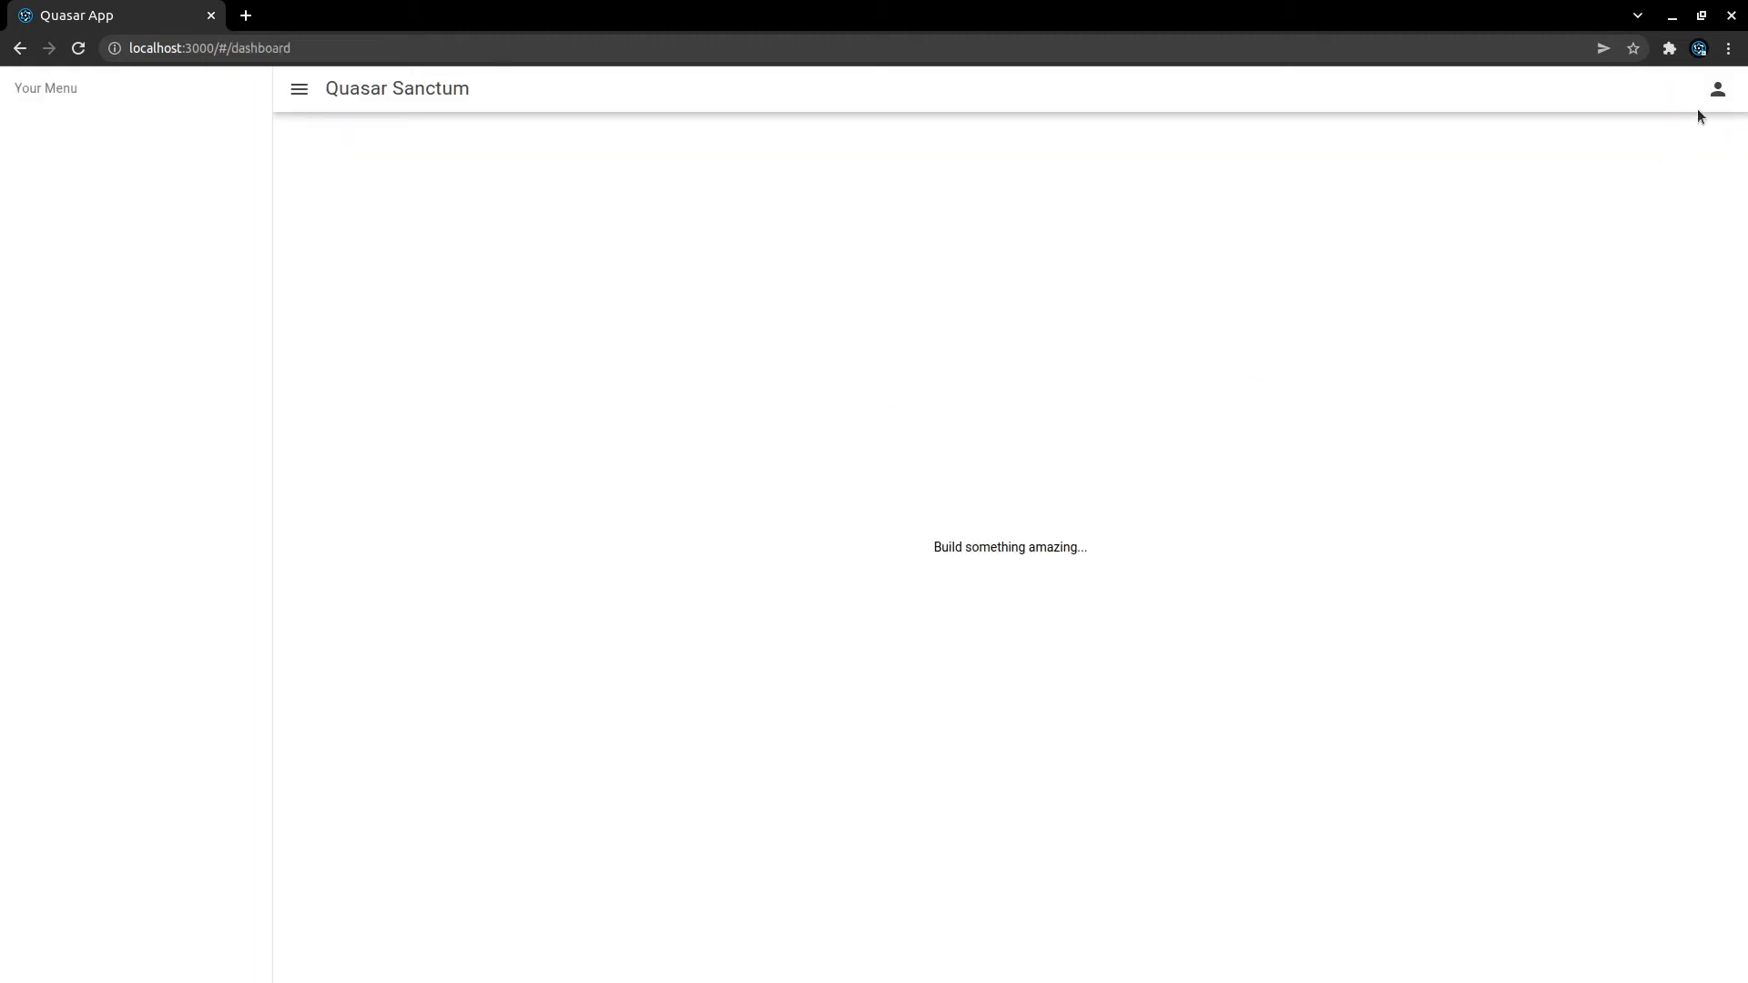
pyautogui.click(1717, 89)
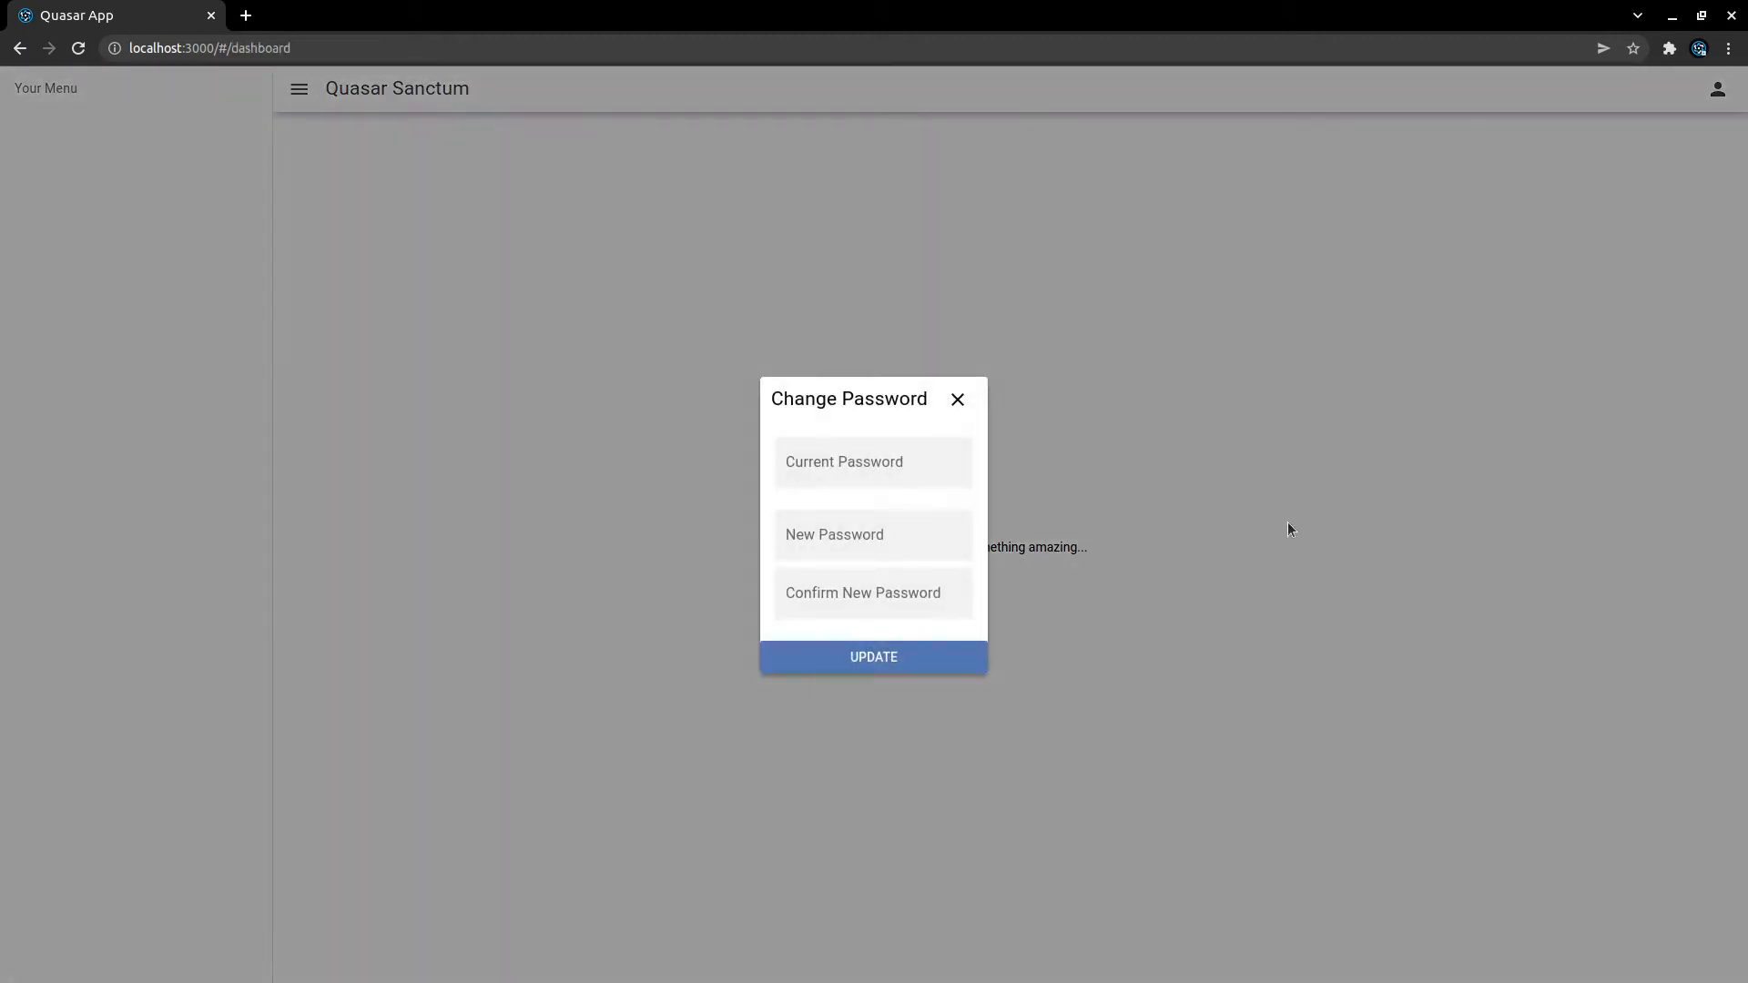
pyautogui.click(957, 399)
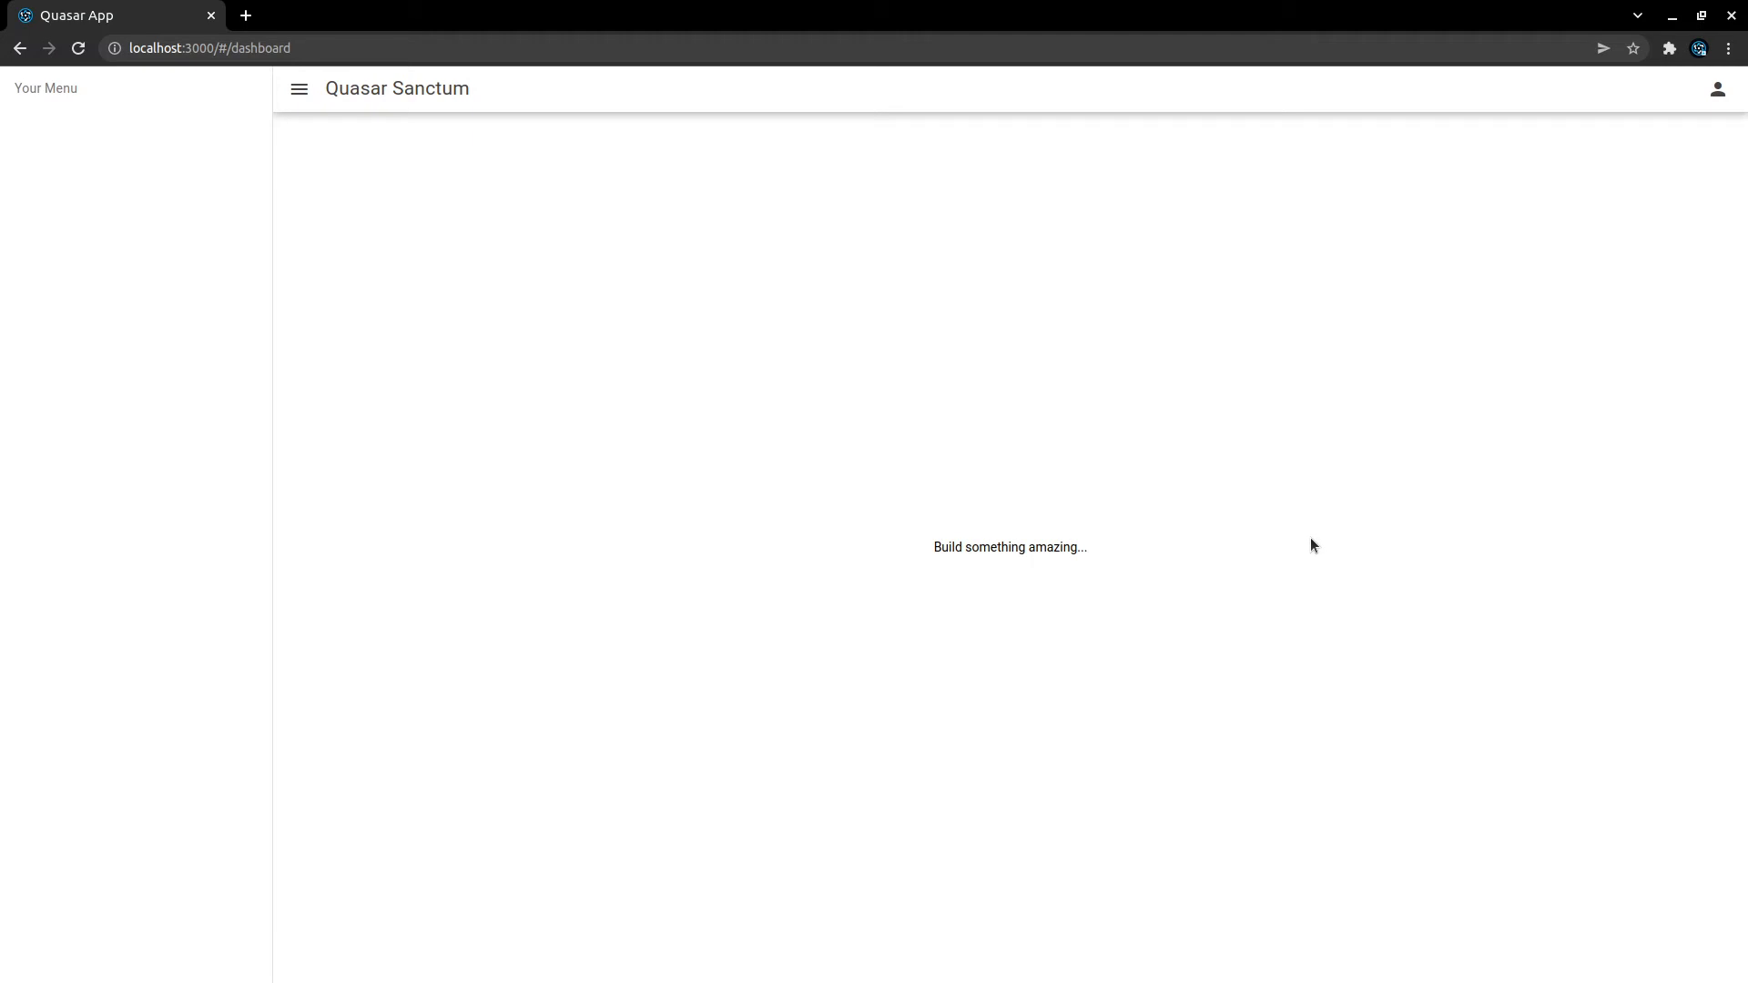
pyautogui.moveTo(1697, 104)
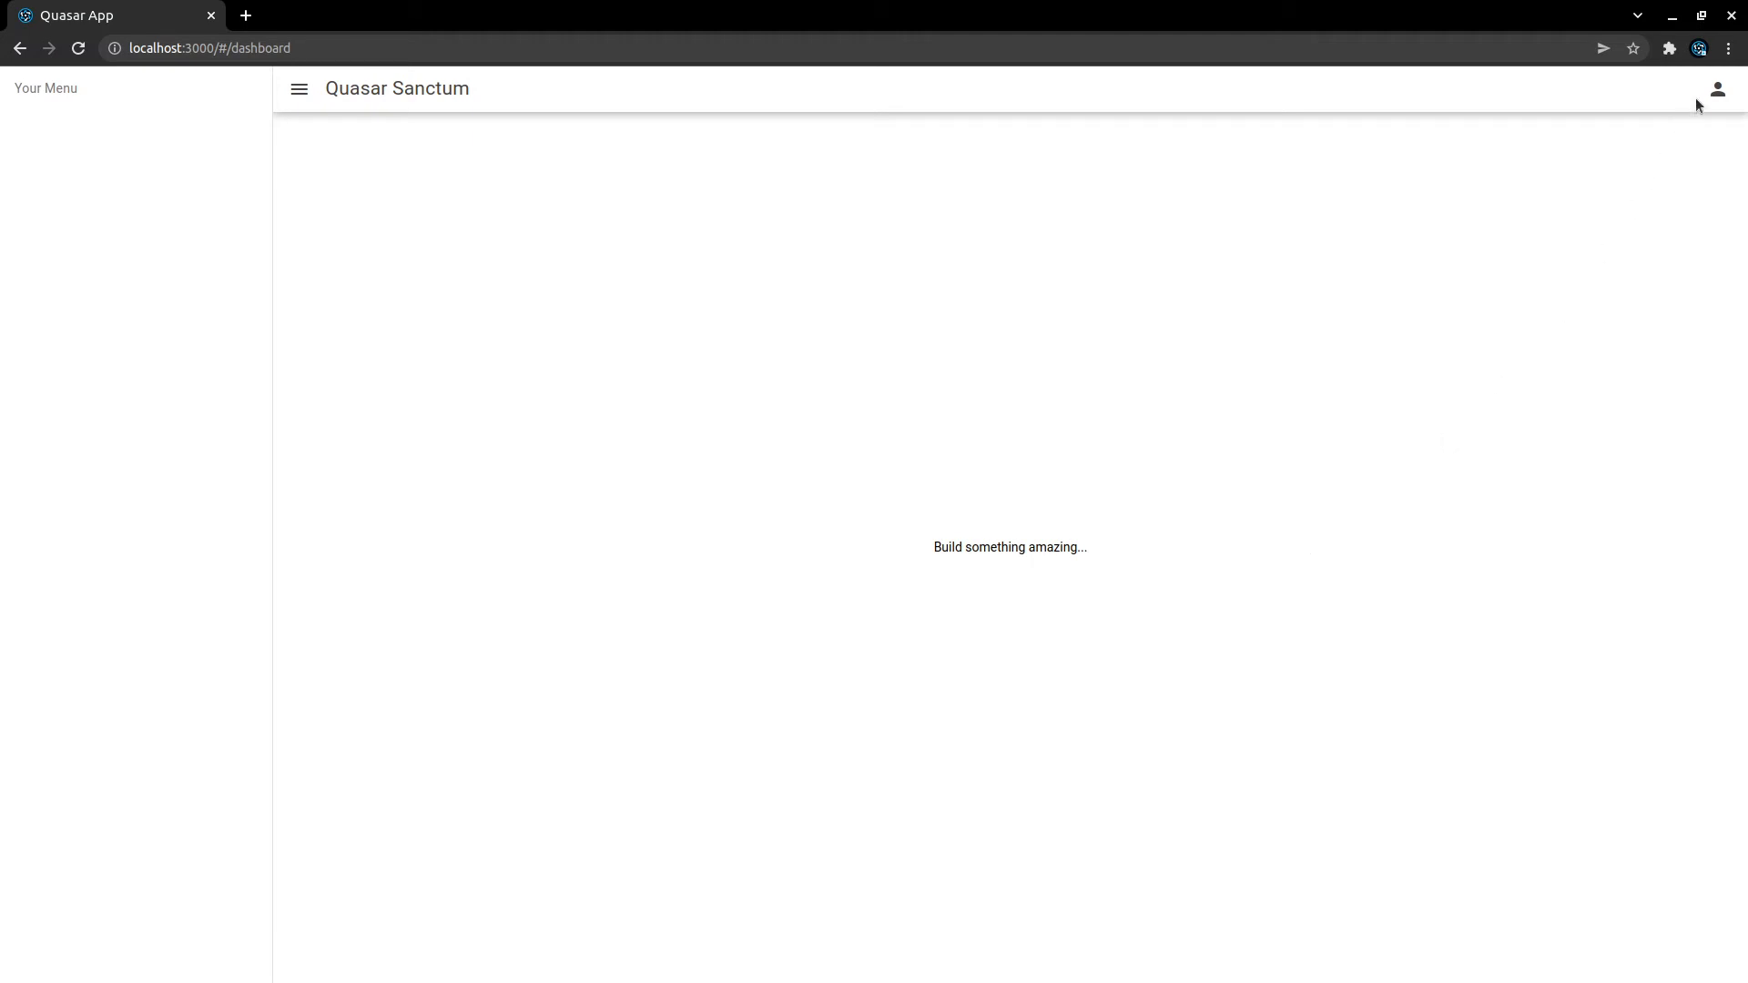
# Reopen the Change Password dialog and focus its Current Password field.
pyautogui.click(1669, 173)
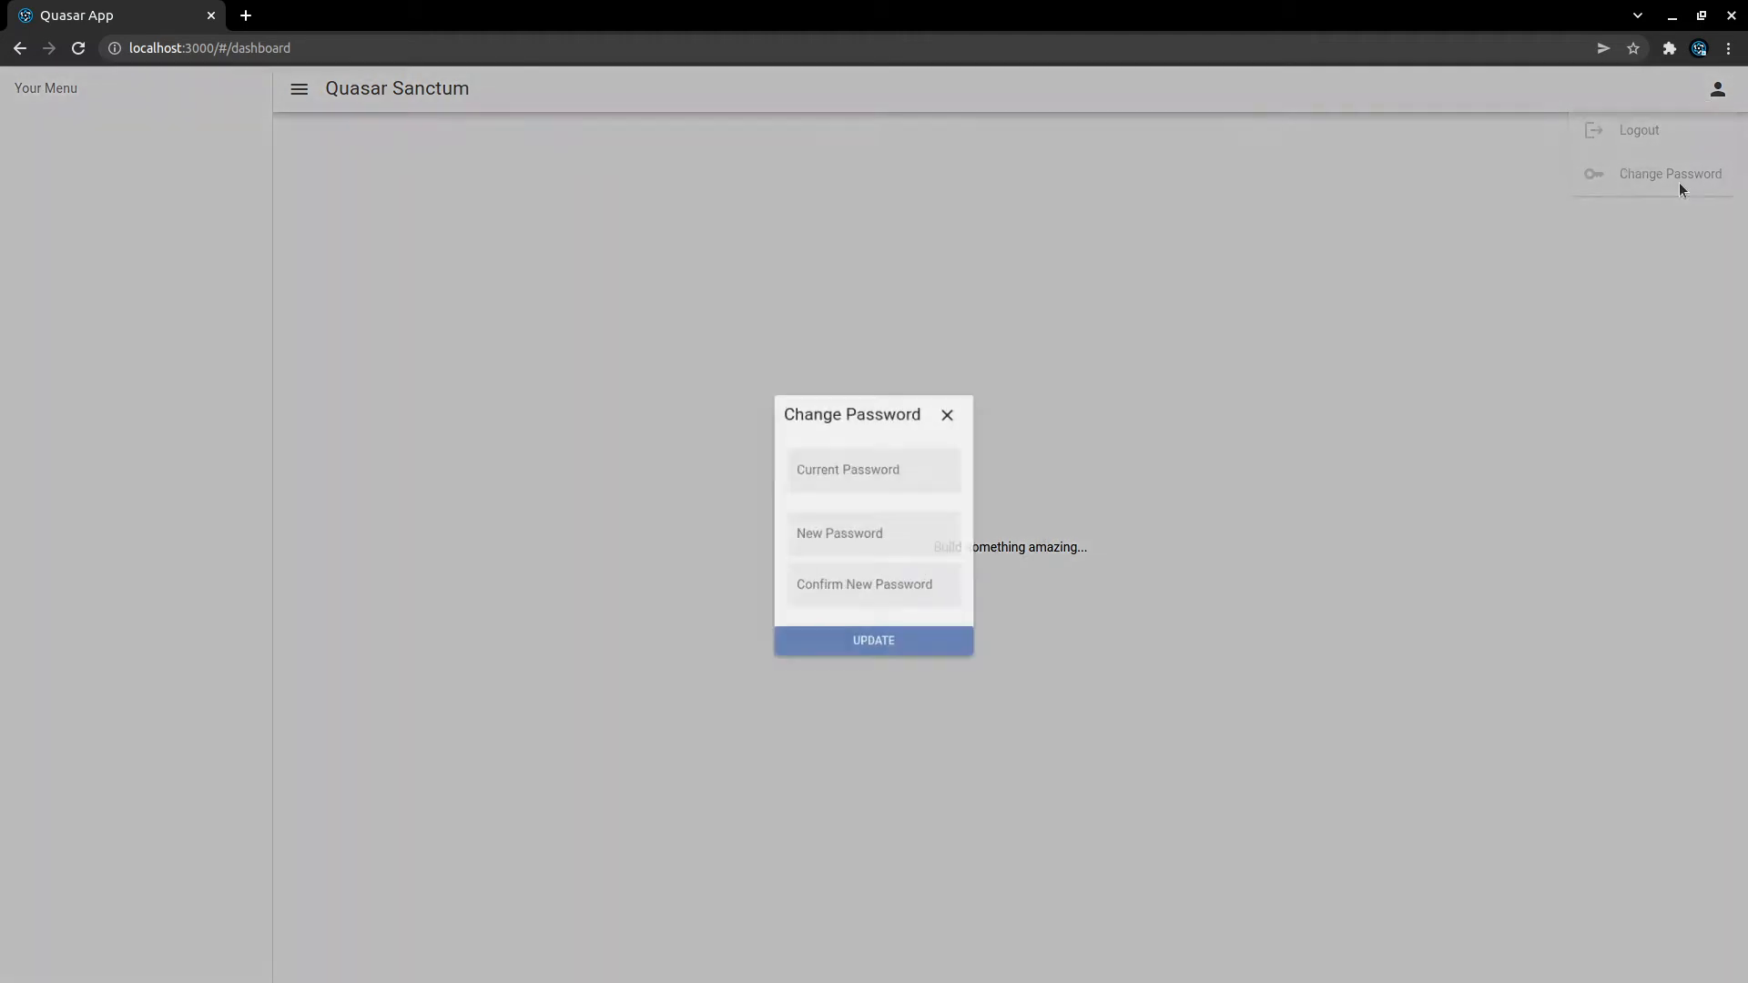
pyautogui.click(873, 468)
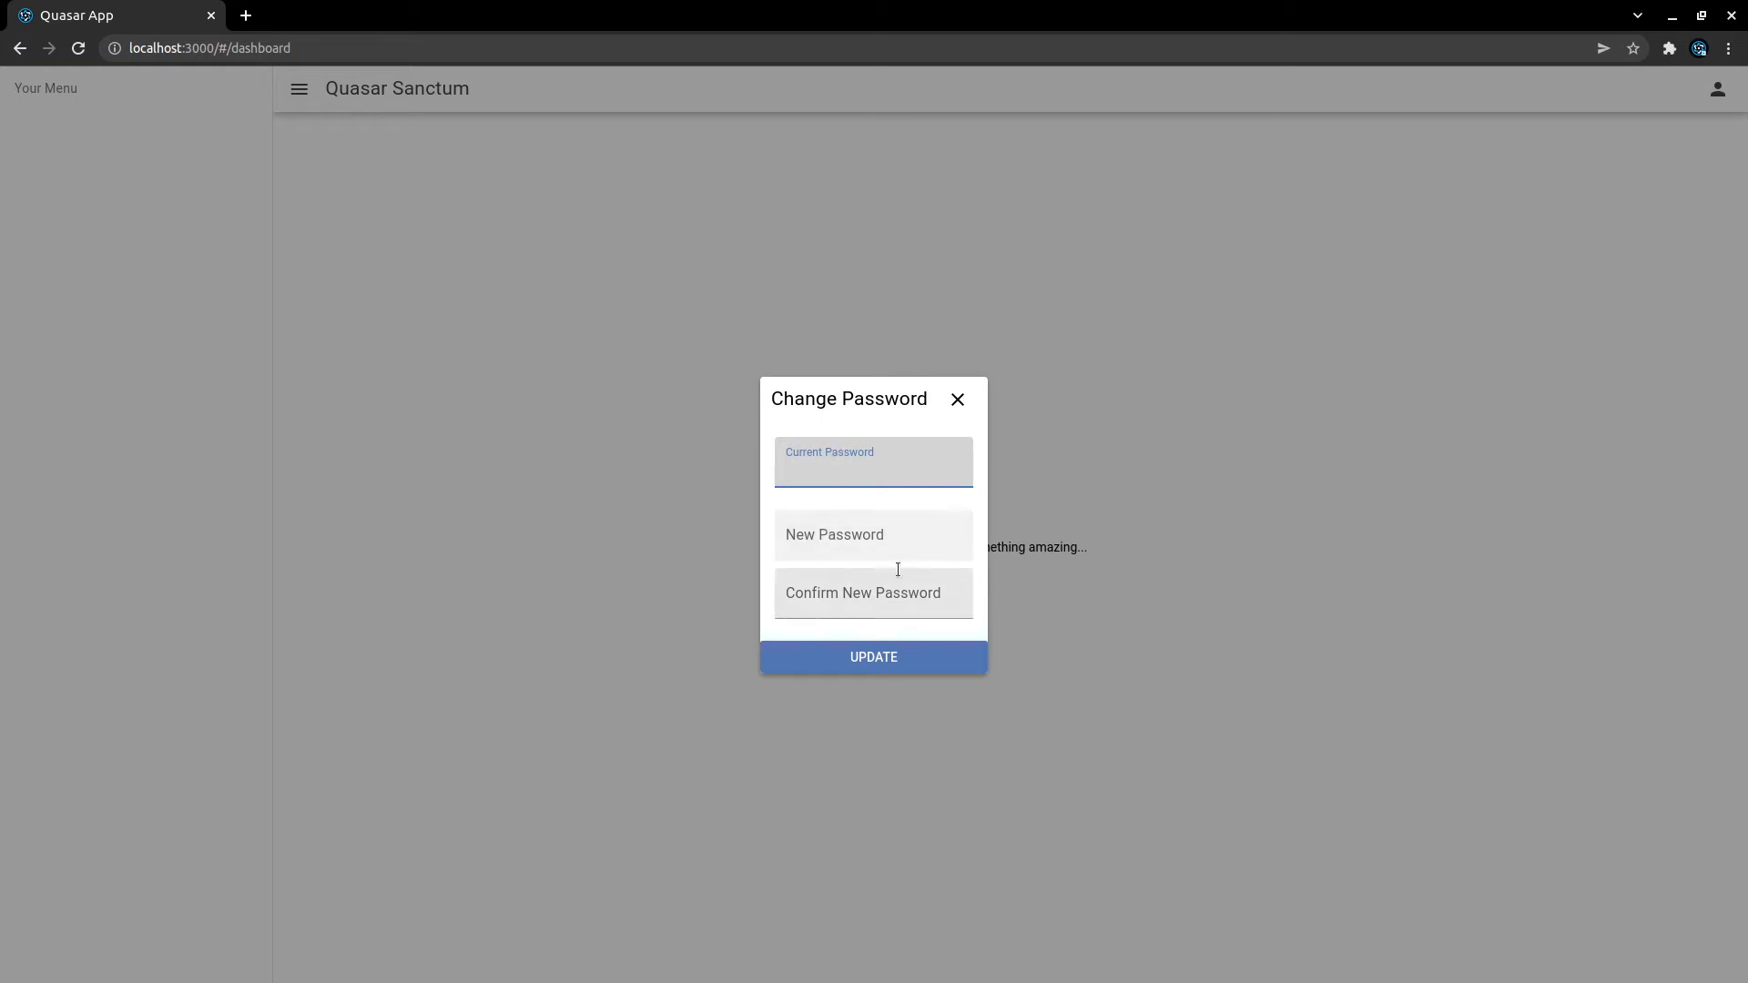
pyautogui.click(957, 399)
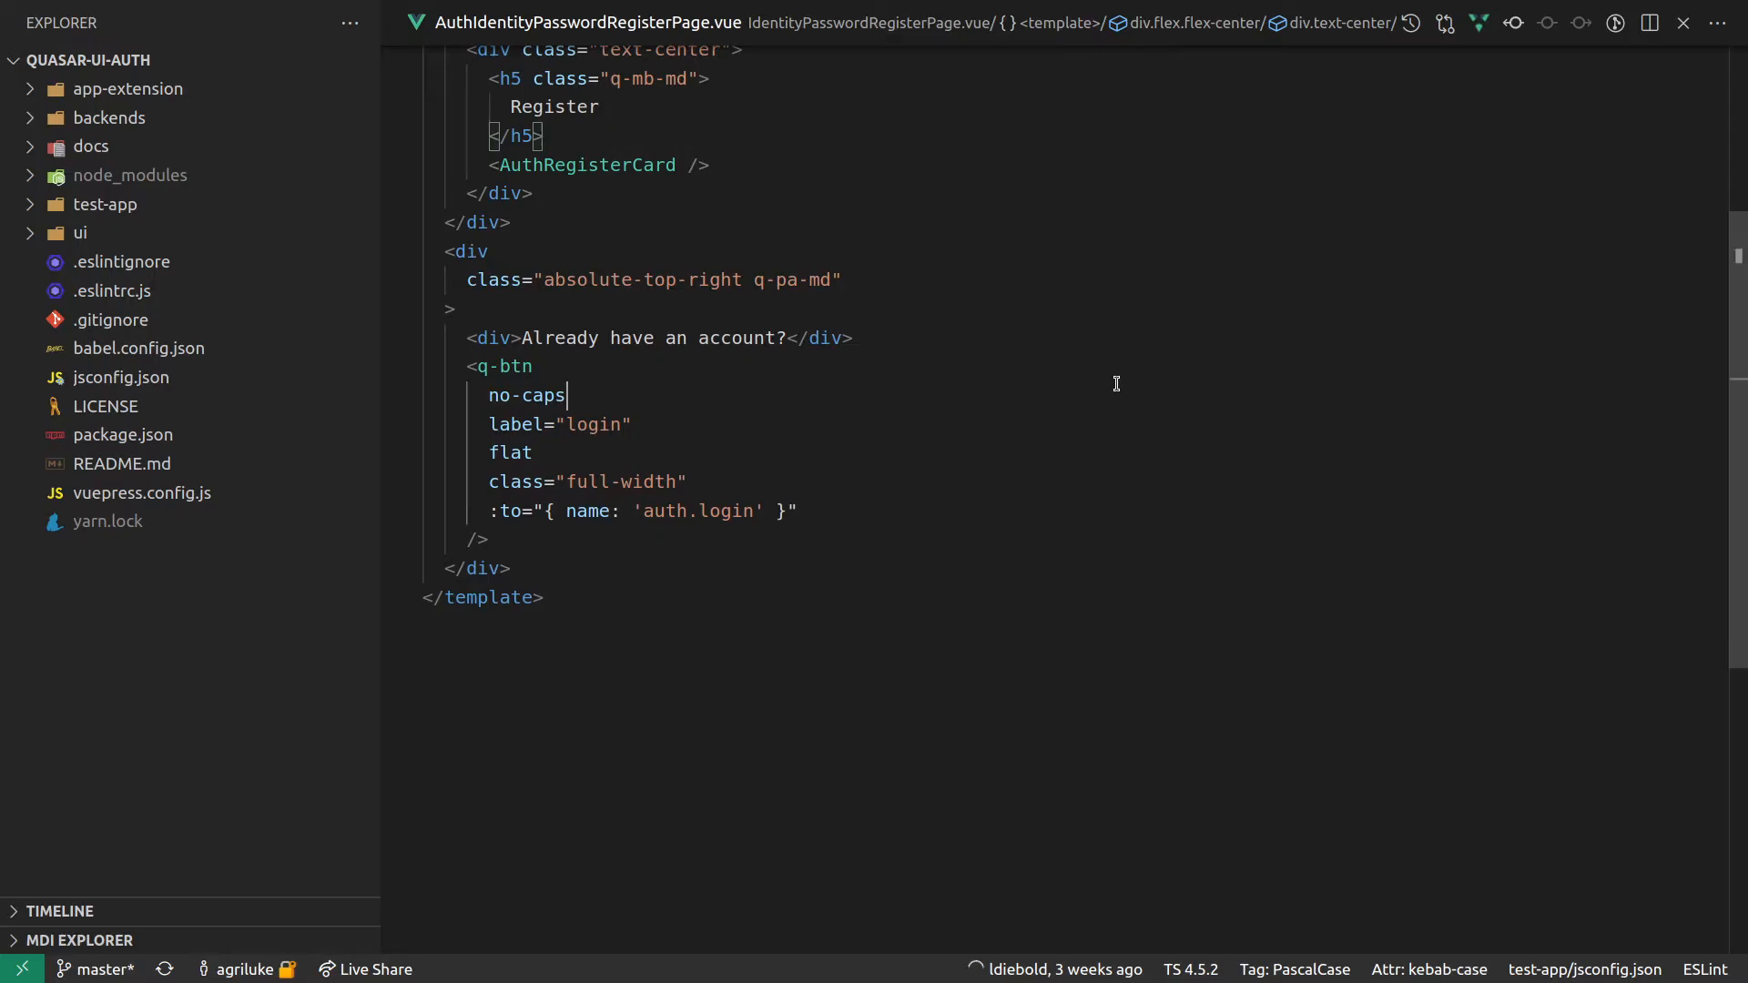
# Open authProvidersBoot.js and review the Firebase, Sanctum and Supabase provider feature mappings.
pyautogui.press('ctrl+p')
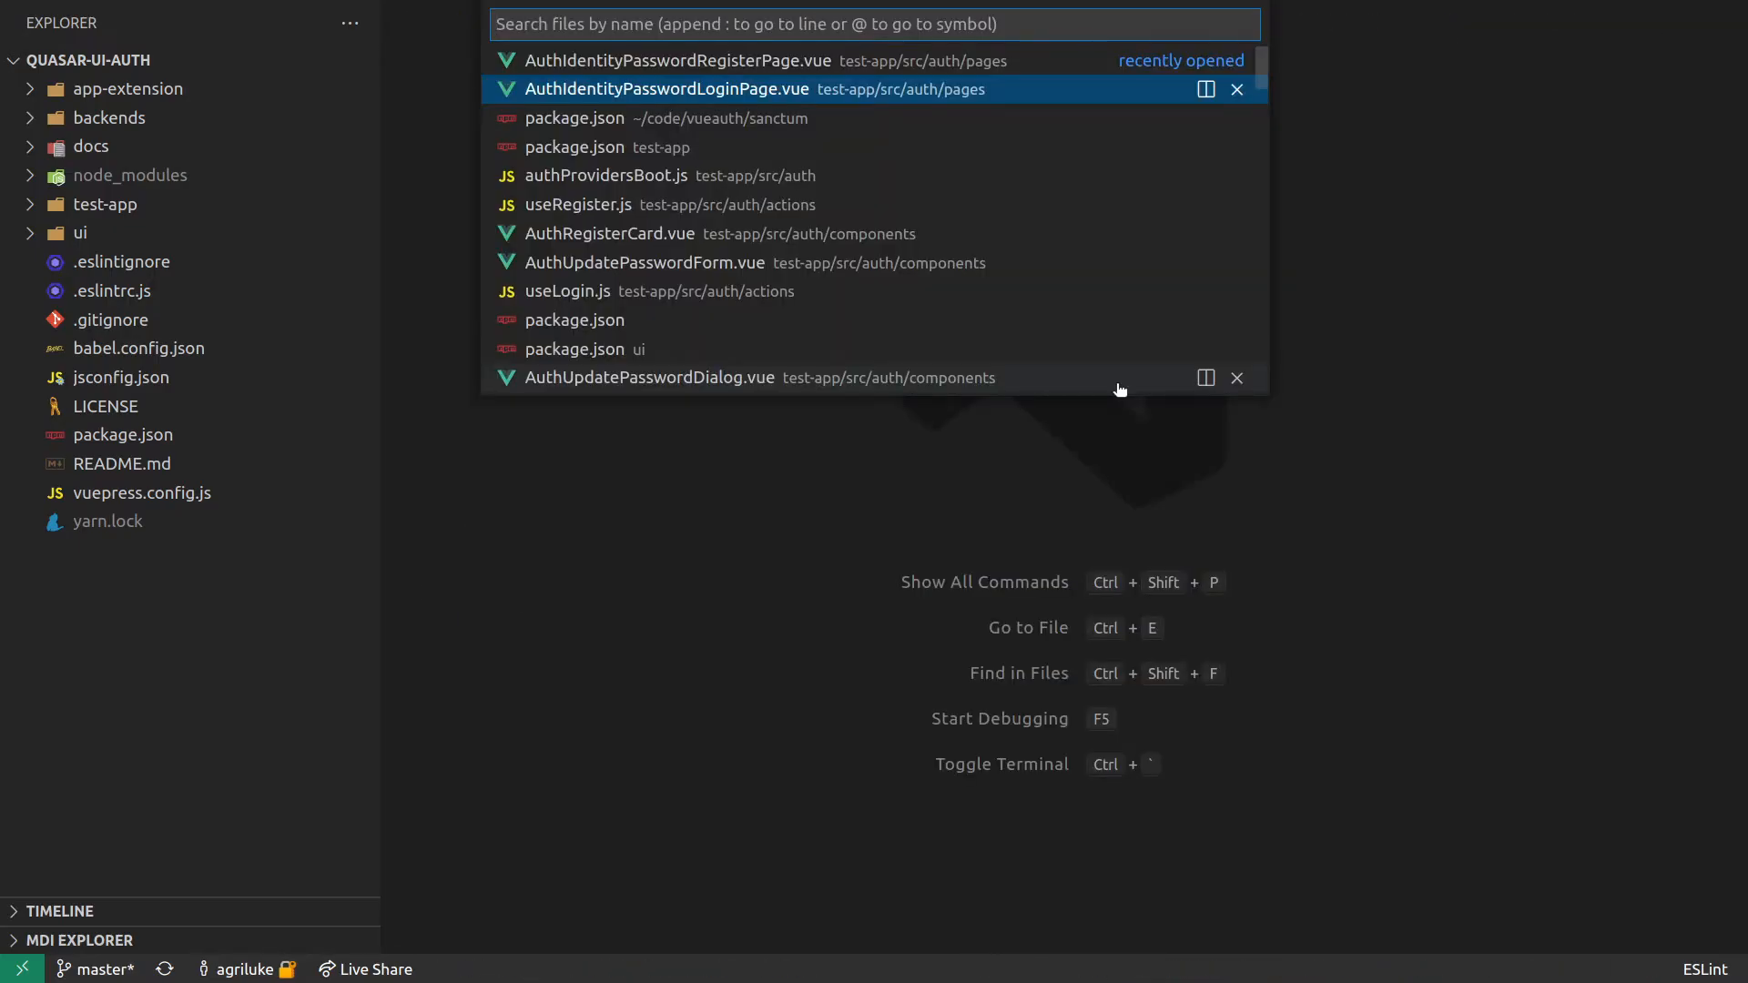
pyautogui.click(602, 174)
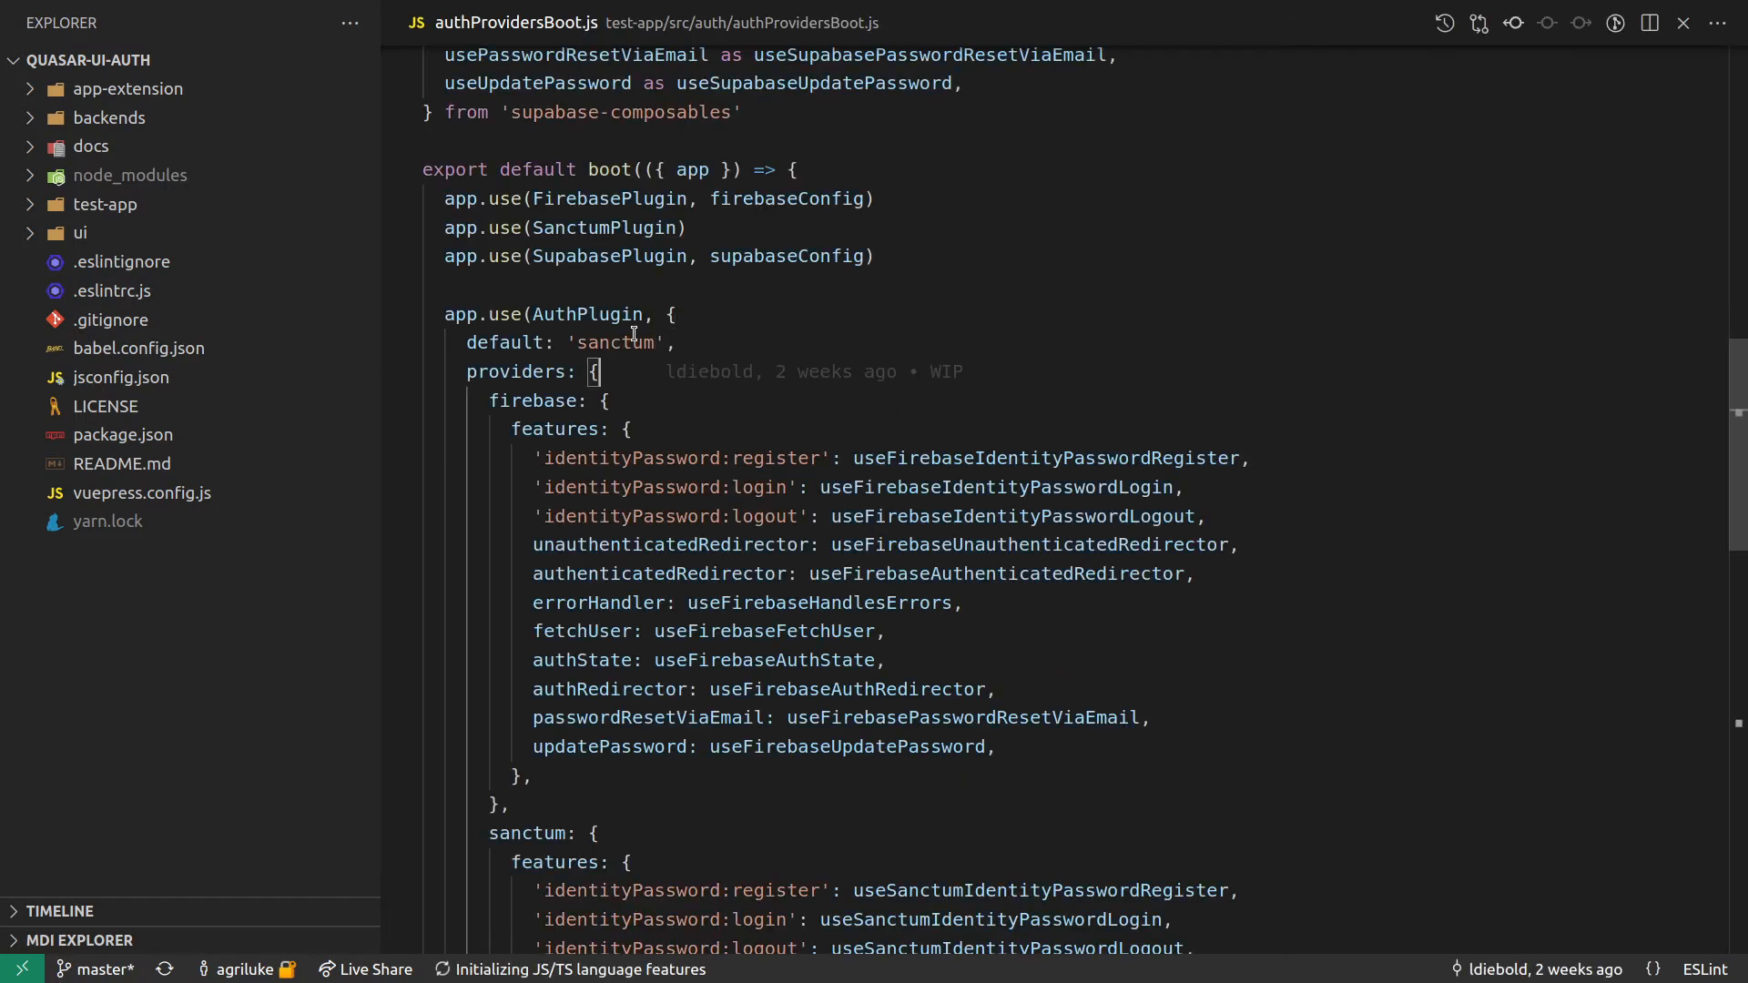
pyautogui.doubleClick(615, 342)
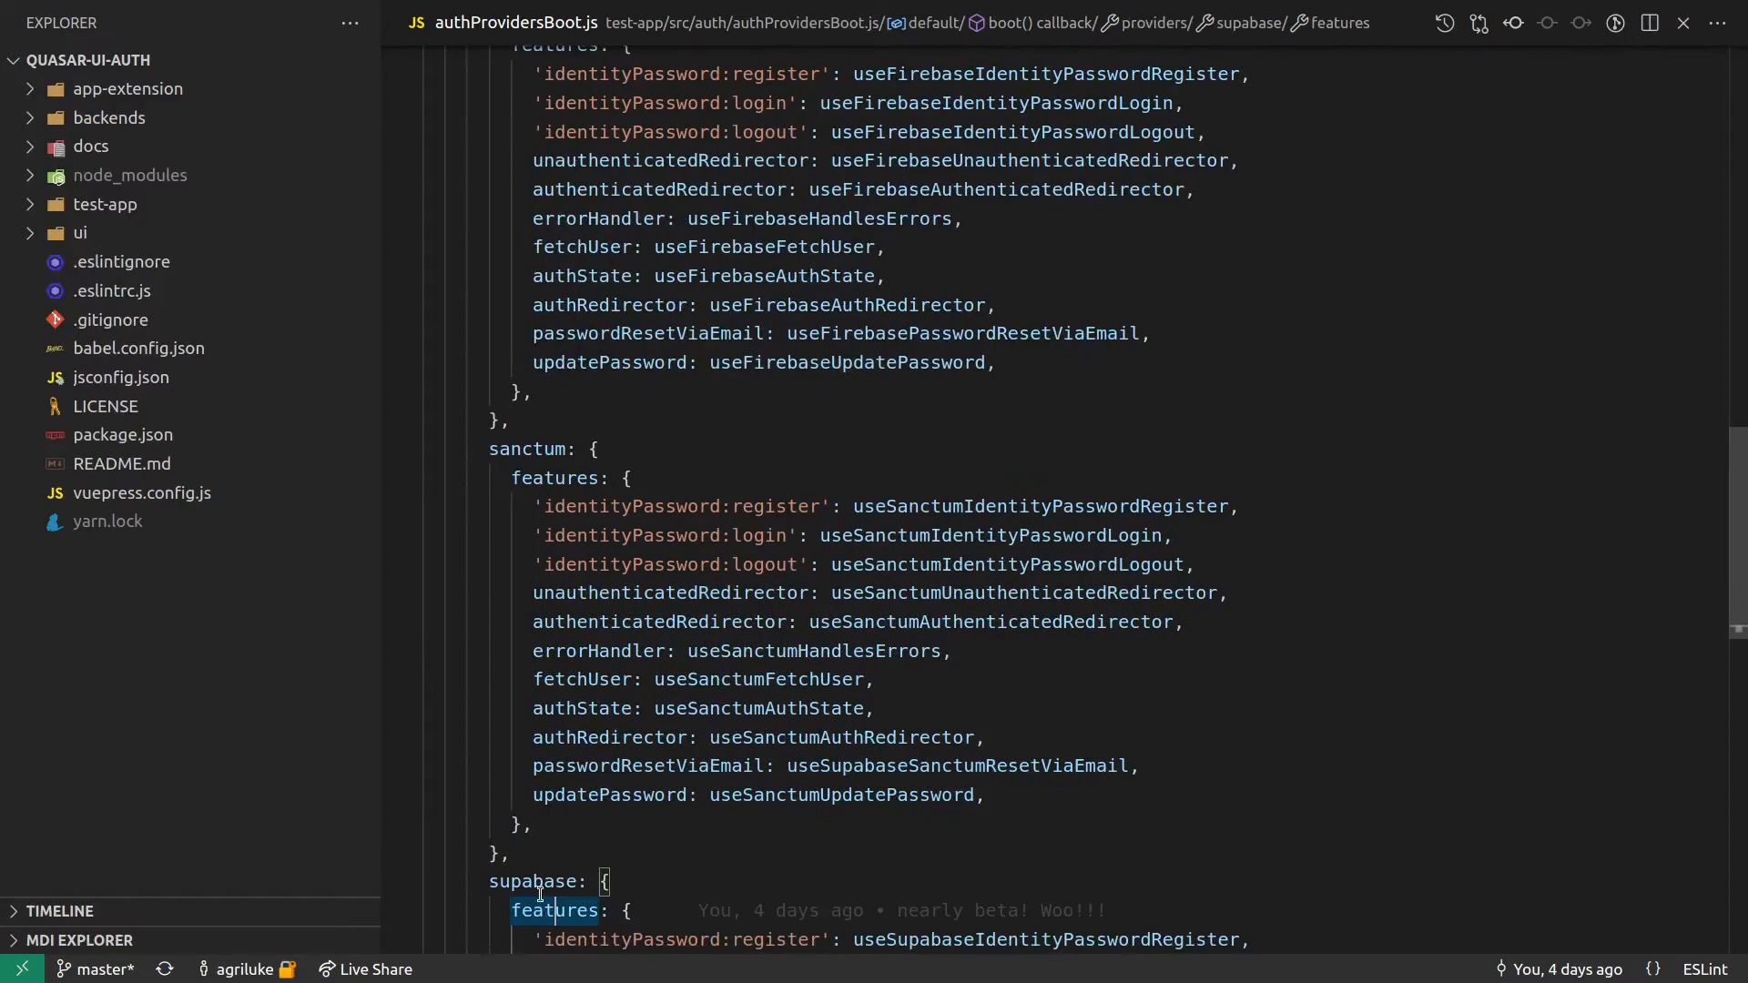
pyautogui.scroll(3)
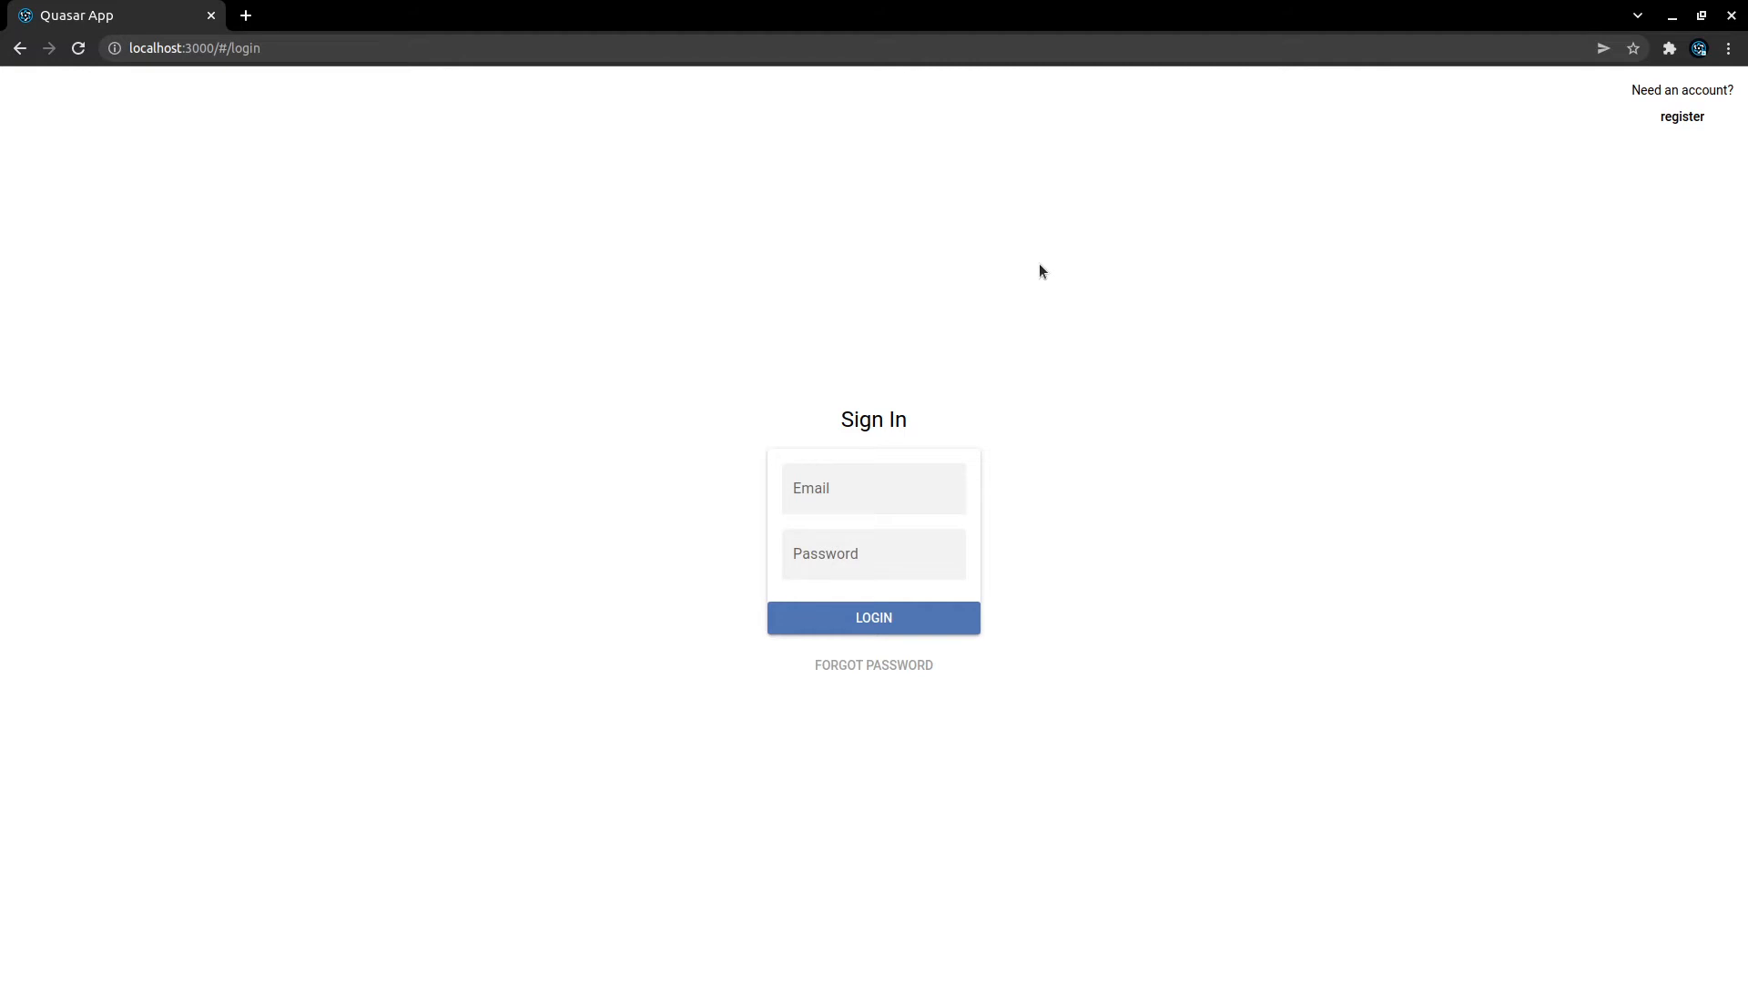
# Log in with email credentials to the Quasar Supabase dashboard and show account options.
pyautogui.click(873, 488)
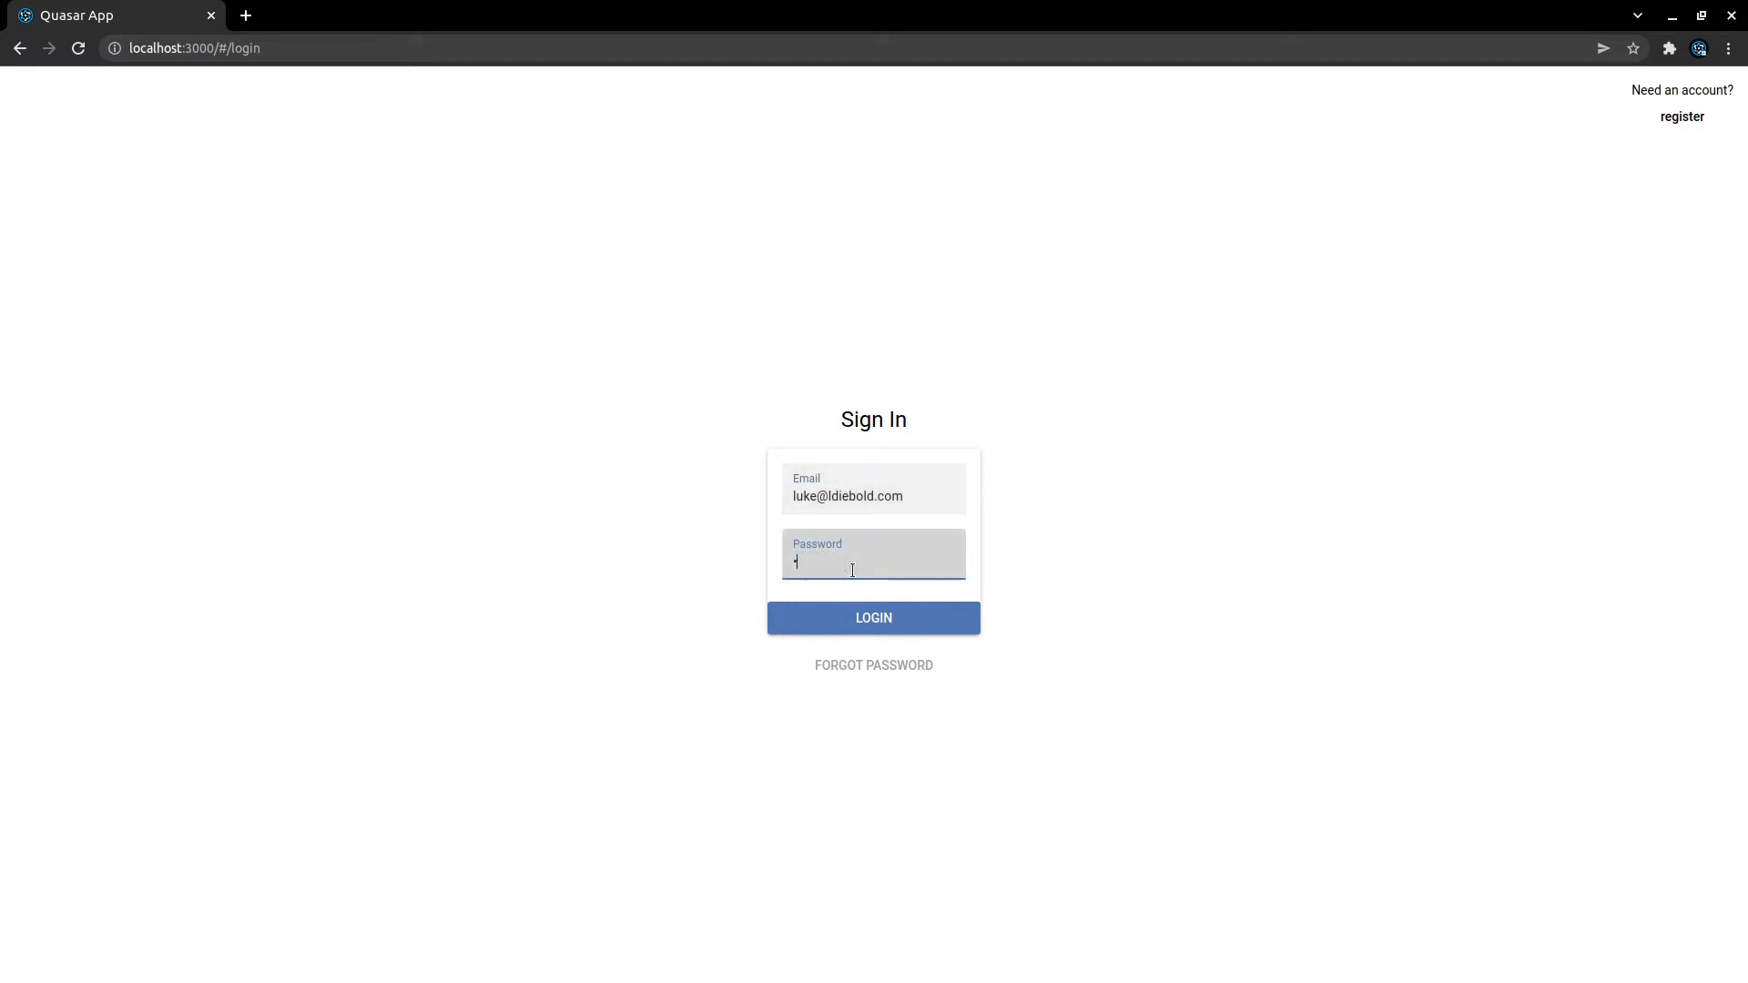
pyautogui.click(874, 617)
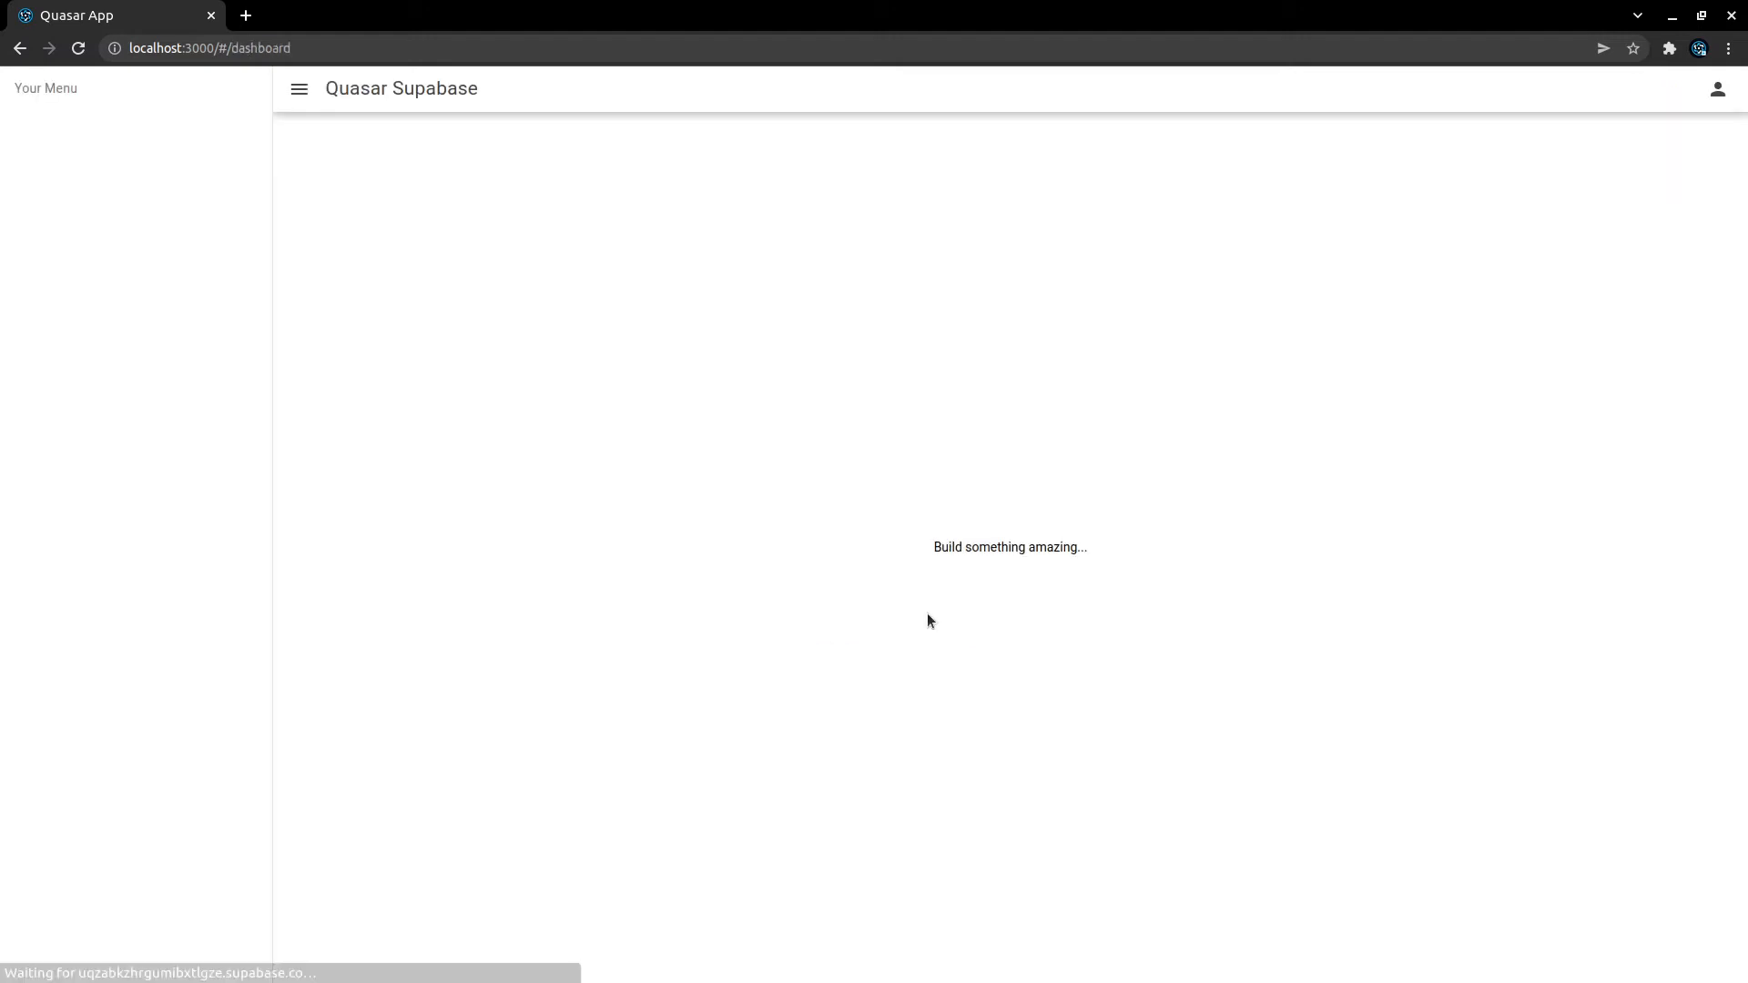
pyautogui.click(1717, 90)
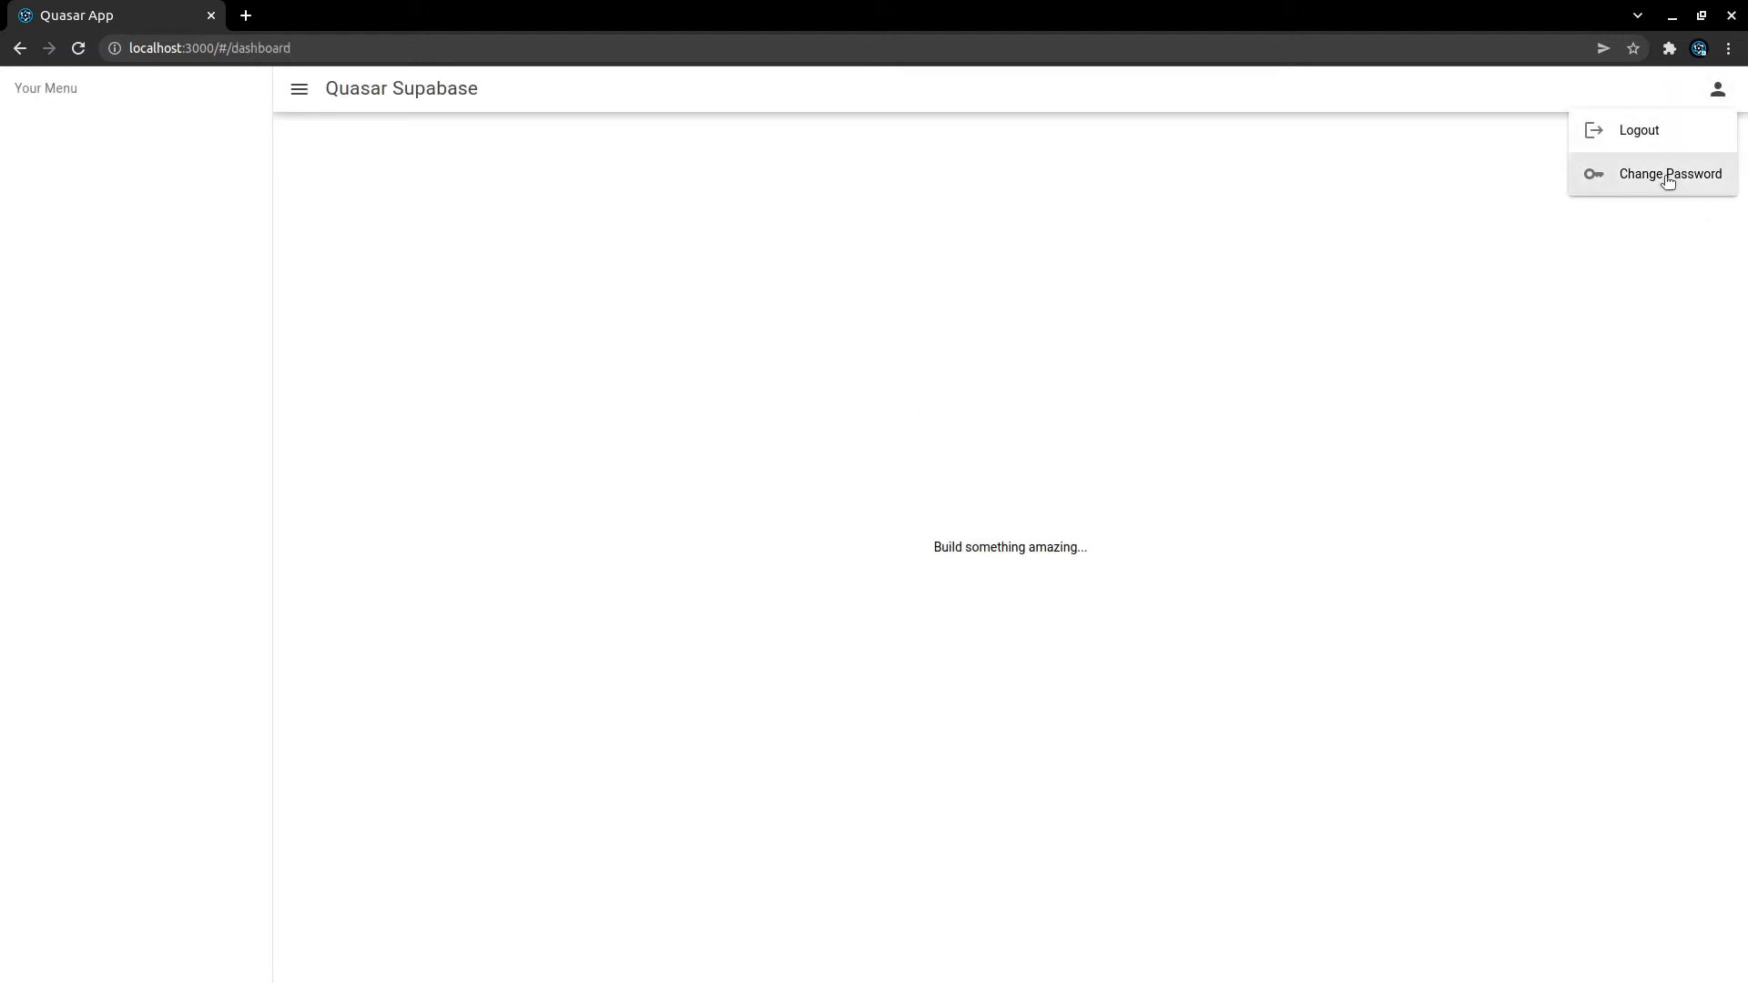
# Enter a new password and its confirmation in Change Password and submit UPDATE.
pyautogui.click(1669, 173)
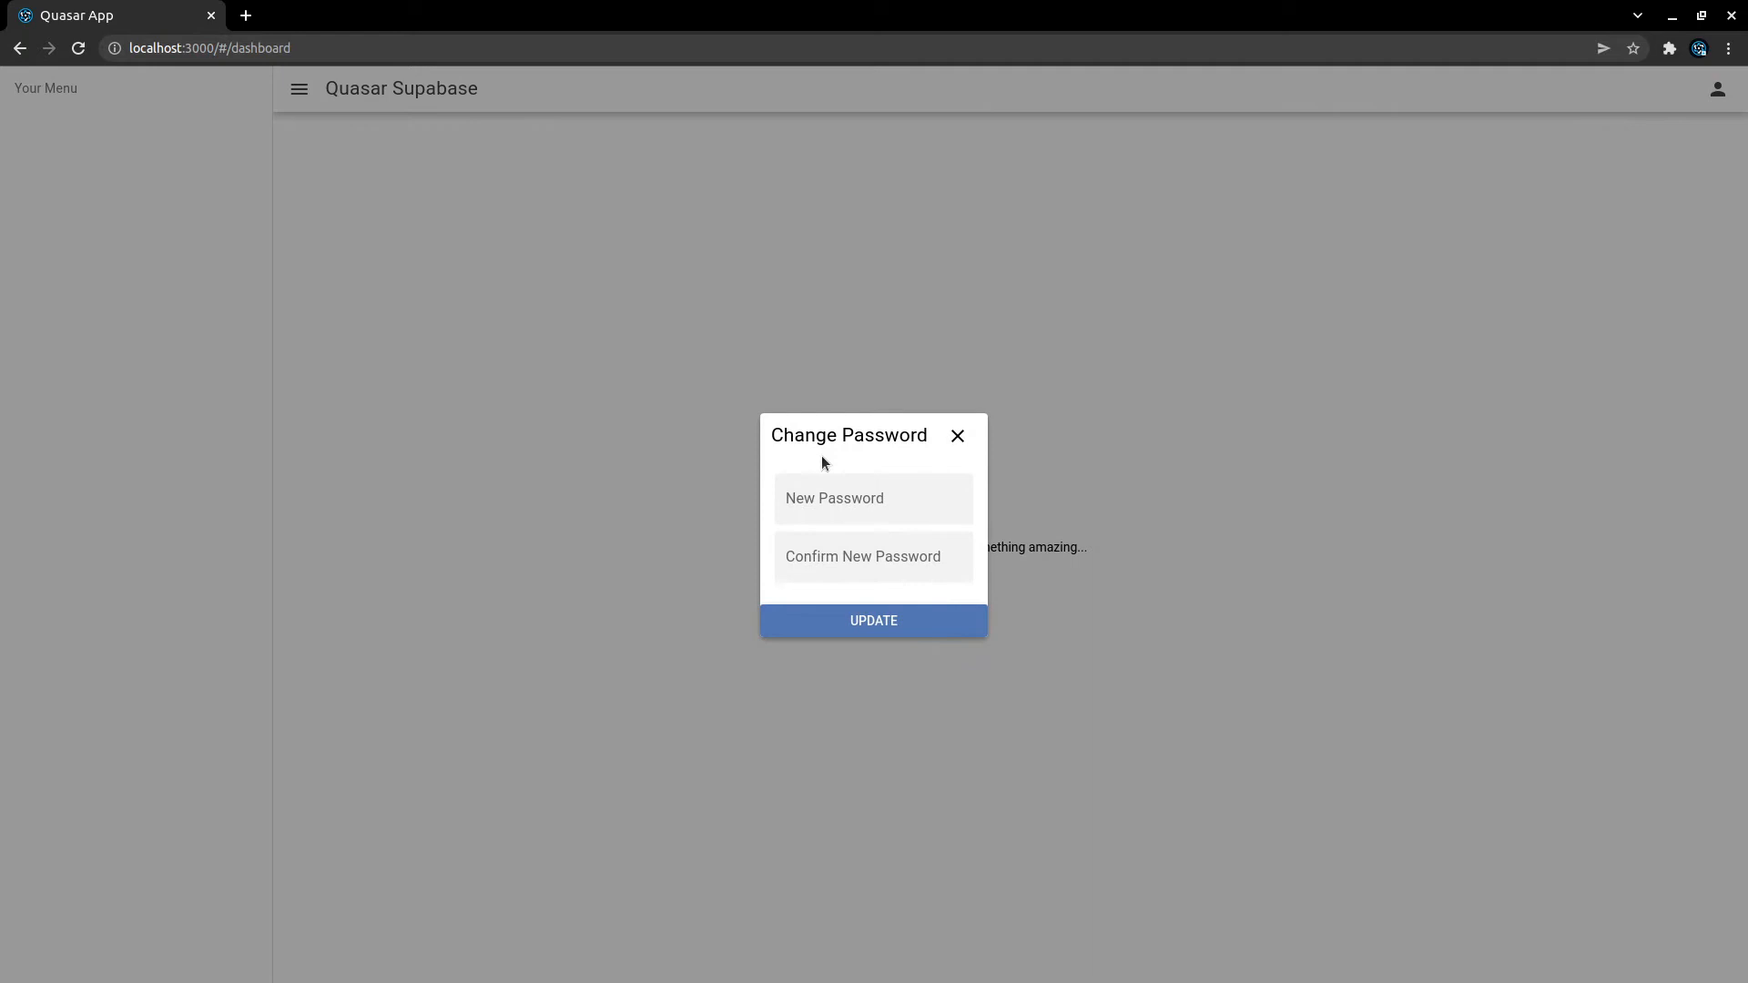
pyautogui.moveTo(778, 390)
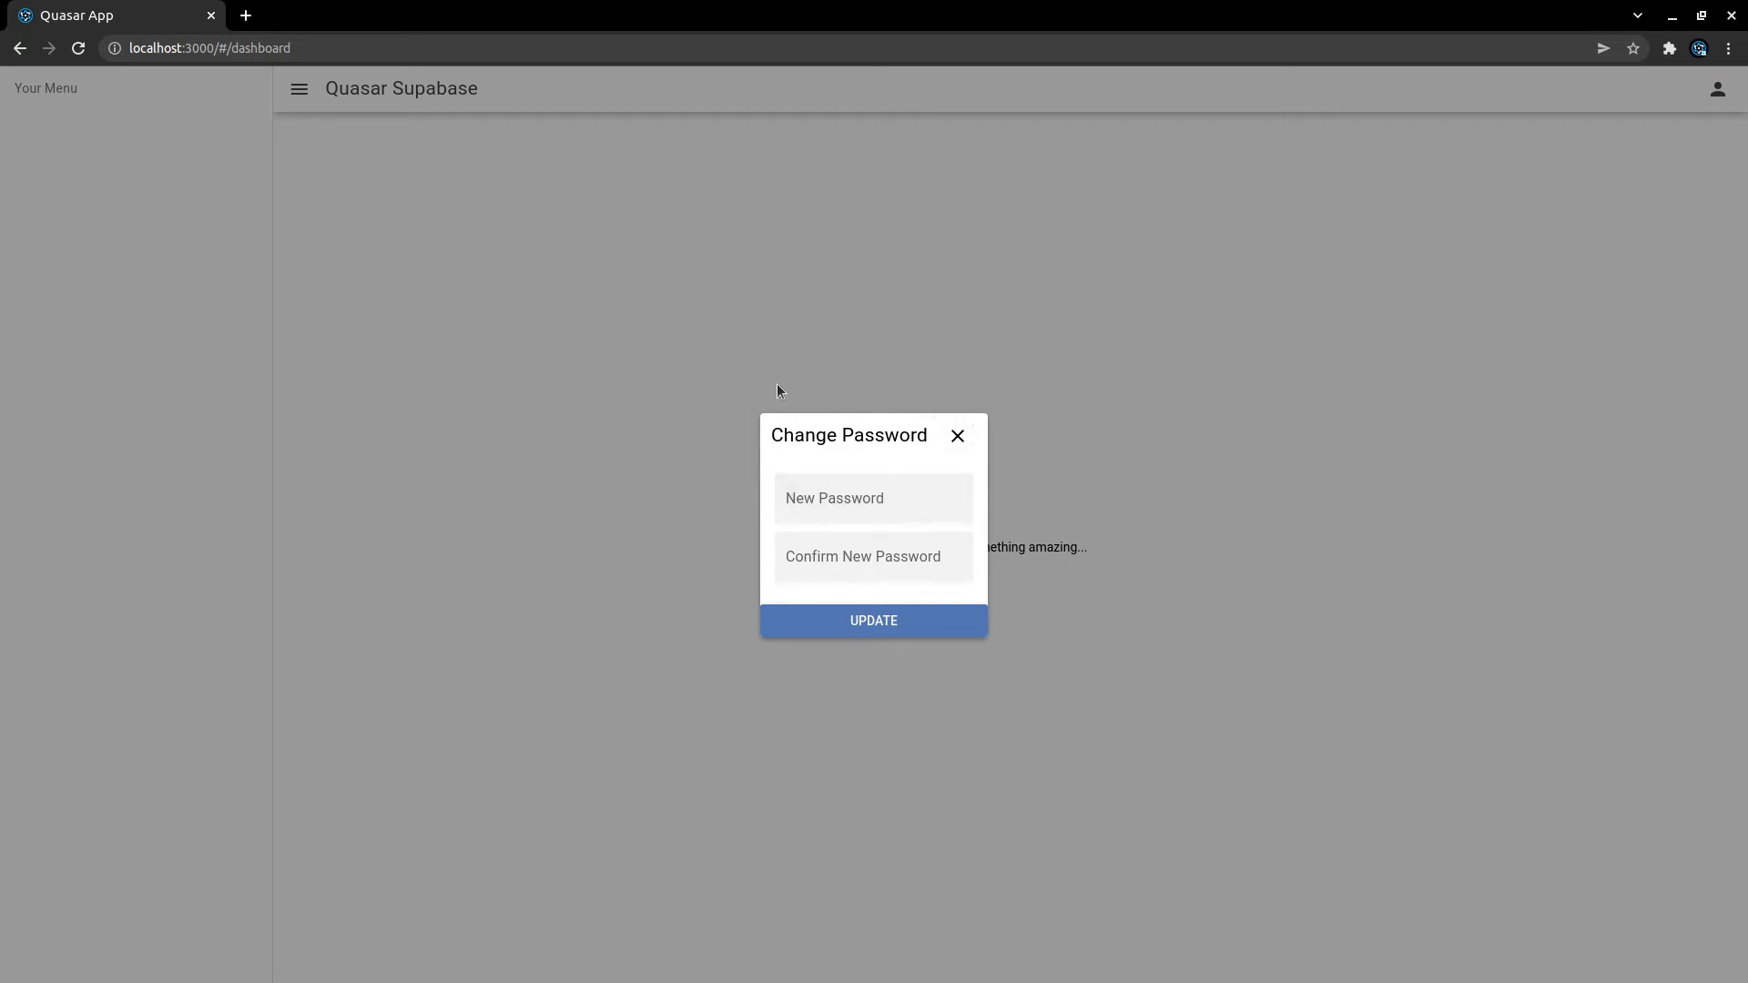
pyautogui.moveTo(948, 463)
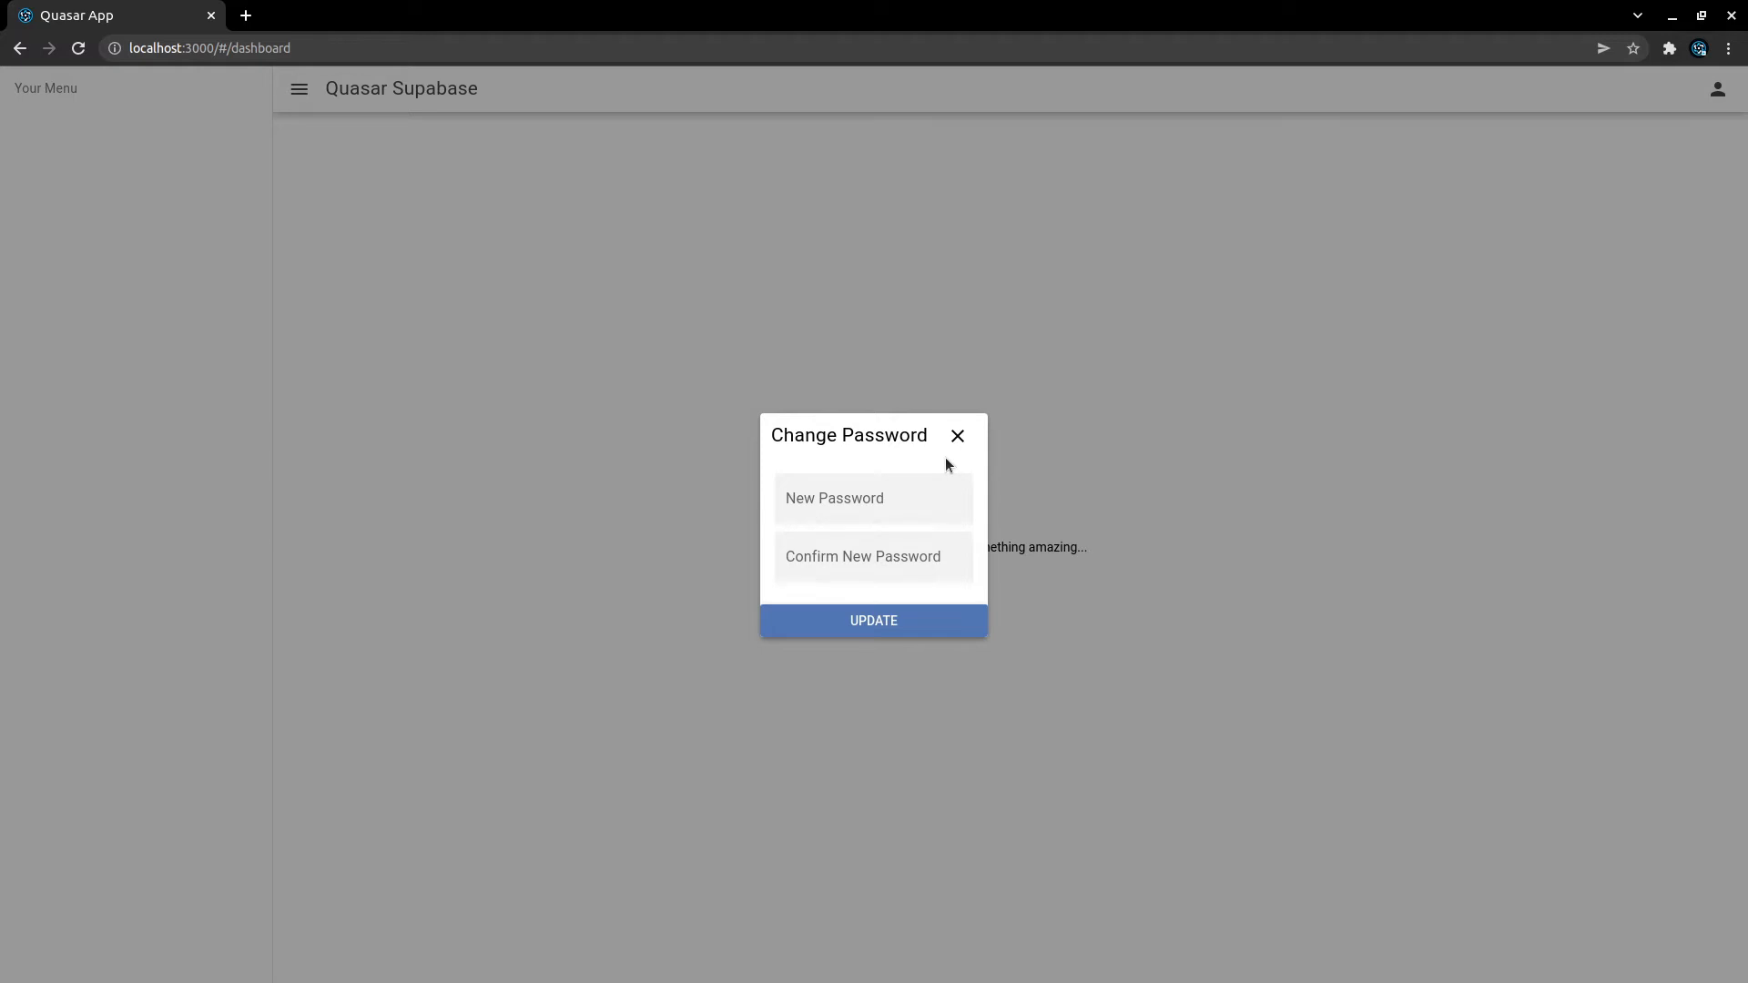
pyautogui.click(873, 498)
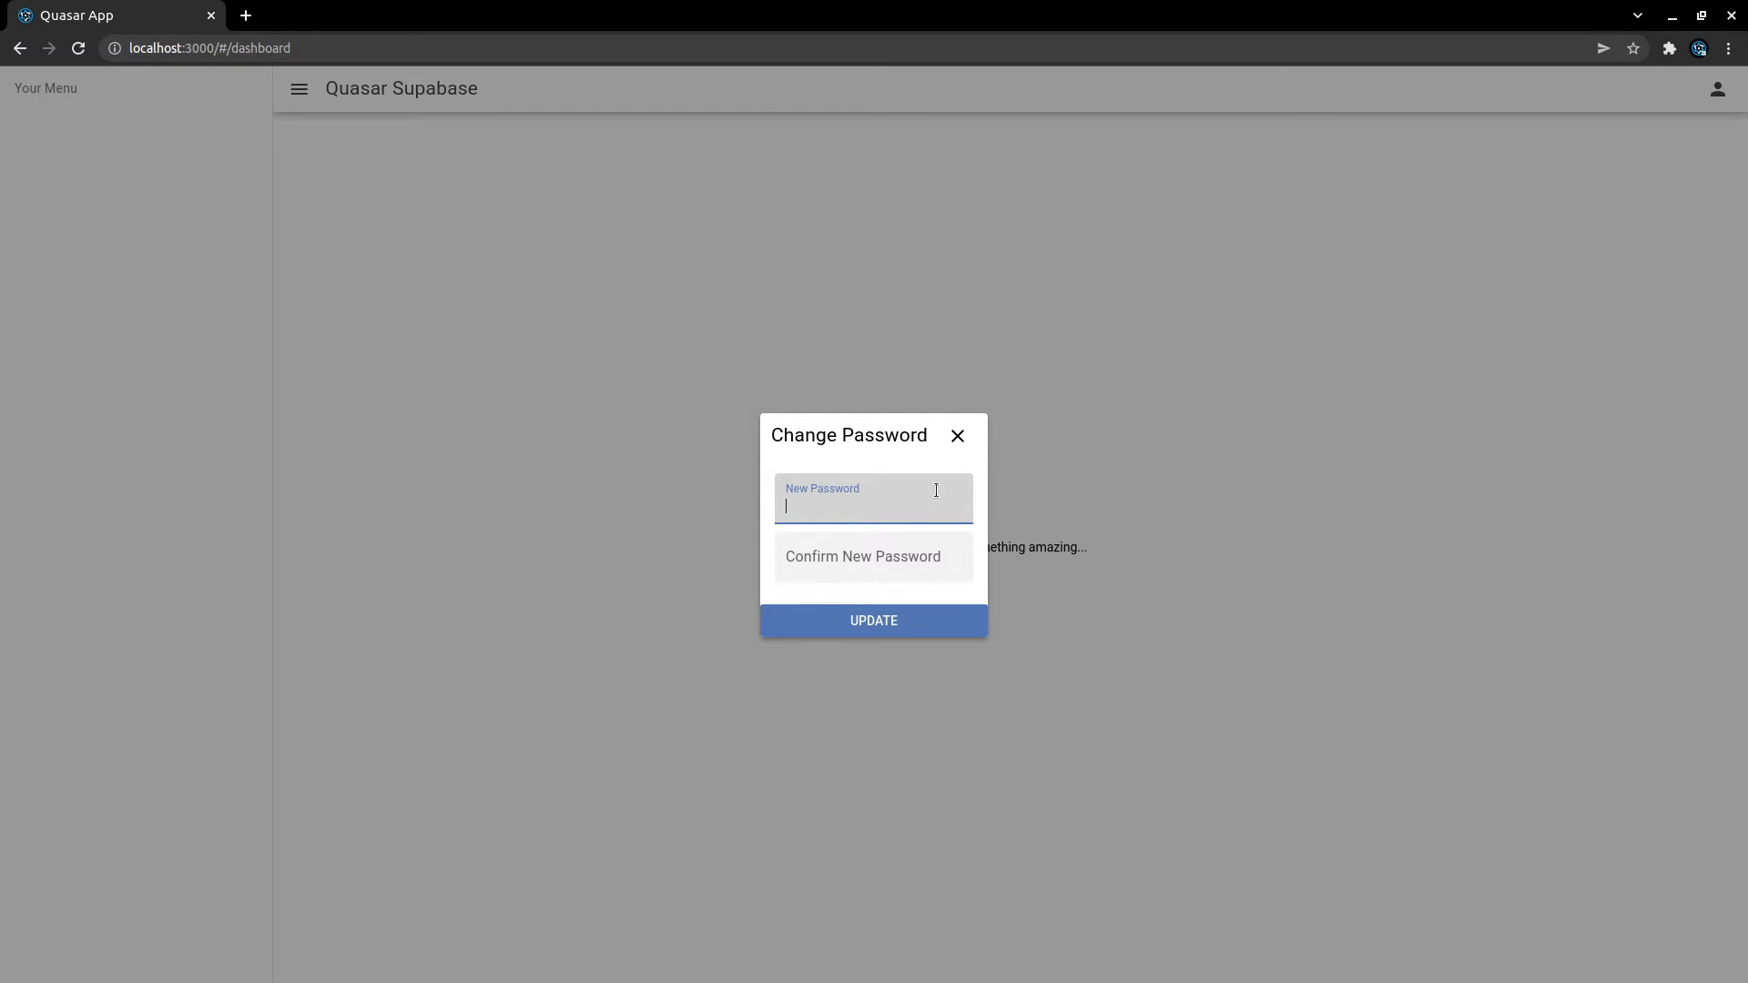
pyautogui.write('•')
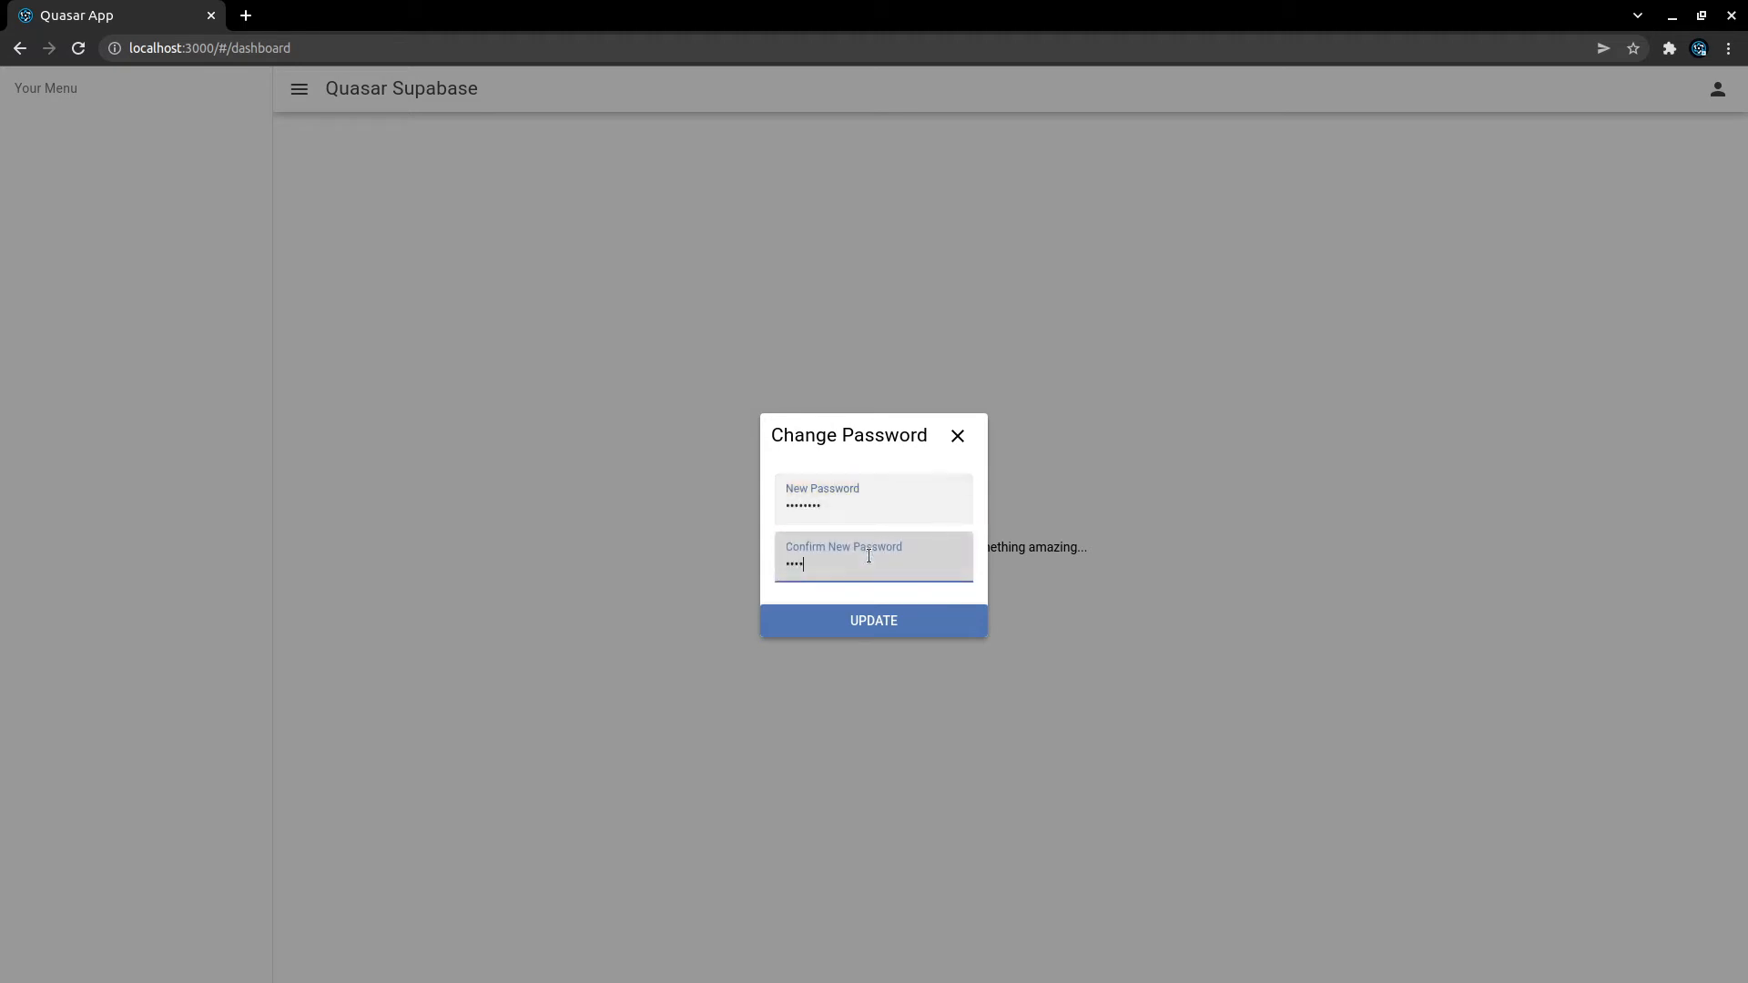
pyautogui.click(873, 621)
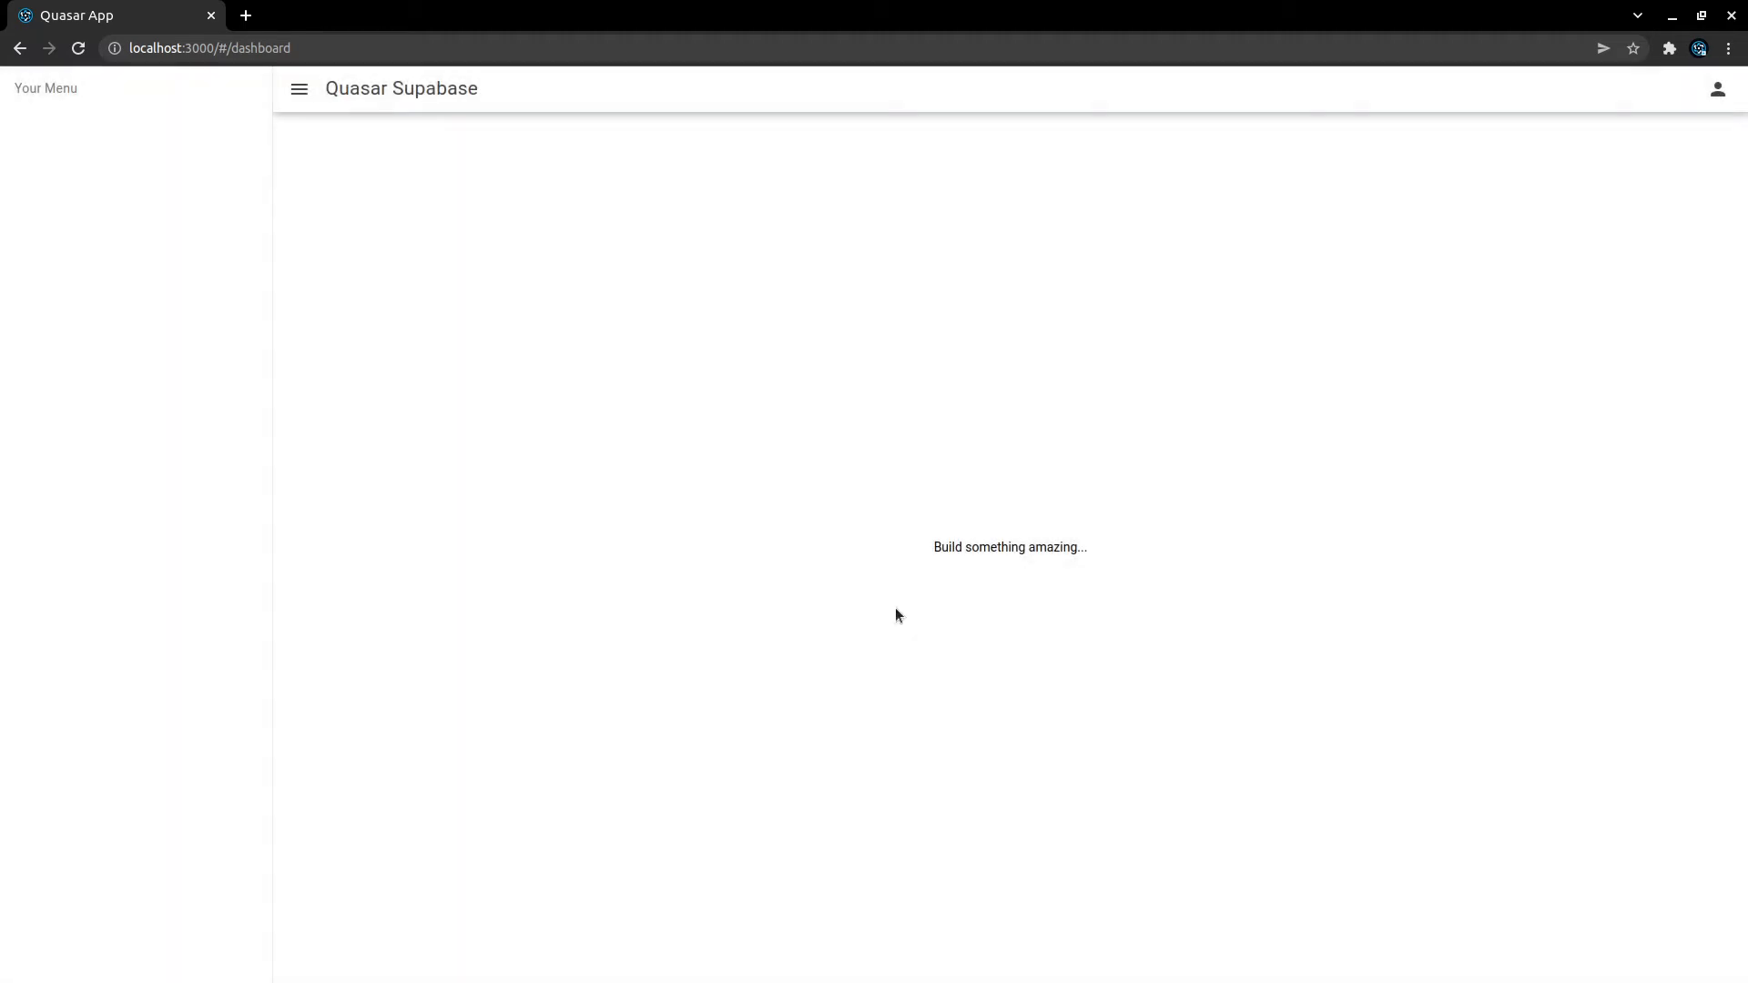
# Log out and sign back in with the new password.
pyautogui.click(1715, 89)
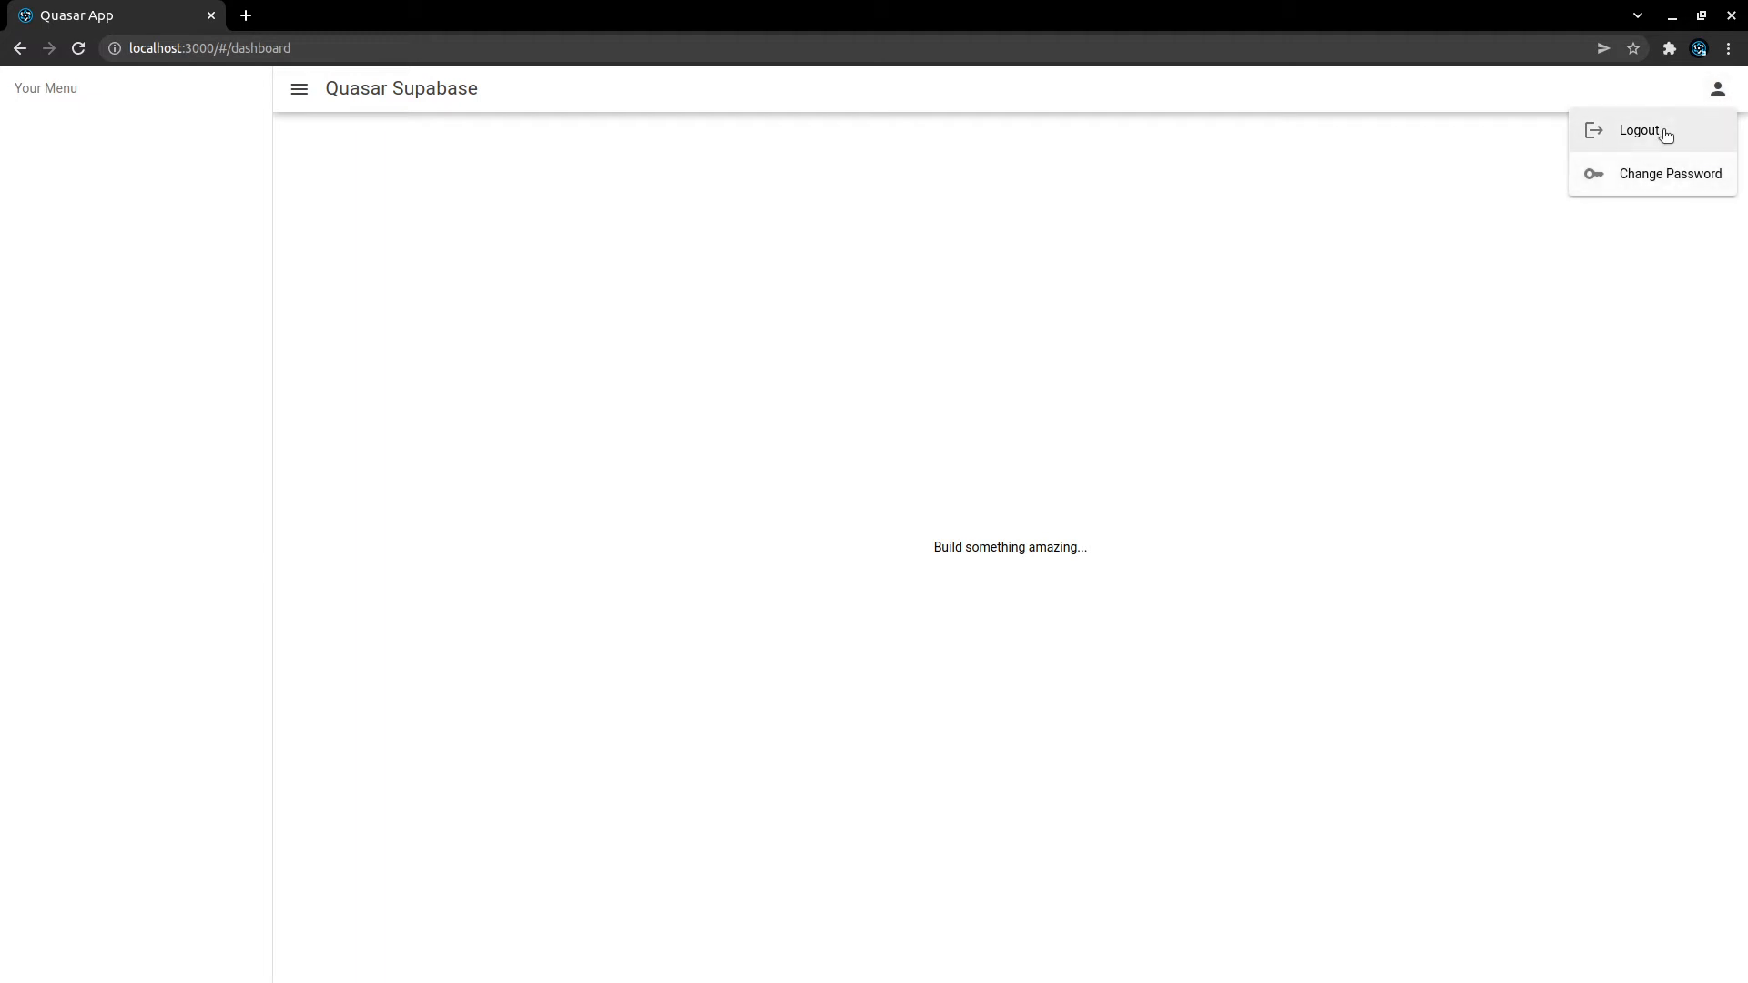
pyautogui.click(1640, 129)
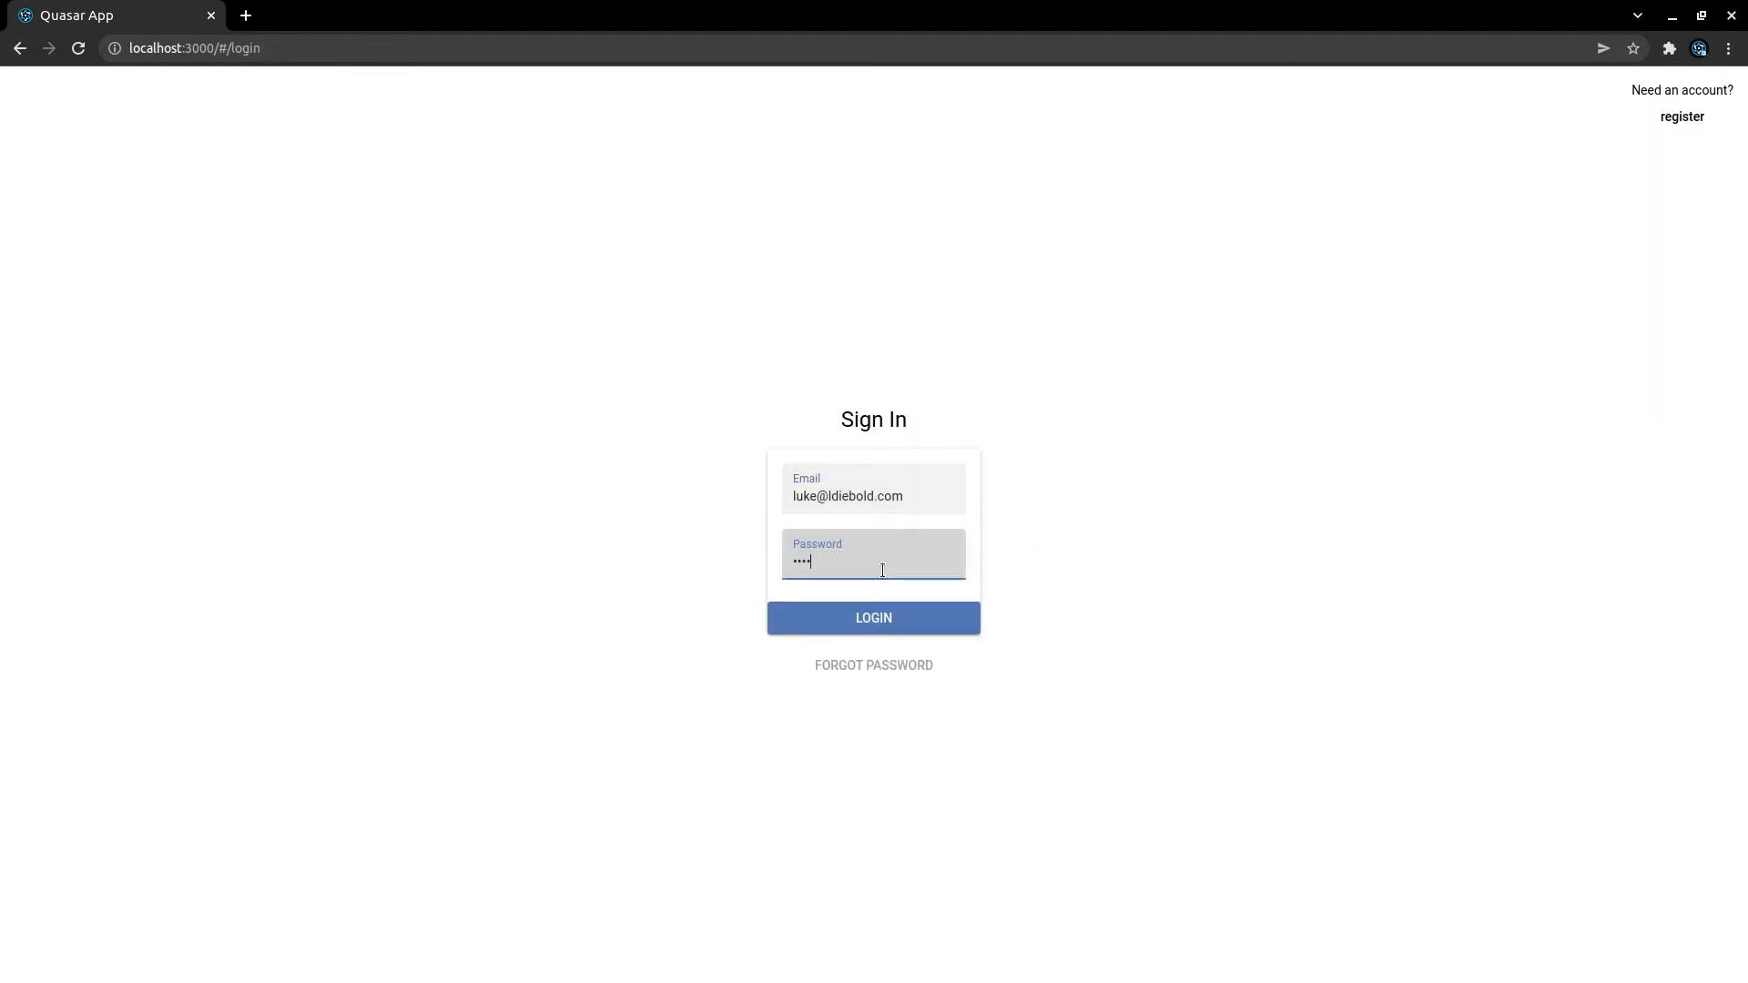
pyautogui.click(873, 617)
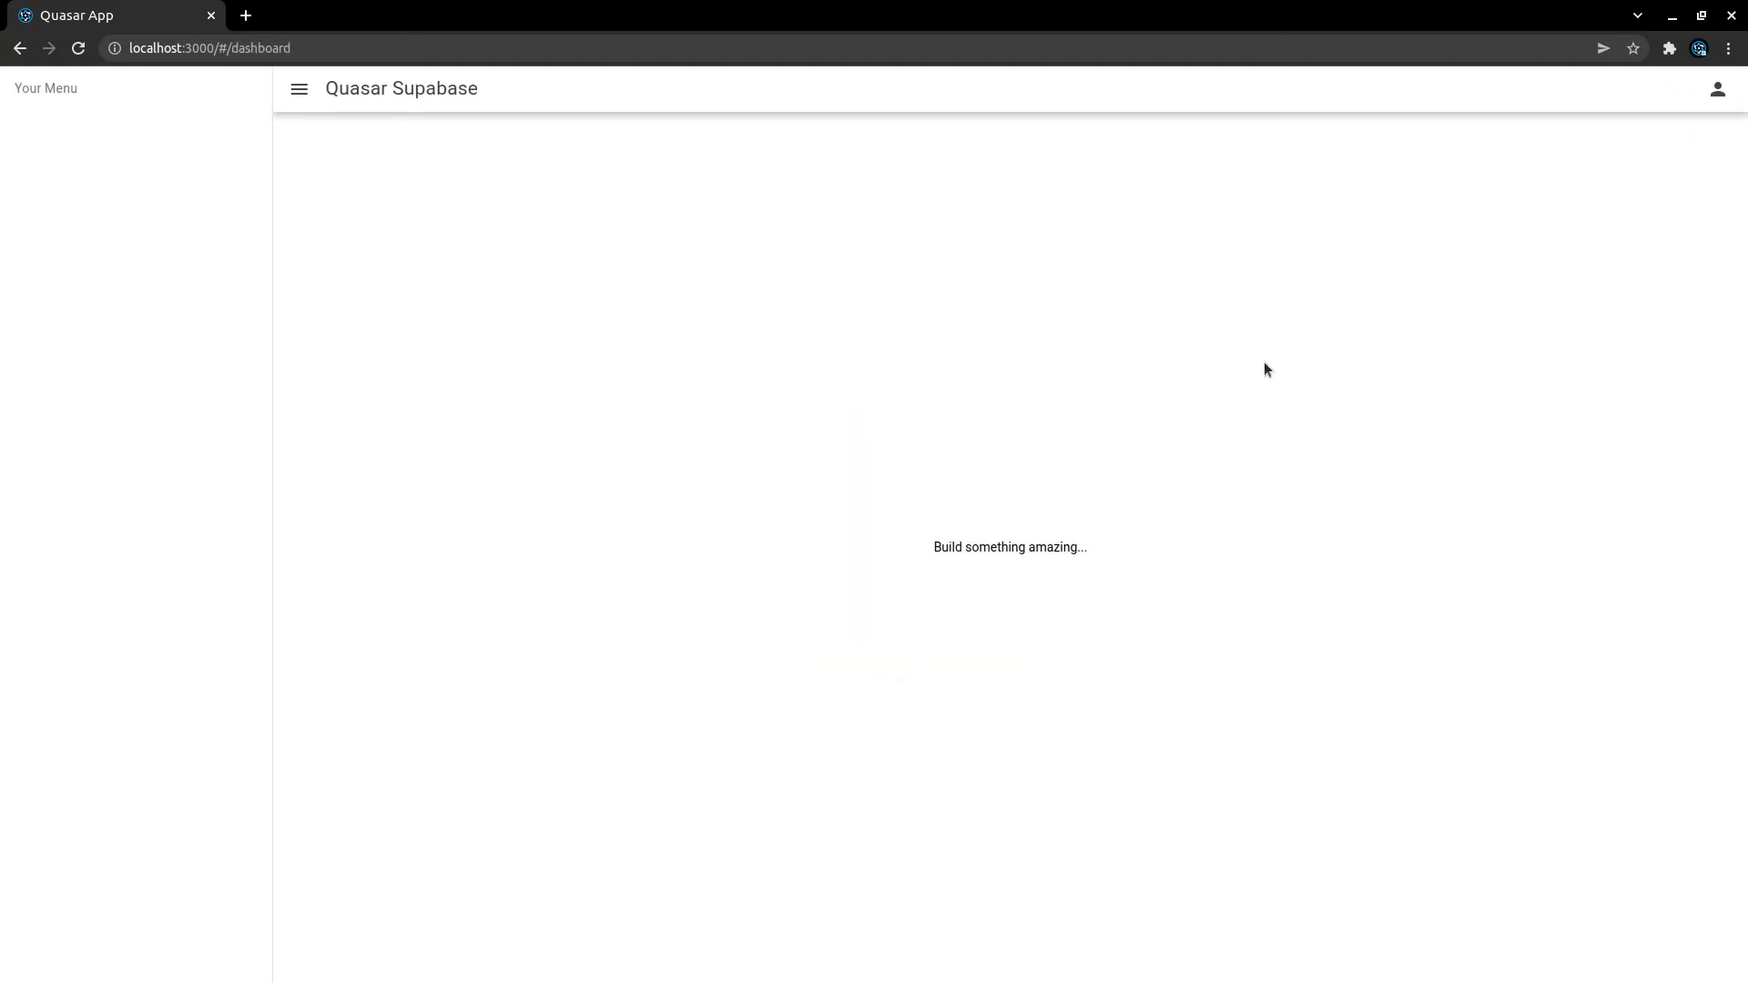
# Toggle DevTools, then open and close the account menu.
pyautogui.press('F12')
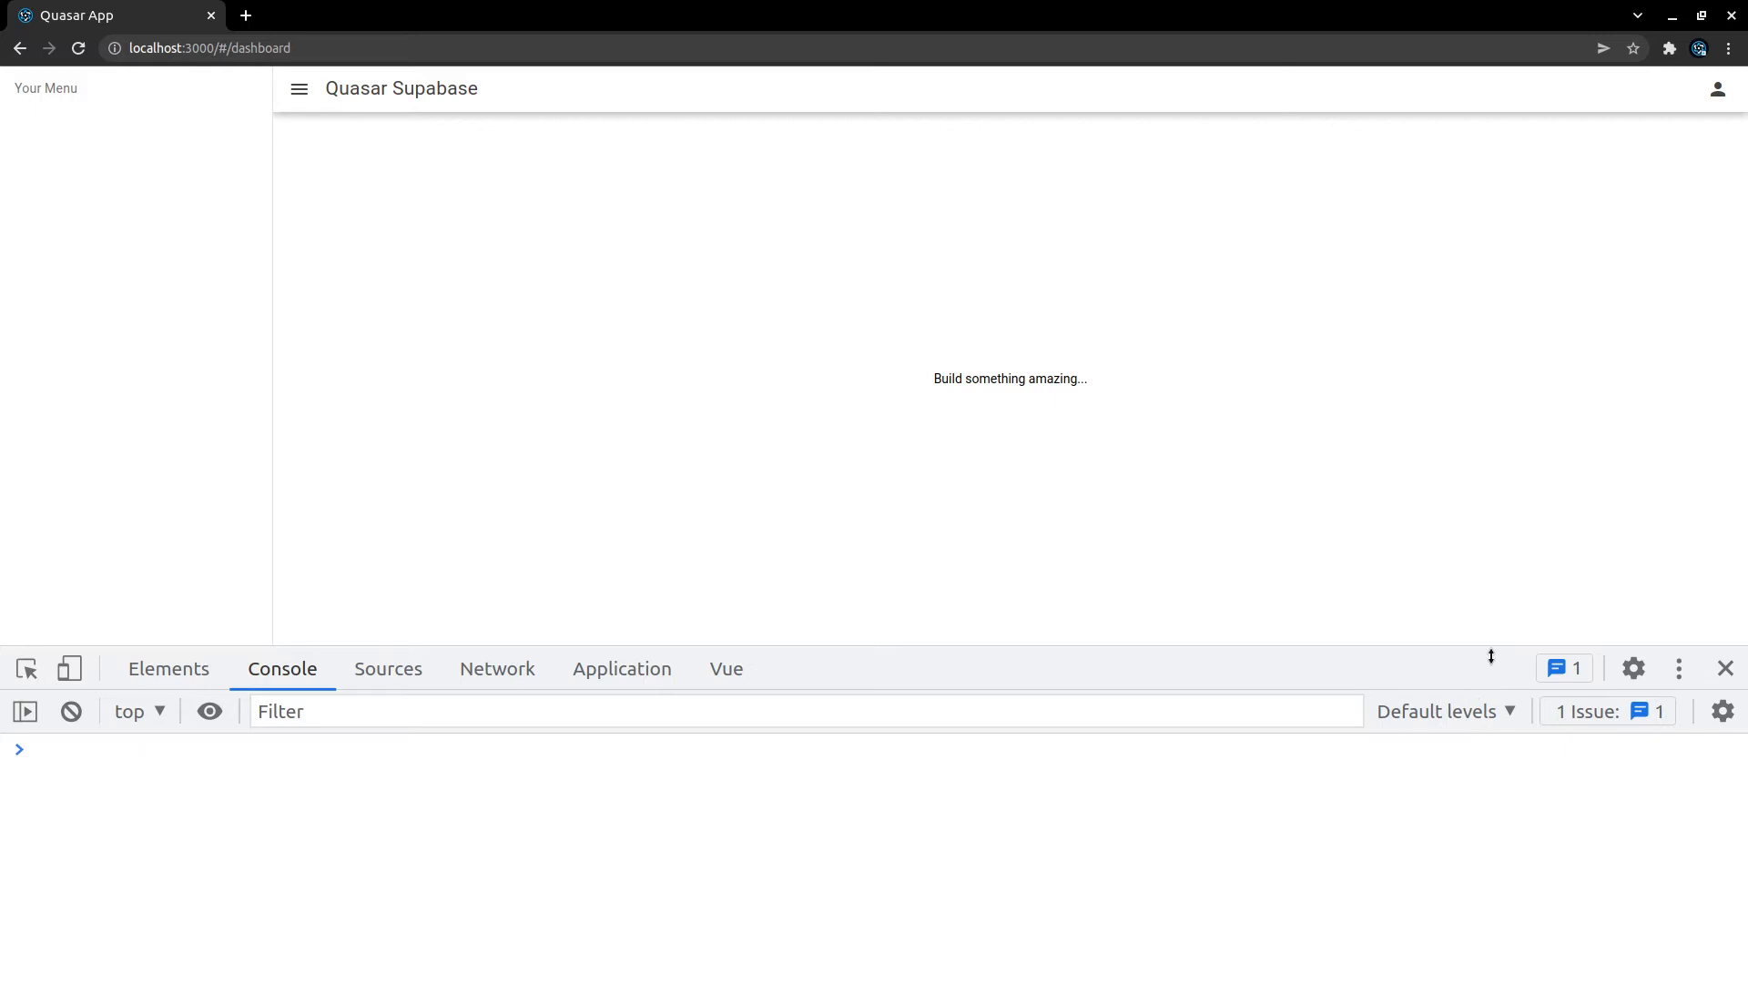
pyautogui.click(1715, 89)
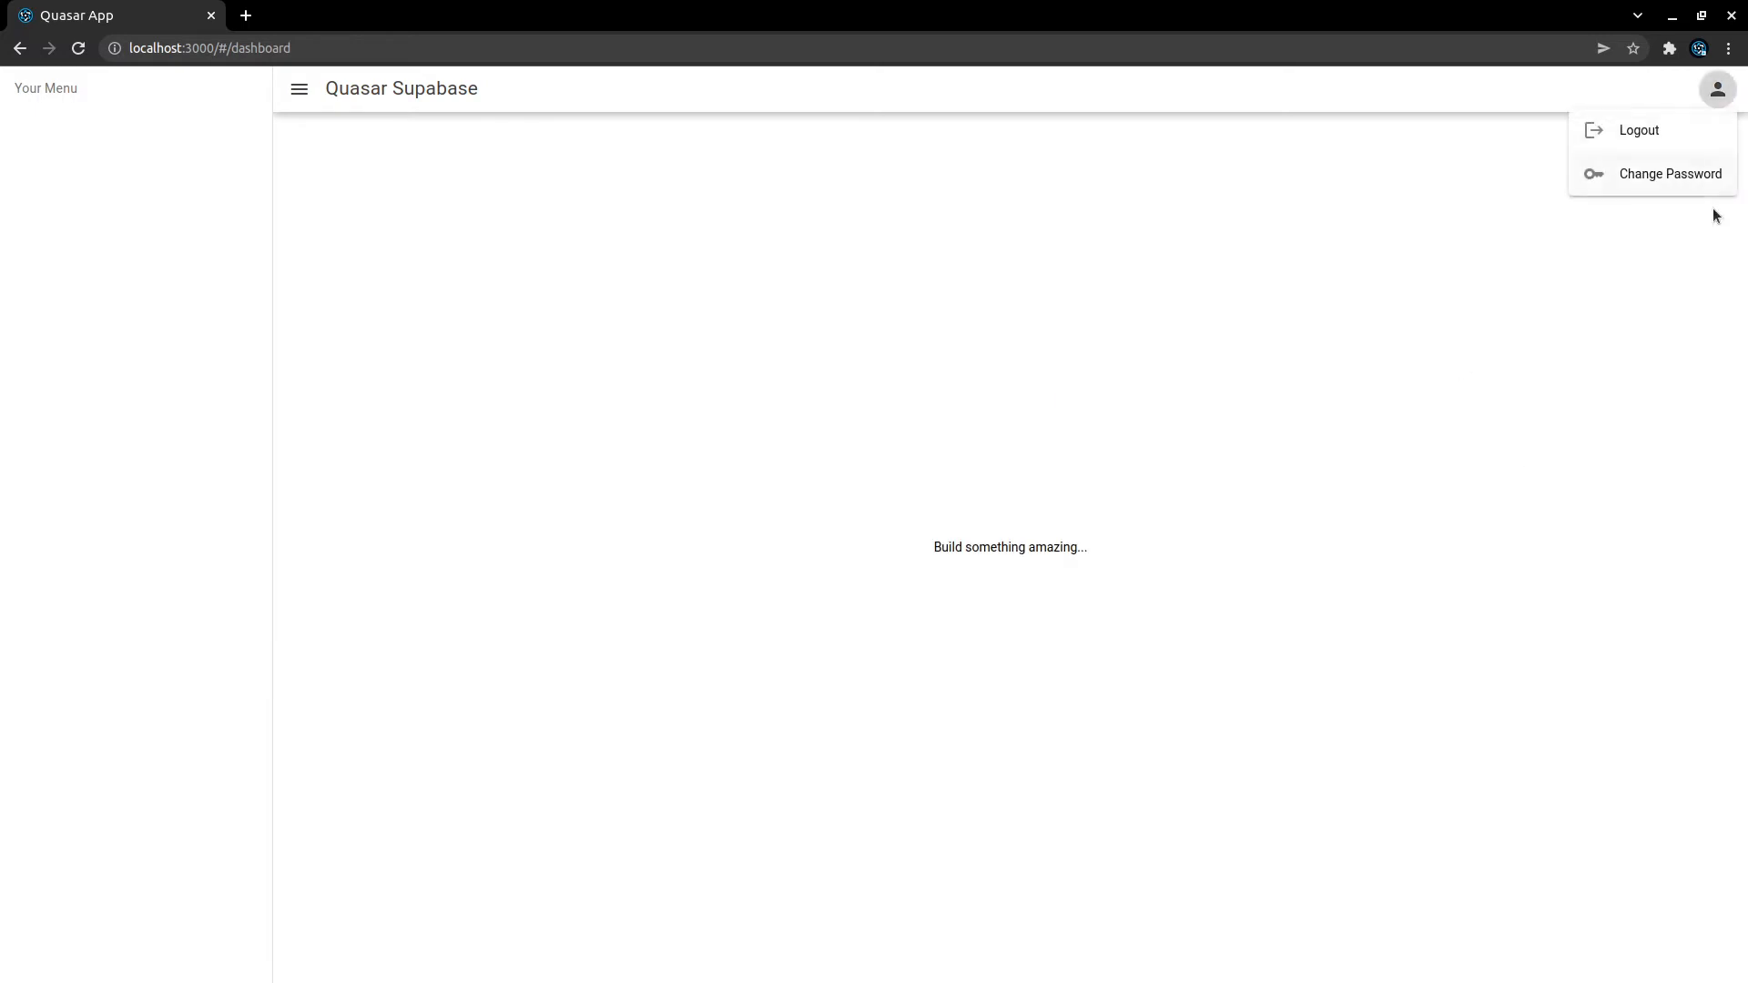
pyautogui.click(1638, 129)
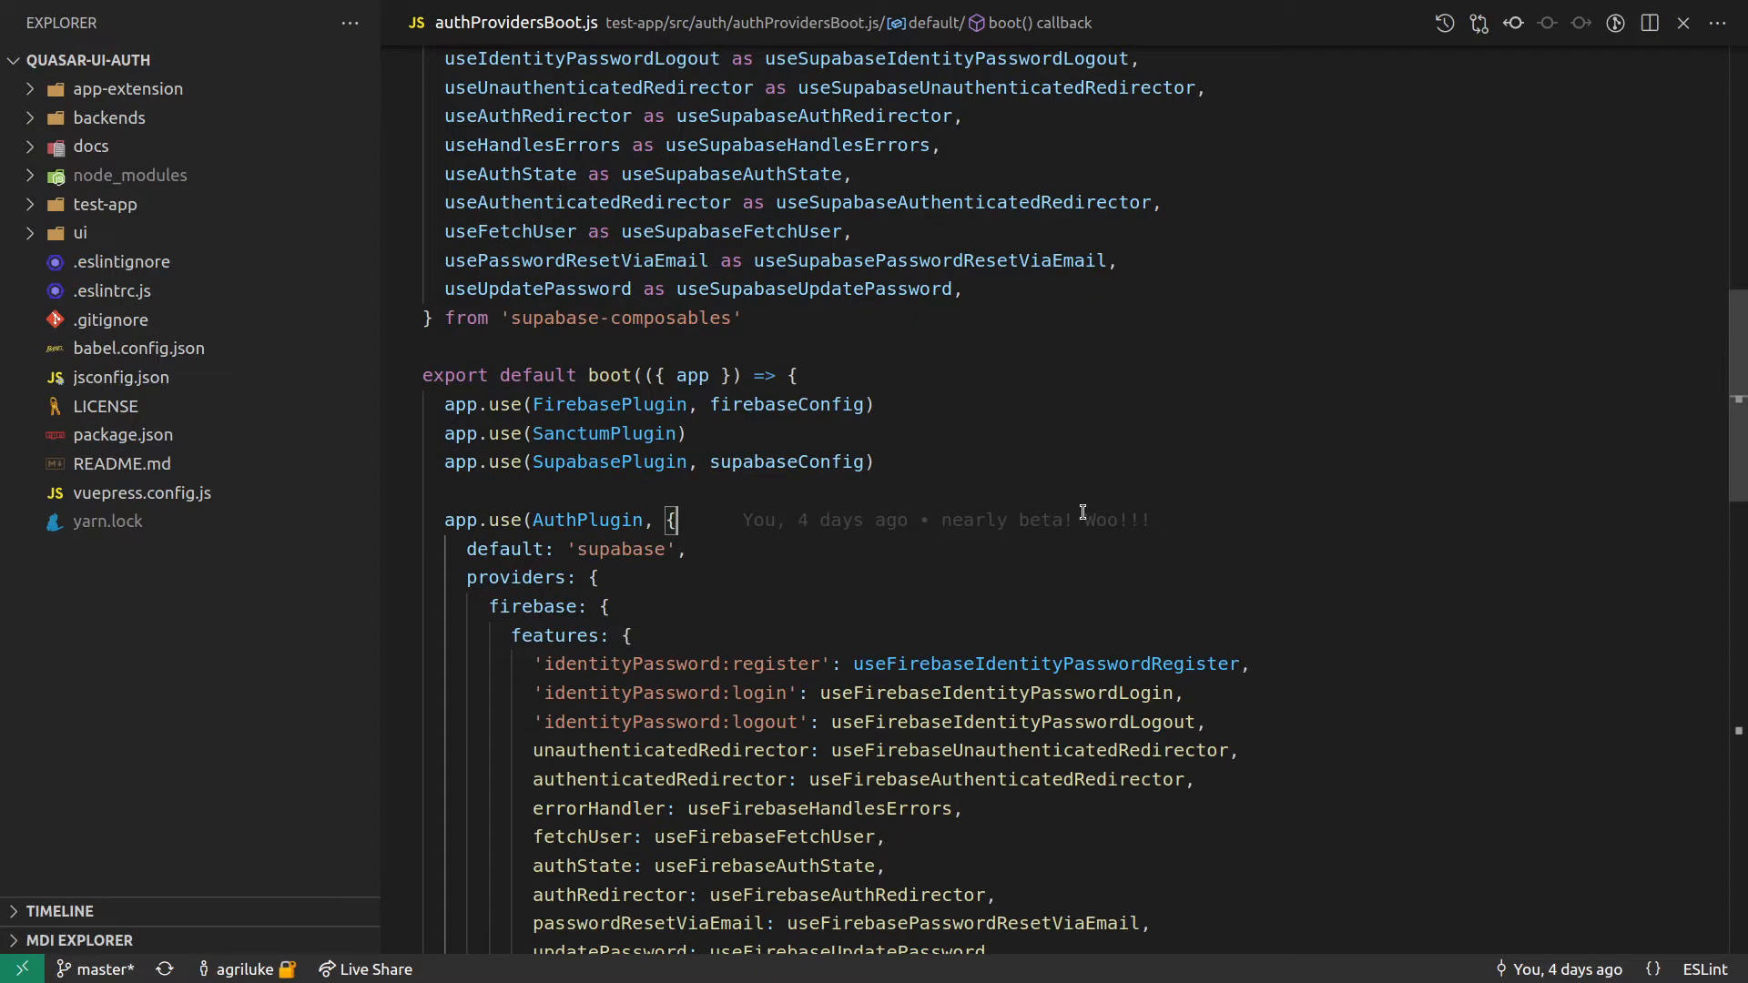
# Place the cursor on the AuthPlugin default provider line in authProvidersBoot.js.
pyautogui.click(624, 548)
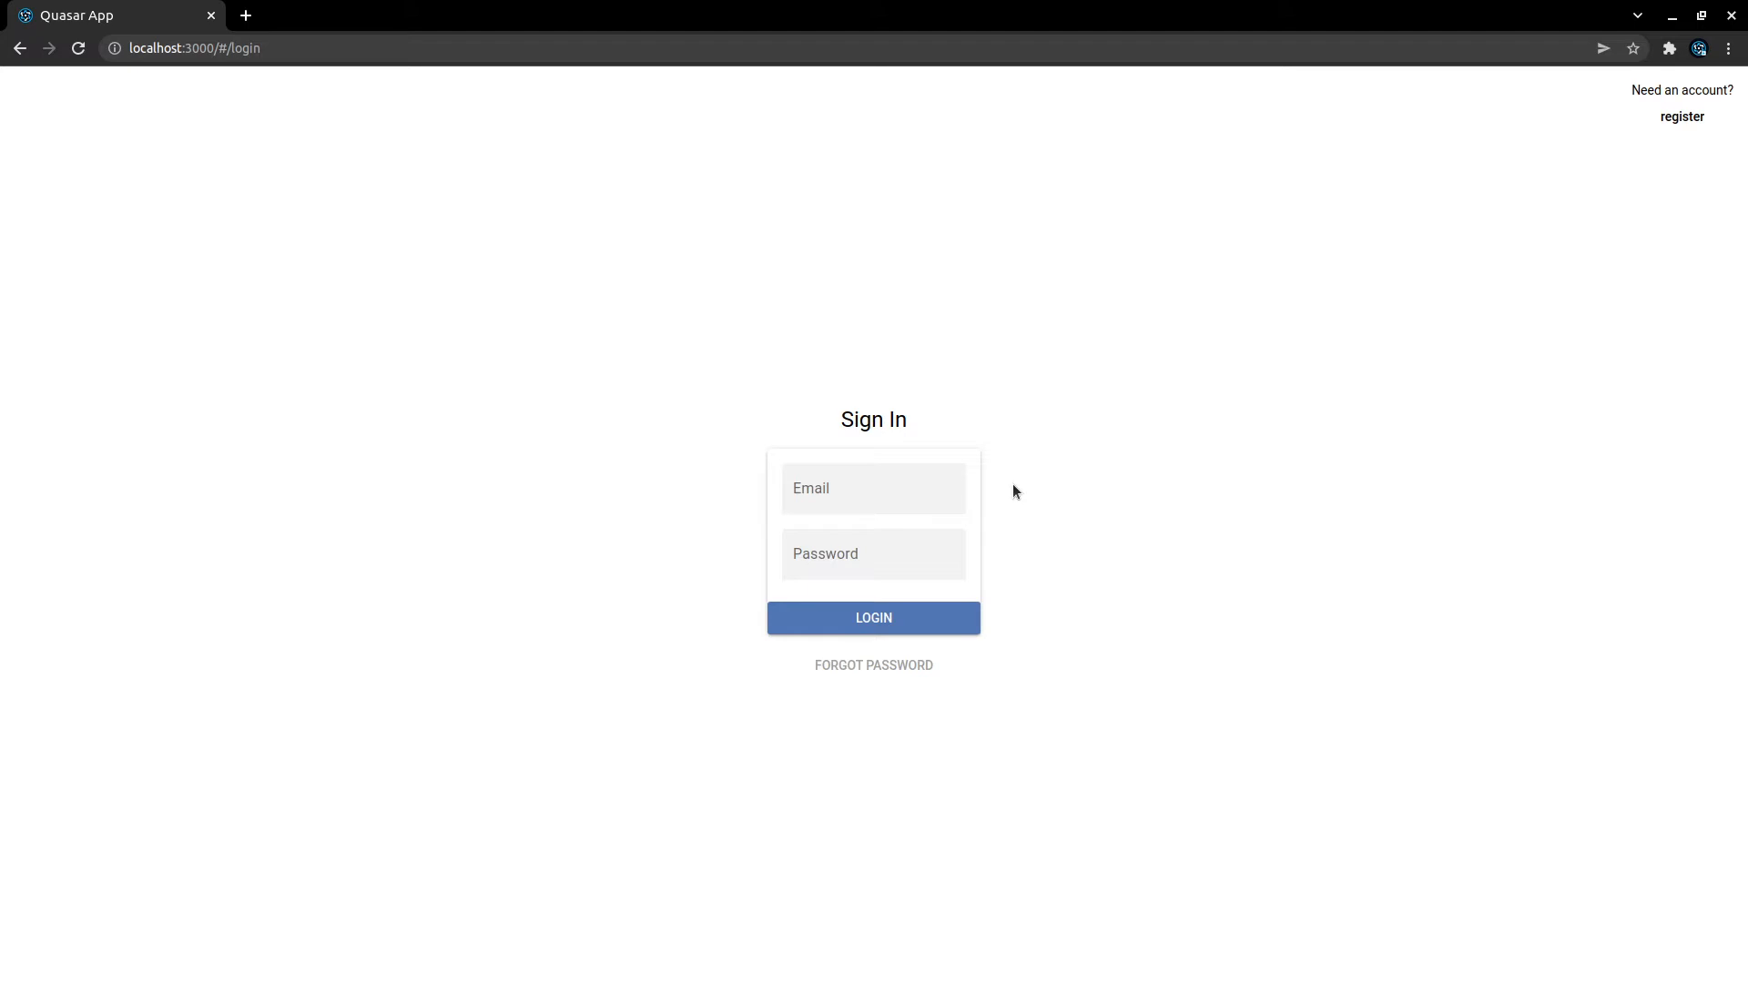
pyautogui.moveTo(1064, 368)
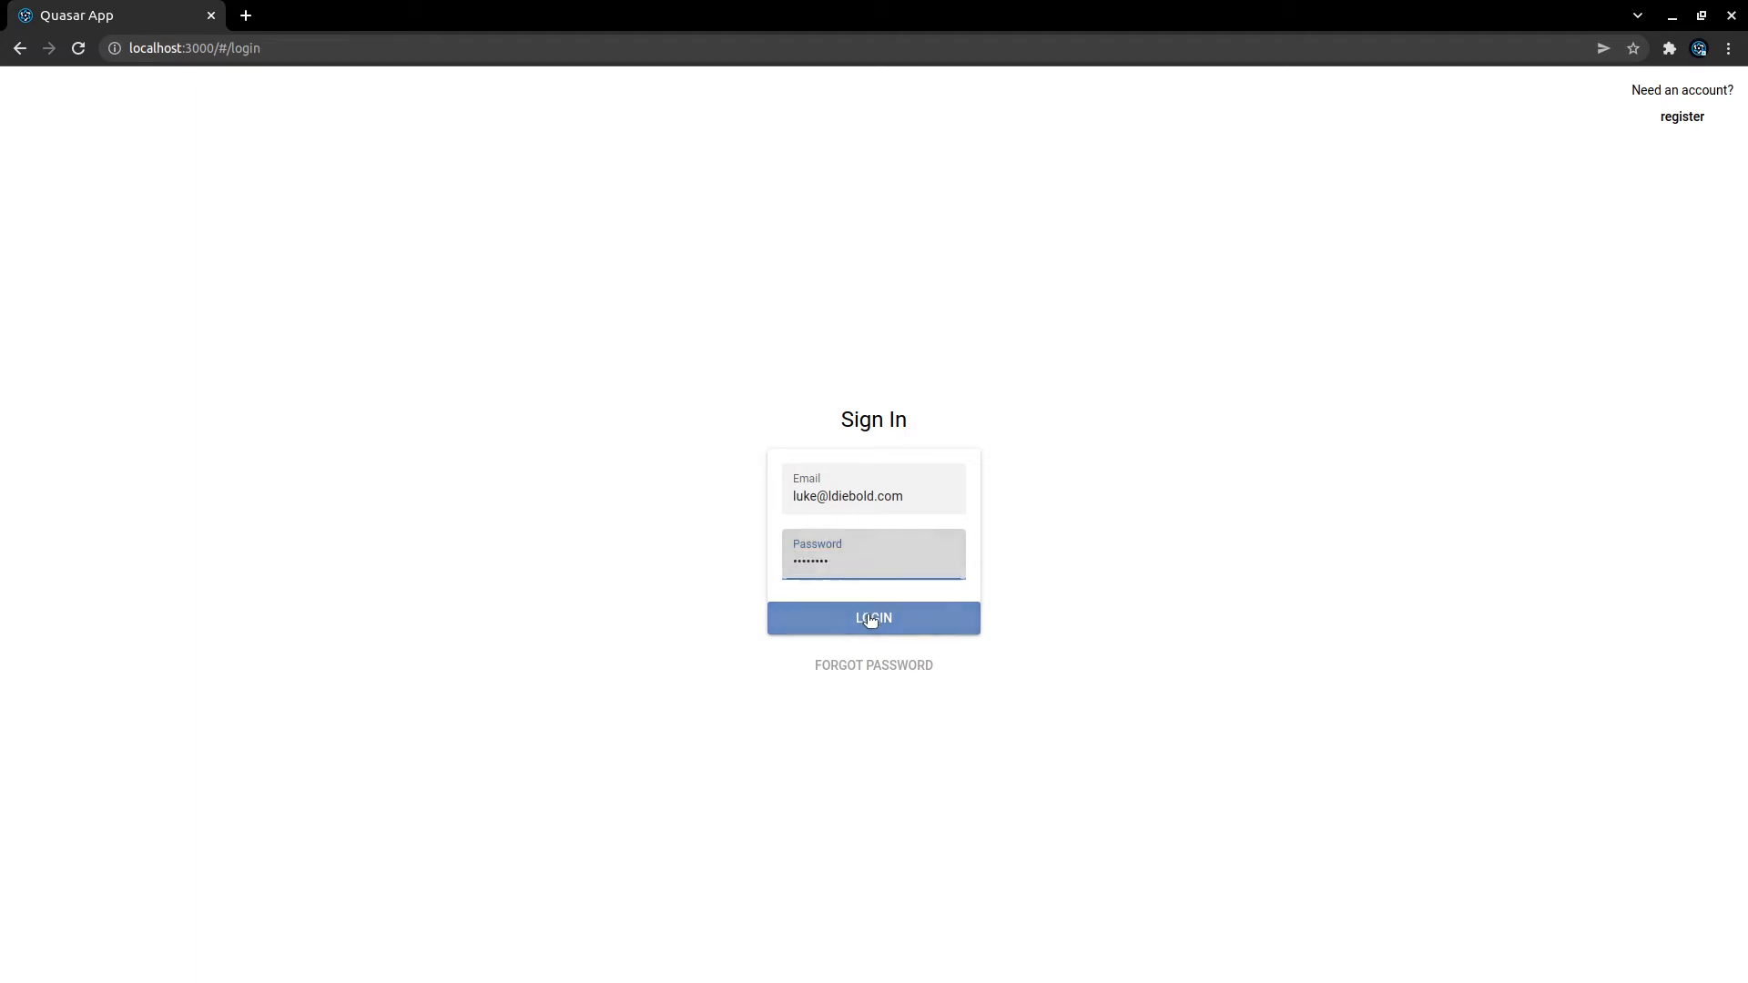
# Log in to the Quasar Firebase dashboard and submit a new password via Change Password.
pyautogui.click(873, 617)
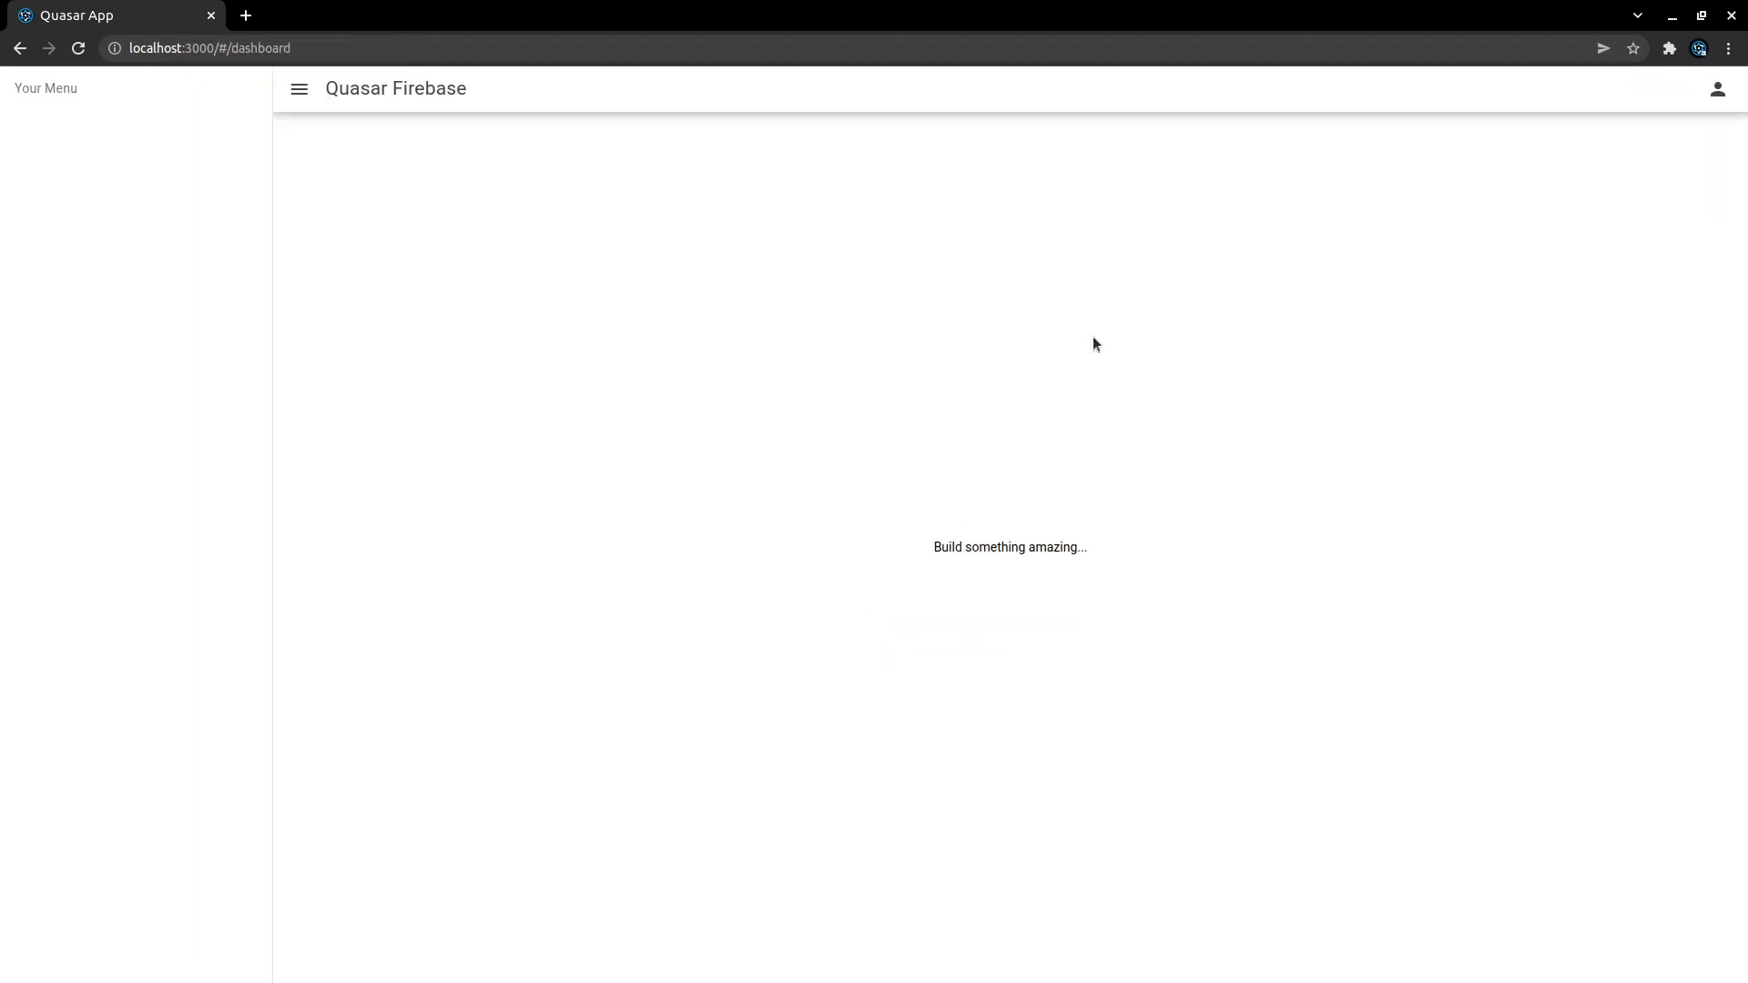
pyautogui.click(1716, 89)
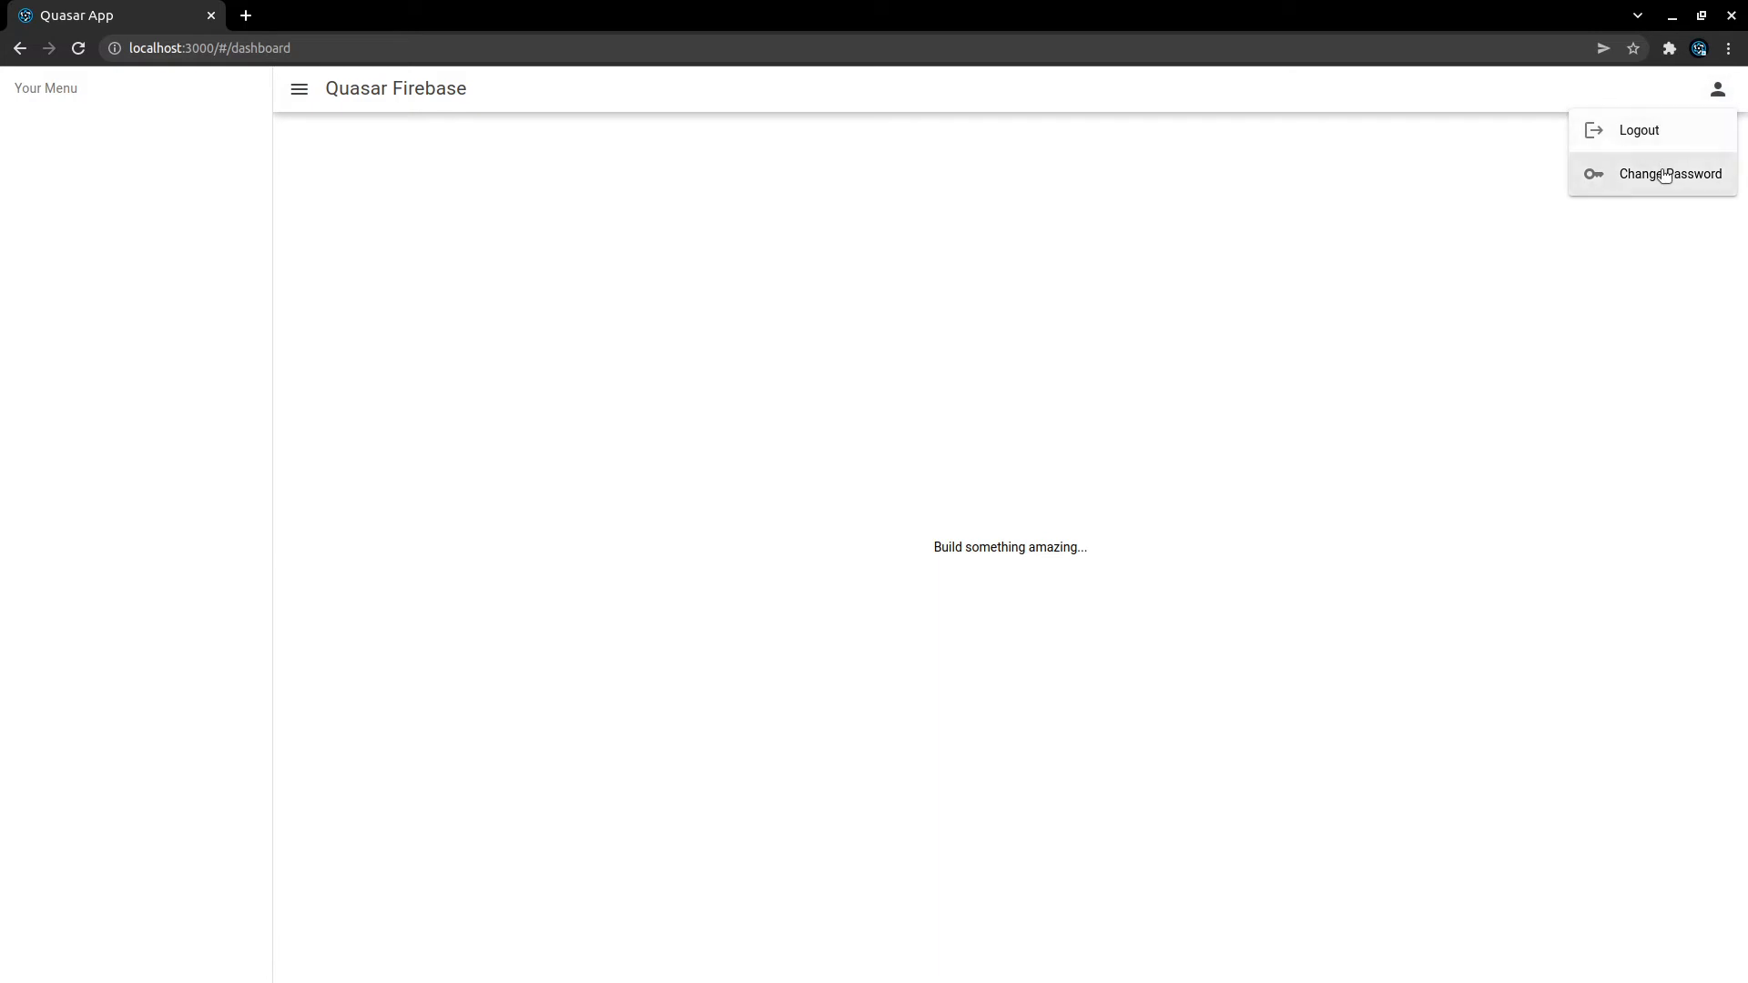
pyautogui.click(1669, 174)
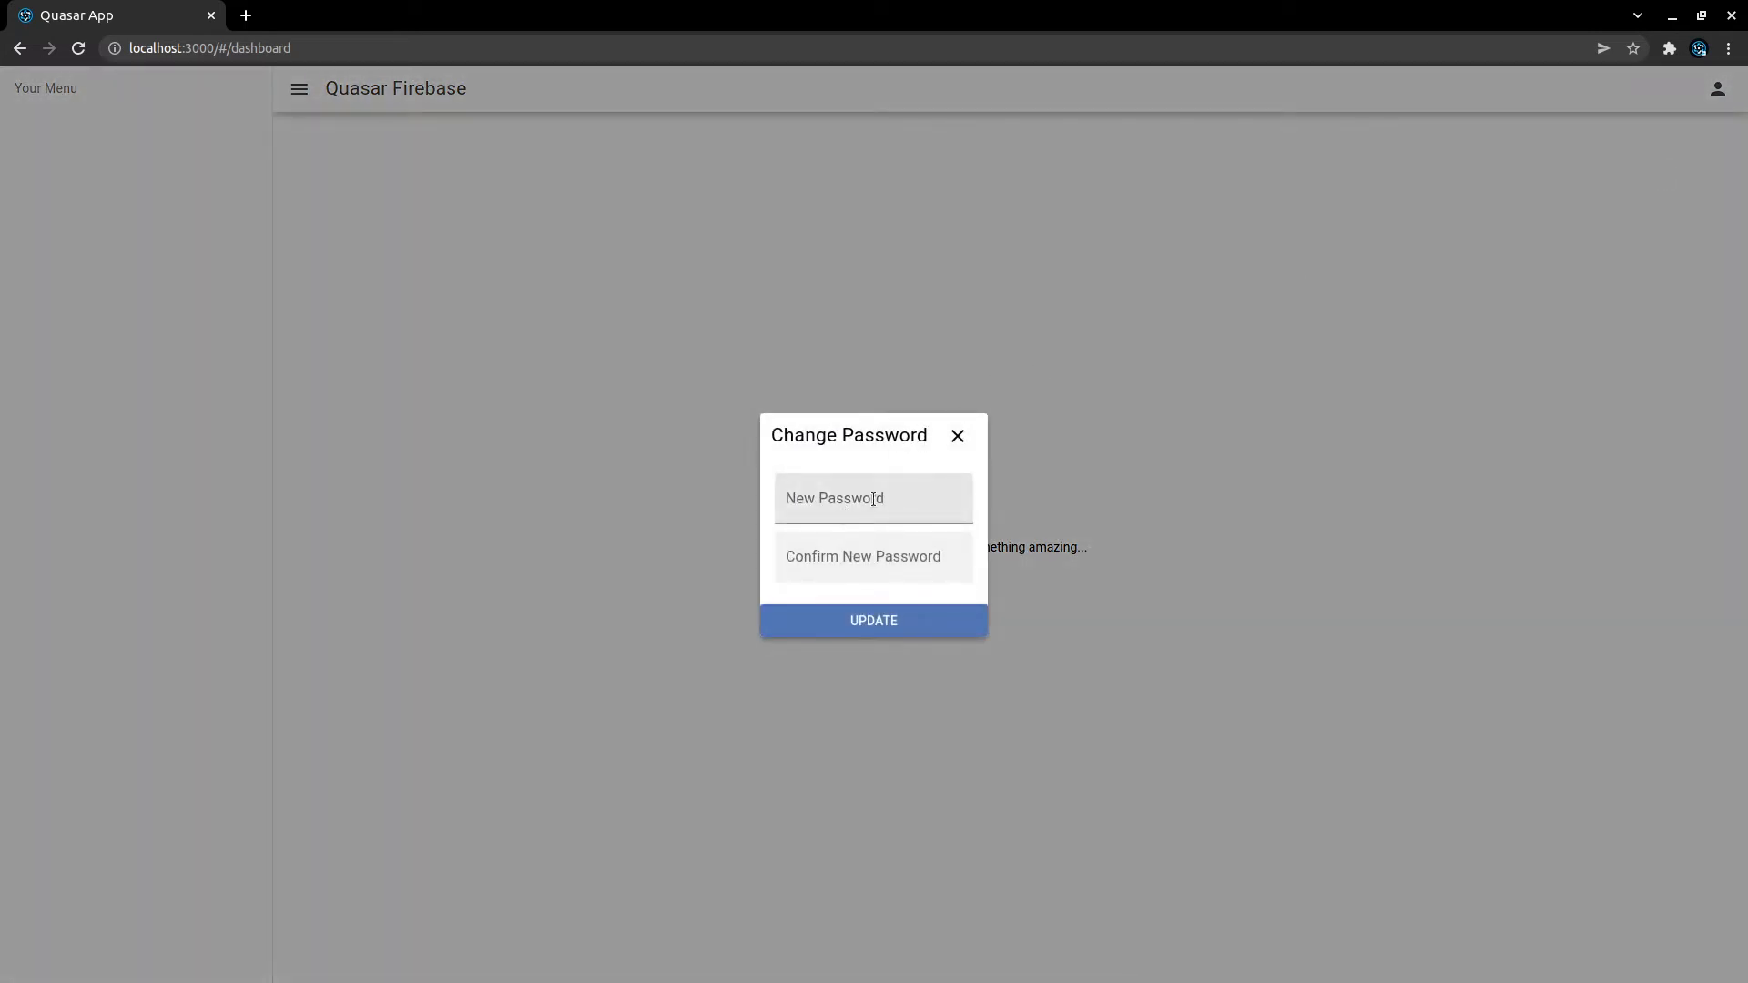
pyautogui.click(873, 498)
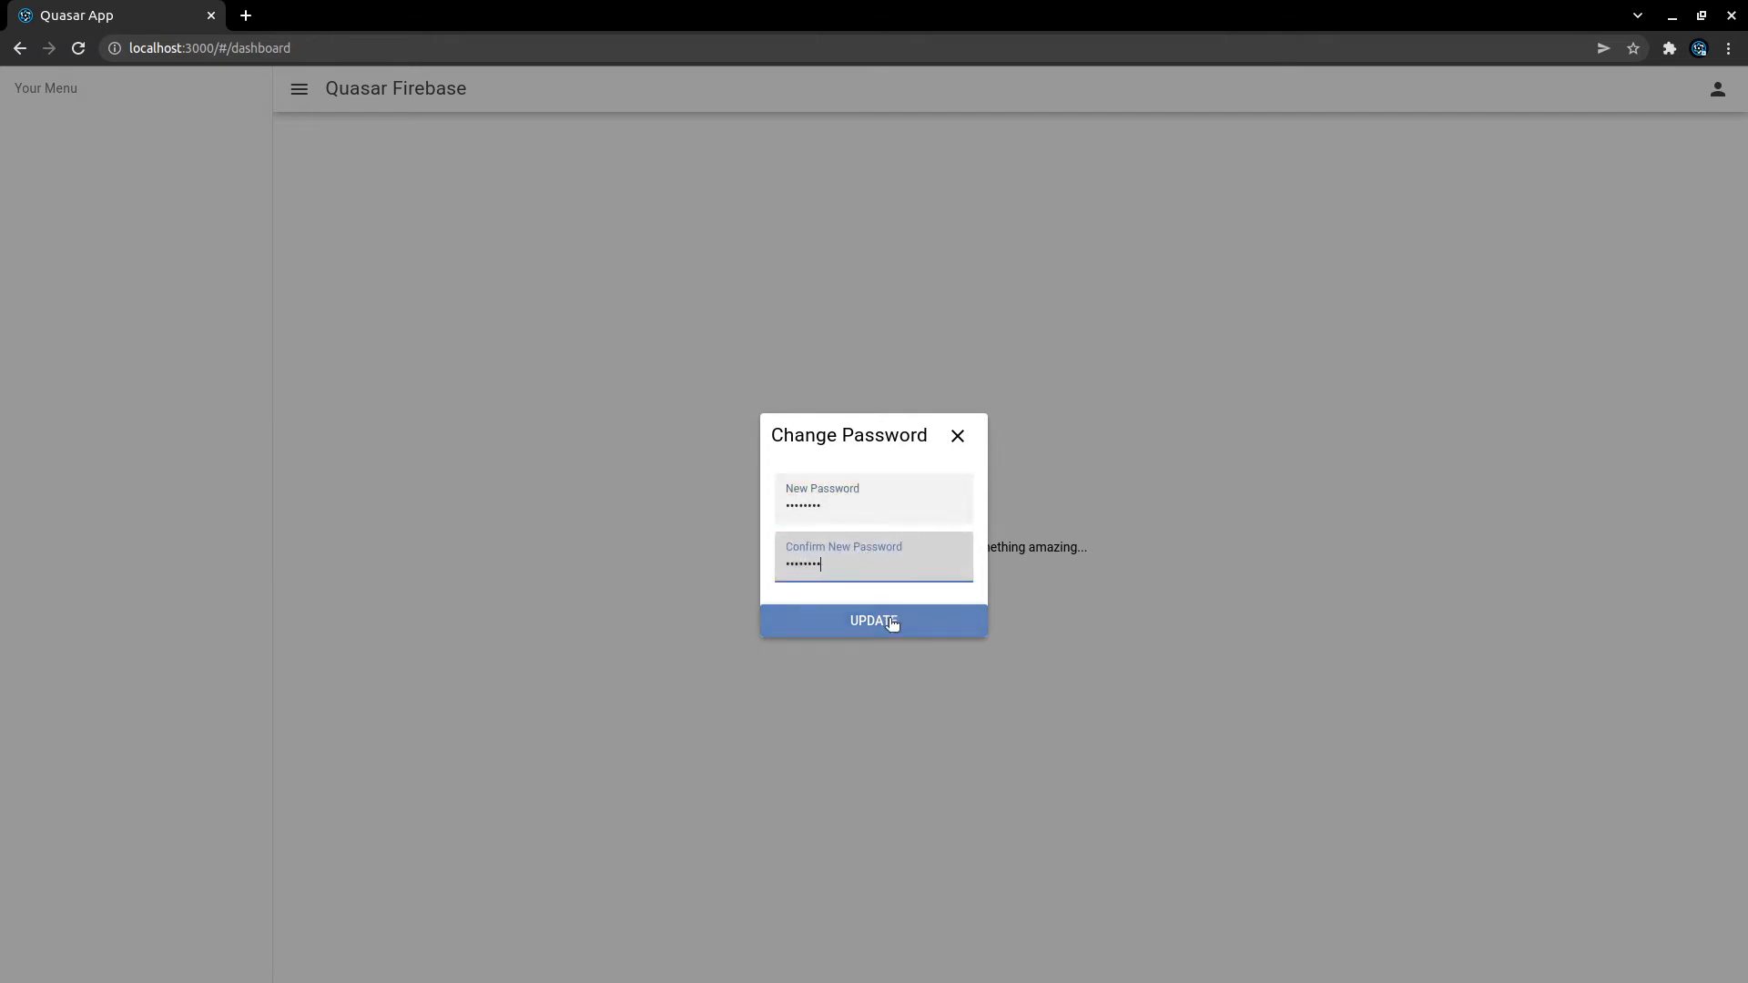
pyautogui.click(873, 621)
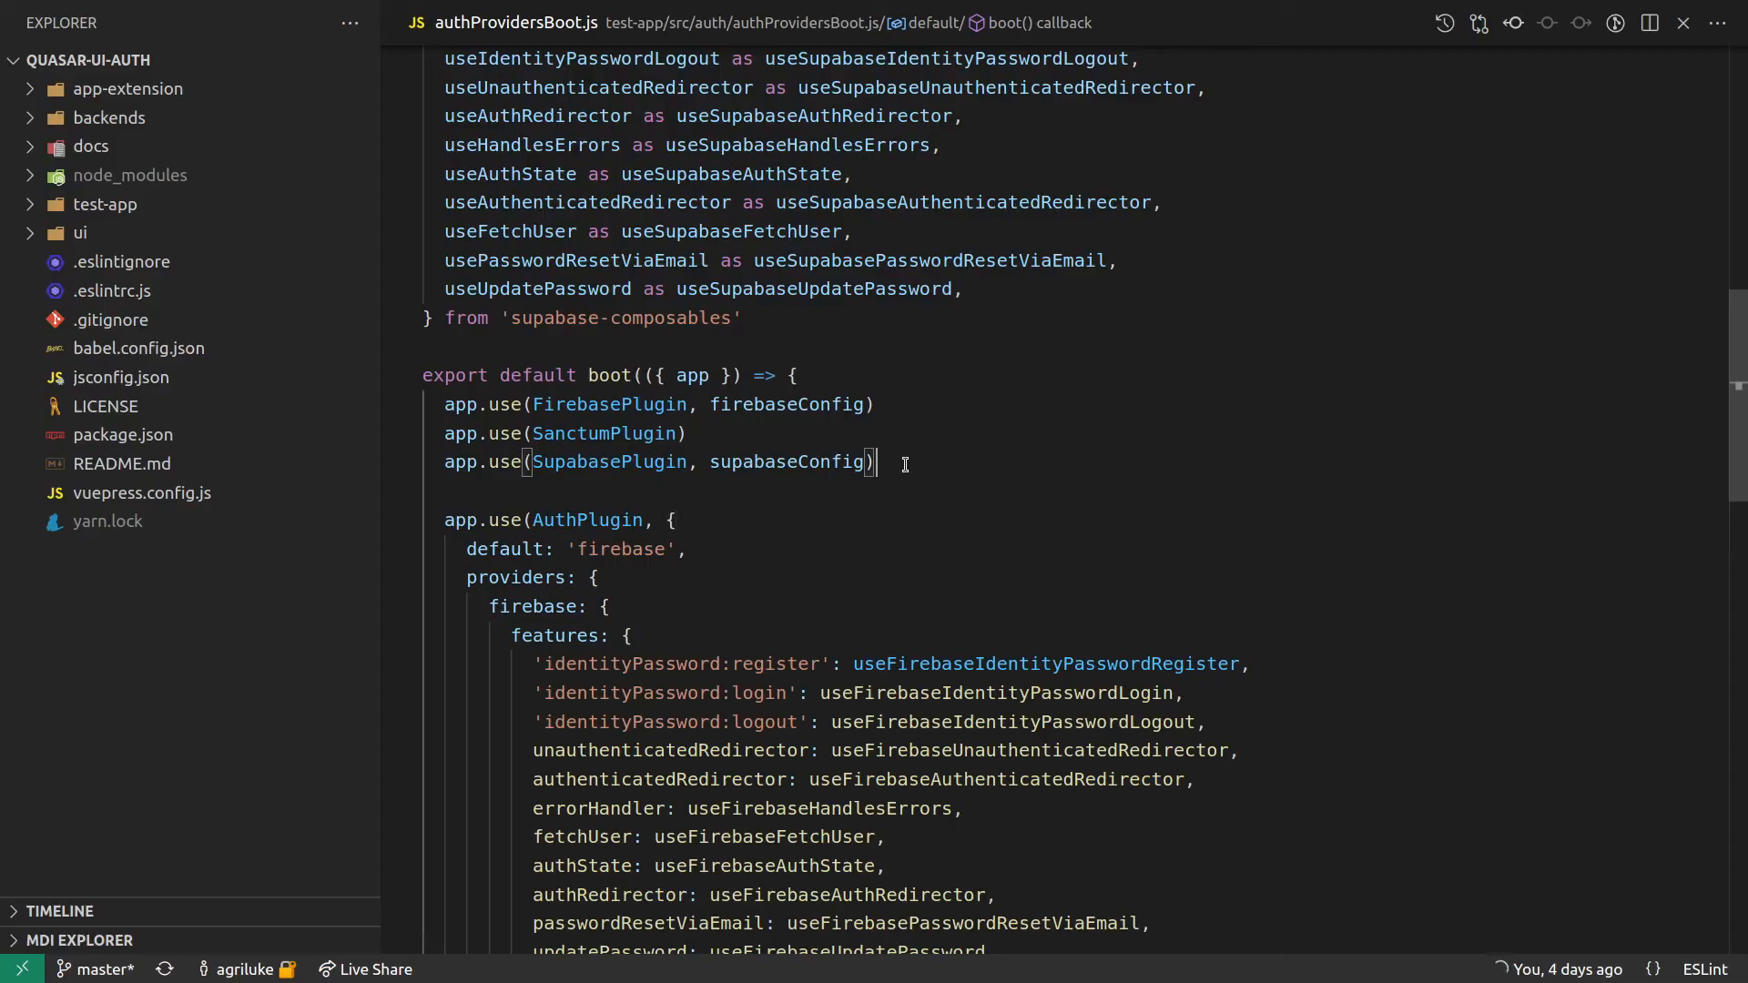
pyautogui.press('ctrl+p')
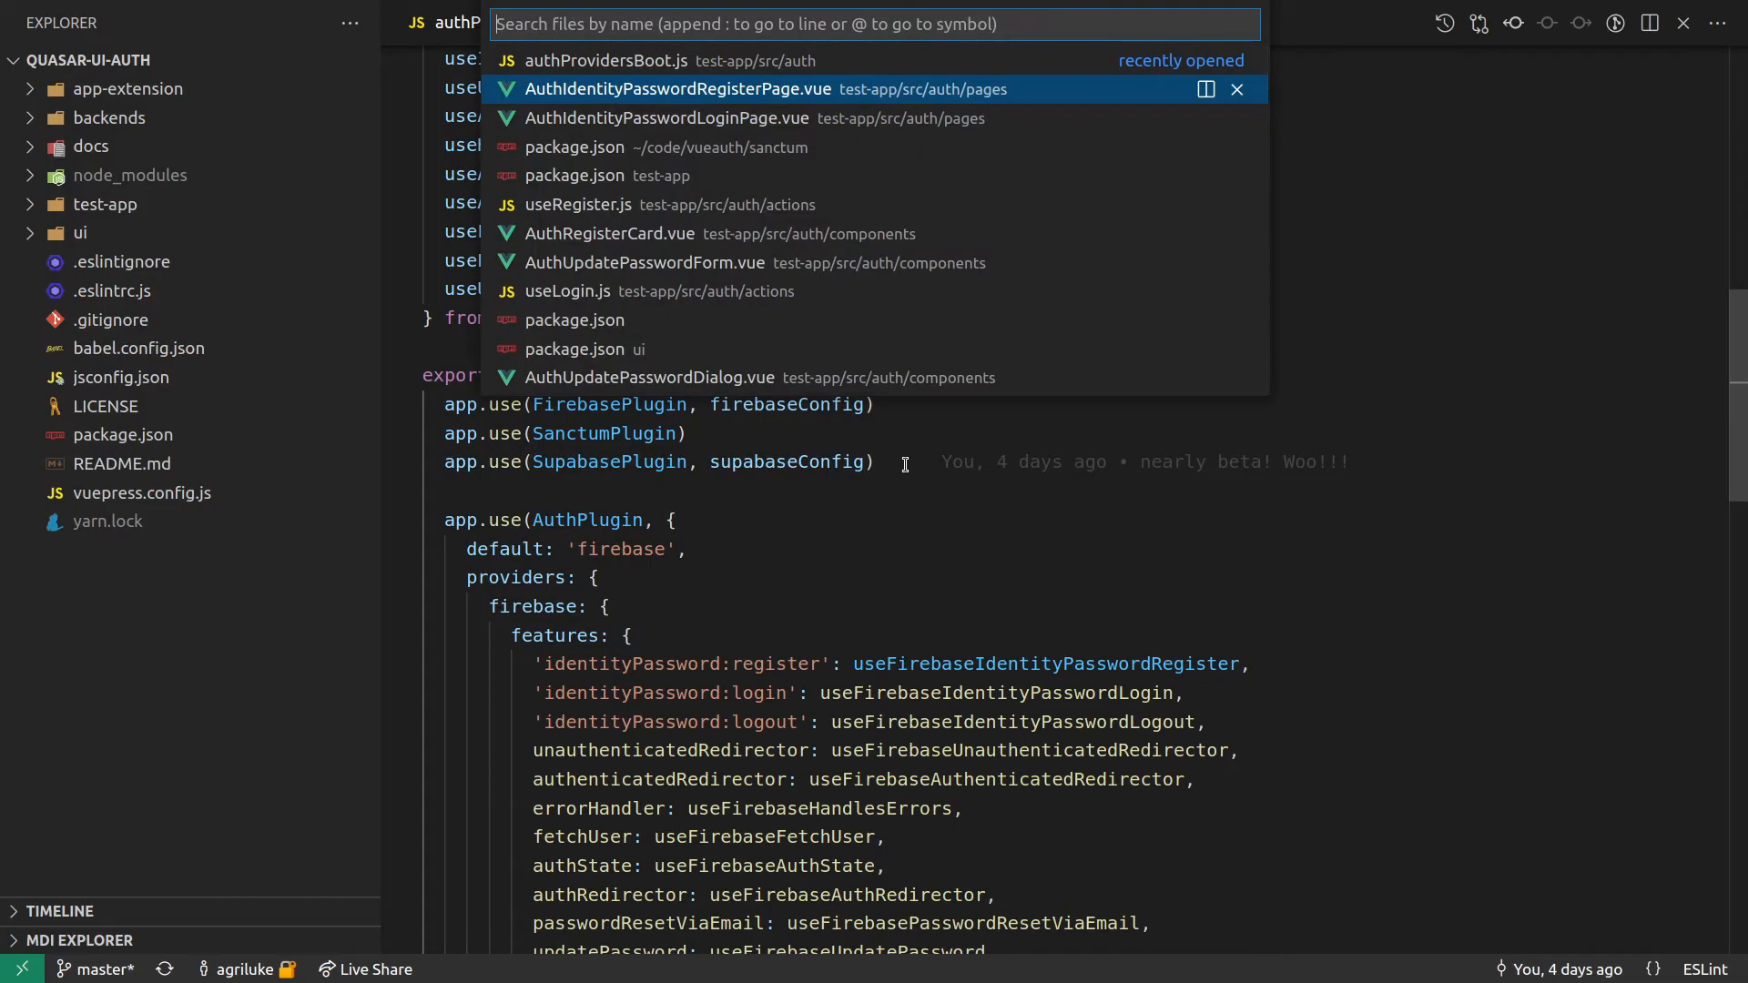
pyautogui.moveTo(725, 377)
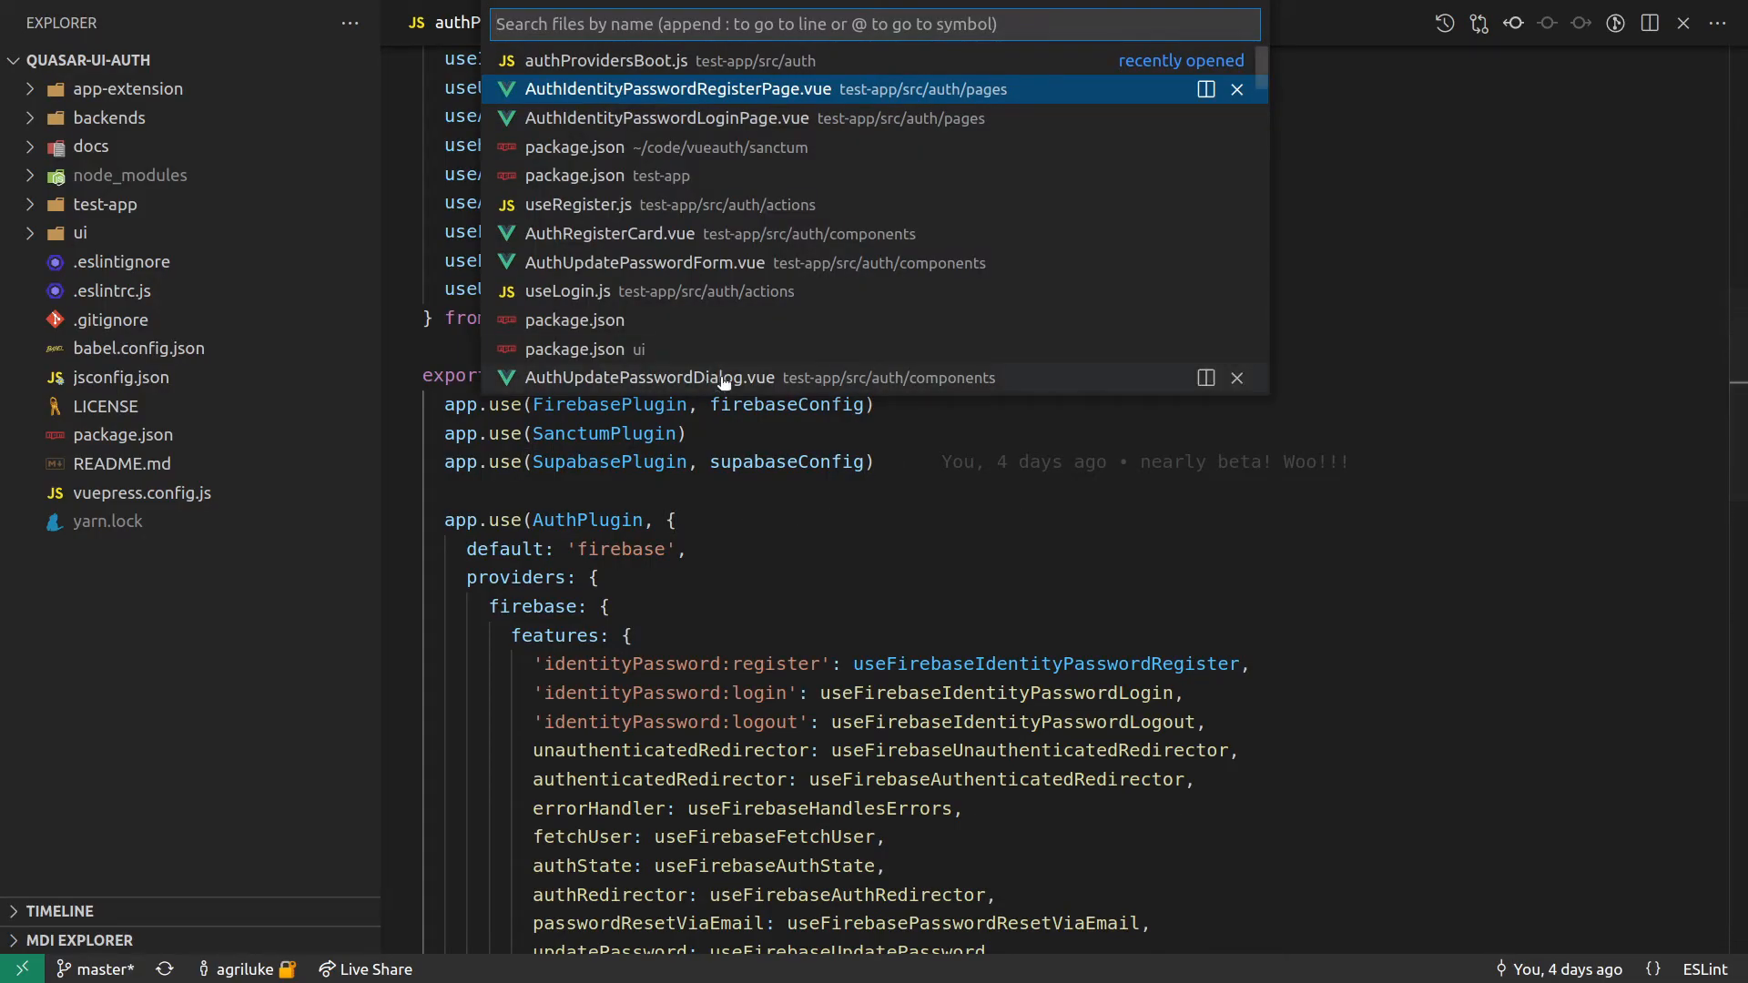
pyautogui.click(662, 377)
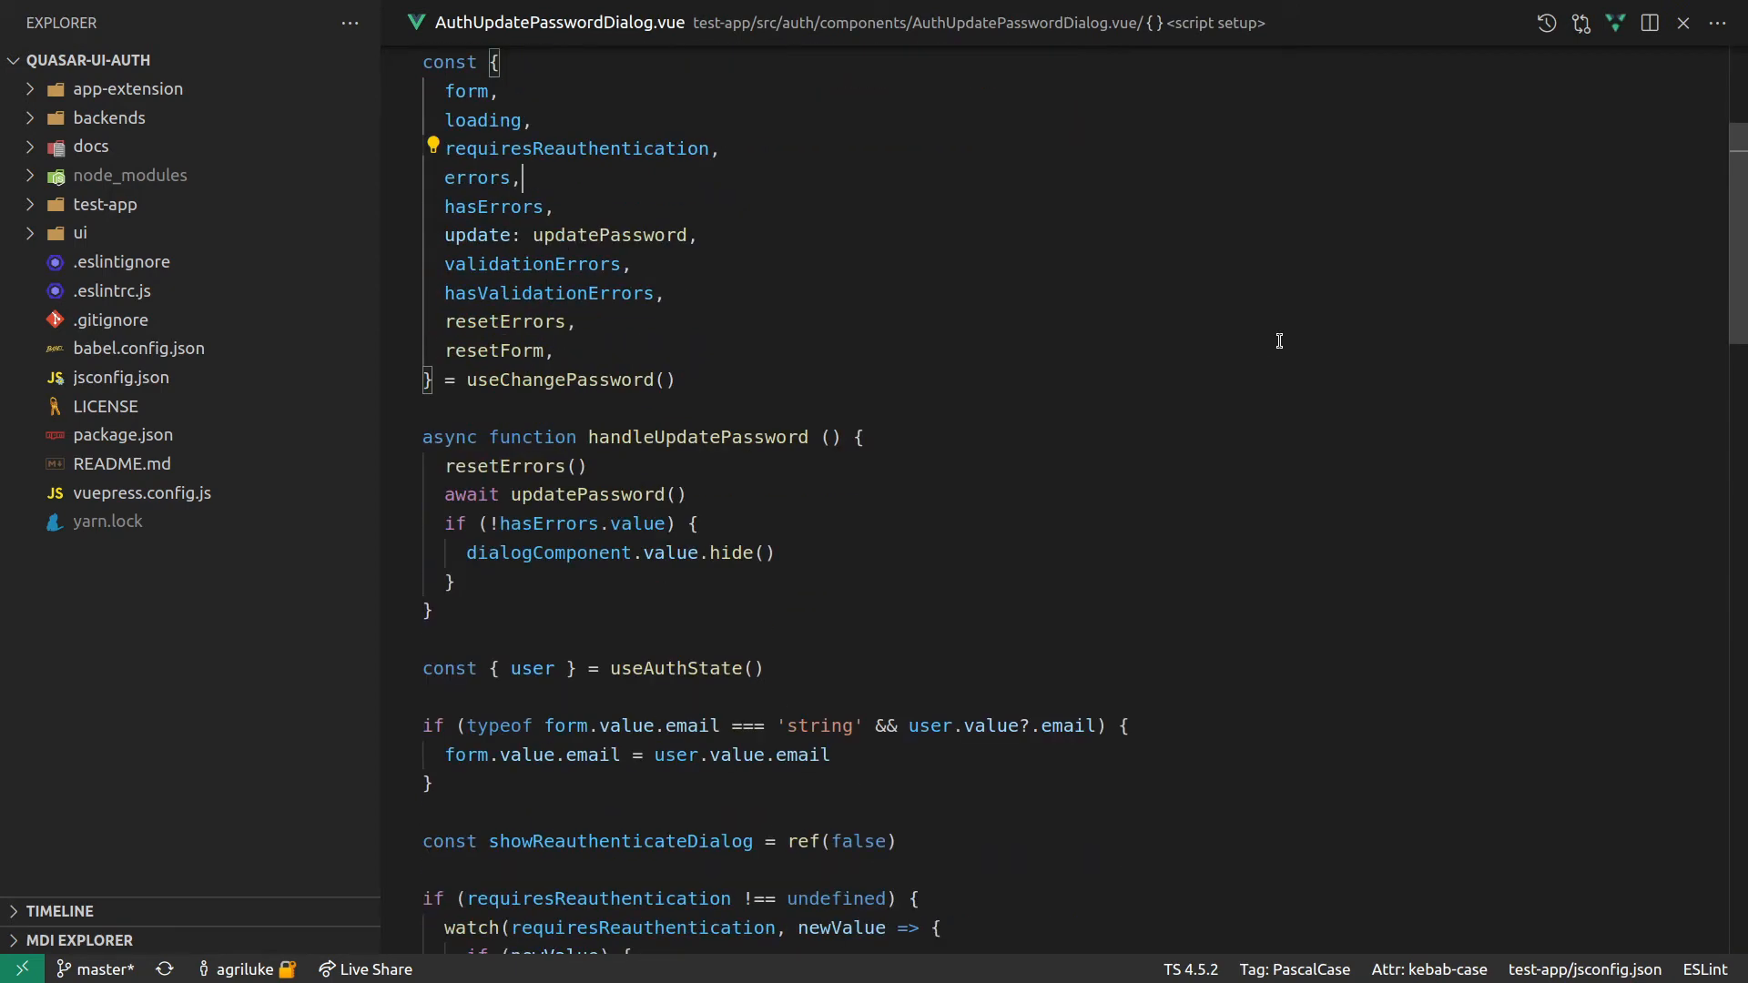
pyautogui.scroll(-3)
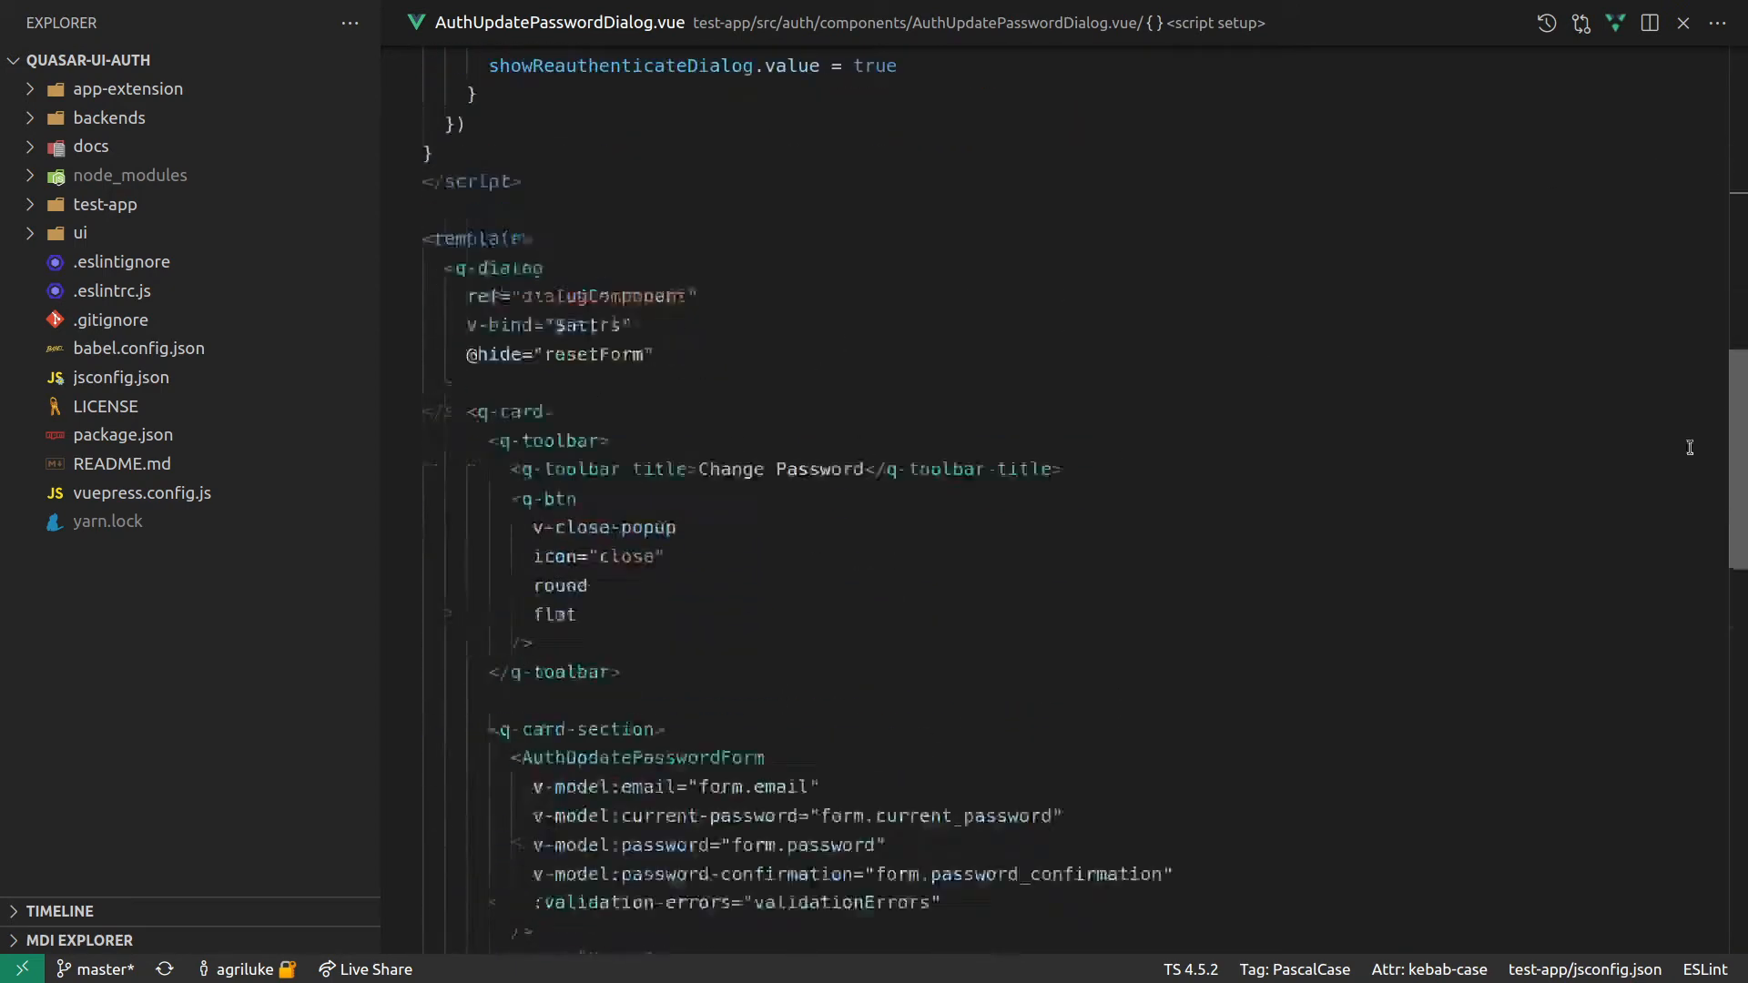
pyautogui.scroll(-3)
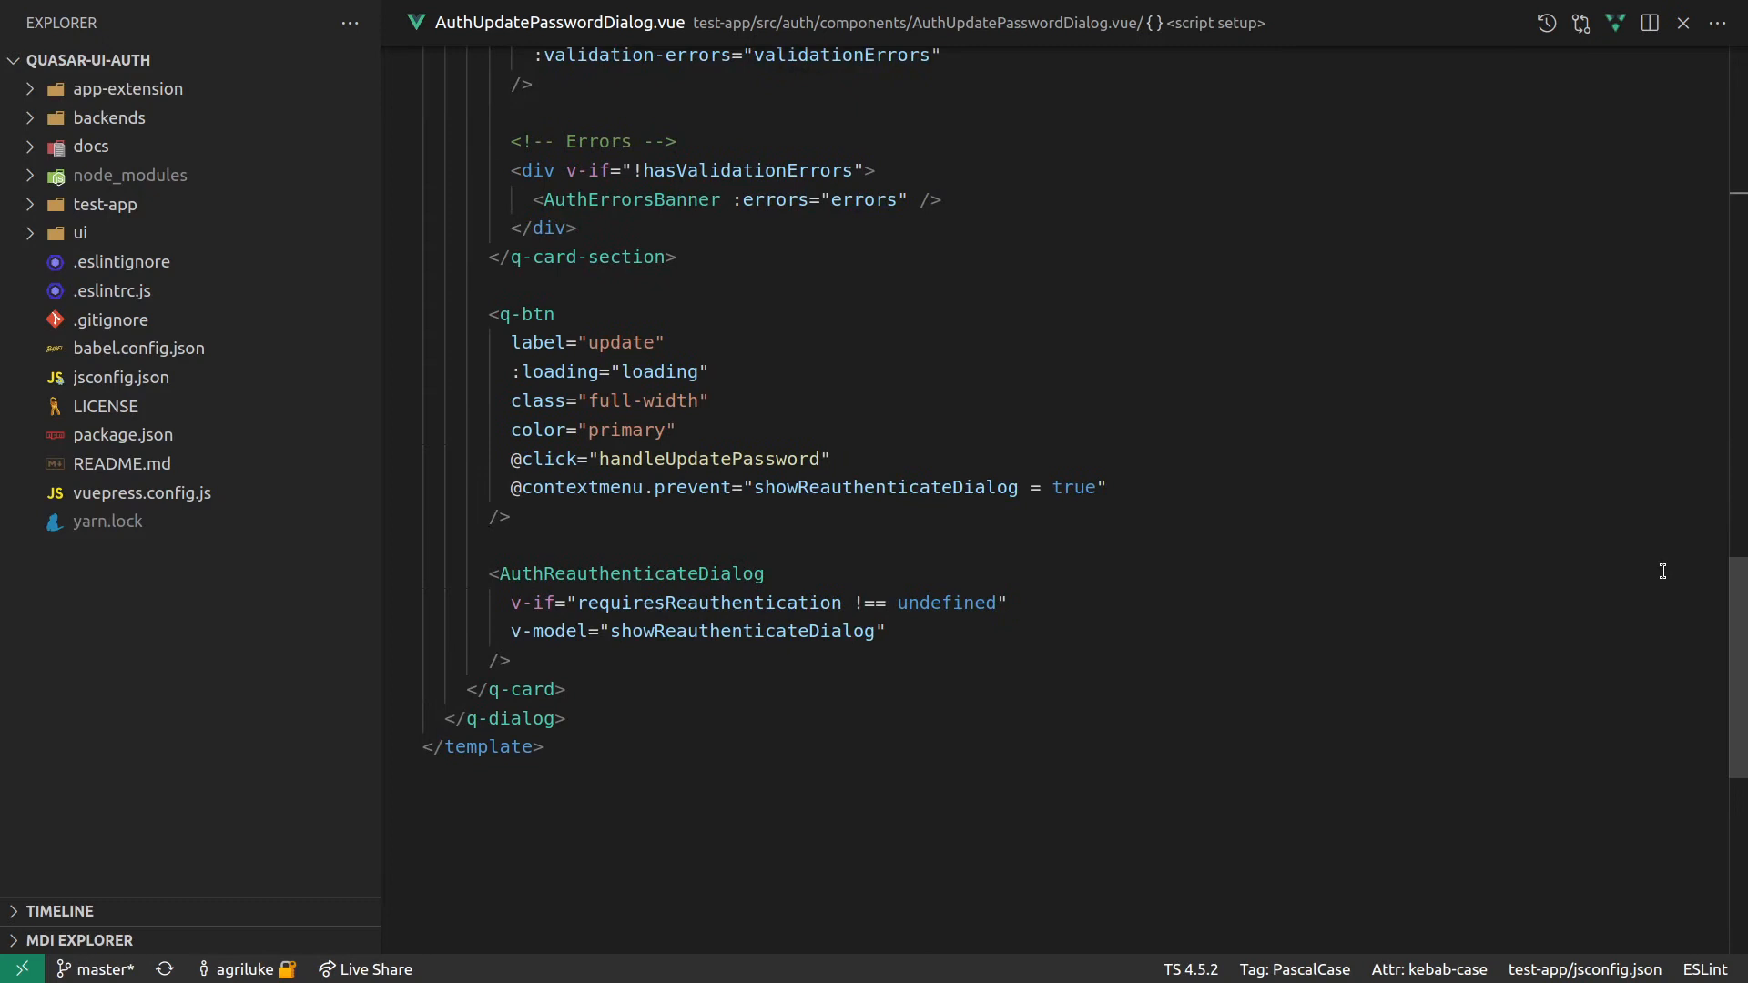
pyautogui.doubleClick(631, 573)
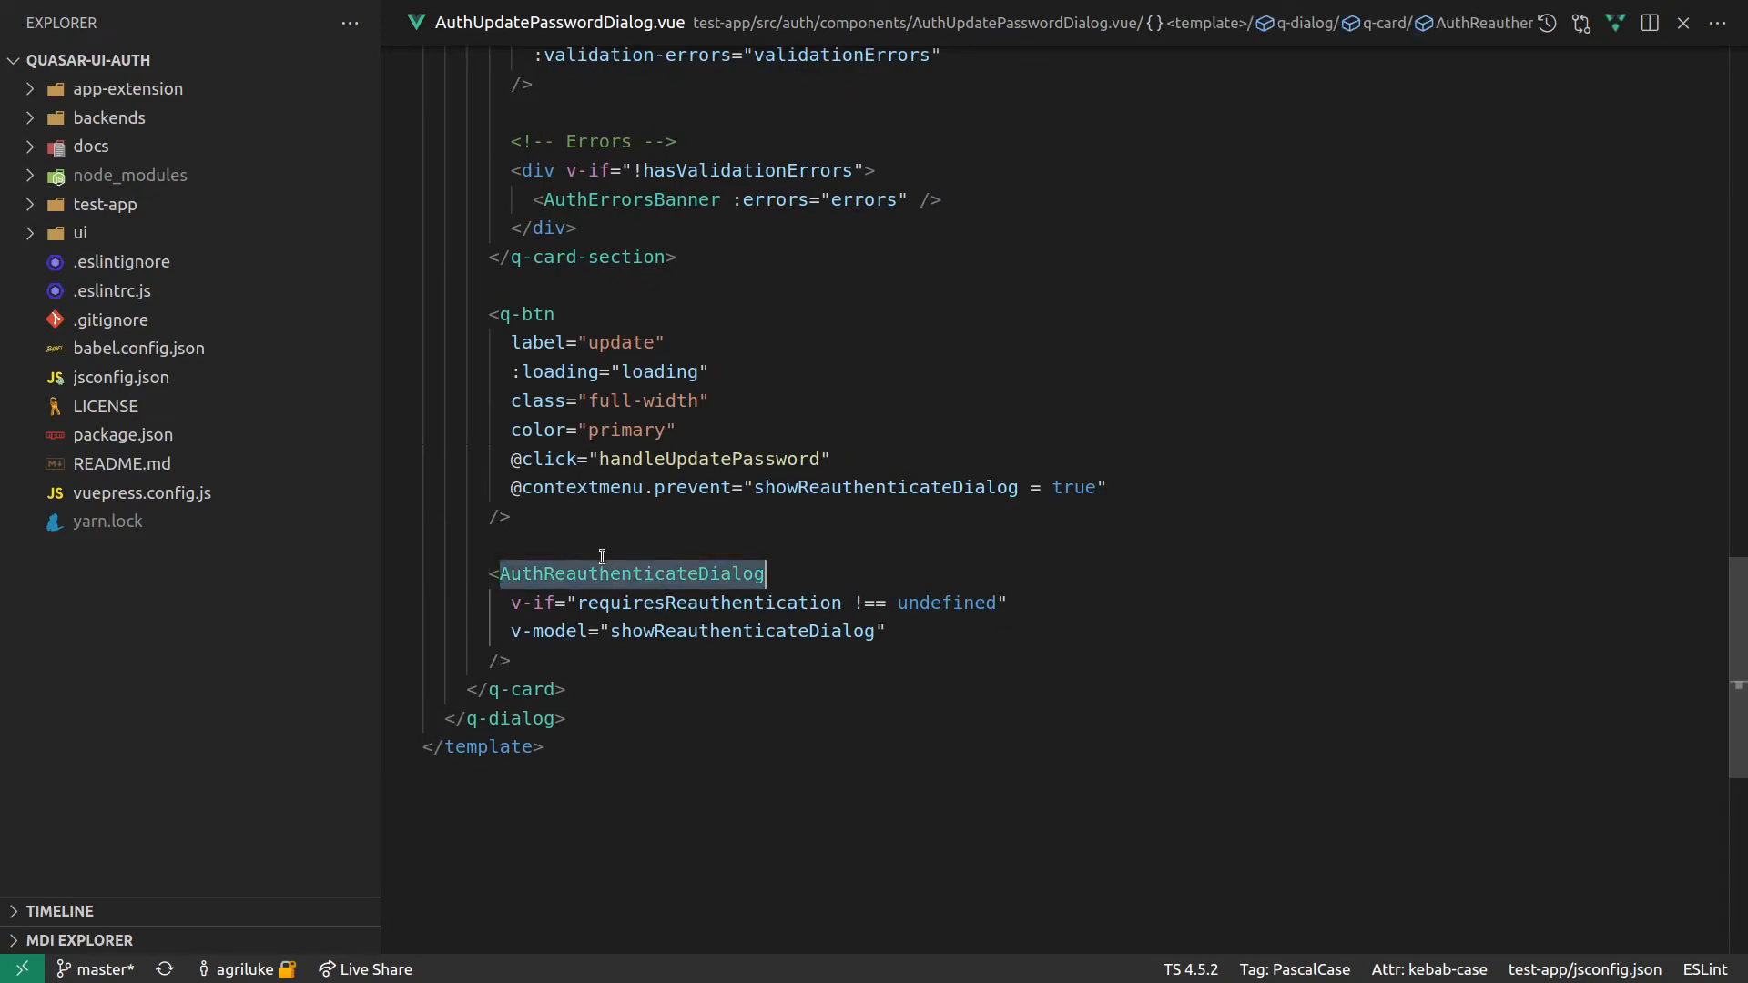
pyautogui.moveTo(1051, 621)
pyautogui.write('<q-btn ></q-btn>')
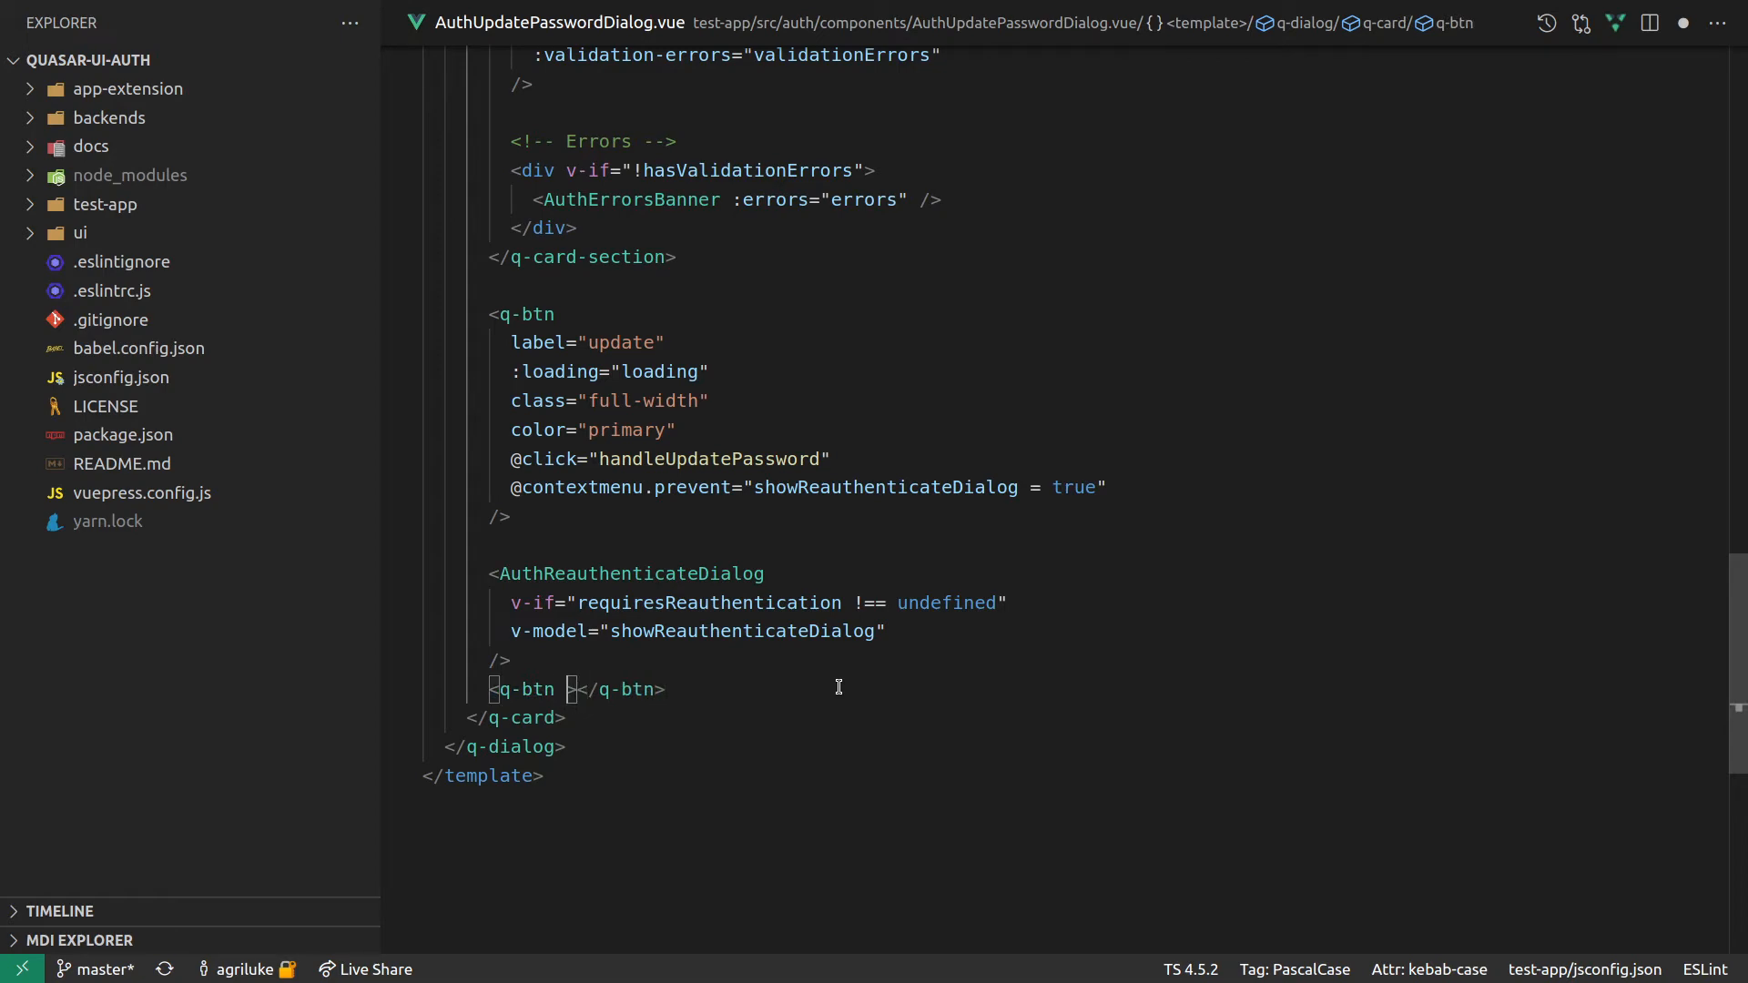
pyautogui.write('@click')
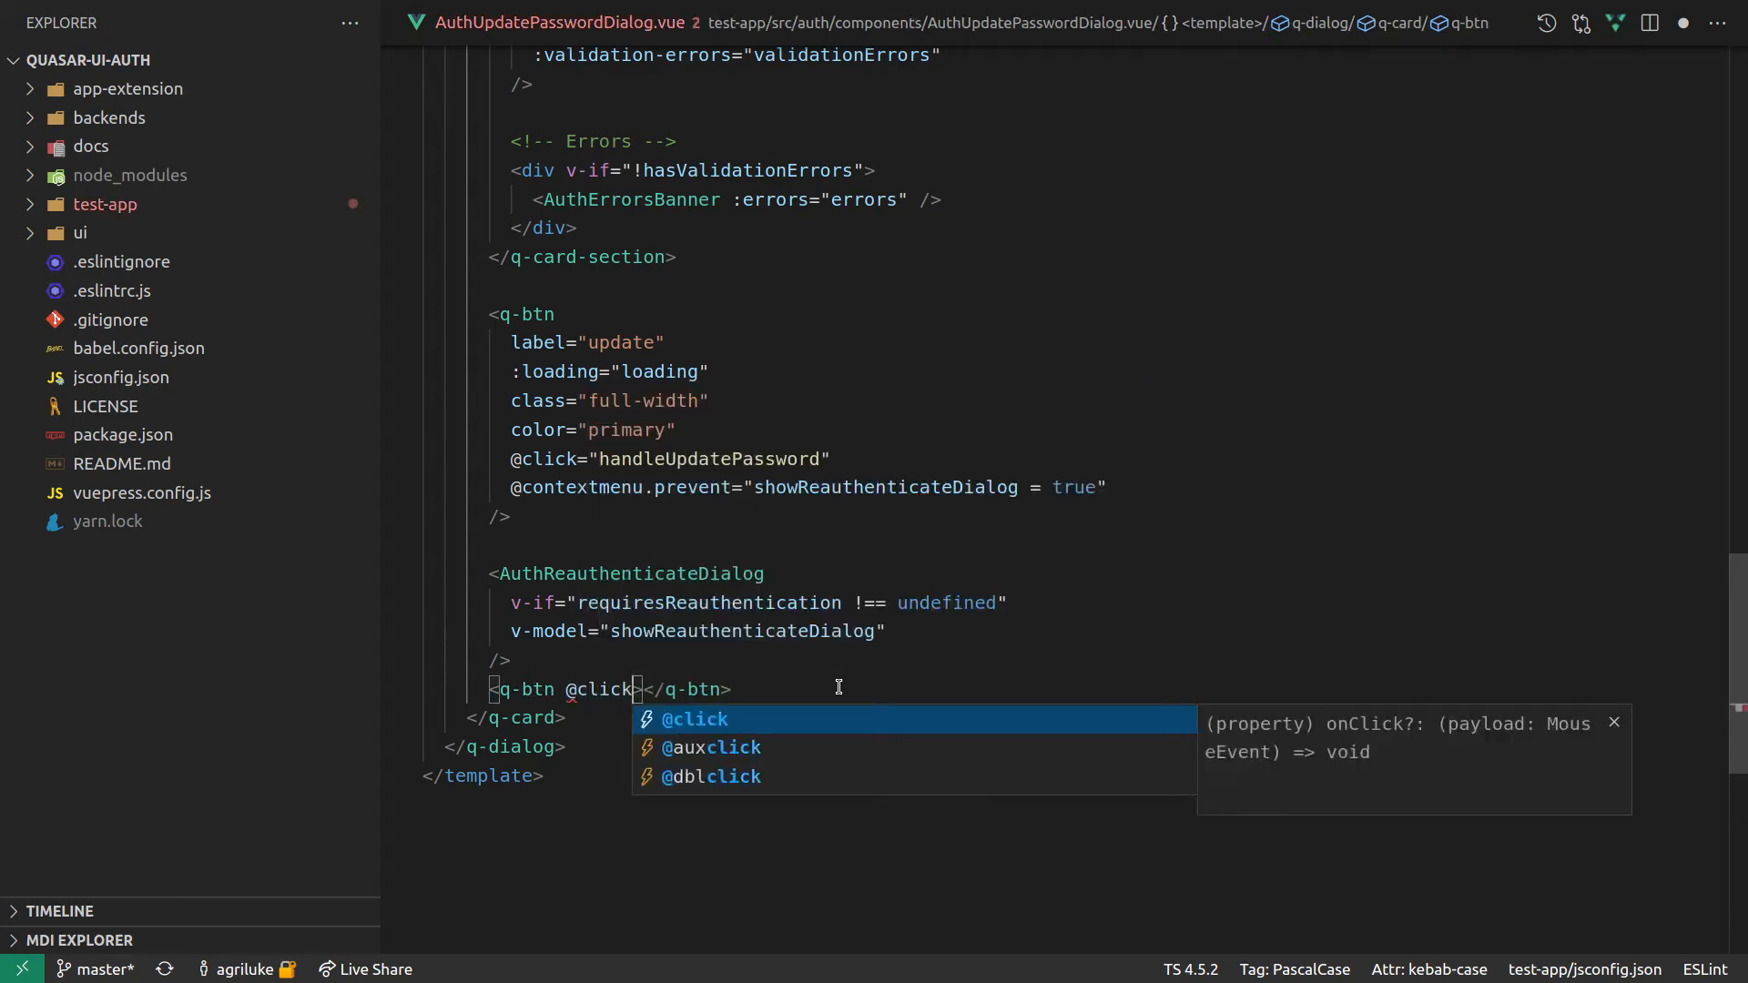
pyautogui.click(695, 719)
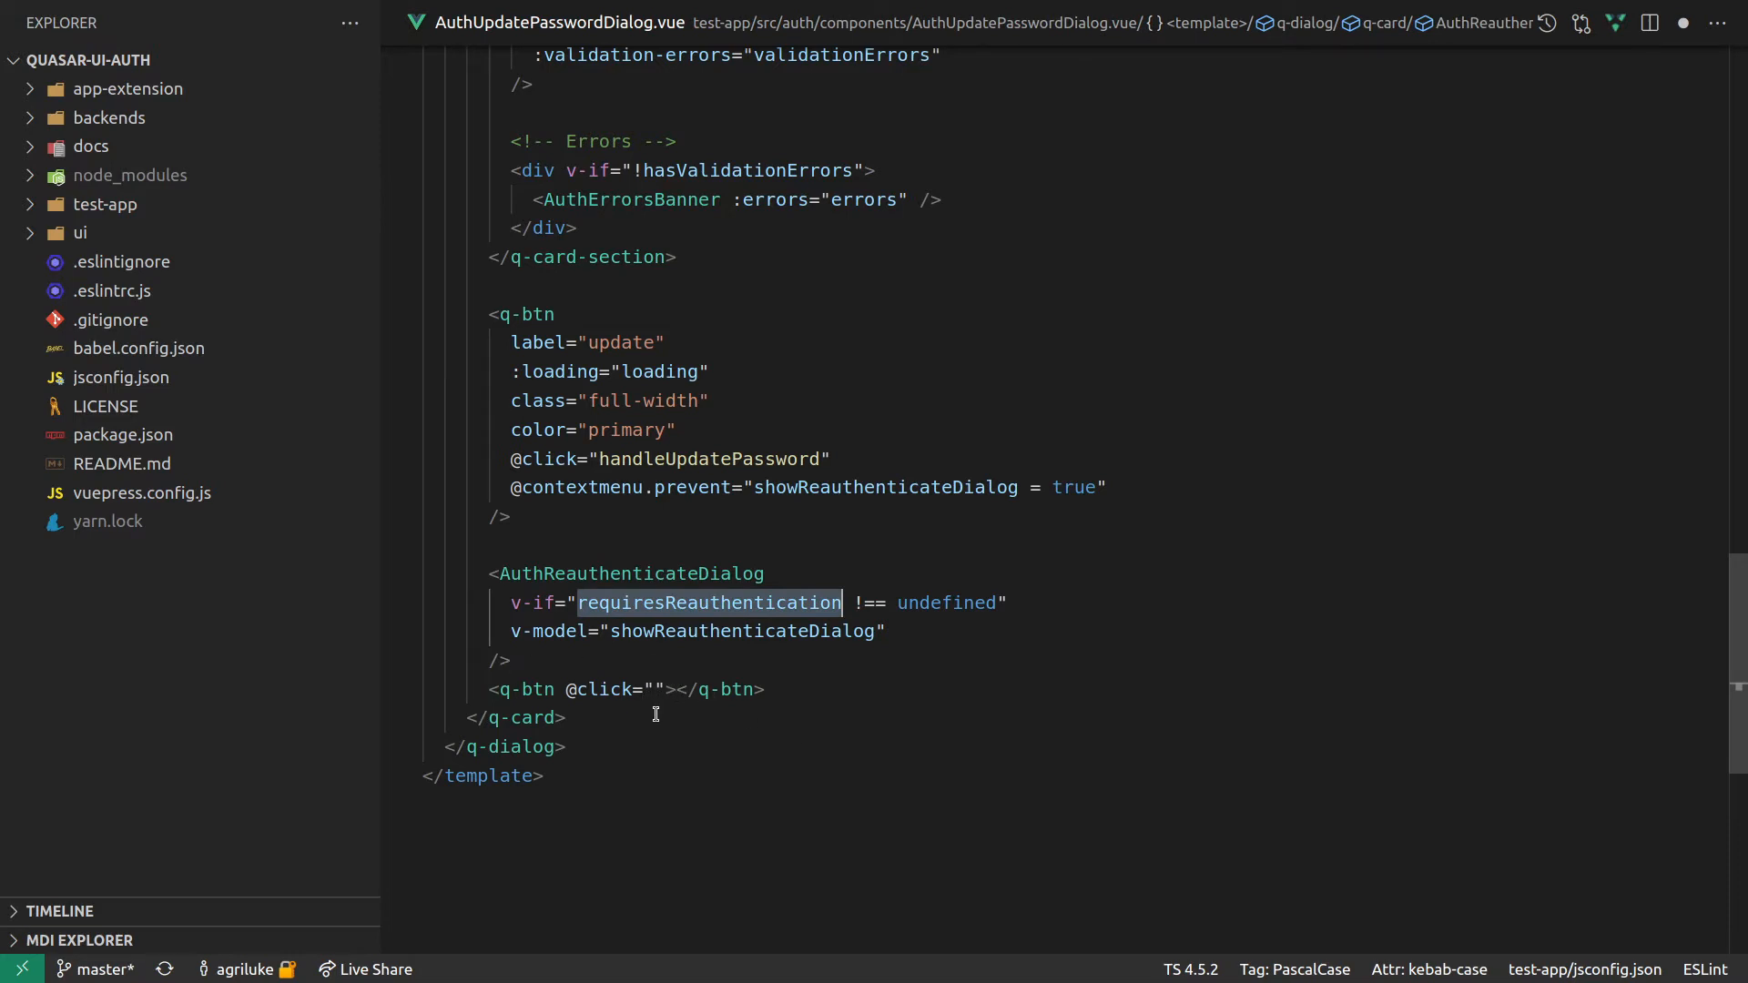
pyautogui.doubleClick(743, 631)
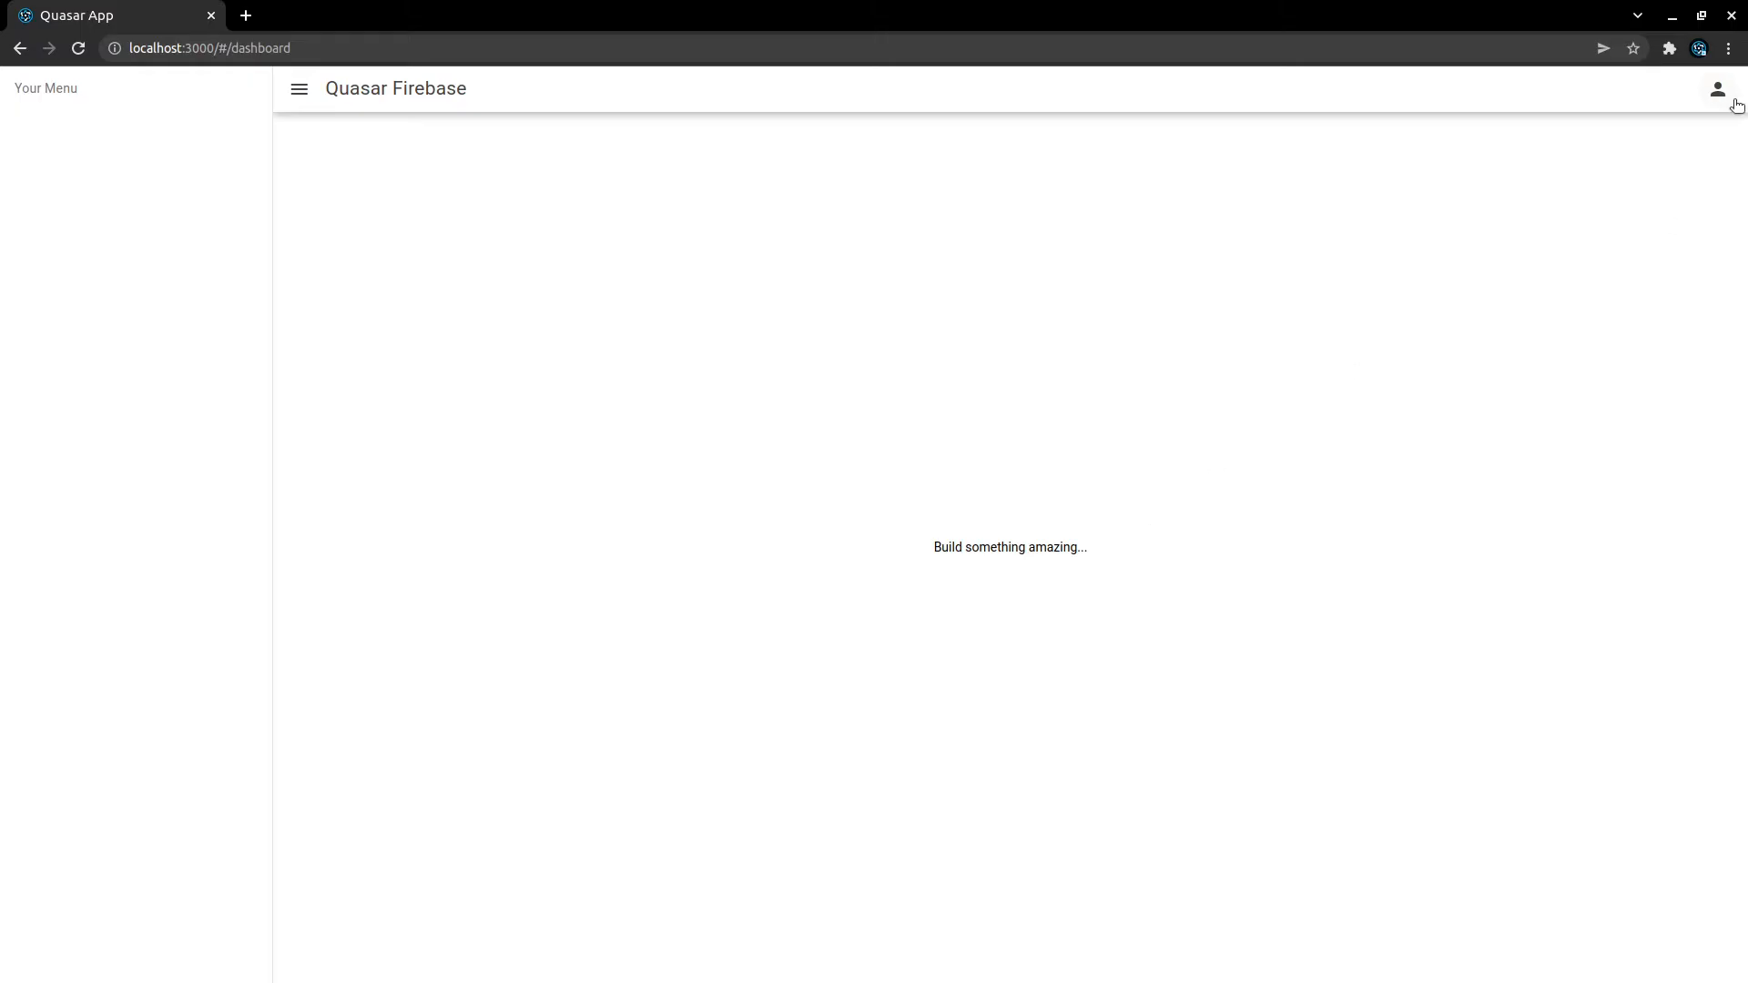
# From Change Password, trigger Confirm Identity and log in with the password to re-verify.
pyautogui.click(1715, 89)
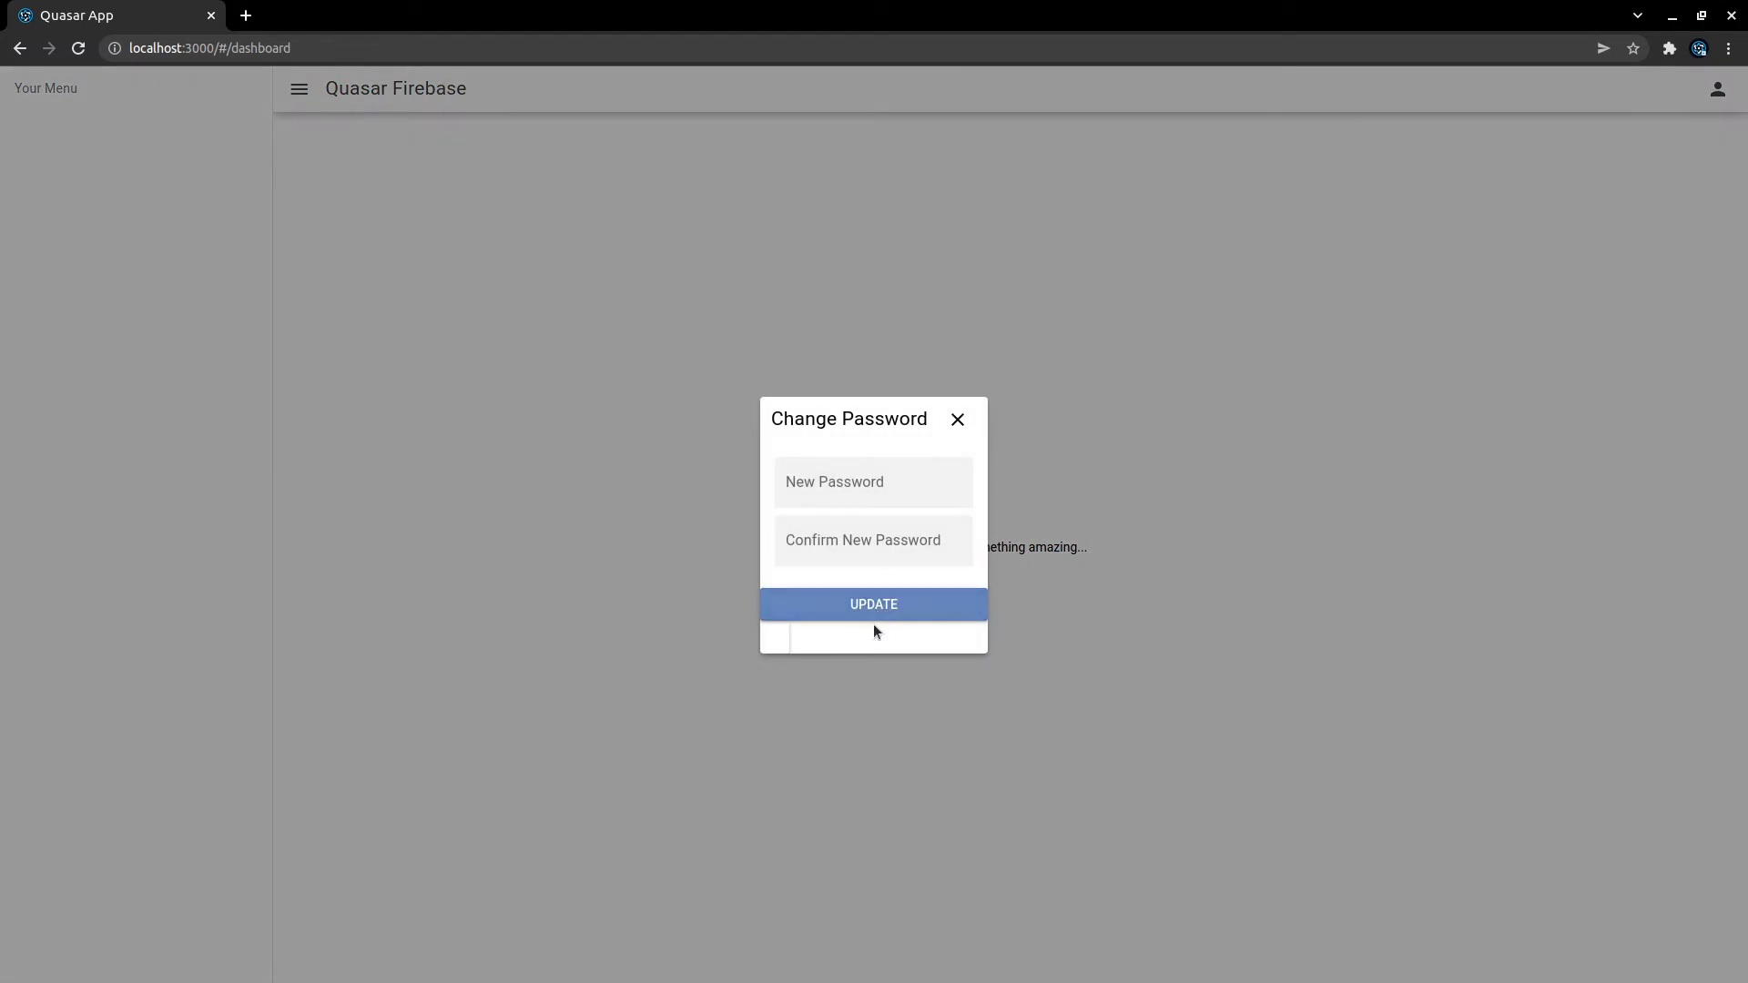
pyautogui.moveTo(777, 645)
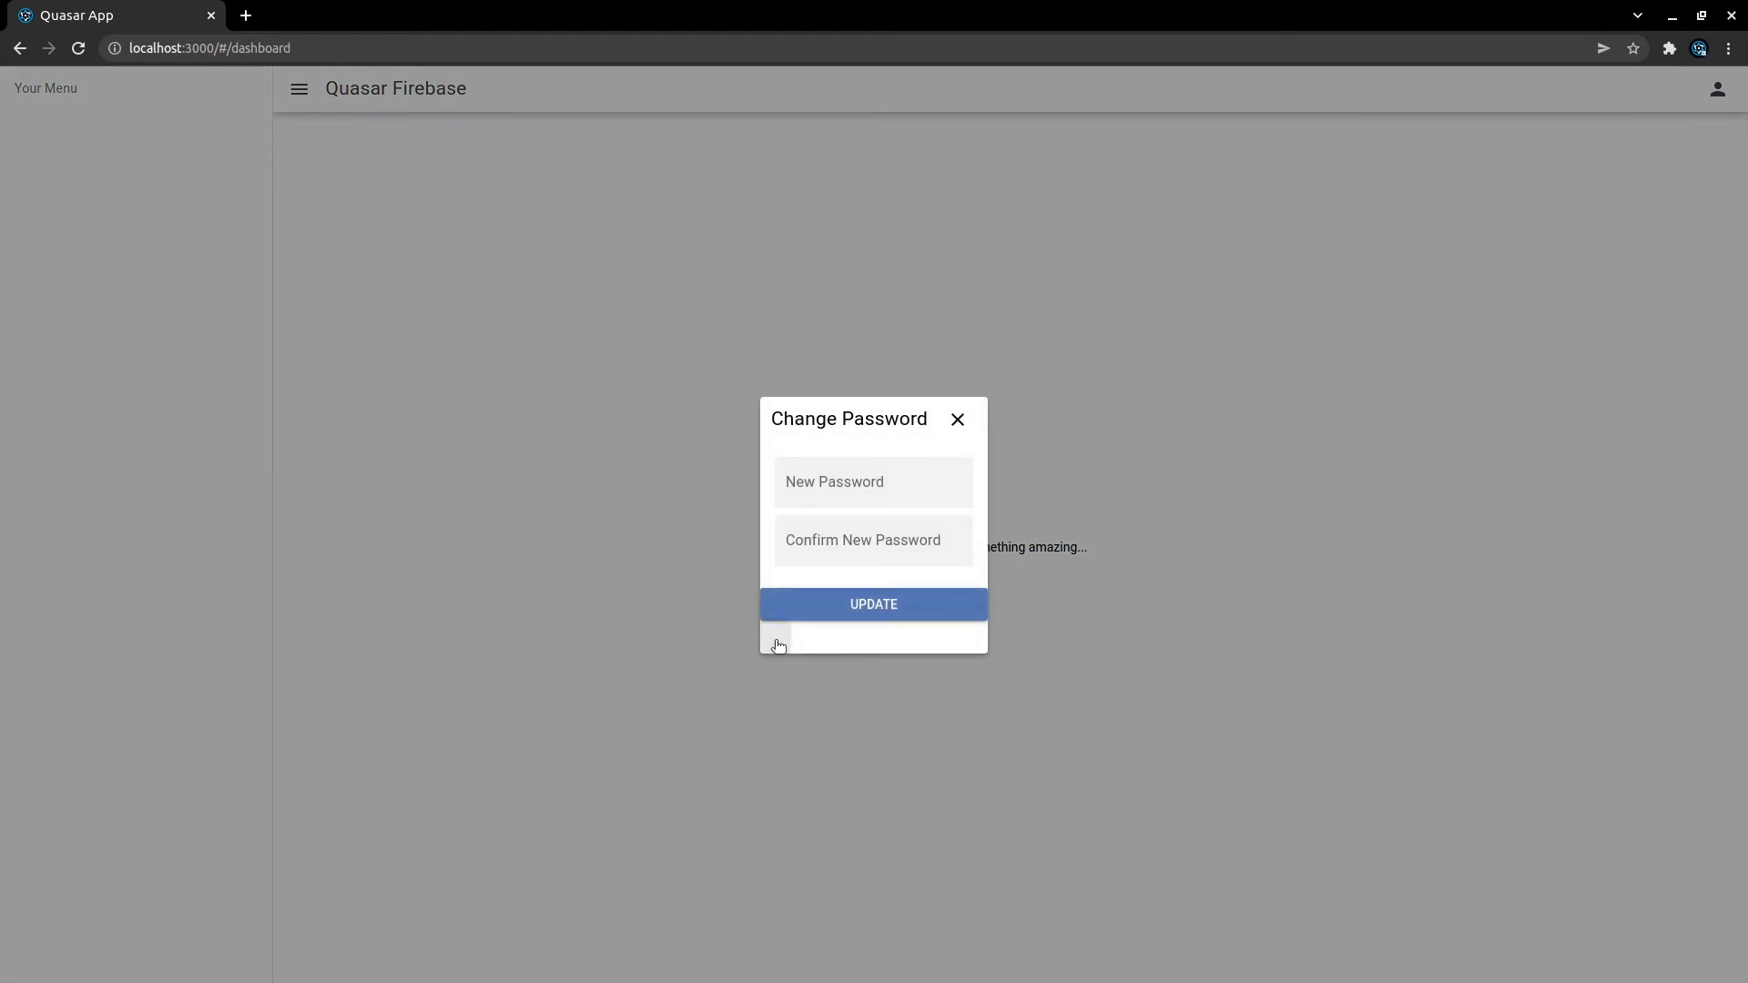
pyautogui.click(873, 604)
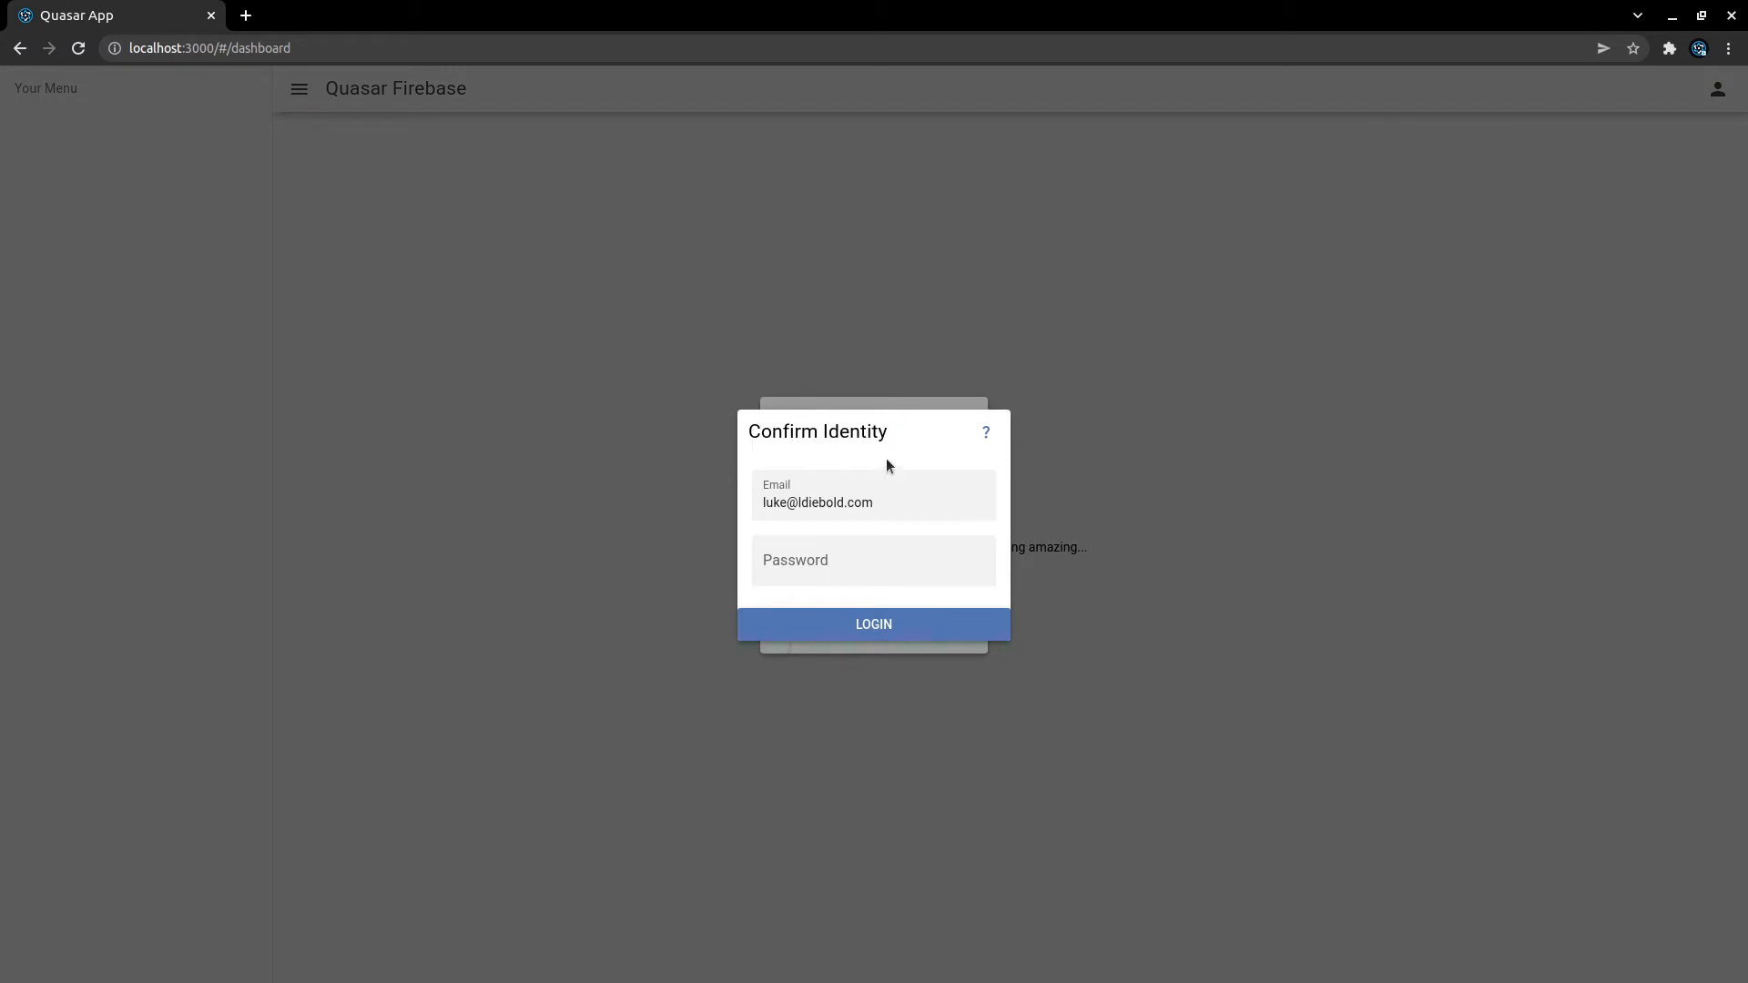
pyautogui.moveTo(892, 439)
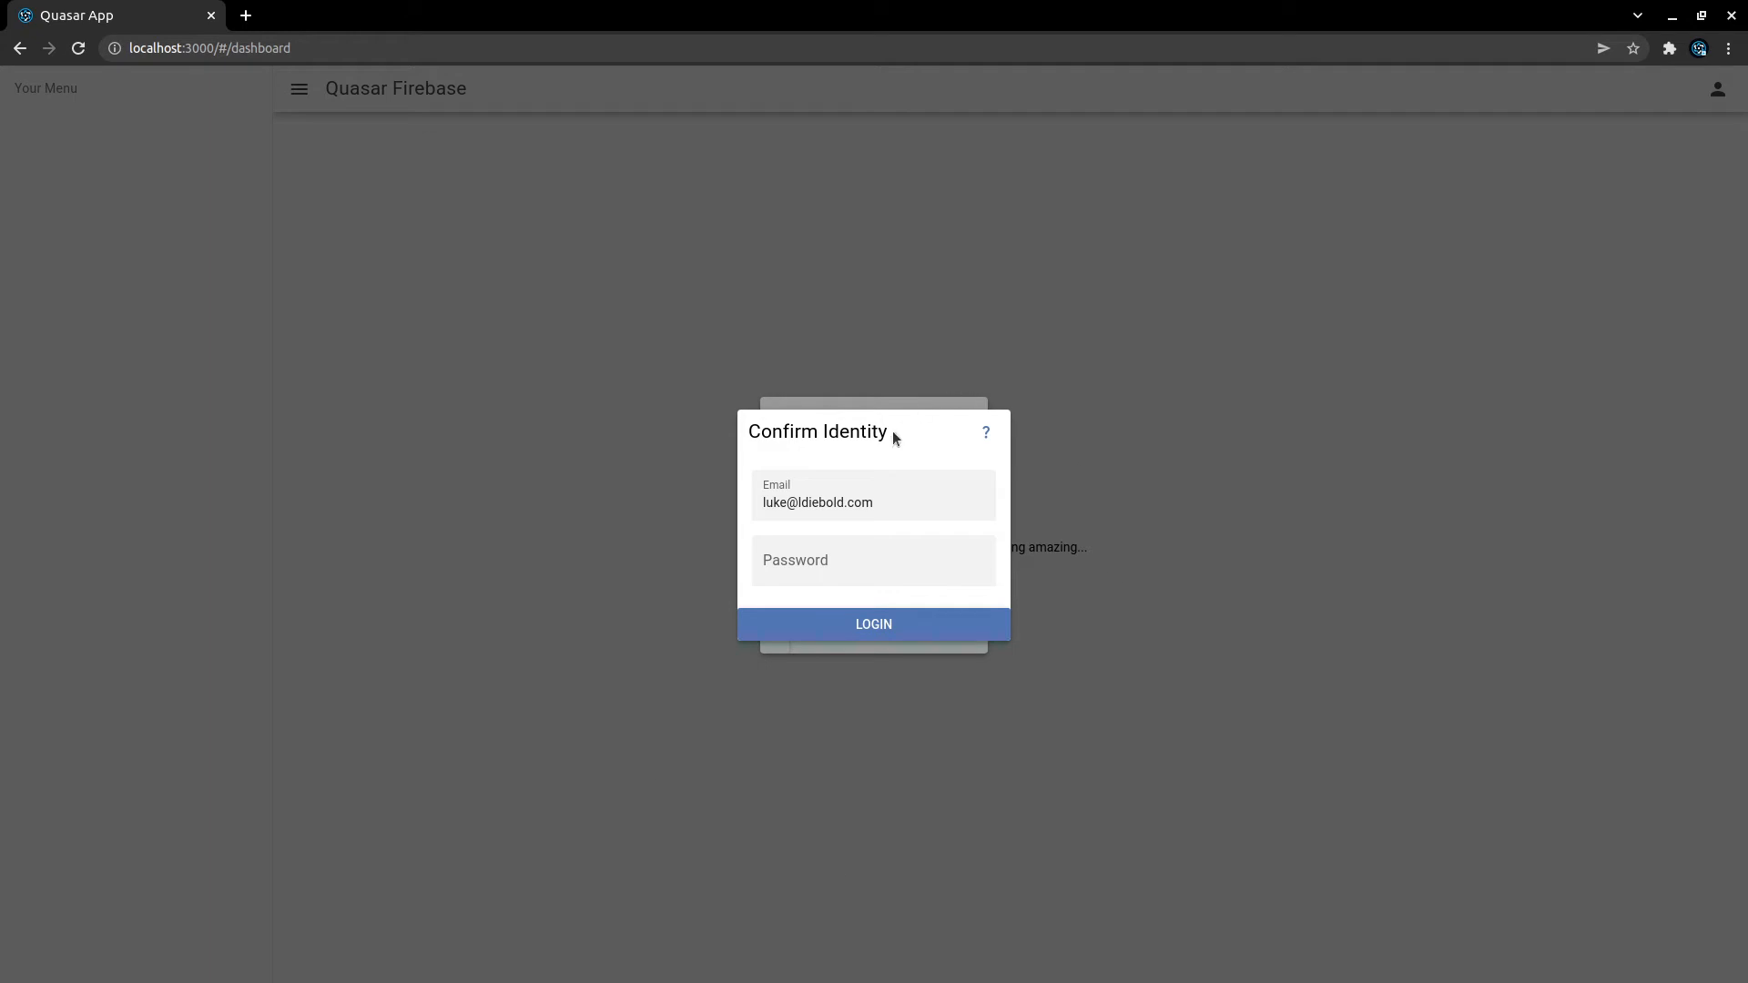
pyautogui.moveTo(876, 440)
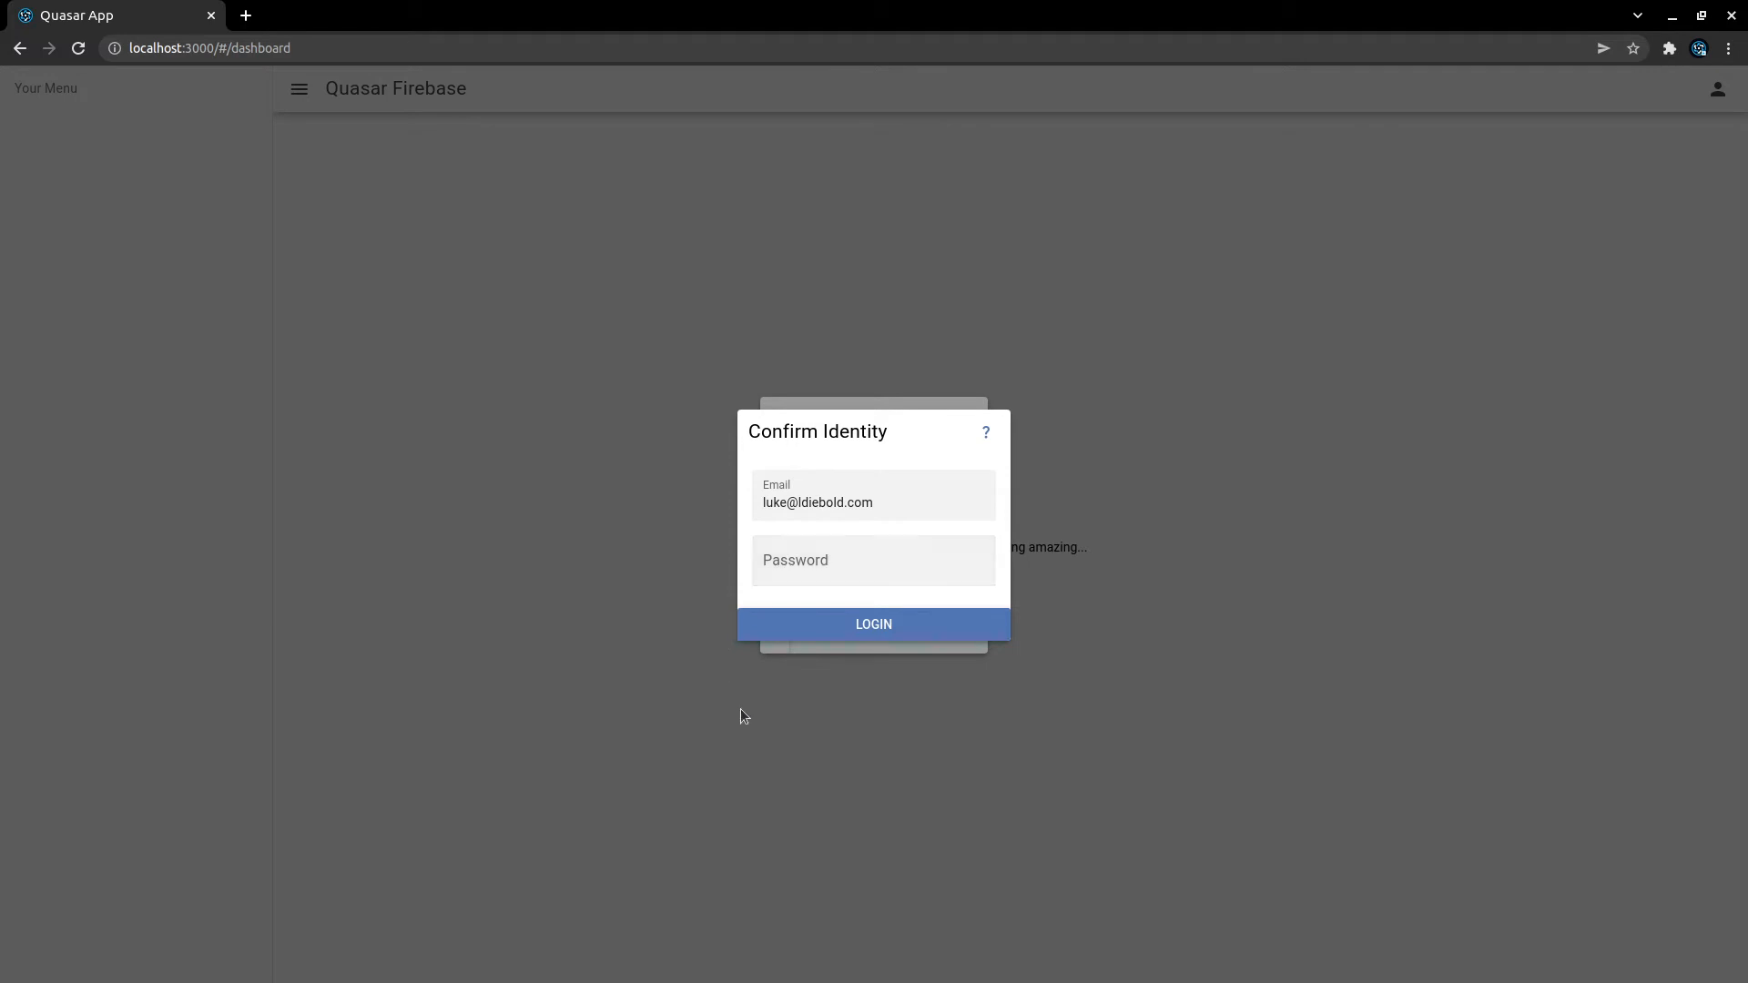
pyautogui.moveTo(953, 678)
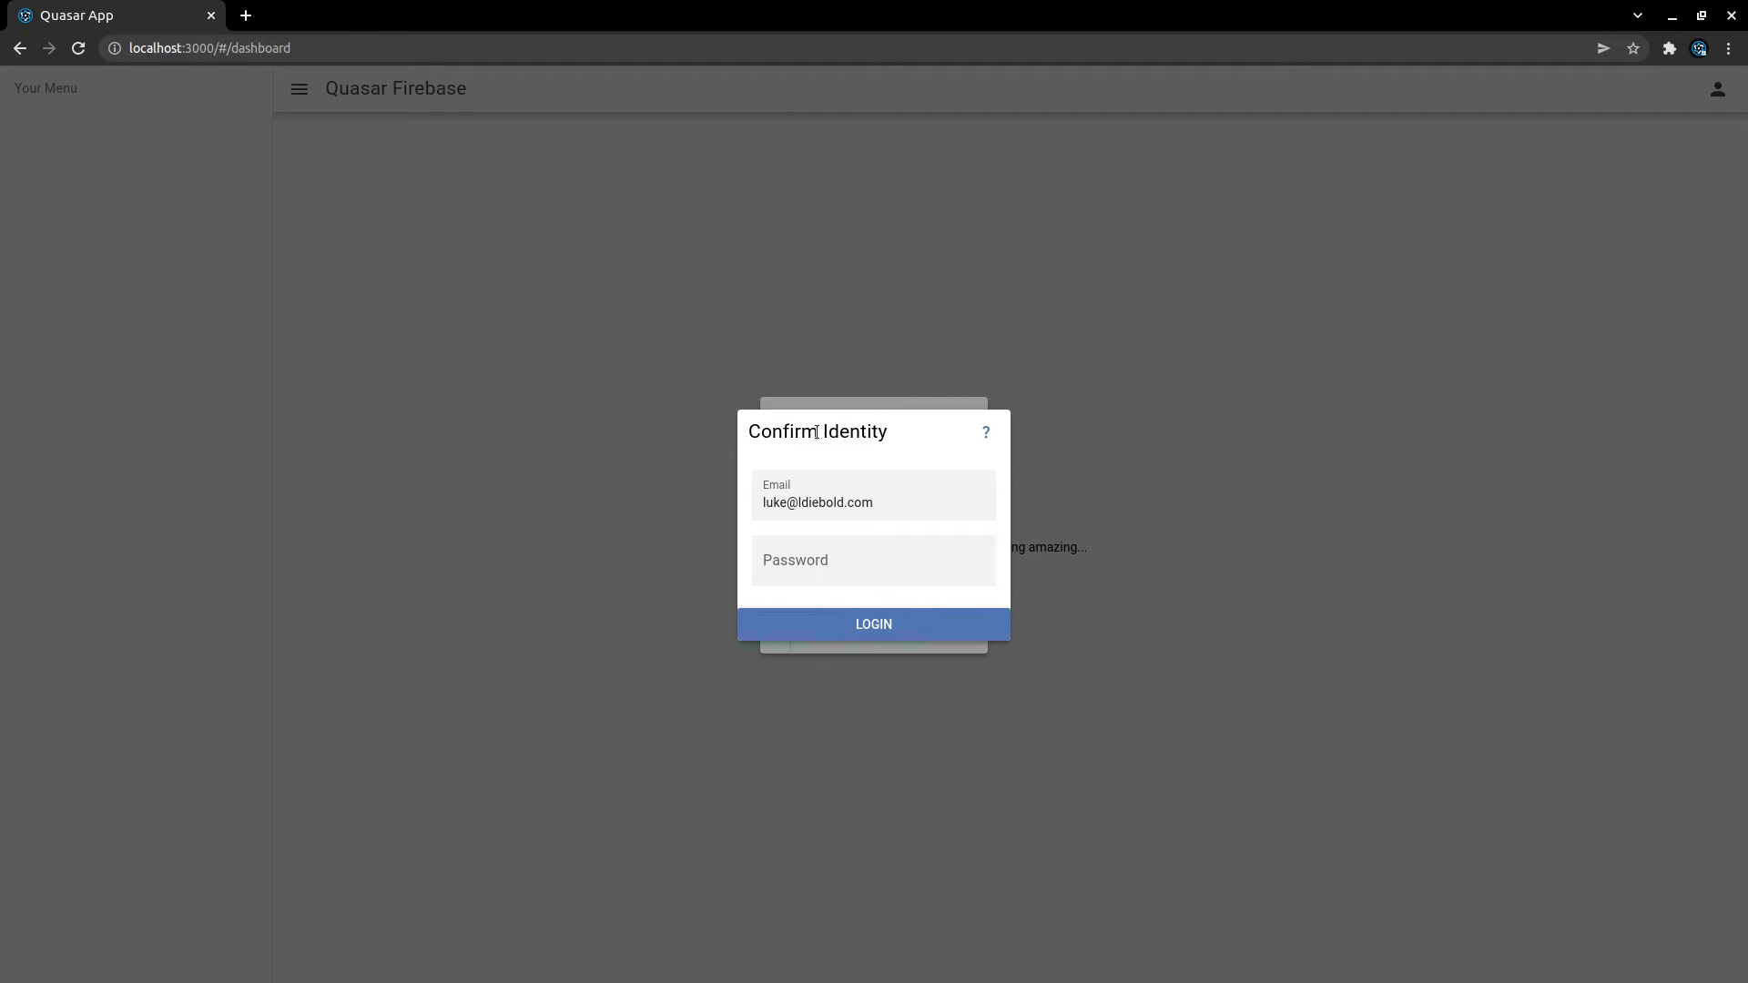
pyautogui.click(873, 561)
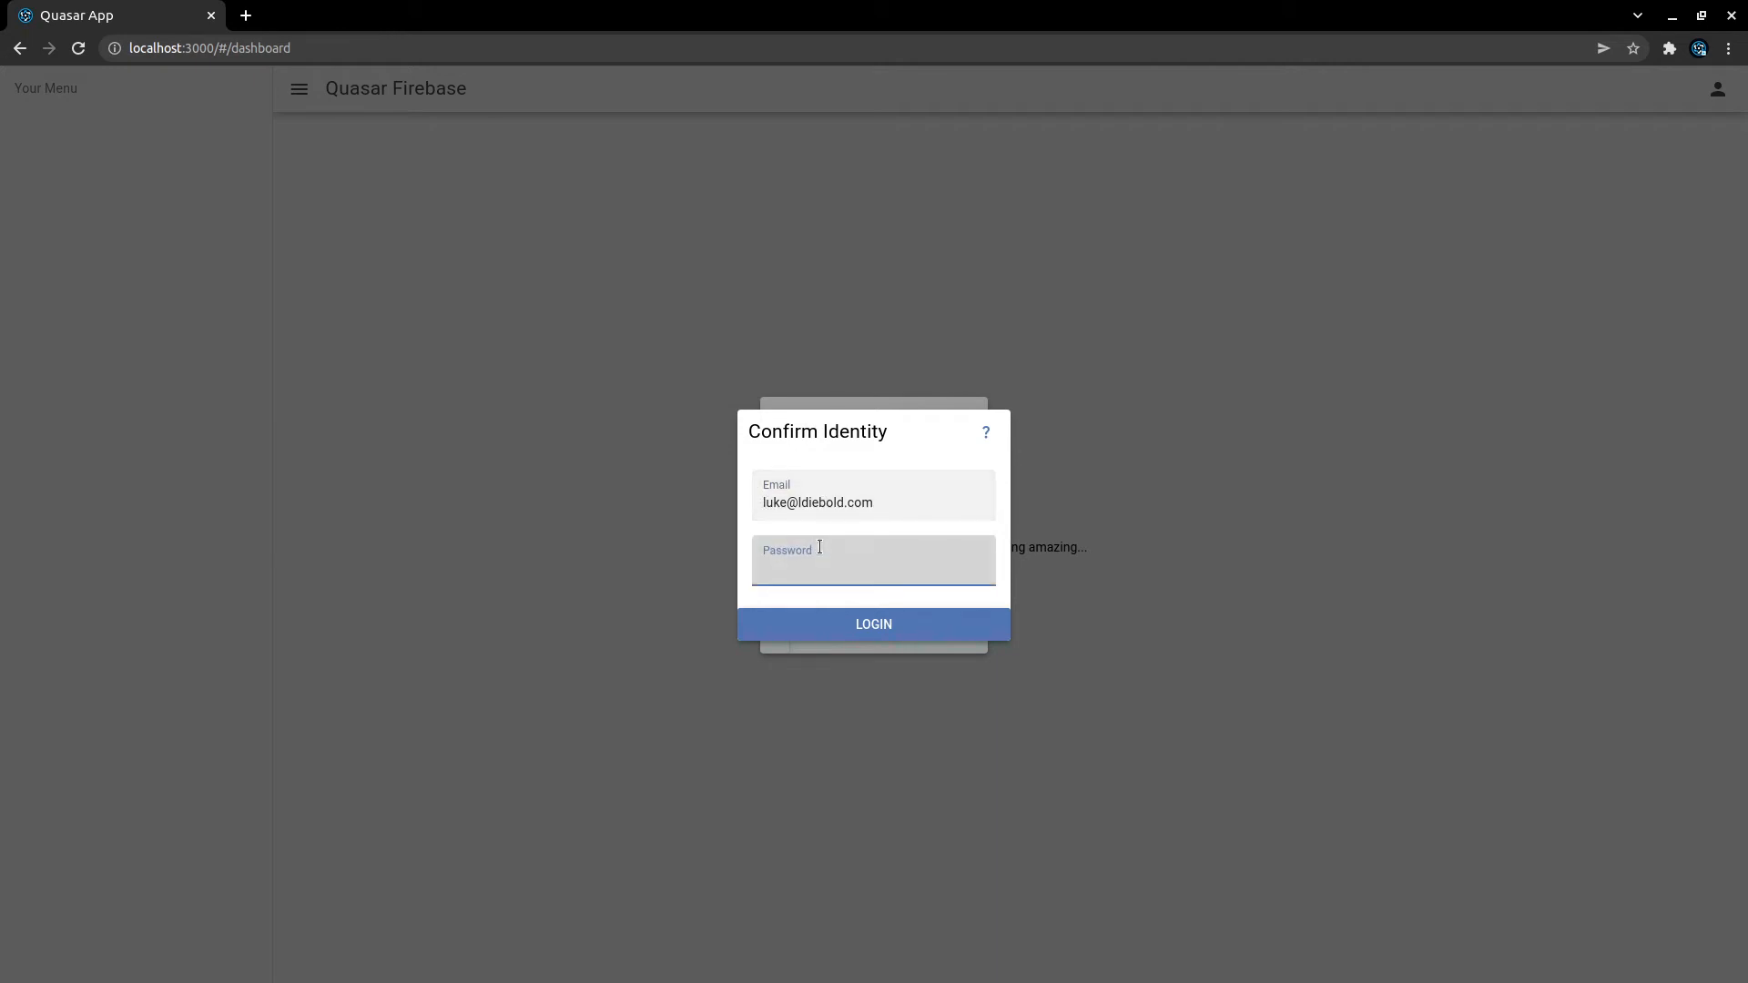
pyautogui.click(873, 567)
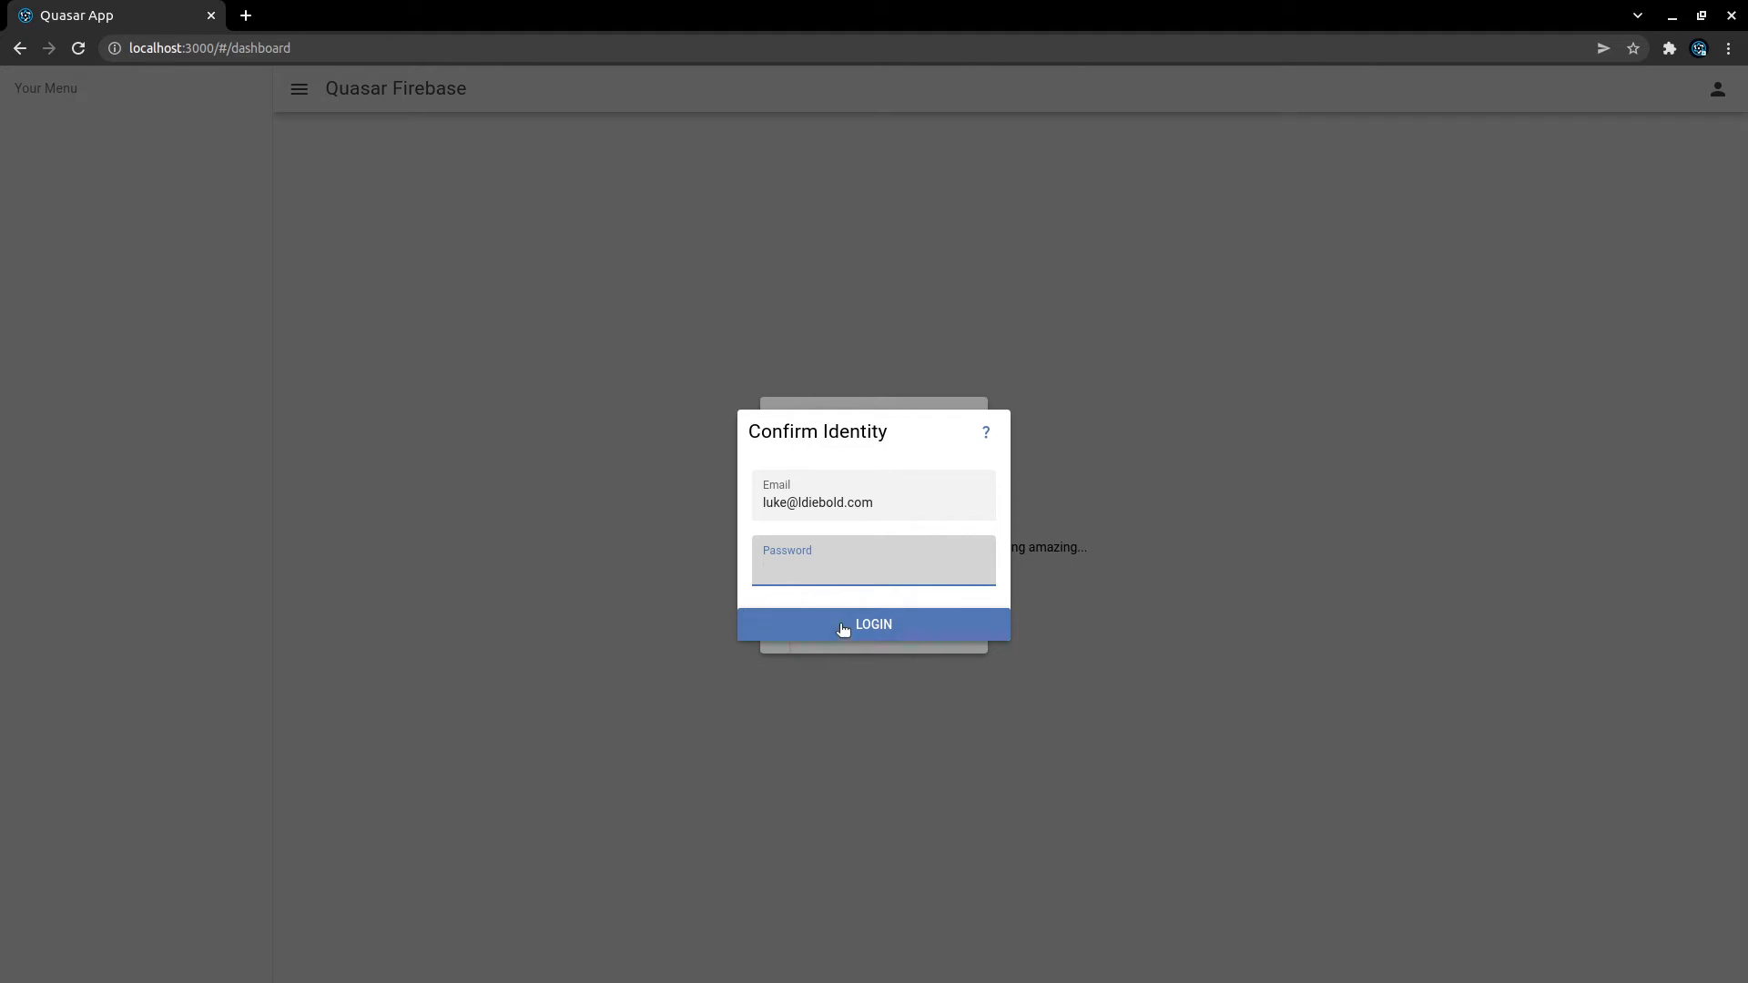
pyautogui.click(873, 566)
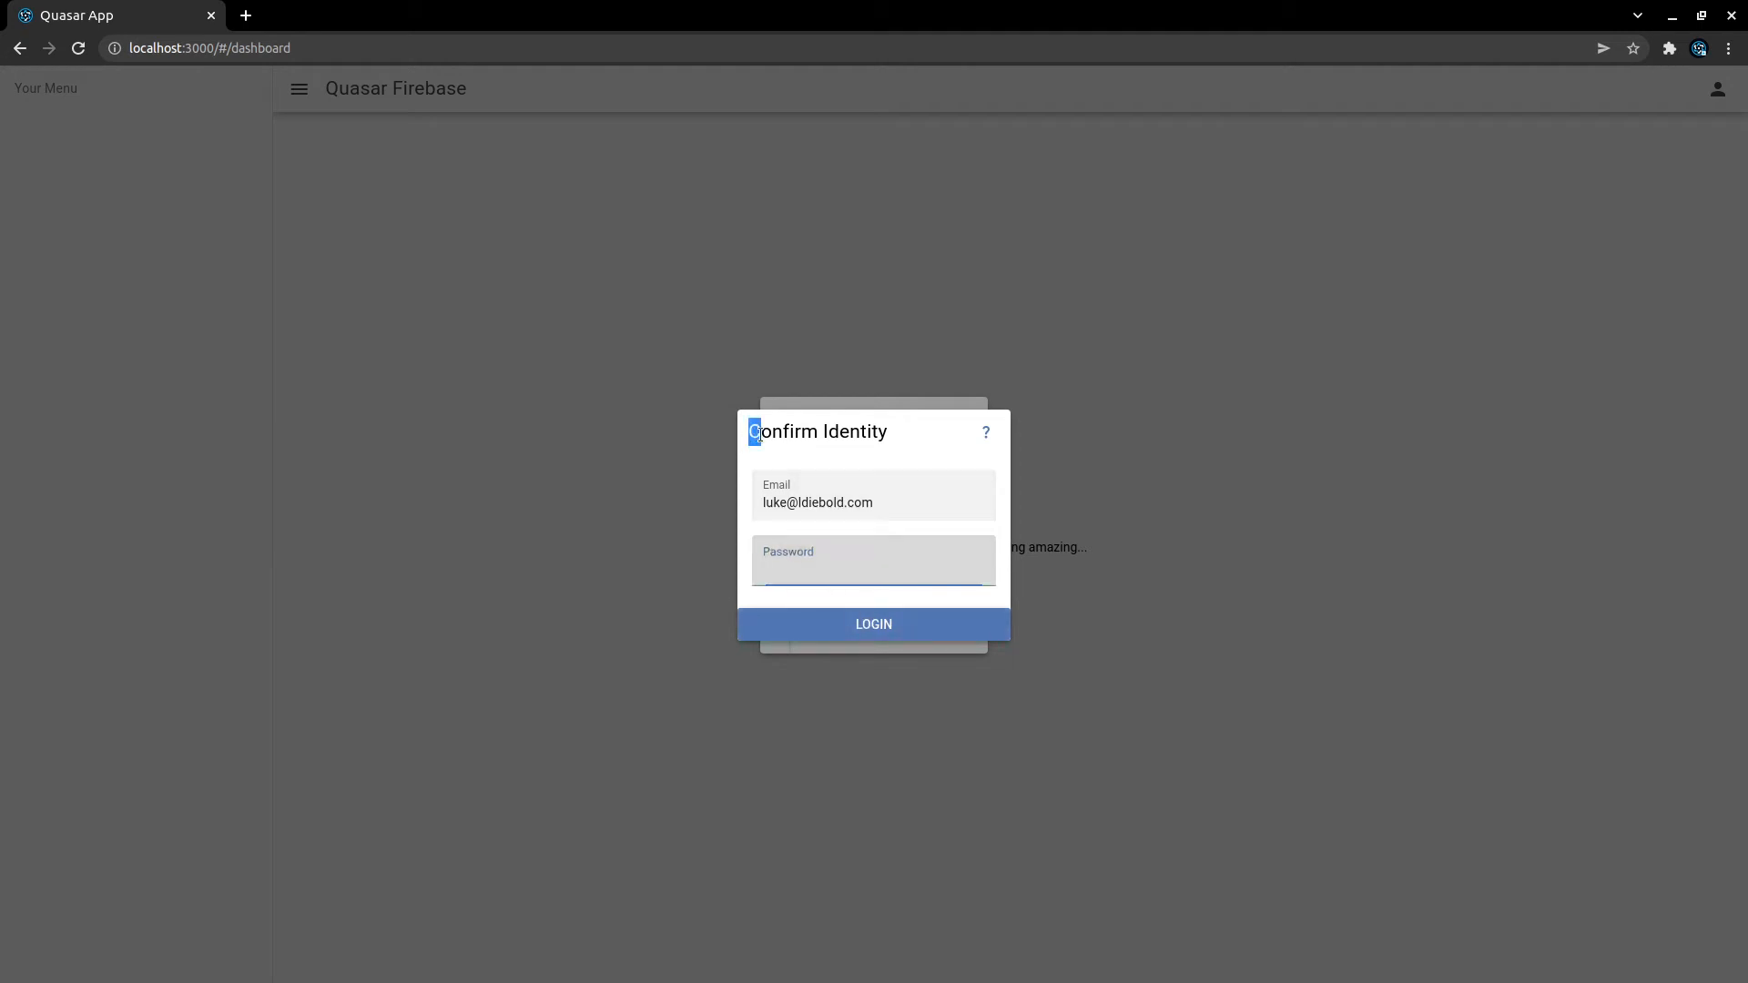
pyautogui.click(873, 569)
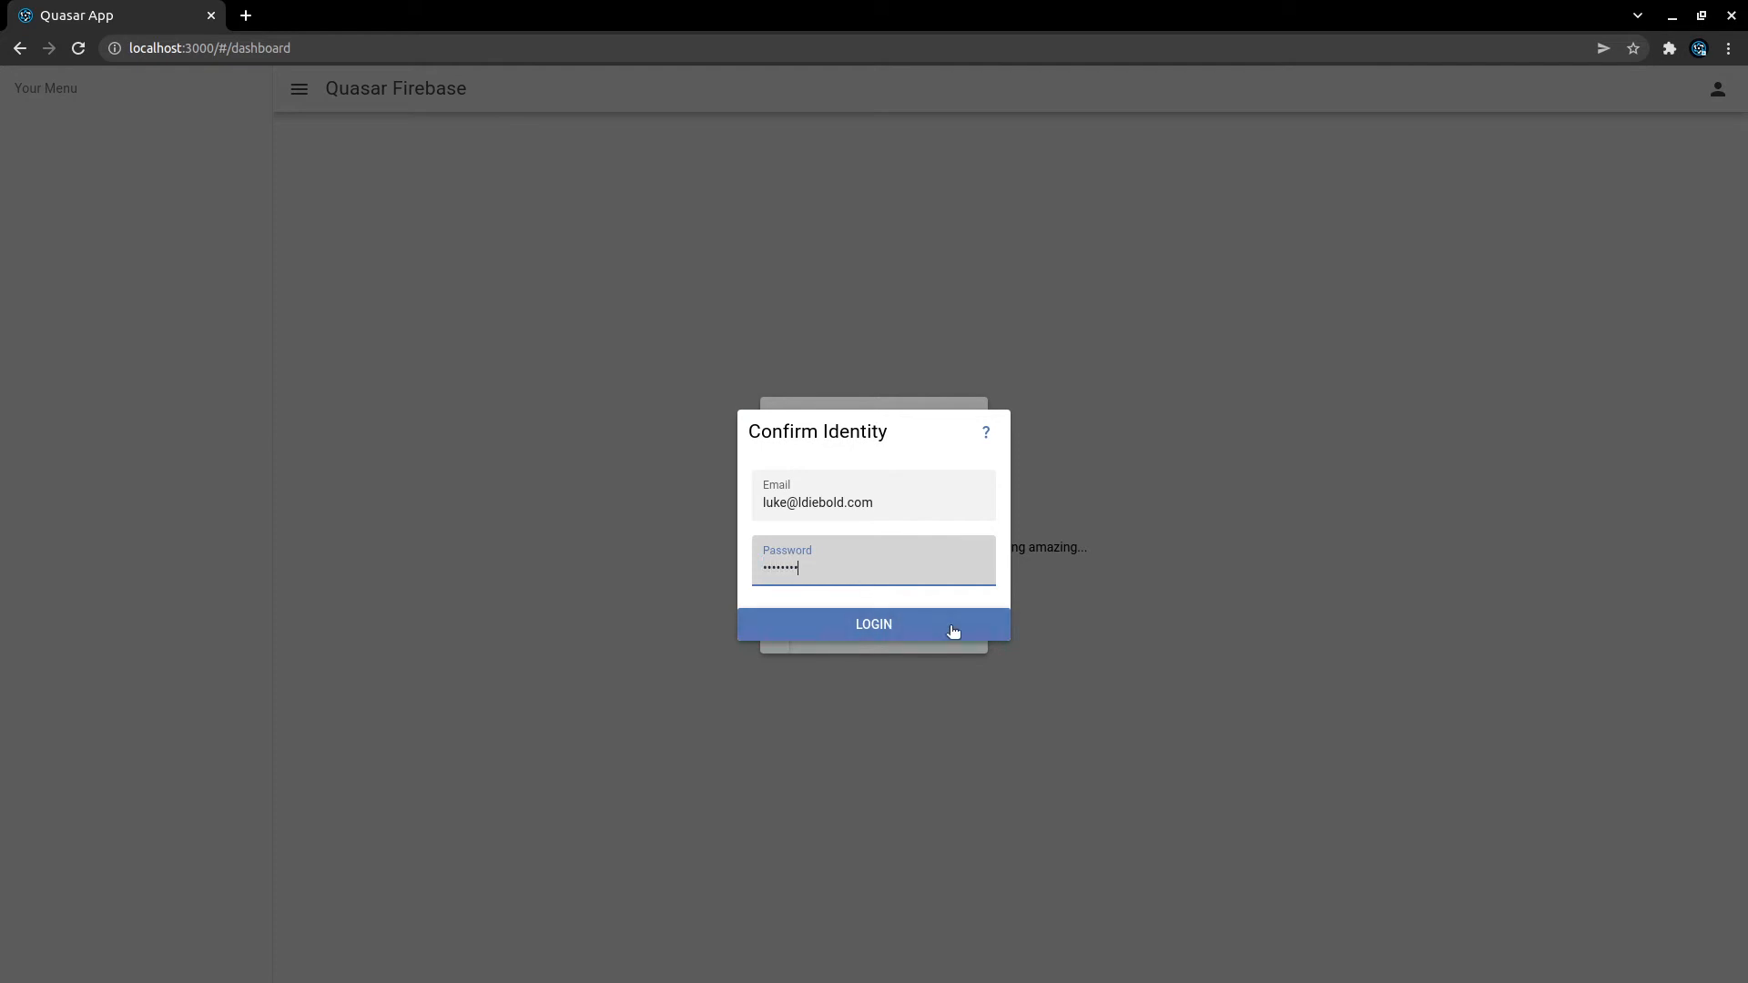
pyautogui.click(874, 625)
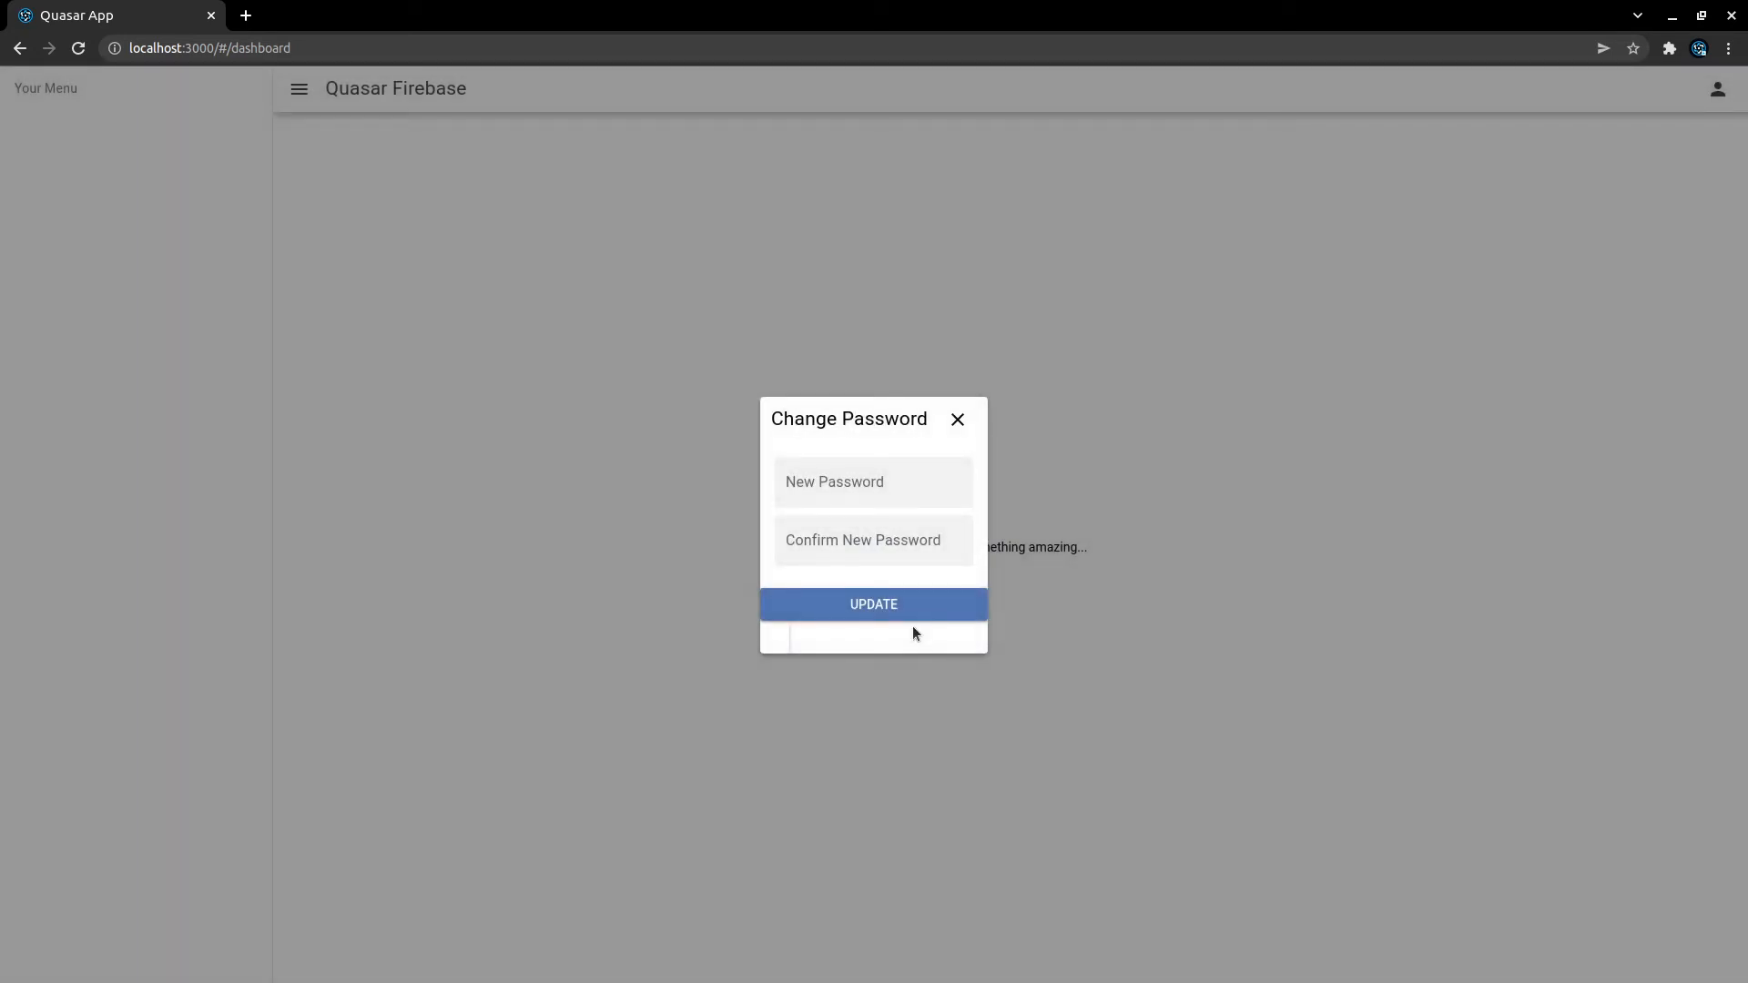
pyautogui.moveTo(1308, 511)
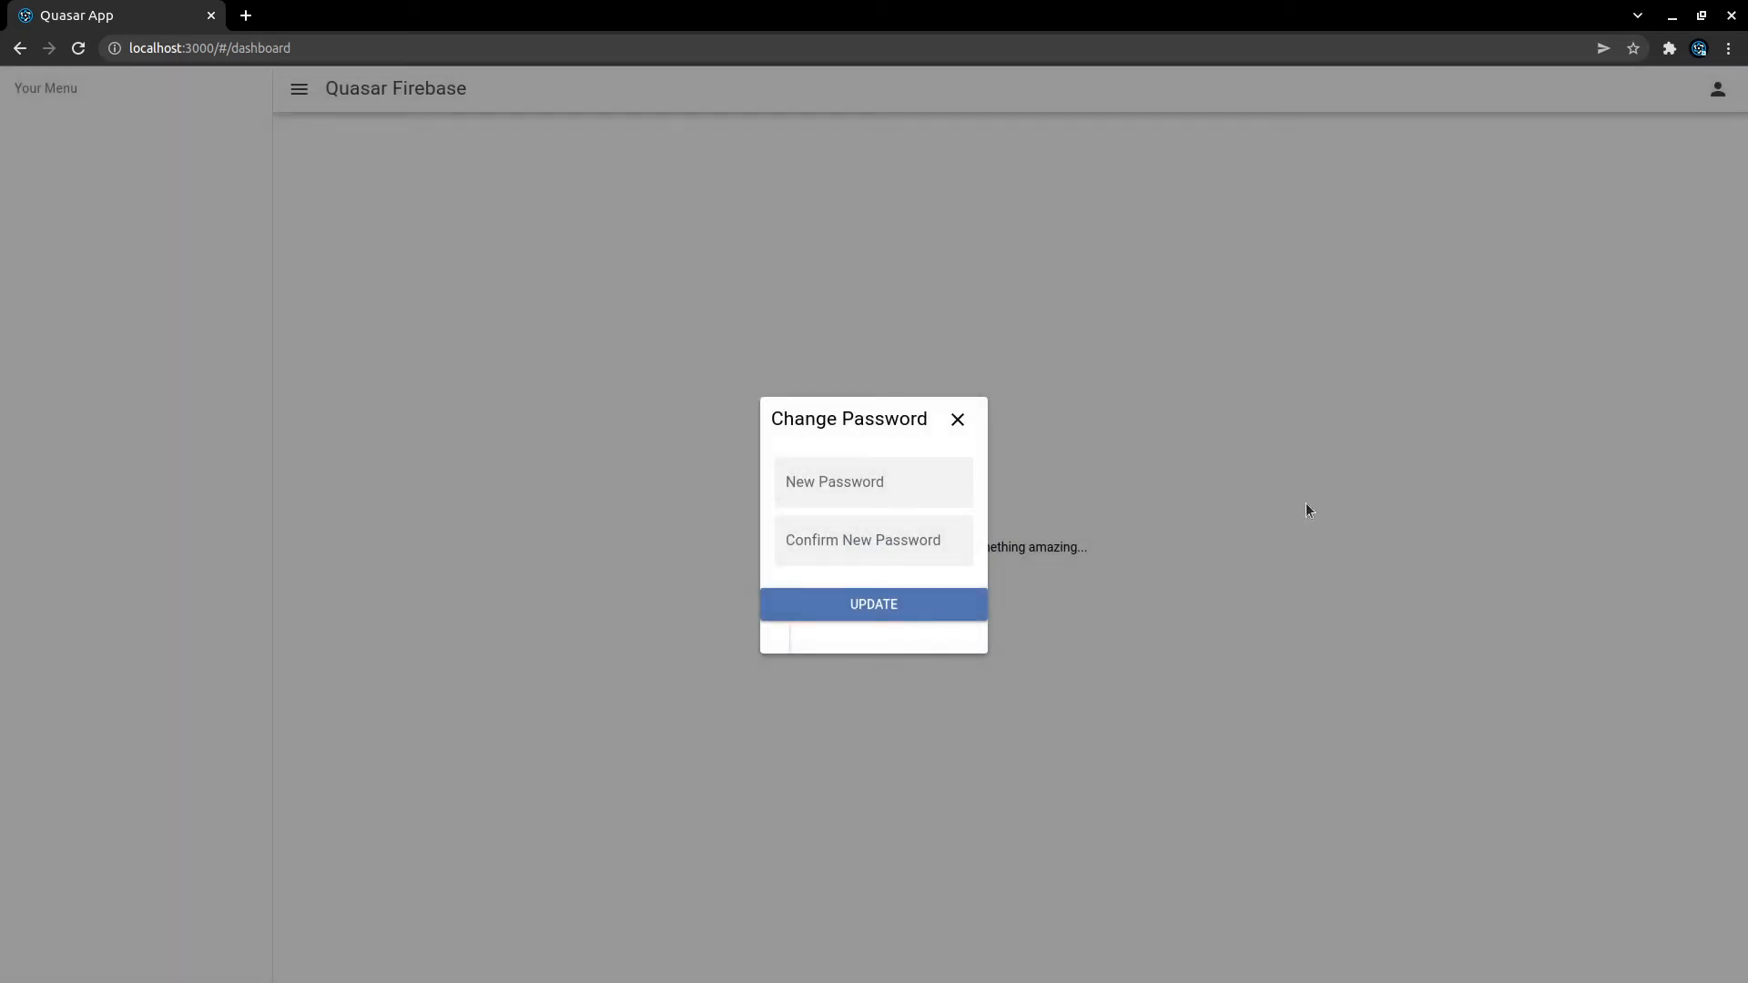
pyautogui.moveTo(798, 775)
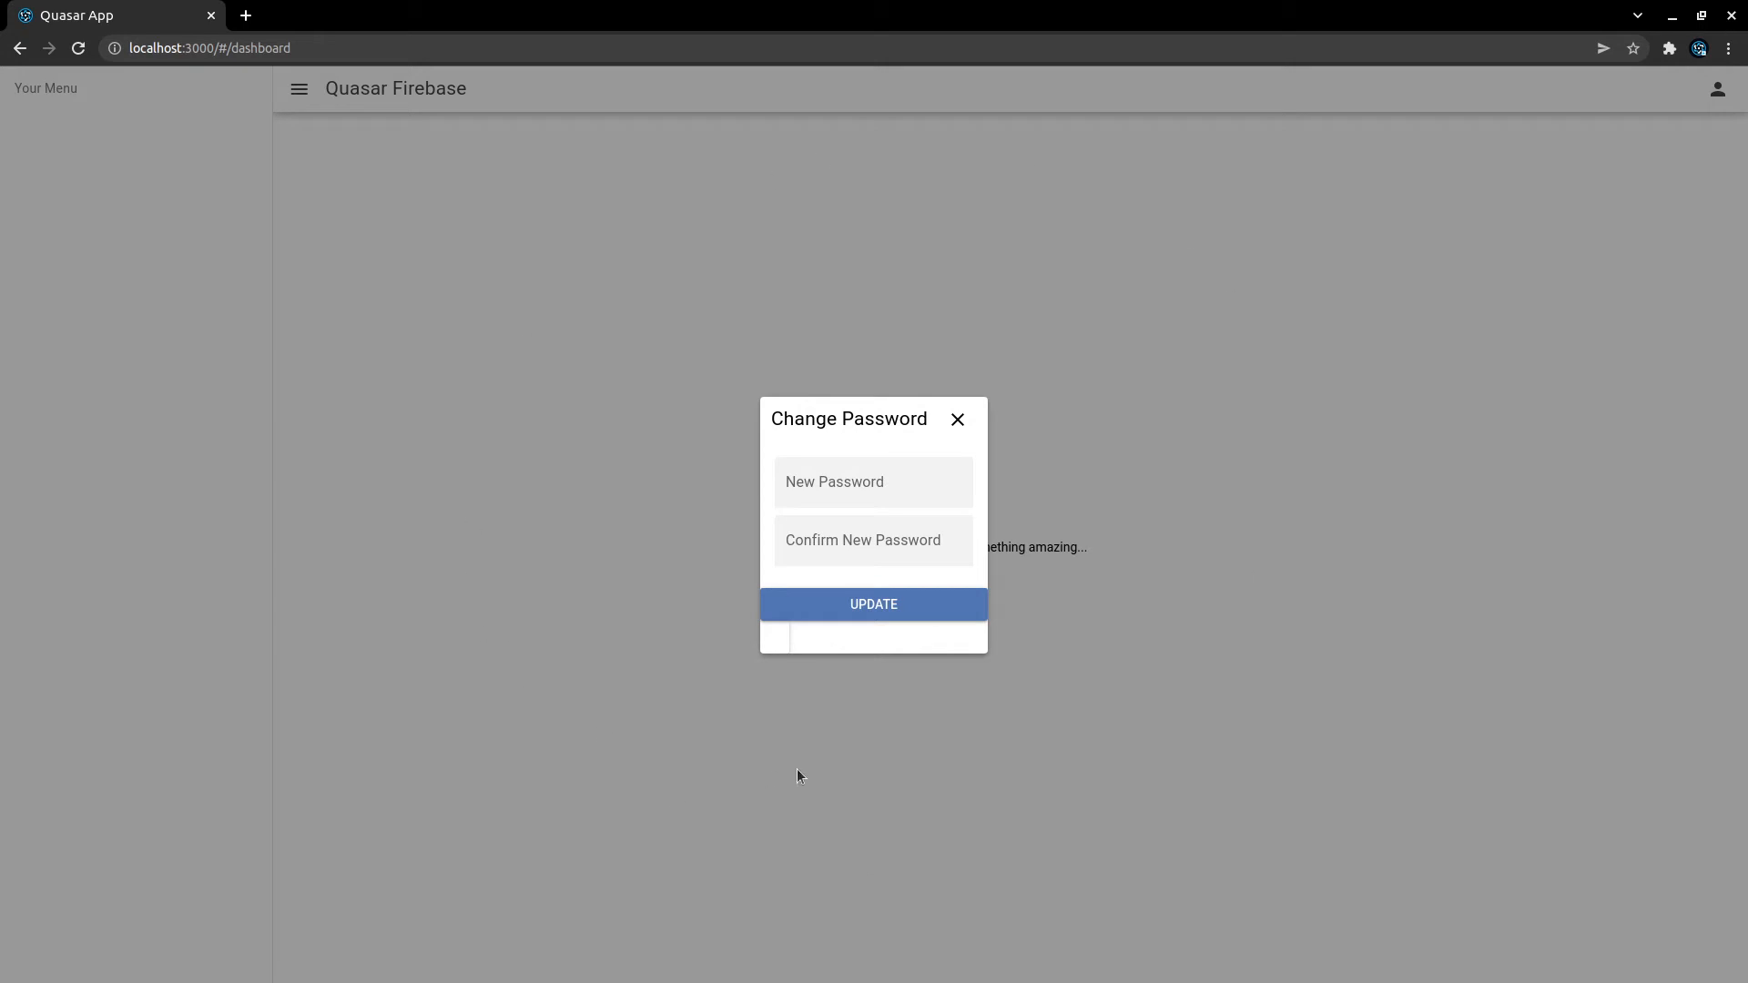
# Enter and confirm the new password, re-verify identity, then submit UPDATE again.
pyautogui.click(873, 481)
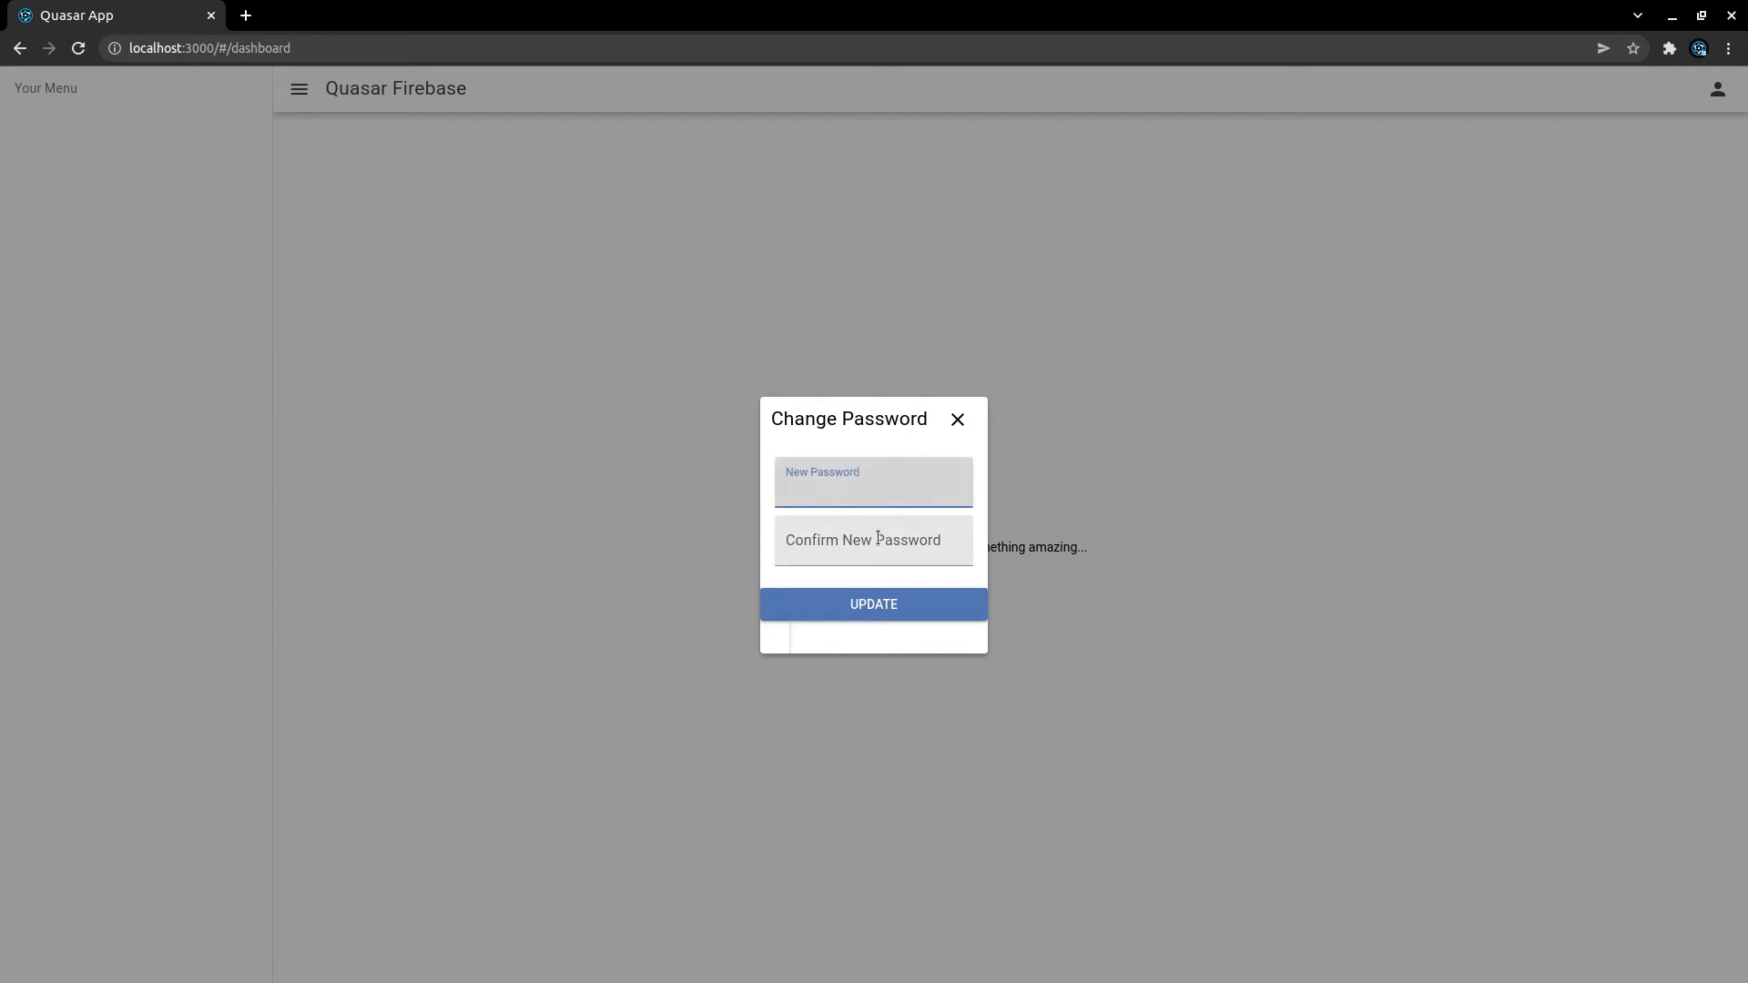
pyautogui.click(873, 540)
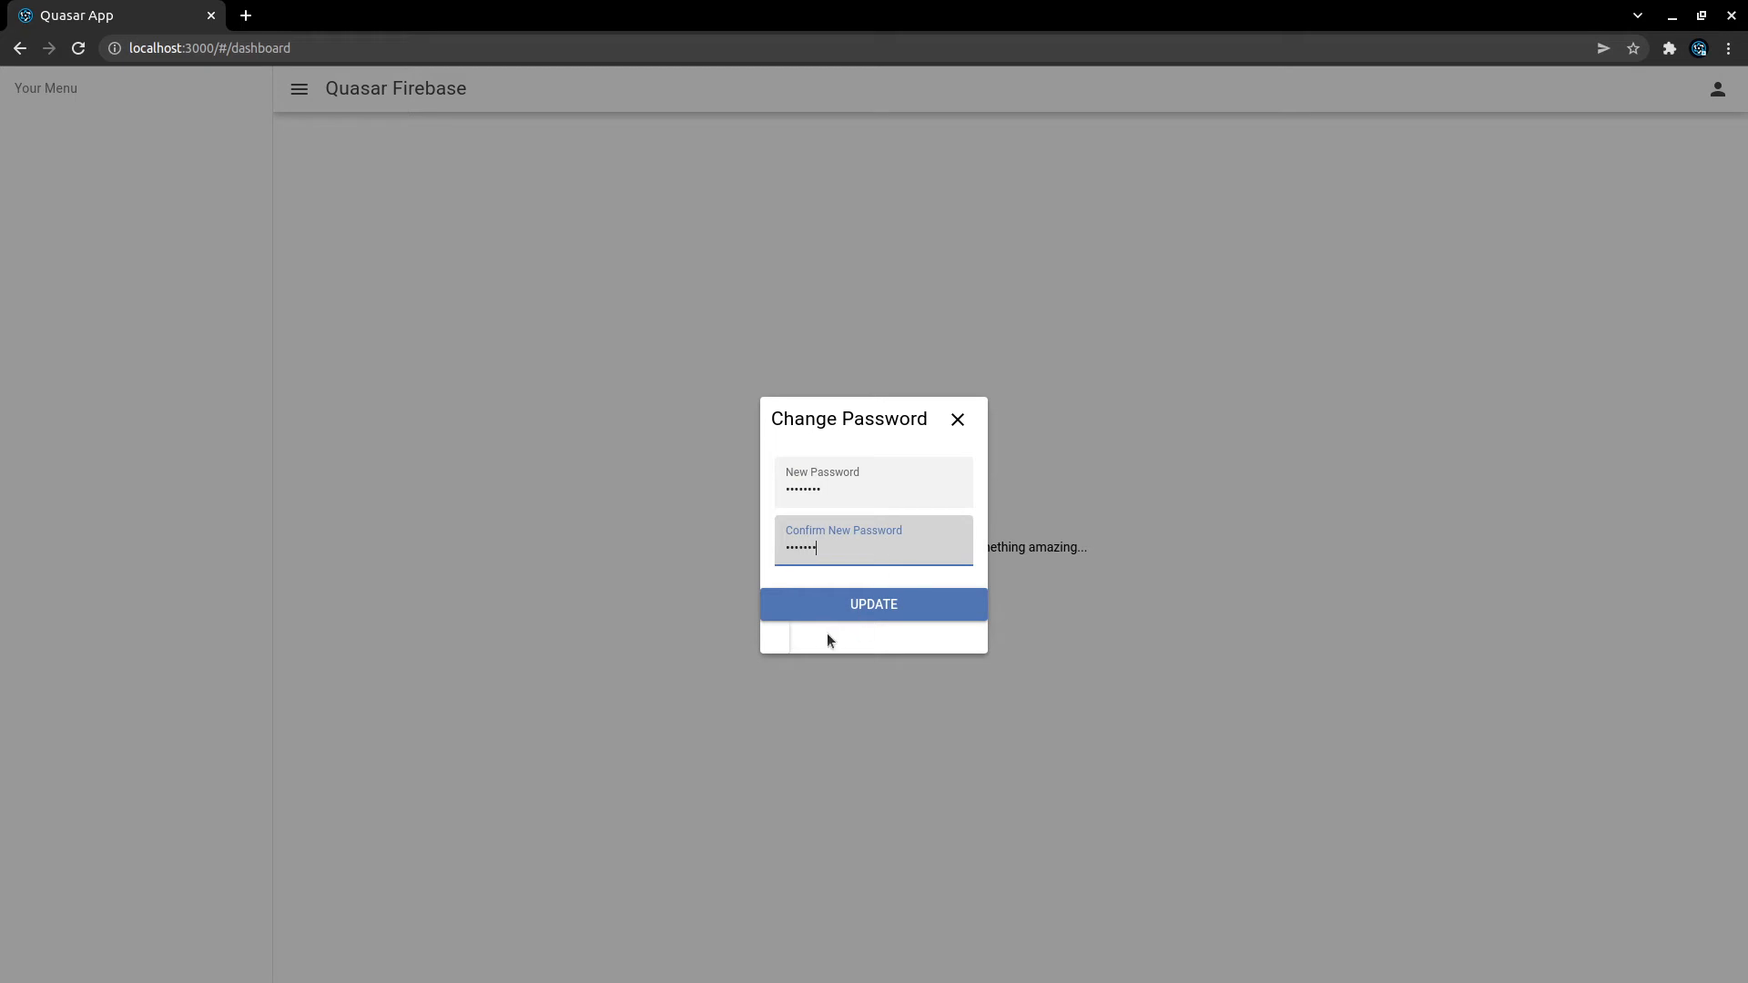
pyautogui.click(873, 605)
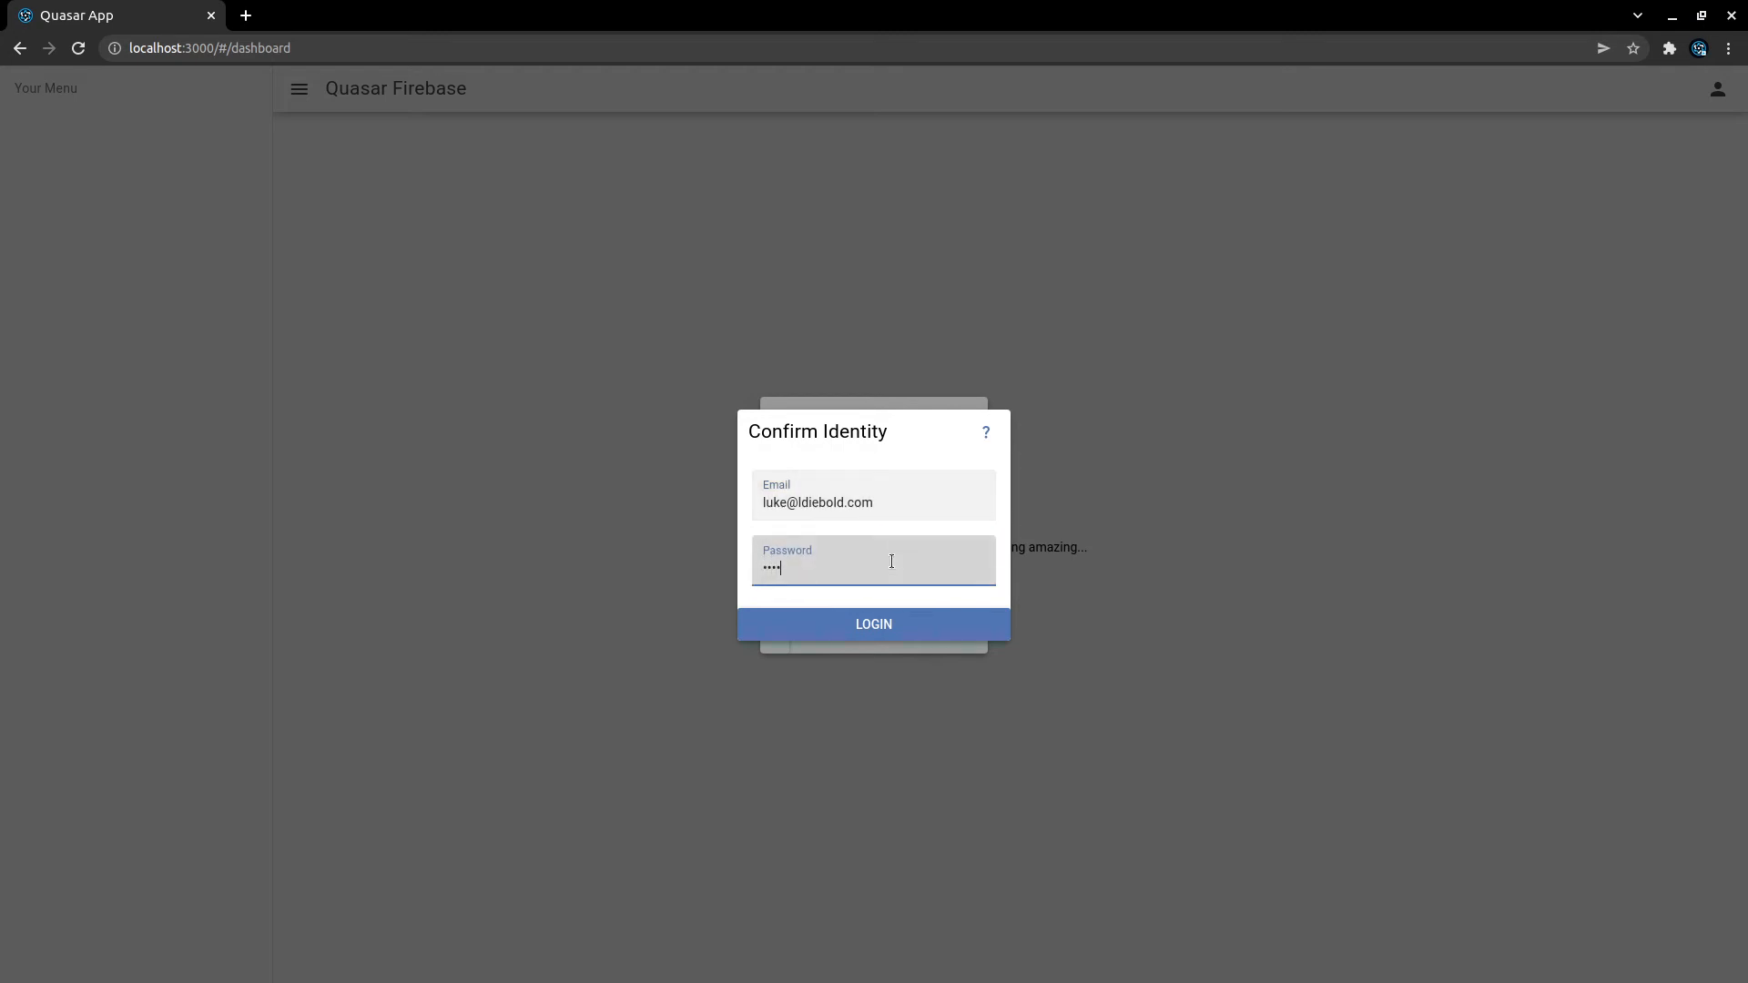
pyautogui.click(873, 624)
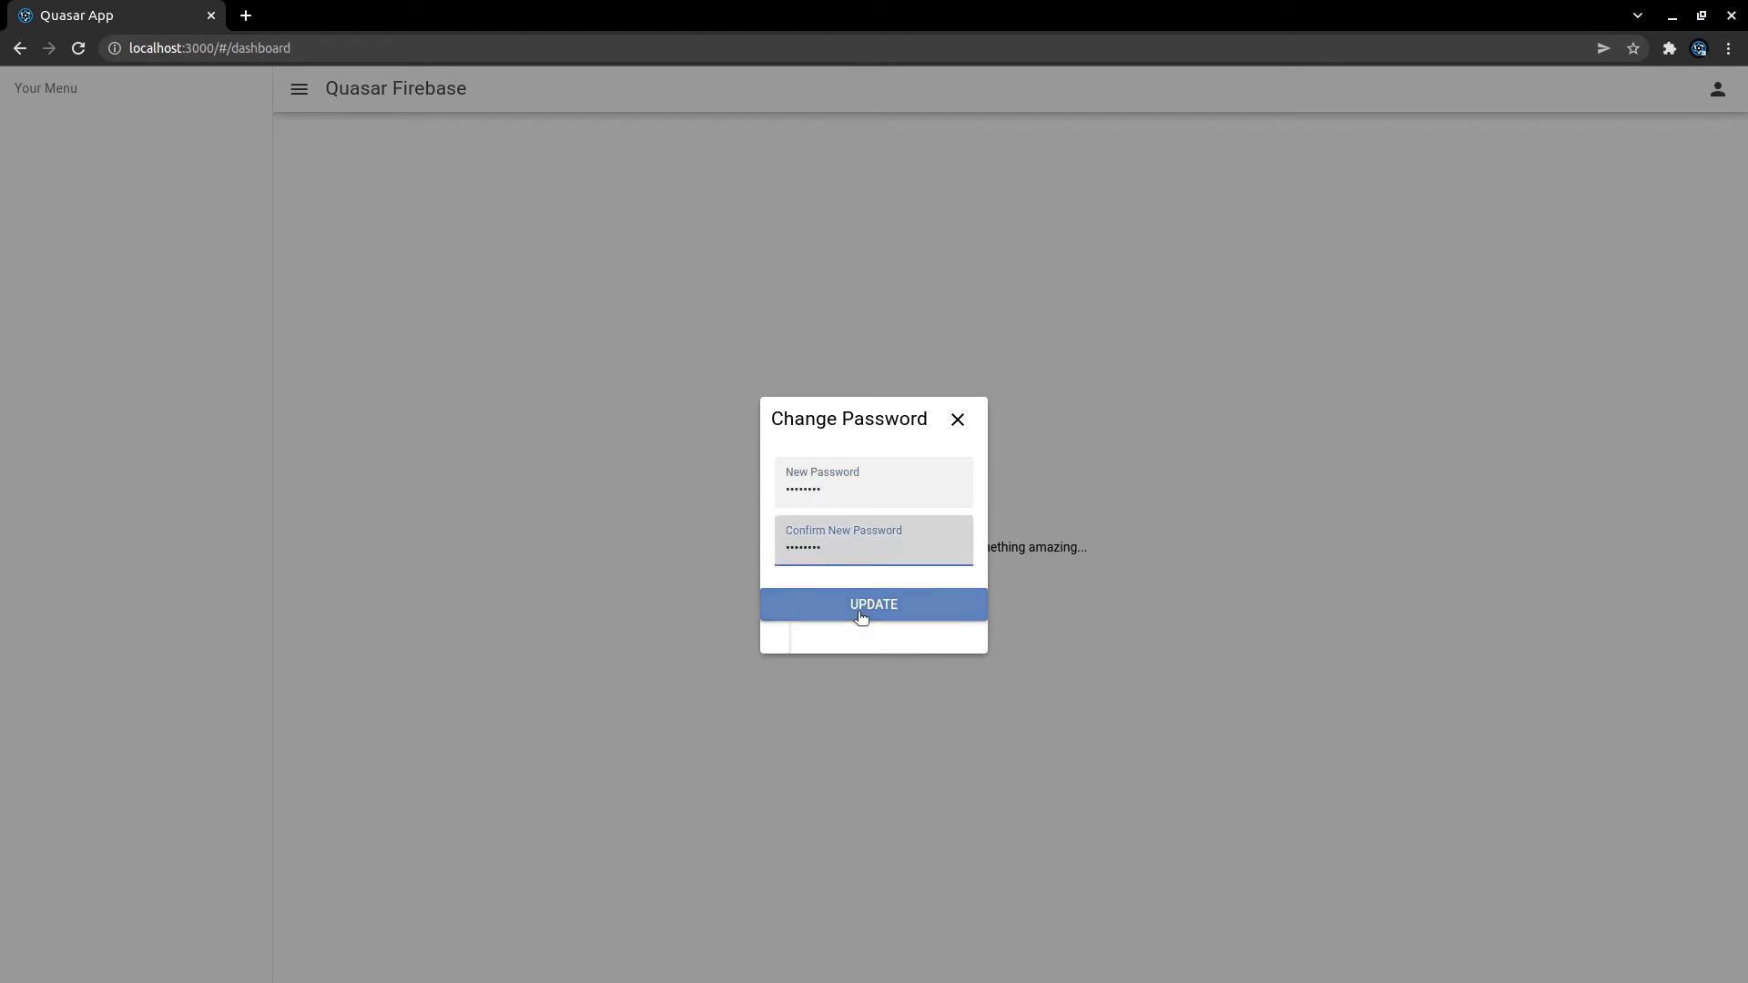
pyautogui.click(873, 605)
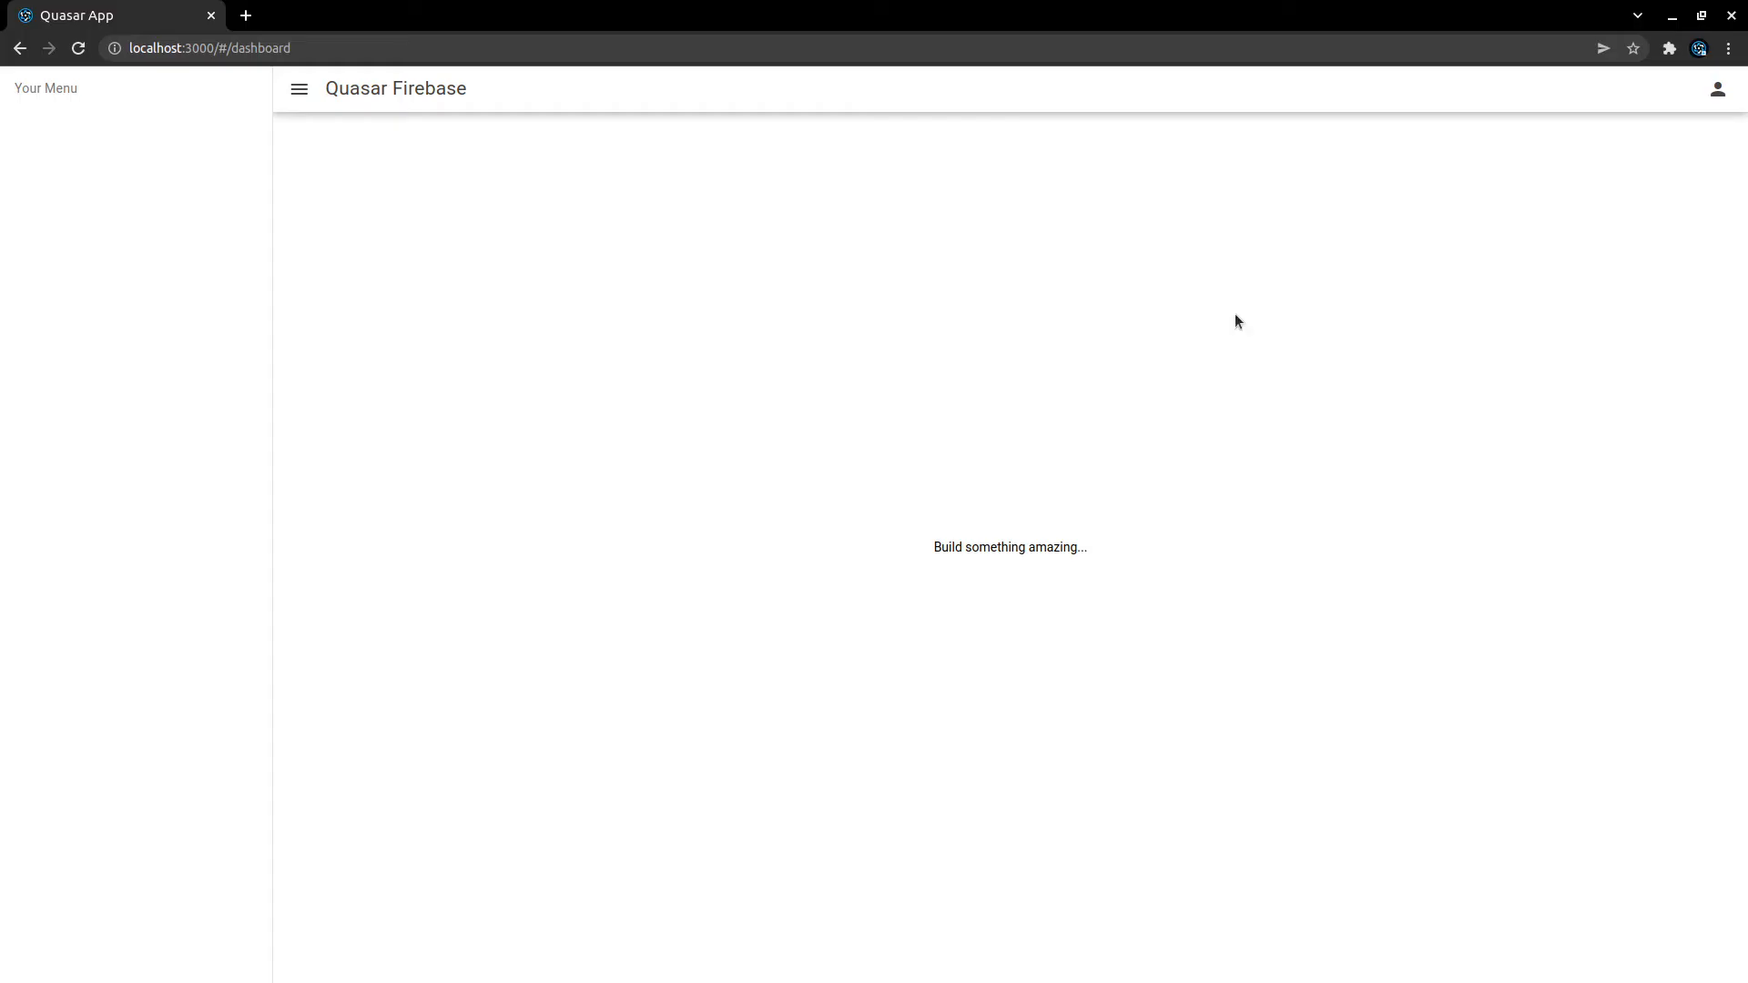
pyautogui.moveTo(1312, 275)
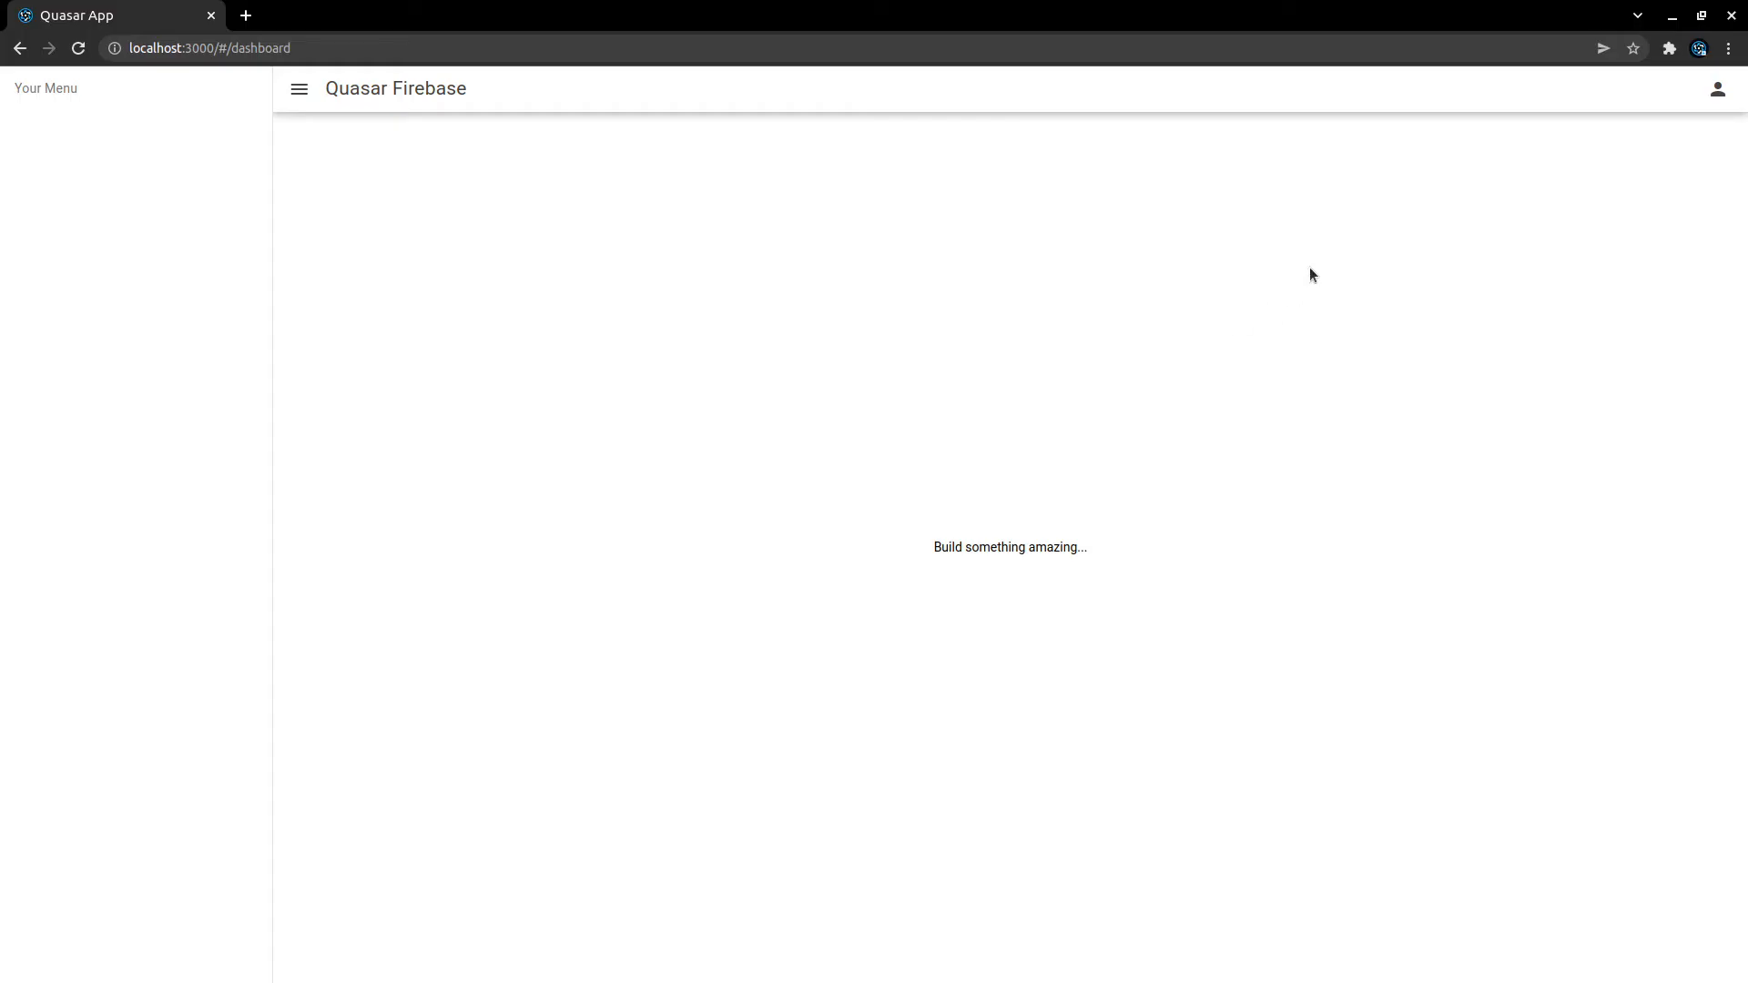
# Log out through the toolbar account menu.
pyautogui.click(1715, 89)
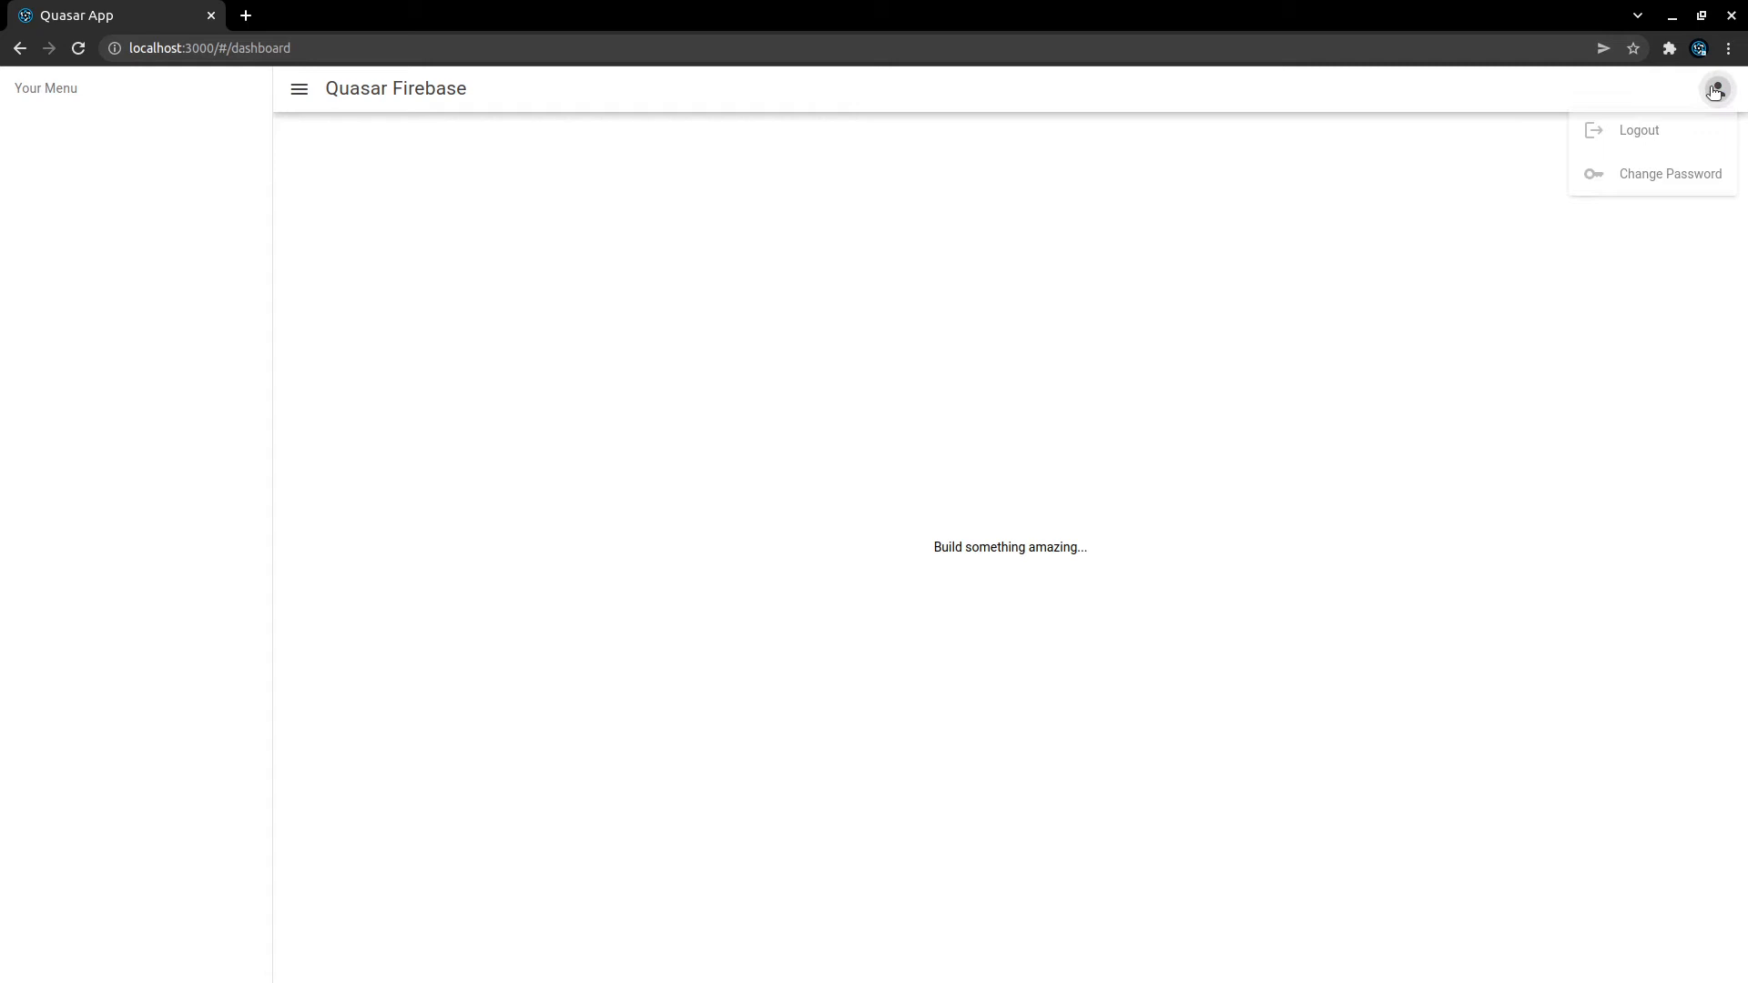
pyautogui.moveTo(1639, 130)
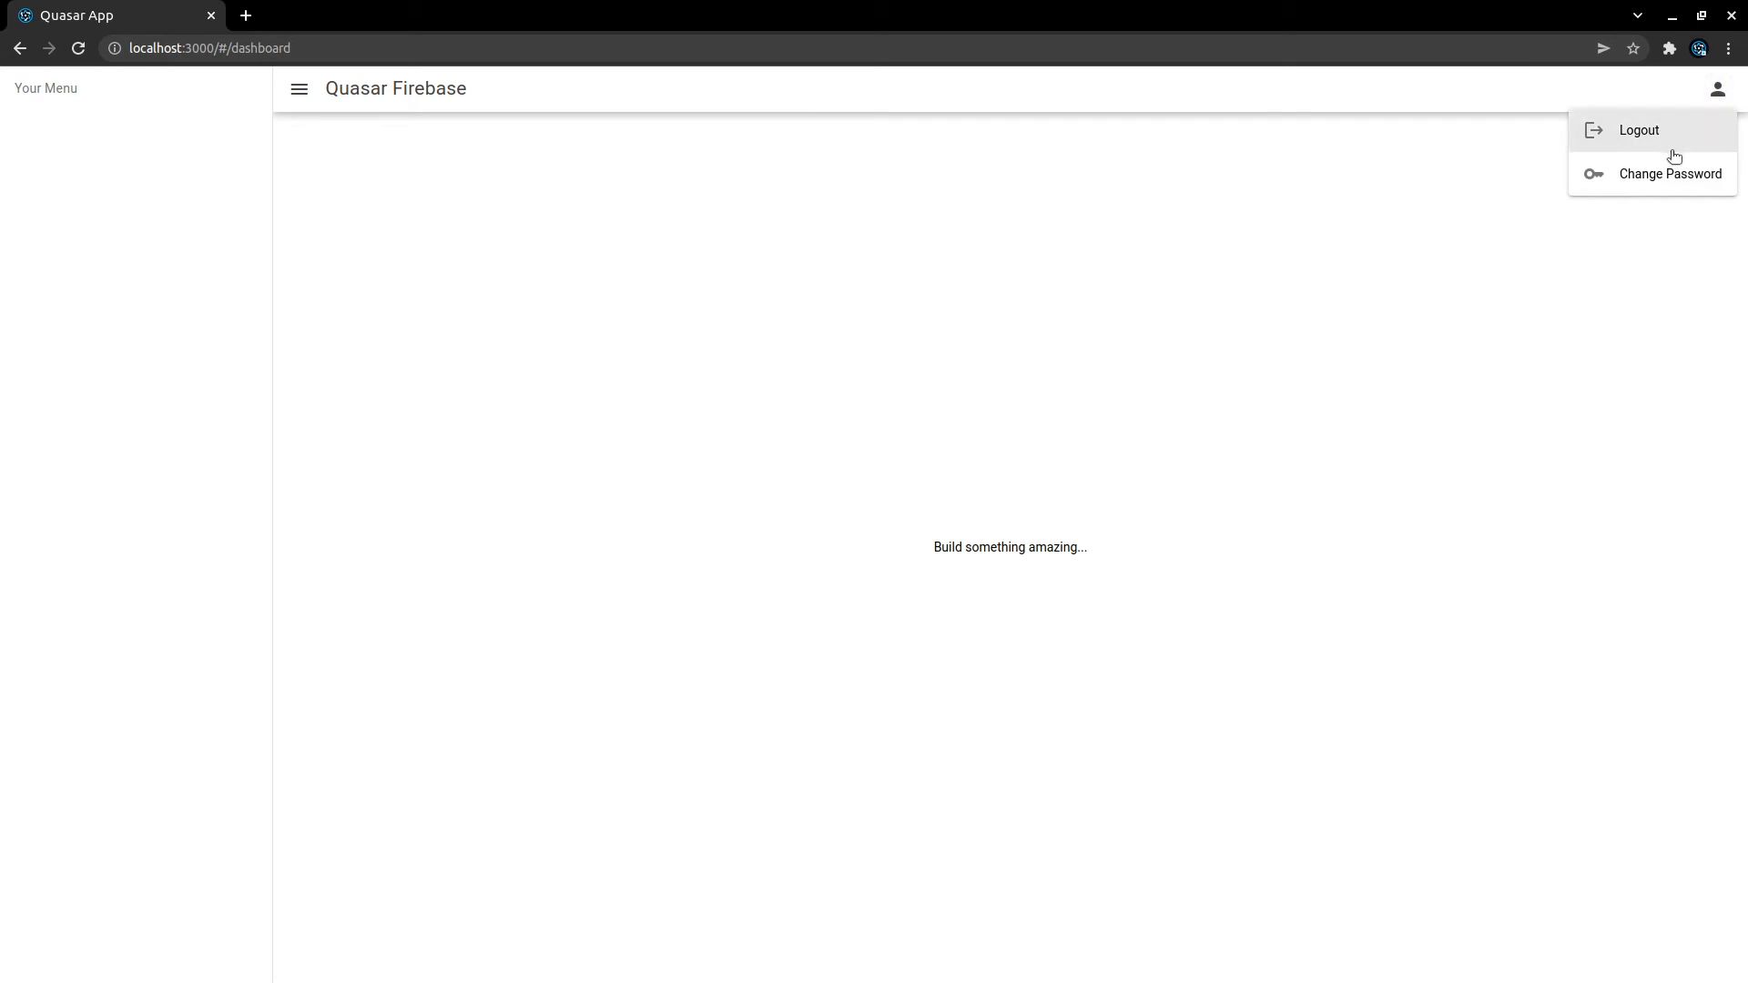
pyautogui.moveTo(1670, 174)
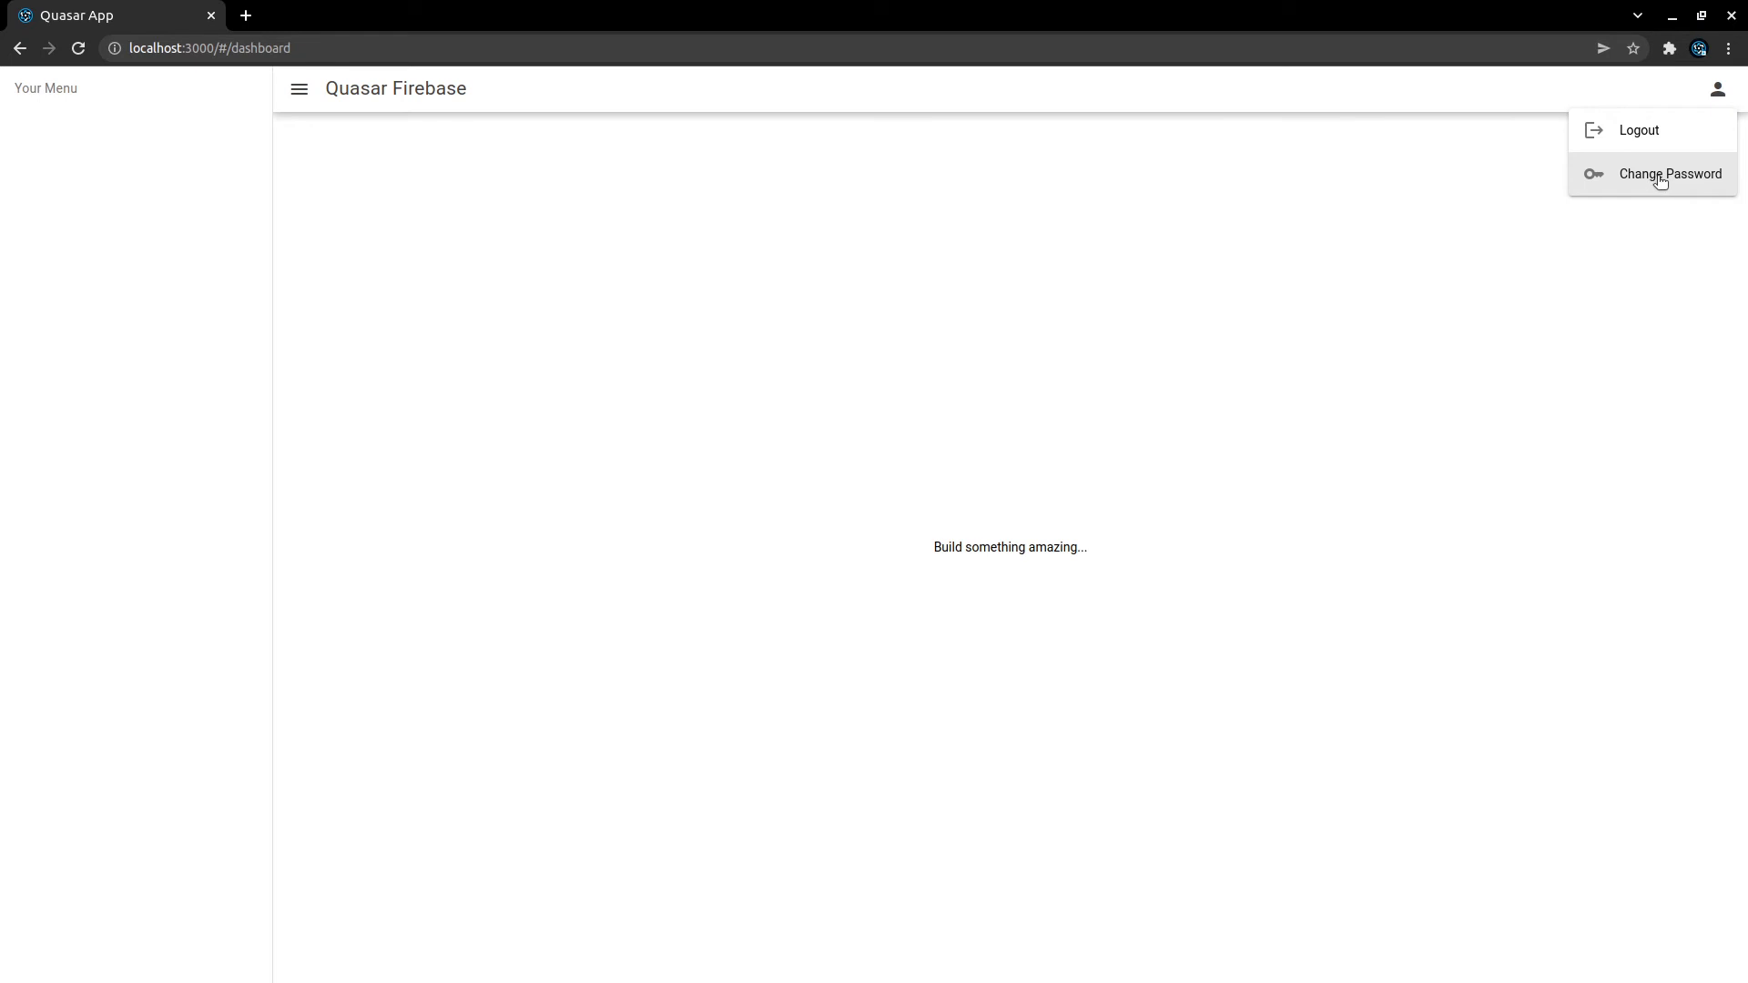
pyautogui.click(1638, 130)
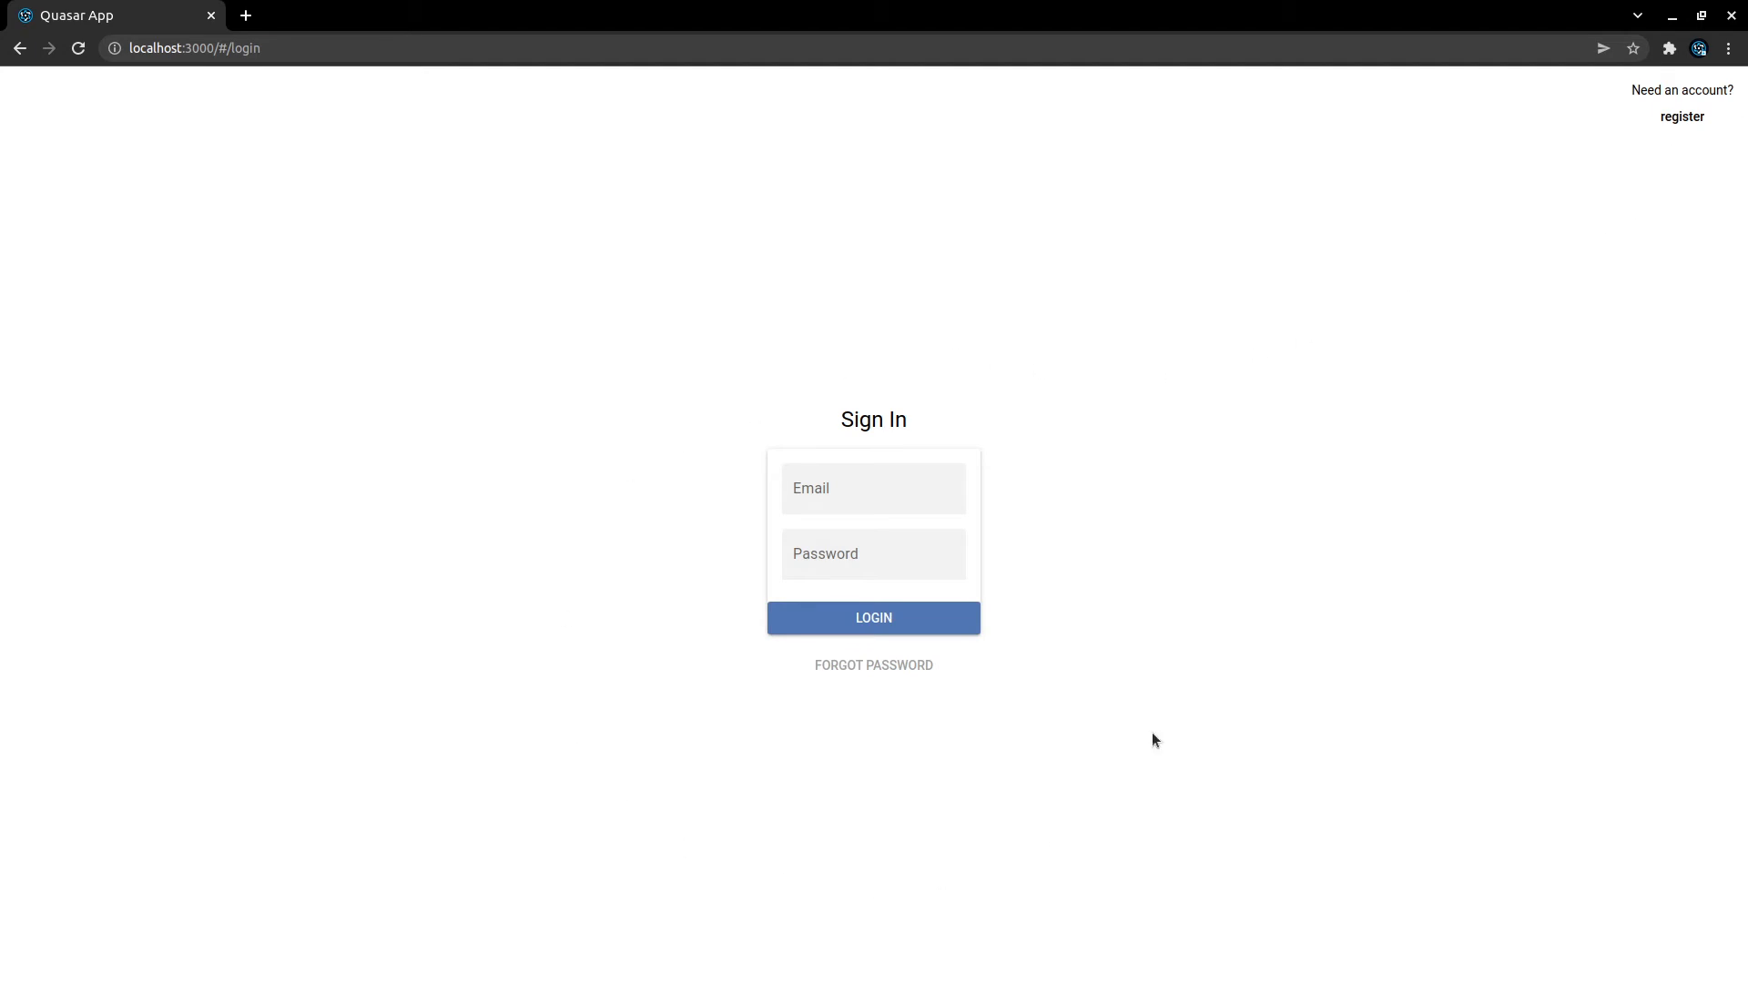
# Visit the Password Reset page, focus its Email field, then go BACK to Sign In.
pyautogui.click(873, 664)
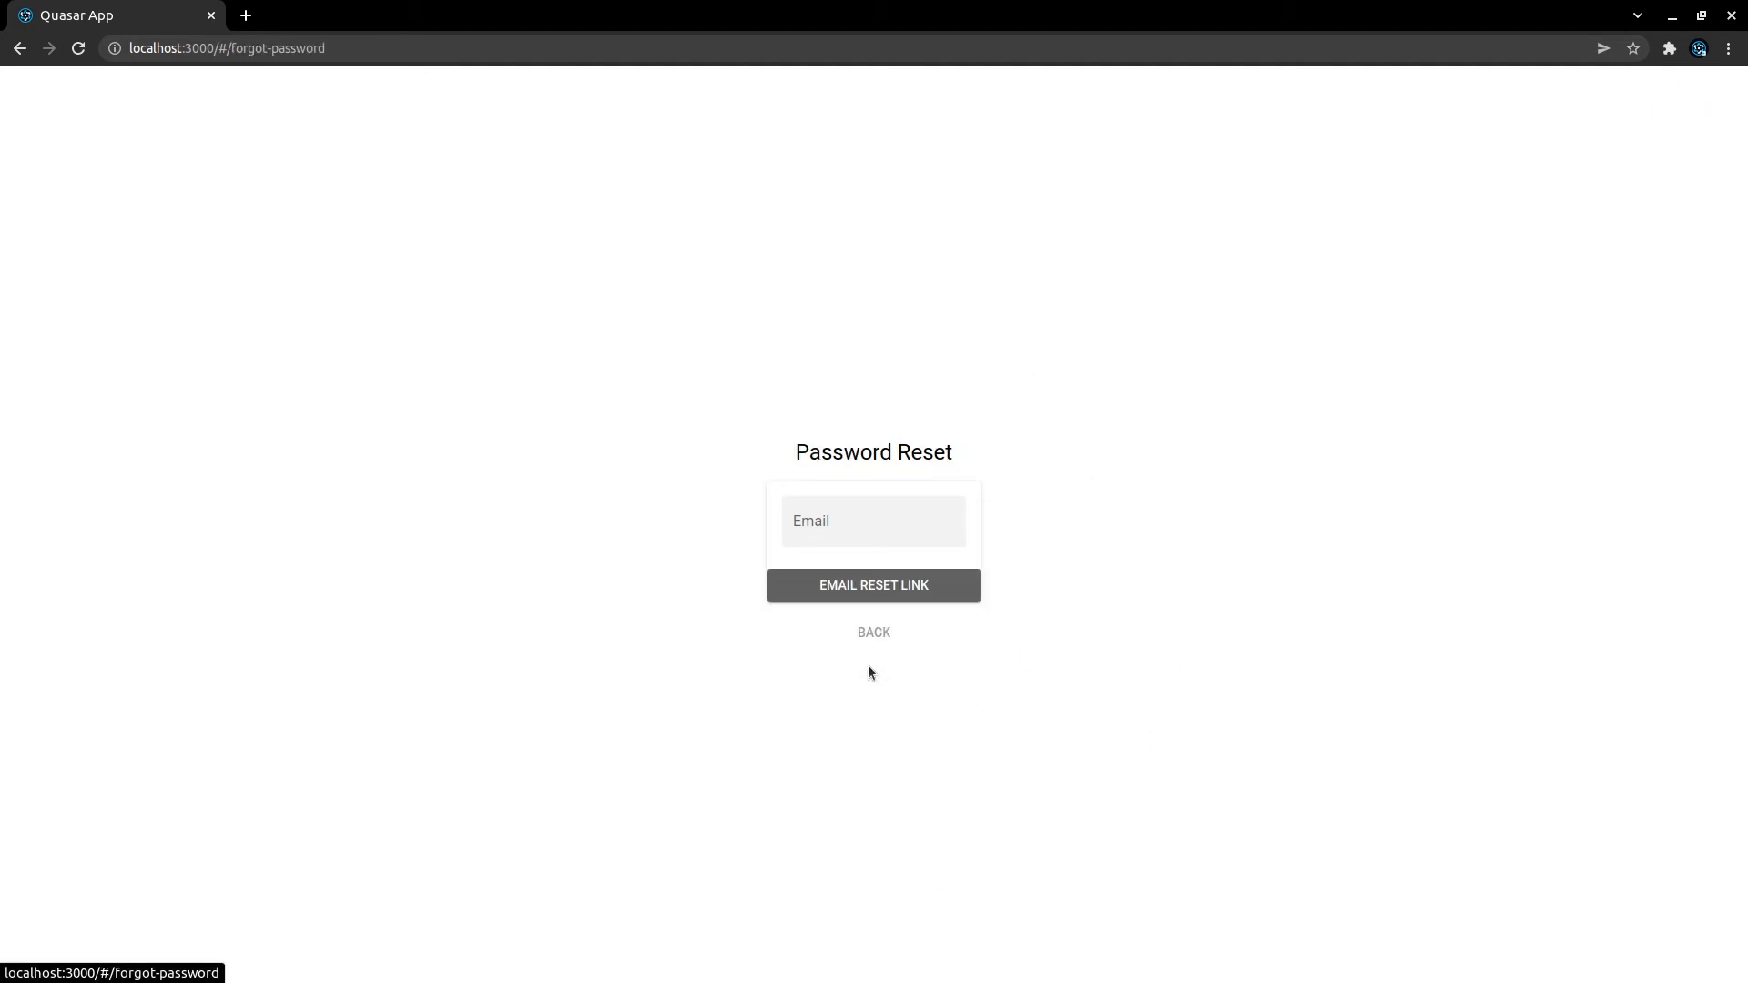
pyautogui.click(873, 520)
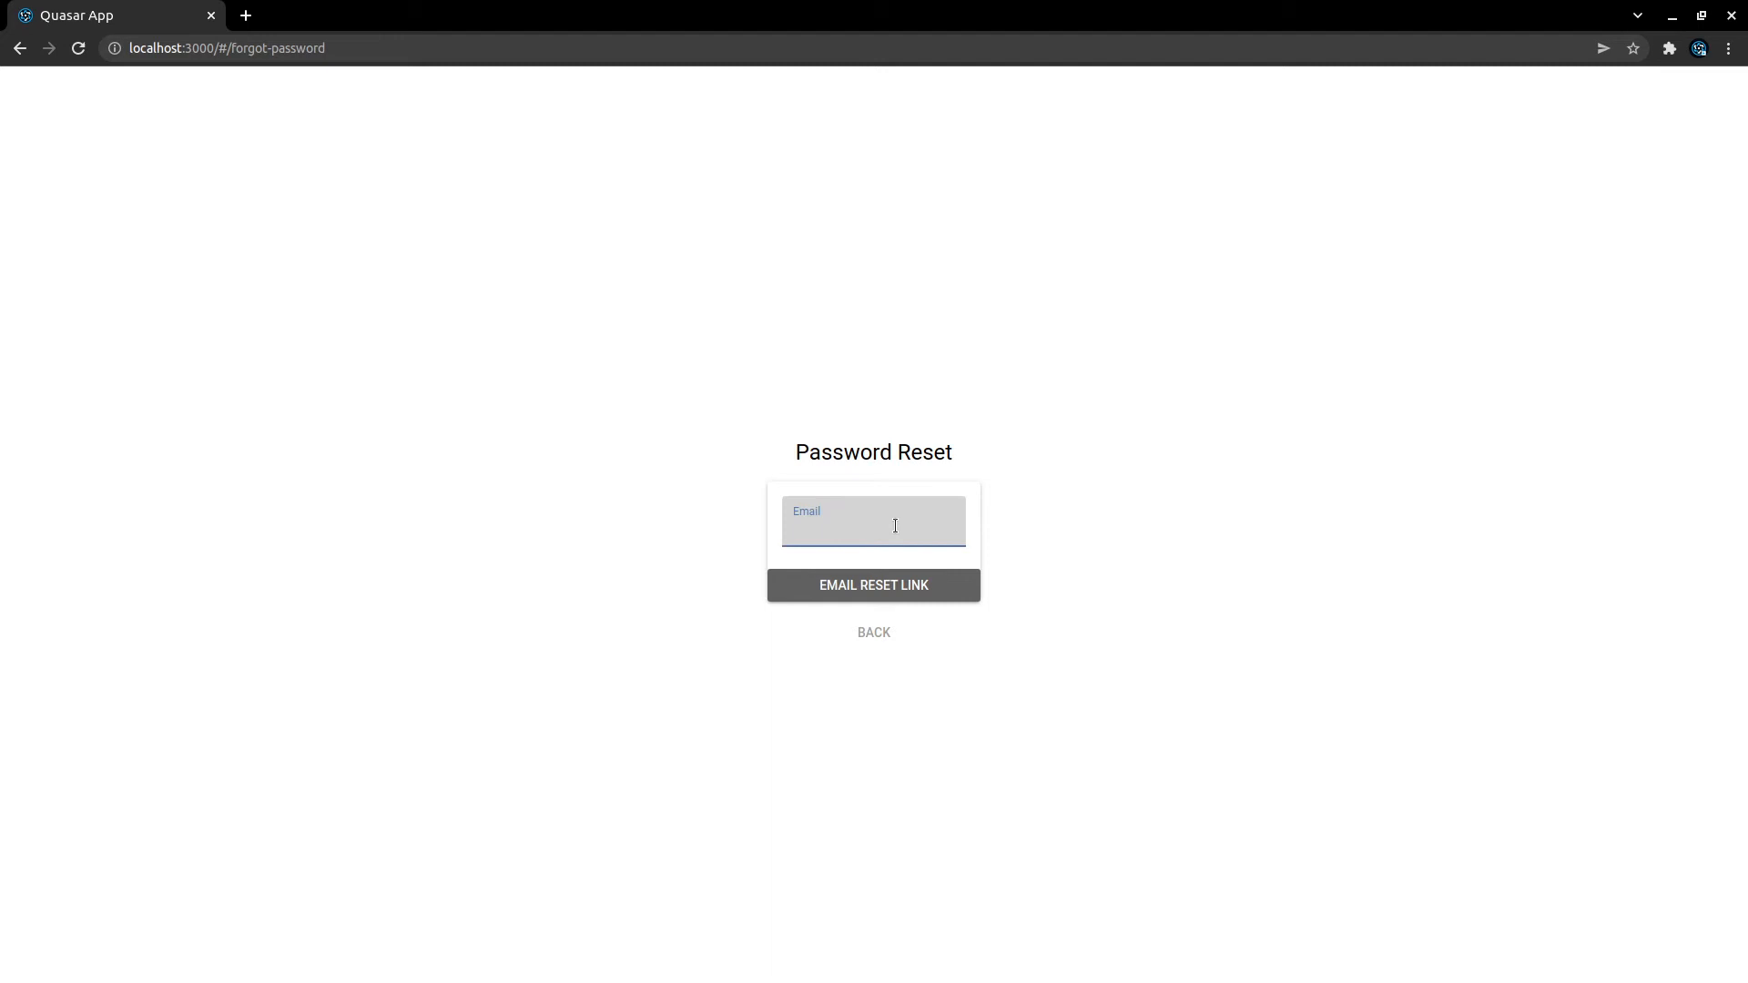
pyautogui.moveTo(1063, 447)
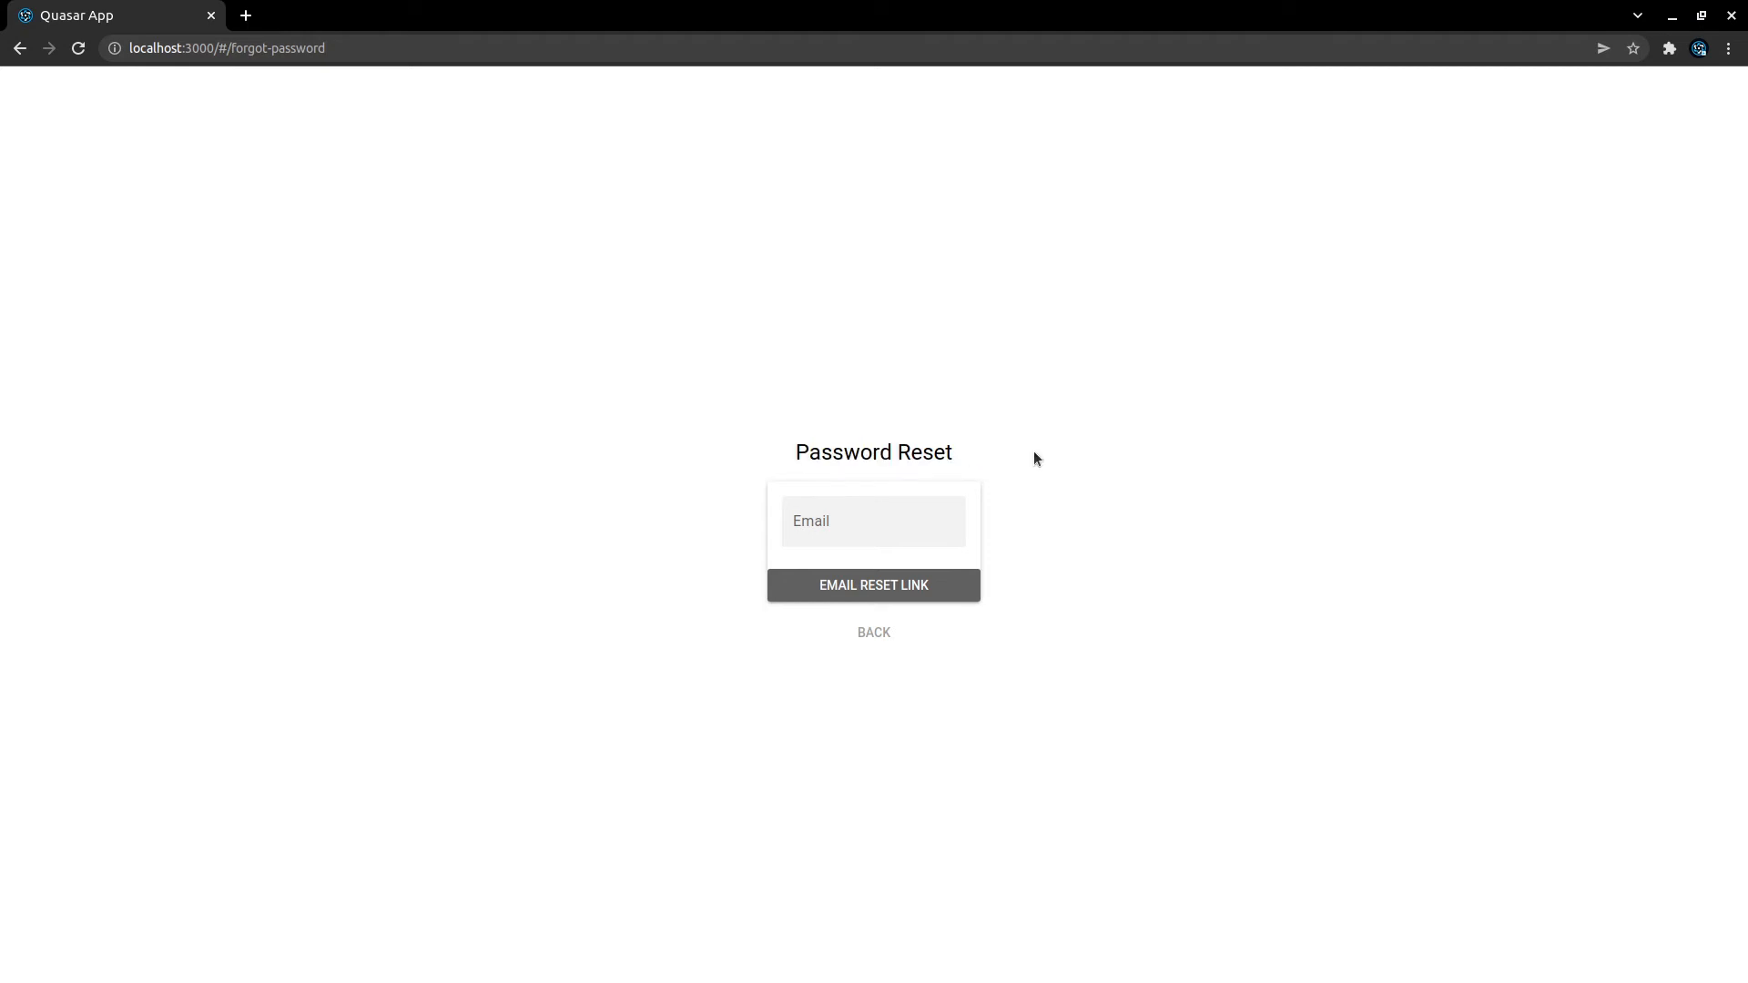
pyautogui.click(873, 521)
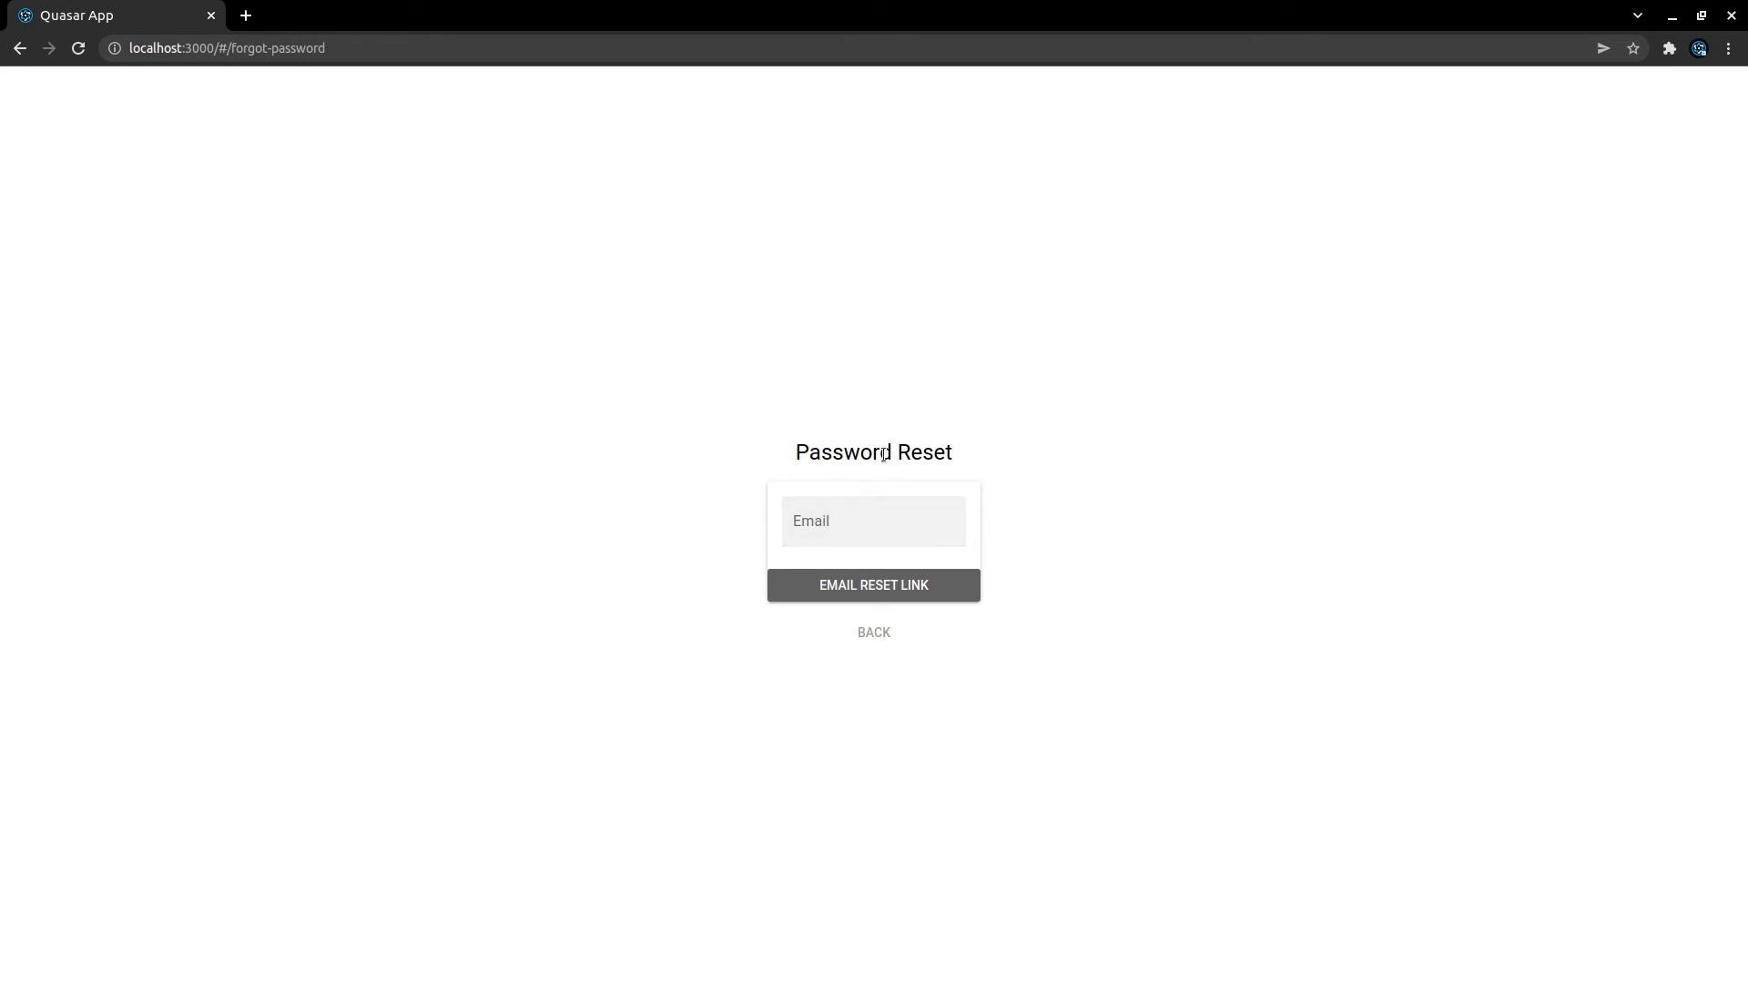
pyautogui.click(873, 522)
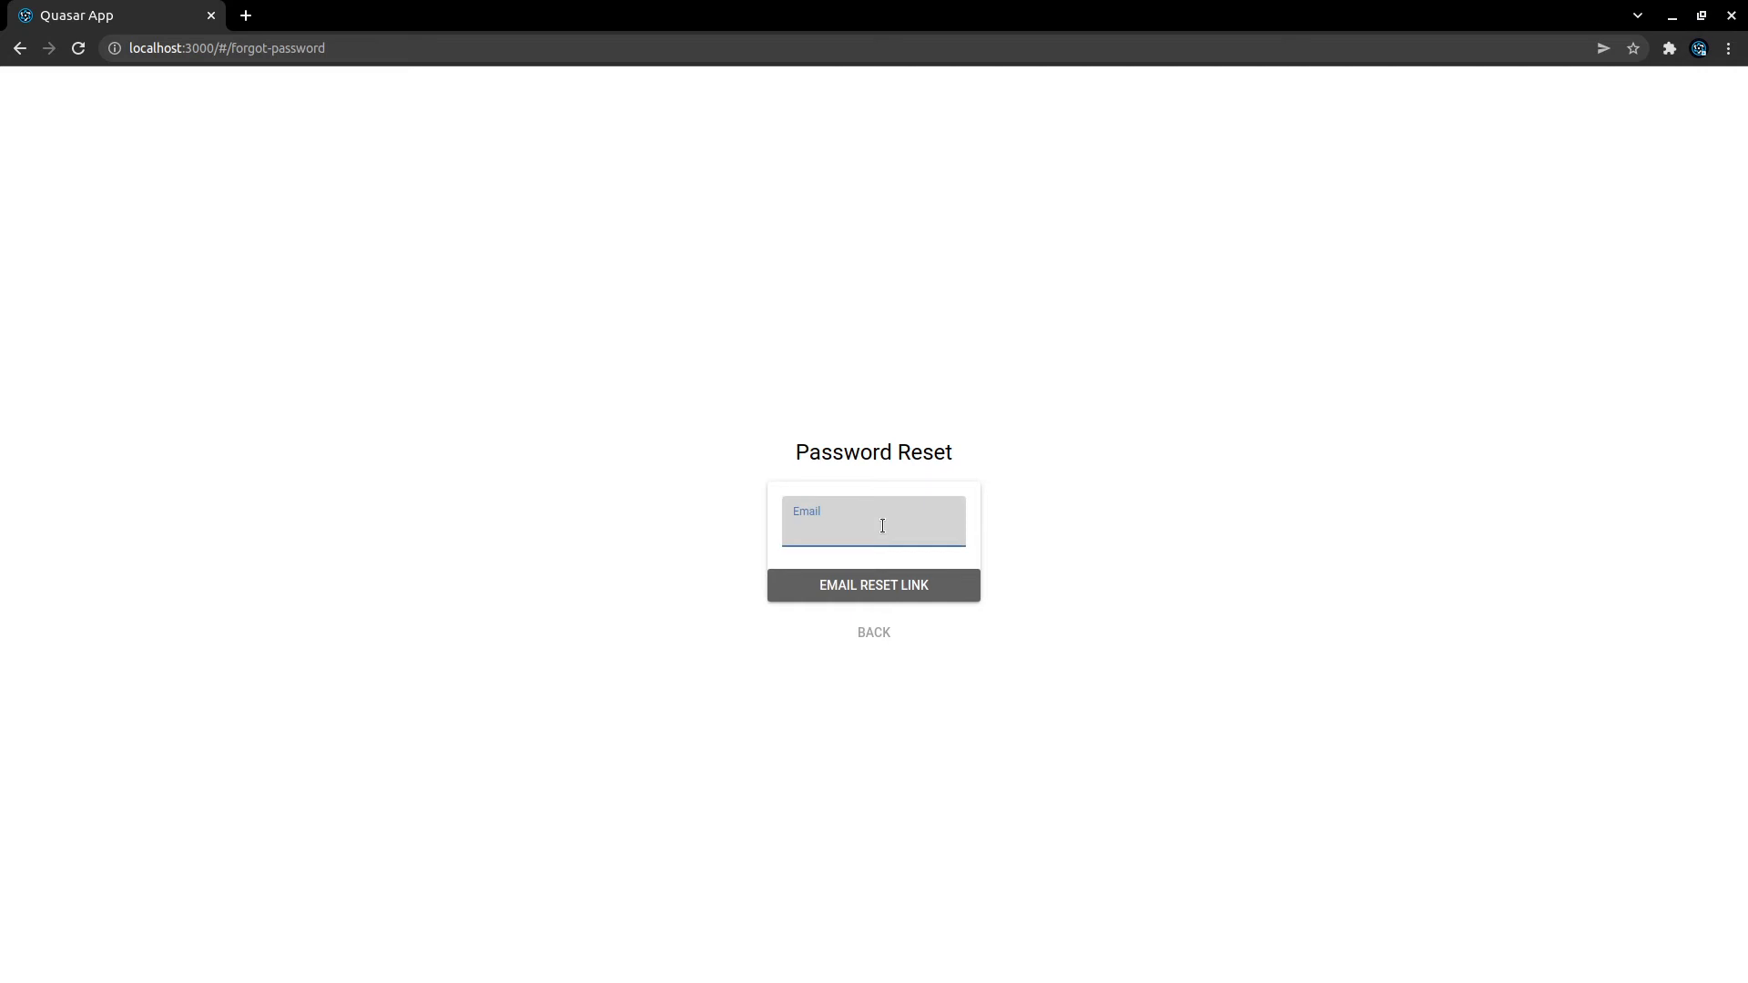
pyautogui.moveTo(930, 542)
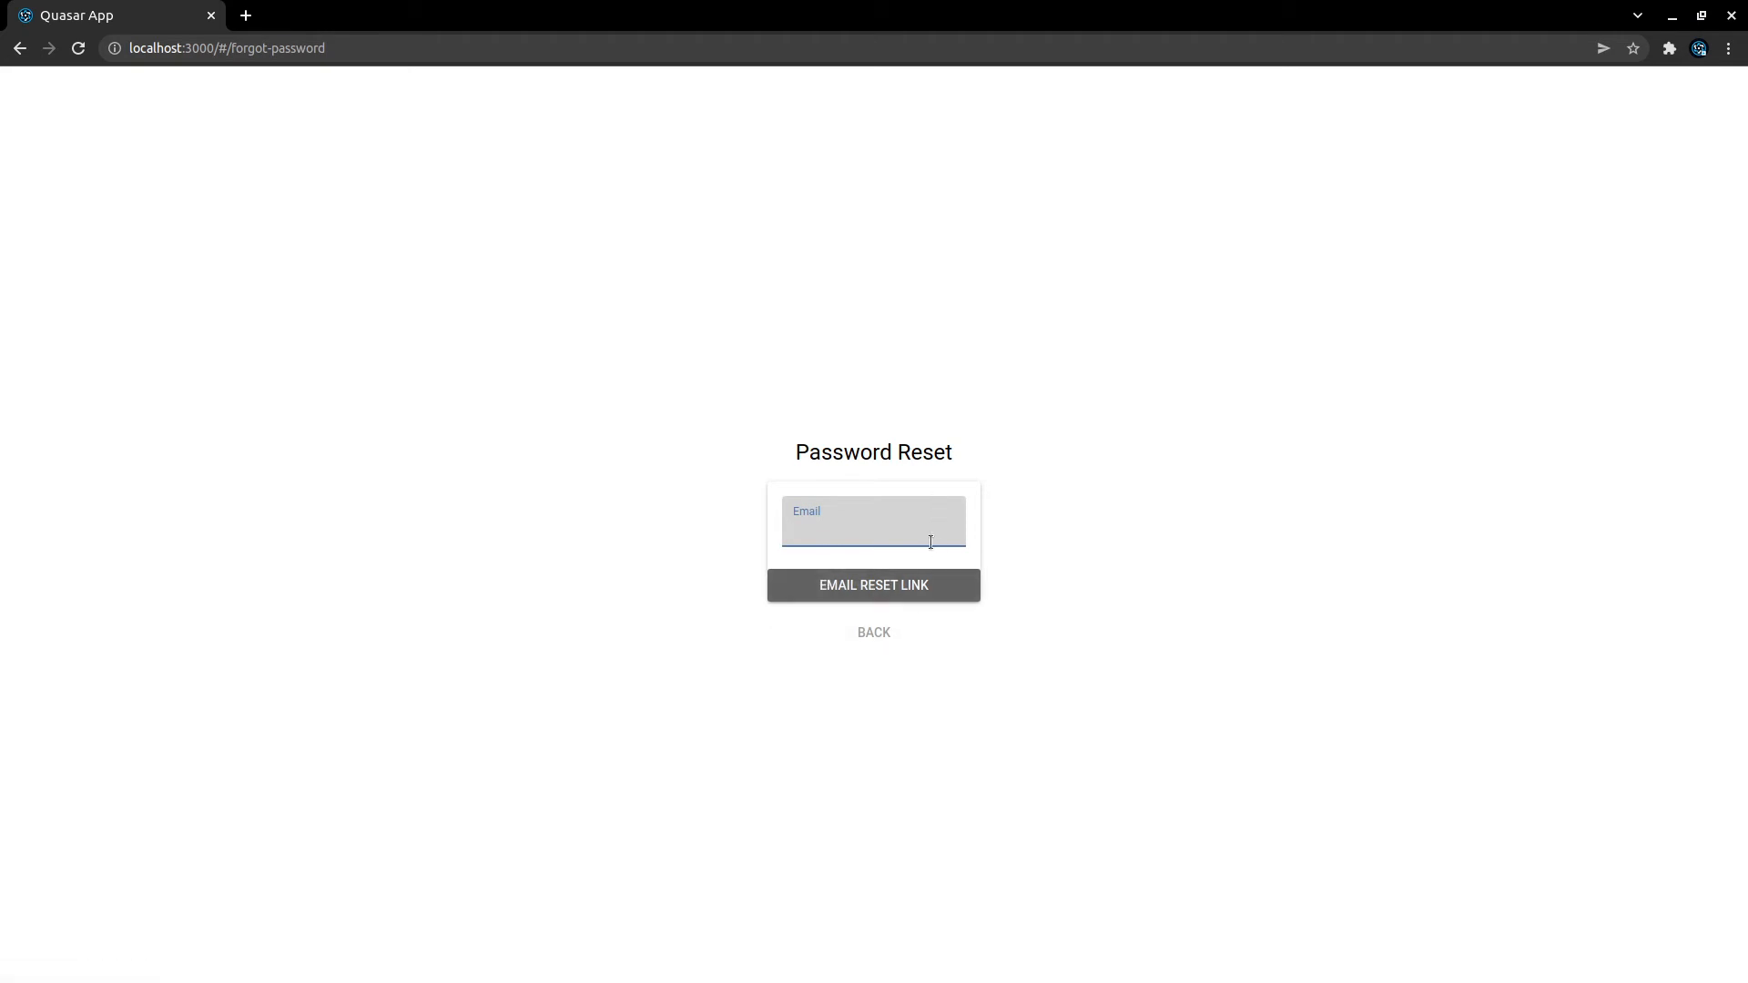
pyautogui.click(873, 632)
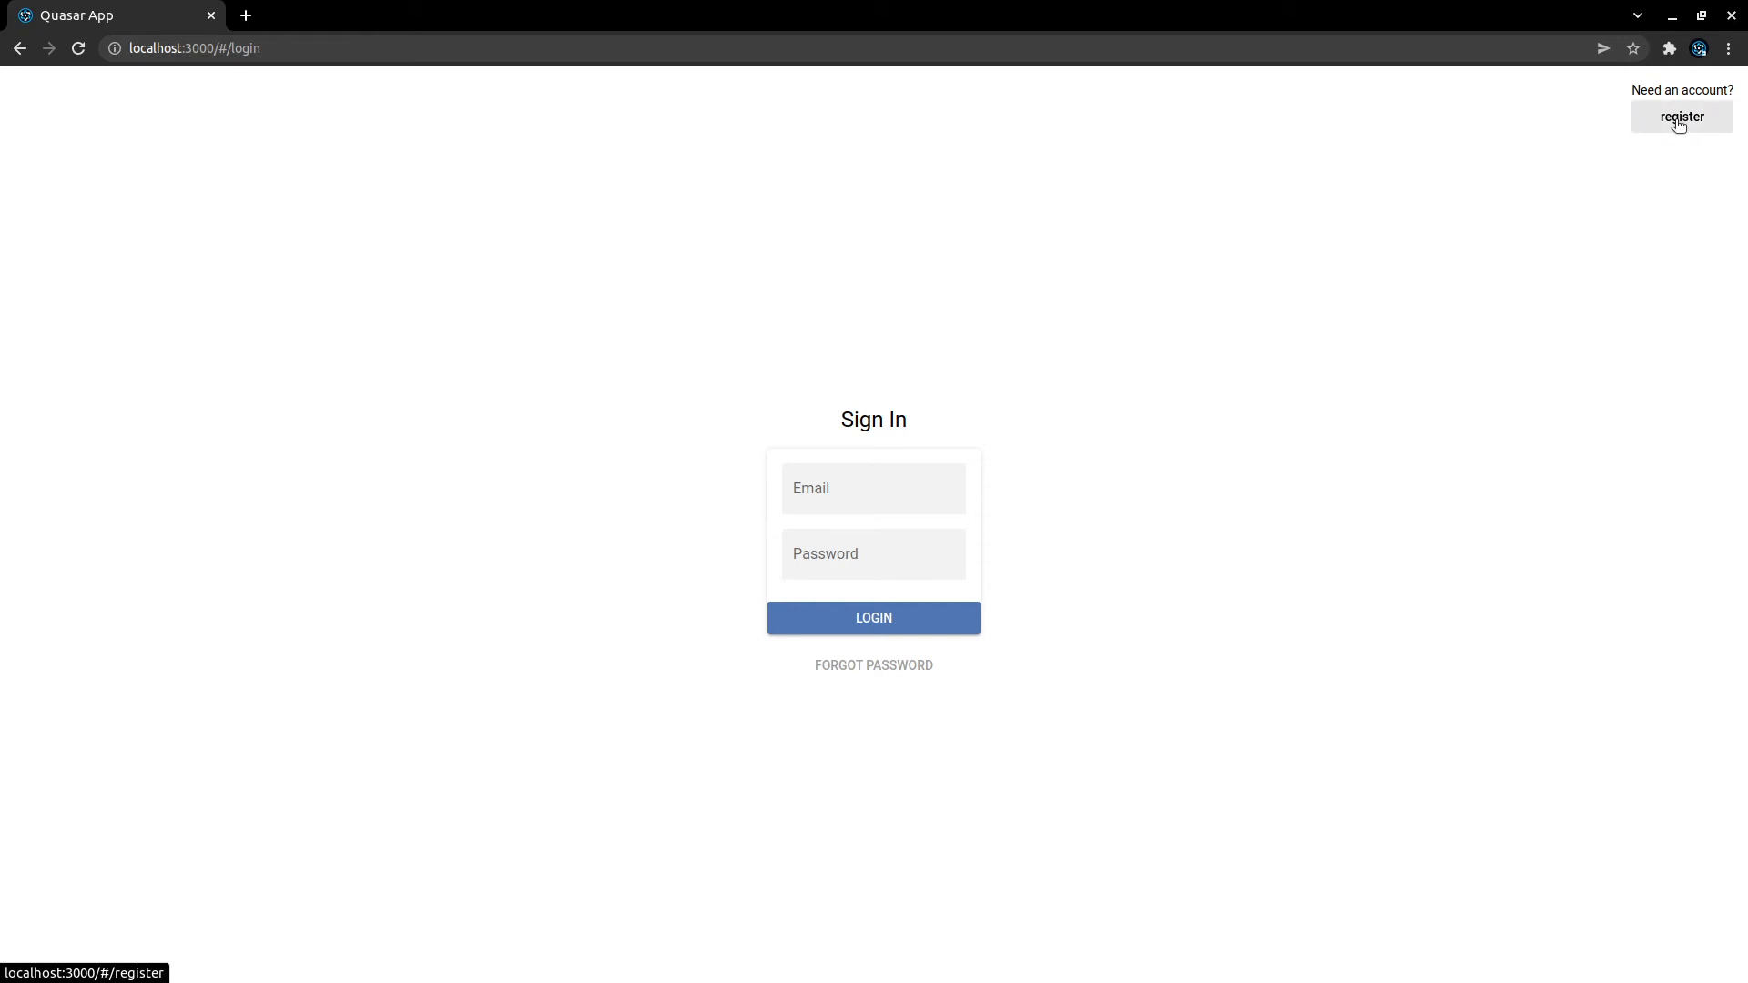
pyautogui.click(1682, 116)
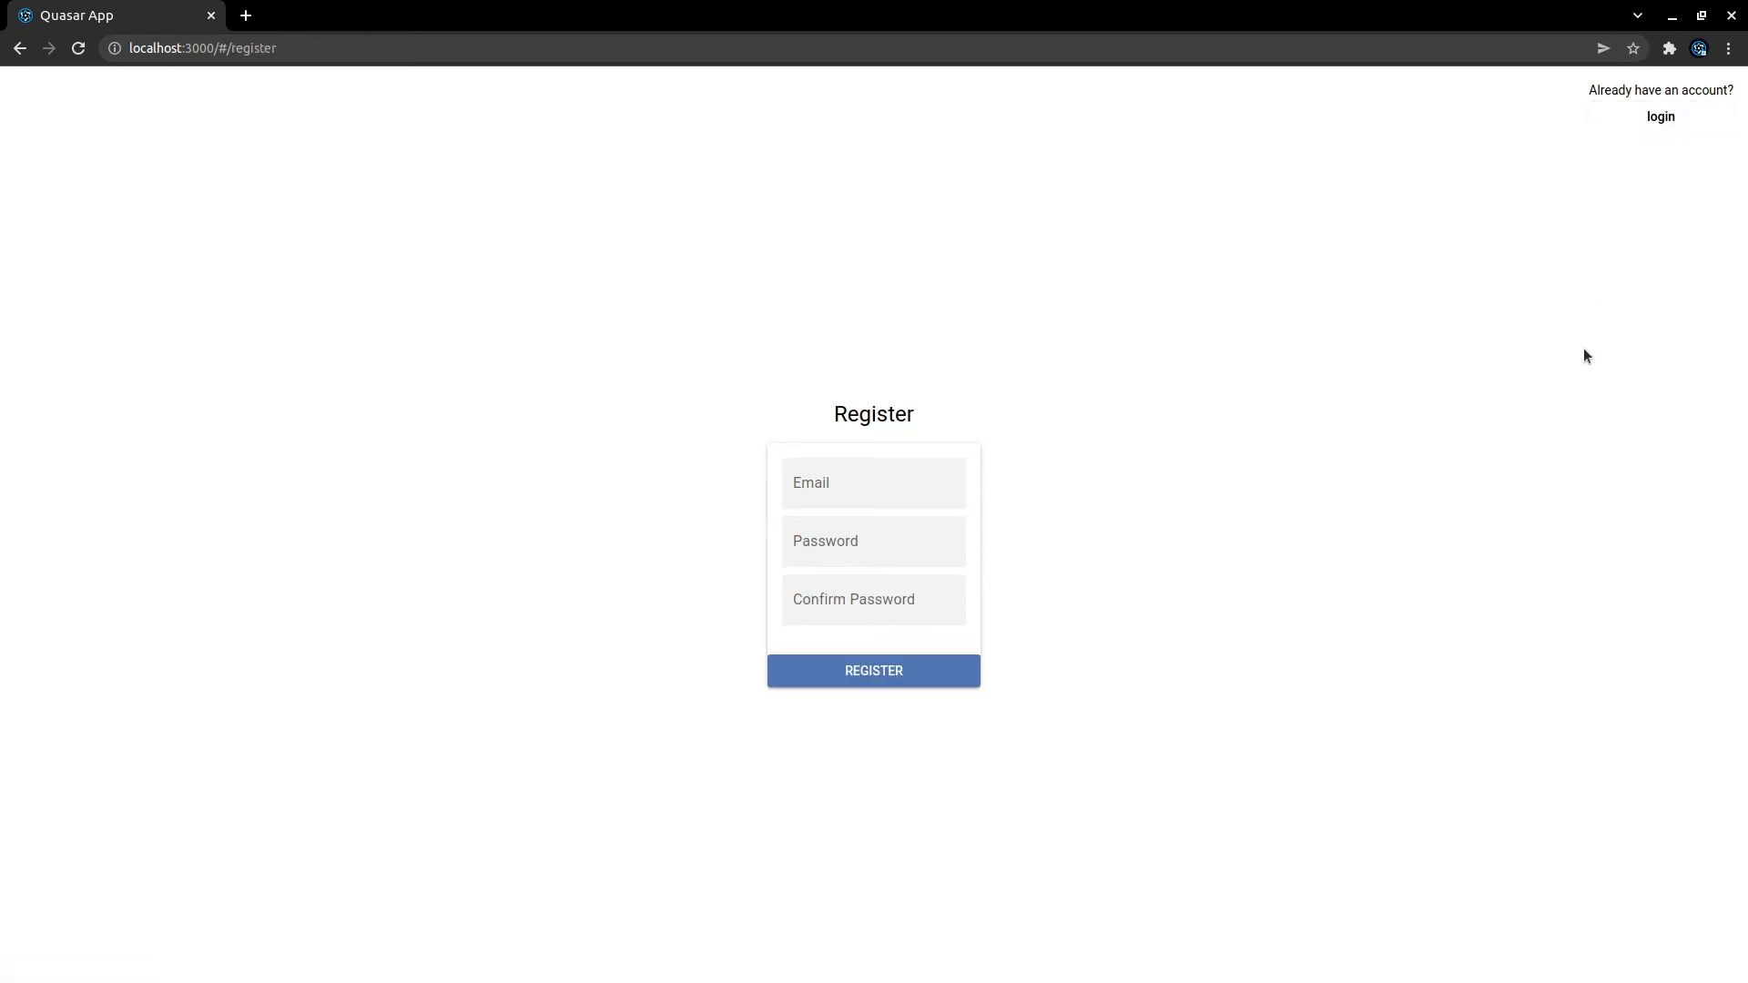
pyautogui.moveTo(1660, 115)
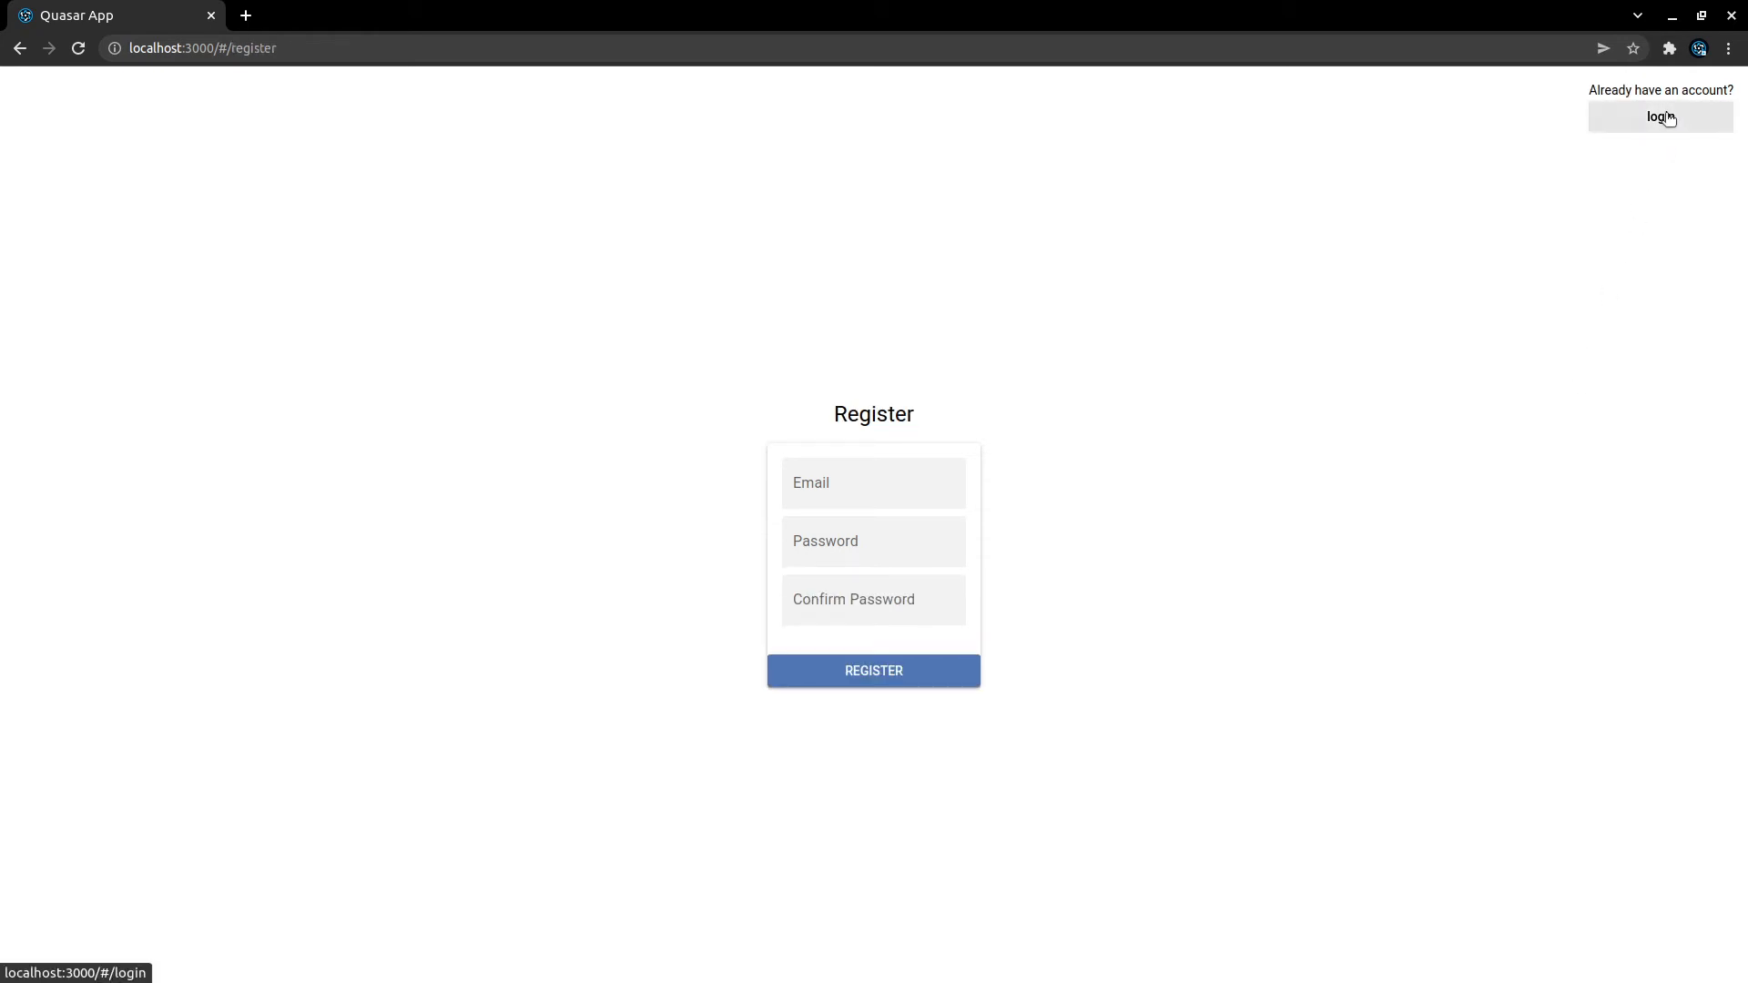
pyautogui.click(1660, 117)
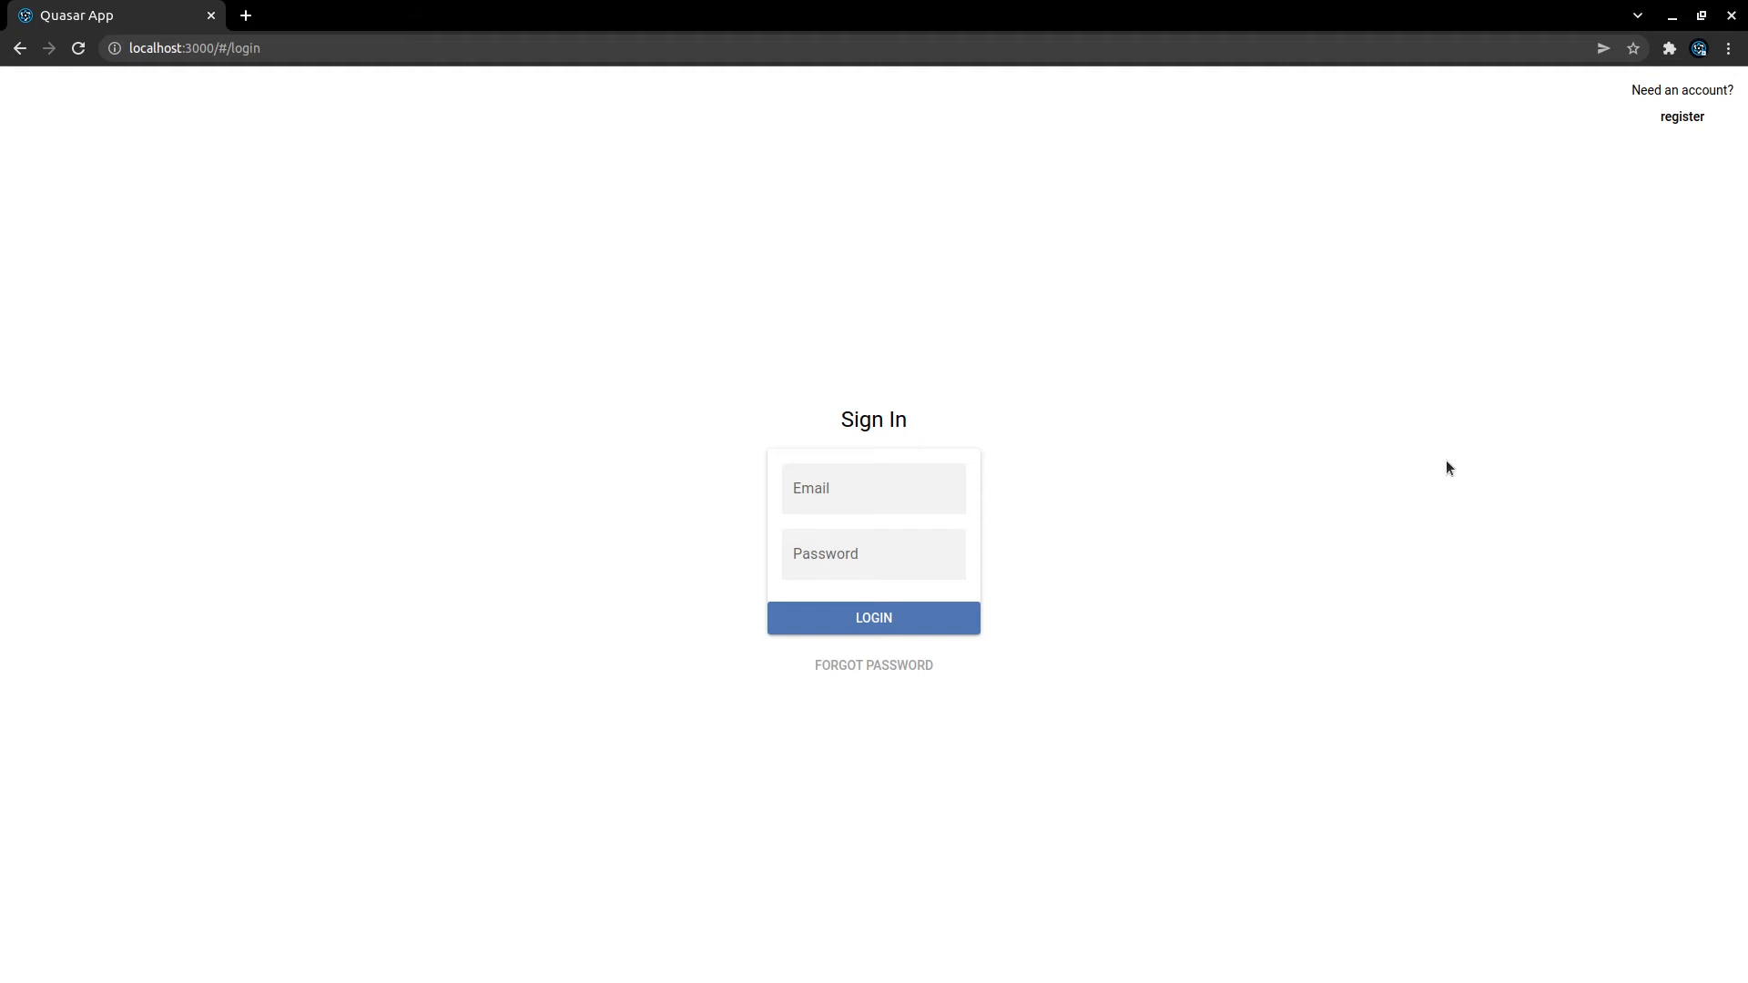
pyautogui.moveTo(597, 130)
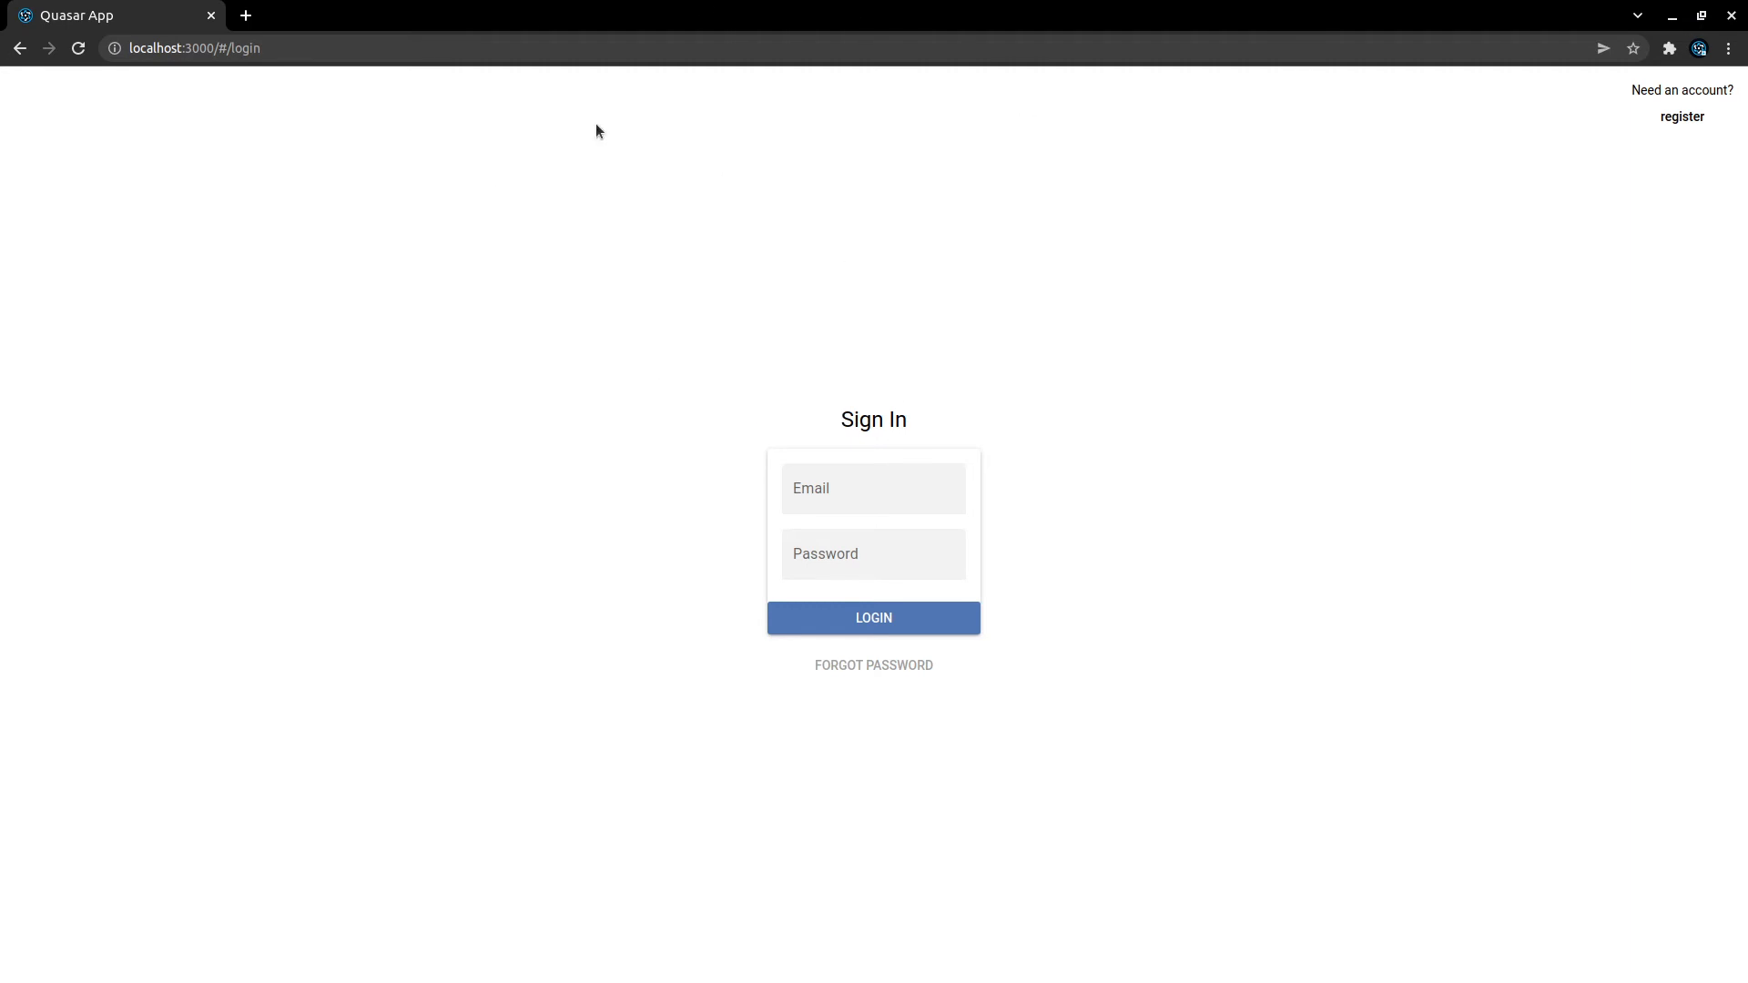
pyautogui.moveTo(1052, 477)
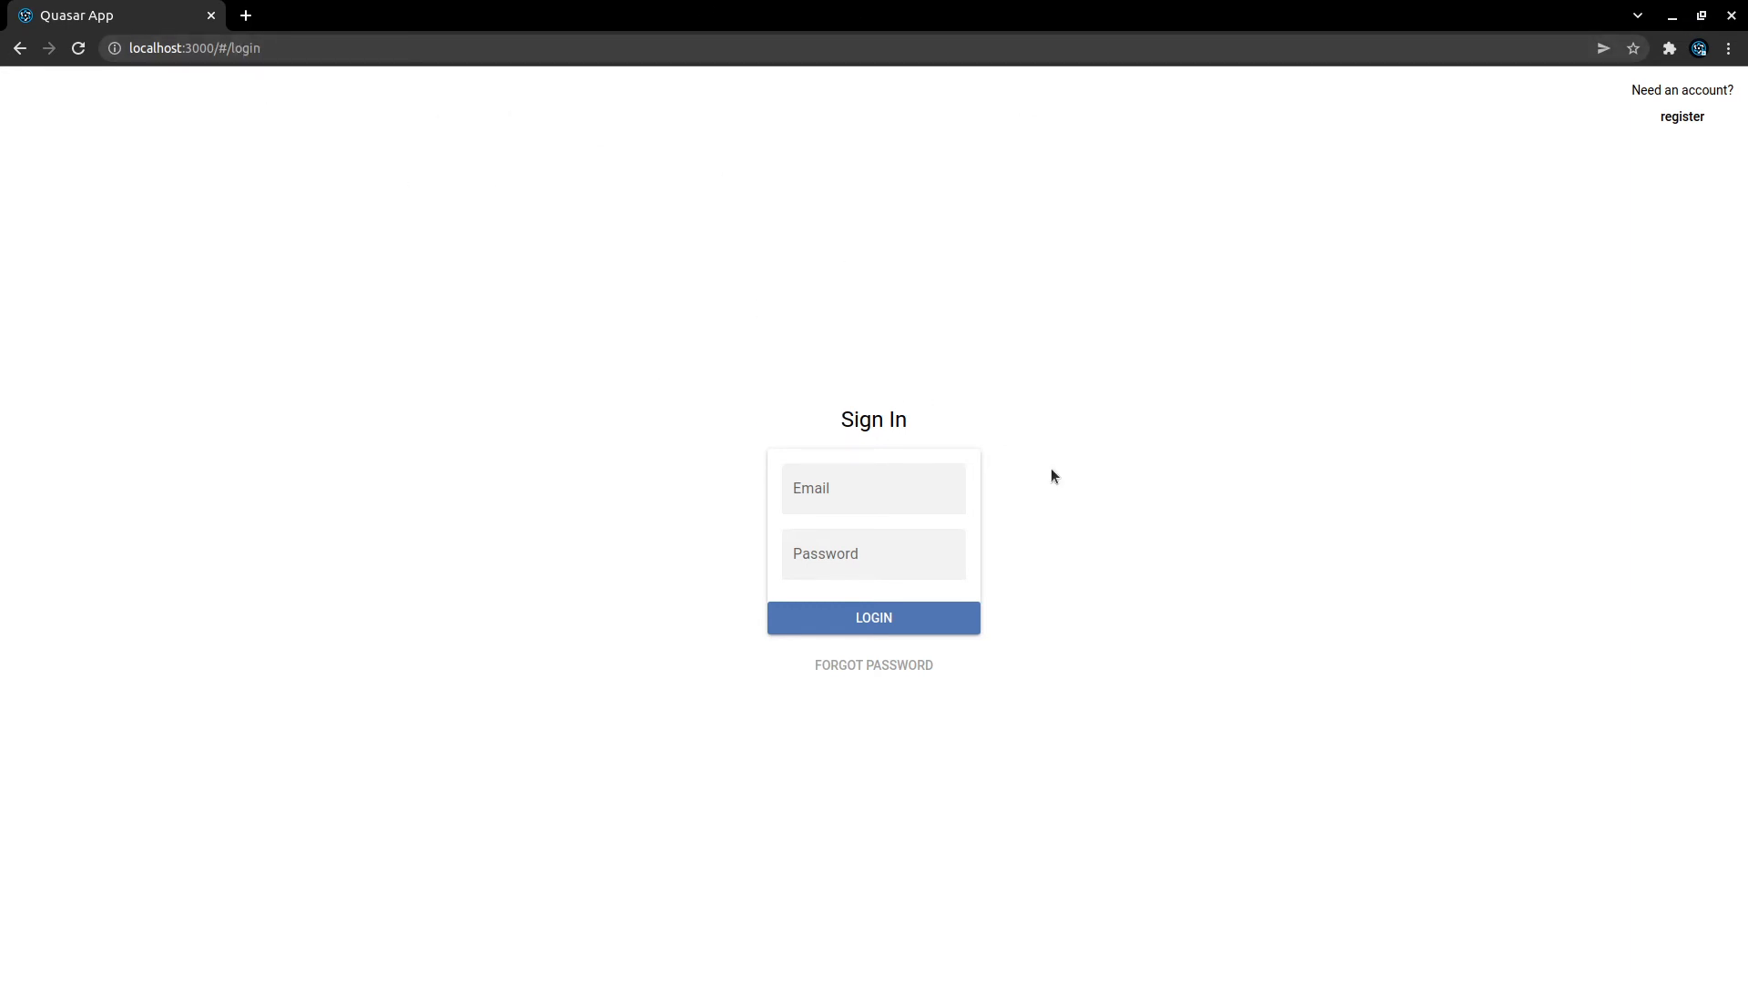
pyautogui.moveTo(1046, 491)
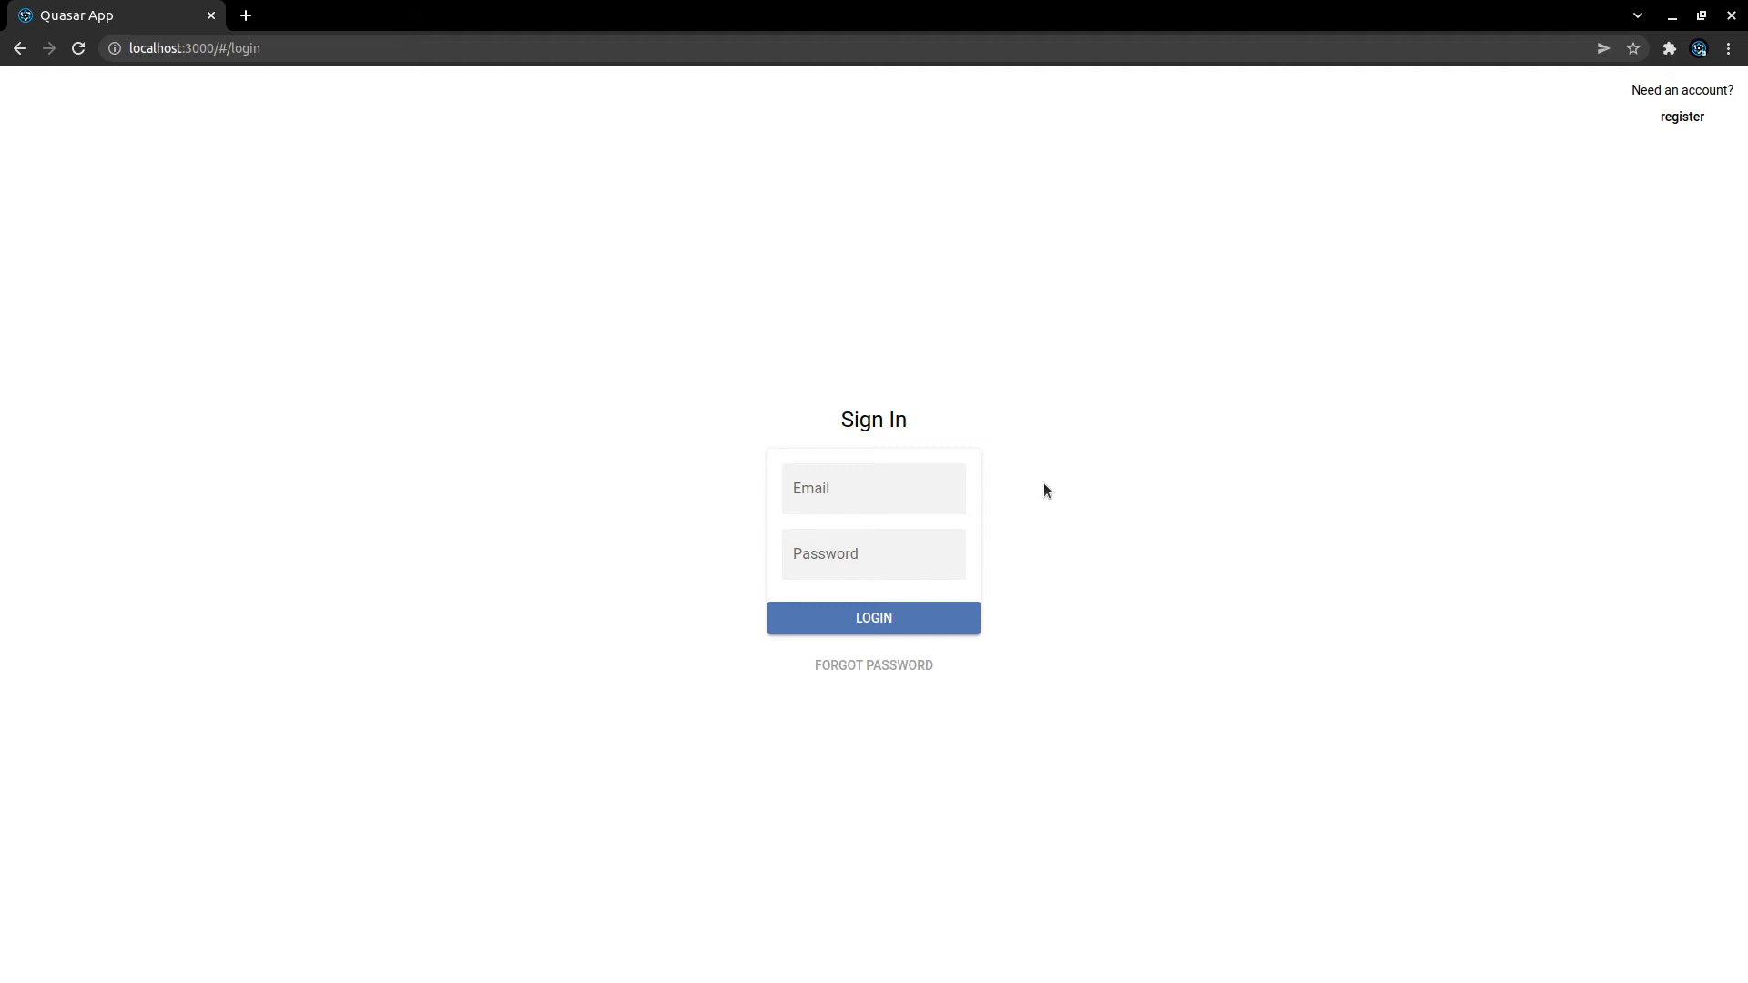
pyautogui.moveTo(1137, 360)
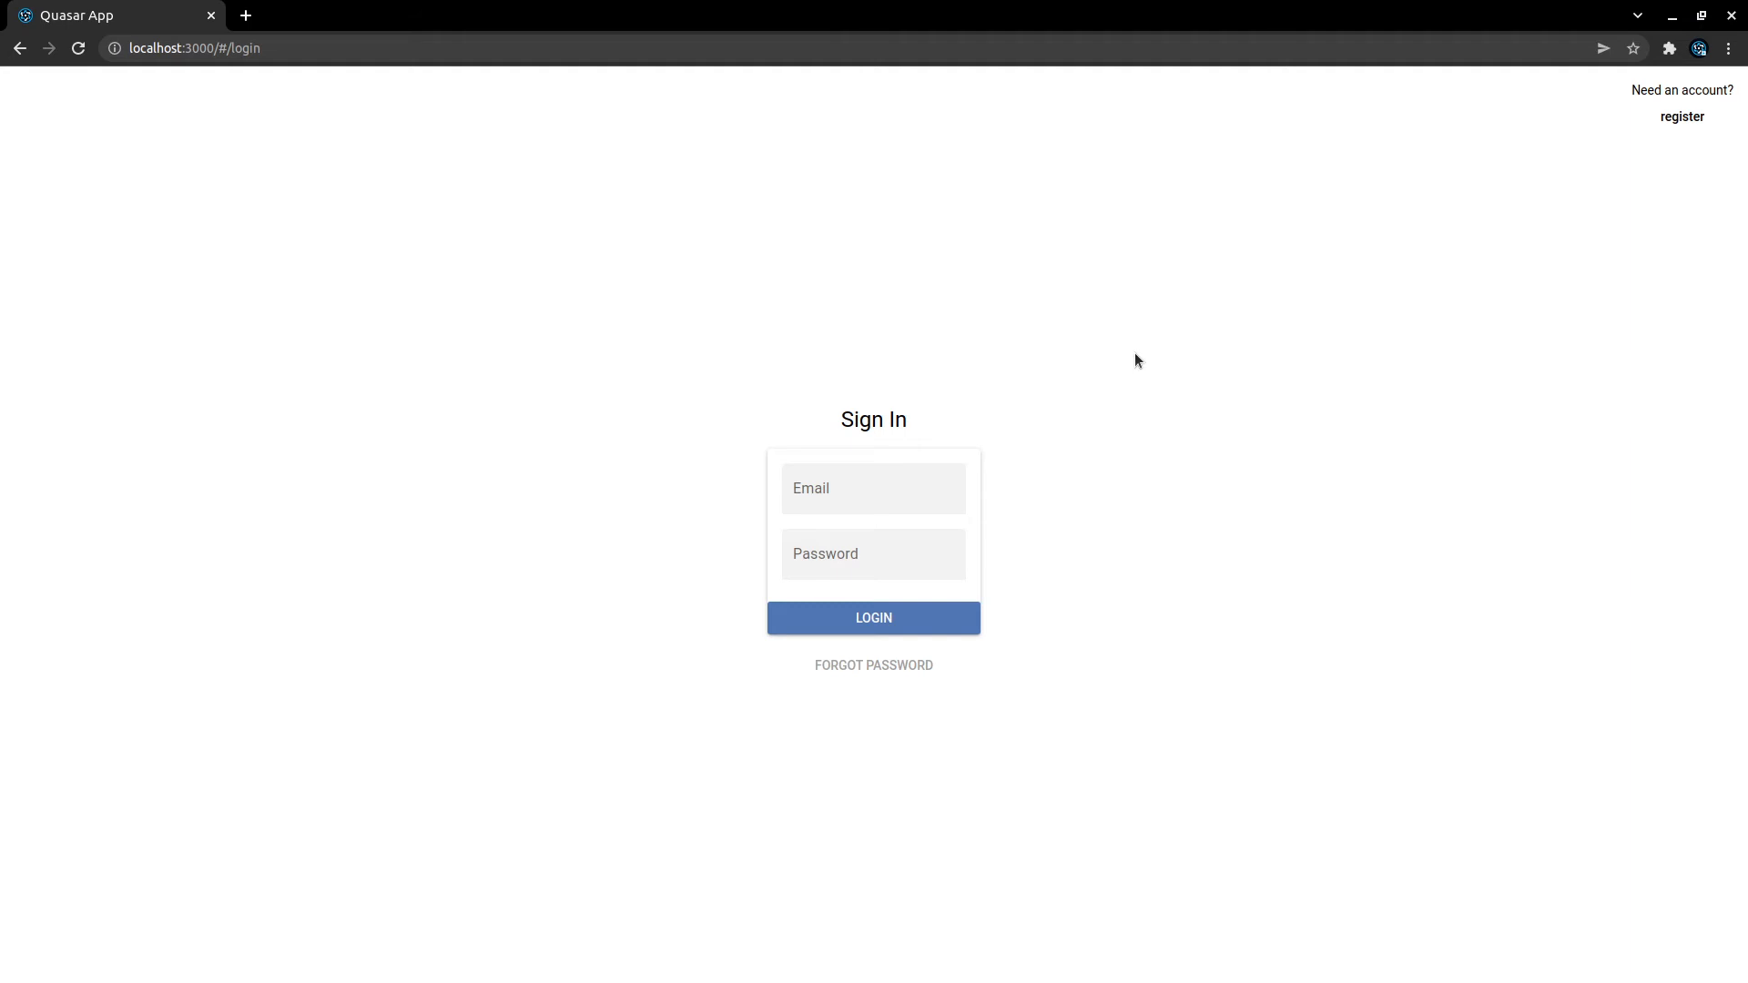
pyautogui.moveTo(484, 344)
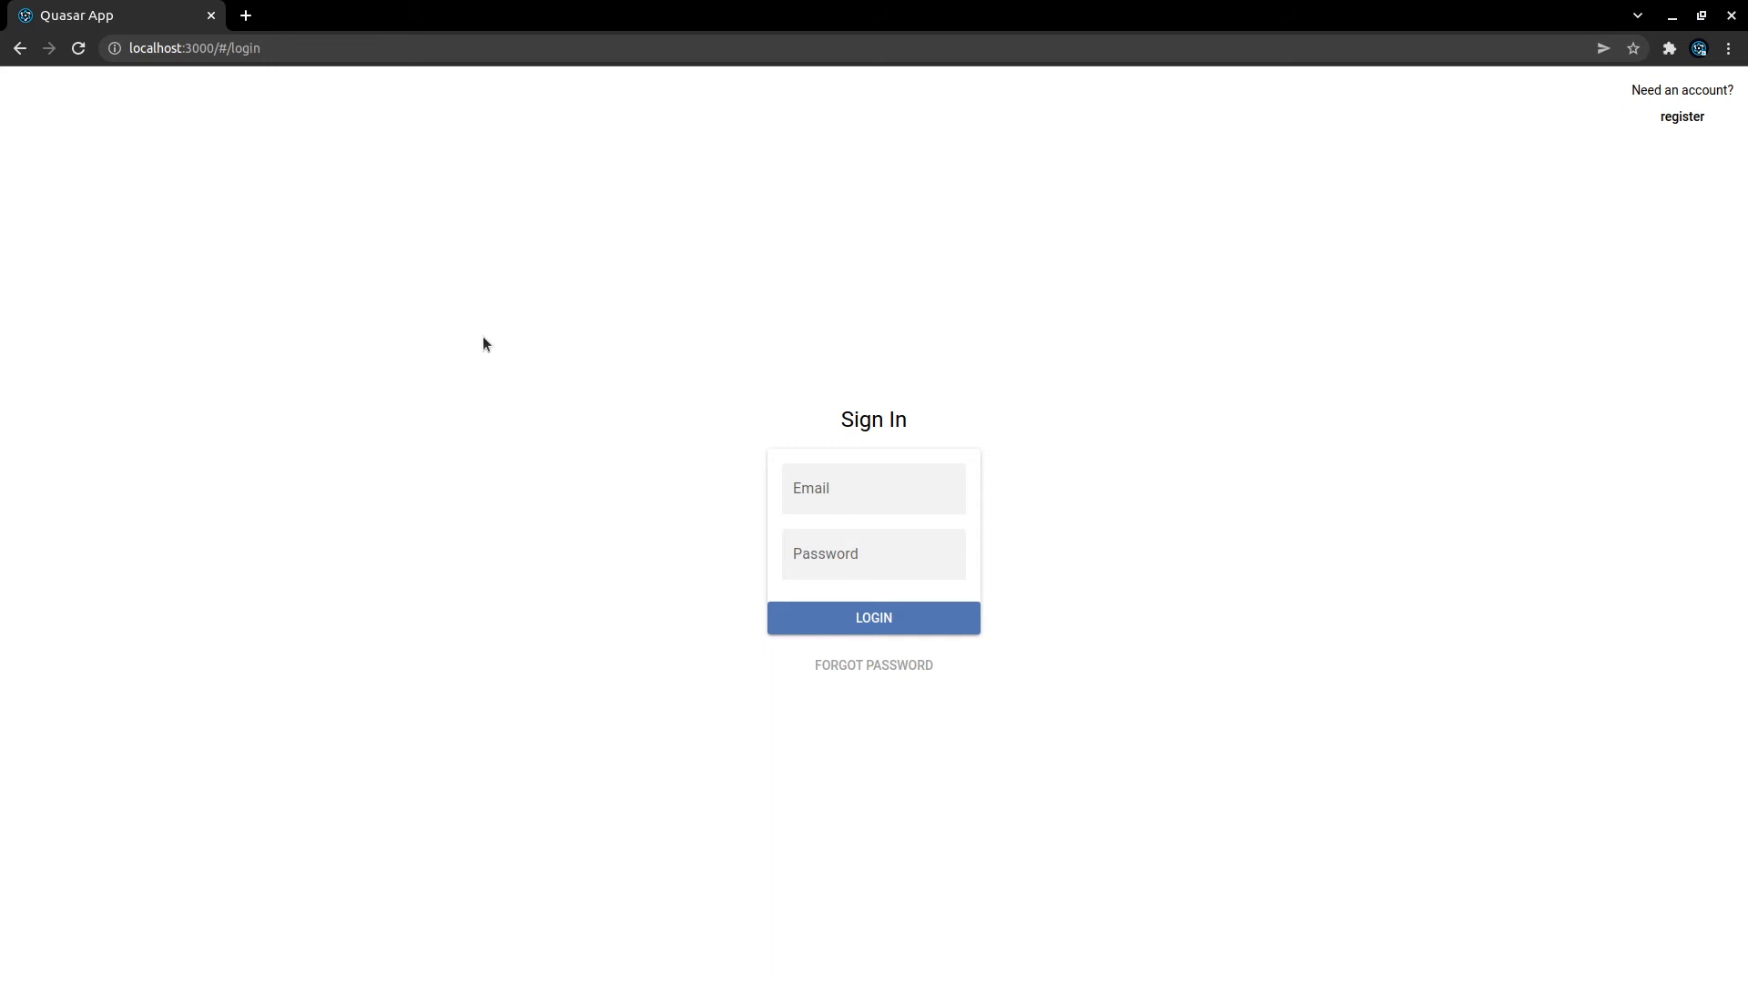
pyautogui.moveTo(1251, 437)
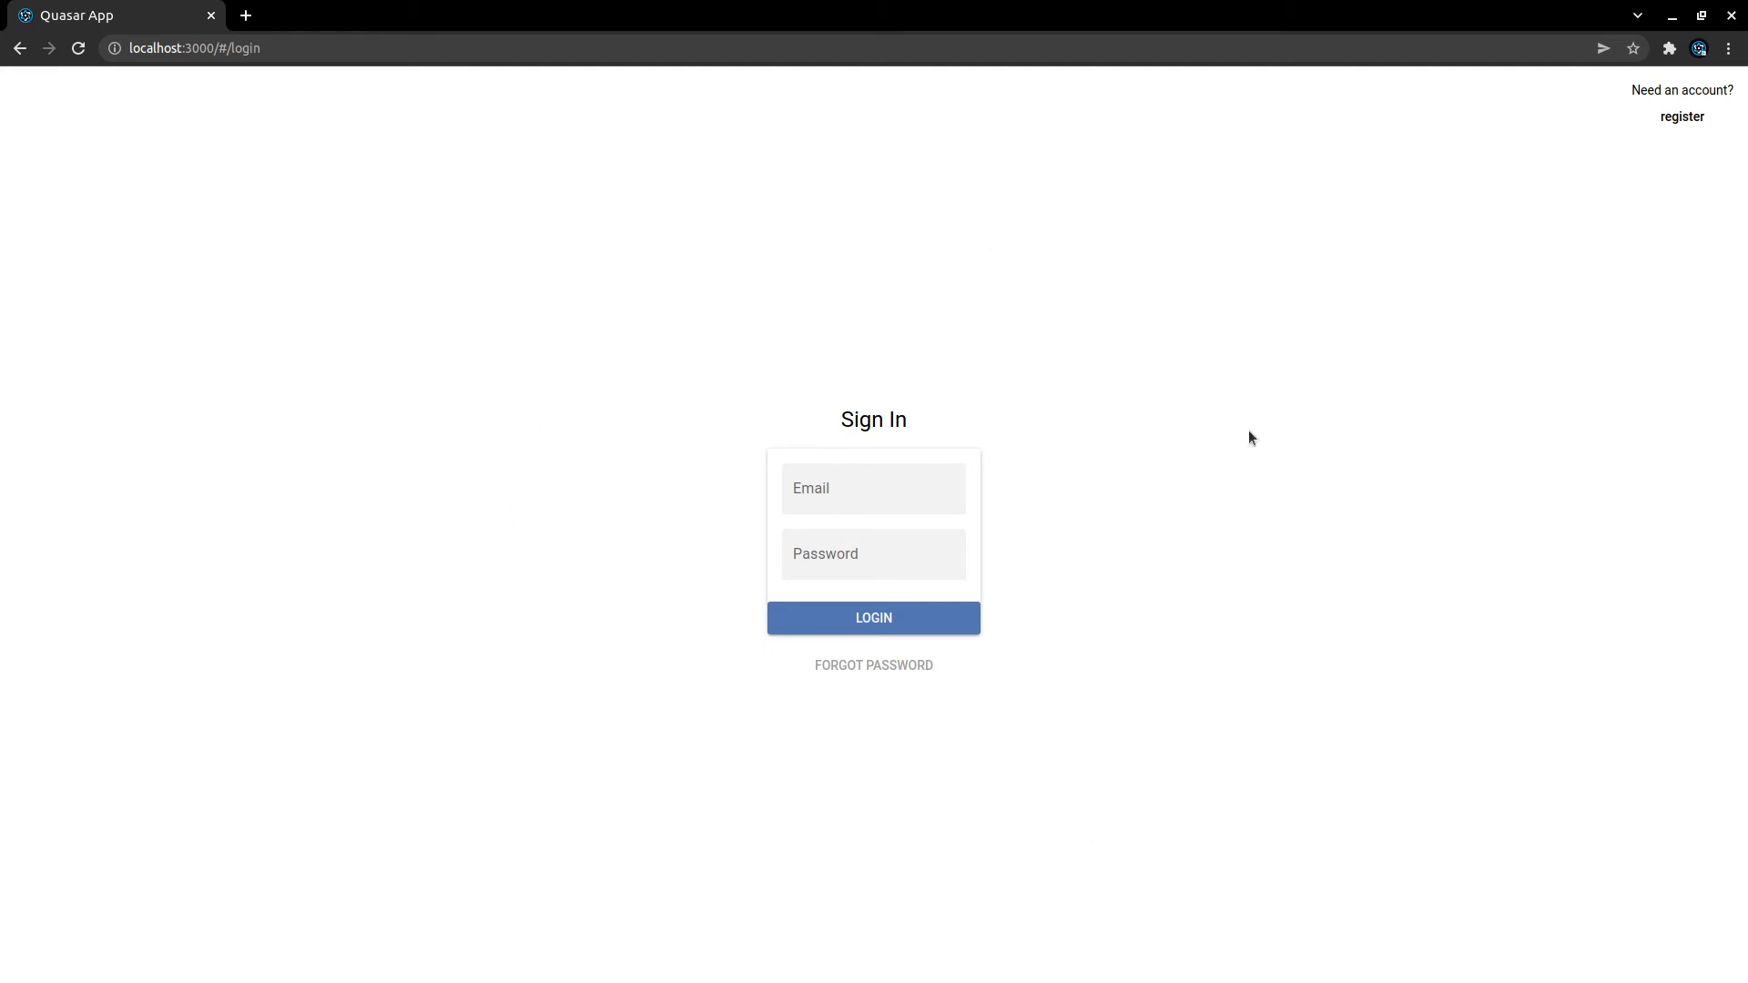
pyautogui.moveTo(1251, 490)
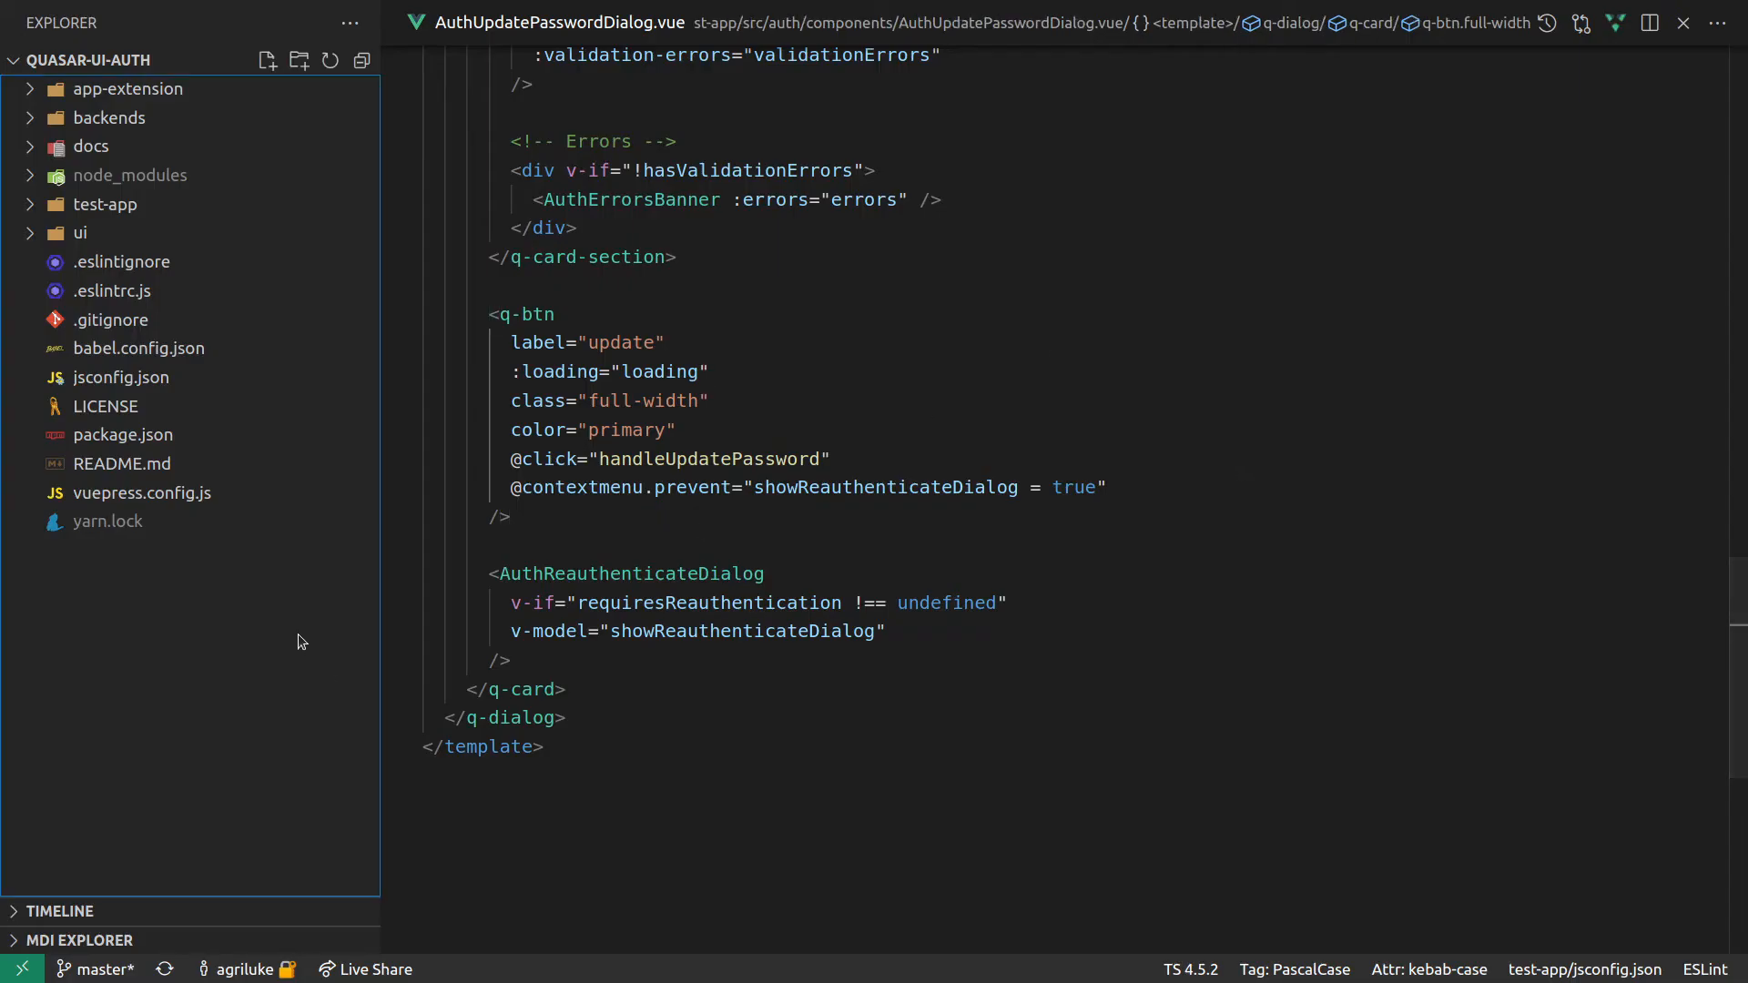
# Open the root package.json and highlight the supabase-composables dependency.
pyautogui.press('ctrl+p')
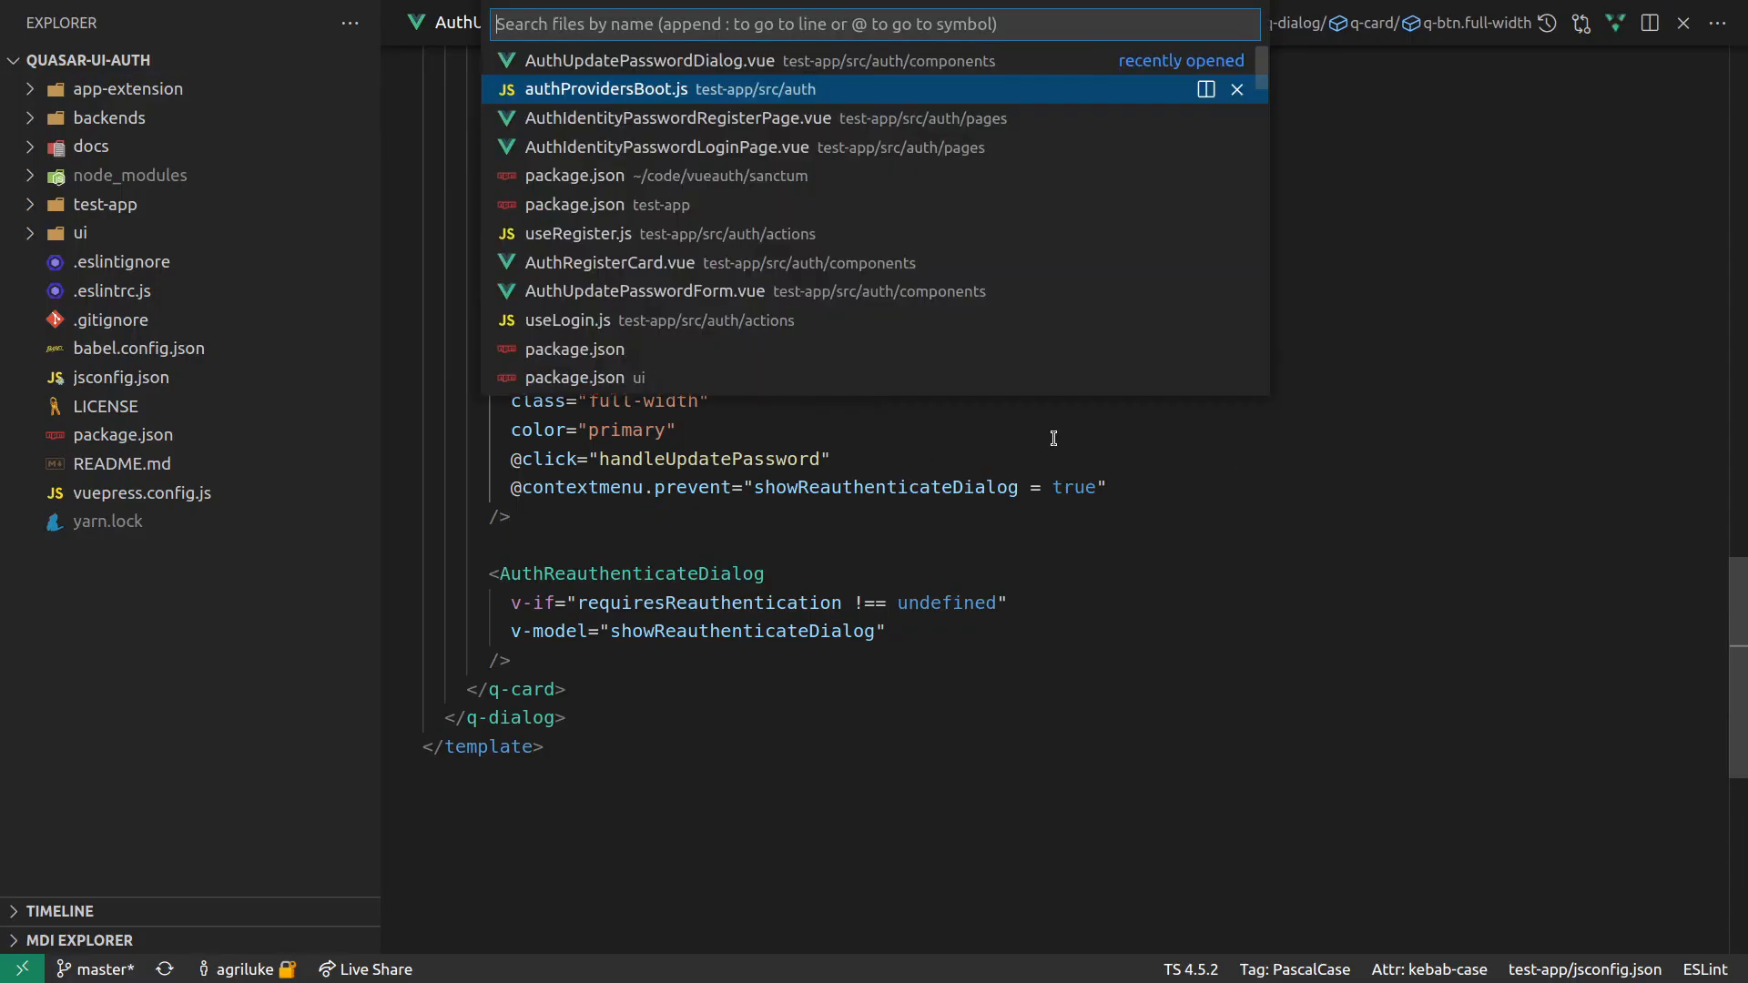
pyautogui.moveTo(734, 189)
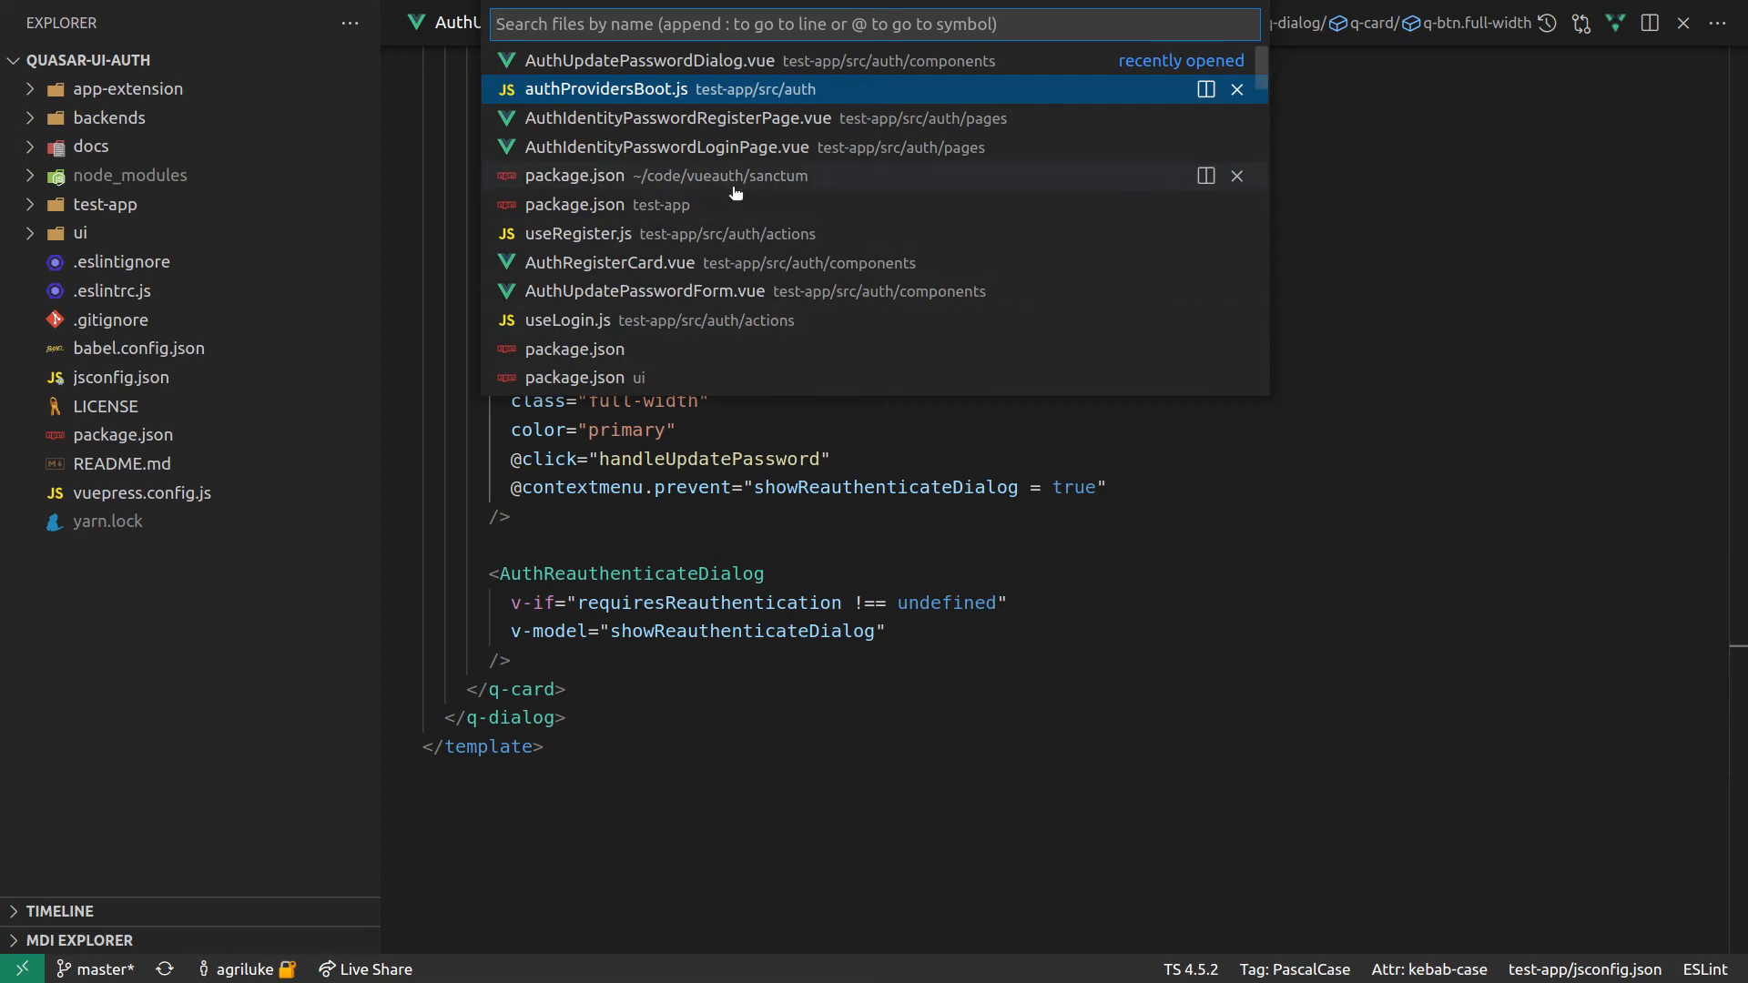
pyautogui.click(646, 60)
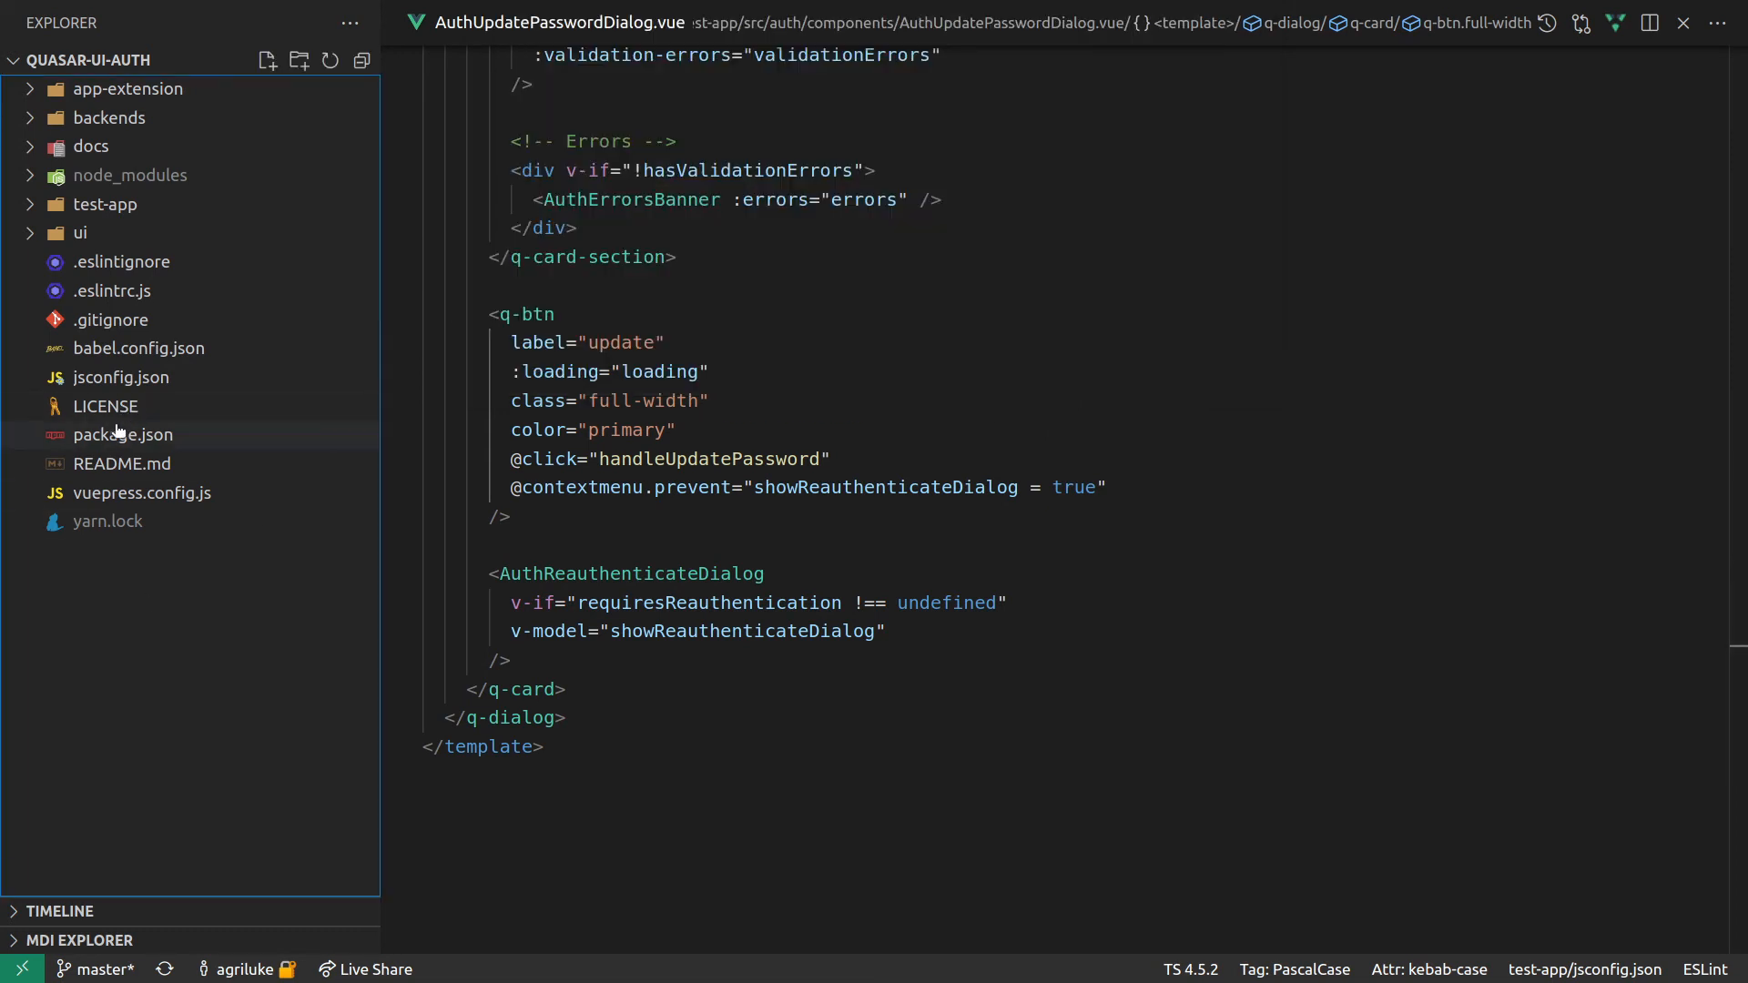
pyautogui.click(124, 435)
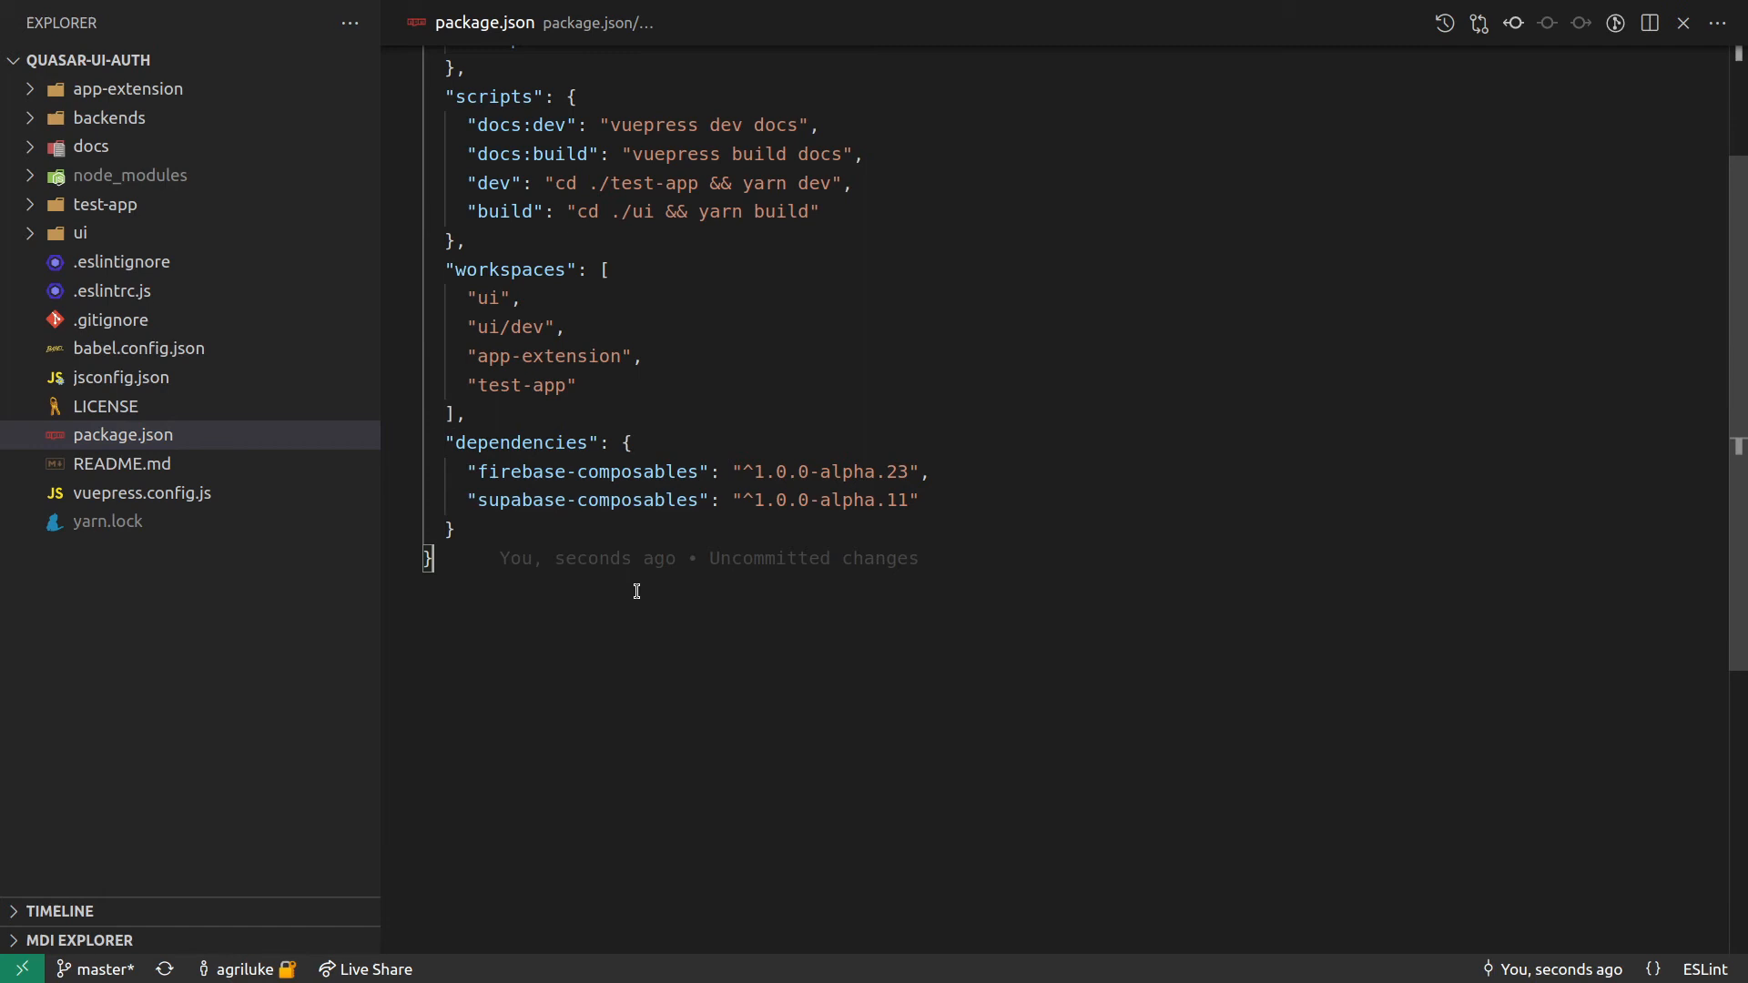
pyautogui.doubleClick(570, 472)
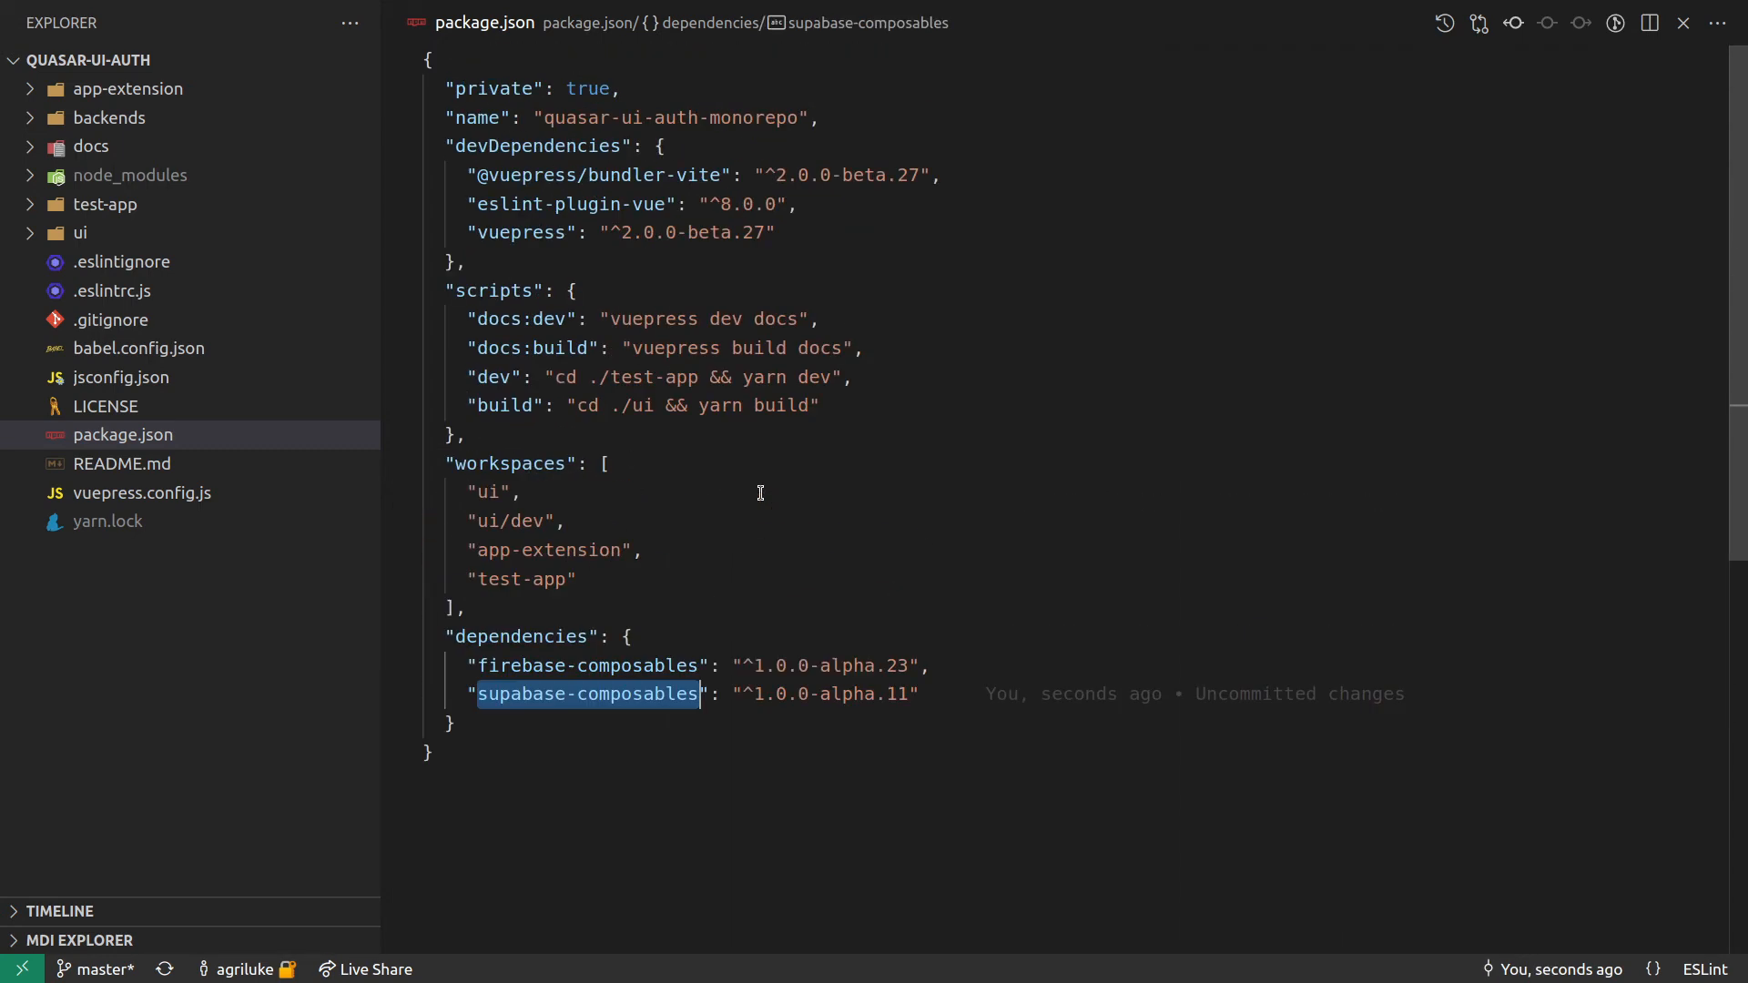
pyautogui.click(513, 492)
pyautogui.write('github')
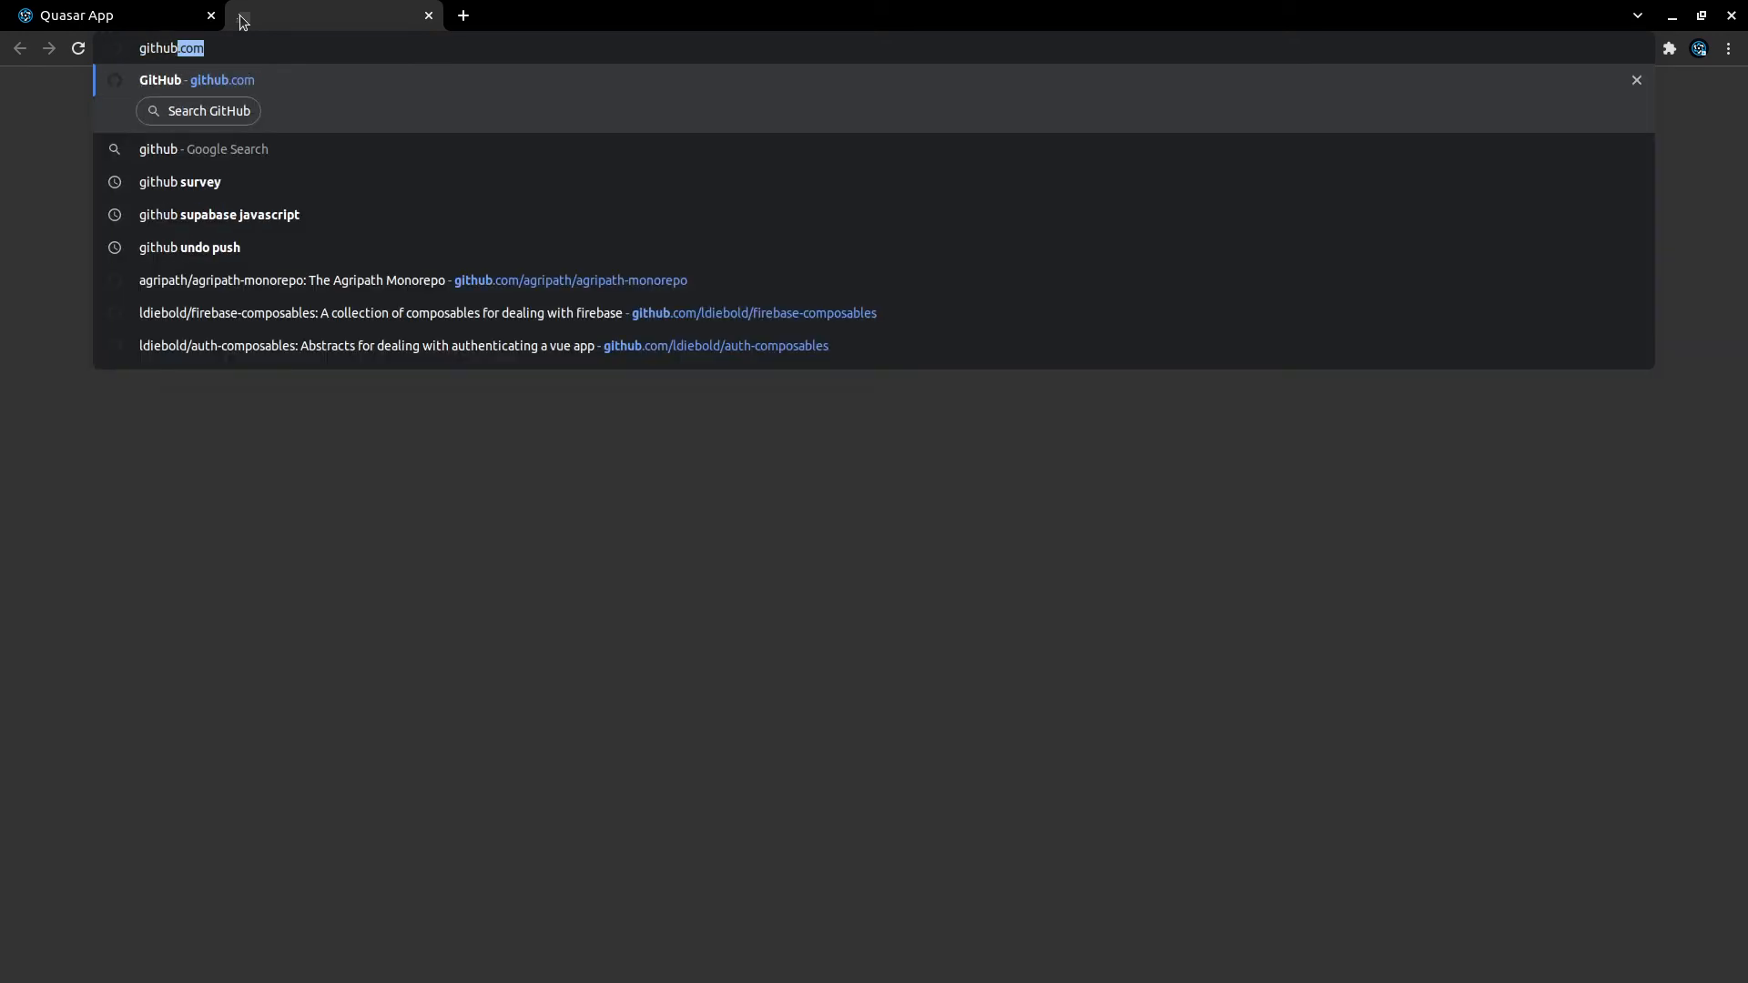
pyautogui.moveTo(408, 41)
pyautogui.write(' vueaut')
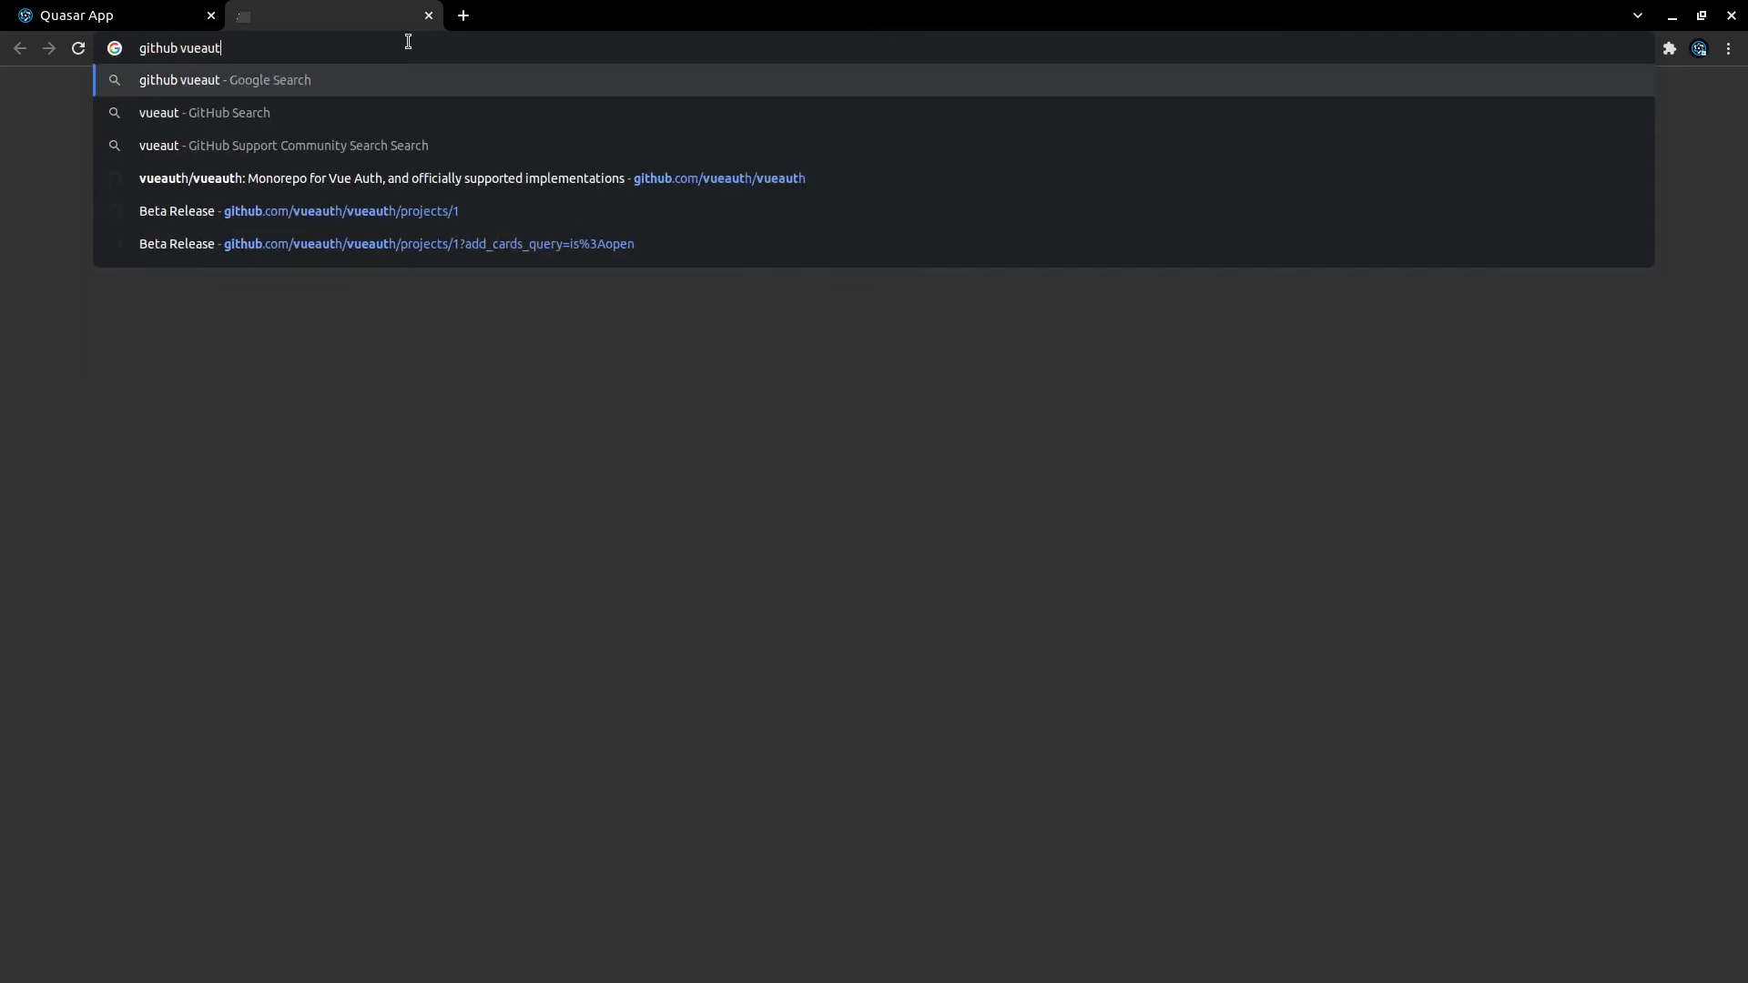
# Open the vueauth/vueauth repository from the GitHub search suggestion.
pyautogui.click(470, 179)
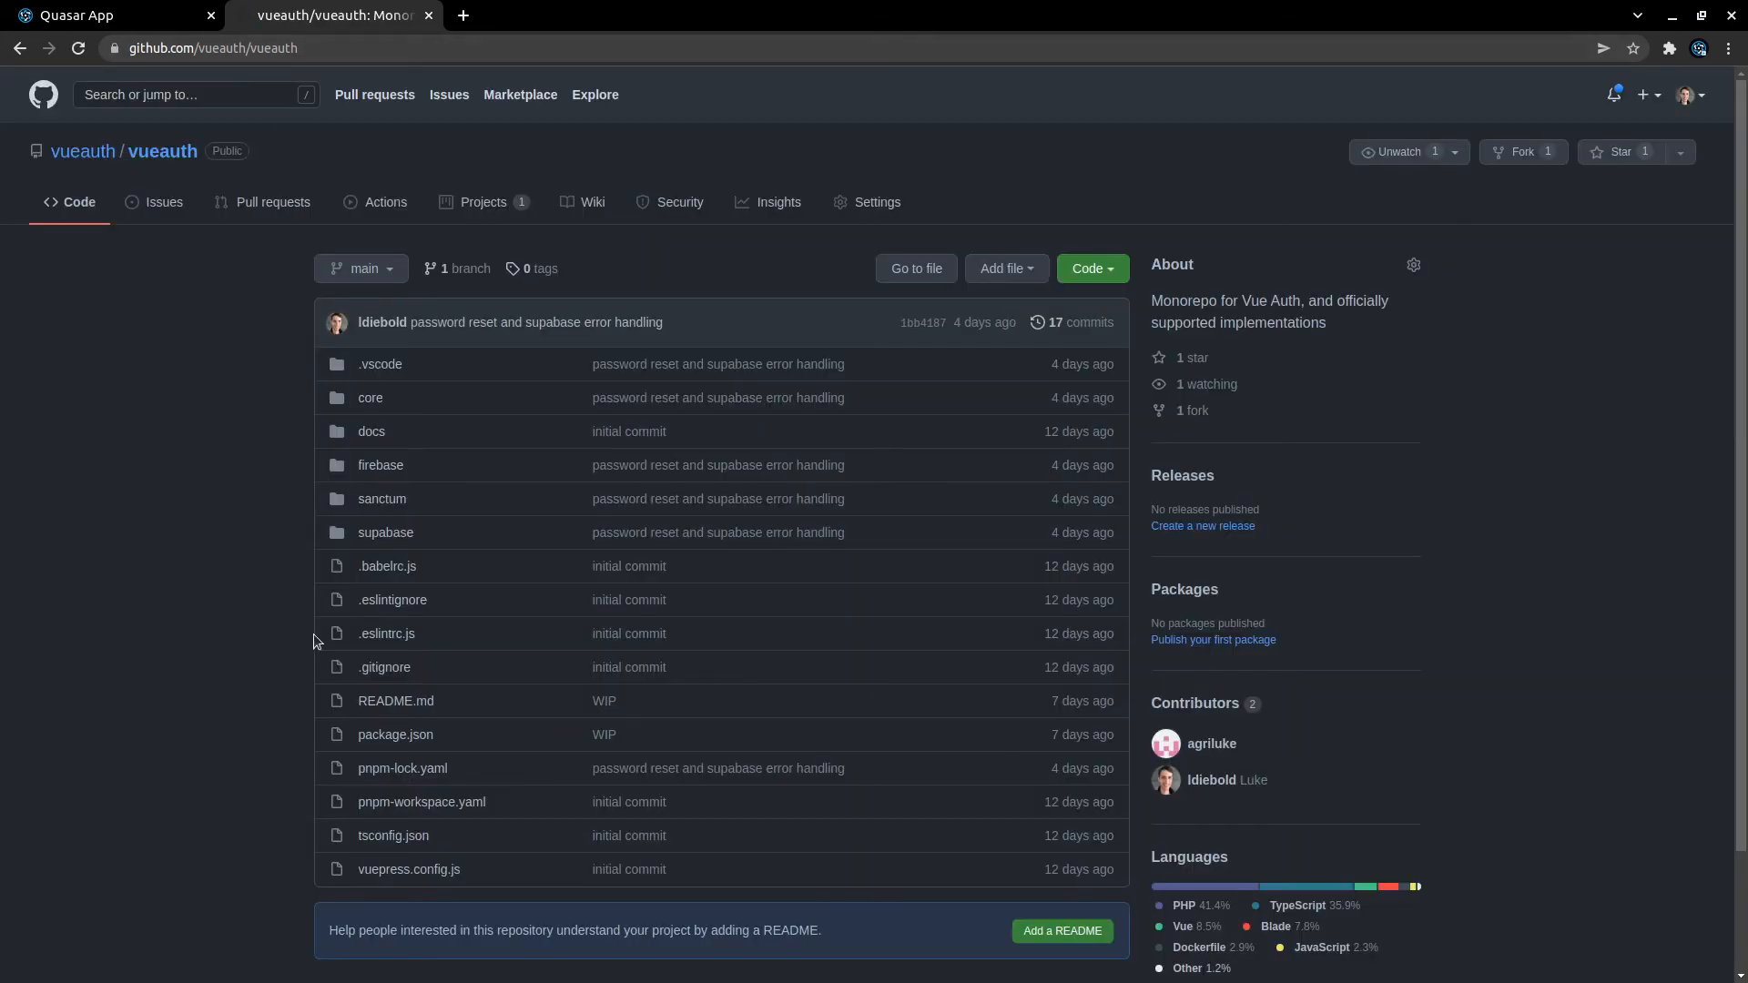
pyautogui.moveTo(418, 481)
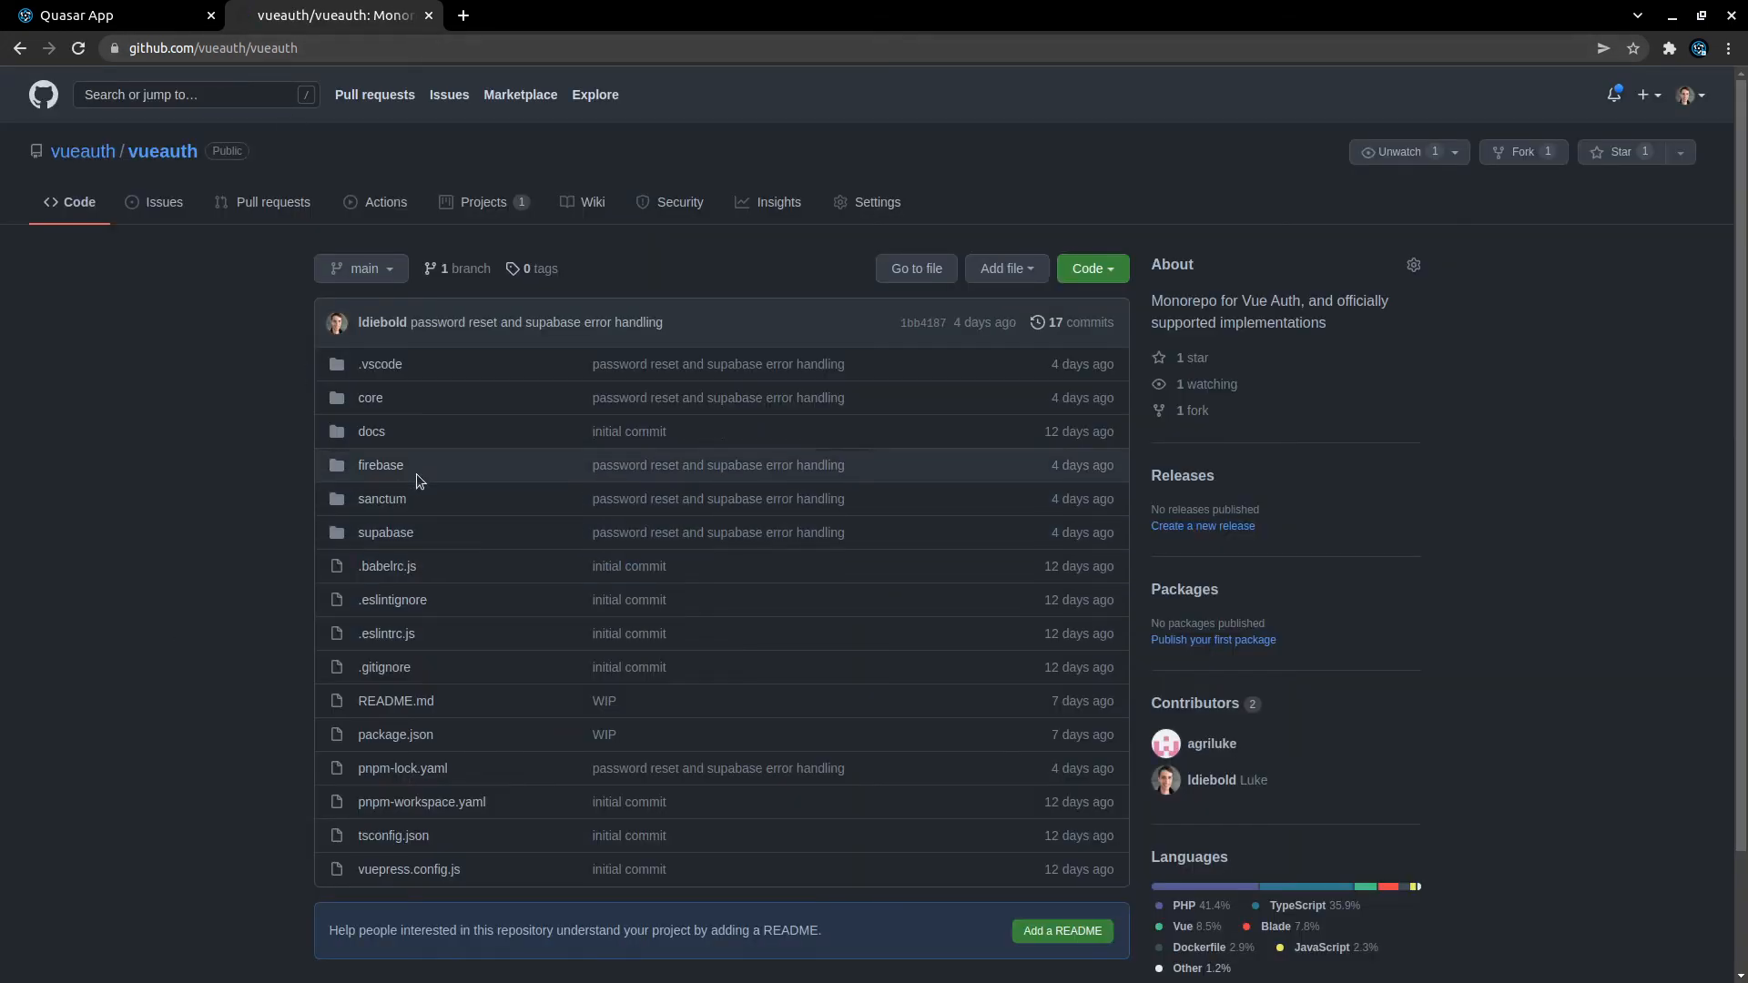
pyautogui.moveTo(384, 532)
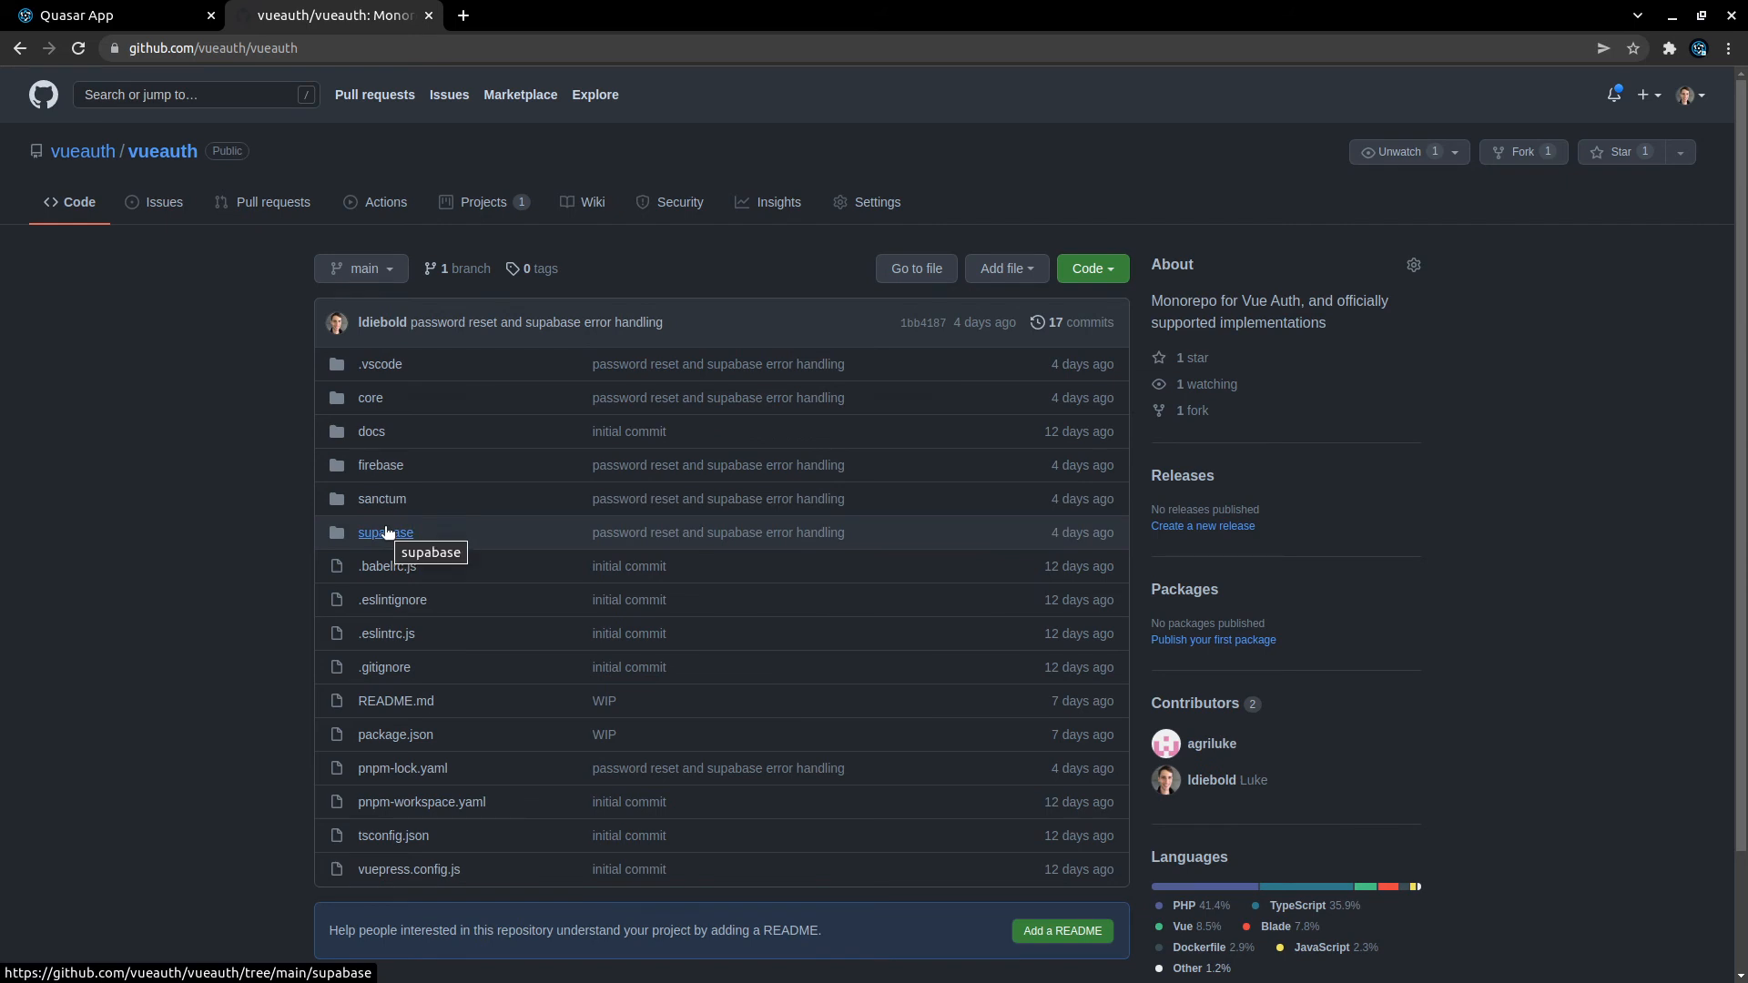
pyautogui.moveTo(418, 432)
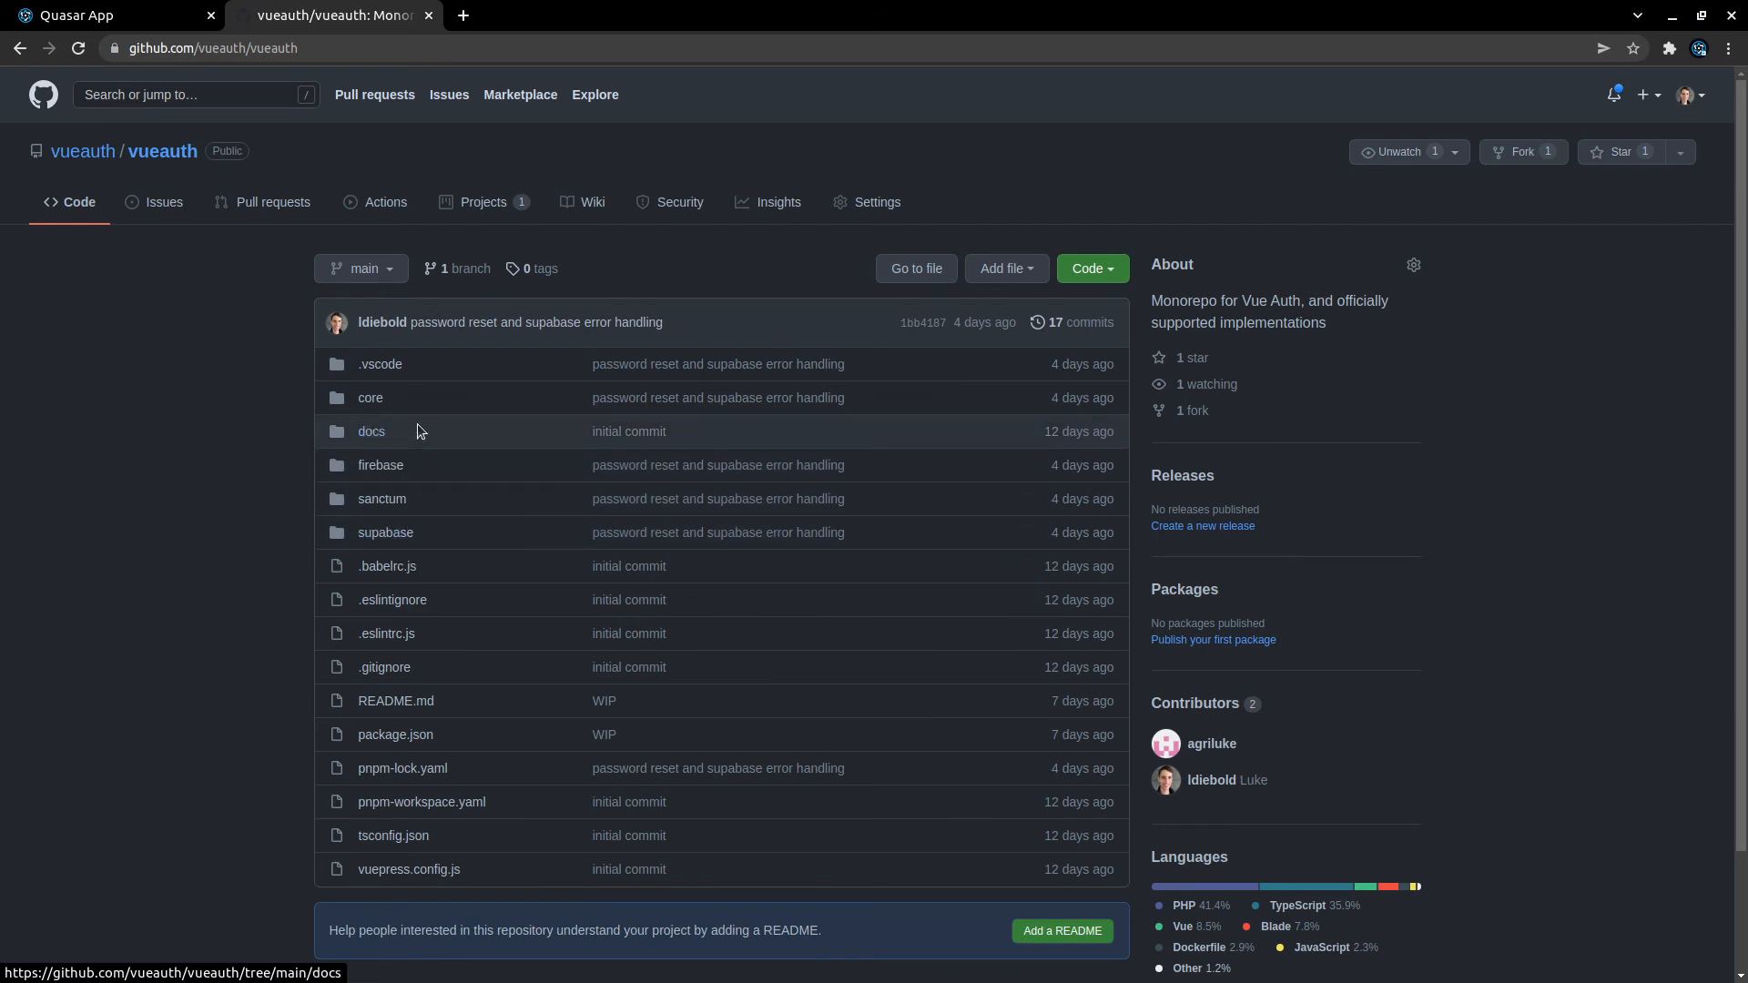
# Browse core/src/Contracts in the vueauth repo and open UseIdentityPasswordLogin.ts.
pyautogui.click(370, 398)
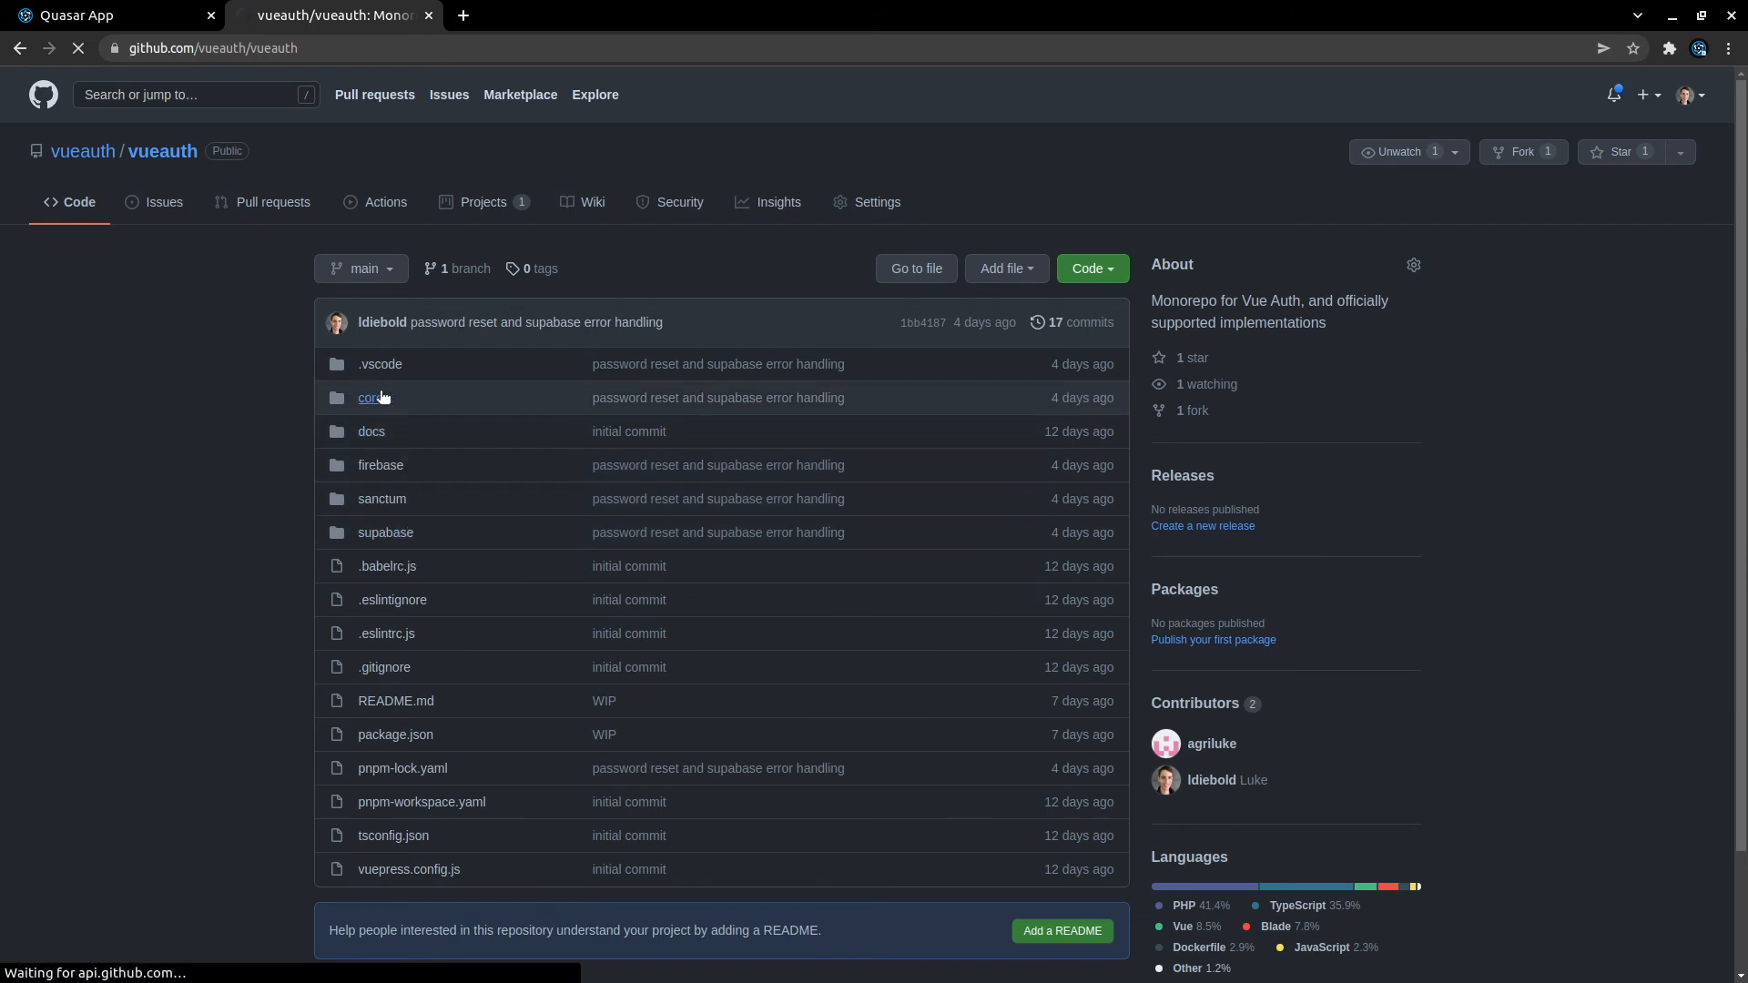
pyautogui.click(371, 398)
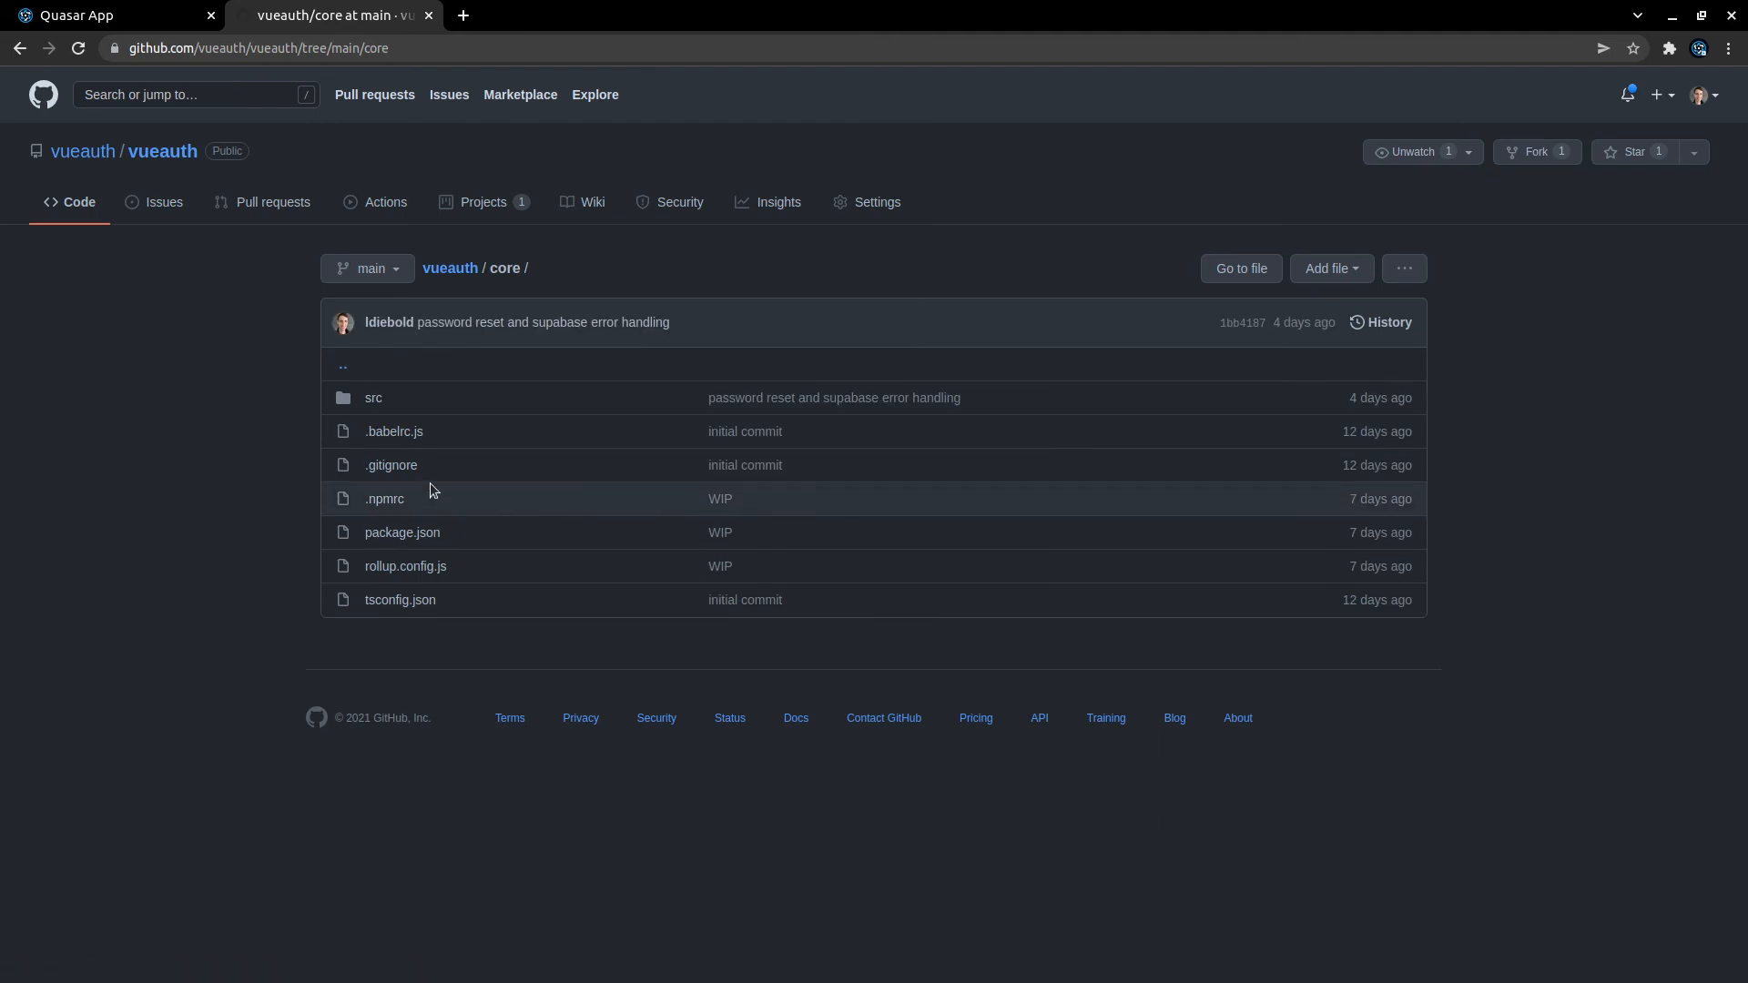
pyautogui.click(373, 398)
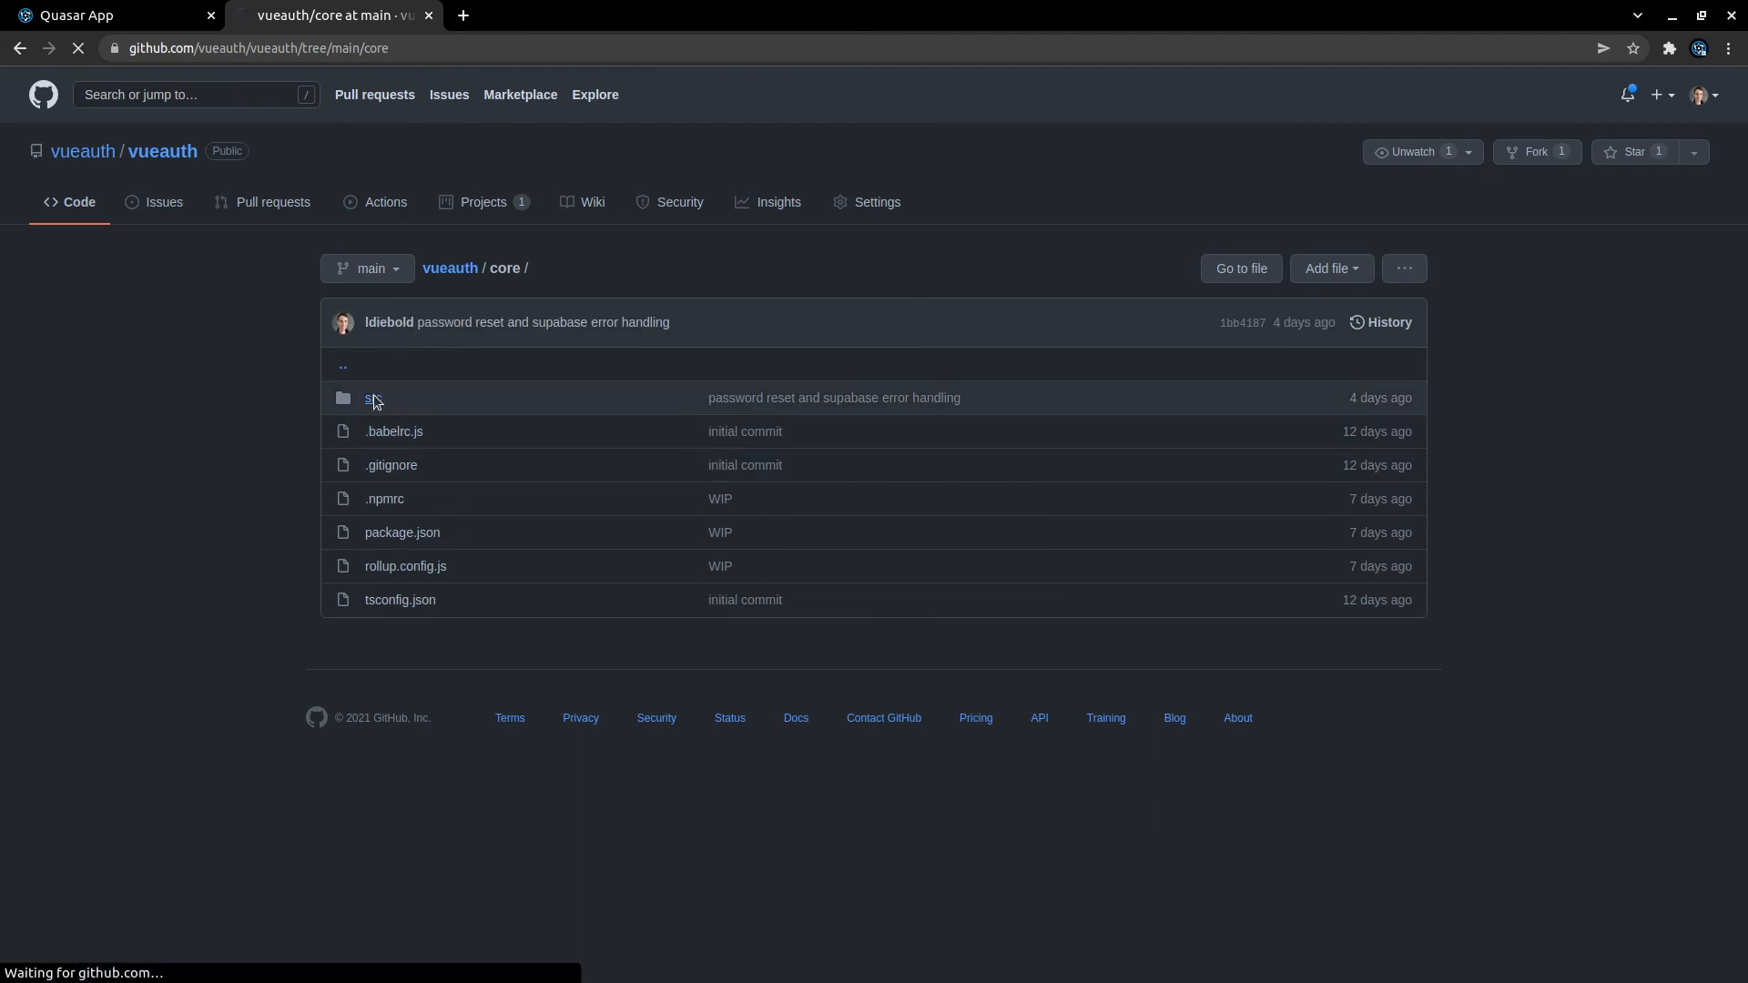
pyautogui.click(372, 398)
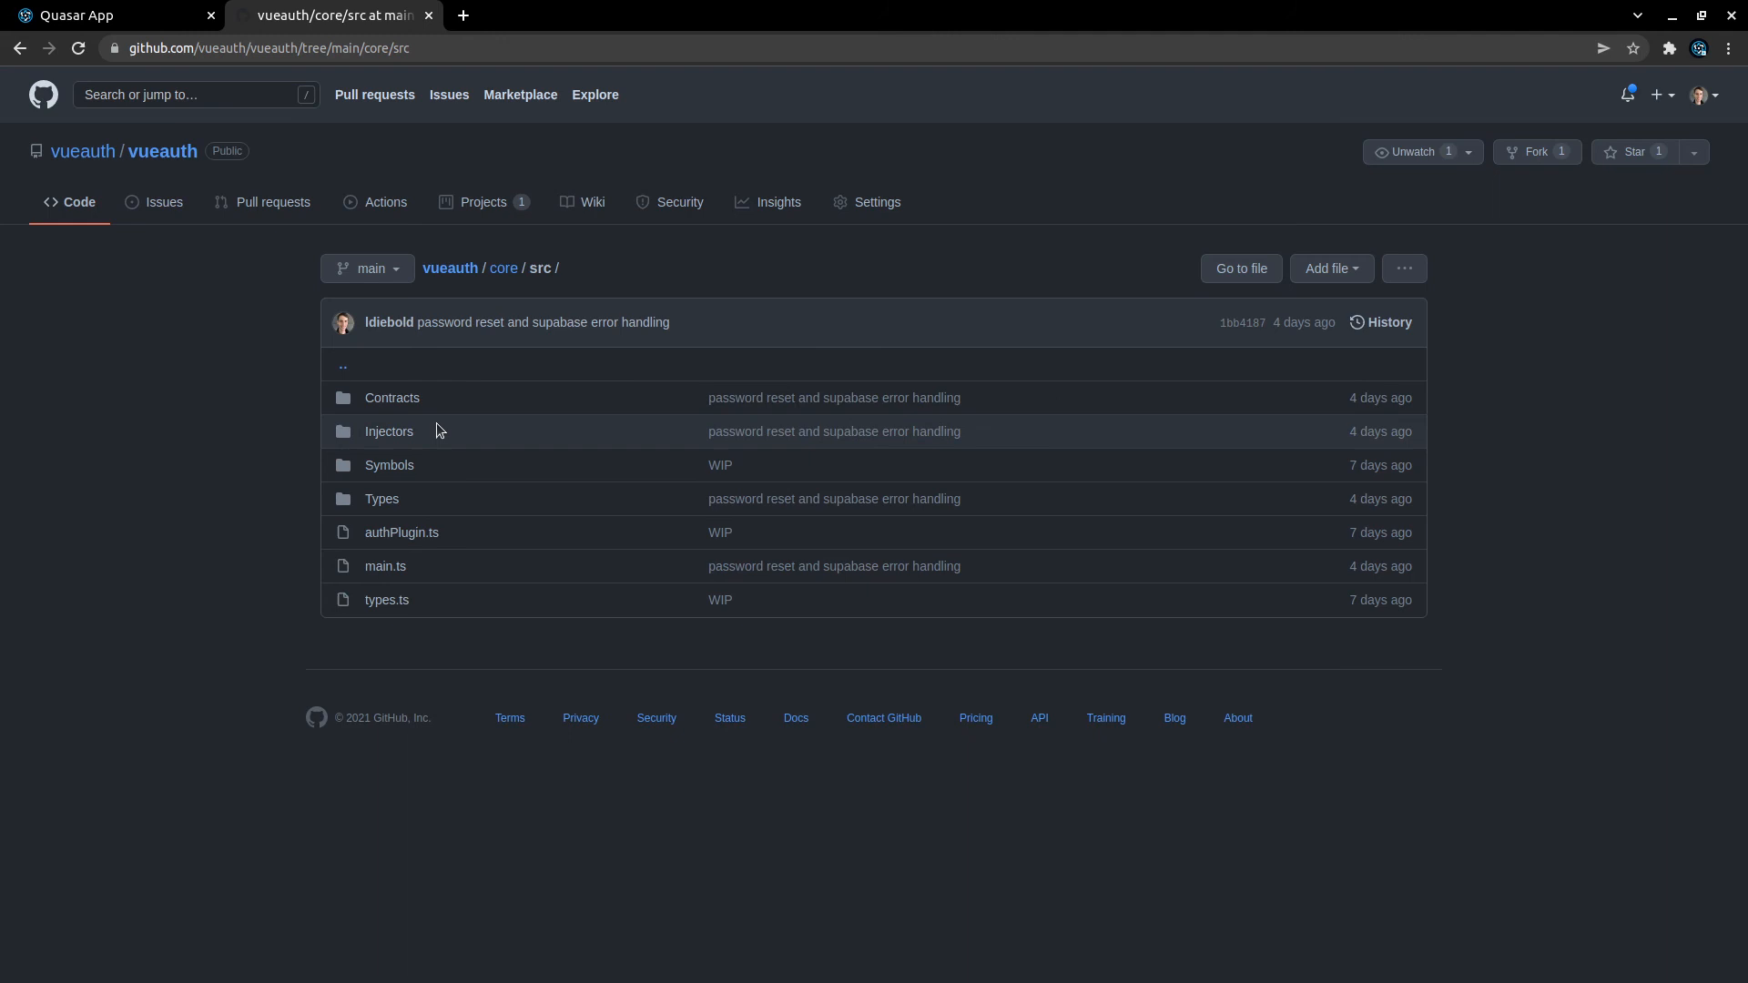
pyautogui.click(391, 397)
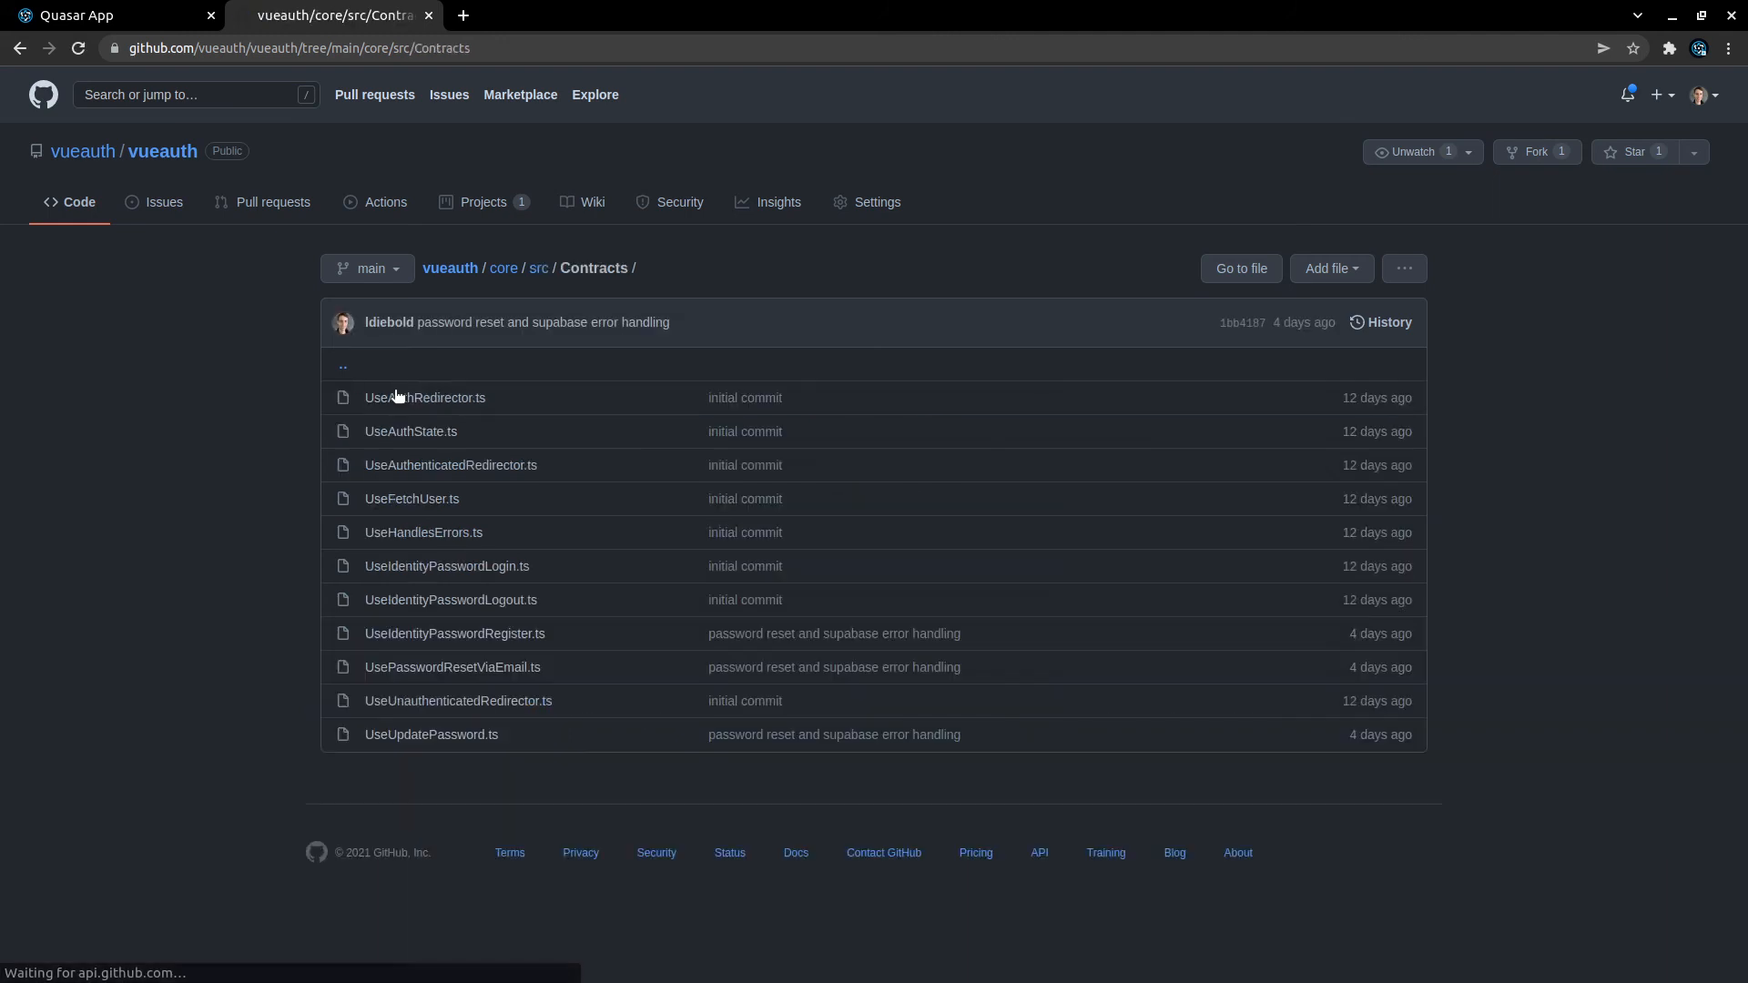
pyautogui.moveTo(328, 844)
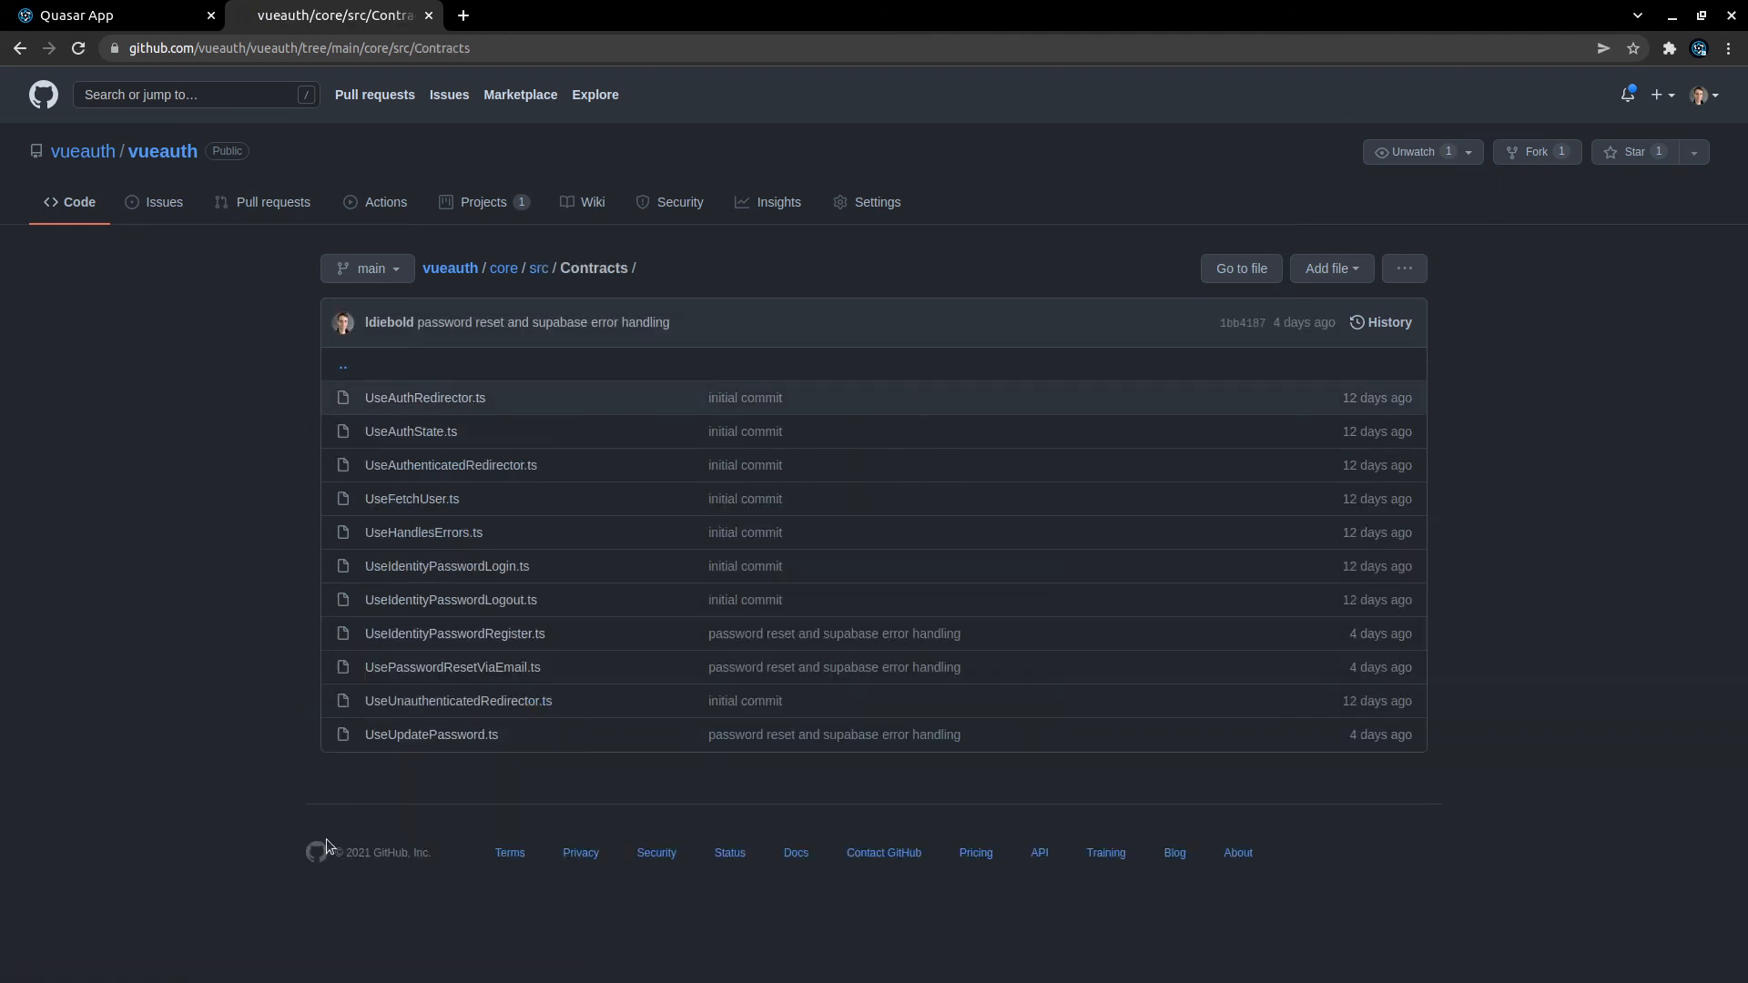
pyautogui.moveTo(431, 780)
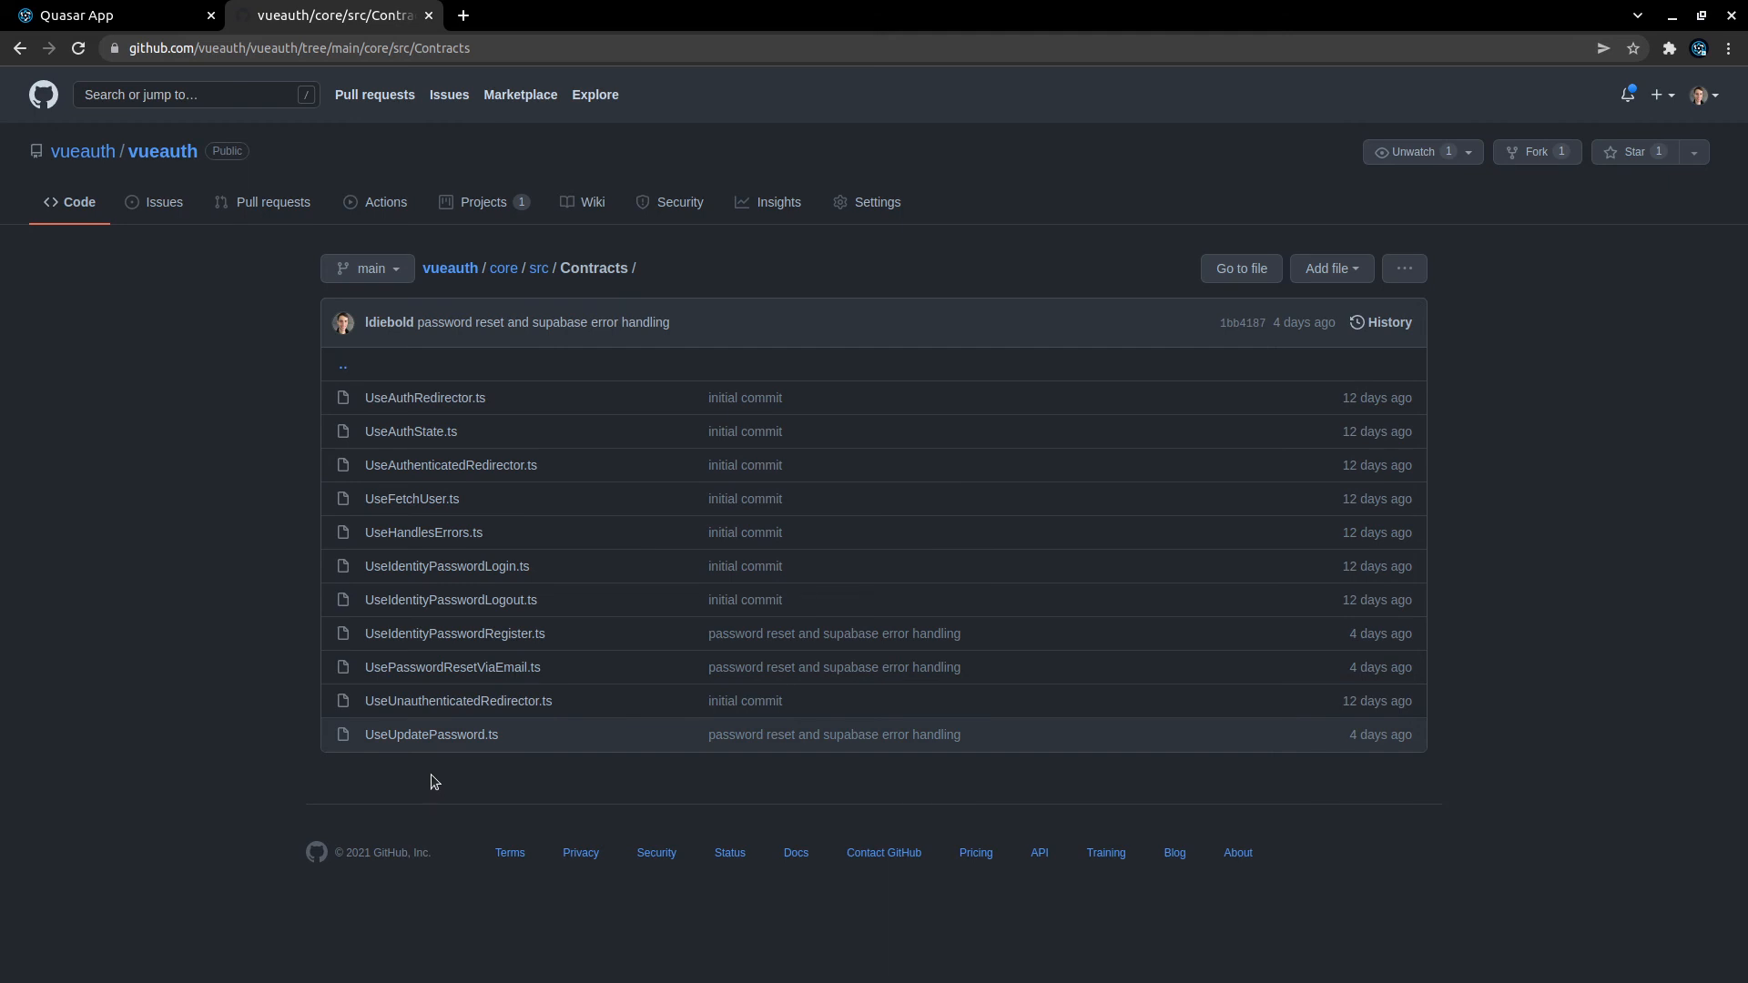
pyautogui.moveTo(424, 532)
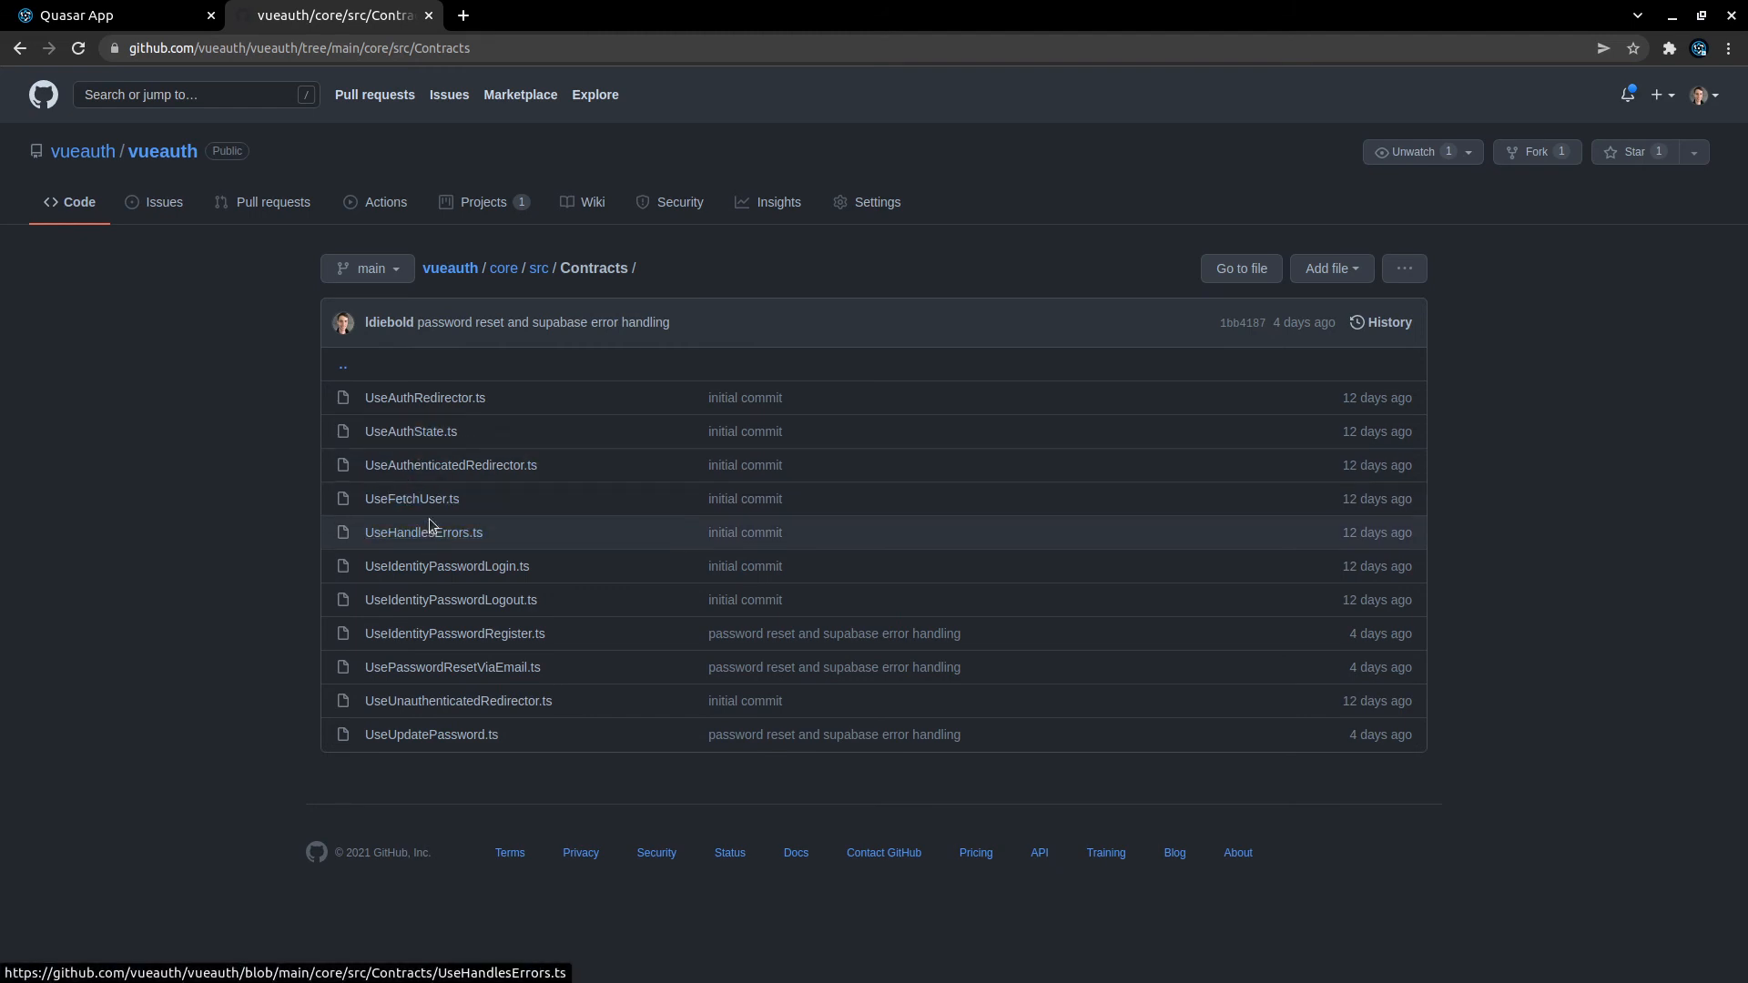
pyautogui.click(446, 566)
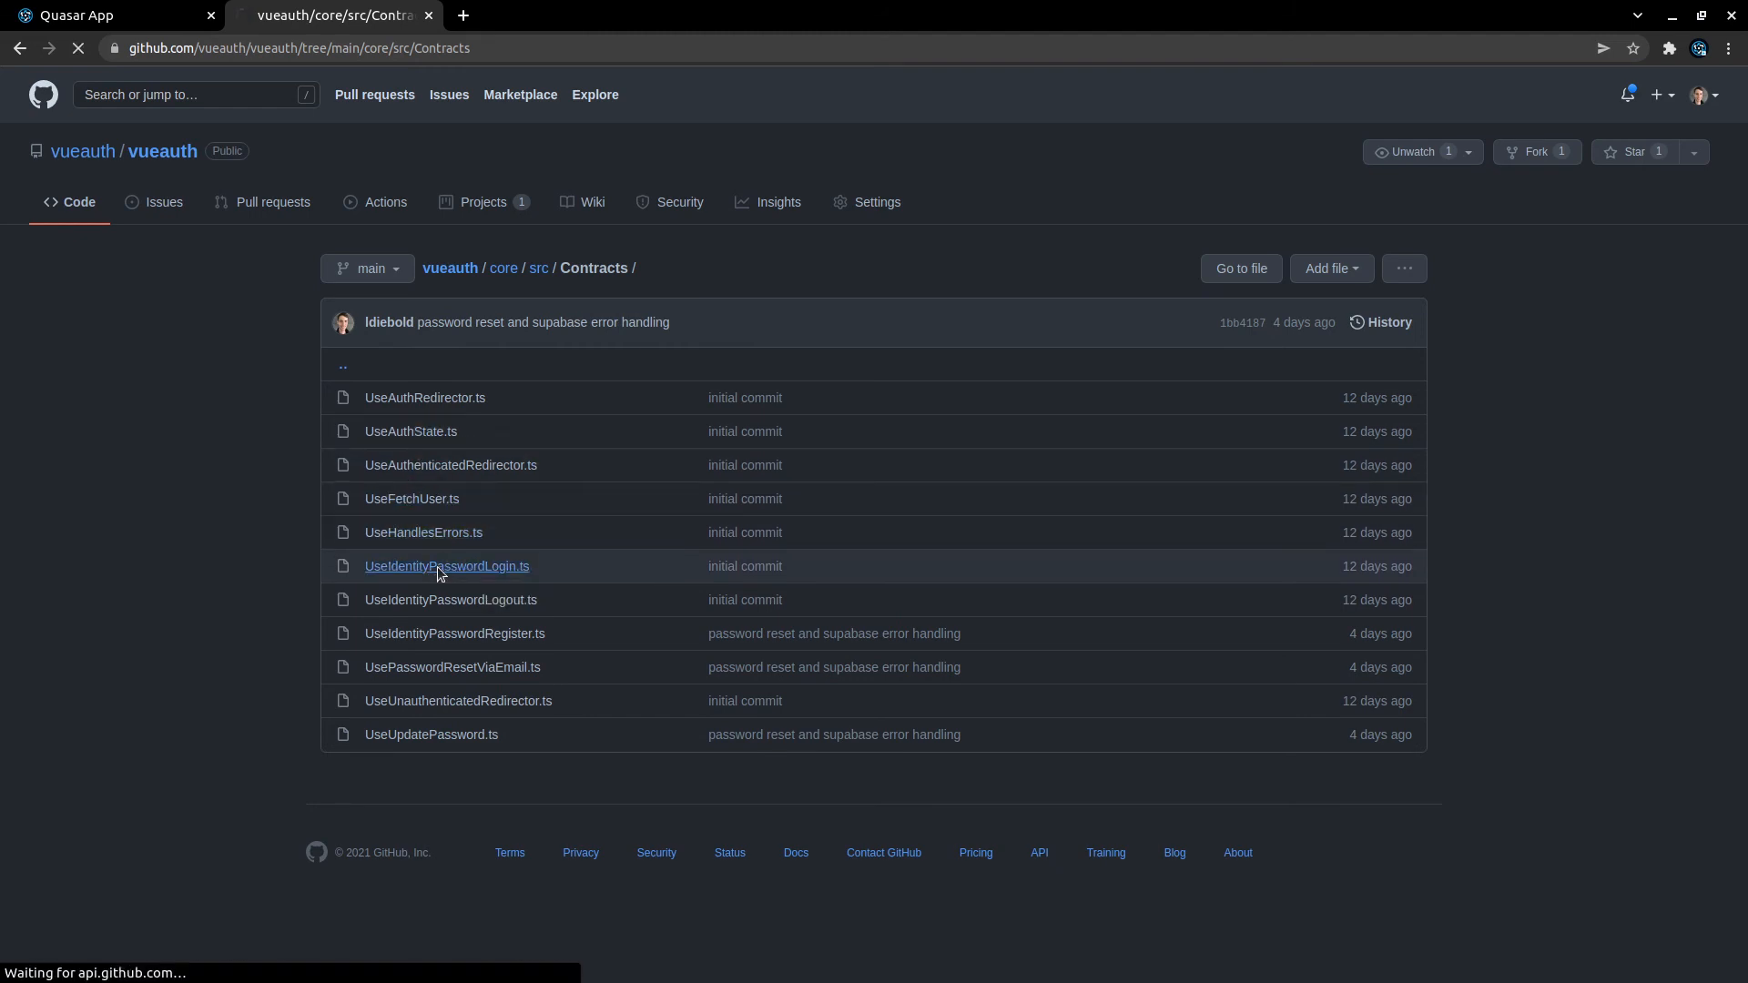
pyautogui.click(446, 566)
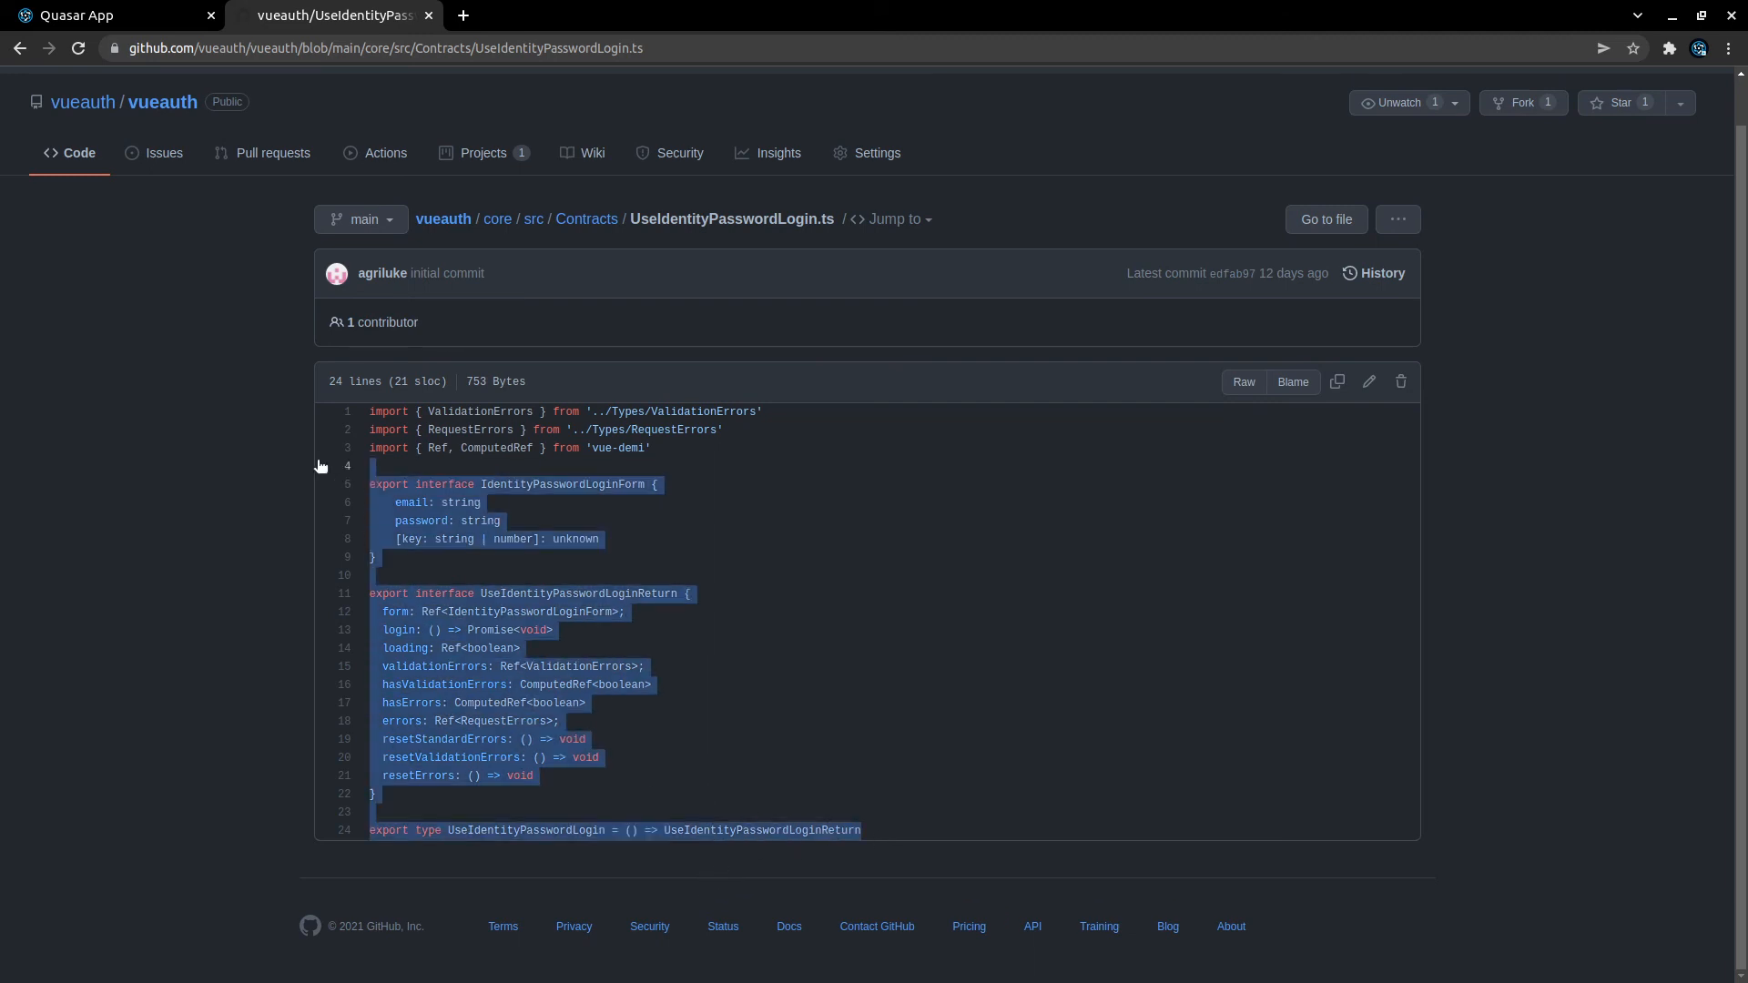
# Anchor UseIdentityPasswordLogin.ts at line 16 (hasValidationErrors), briefly check the Quasar tab, return to Contracts.
pyautogui.click(848, 536)
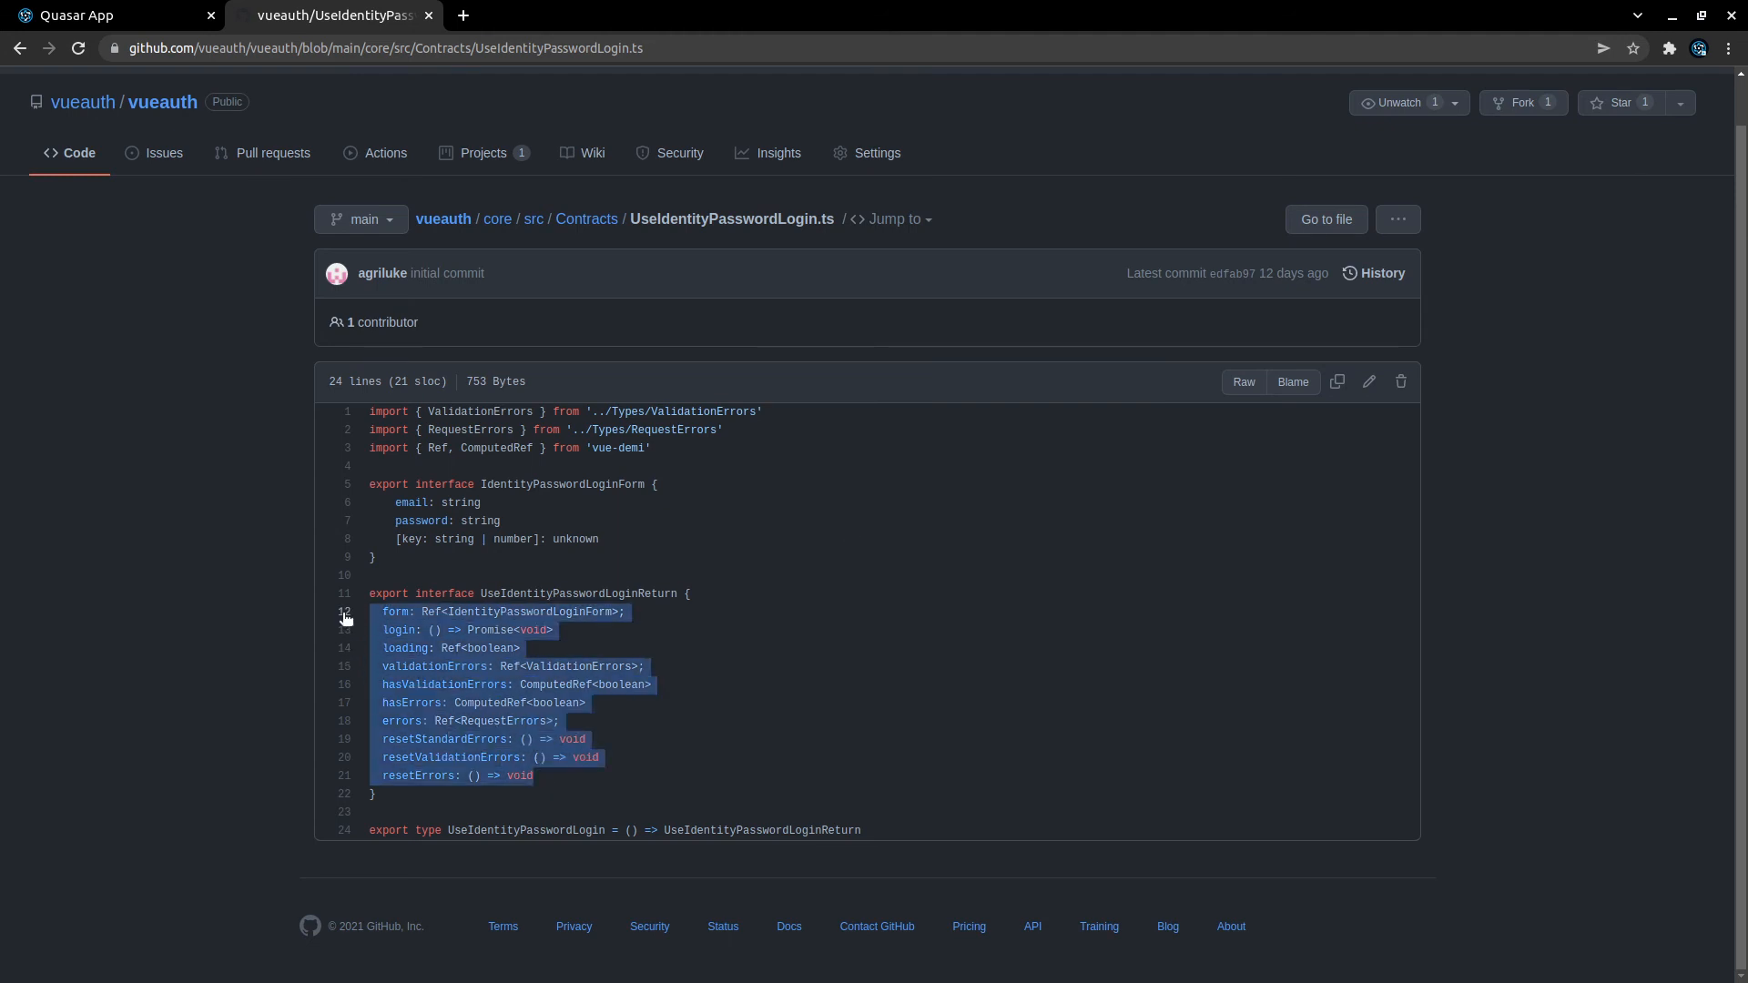
pyautogui.click(361, 694)
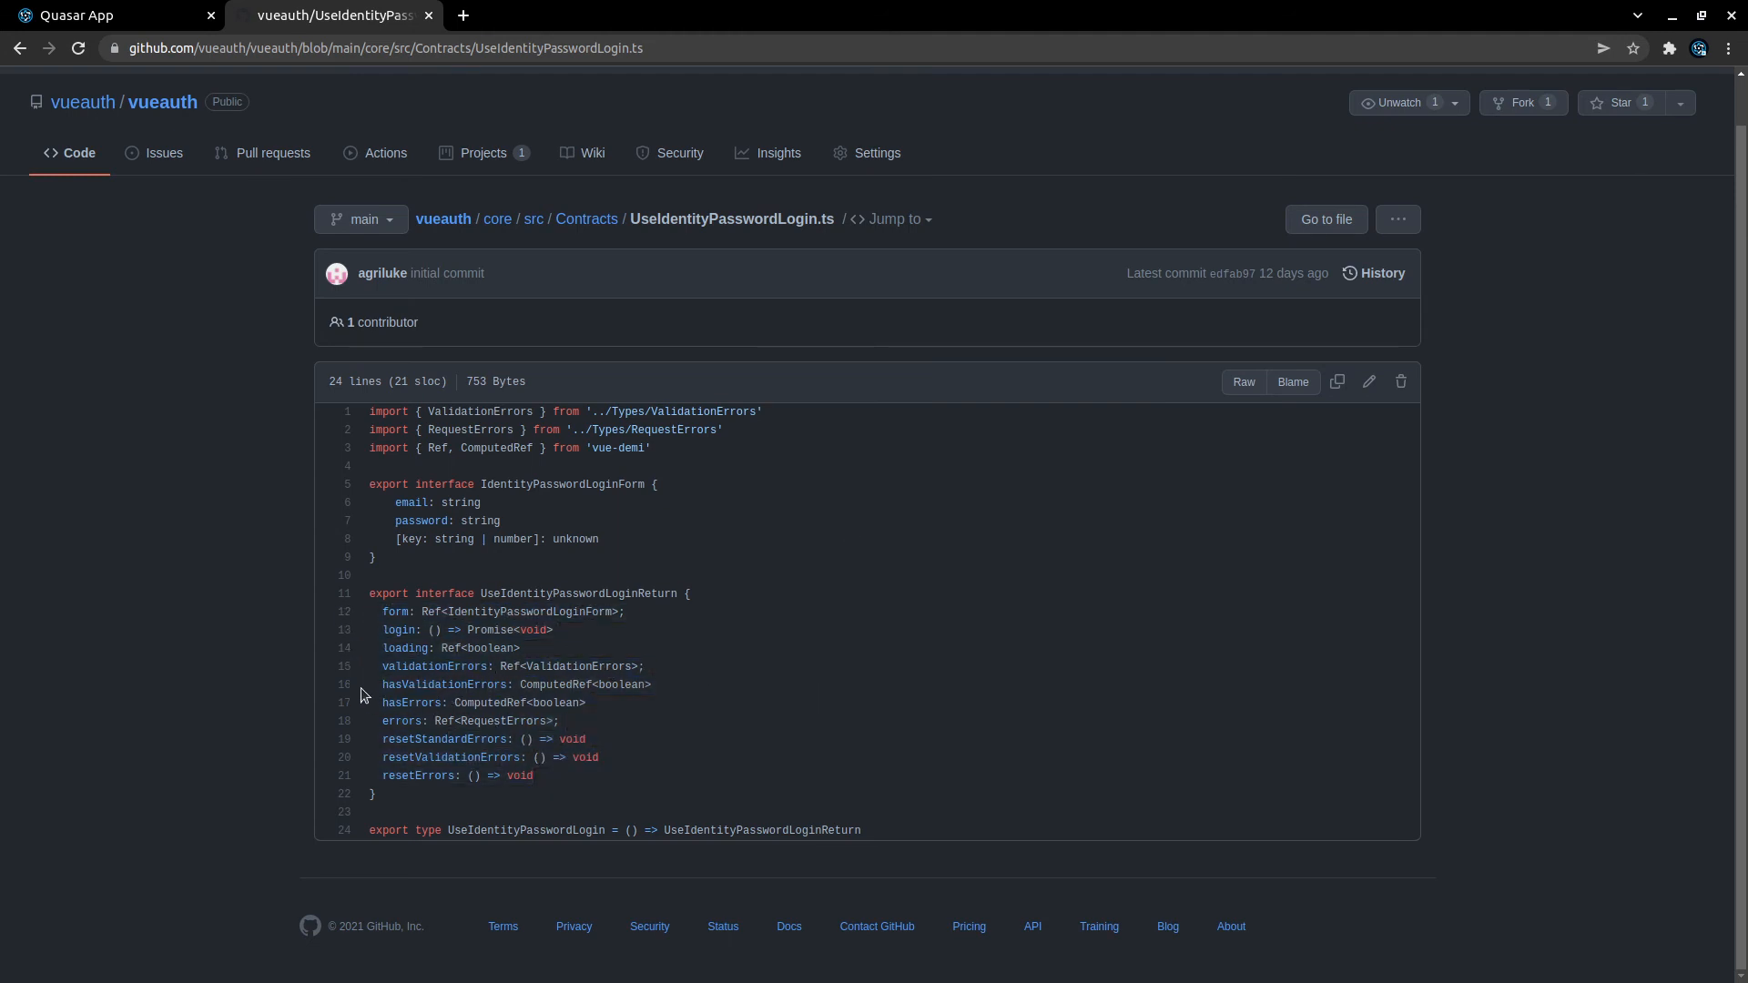
pyautogui.click(347, 685)
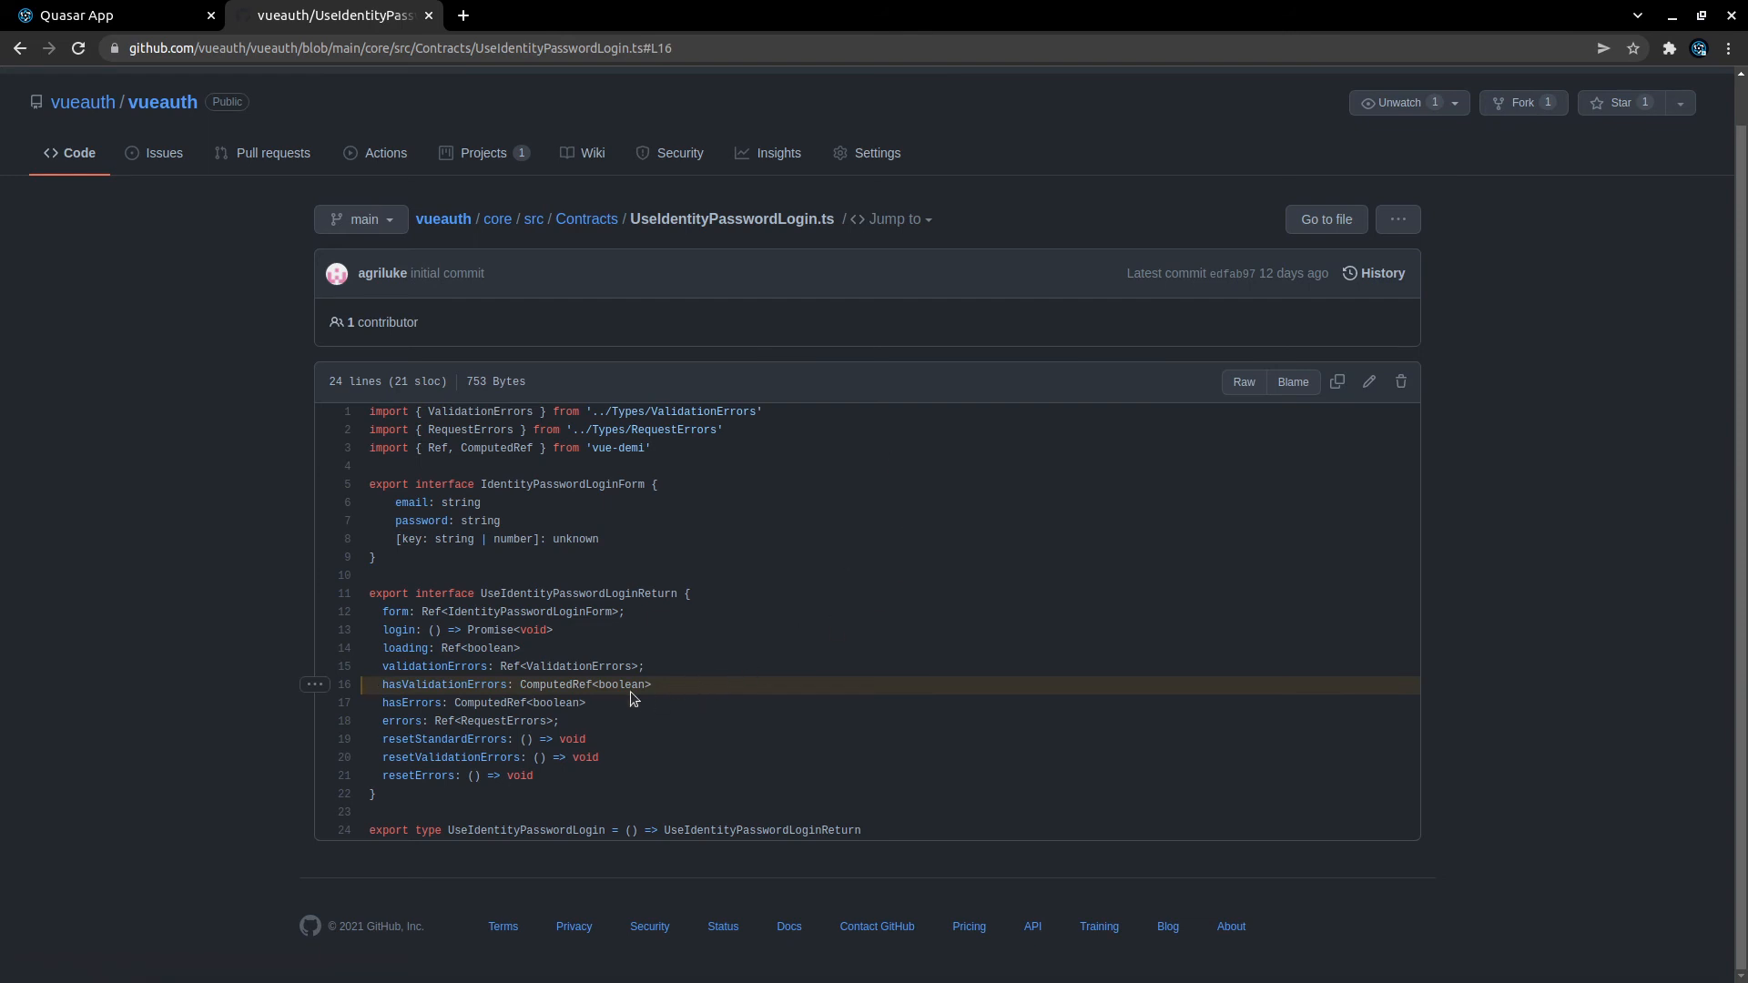
pyautogui.moveTo(1160, 612)
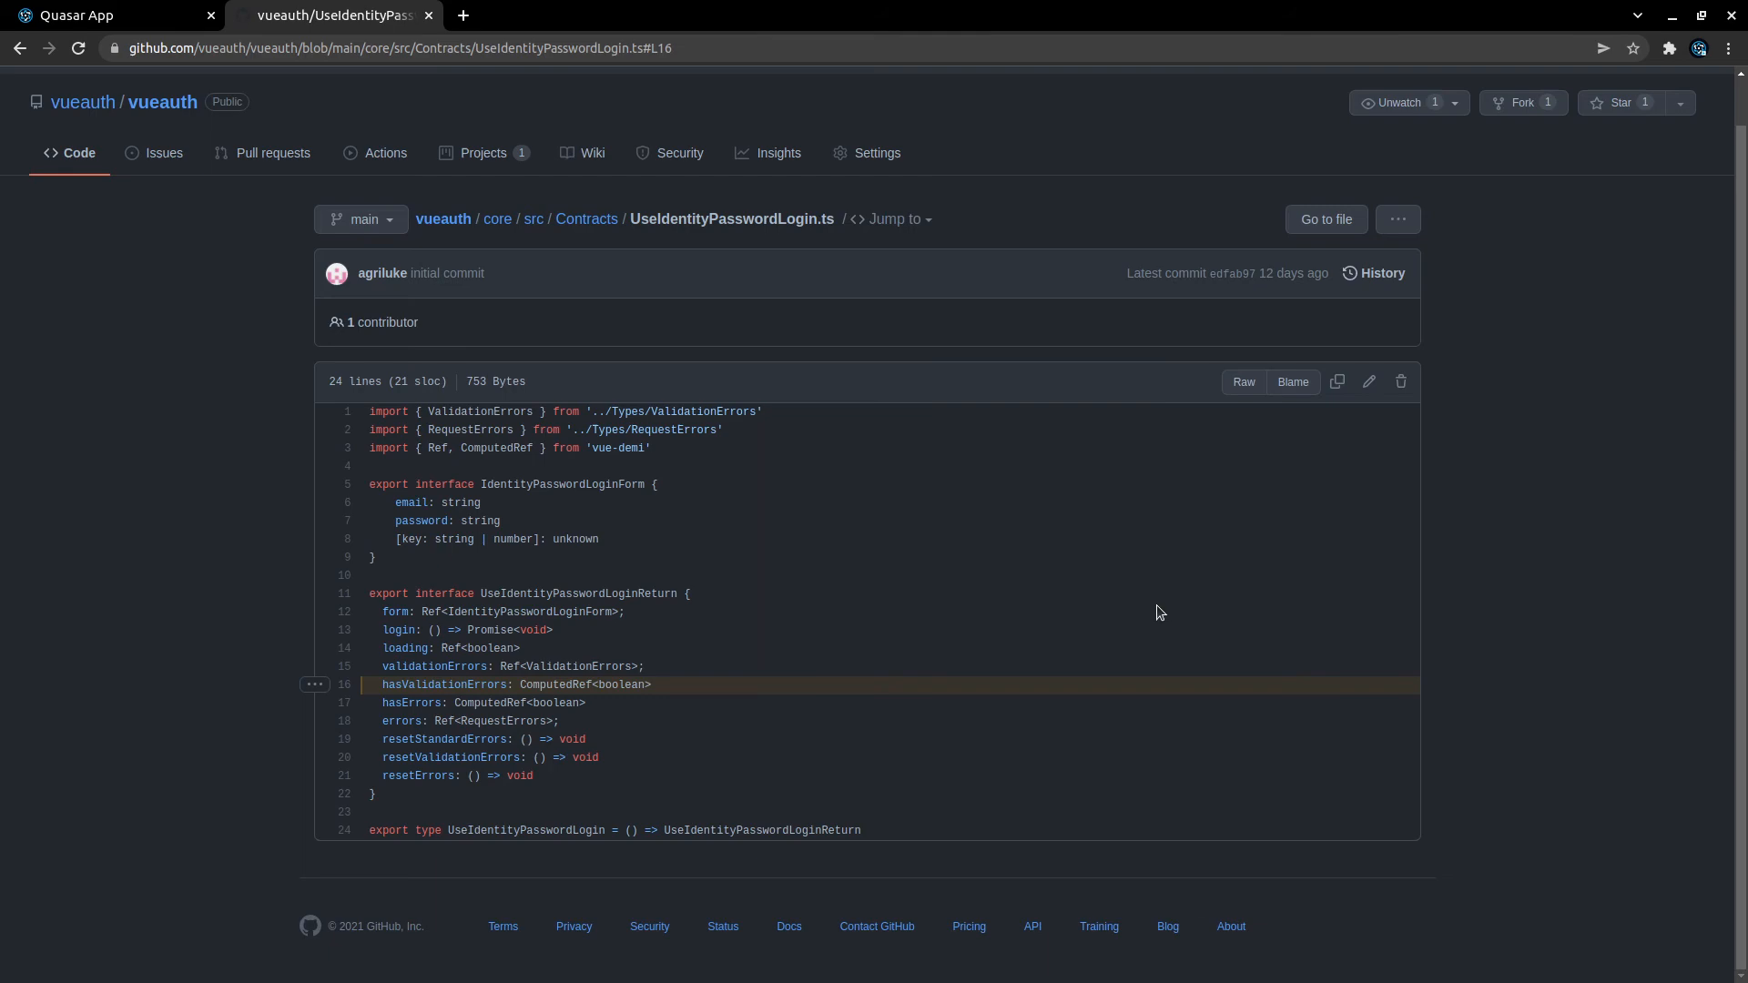
pyautogui.click(111, 14)
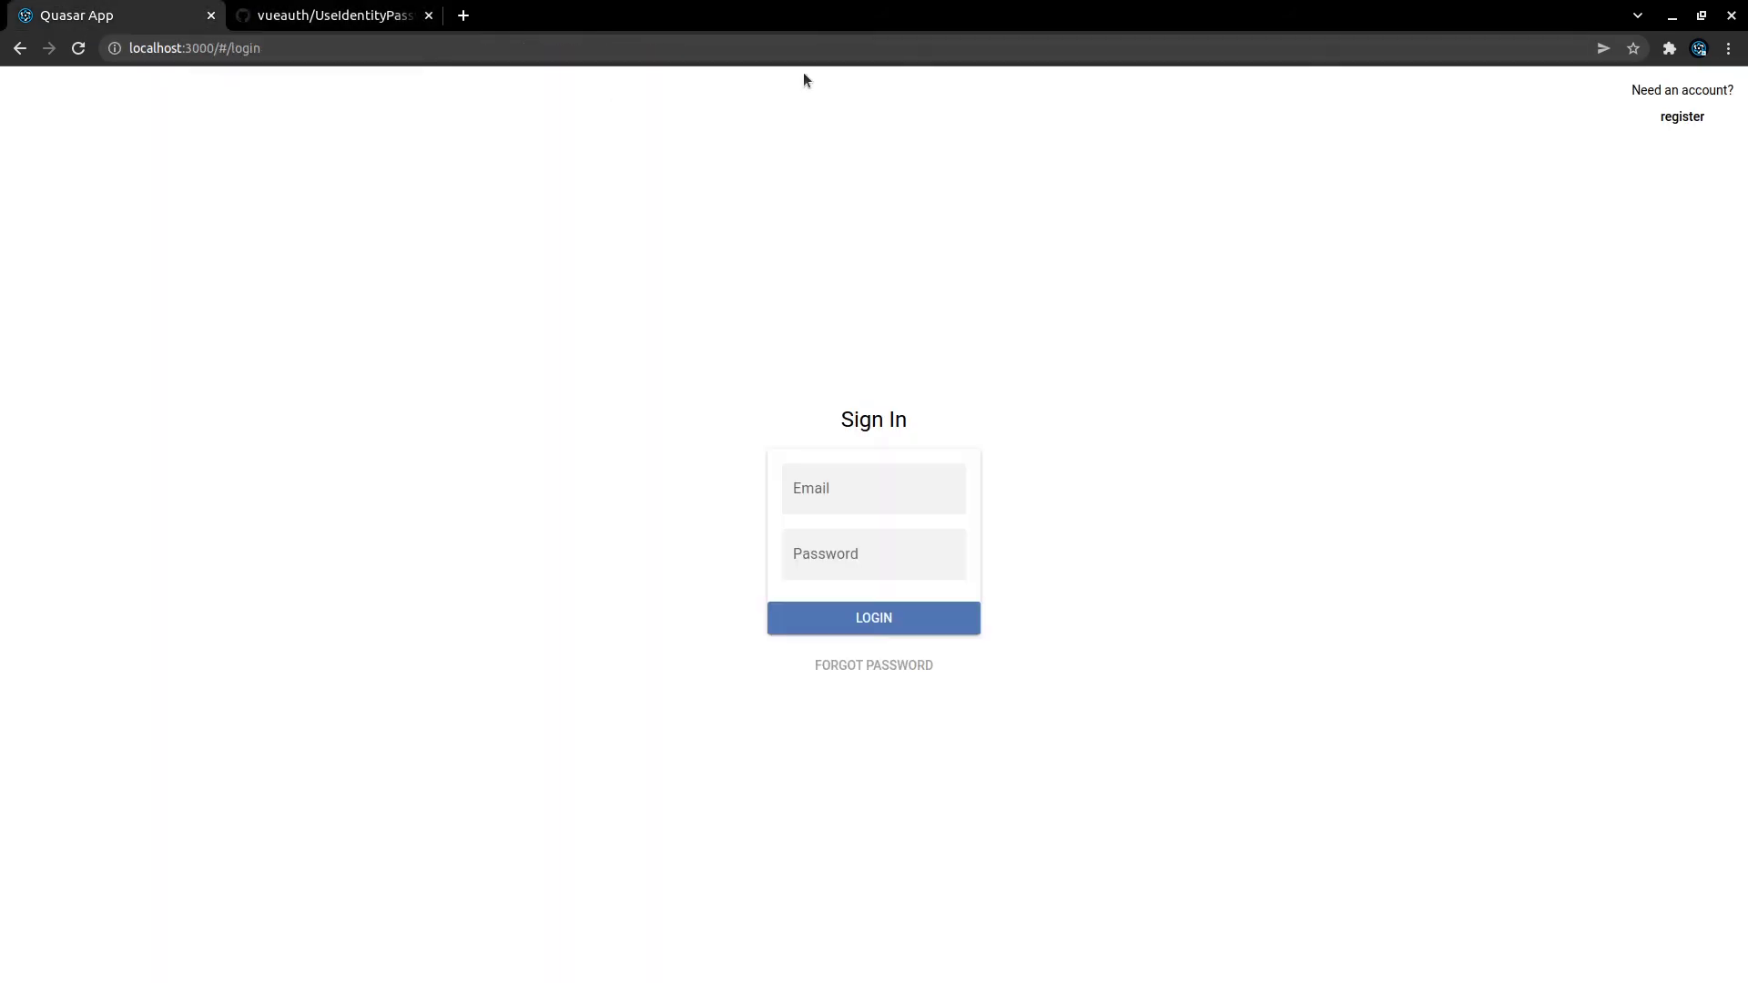
pyautogui.click(332, 14)
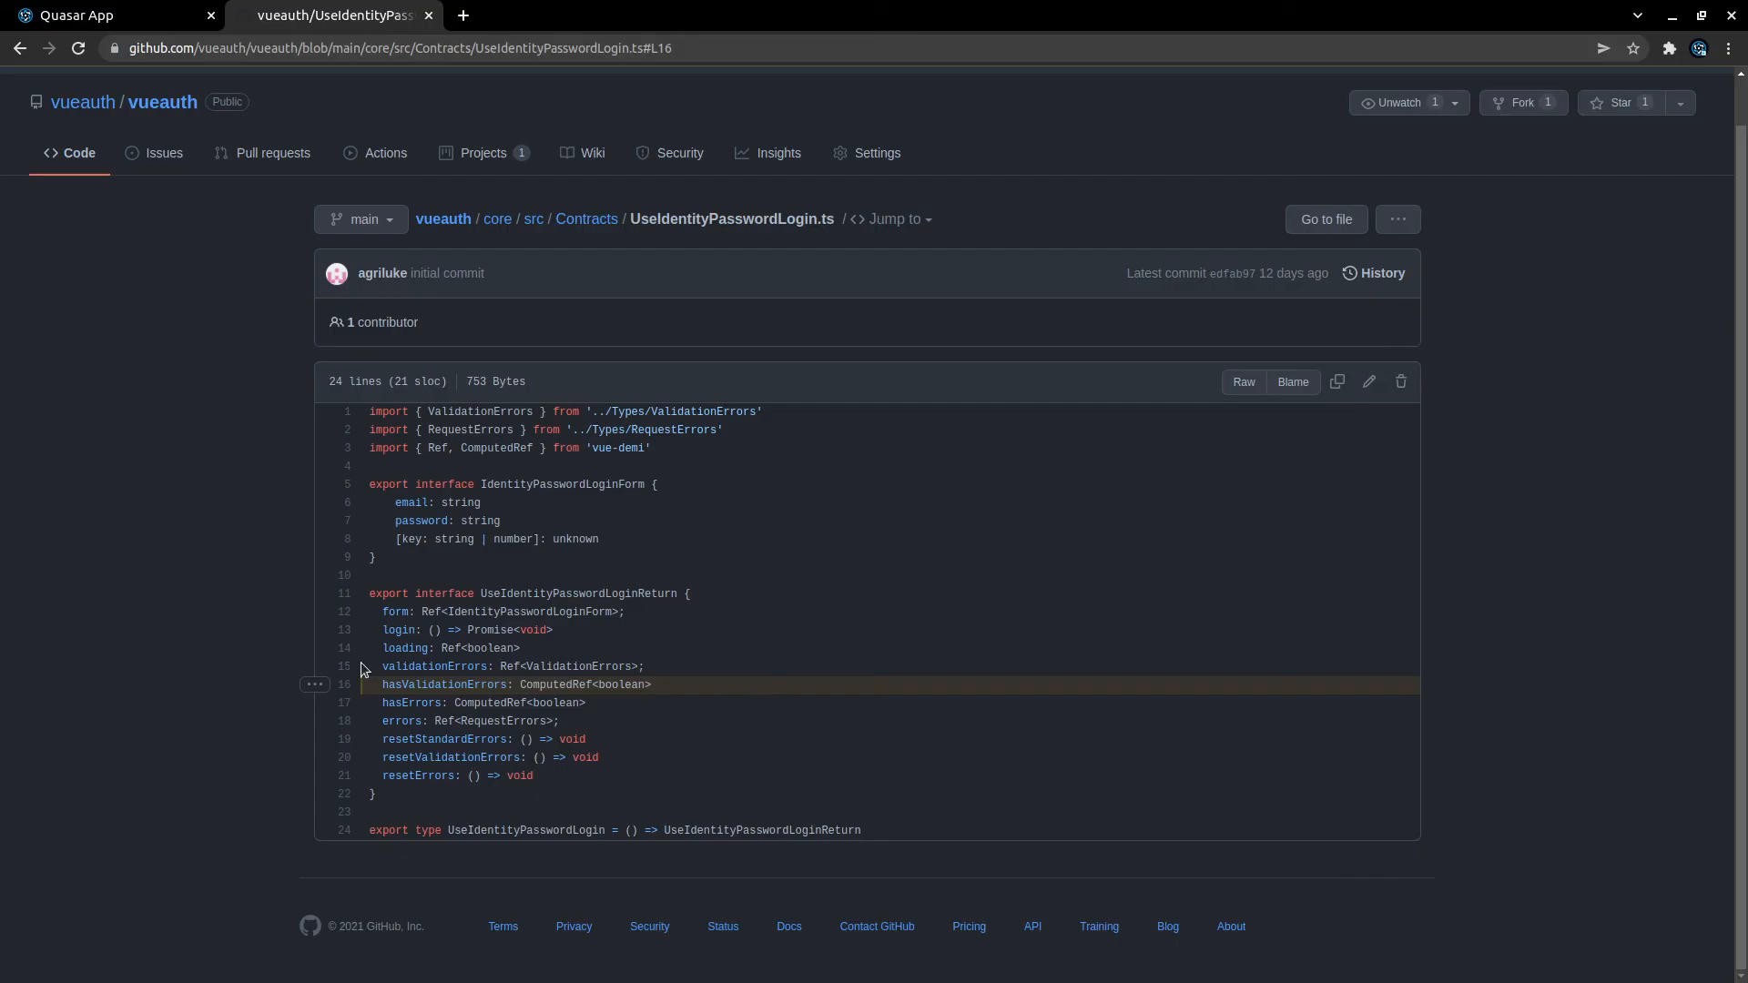
pyautogui.moveTo(1054, 680)
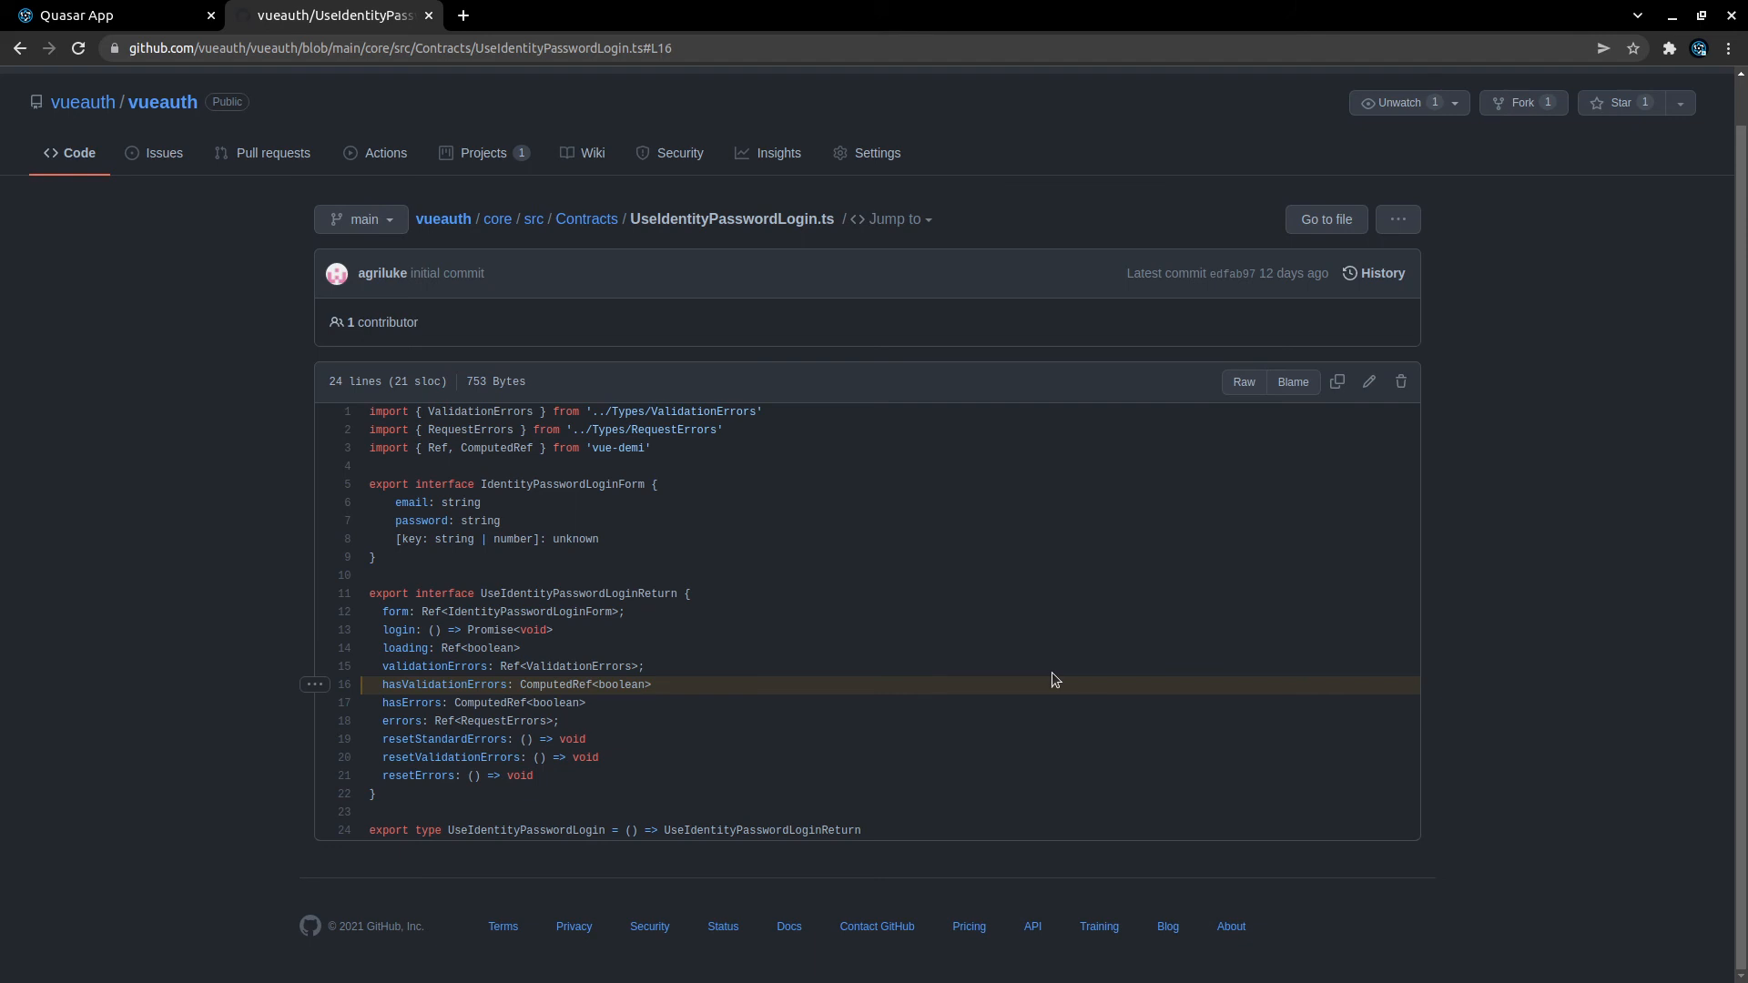
pyautogui.moveTo(582, 463)
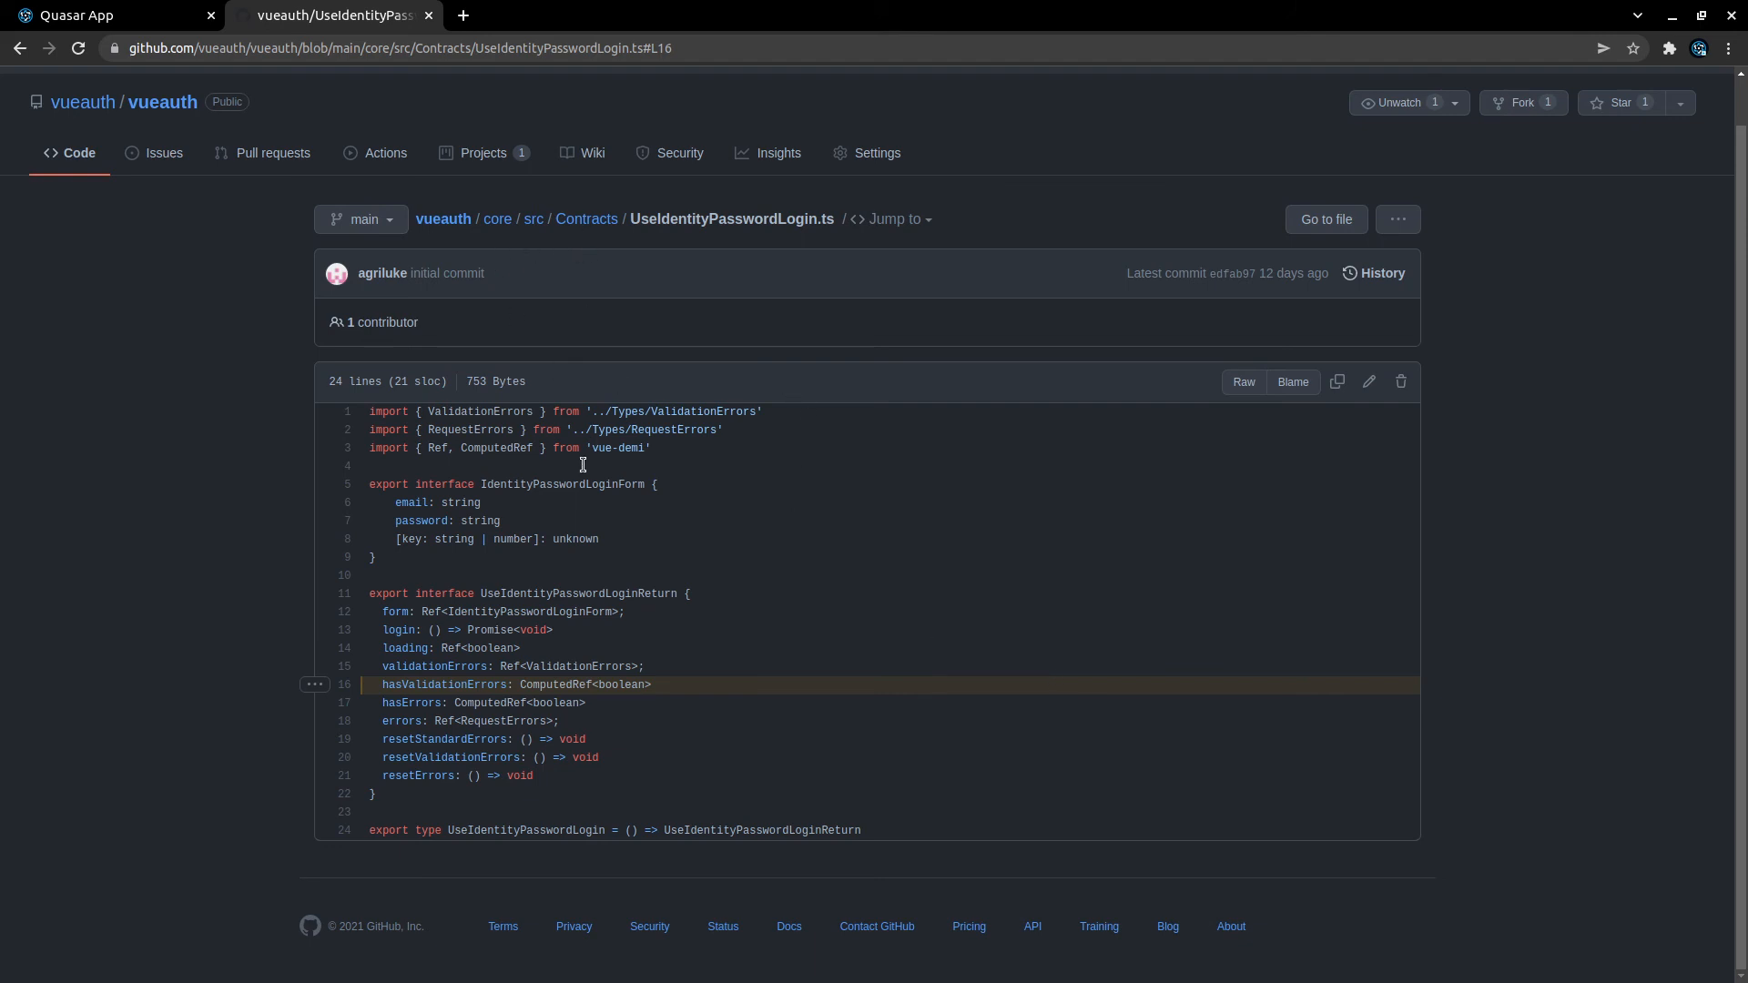
pyautogui.moveTo(437, 700)
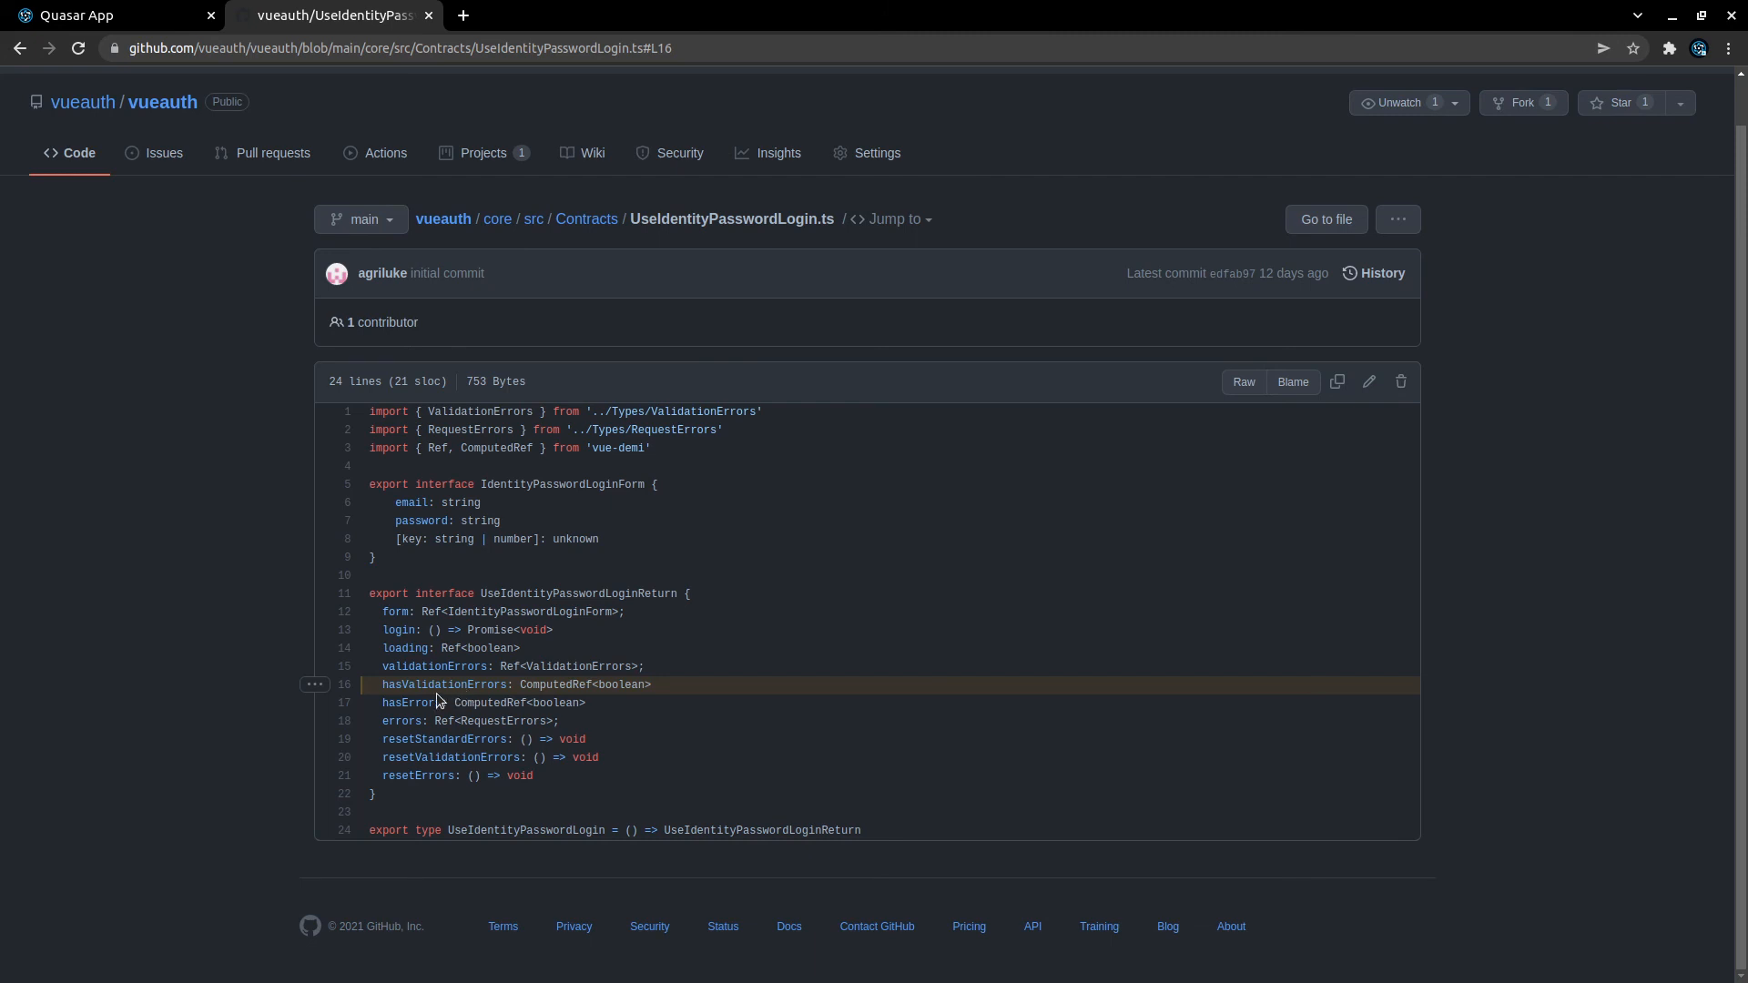
pyautogui.moveTo(452, 700)
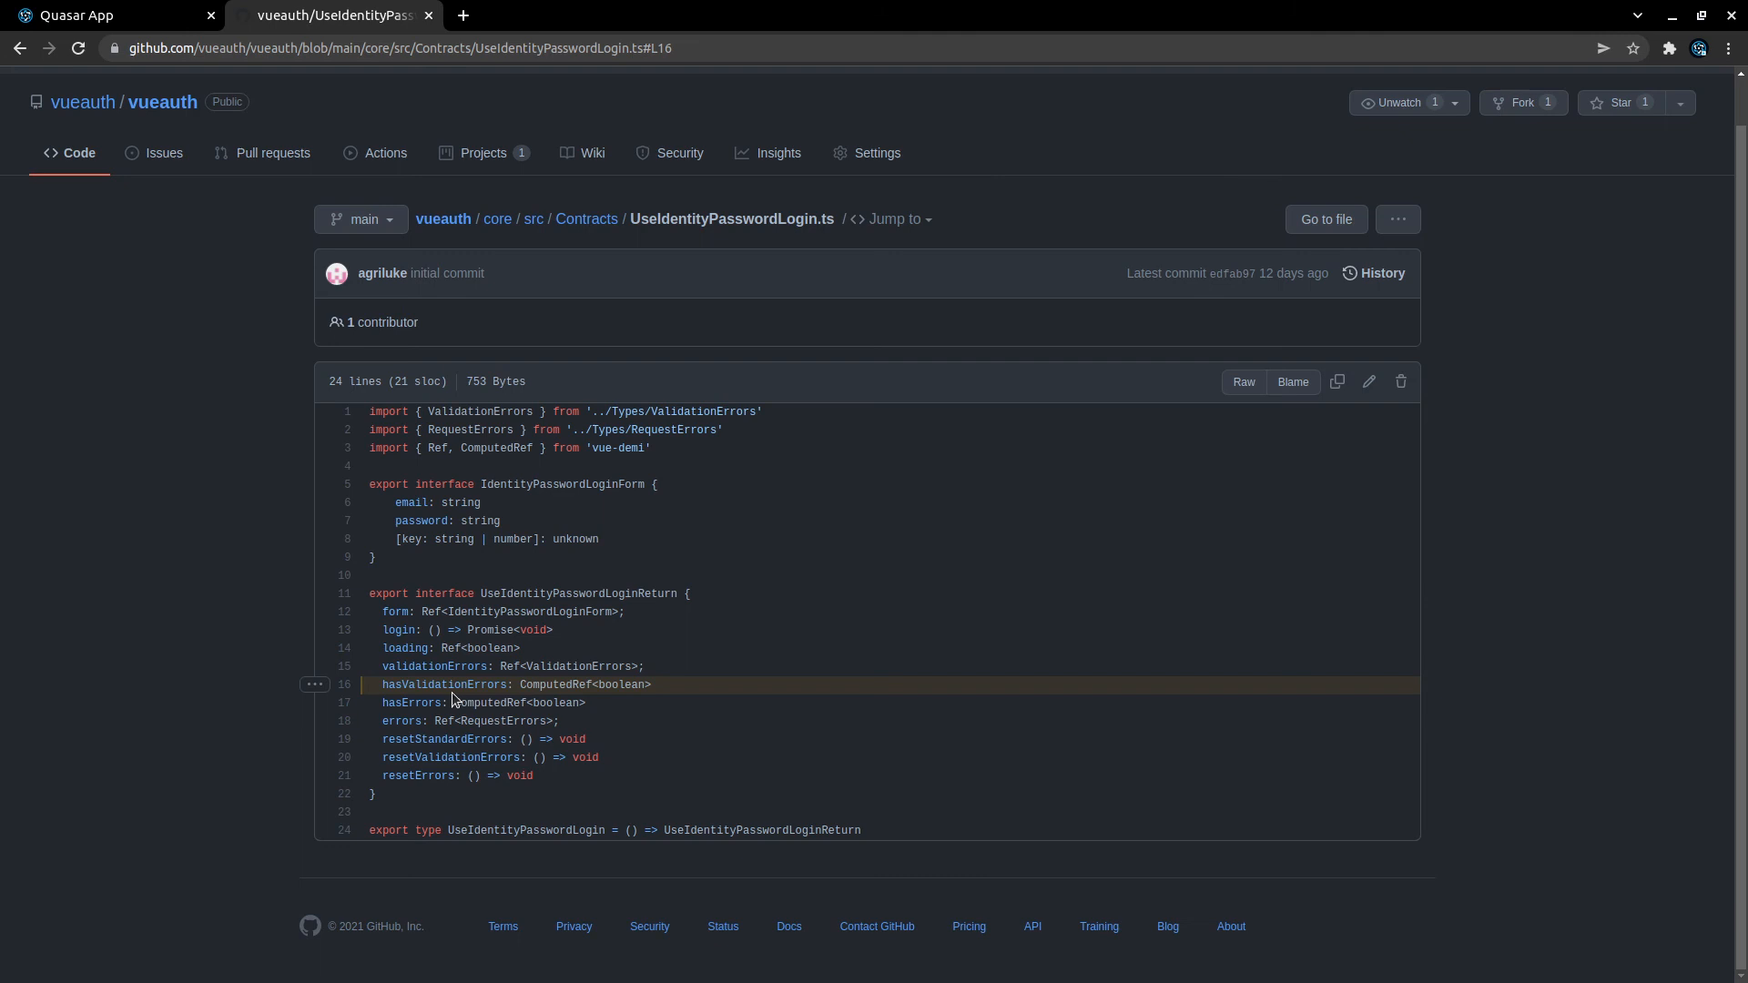
pyautogui.moveTo(780, 212)
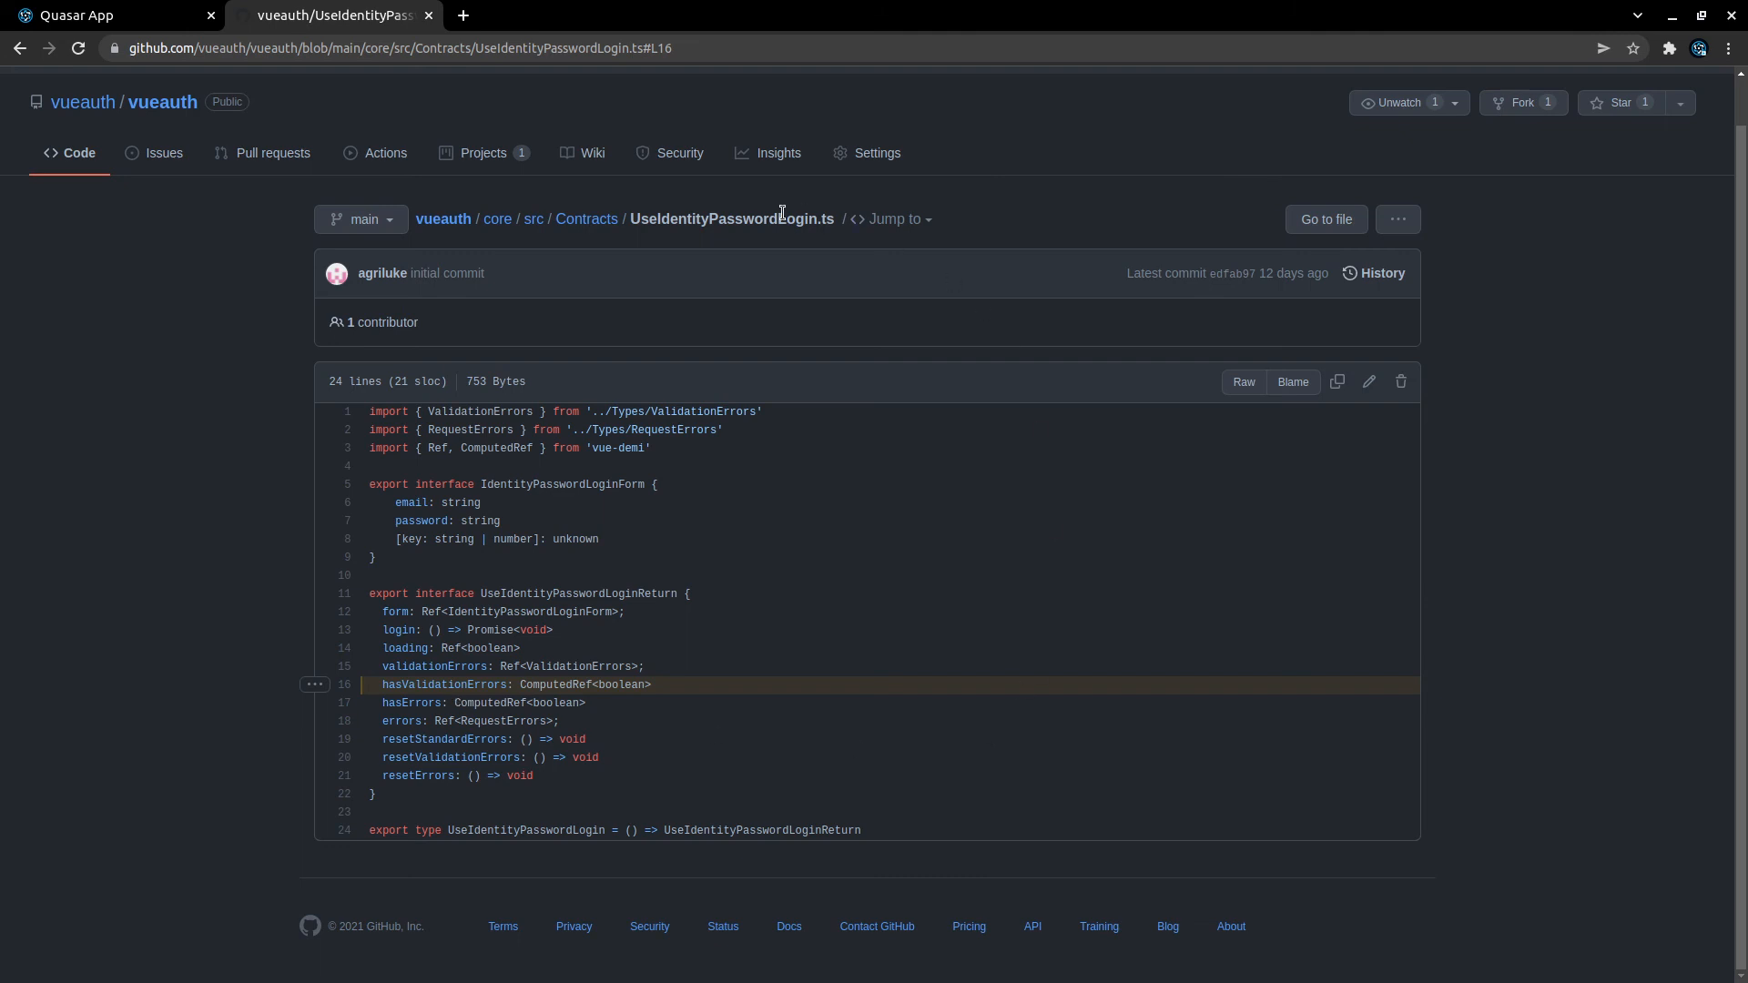
pyautogui.moveTo(867, 584)
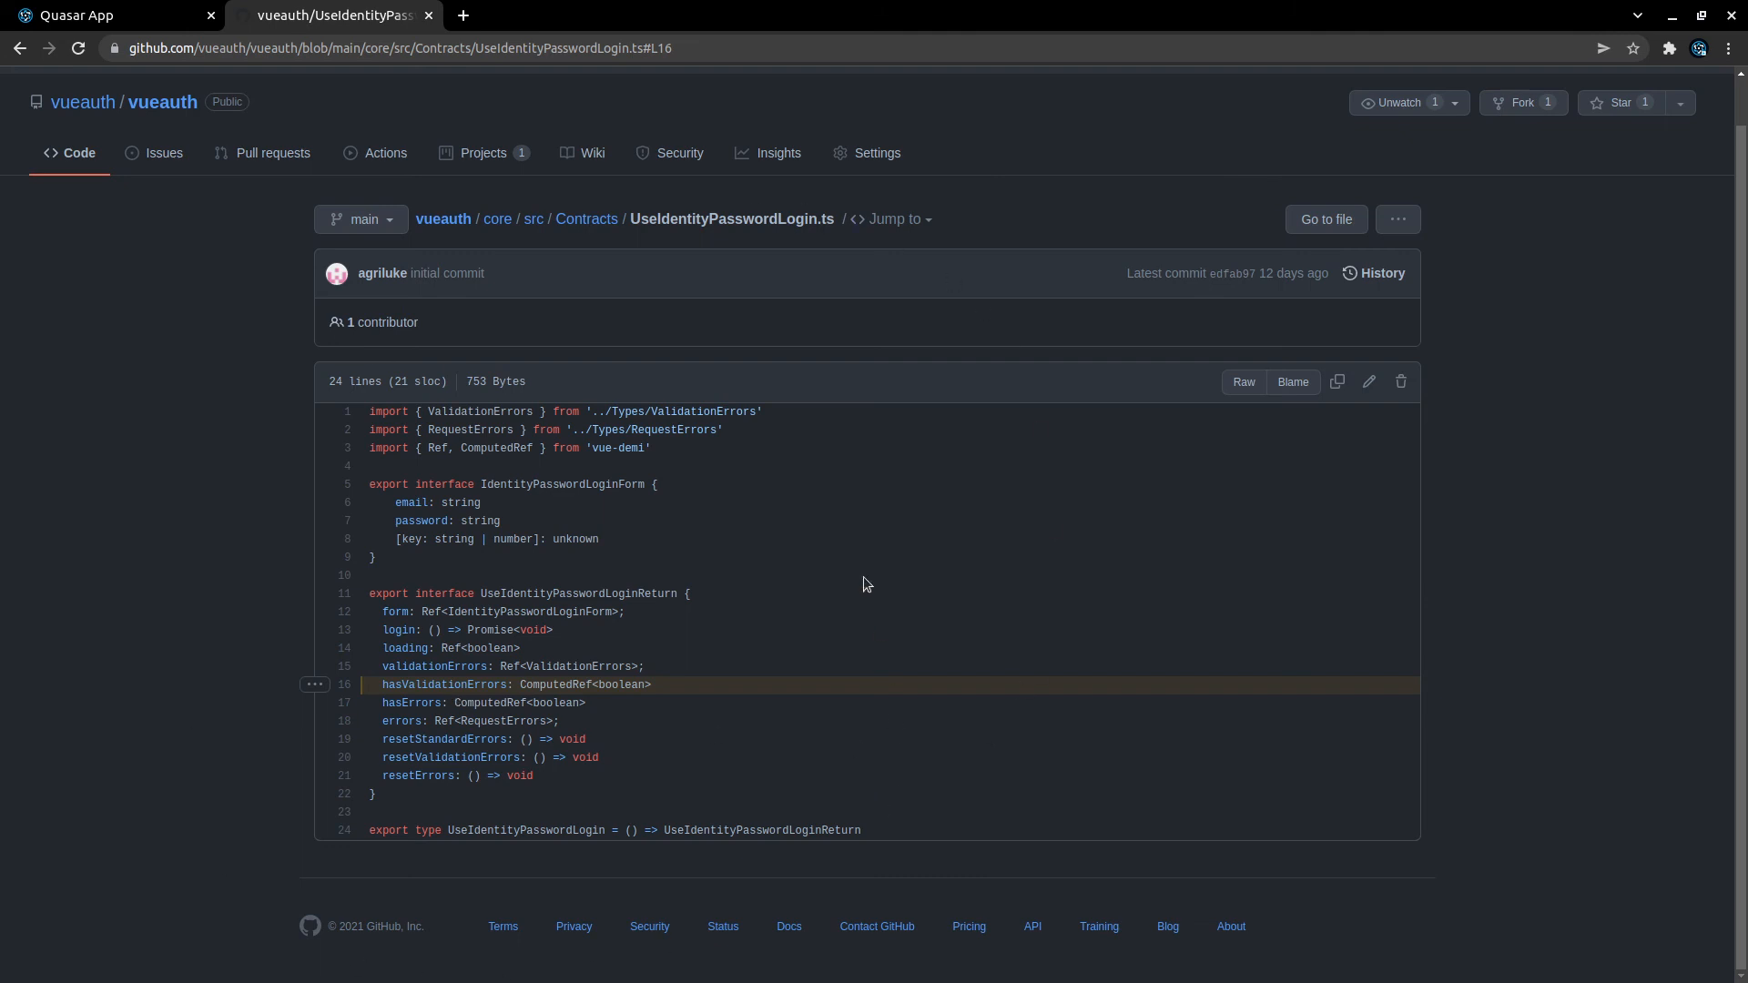
pyautogui.click(586, 219)
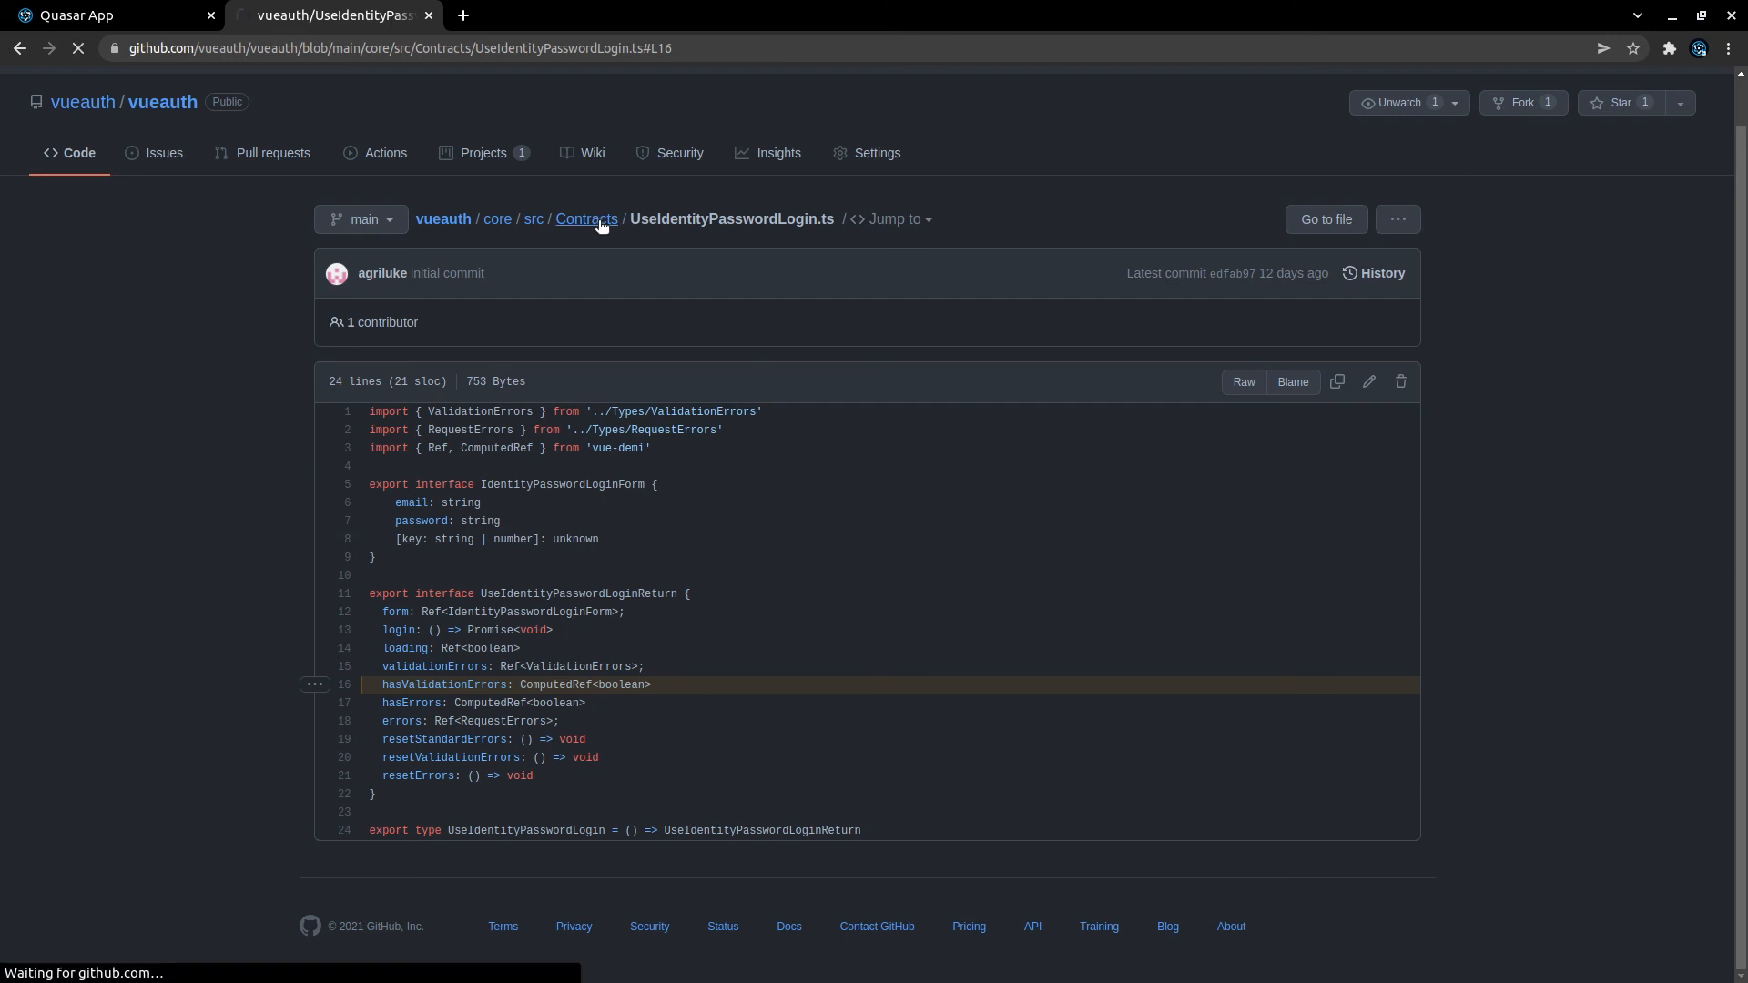
# View firebase/src/Implementations/authProviders provider files, then return to the vueauth repository root.
pyautogui.click(586, 219)
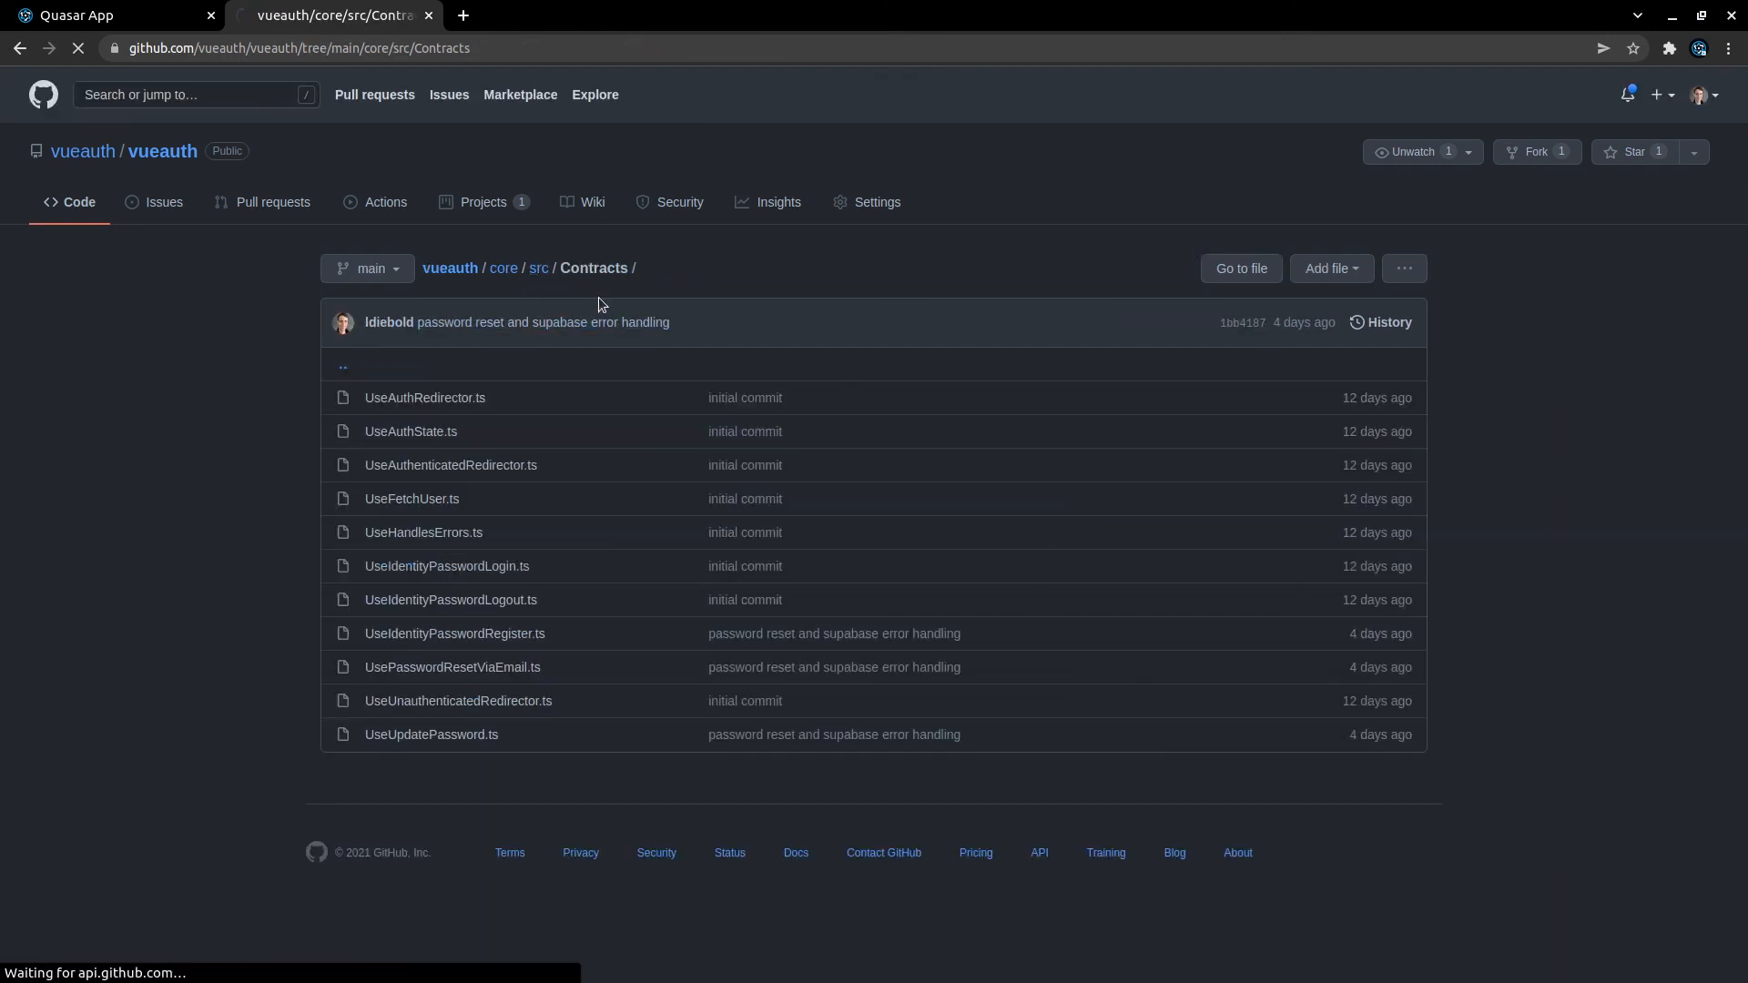
pyautogui.click(538, 267)
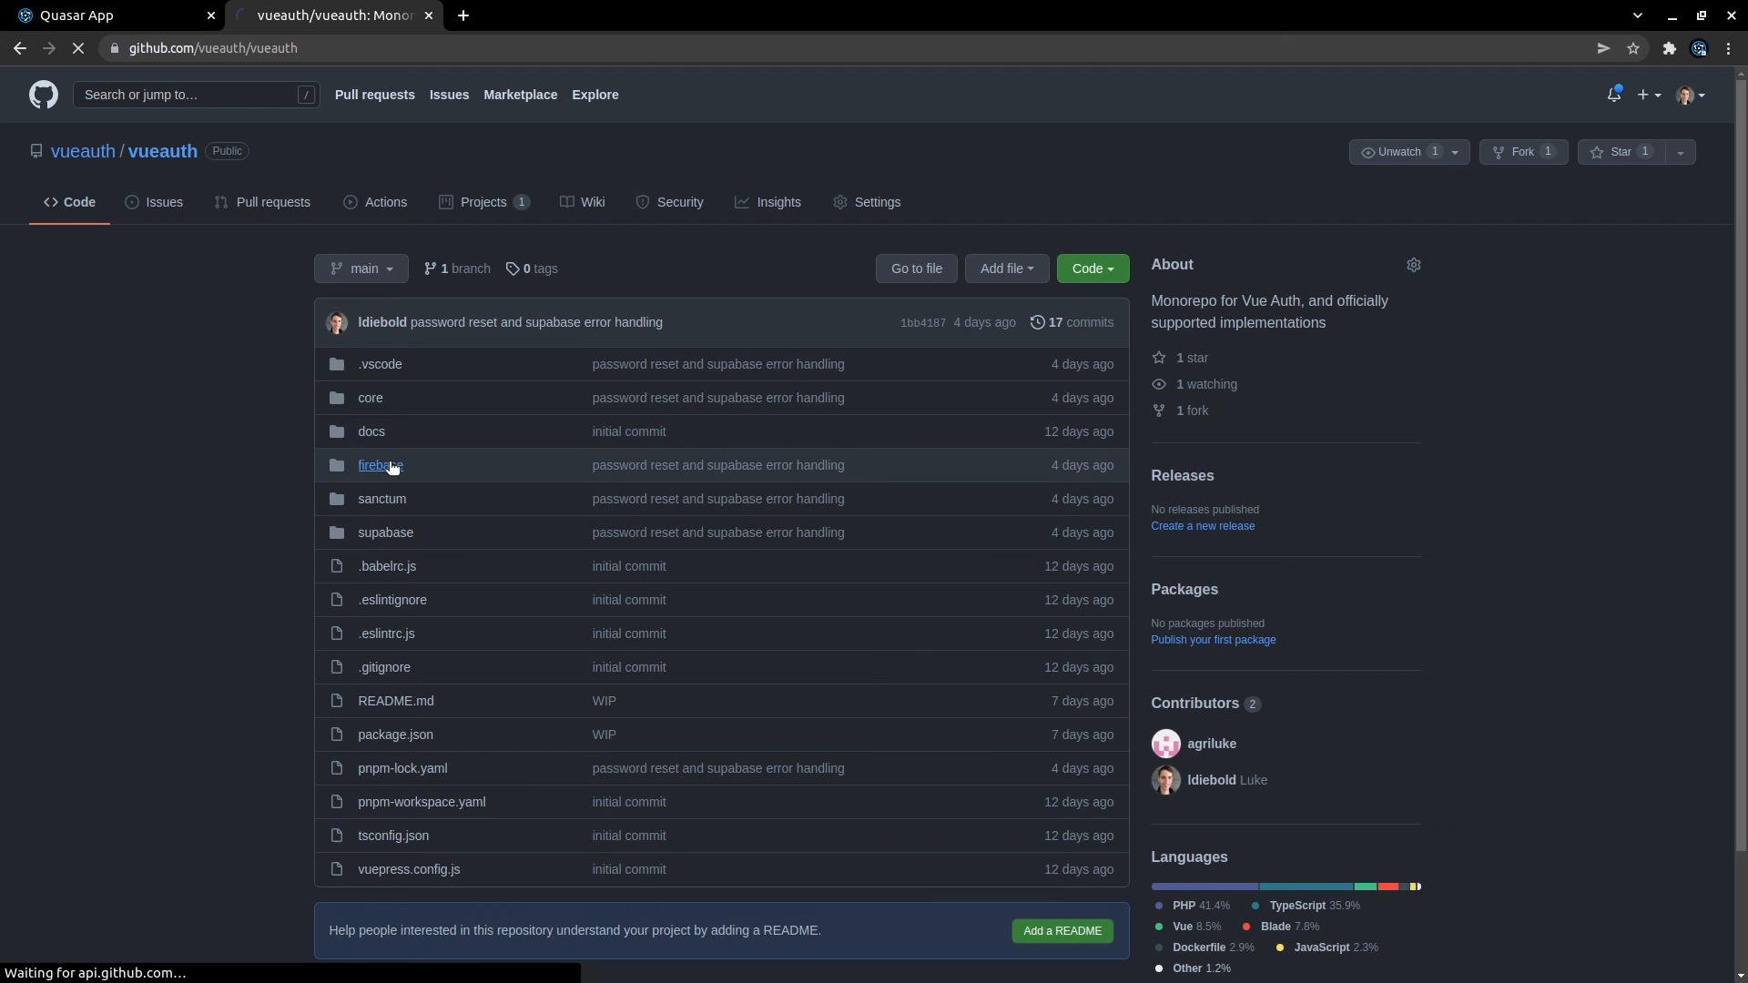
pyautogui.click(380, 465)
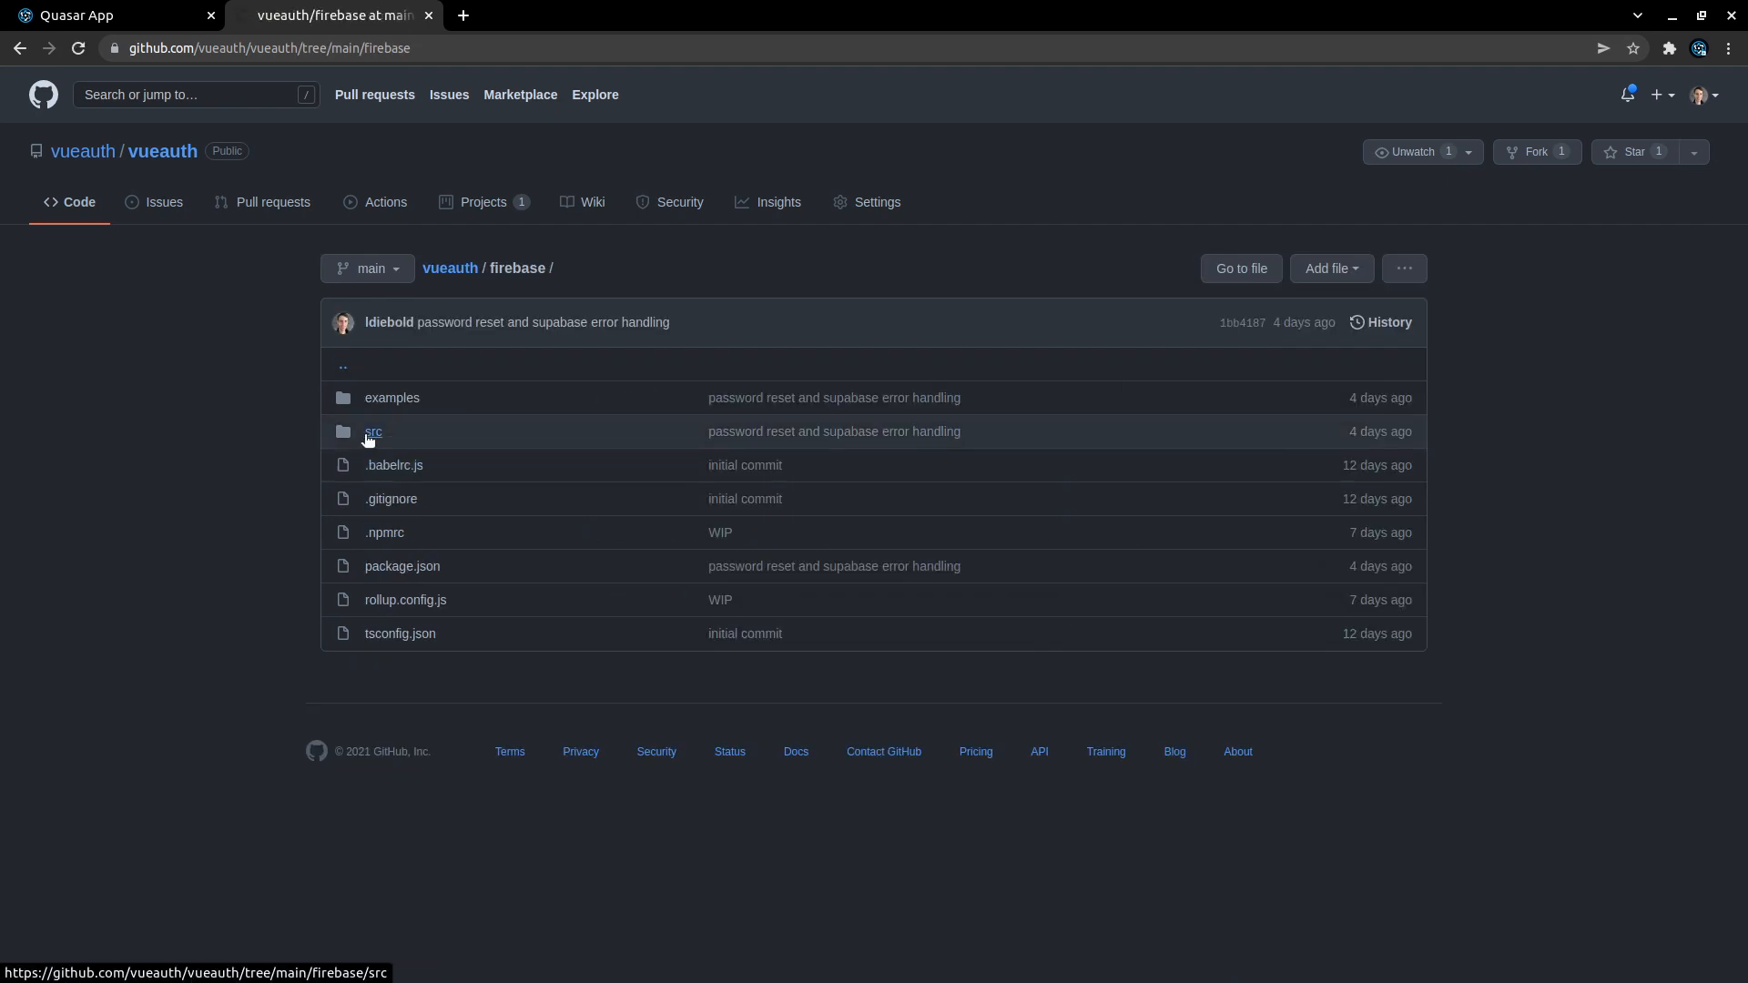
pyautogui.click(373, 431)
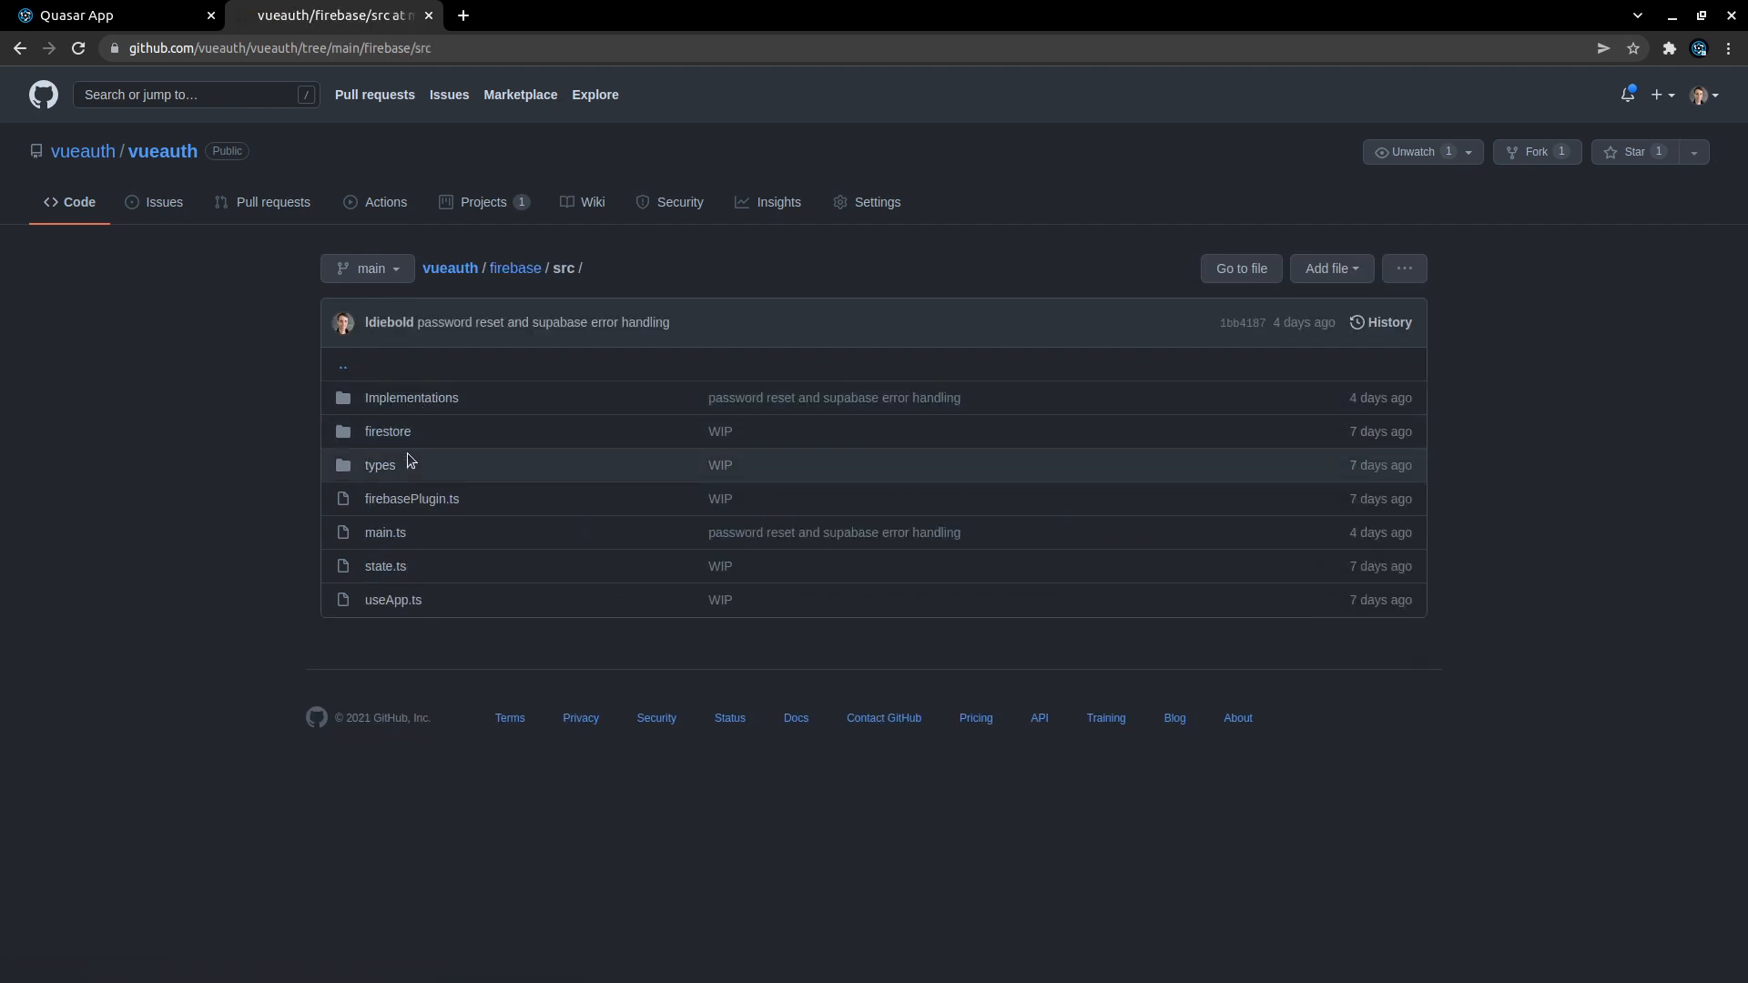
pyautogui.click(412, 397)
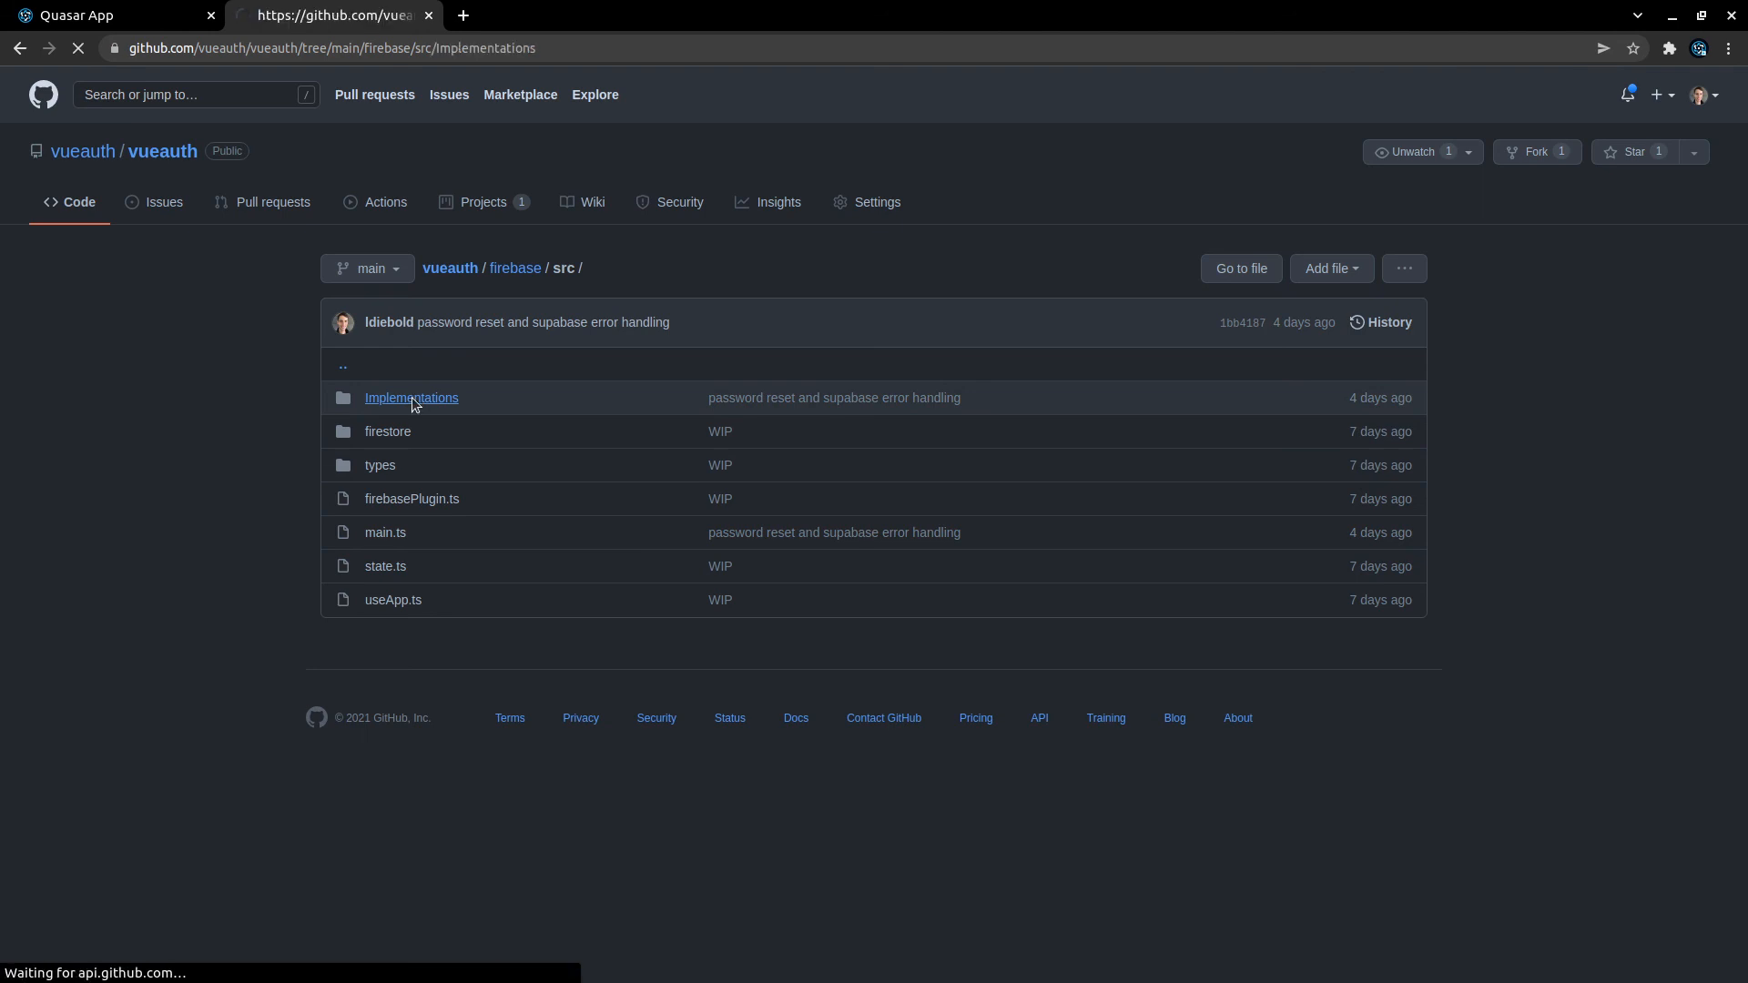
pyautogui.click(410, 397)
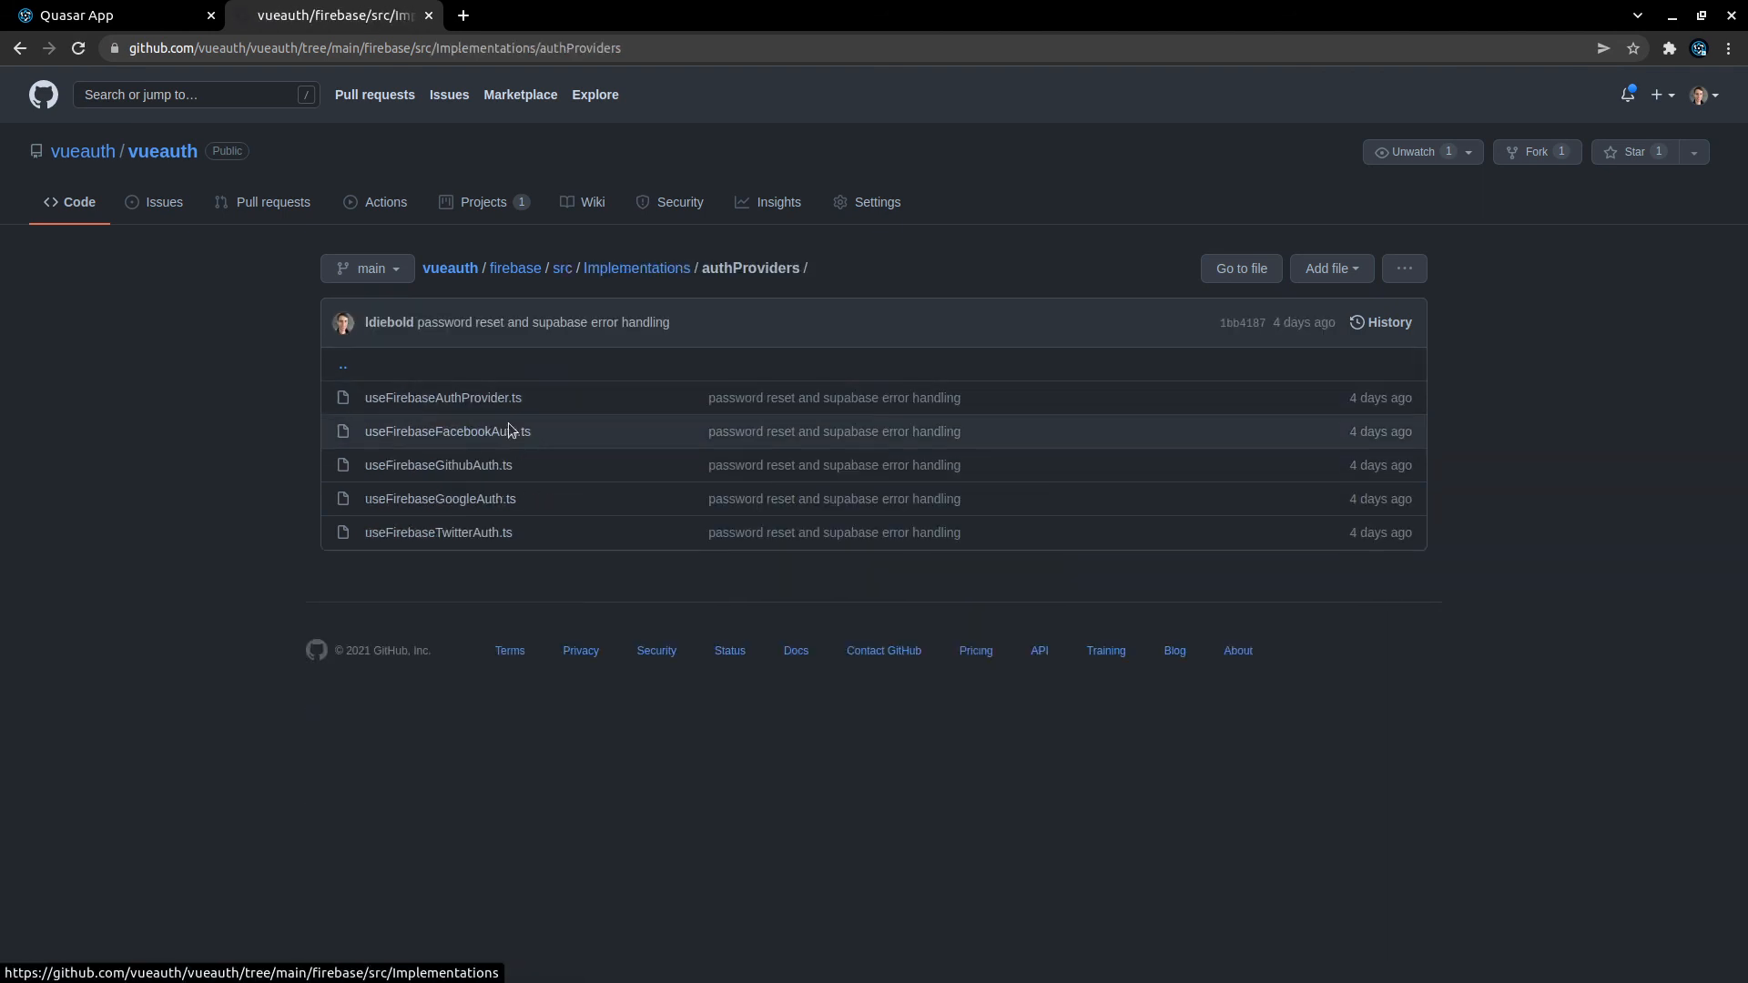
pyautogui.moveTo(437, 532)
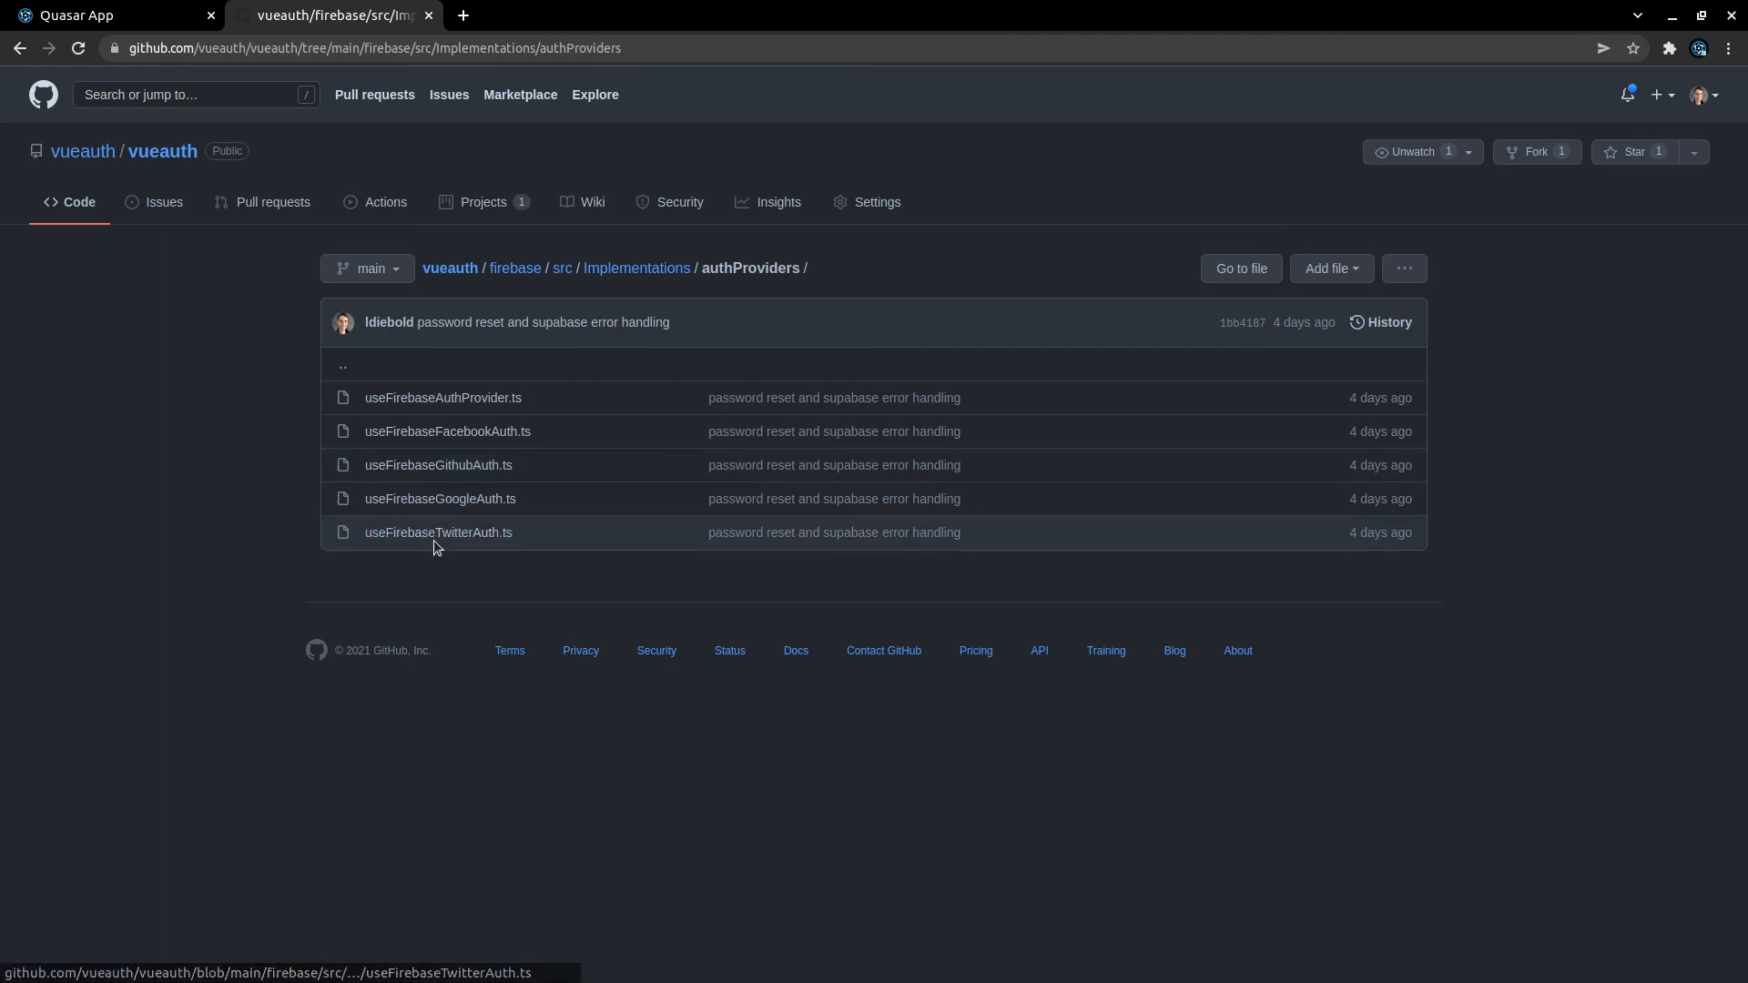
pyautogui.moveTo(436, 522)
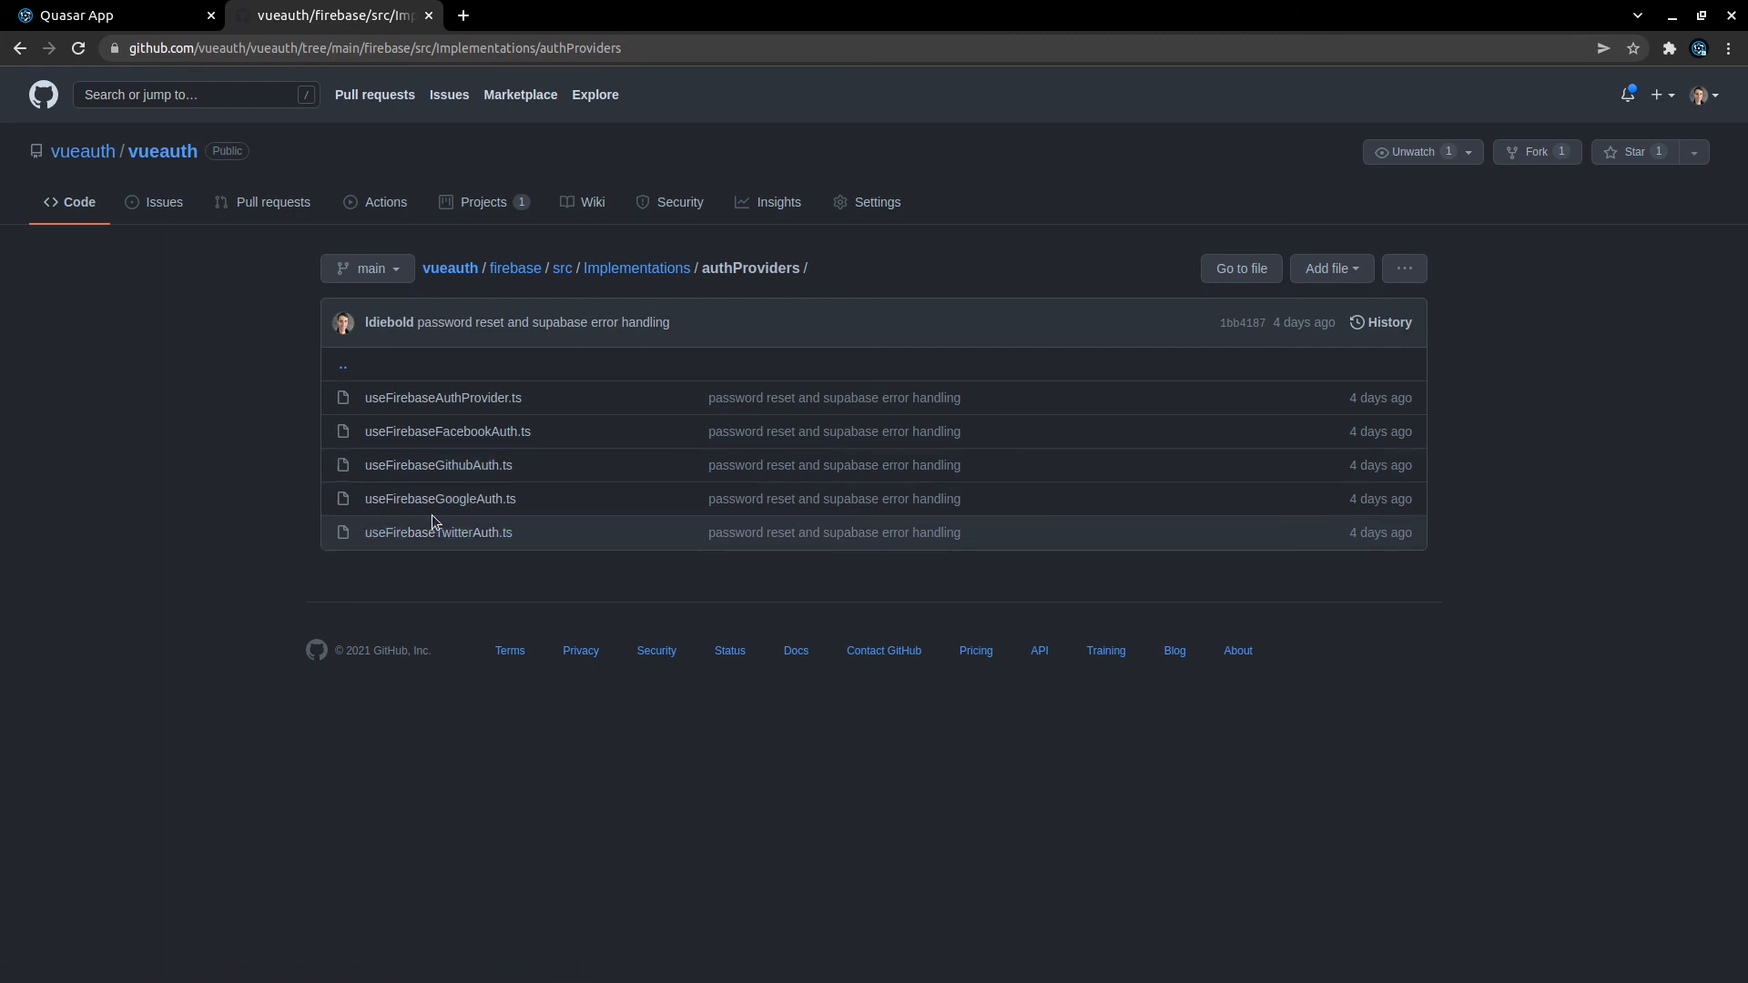
pyautogui.moveTo(969, 497)
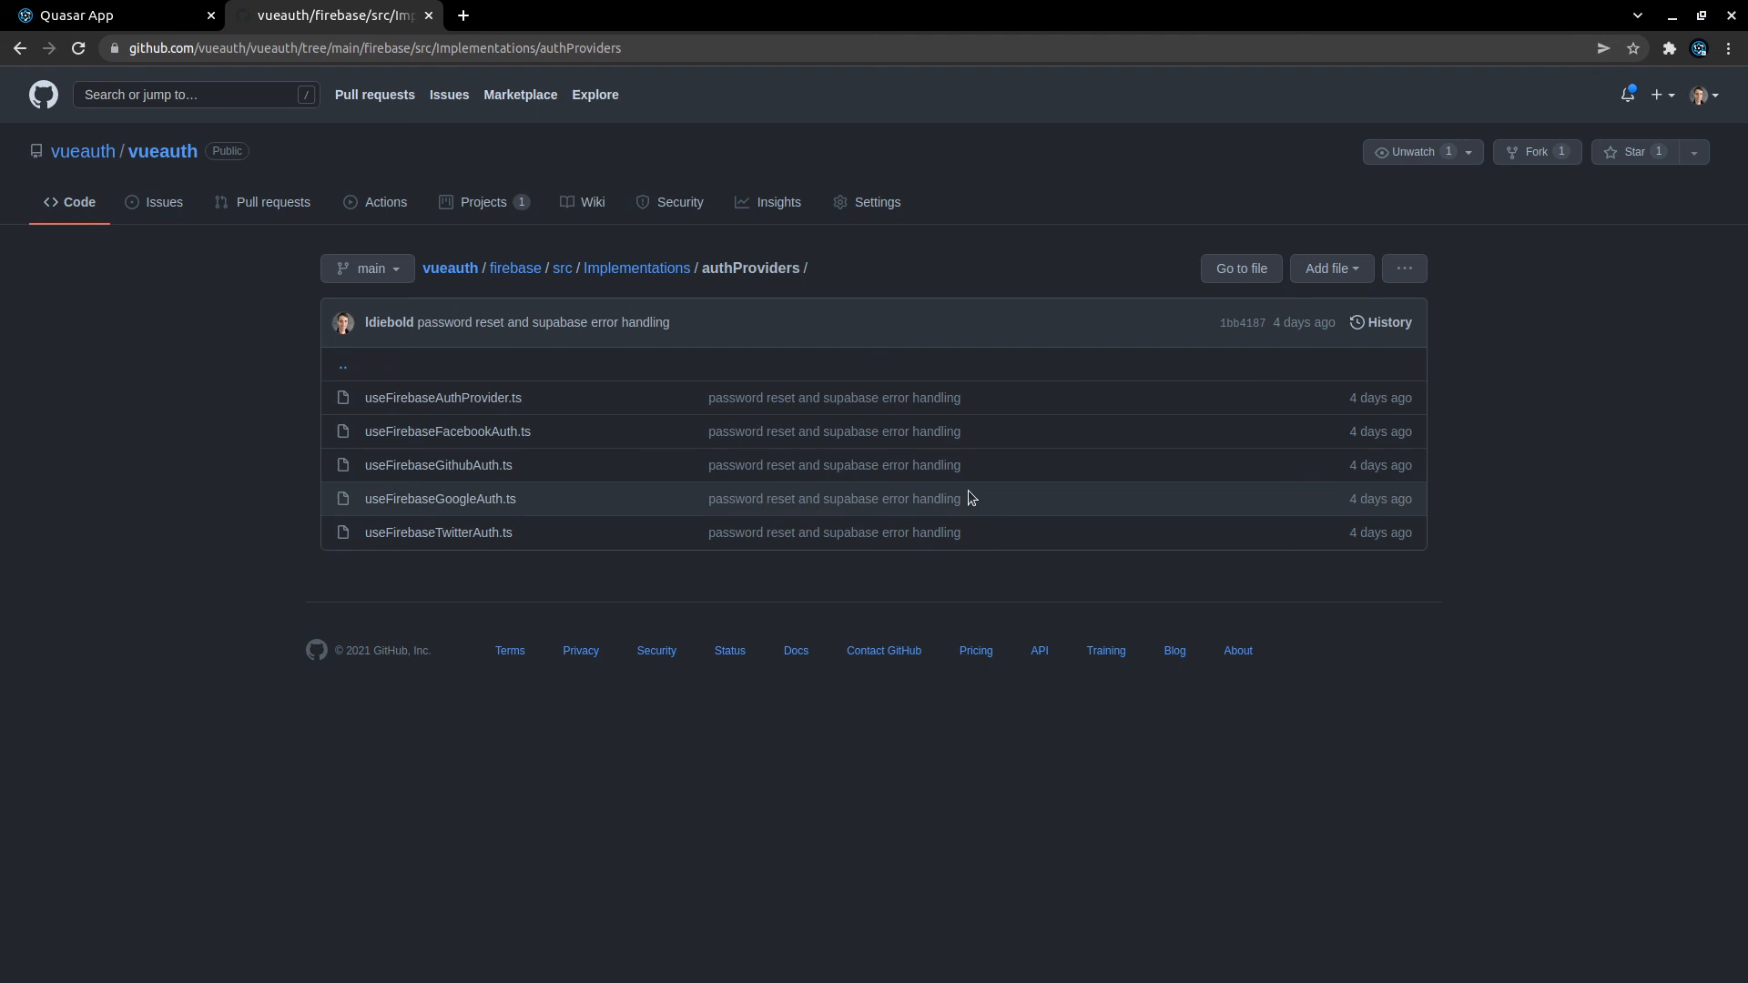
pyautogui.moveTo(544, 456)
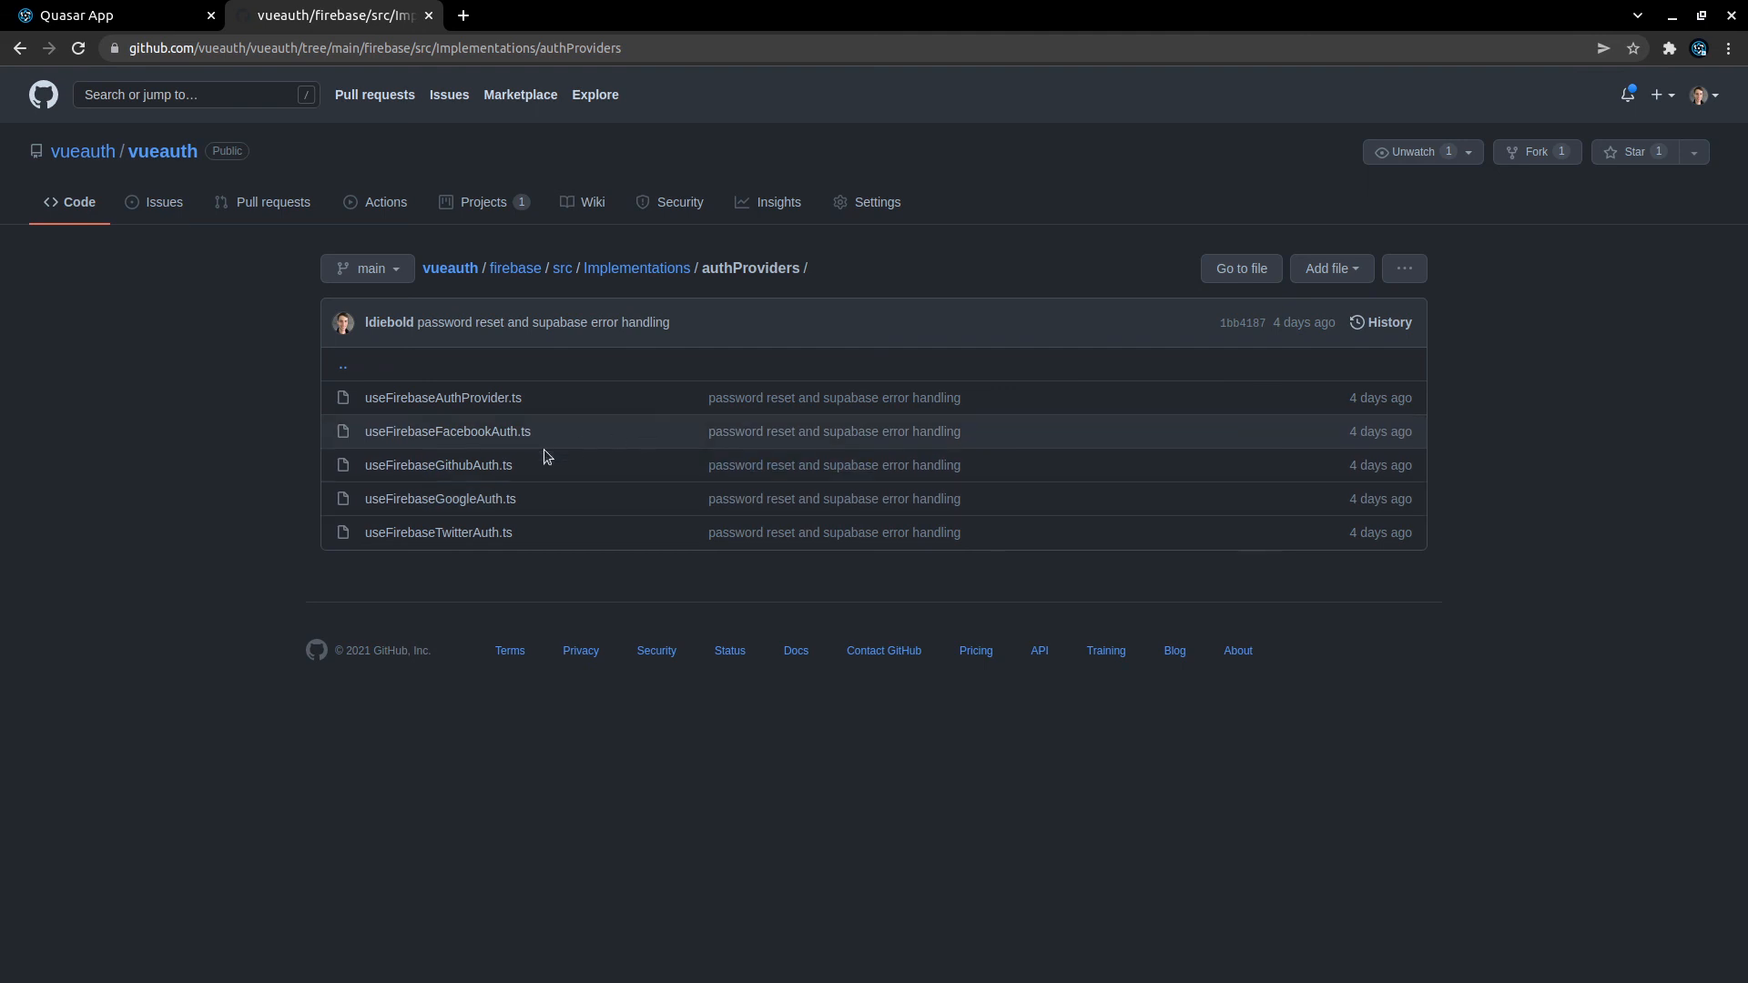
pyautogui.moveTo(438, 465)
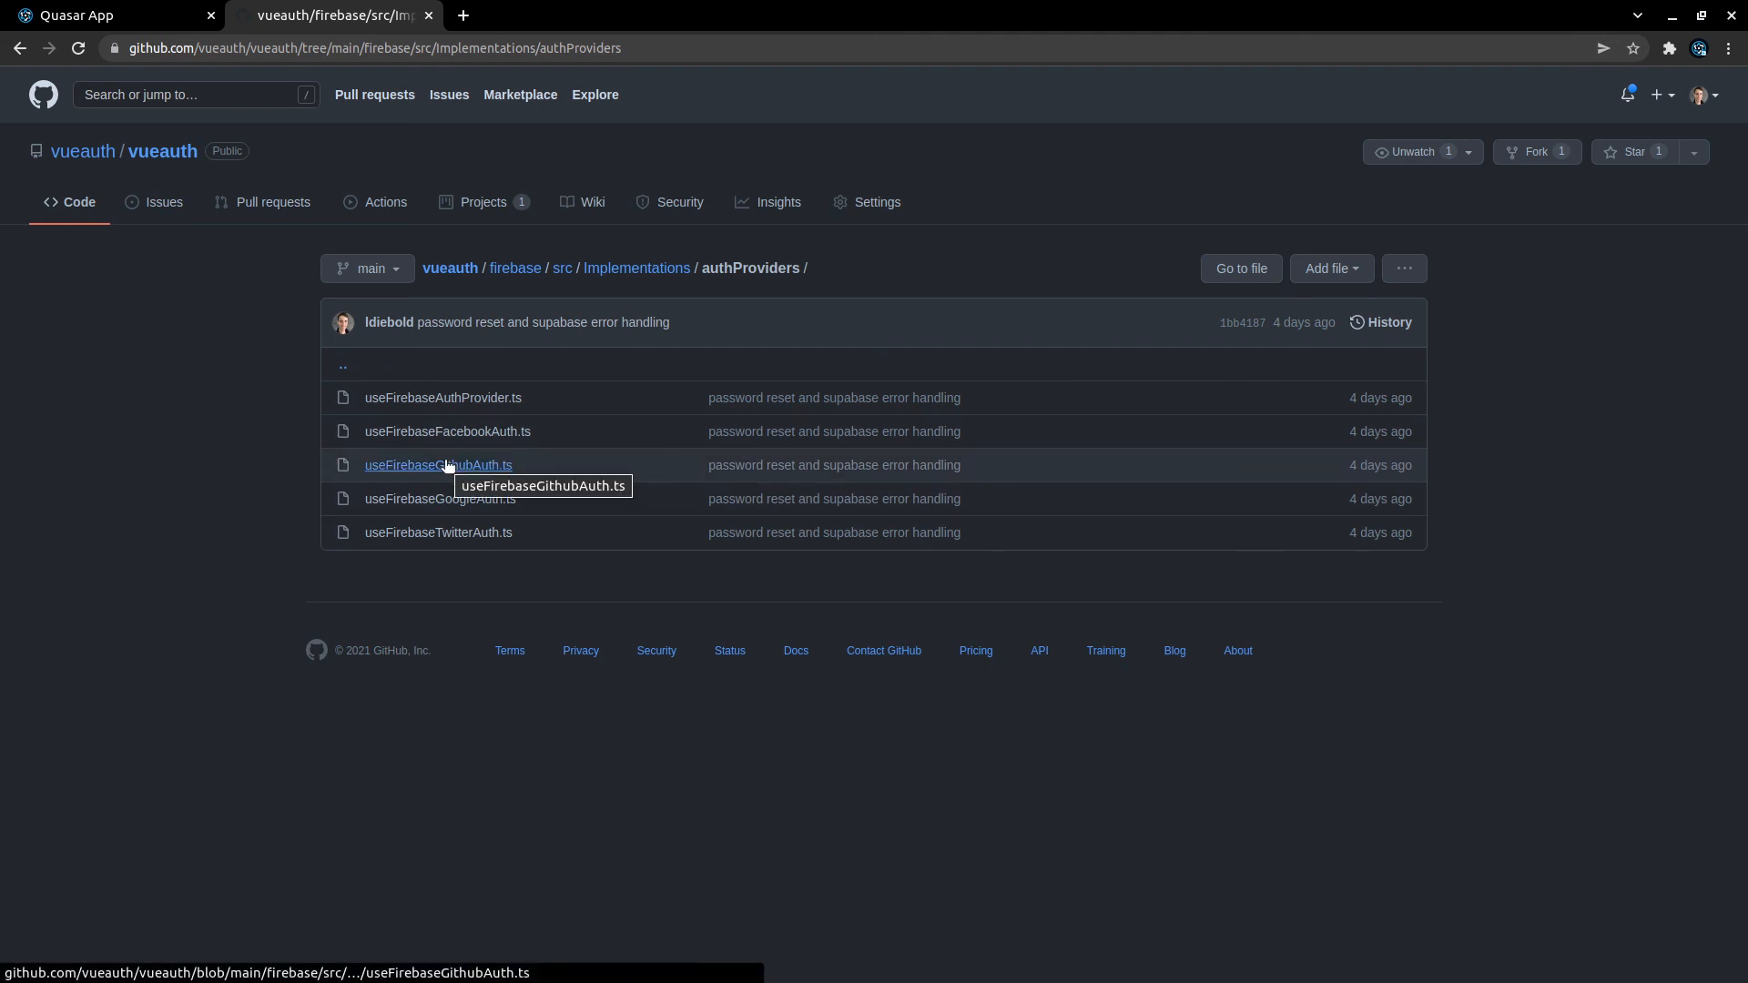
pyautogui.moveTo(437, 465)
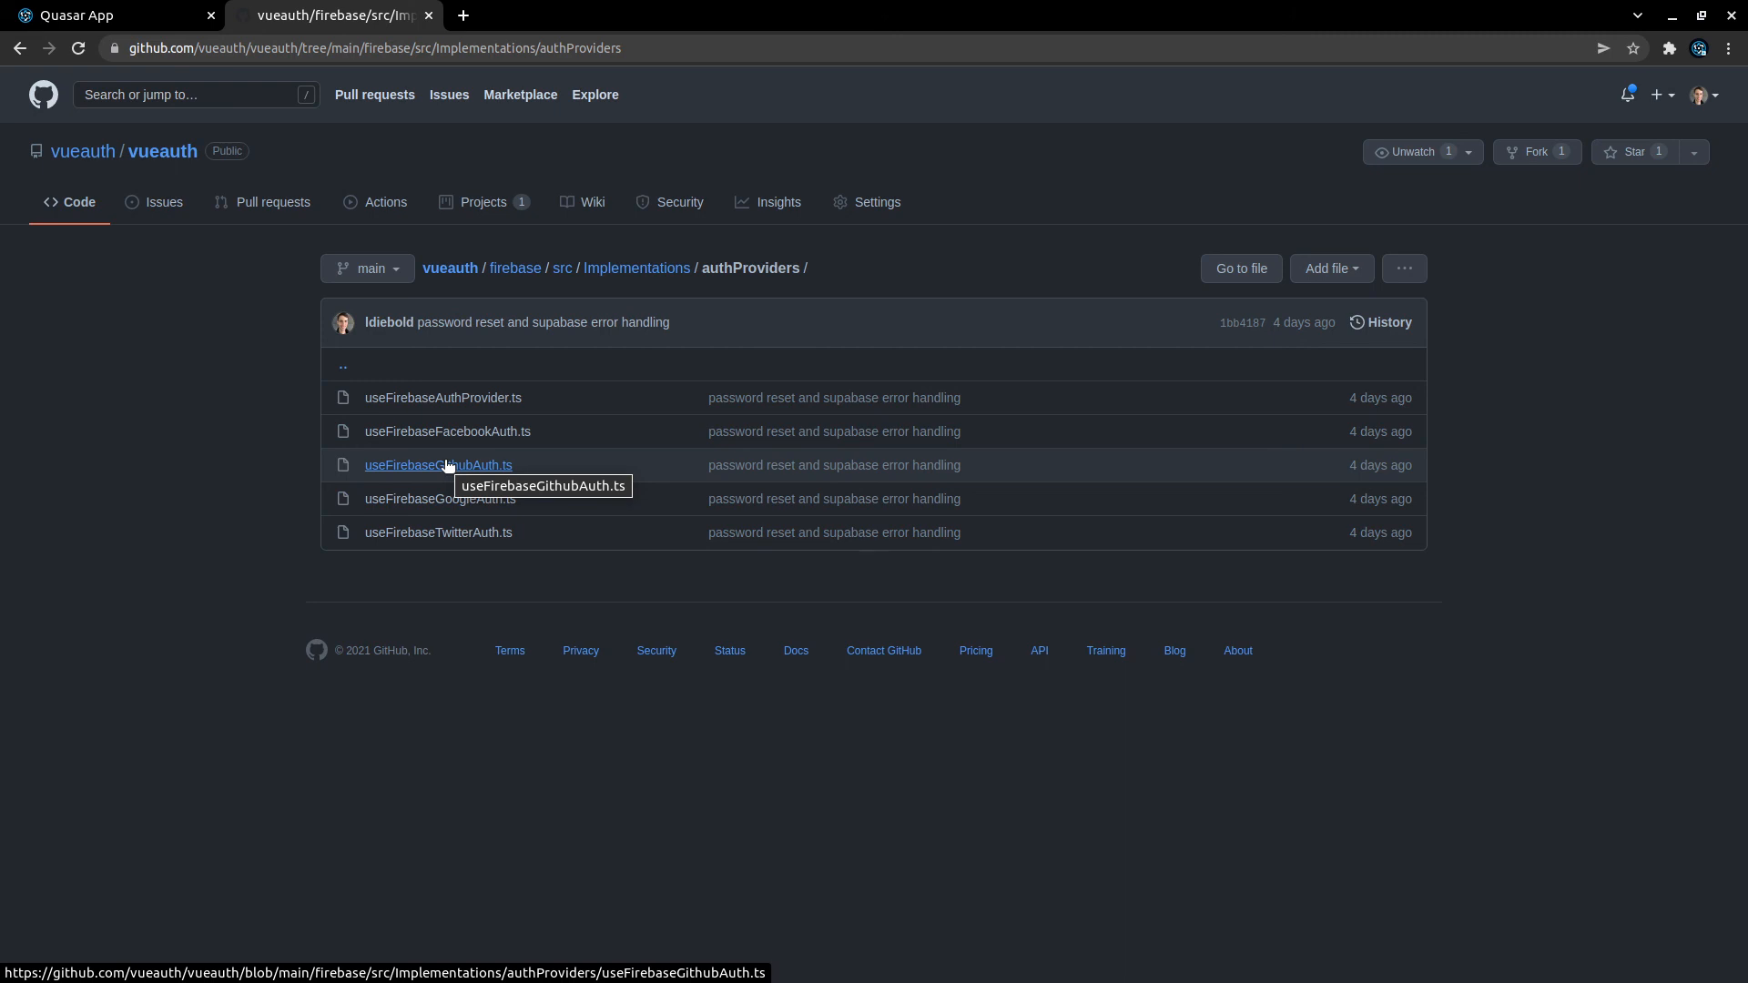
pyautogui.moveTo(468, 491)
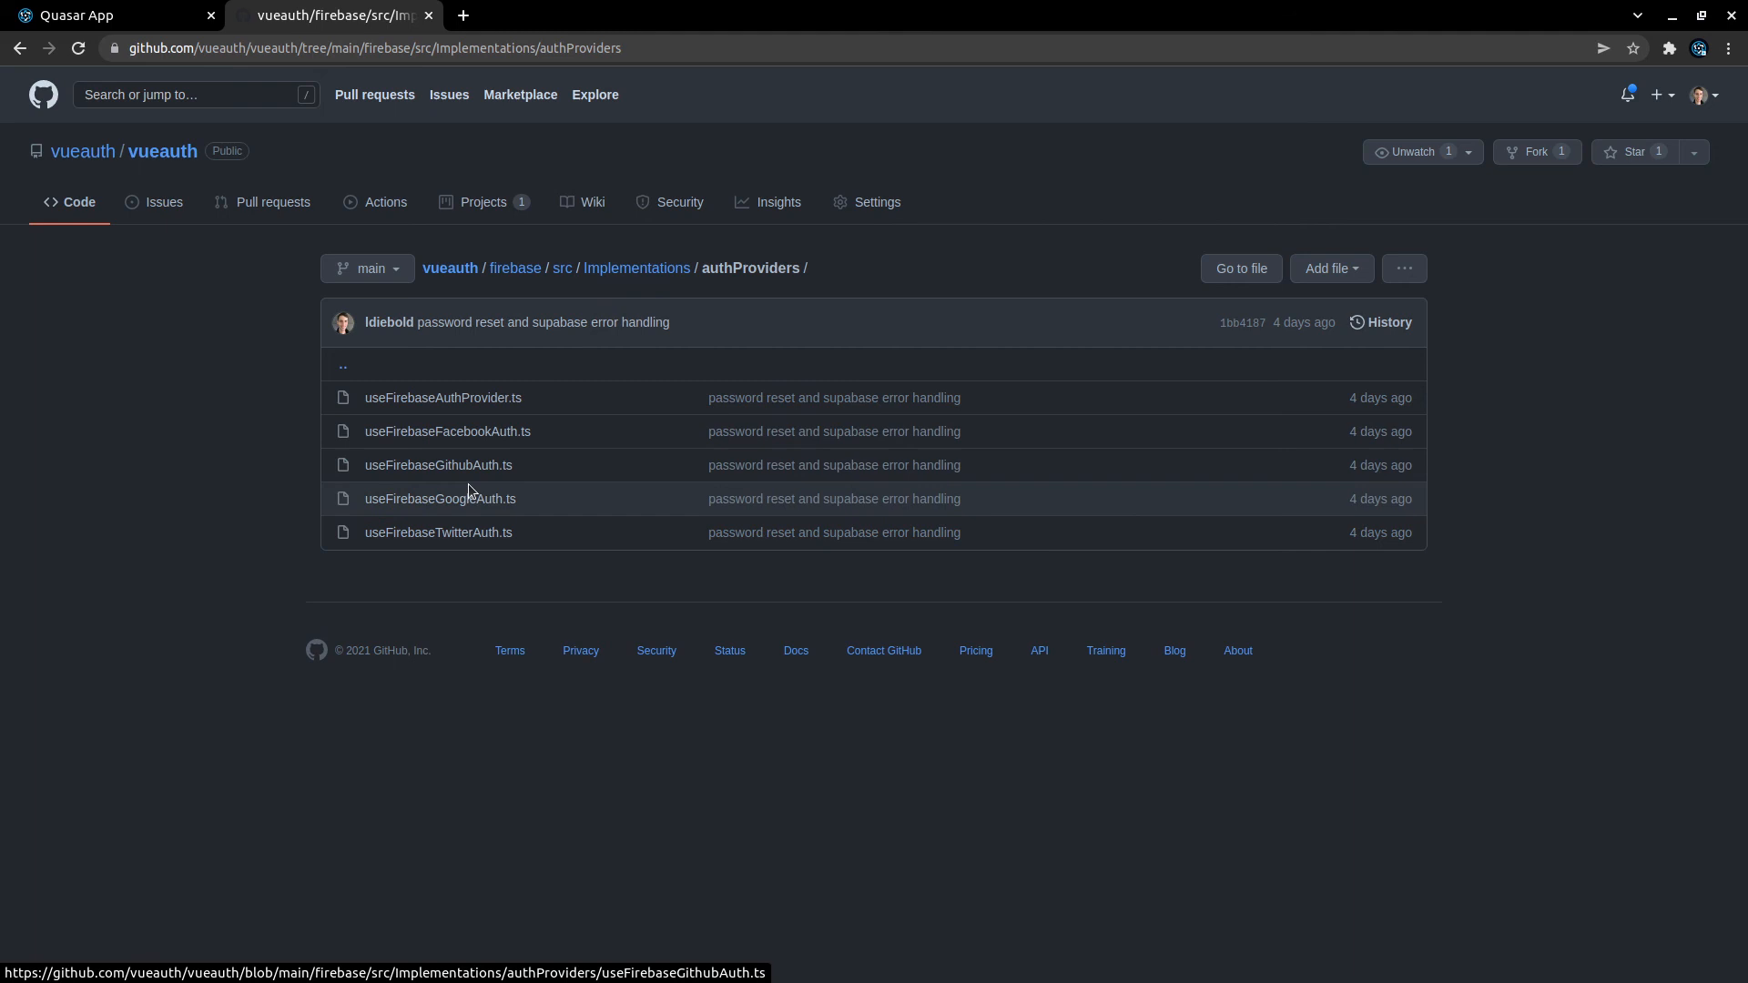
pyautogui.moveTo(466, 465)
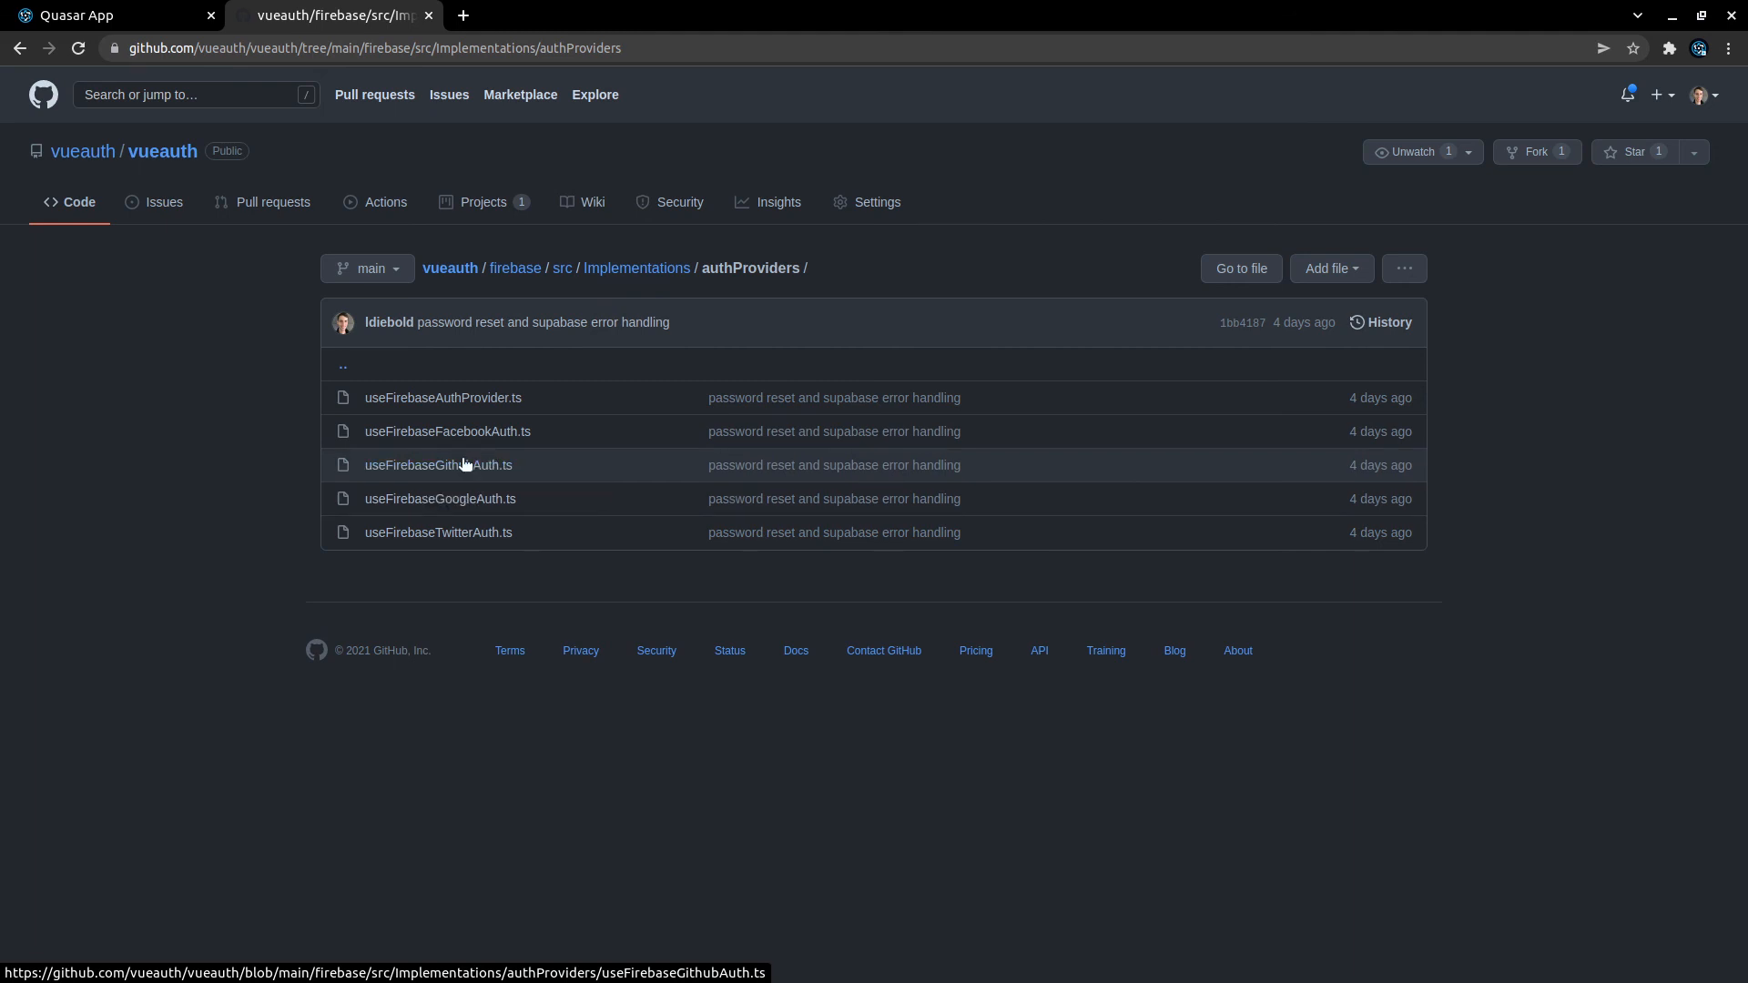
pyautogui.moveTo(447, 431)
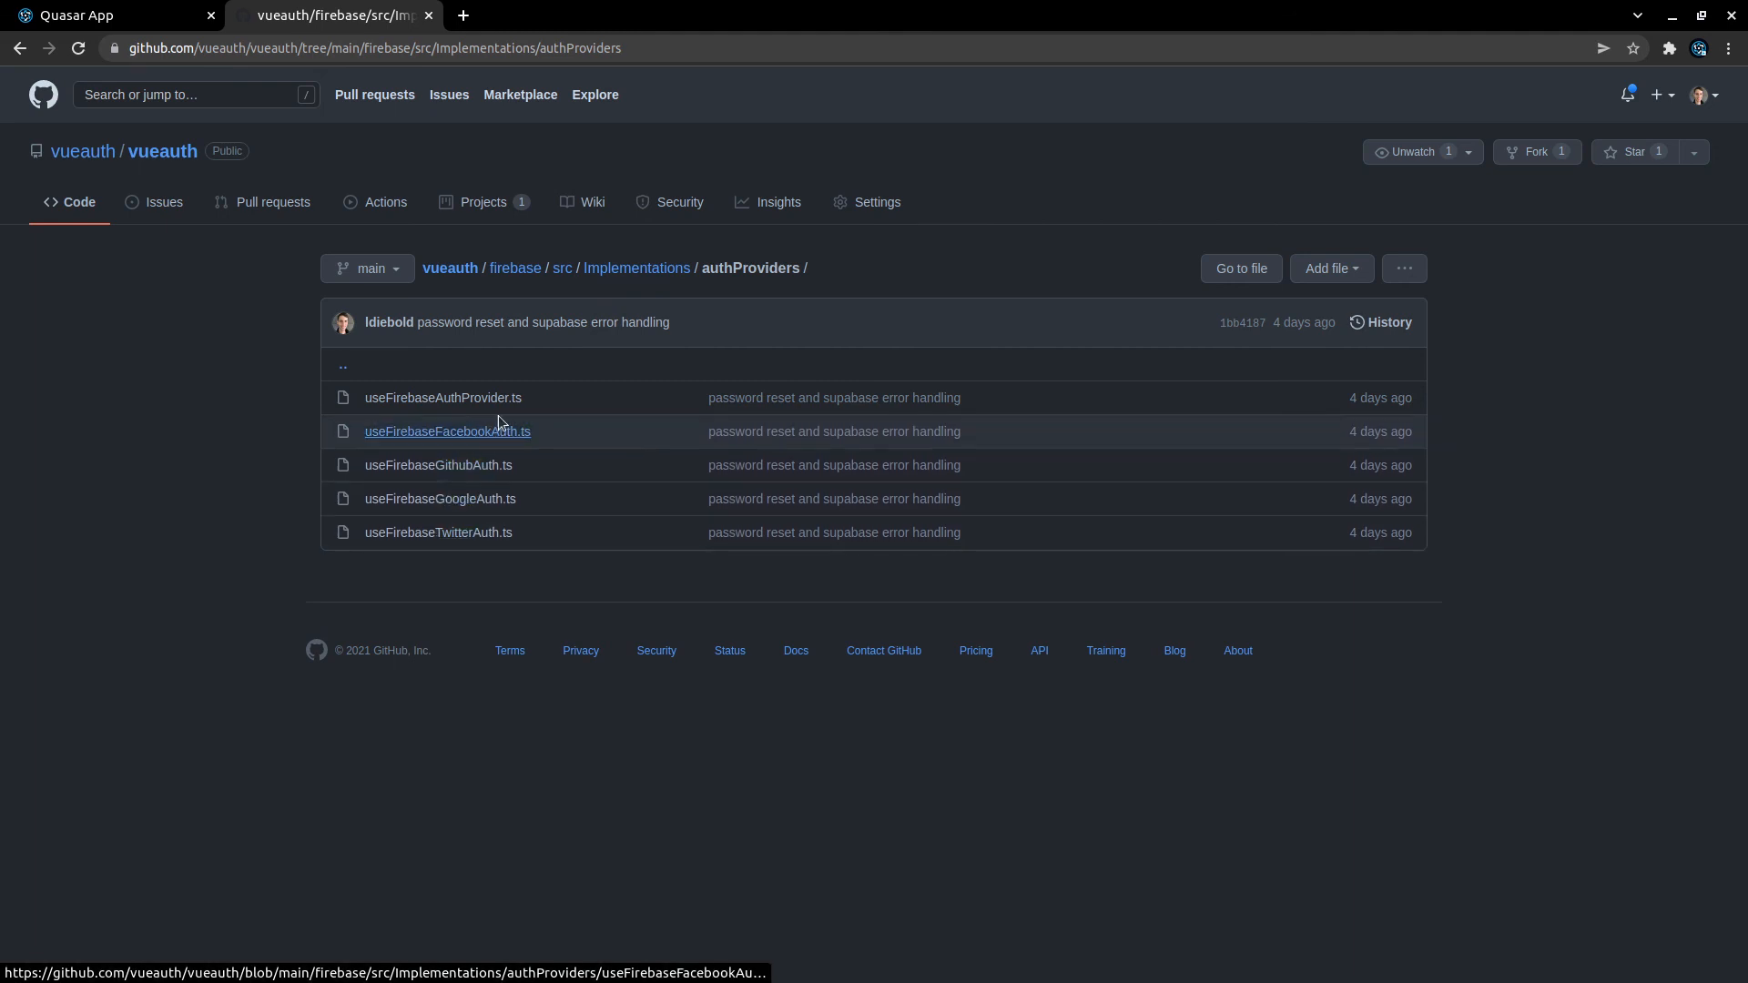
pyautogui.moveTo(662, 281)
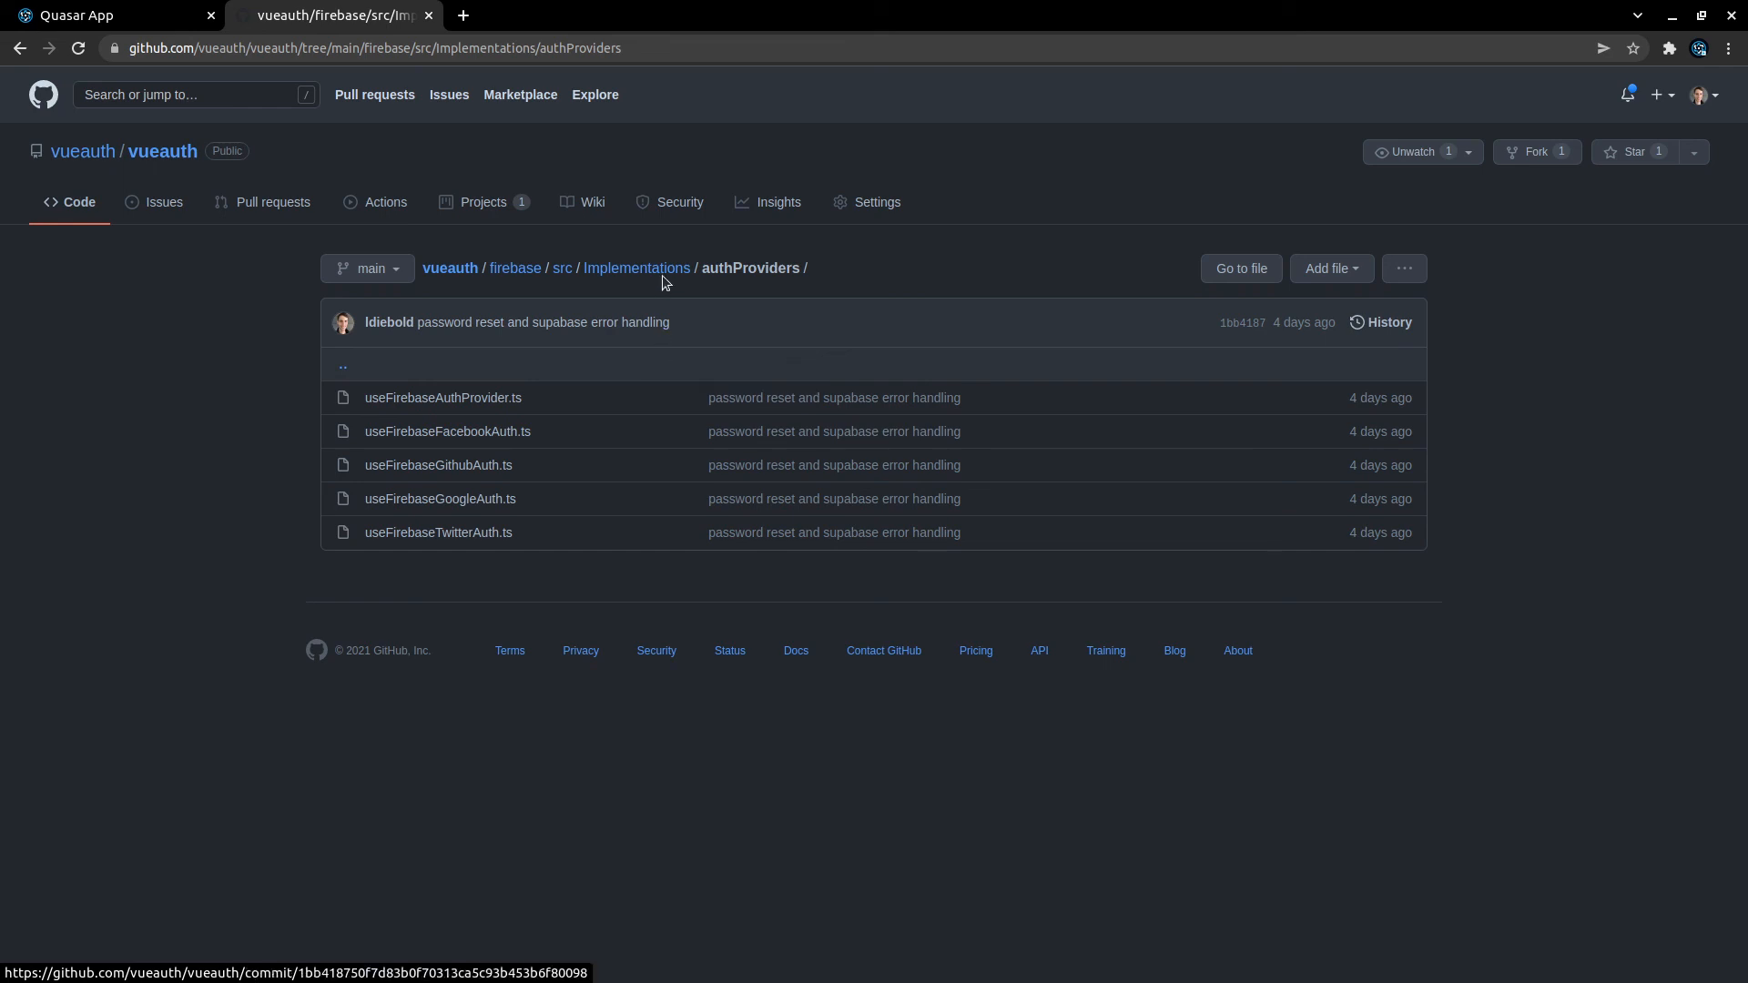
pyautogui.moveTo(630, 297)
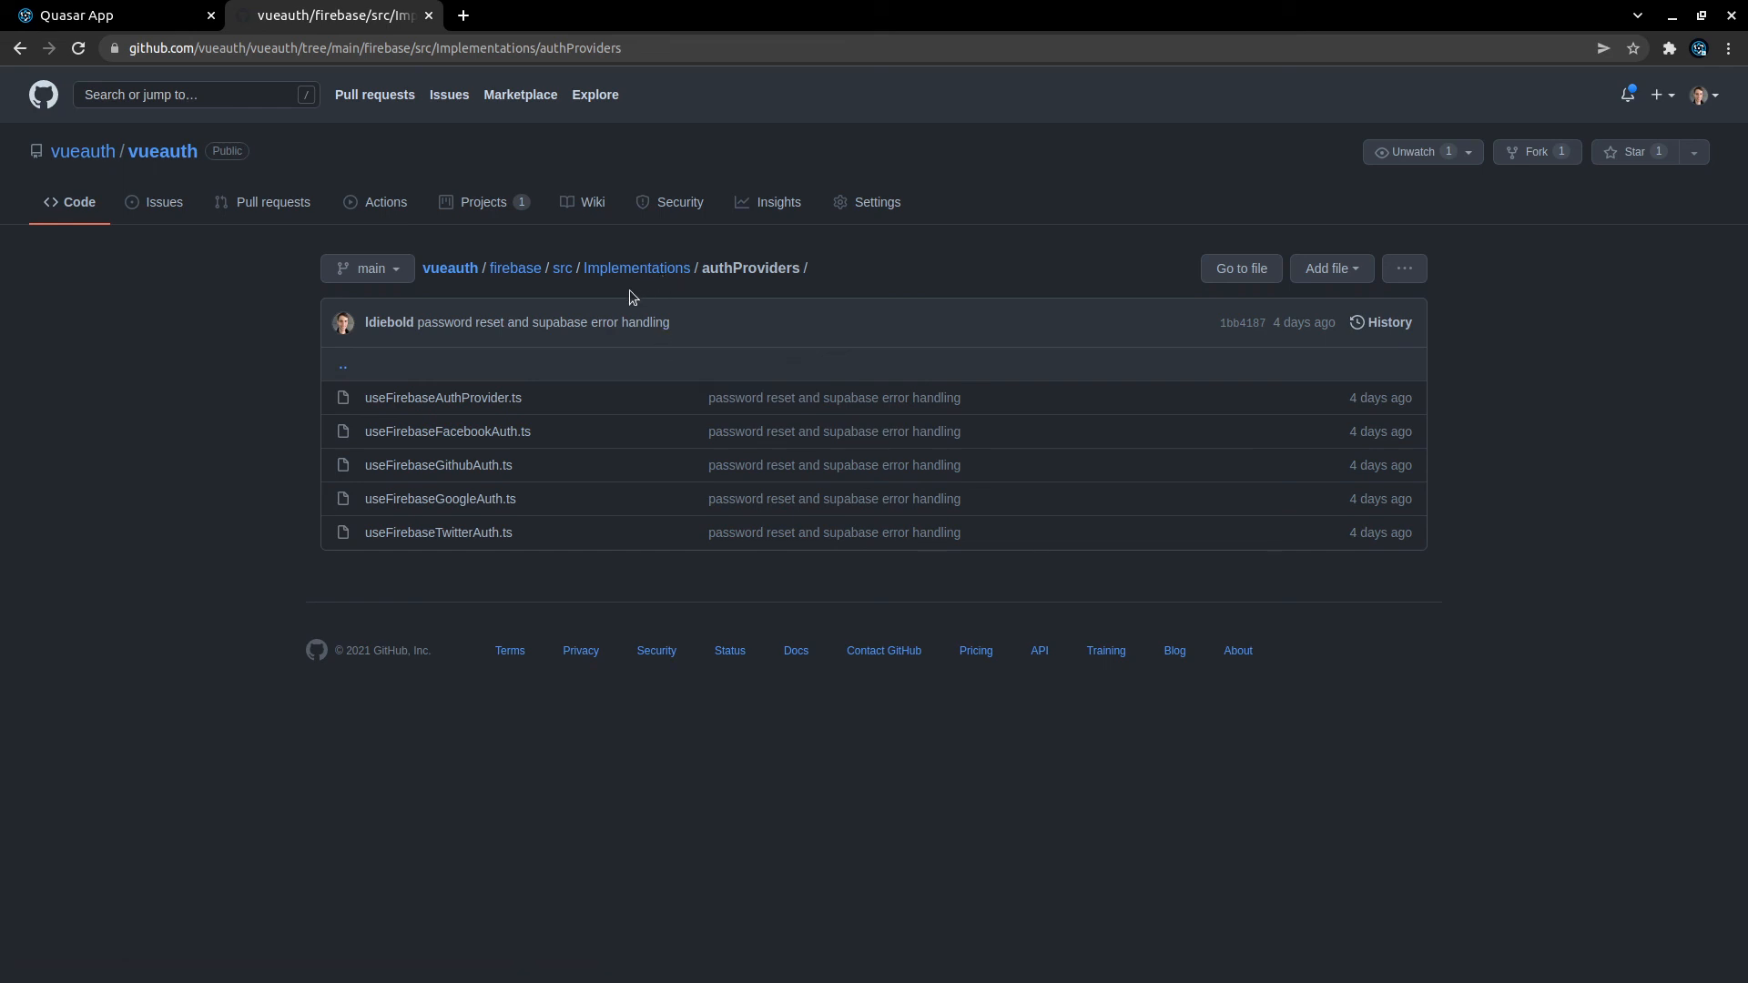
pyautogui.click(449, 267)
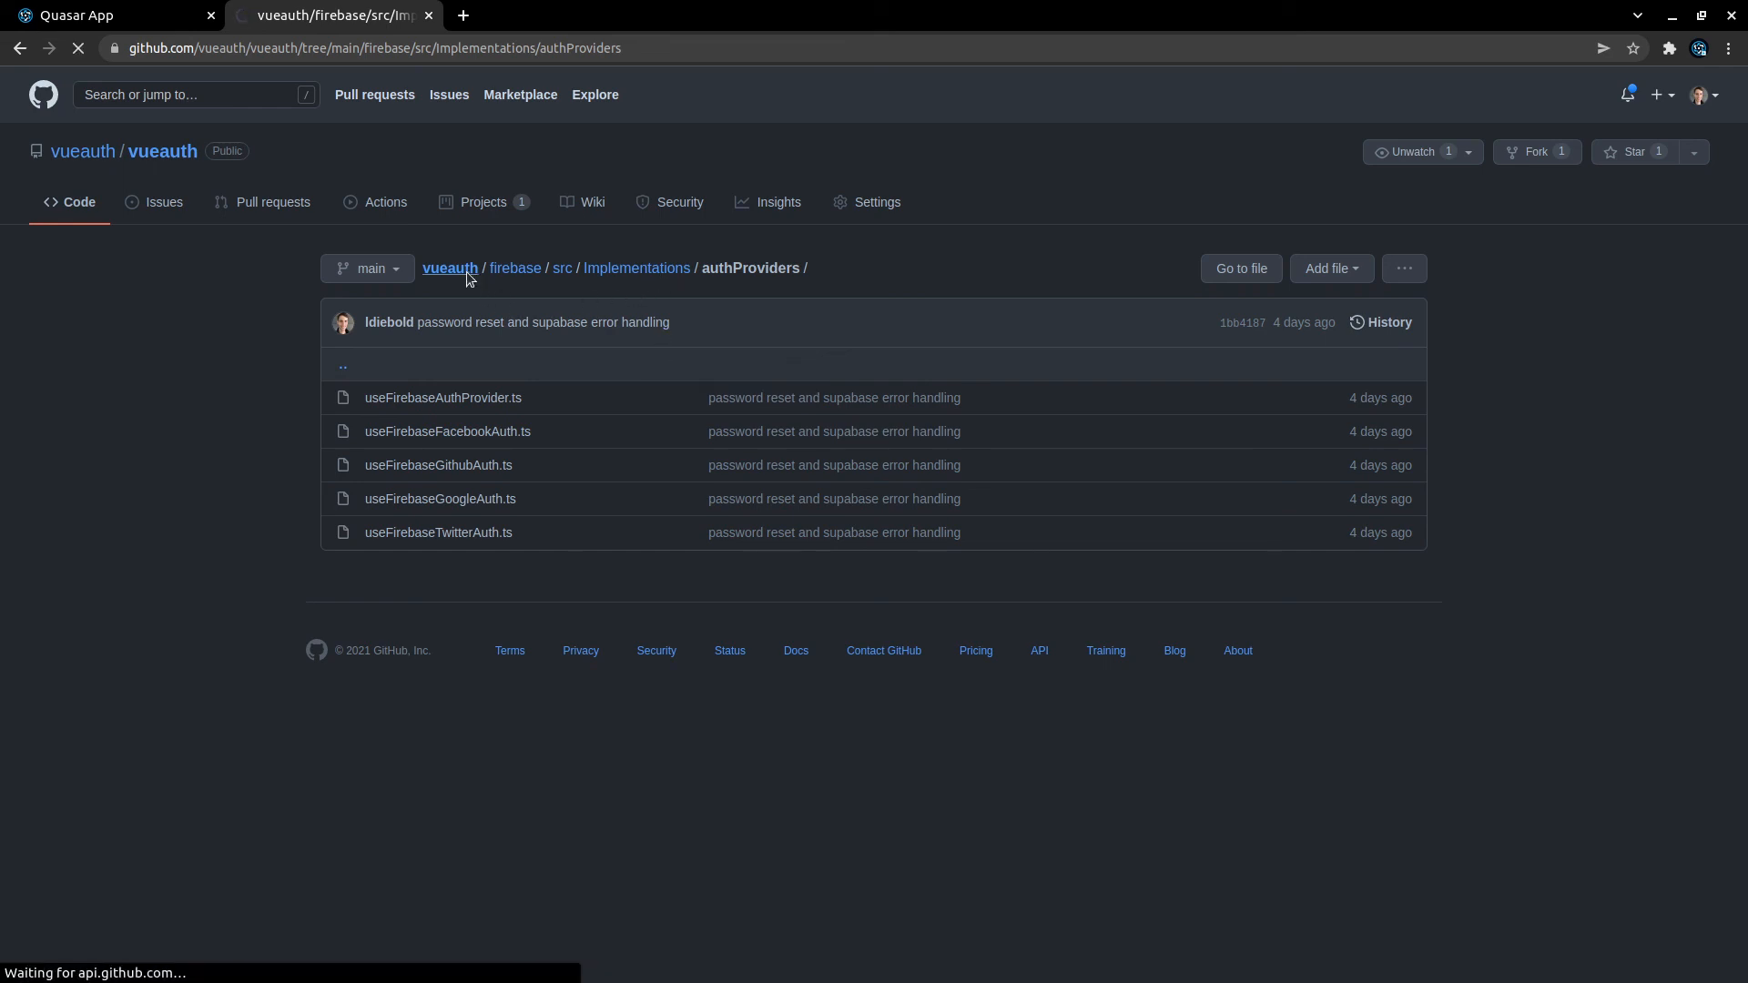
# Glance at the Quasar App sign-in tab, then switch back to the vueauth GitHub tab.
pyautogui.click(105, 15)
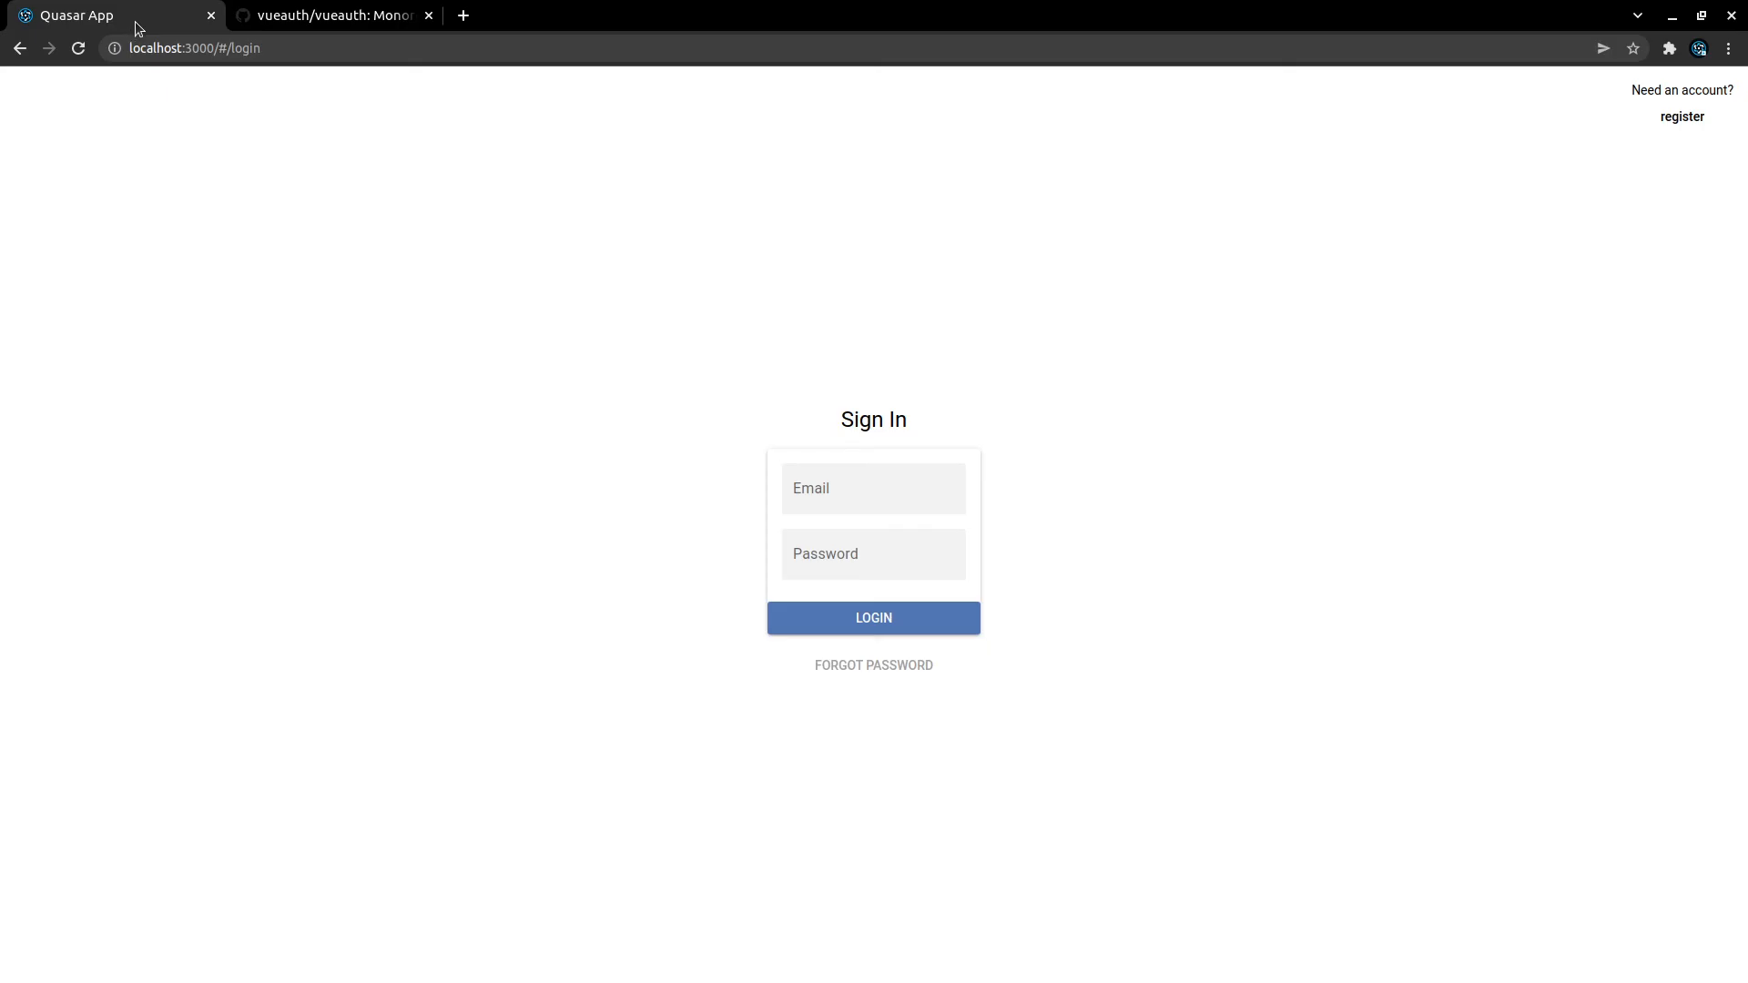
pyautogui.moveTo(1238, 268)
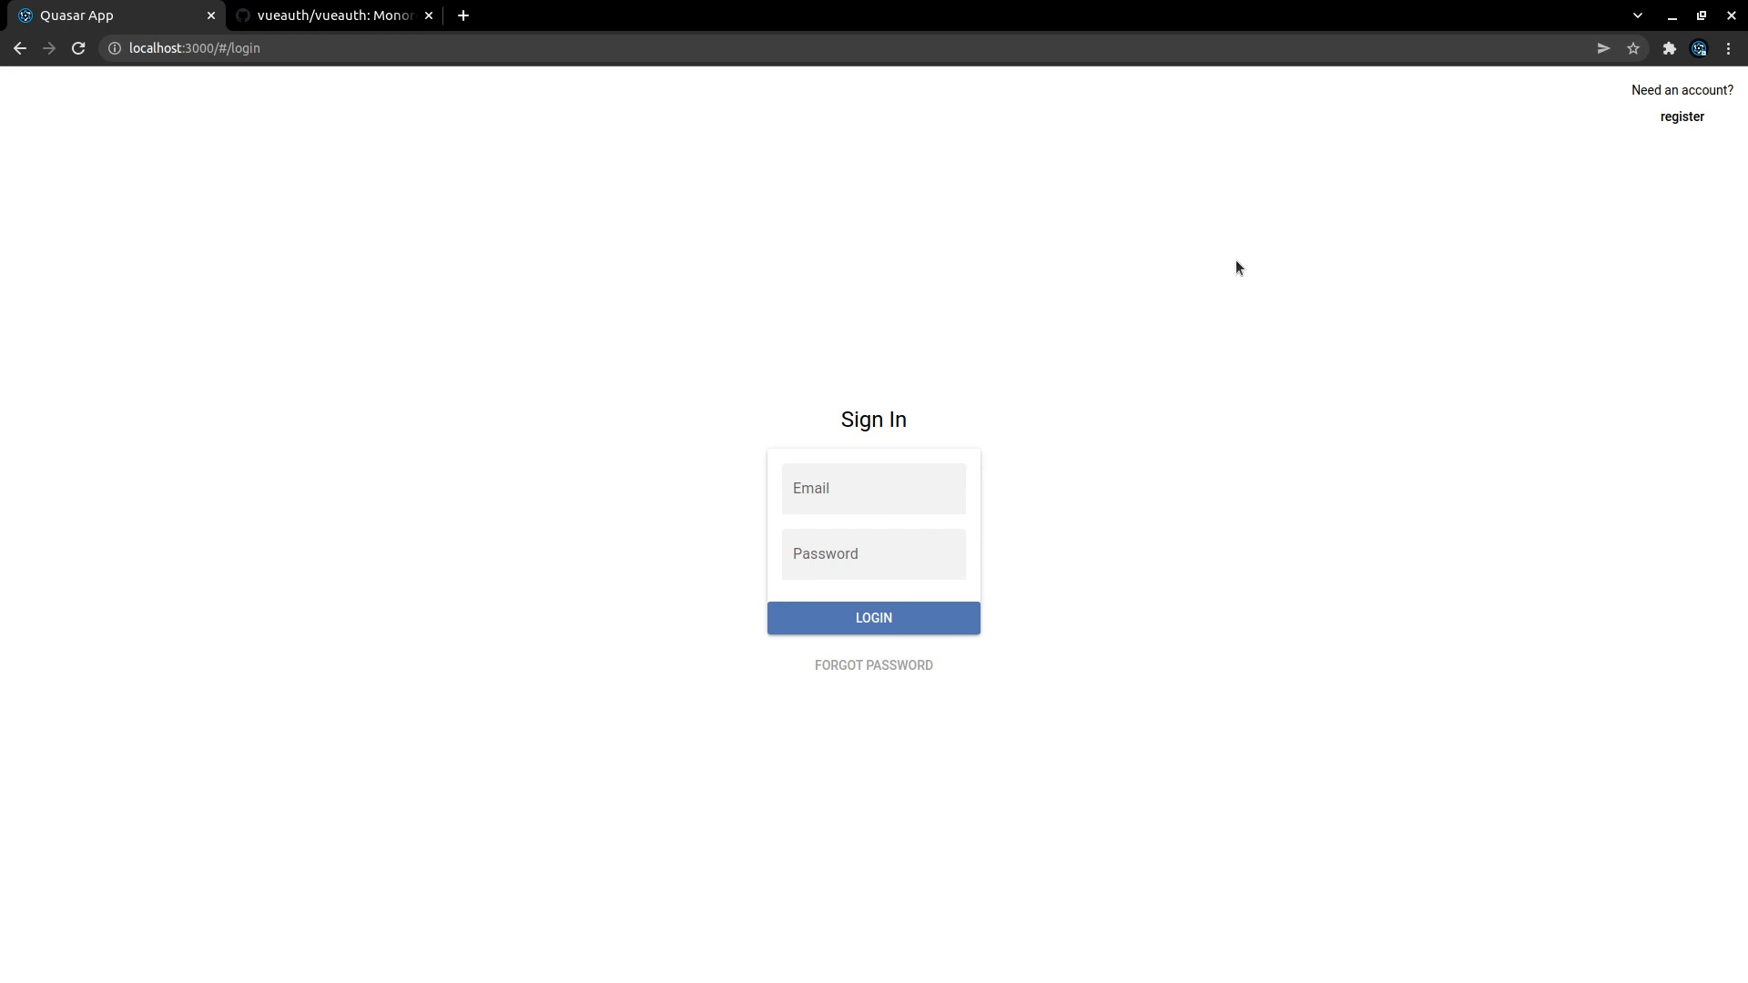
pyautogui.moveTo(427, 20)
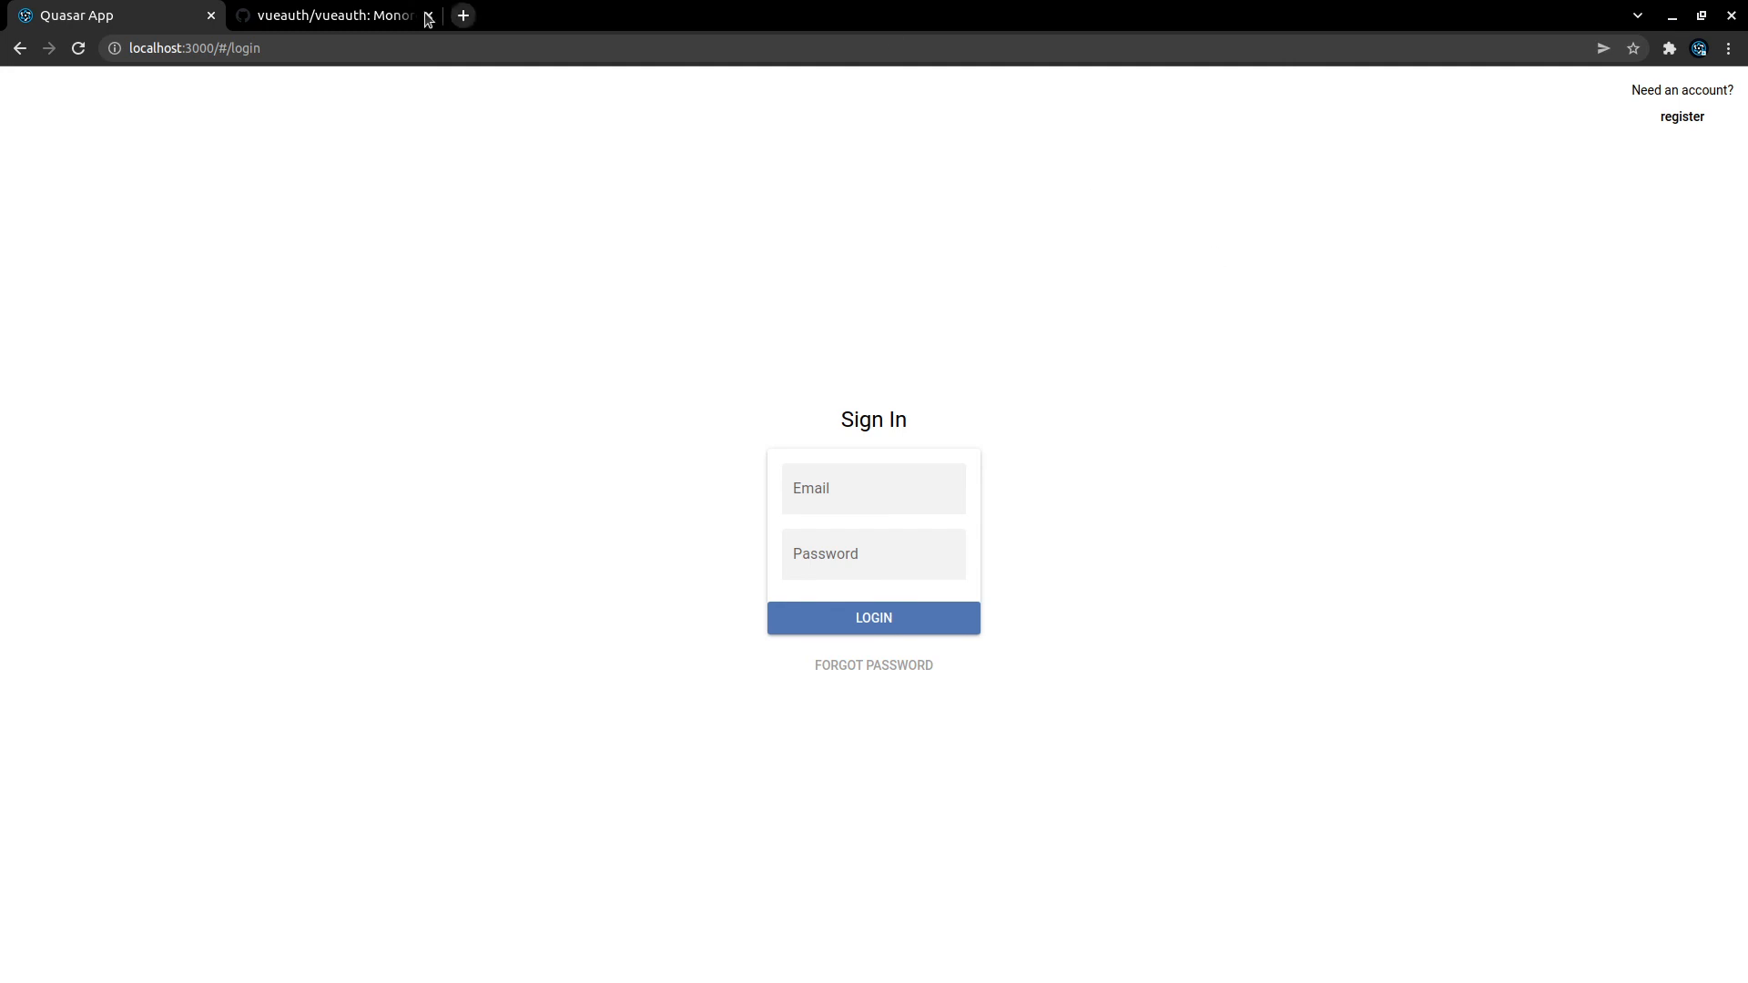
pyautogui.click(329, 16)
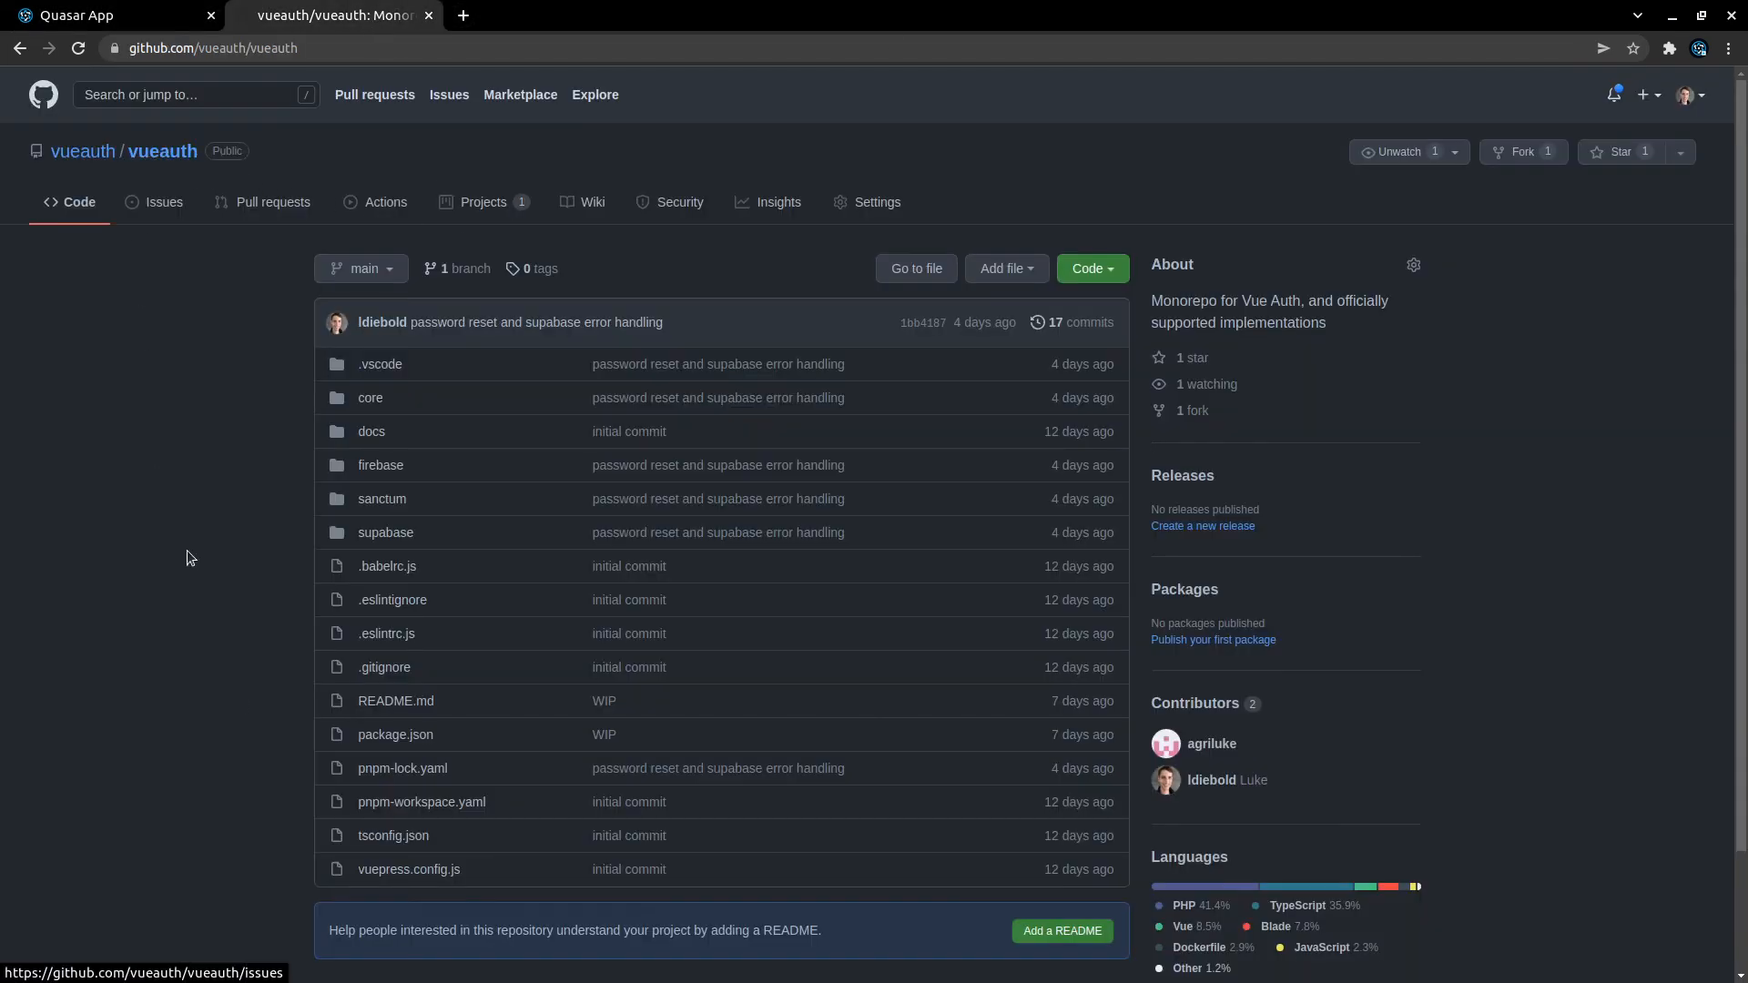
pyautogui.moveTo(687, 109)
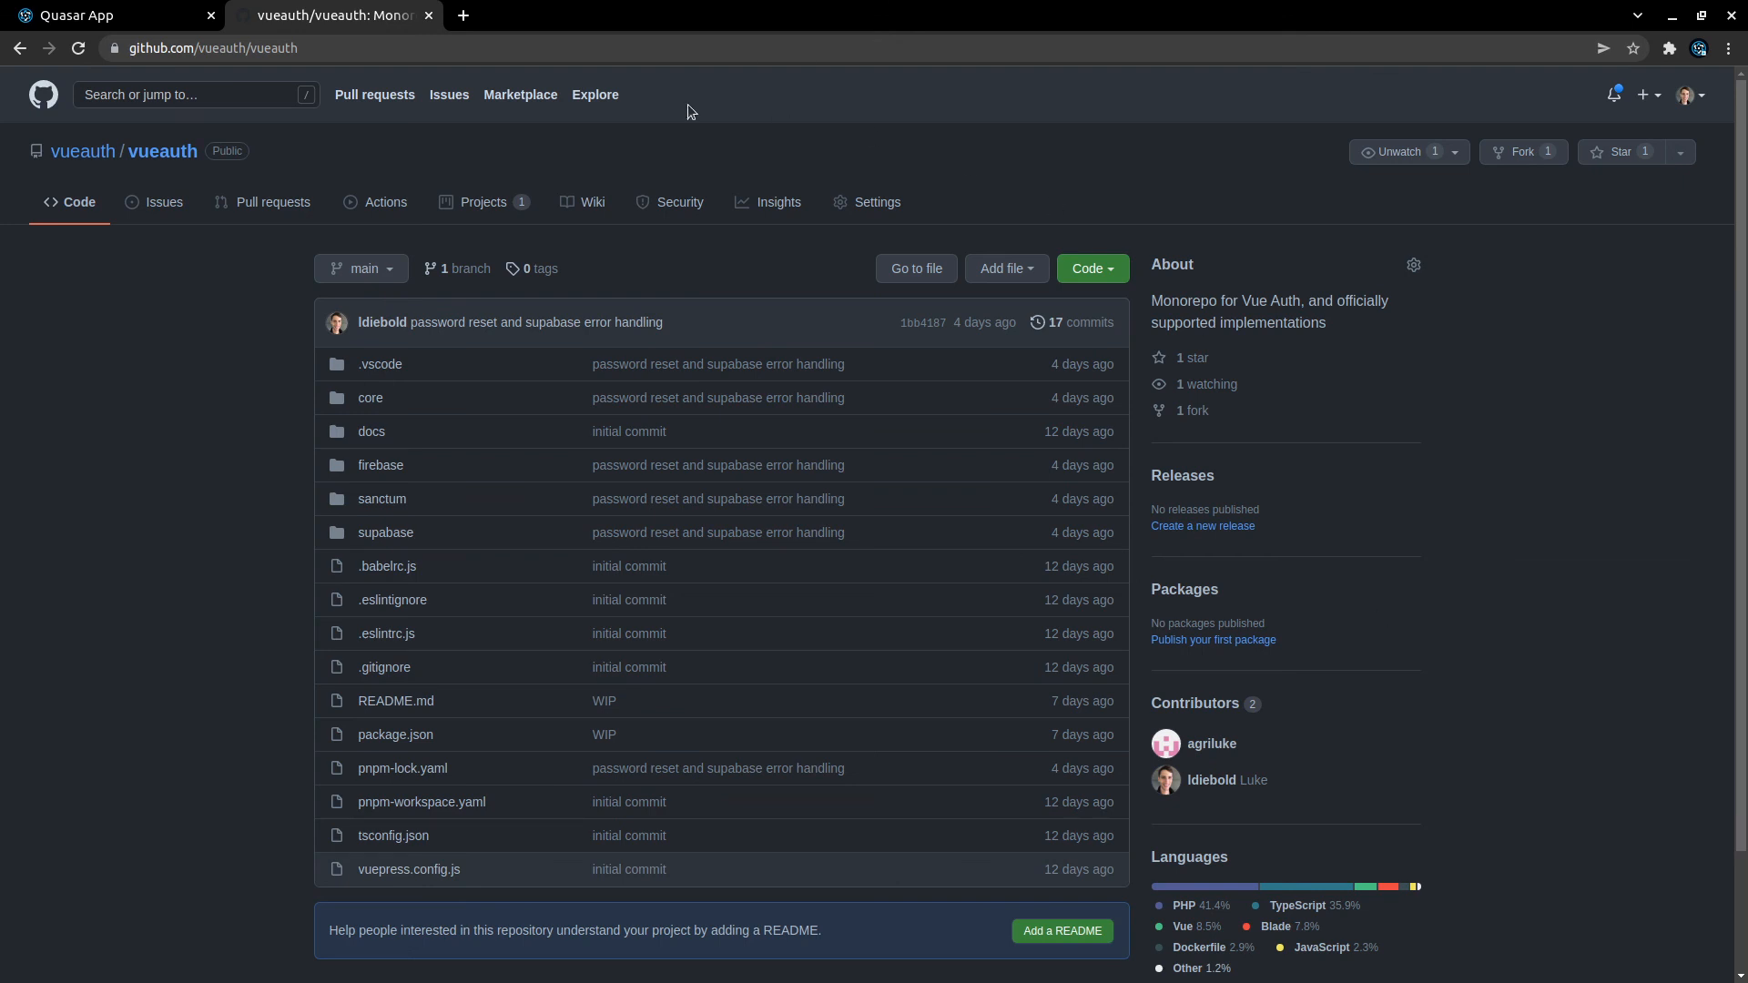
pyautogui.moveTo(736, 524)
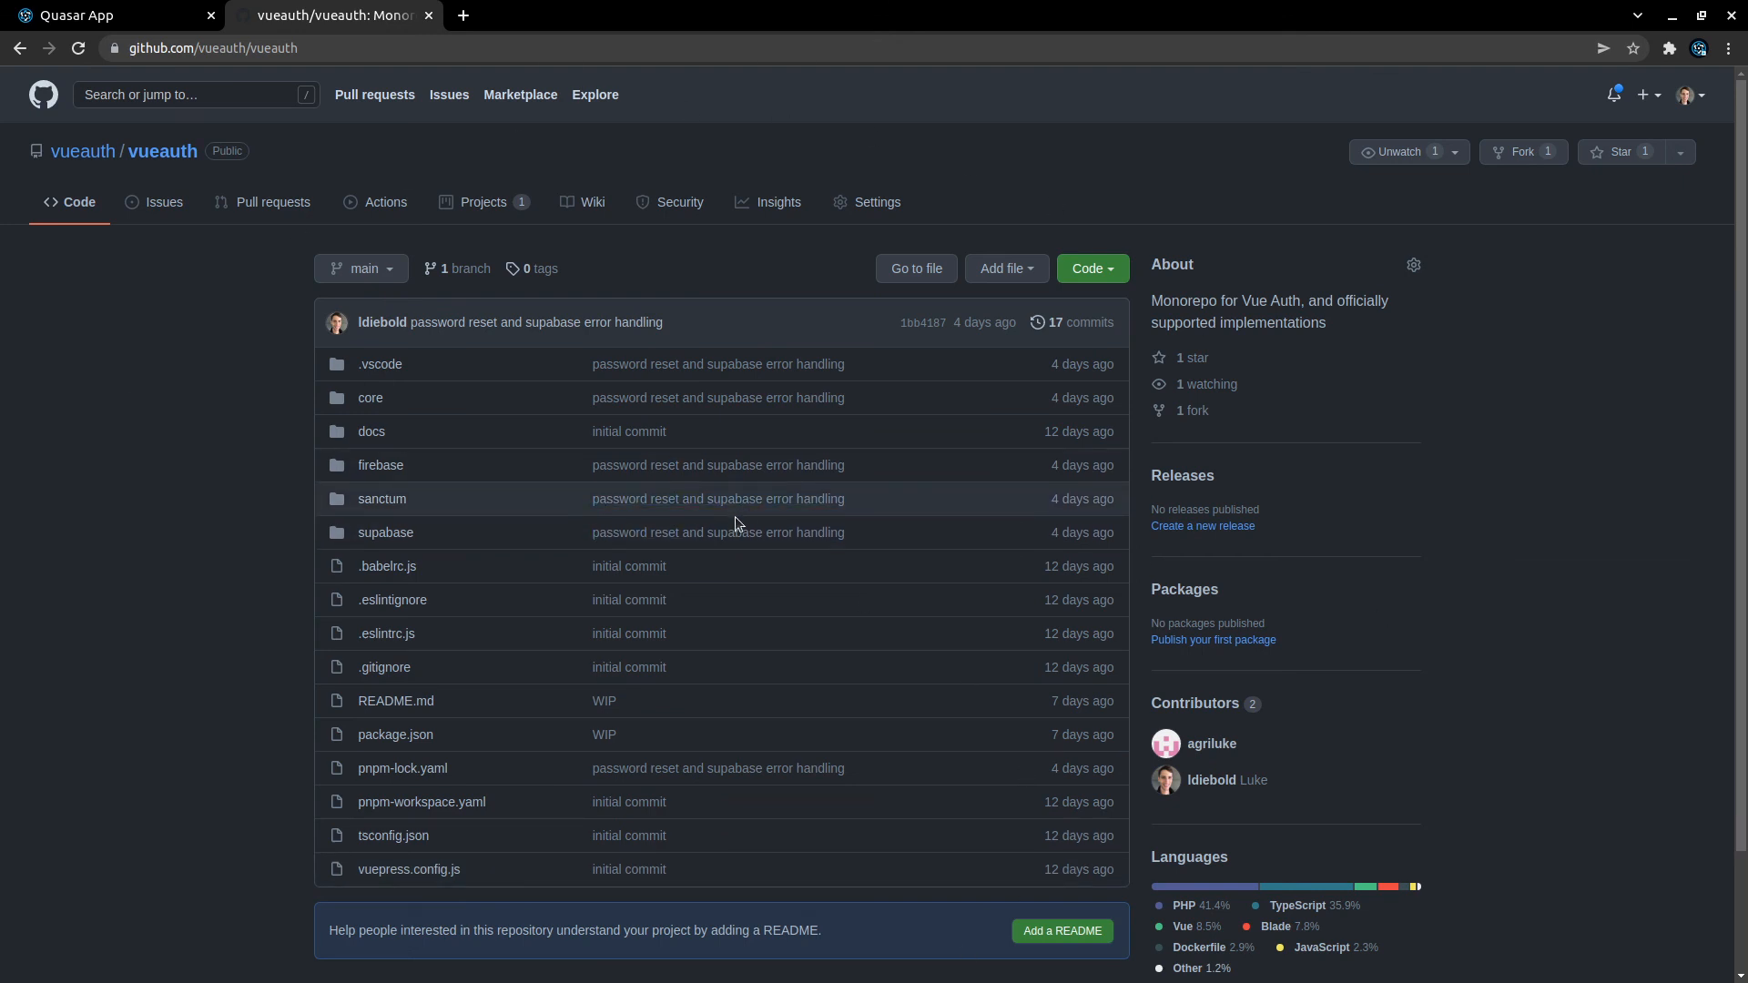
pyautogui.moveTo(735, 586)
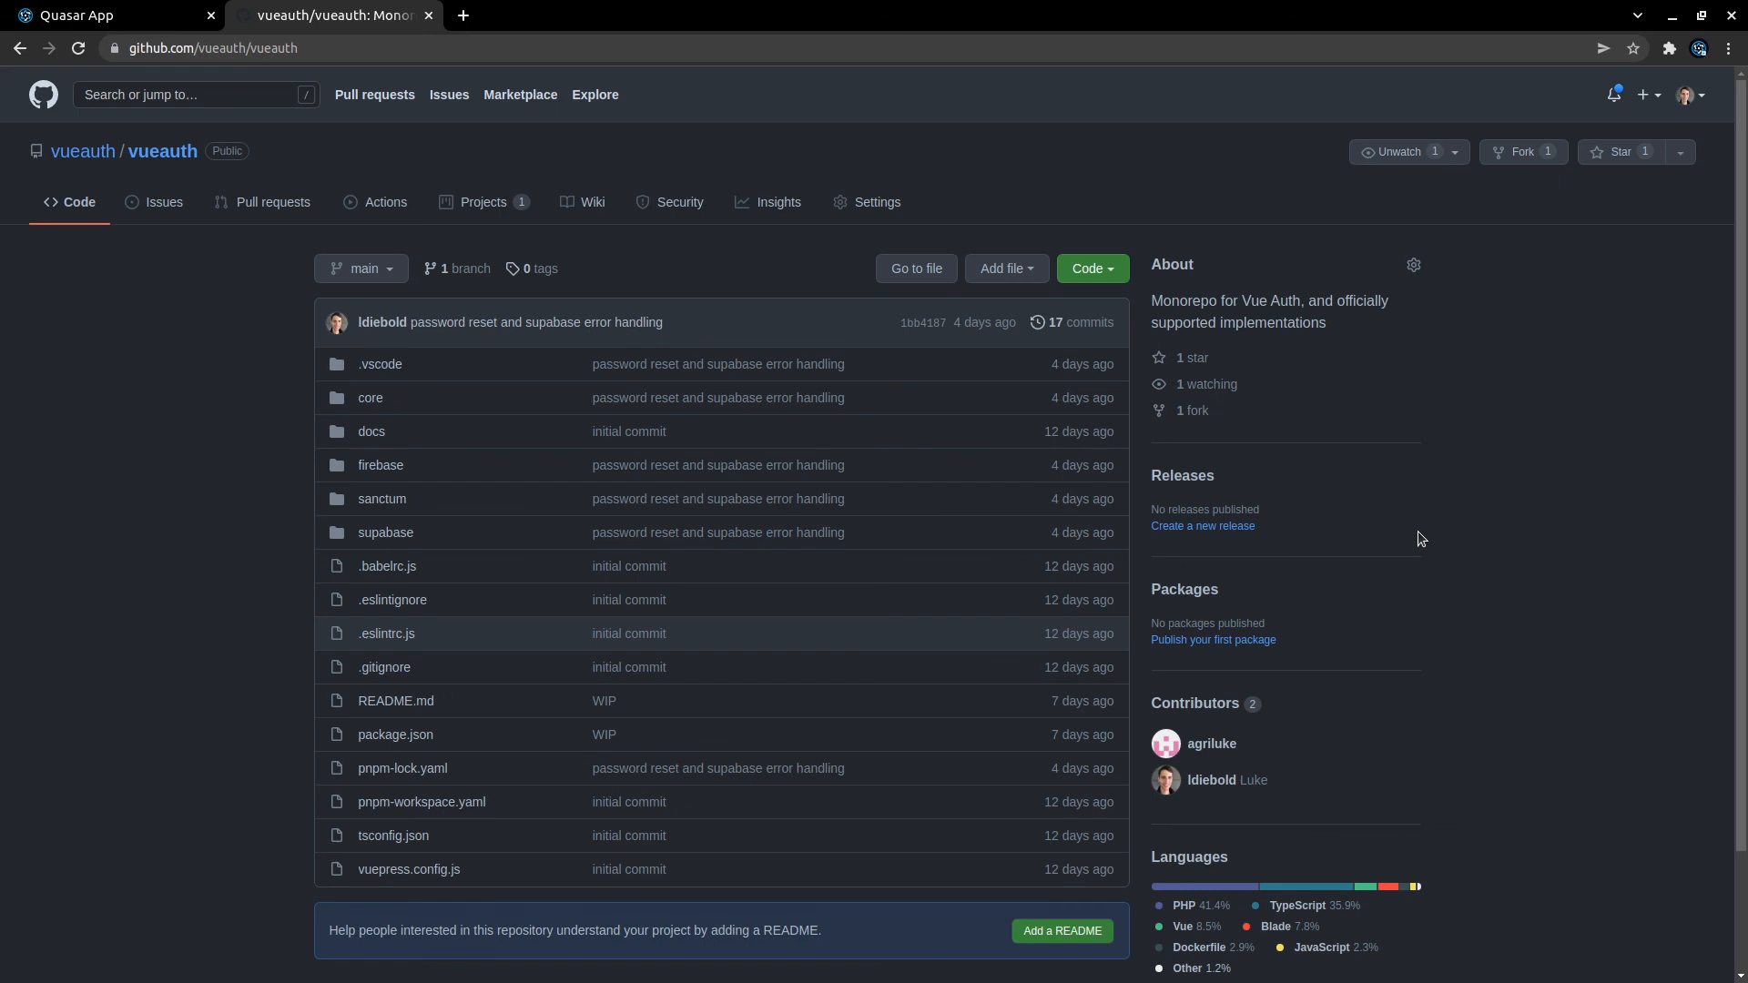
pyautogui.moveTo(1352, 448)
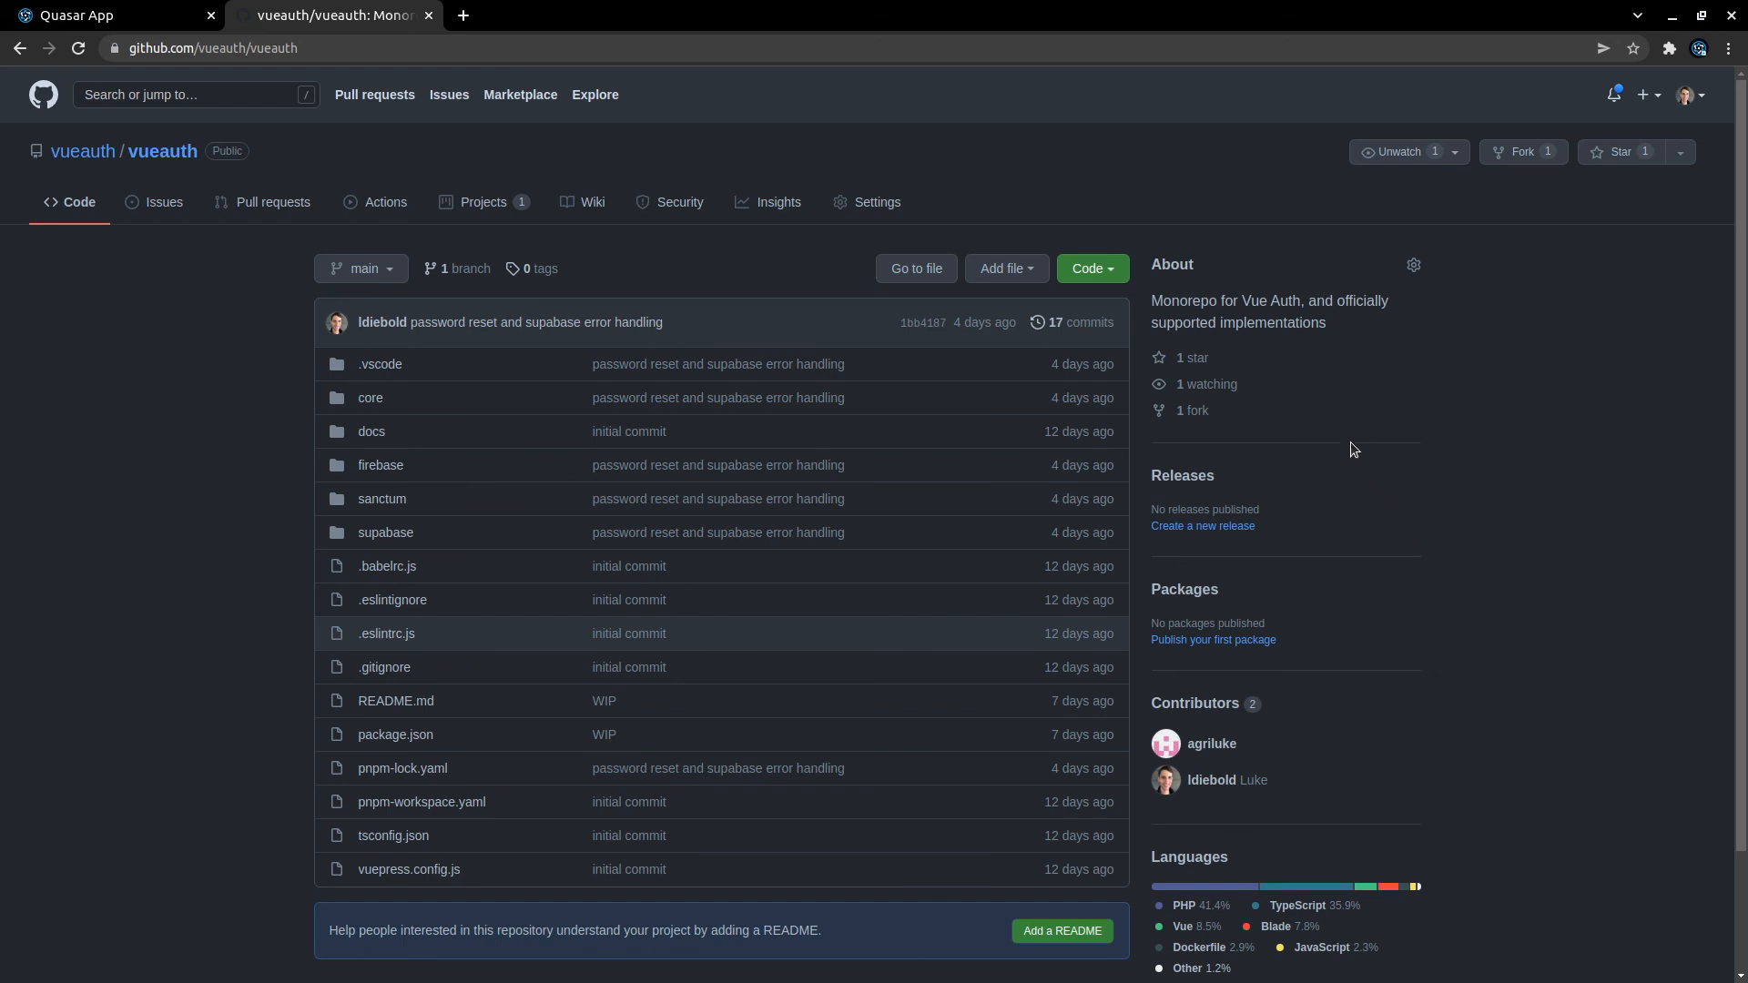
pyautogui.moveTo(1365, 502)
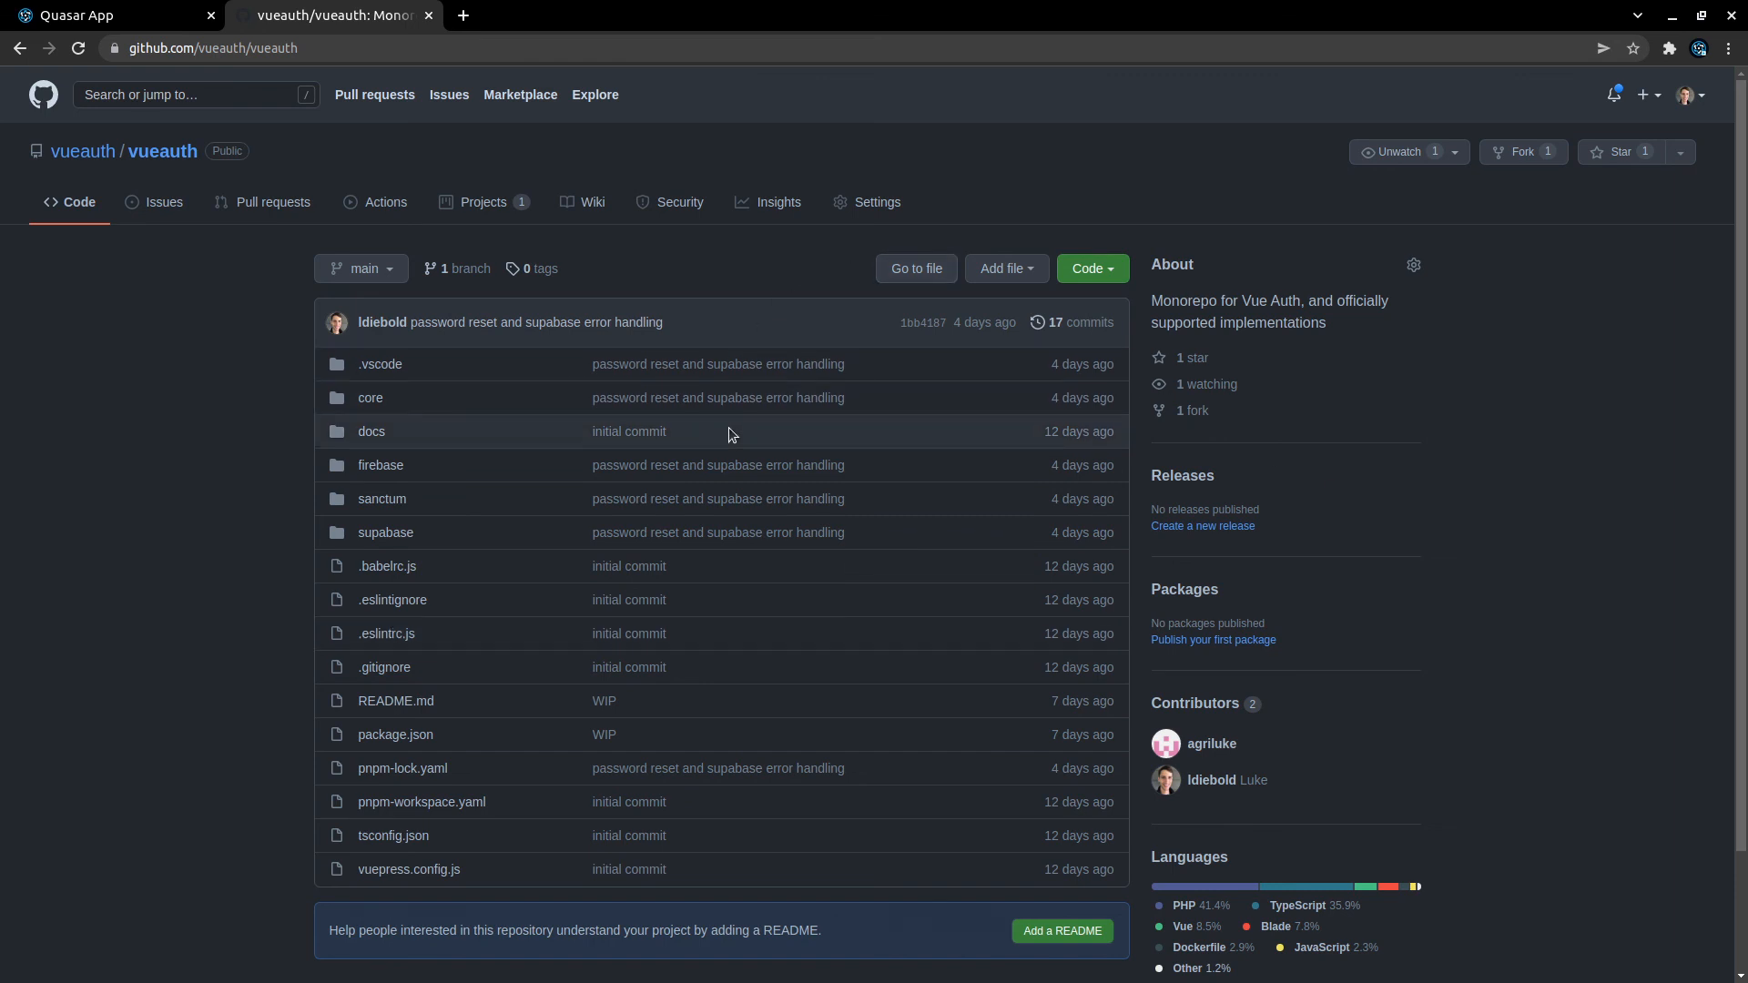
pyautogui.moveTo(556, 476)
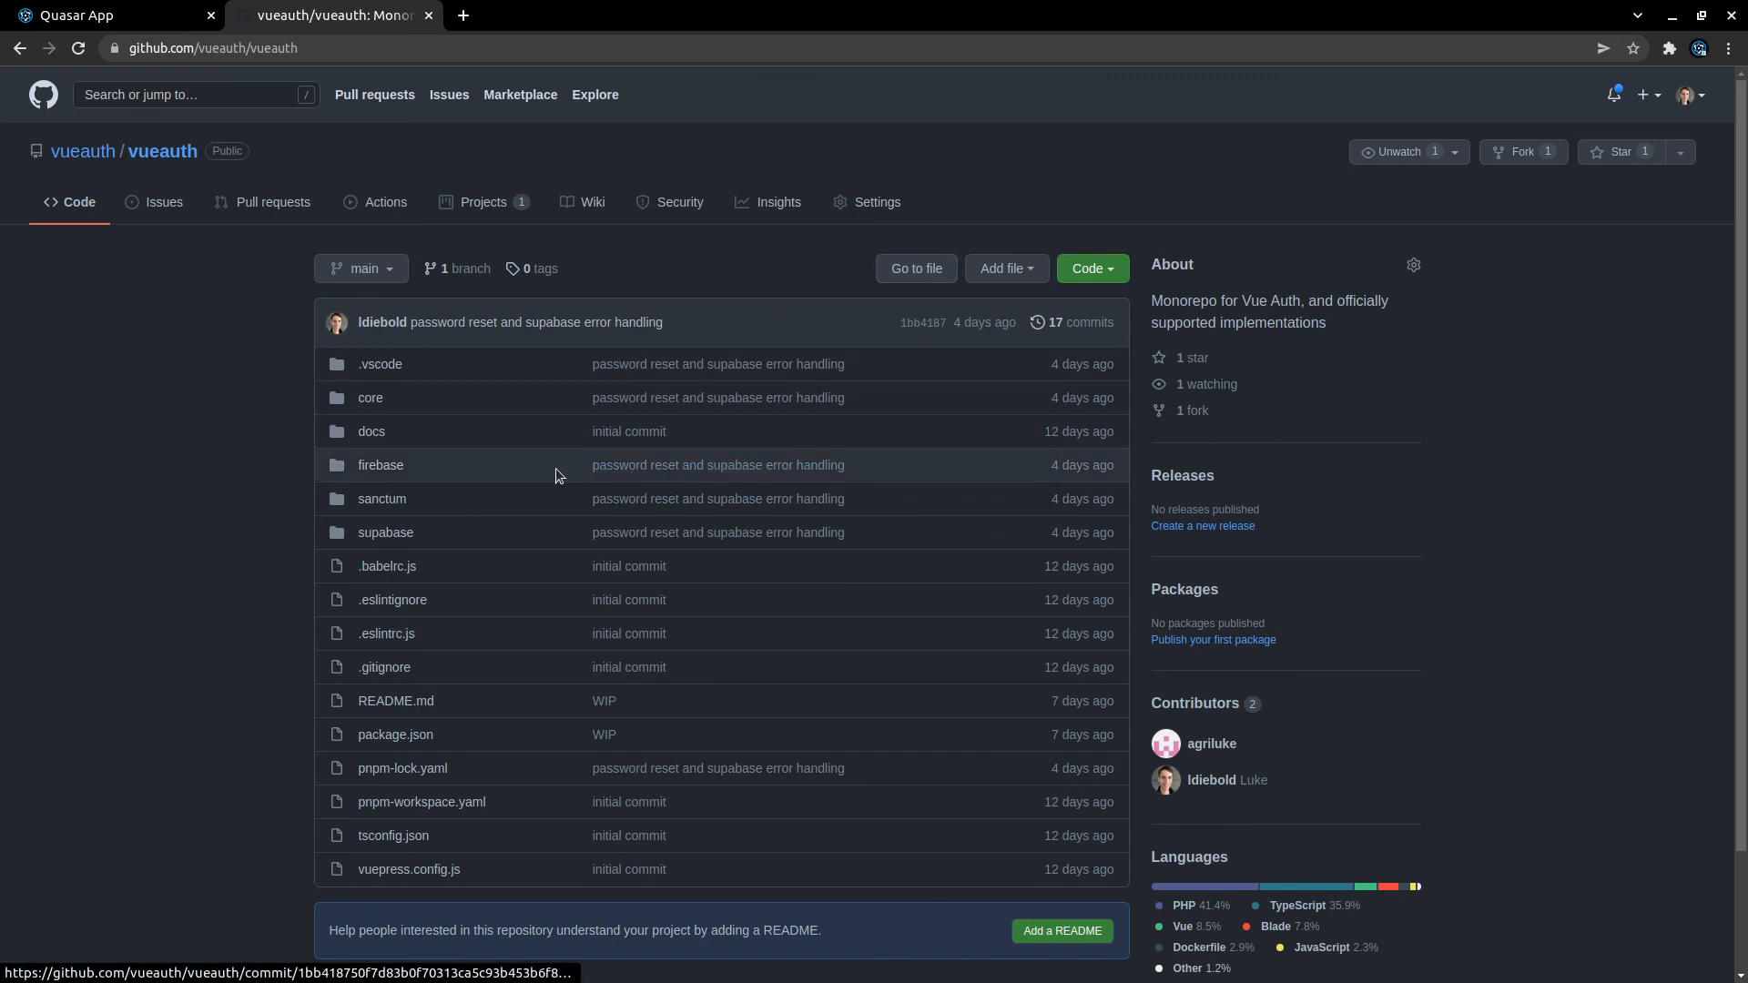
pyautogui.moveTo(381, 466)
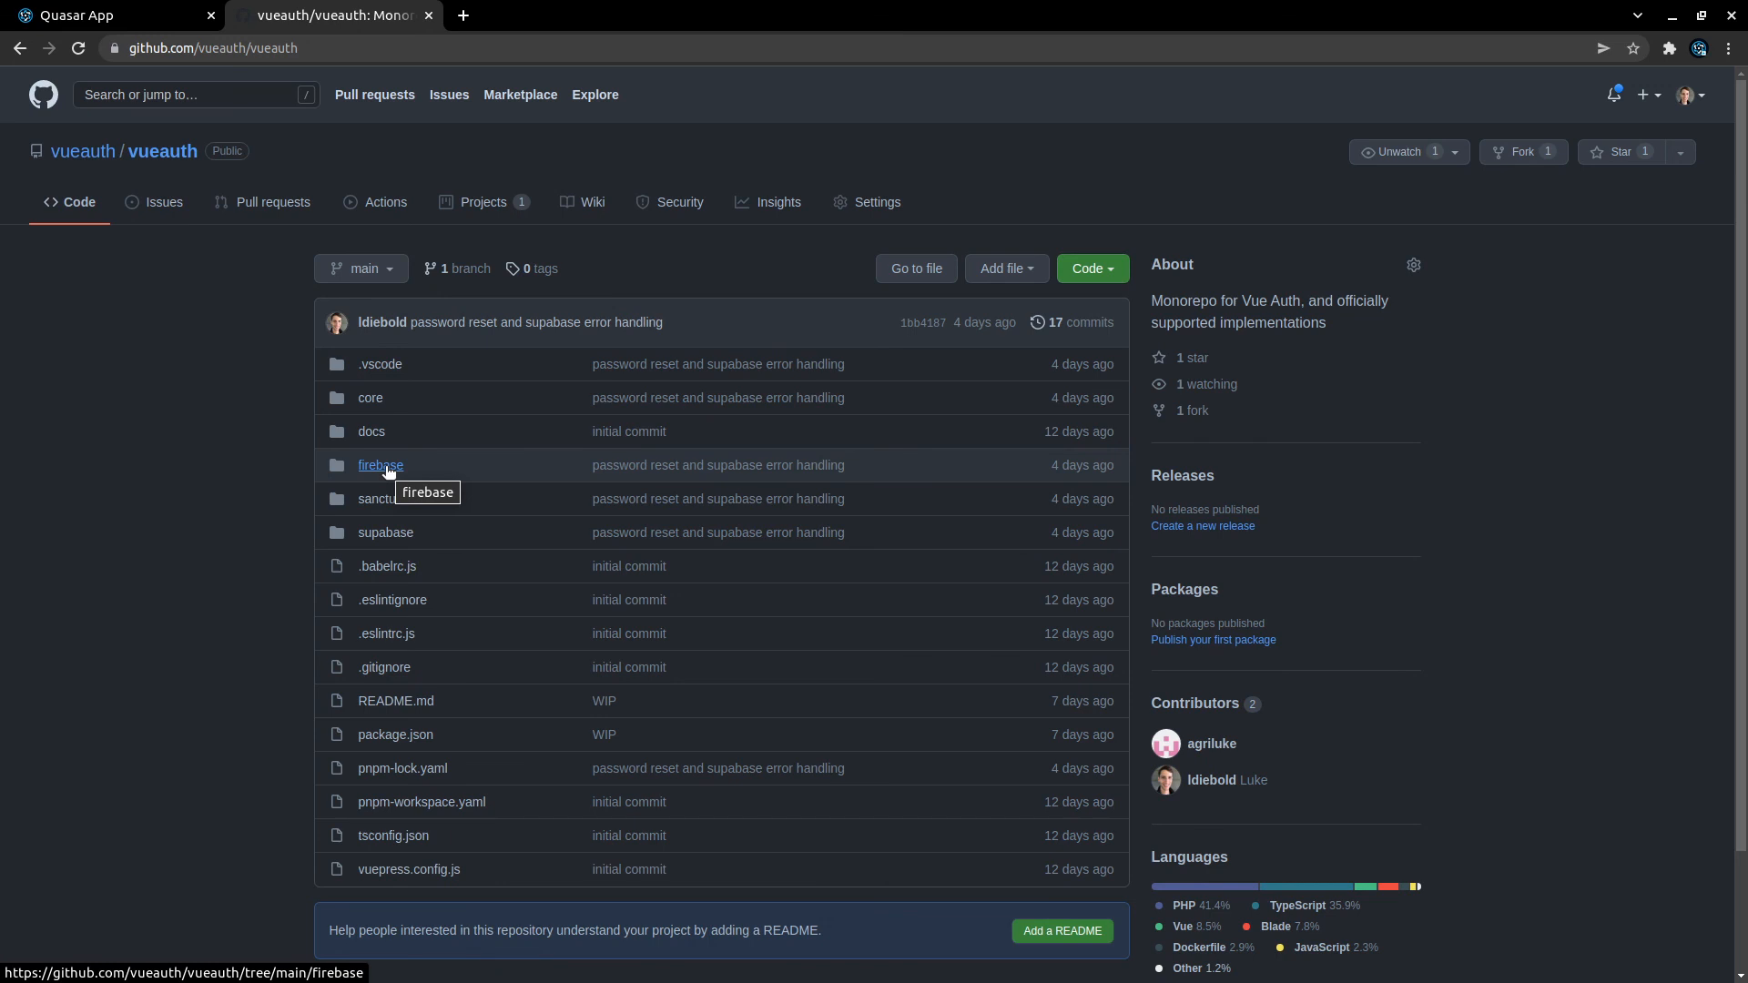
pyautogui.moveTo(387, 469)
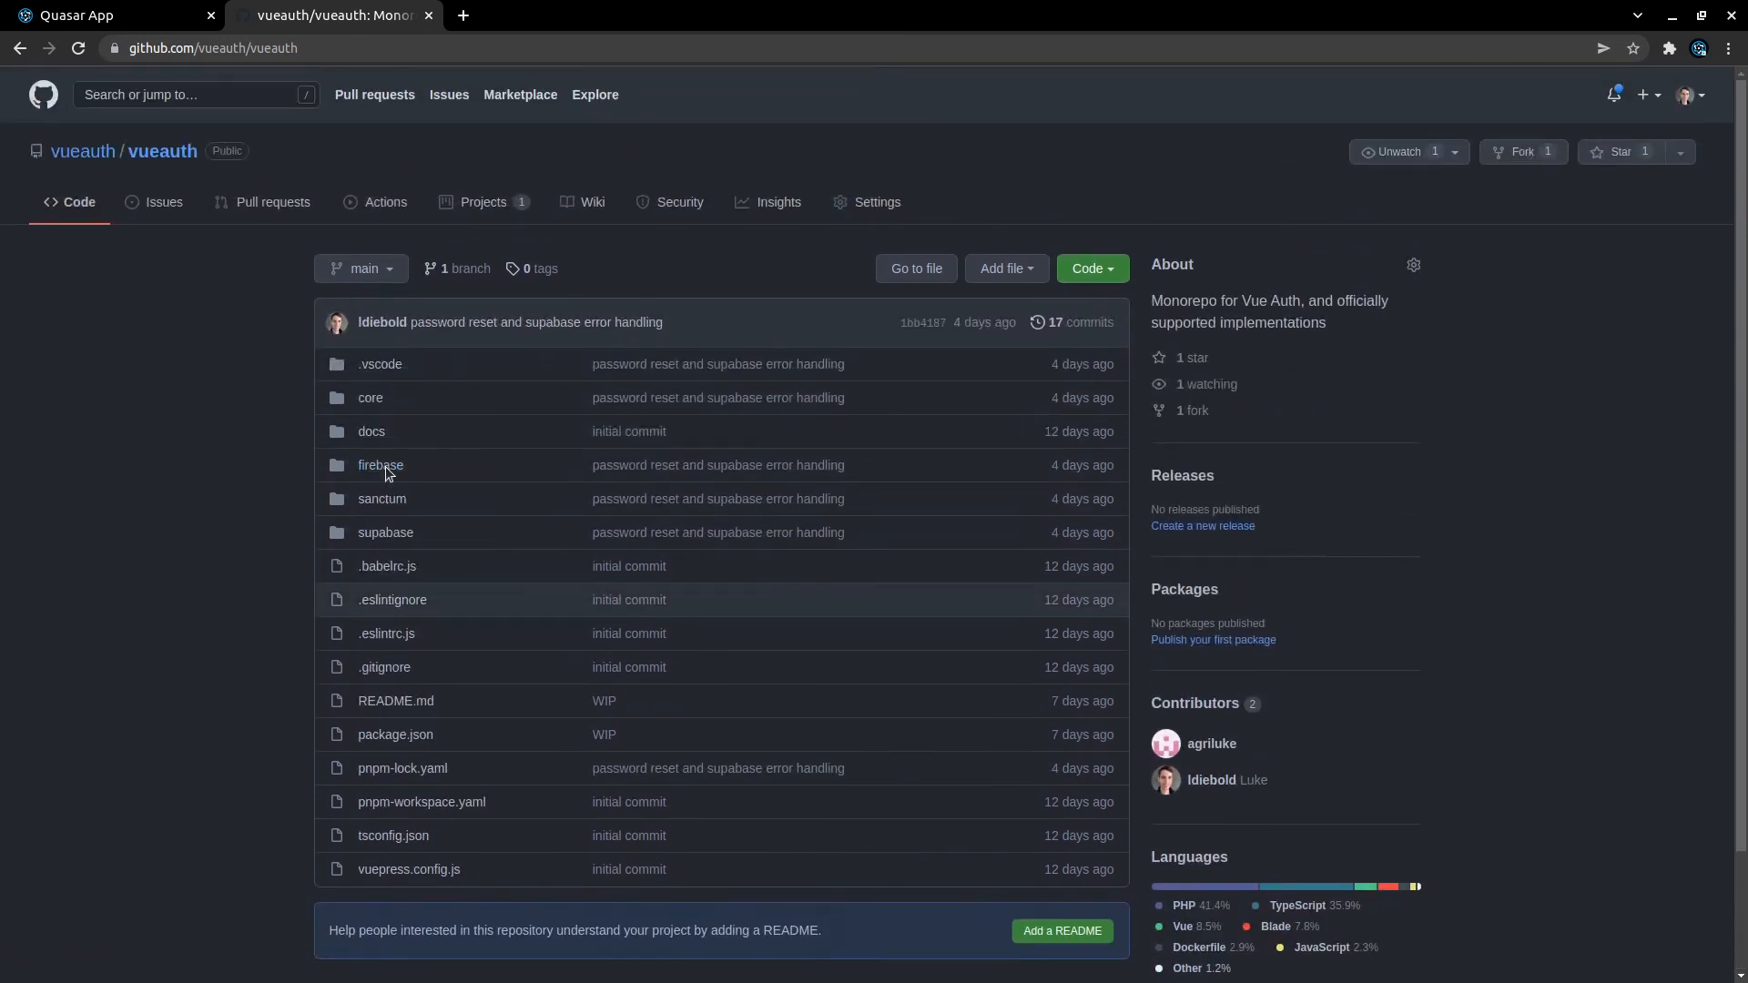
pyautogui.moveTo(381, 465)
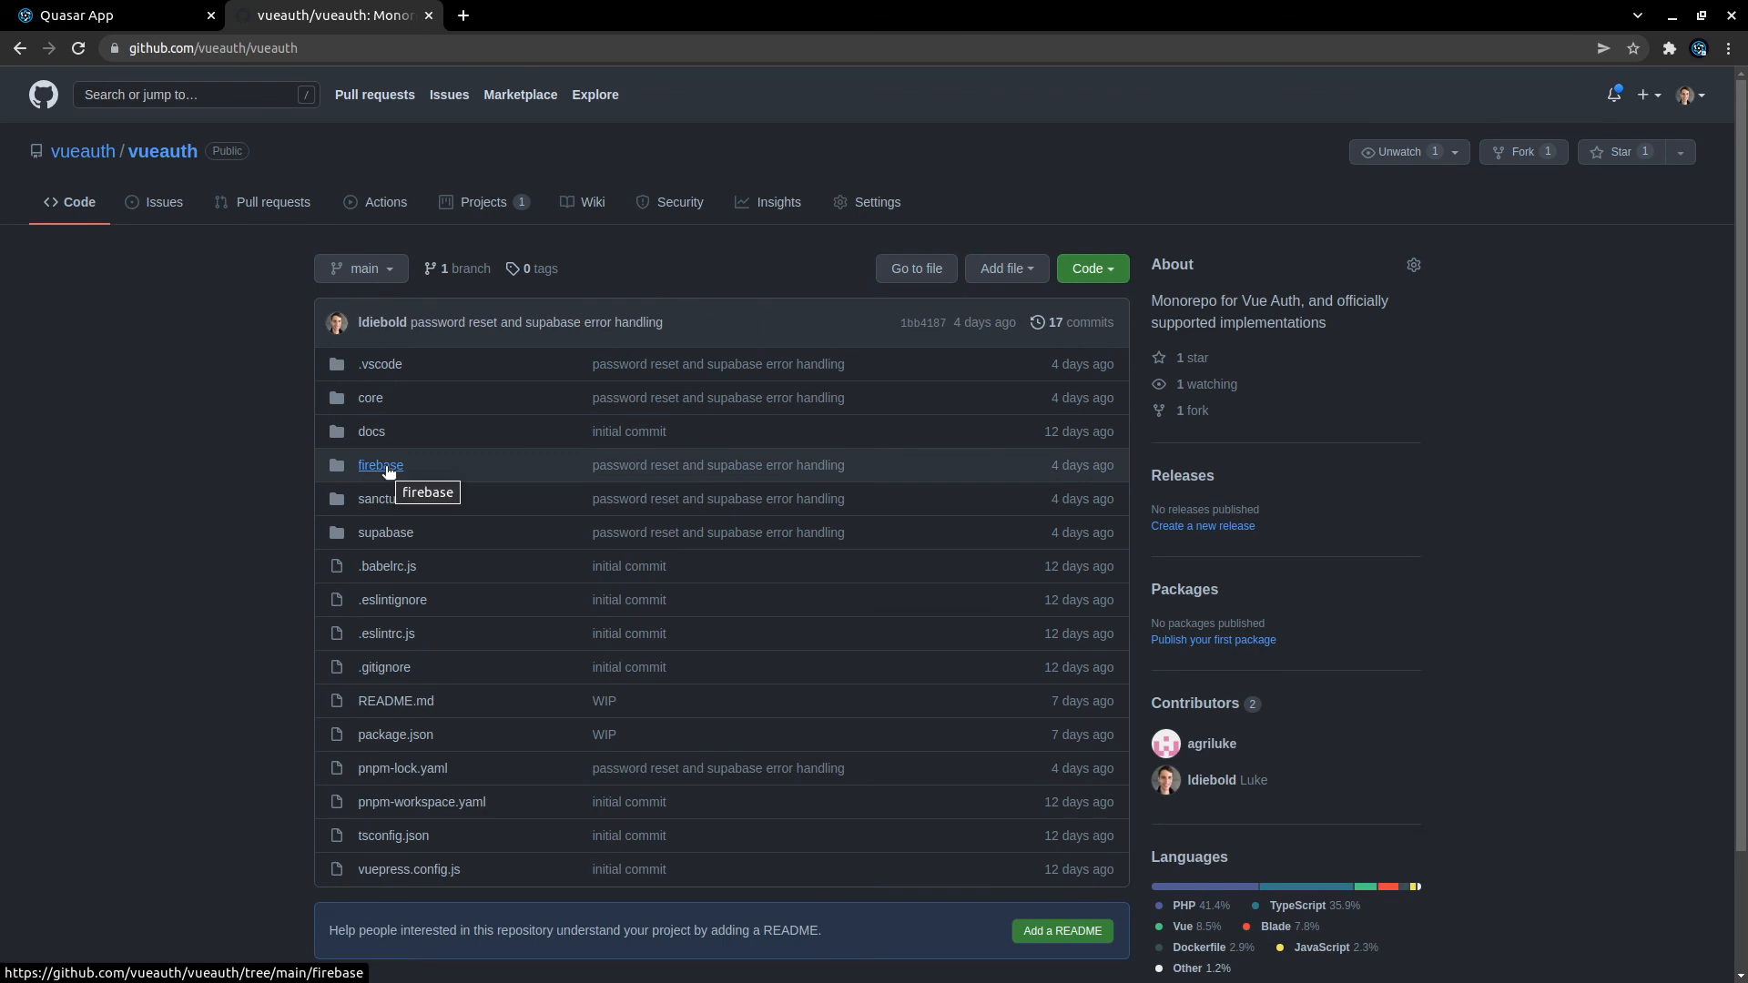
pyautogui.moveTo(234, 295)
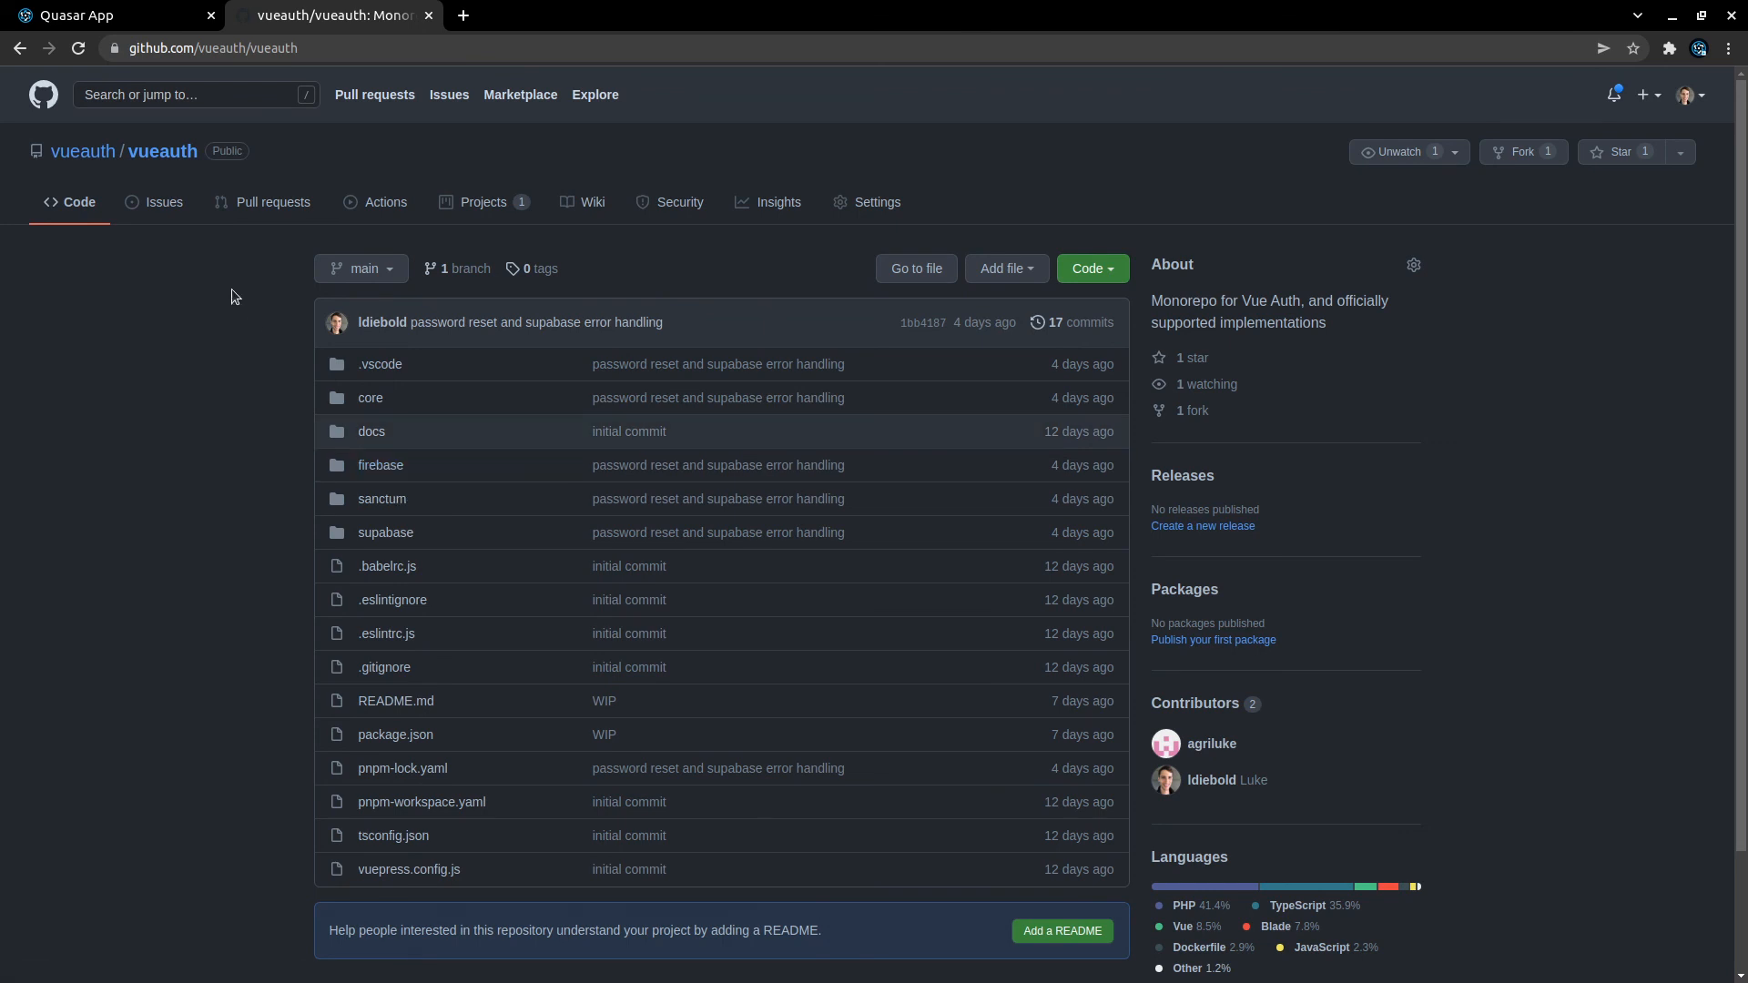
# Return to the Quasar App's Sign In page, with empty email and password fields.
pyautogui.click(105, 14)
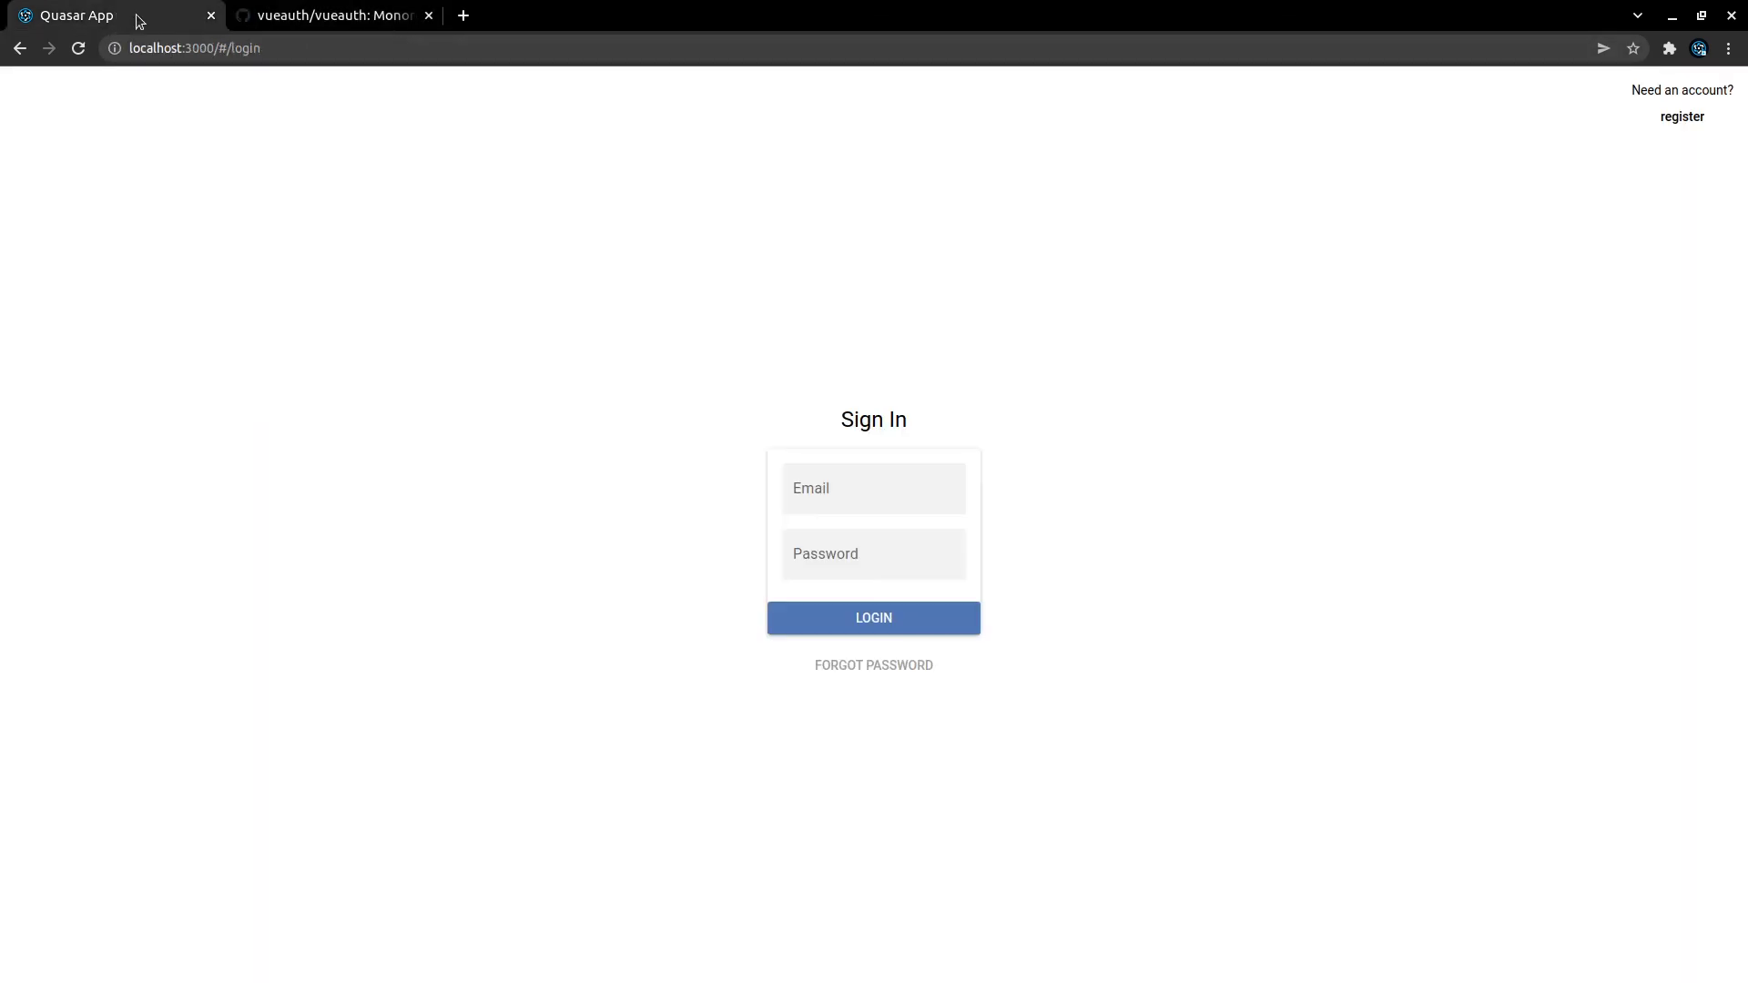